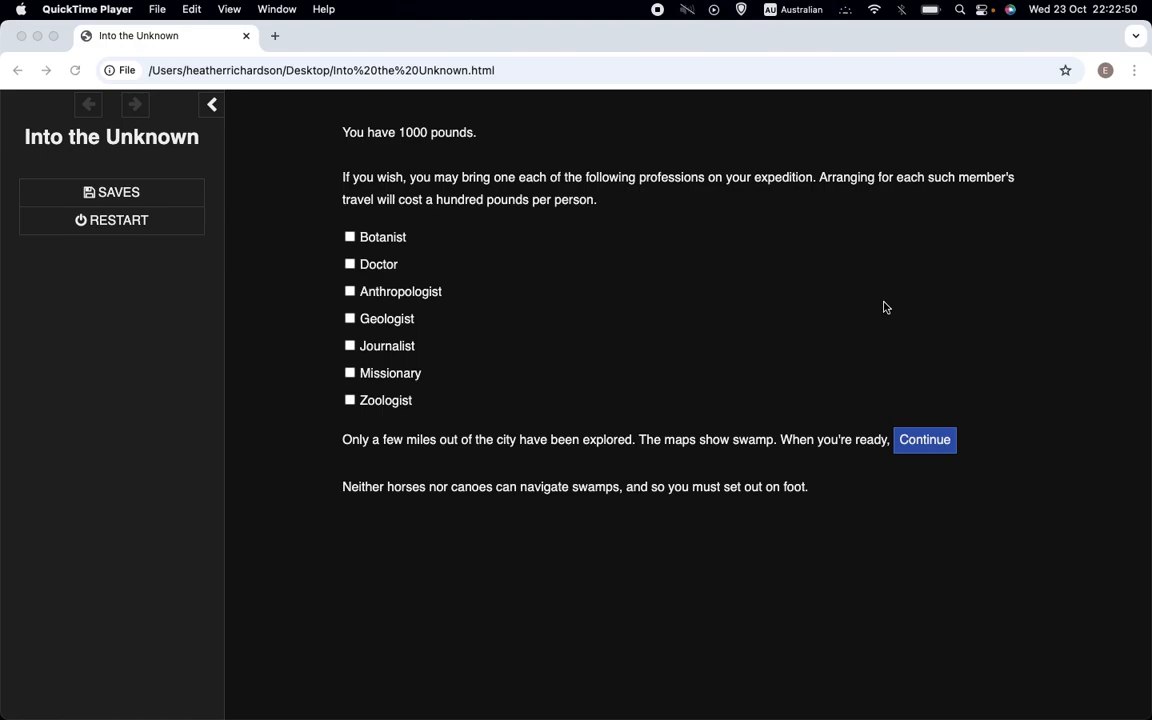
{"action": "mouse_move", "coordinate": [472, 127]}
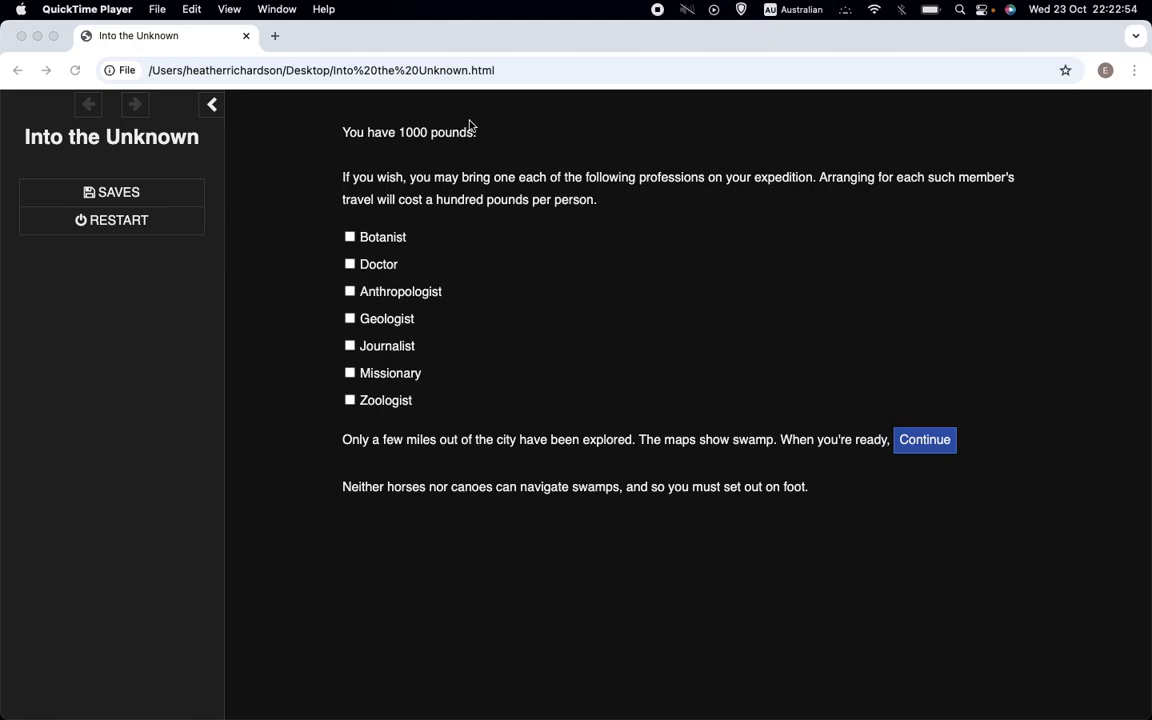
{"action": "mouse_move", "coordinate": [558, 540]}
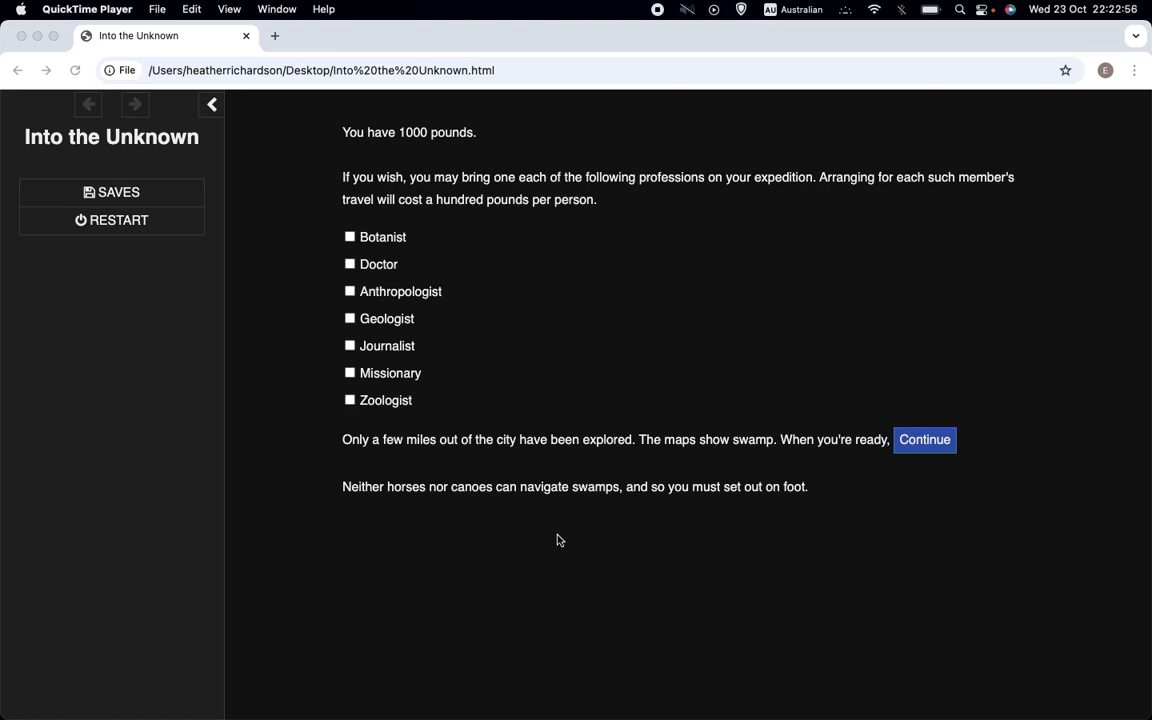
{"action": "mouse_move", "coordinate": [565, 490]}
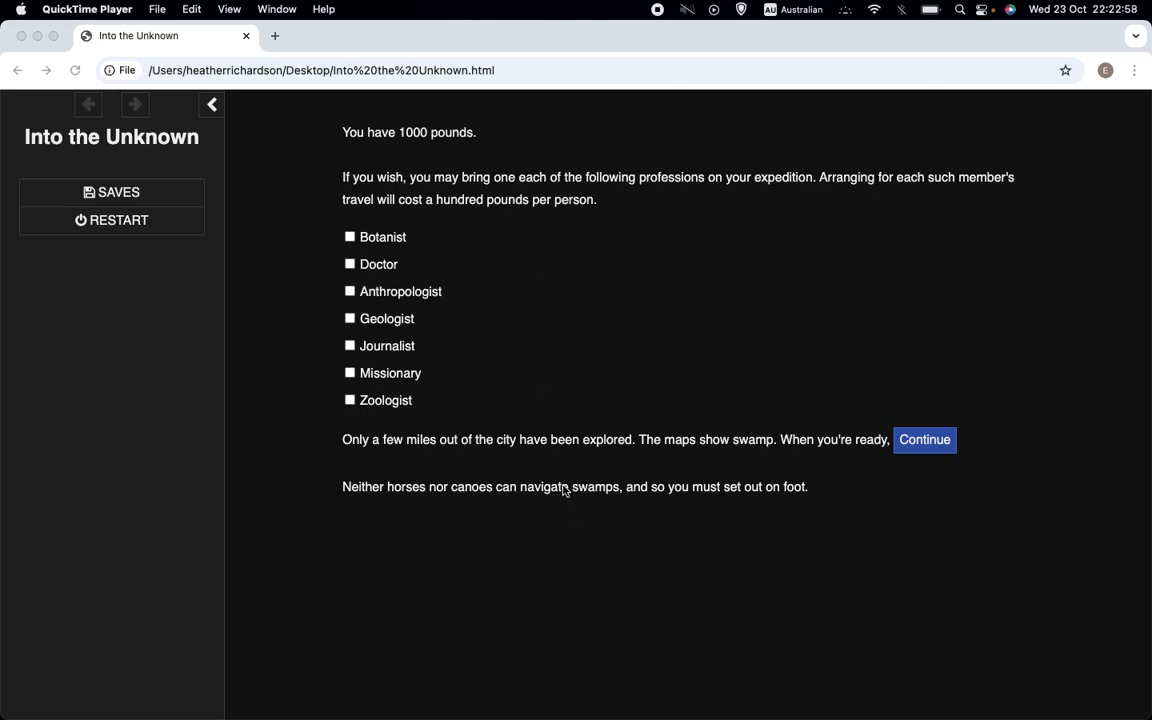
{"action": "mouse_move", "coordinate": [385, 531]}
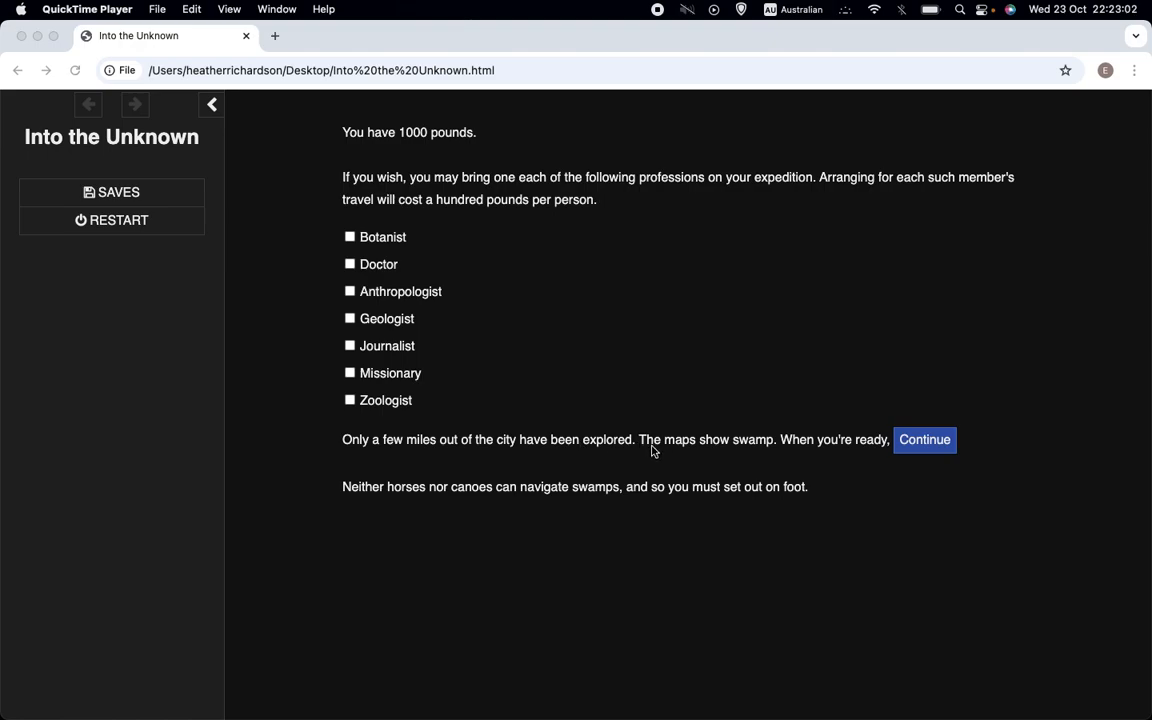
{"action": "mouse_move", "coordinate": [742, 456]}
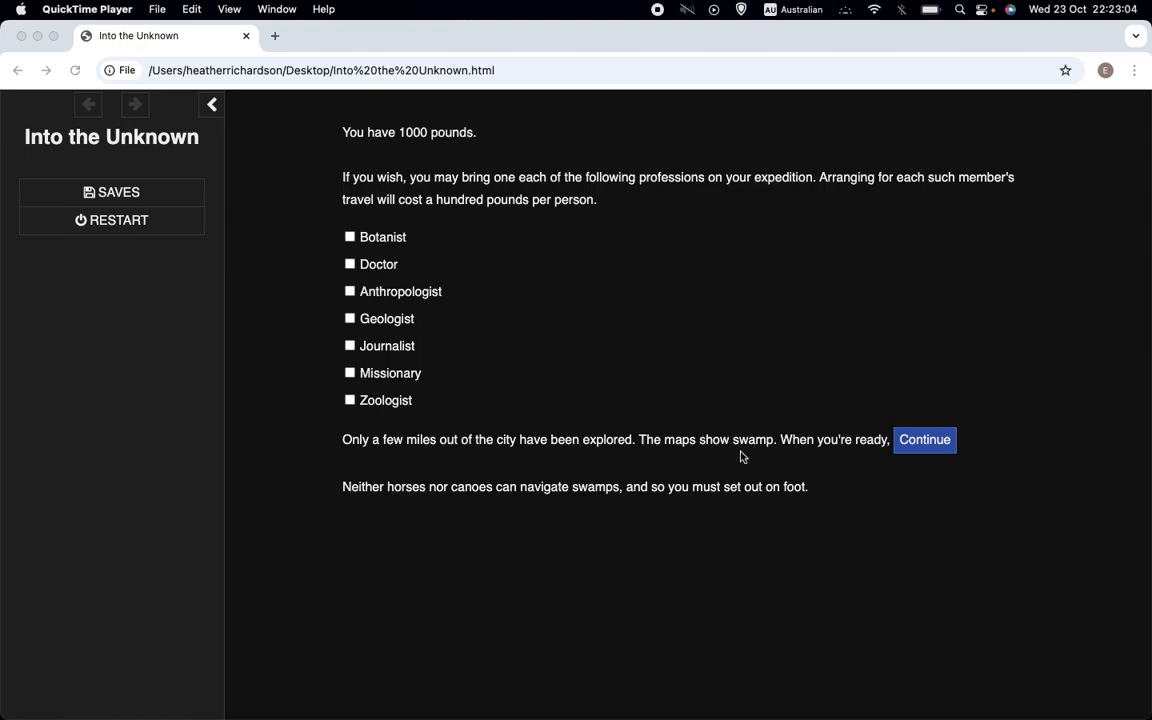
{"action": "mouse_move", "coordinate": [769, 477]}
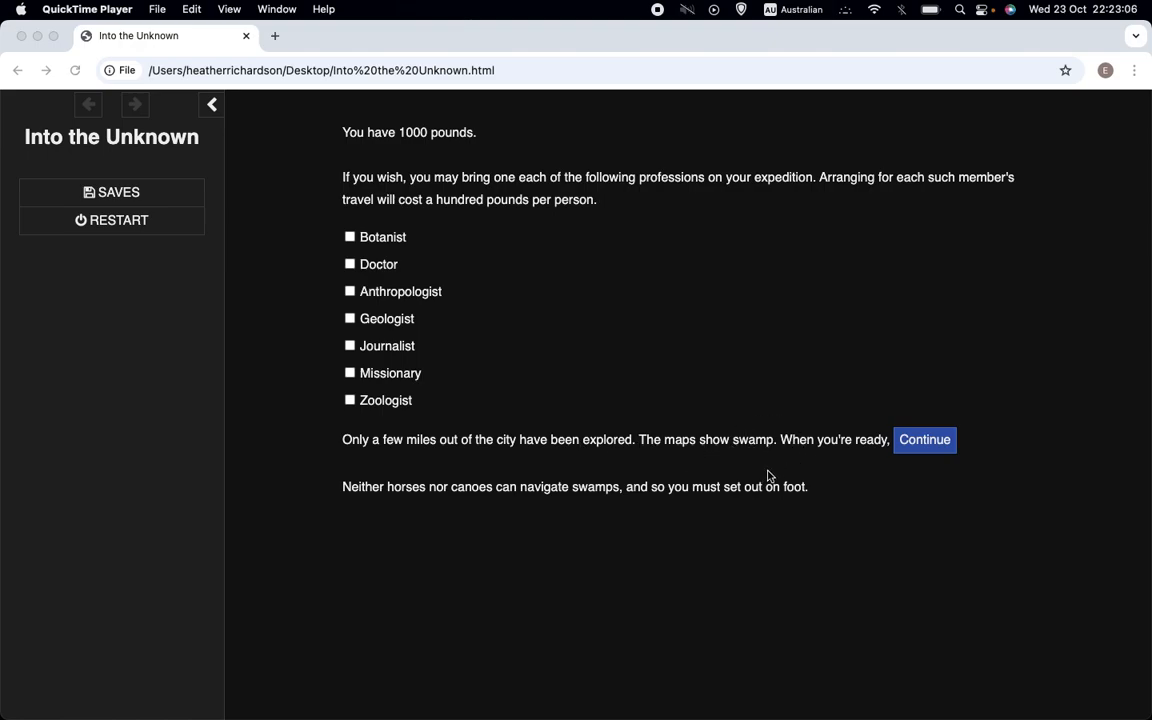
{"action": "mouse_move", "coordinate": [472, 512]}
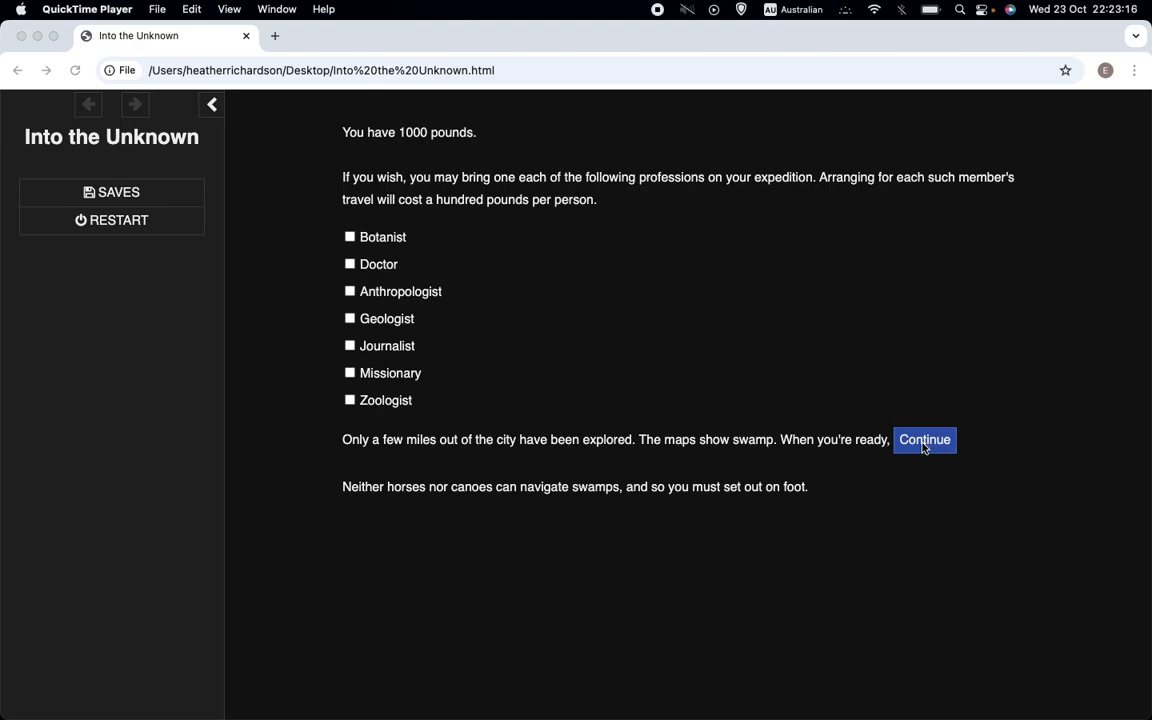
Skip hiring any professions and set out at the Normal activity level
{"action": "left_click", "coordinate": [923, 440]}
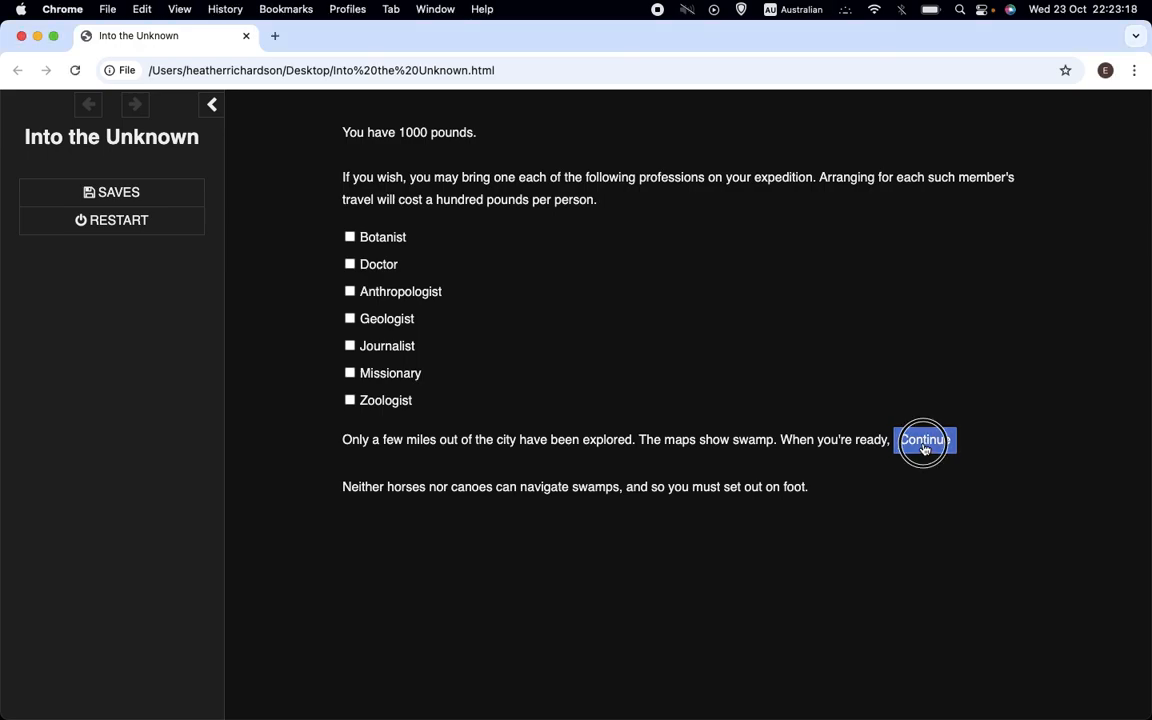
{"action": "left_click", "coordinate": [924, 440]}
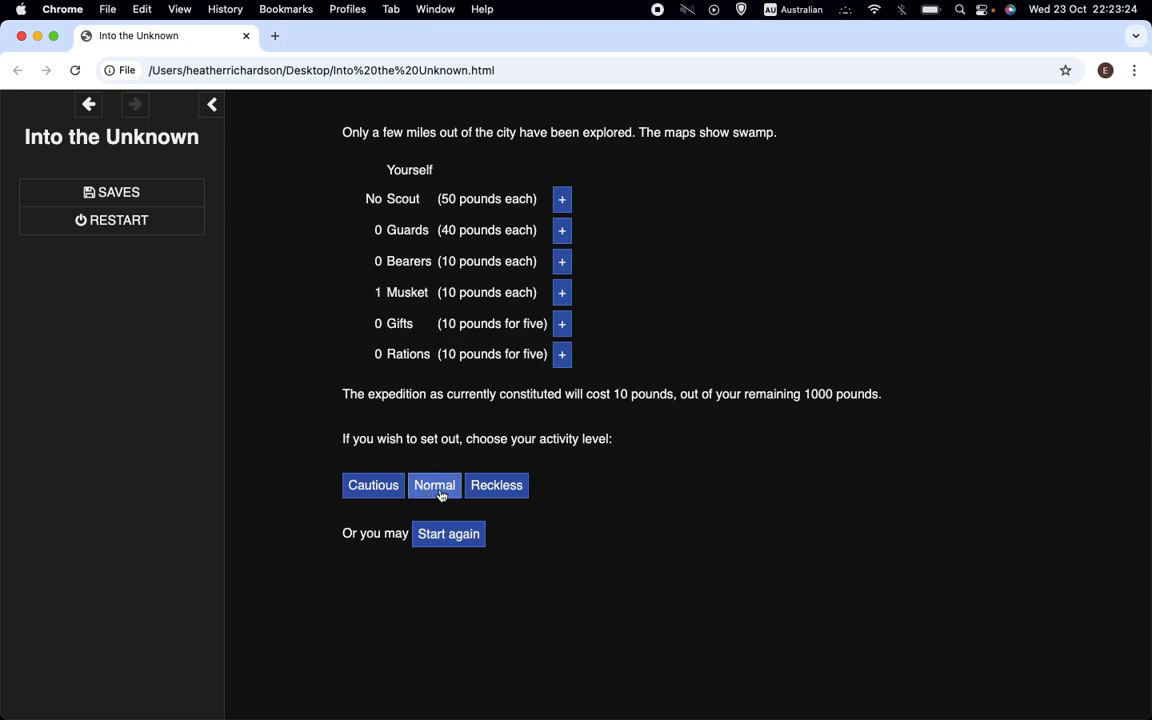
{"action": "mouse_move", "coordinate": [490, 187]}
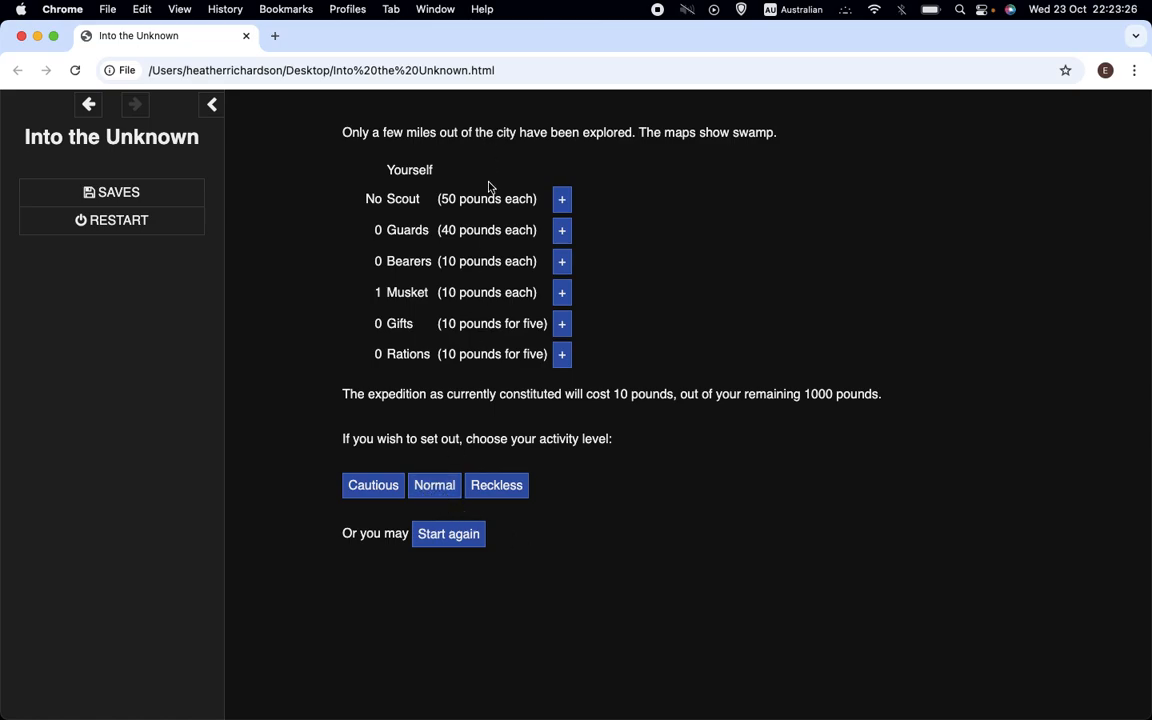
{"action": "mouse_move", "coordinate": [434, 485]}
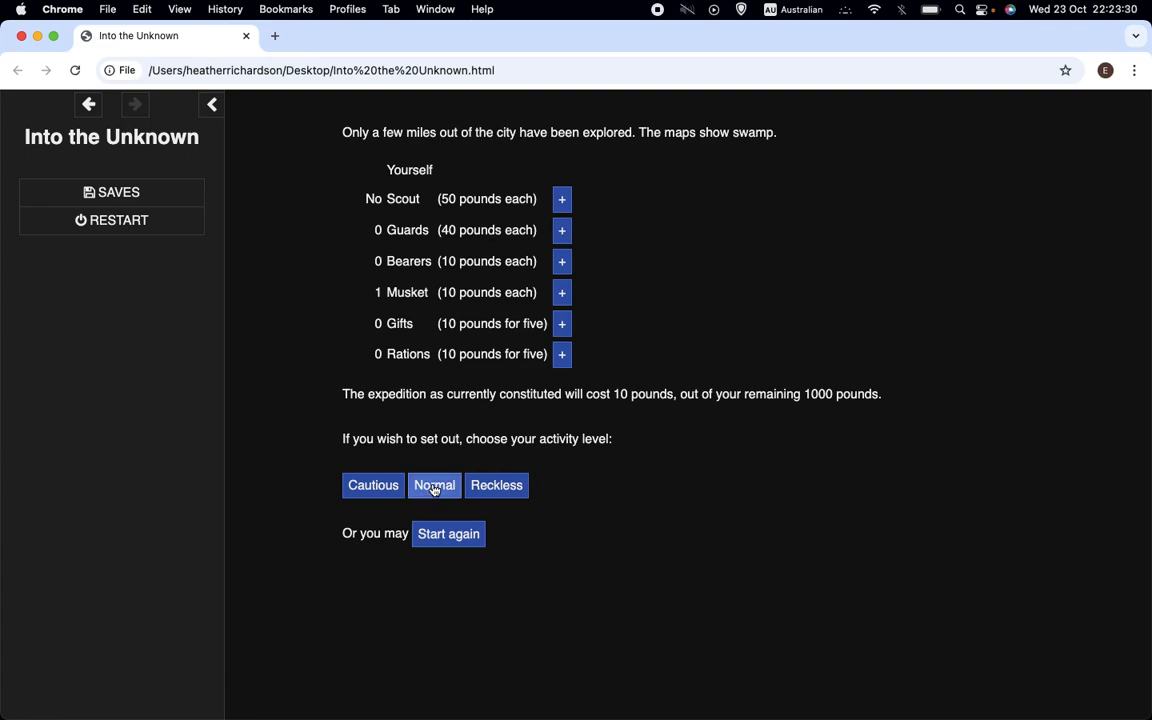
{"action": "left_click", "coordinate": [434, 485]}
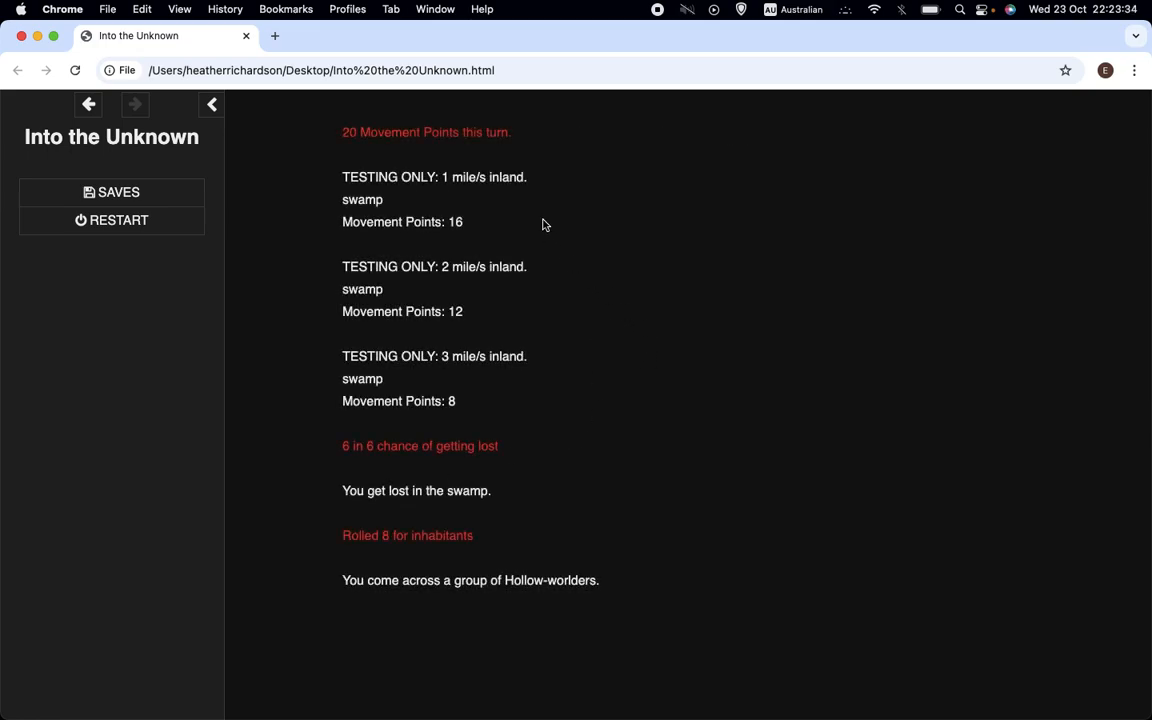
{"action": "mouse_move", "coordinate": [530, 186]}
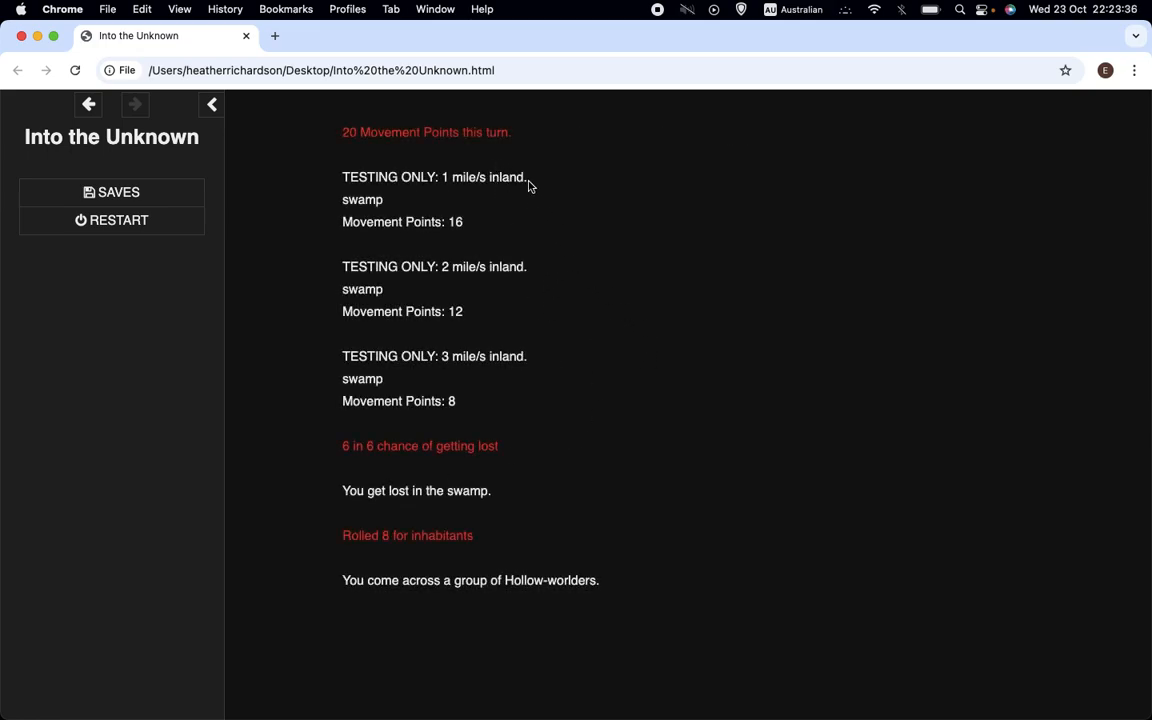
{"action": "mouse_move", "coordinate": [477, 289]}
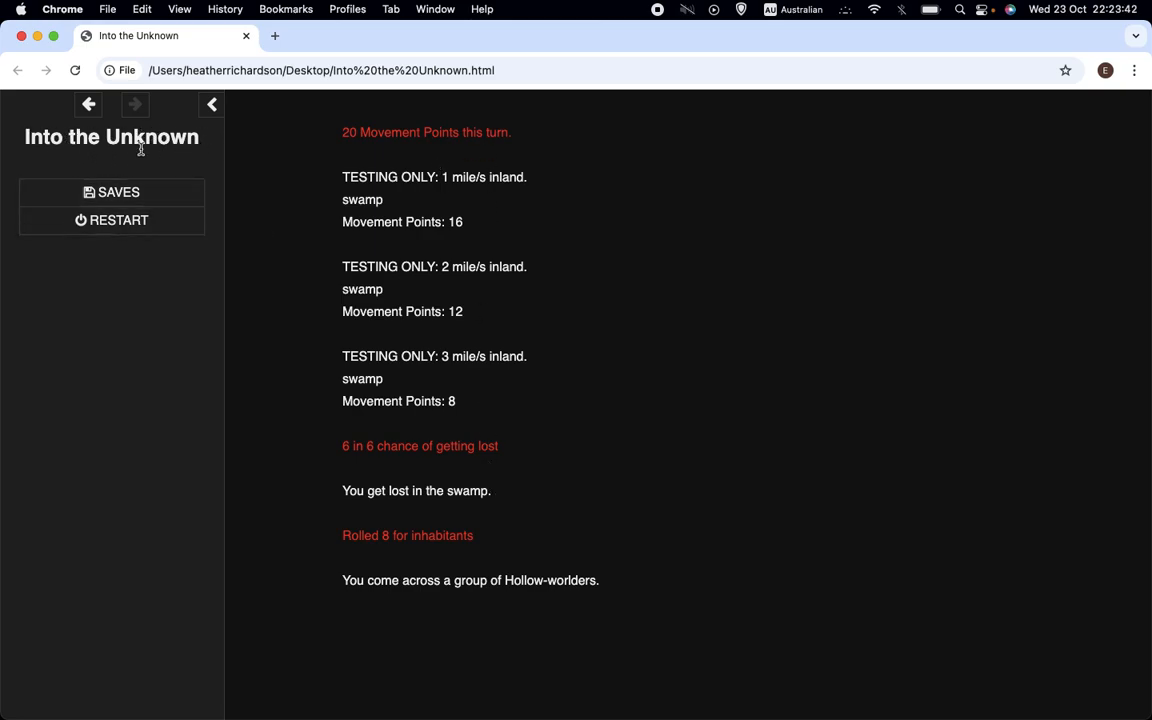
{"action": "mouse_move", "coordinate": [795, 255]}
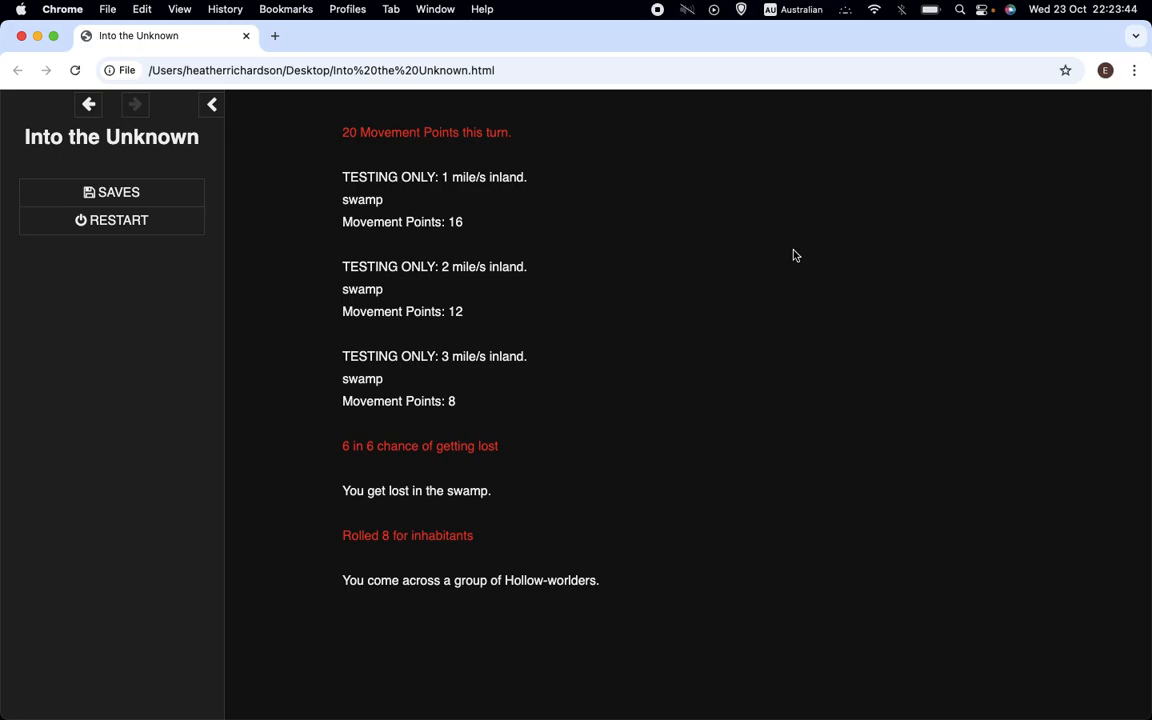
{"action": "mouse_move", "coordinate": [369, 645]}
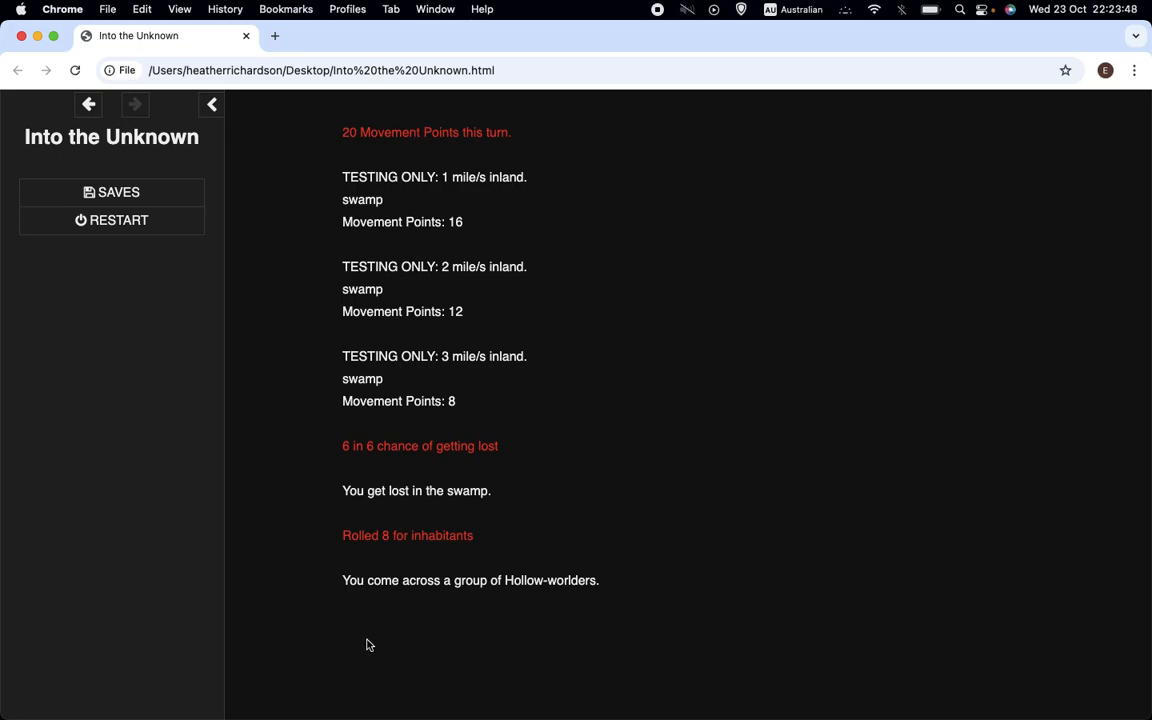
{"action": "mouse_move", "coordinate": [366, 585]}
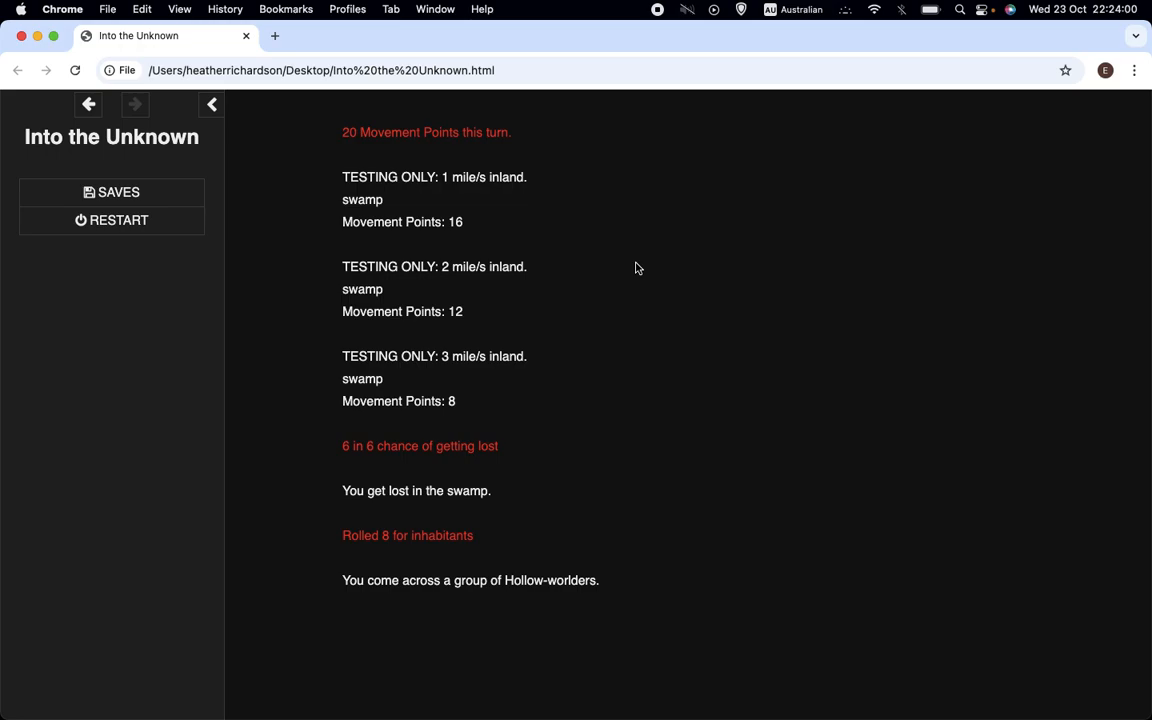
{"action": "mouse_move", "coordinate": [430, 191]}
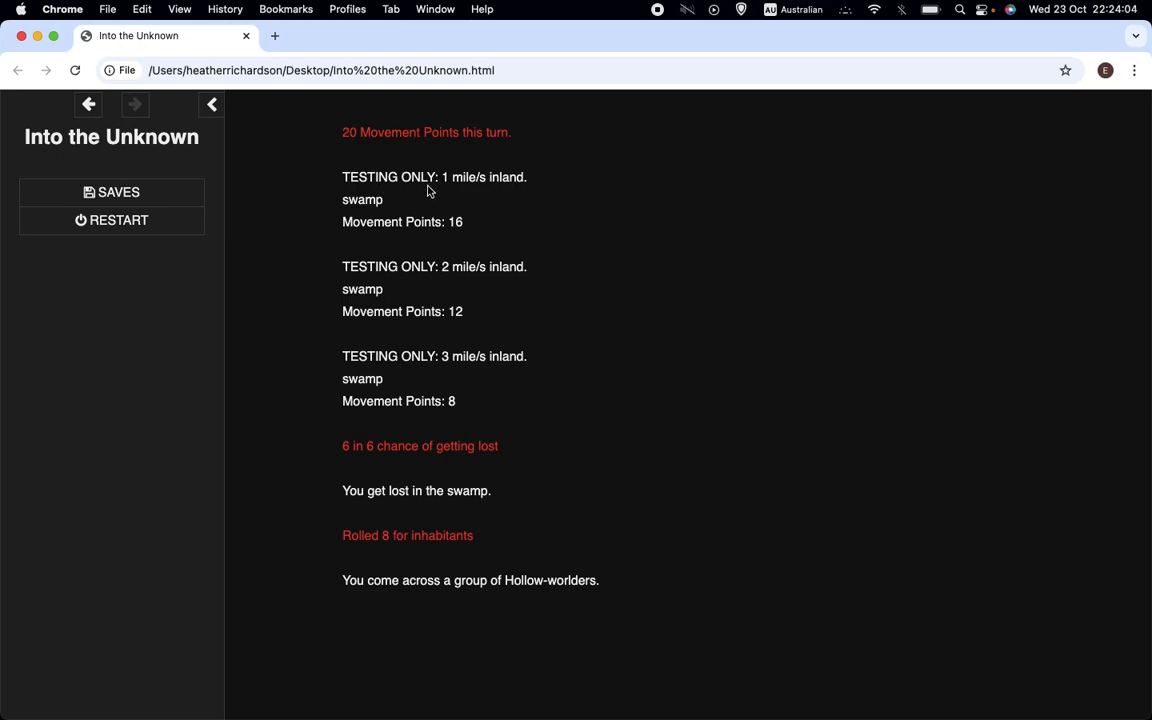
{"action": "mouse_move", "coordinate": [362, 152]}
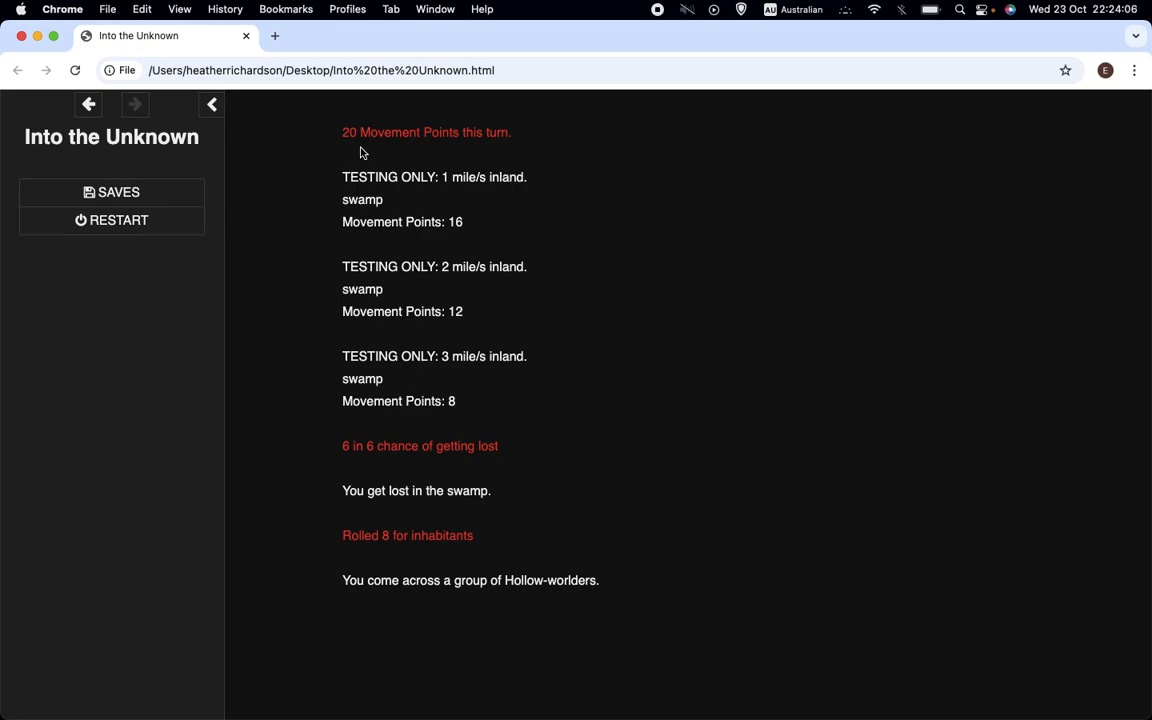
{"action": "left_click", "coordinate": [344, 132]}
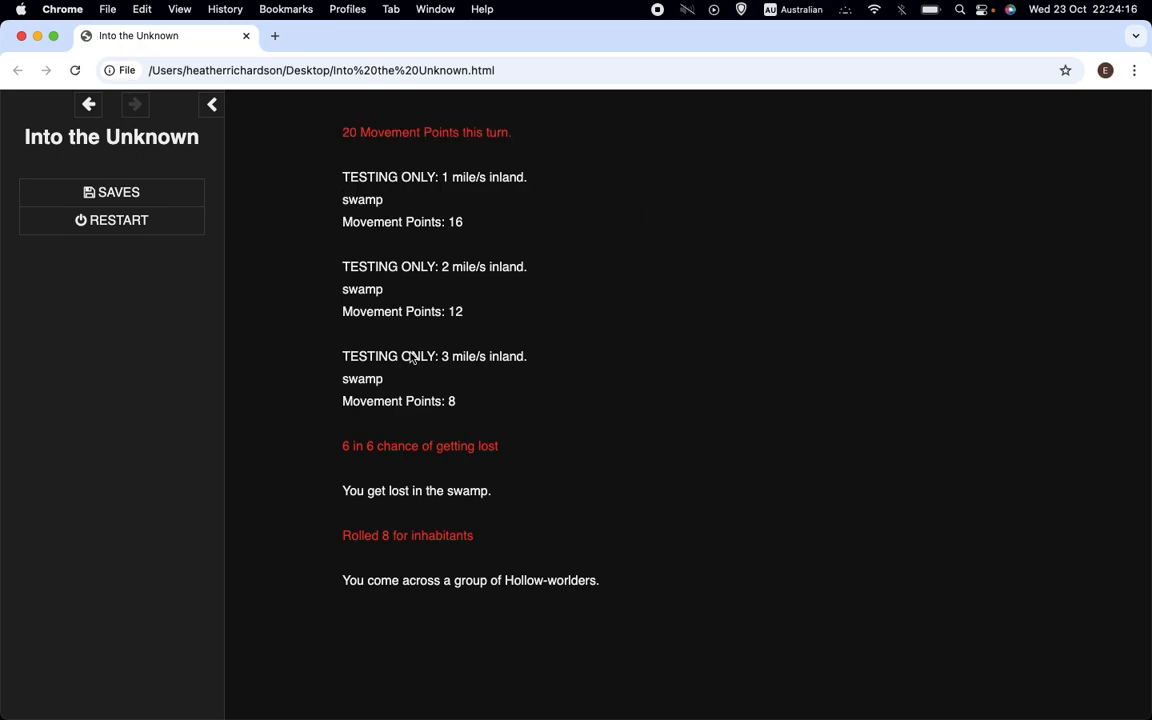
{"action": "mouse_move", "coordinate": [337, 178]}
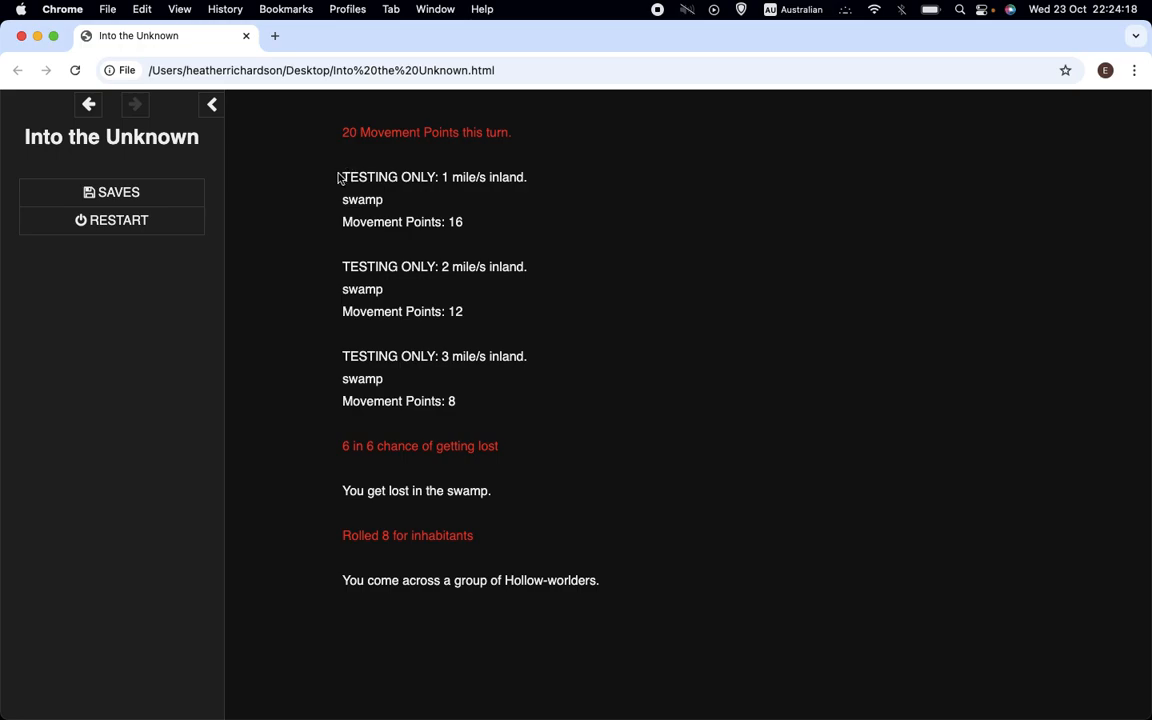
{"action": "double_click", "coordinate": [385, 177]}
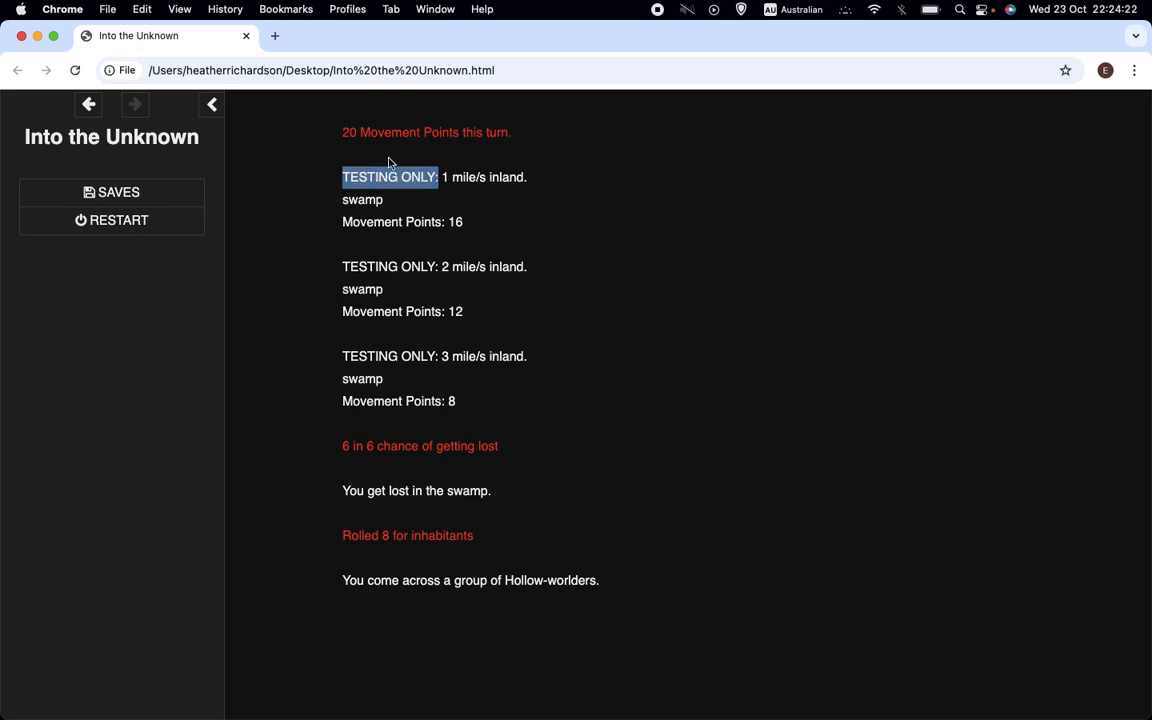
{"action": "mouse_move", "coordinate": [474, 212]}
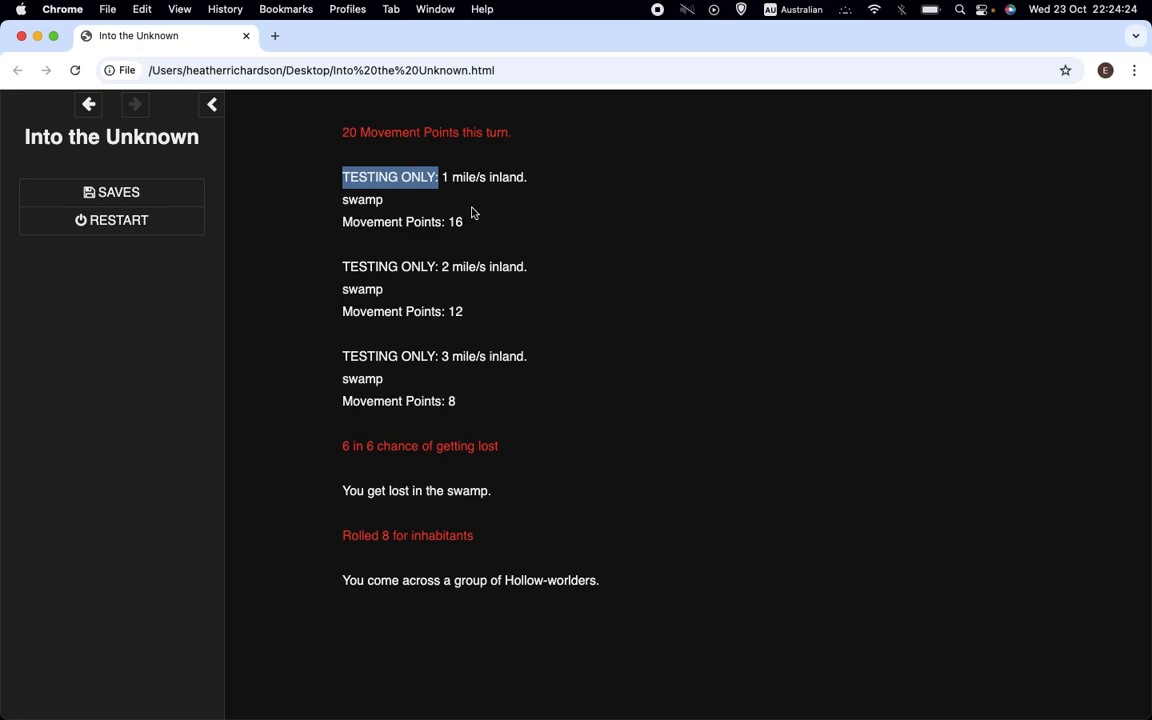
{"action": "mouse_move", "coordinate": [531, 208]}
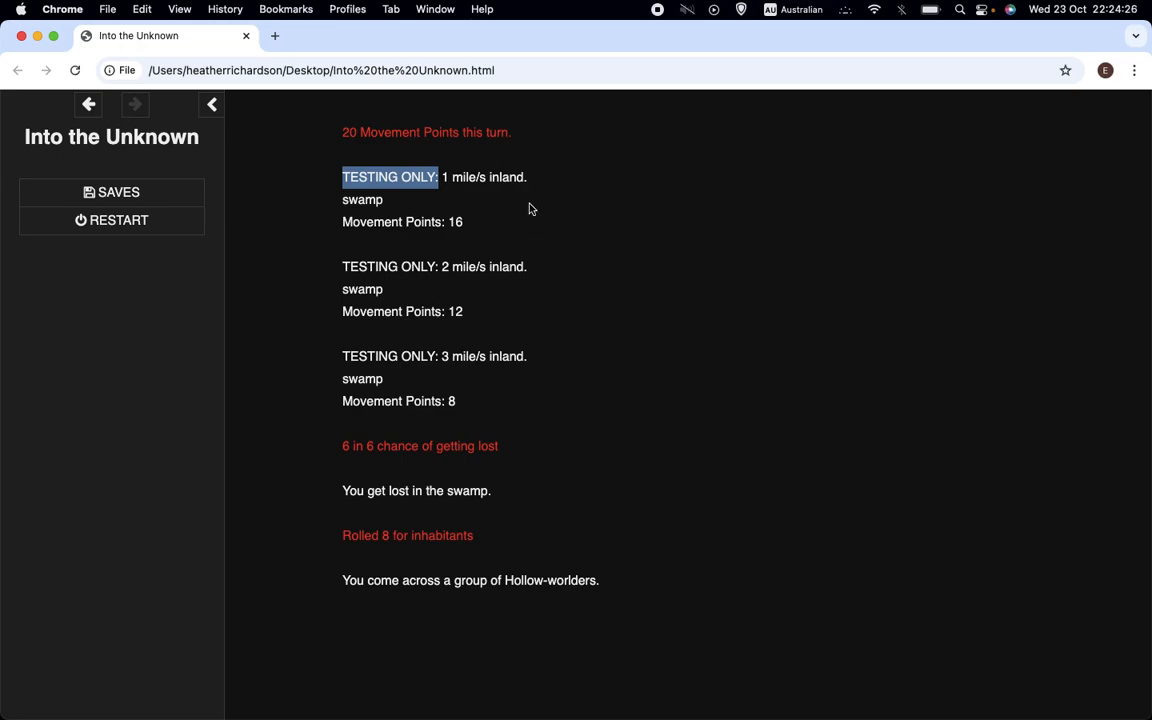
{"action": "mouse_move", "coordinate": [491, 385]}
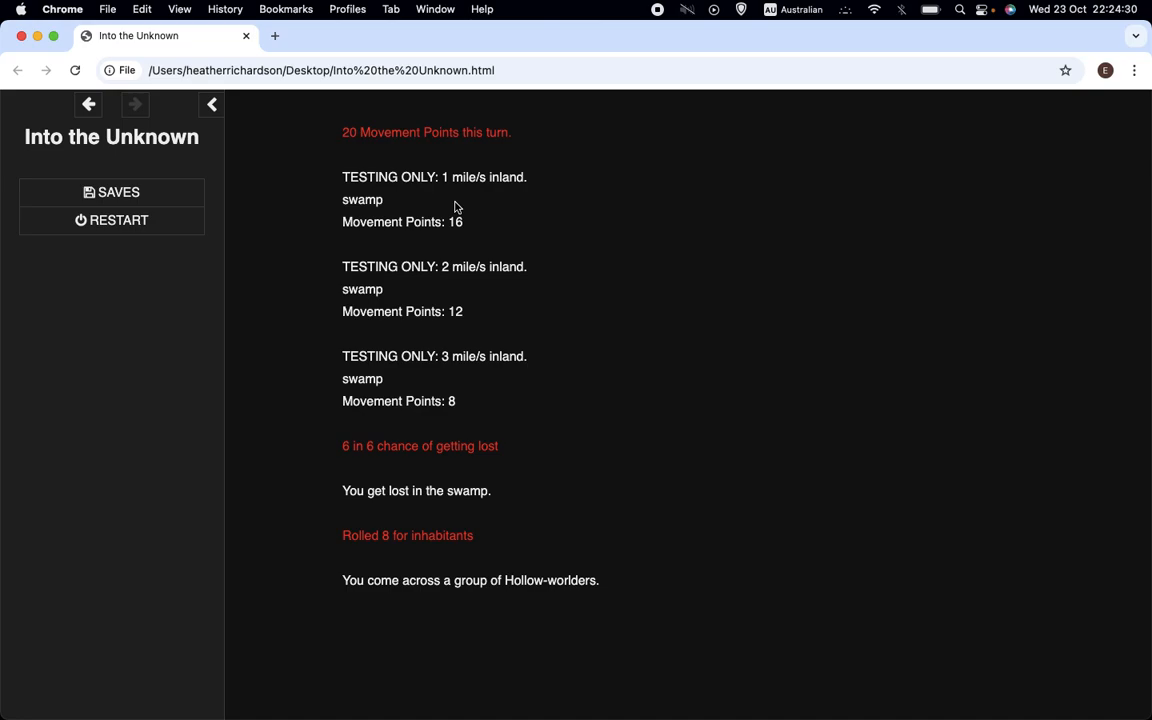
{"action": "mouse_move", "coordinate": [434, 218]}
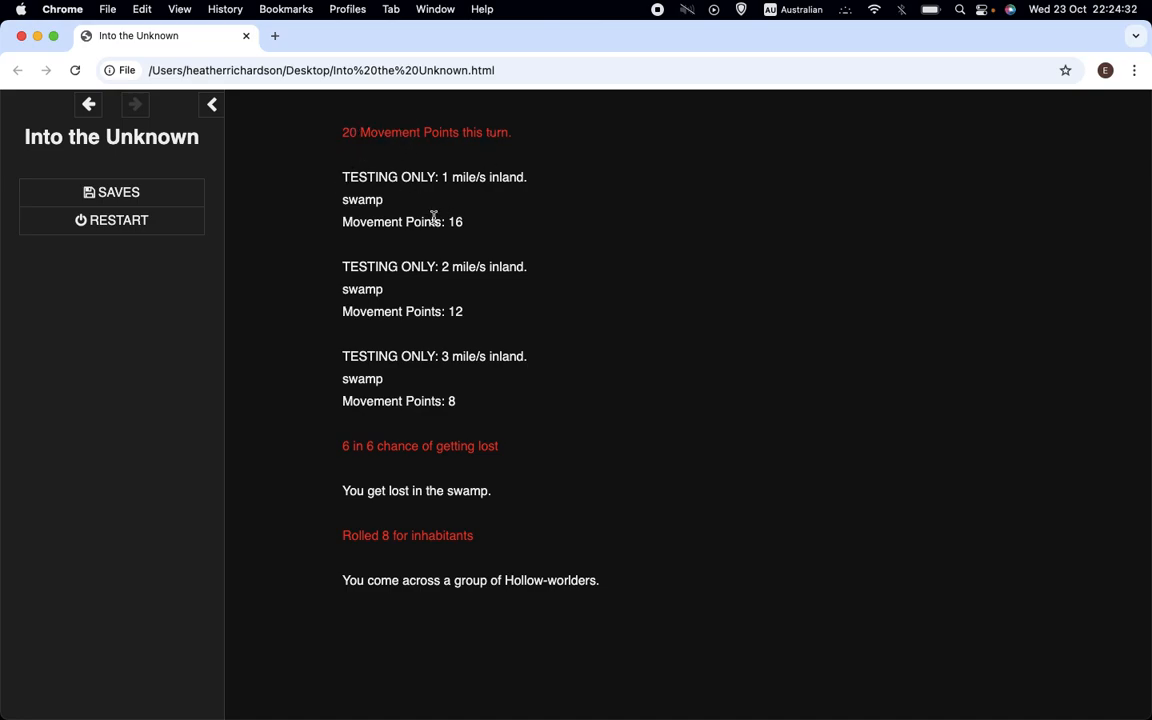
{"action": "mouse_move", "coordinate": [365, 234]}
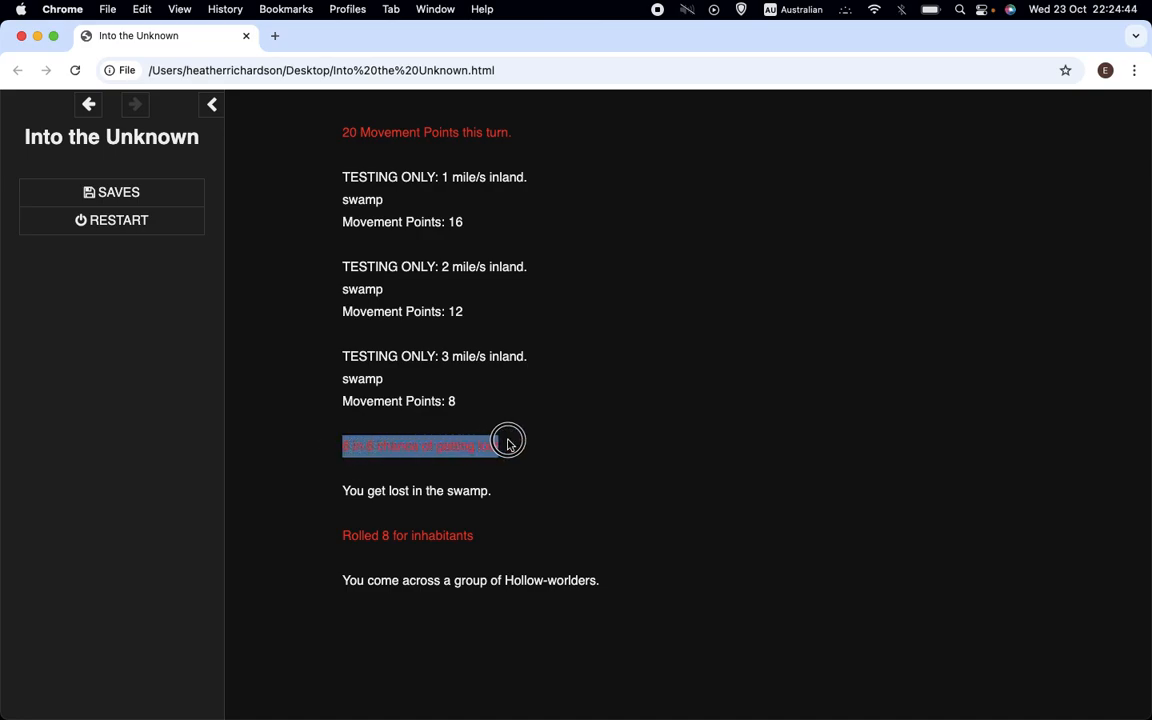
{"action": "mouse_move", "coordinate": [500, 219]}
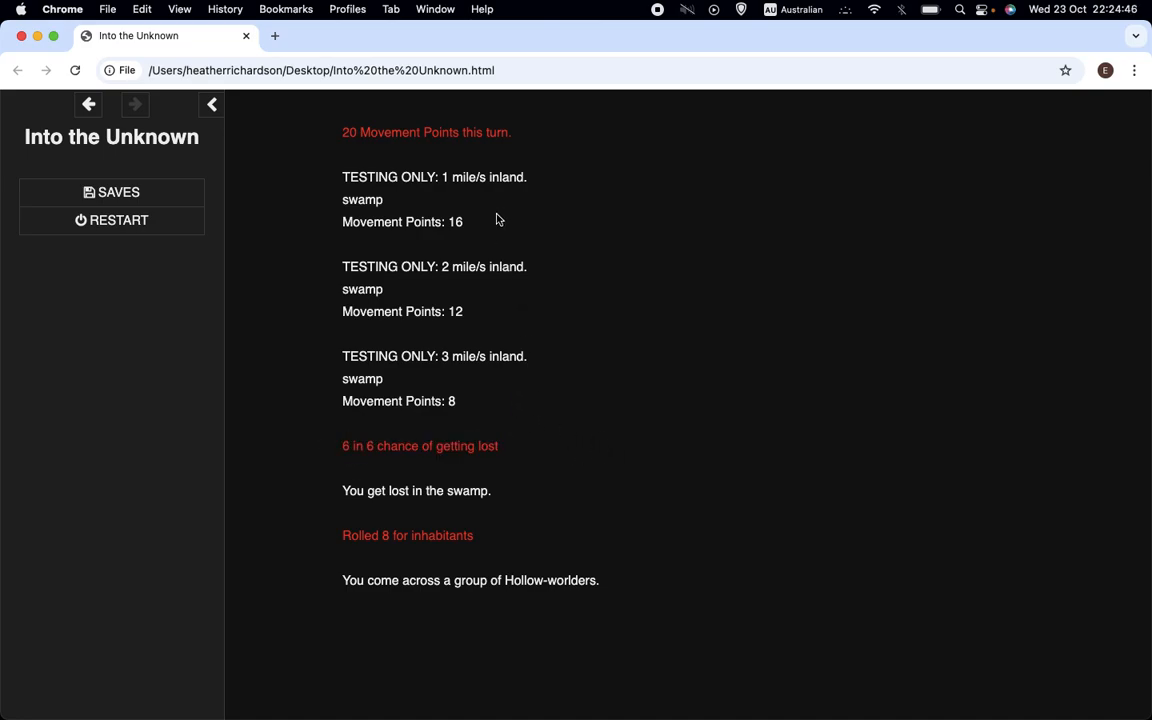
{"action": "mouse_move", "coordinate": [422, 252]}
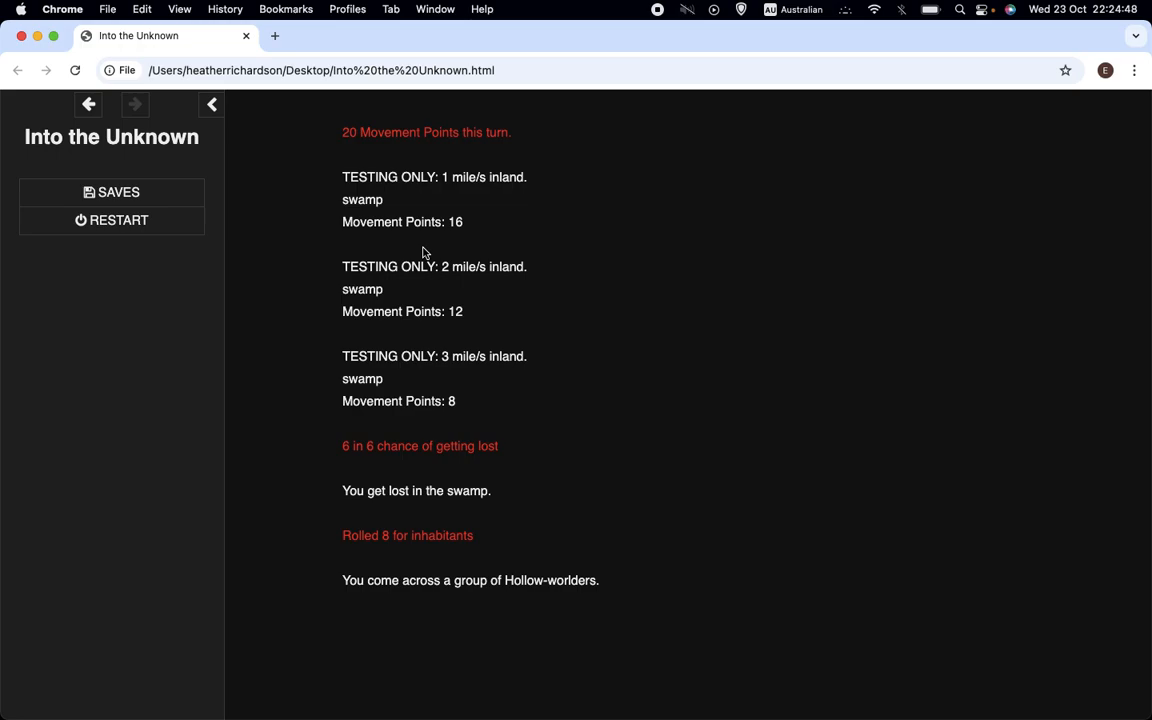
{"action": "mouse_move", "coordinate": [807, 243]}
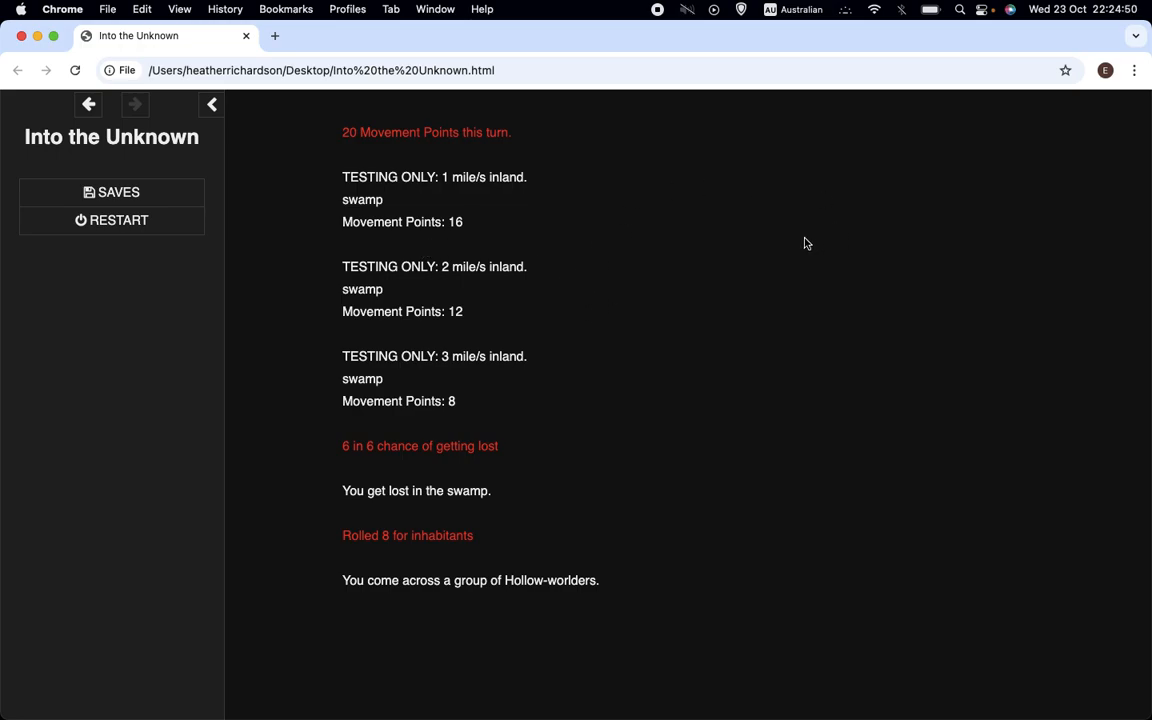
{"action": "mouse_move", "coordinate": [984, 292]}
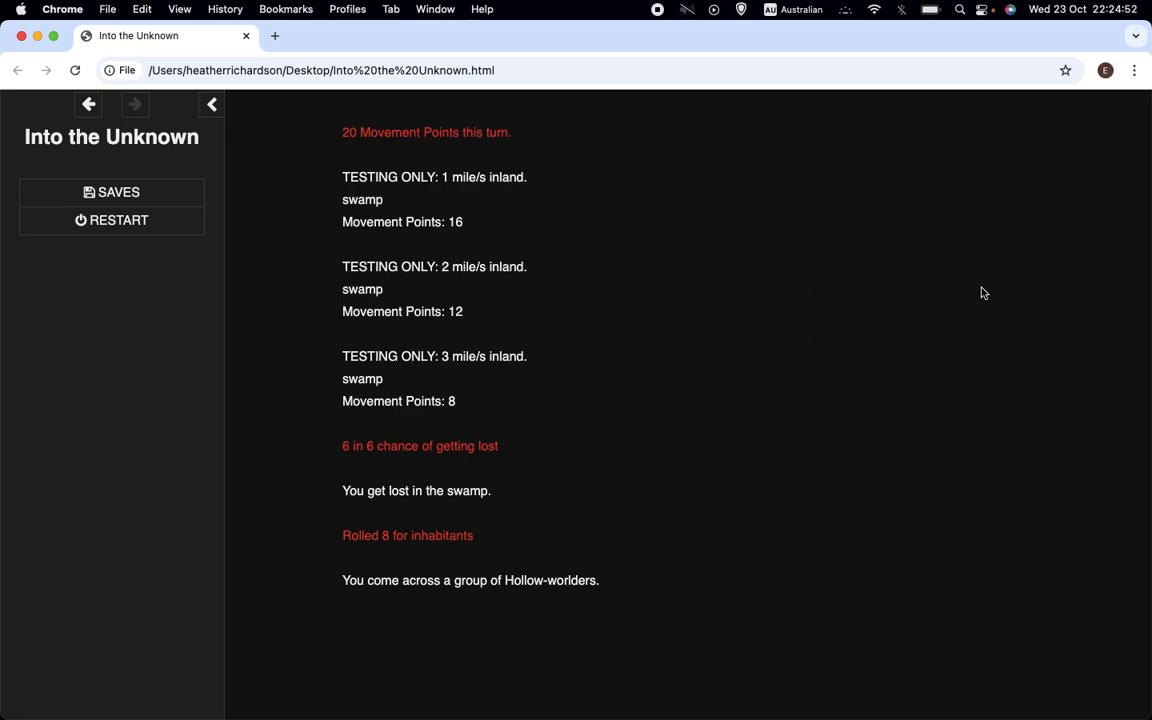
{"action": "mouse_move", "coordinate": [633, 327]}
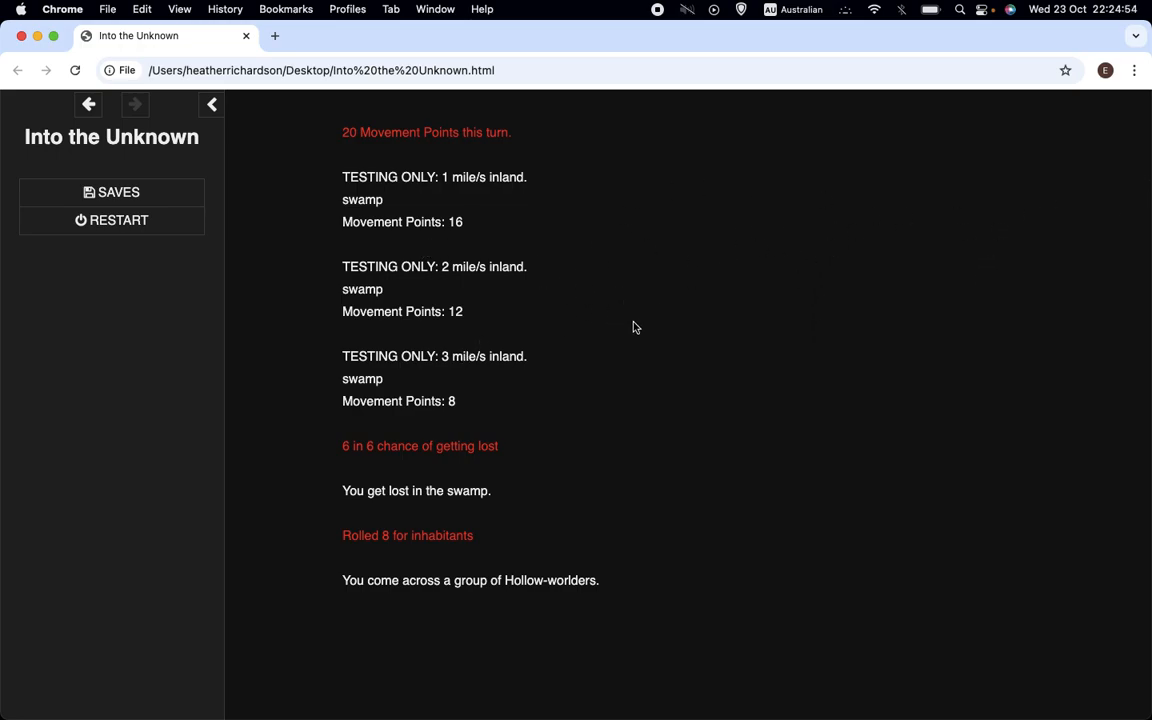
{"action": "mouse_move", "coordinate": [524, 273]}
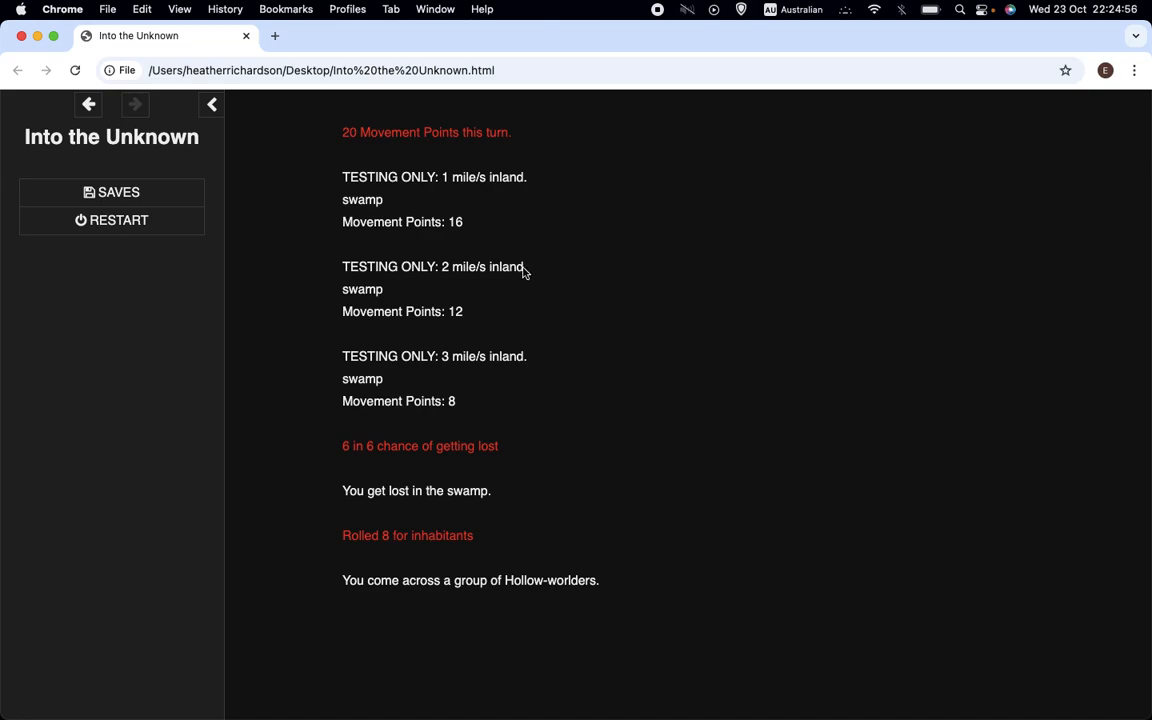
{"action": "mouse_move", "coordinate": [428, 401]}
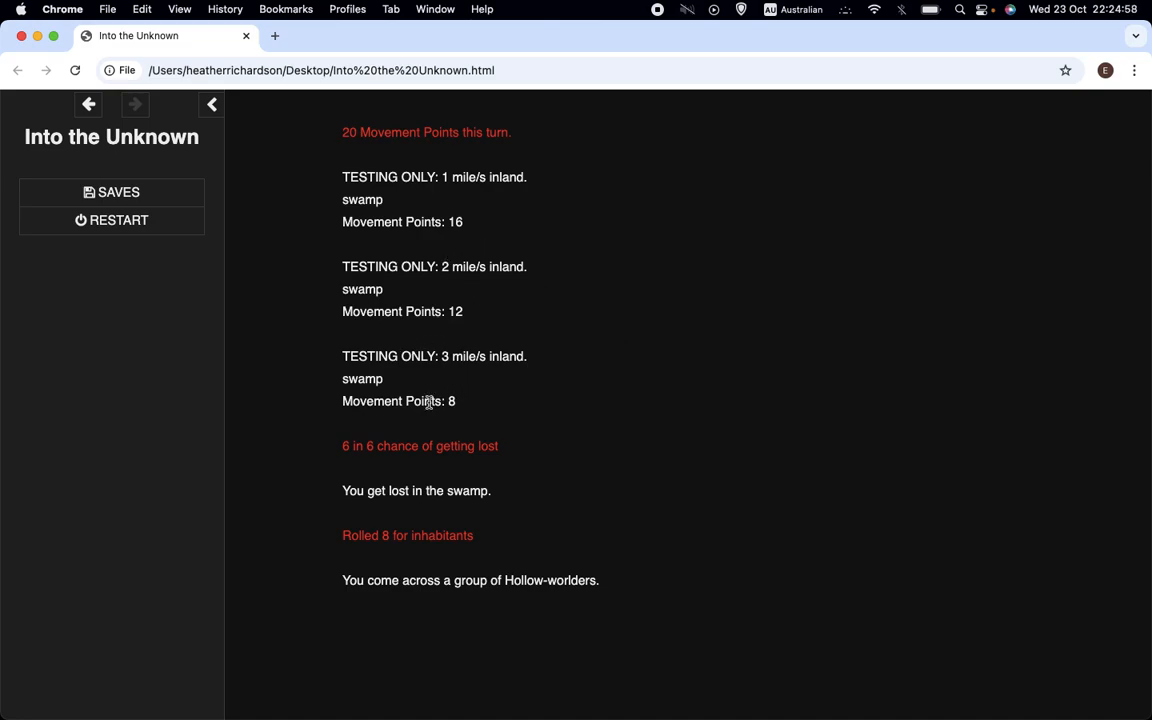
{"action": "mouse_move", "coordinate": [425, 467]}
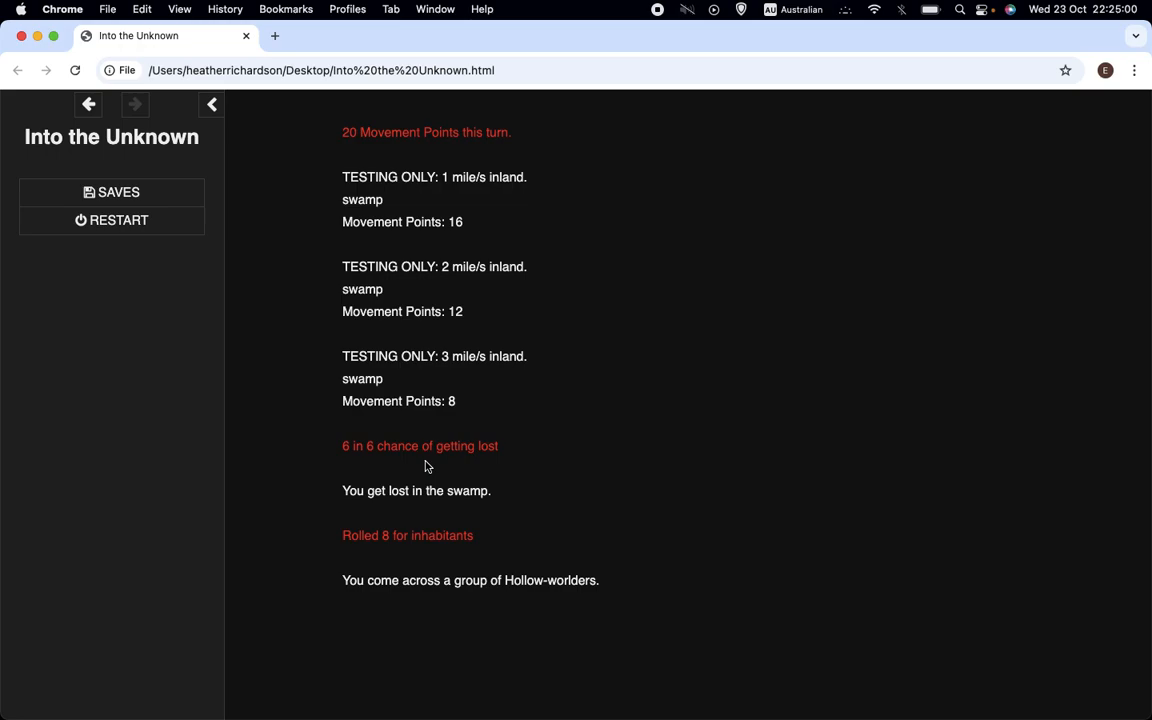
{"action": "mouse_move", "coordinate": [395, 448]}
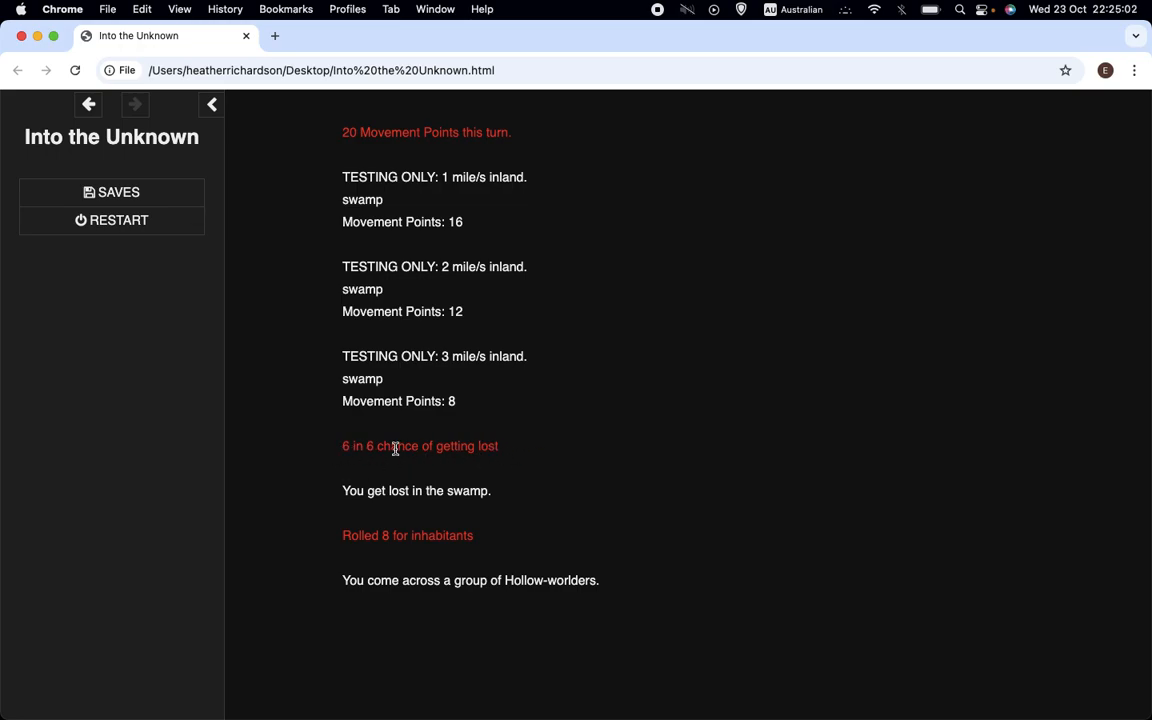
{"action": "mouse_move", "coordinate": [511, 449]}
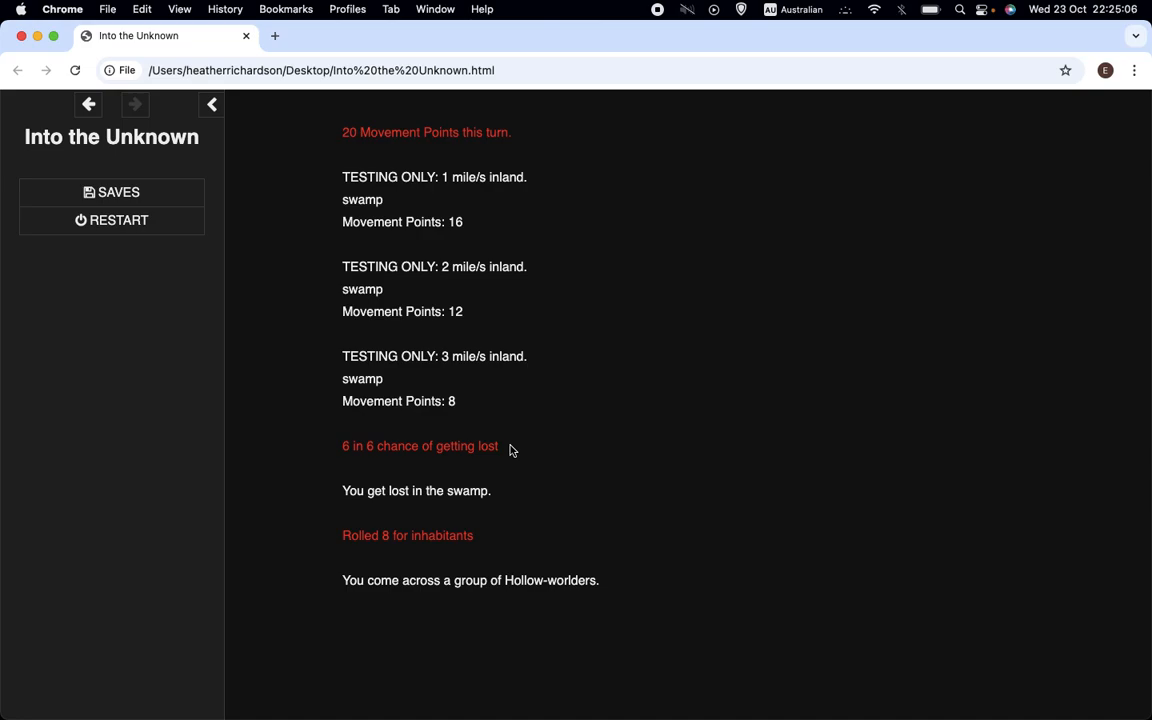
{"action": "mouse_move", "coordinate": [350, 458]}
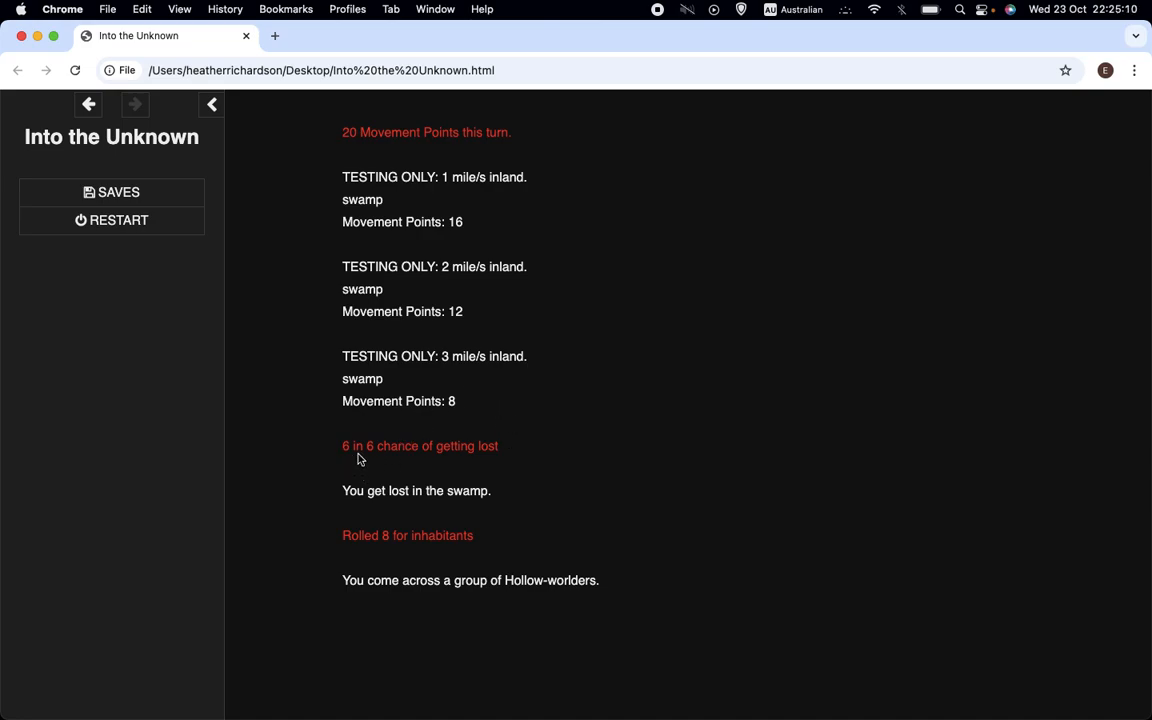
{"action": "mouse_move", "coordinate": [338, 507]}
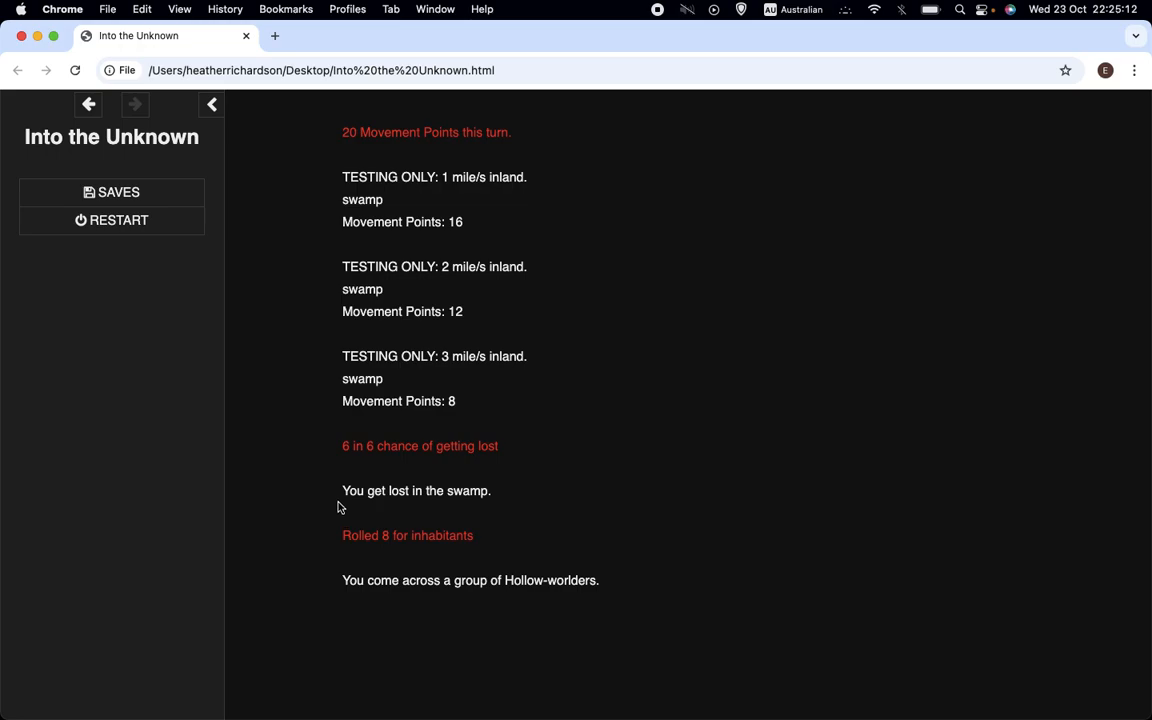
{"action": "mouse_move", "coordinate": [453, 490]}
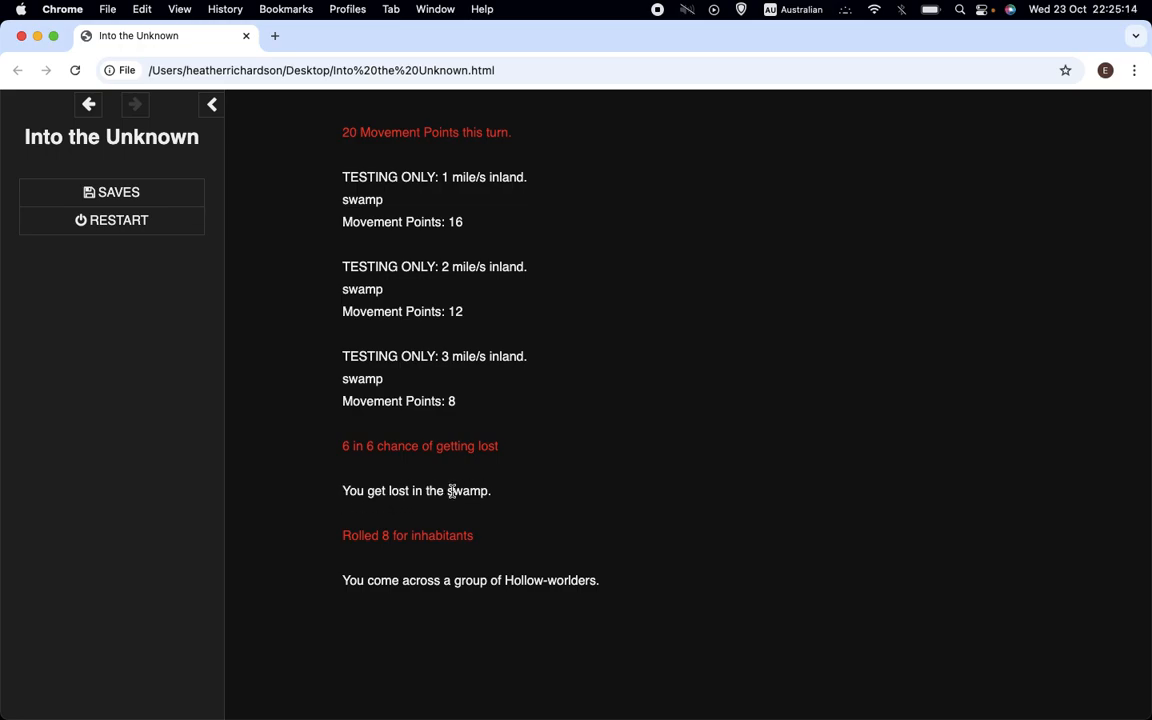
{"action": "mouse_move", "coordinate": [548, 471]}
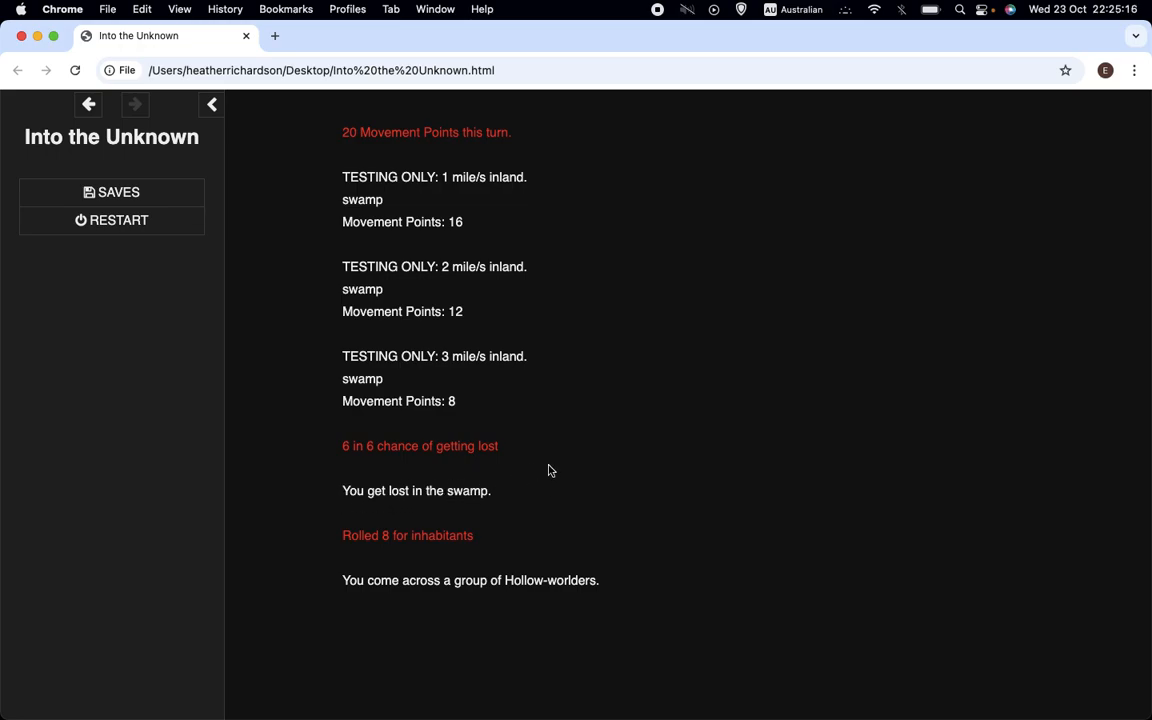
{"action": "mouse_move", "coordinate": [500, 497]}
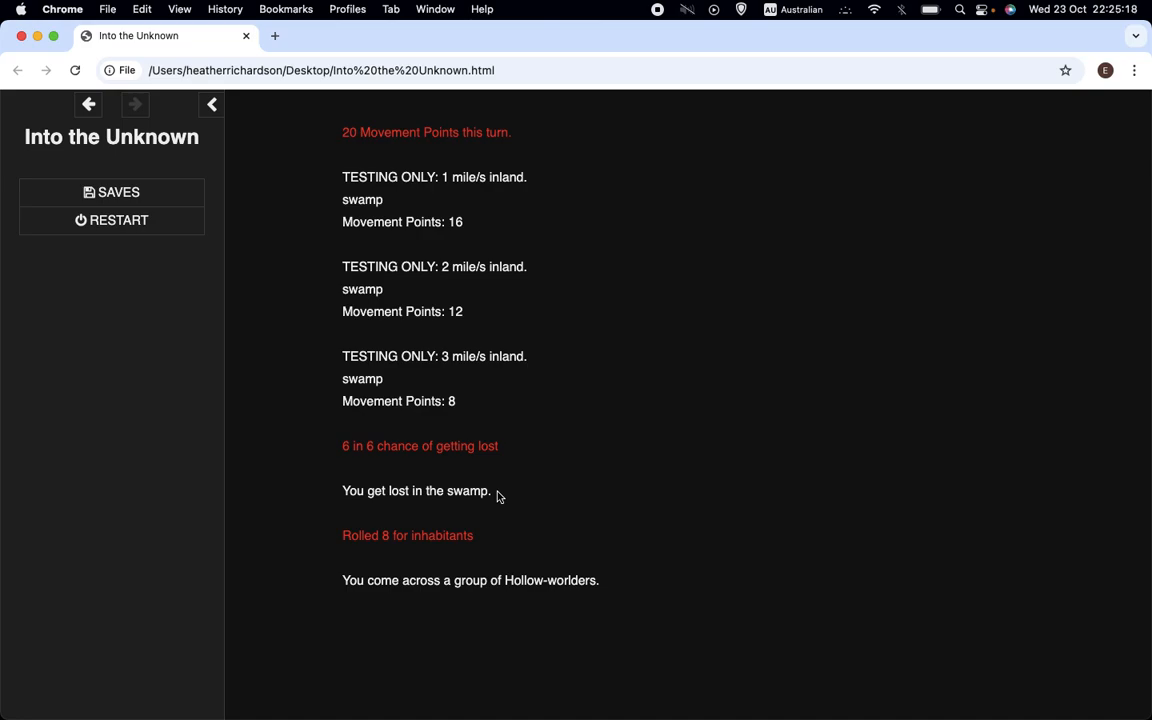
{"action": "mouse_move", "coordinate": [389, 558]}
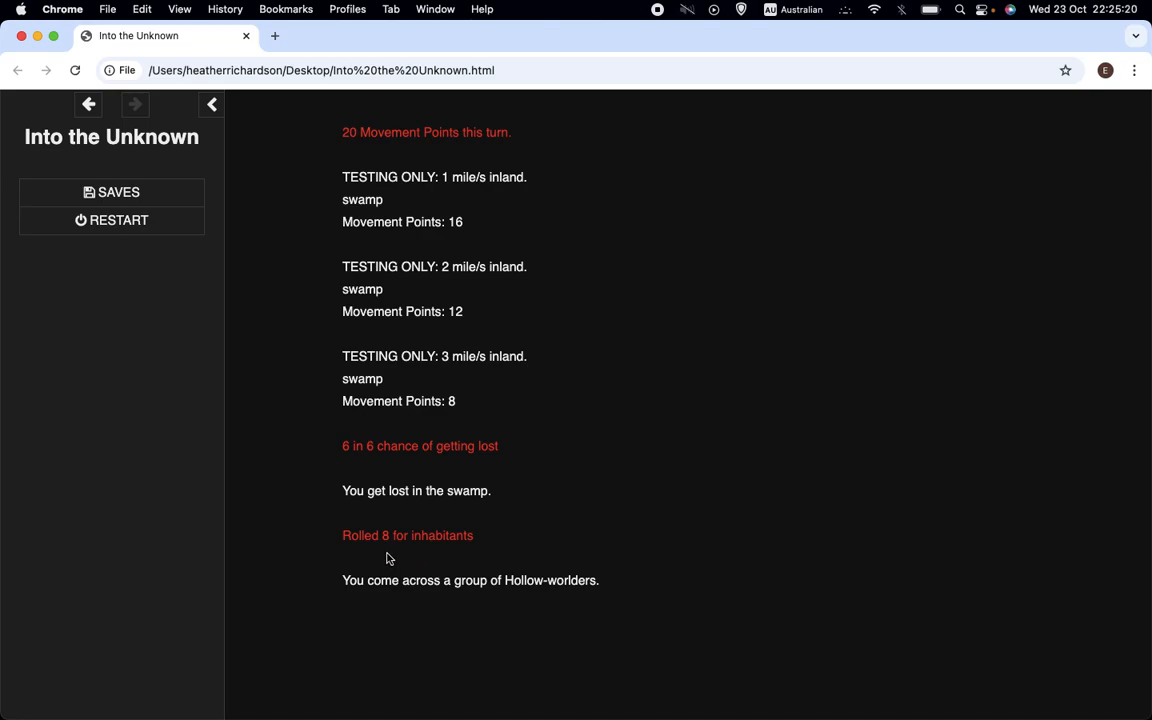
{"action": "mouse_move", "coordinate": [483, 543]}
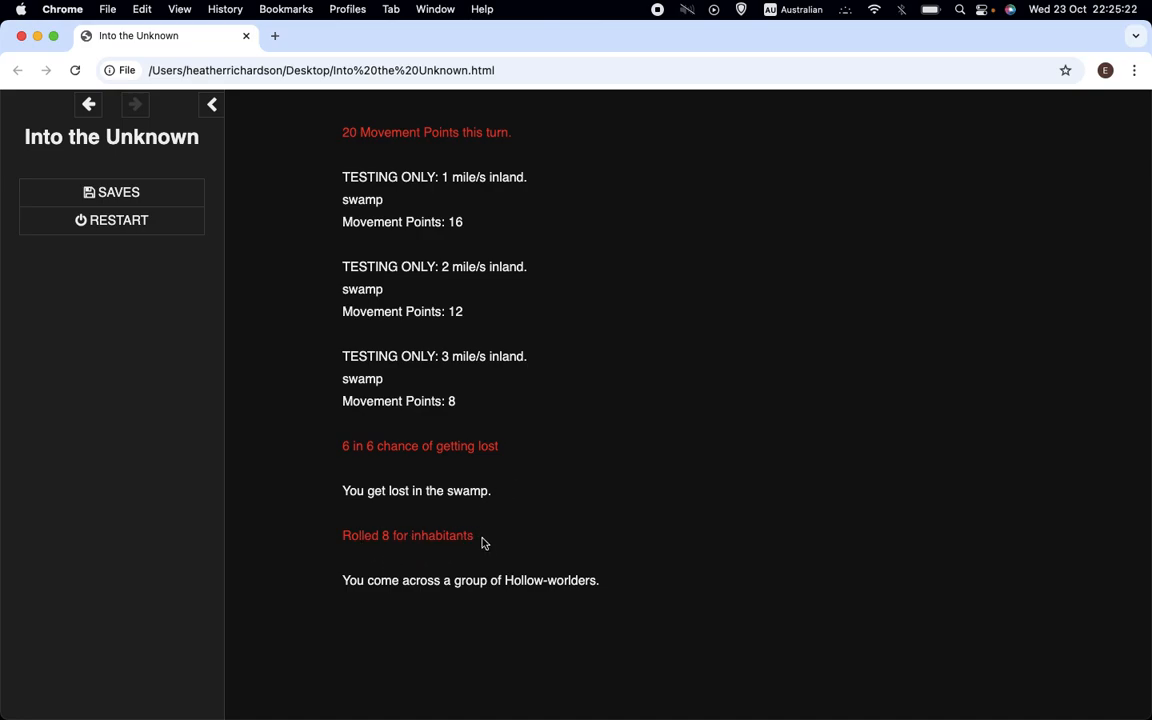
{"action": "mouse_move", "coordinate": [379, 514]}
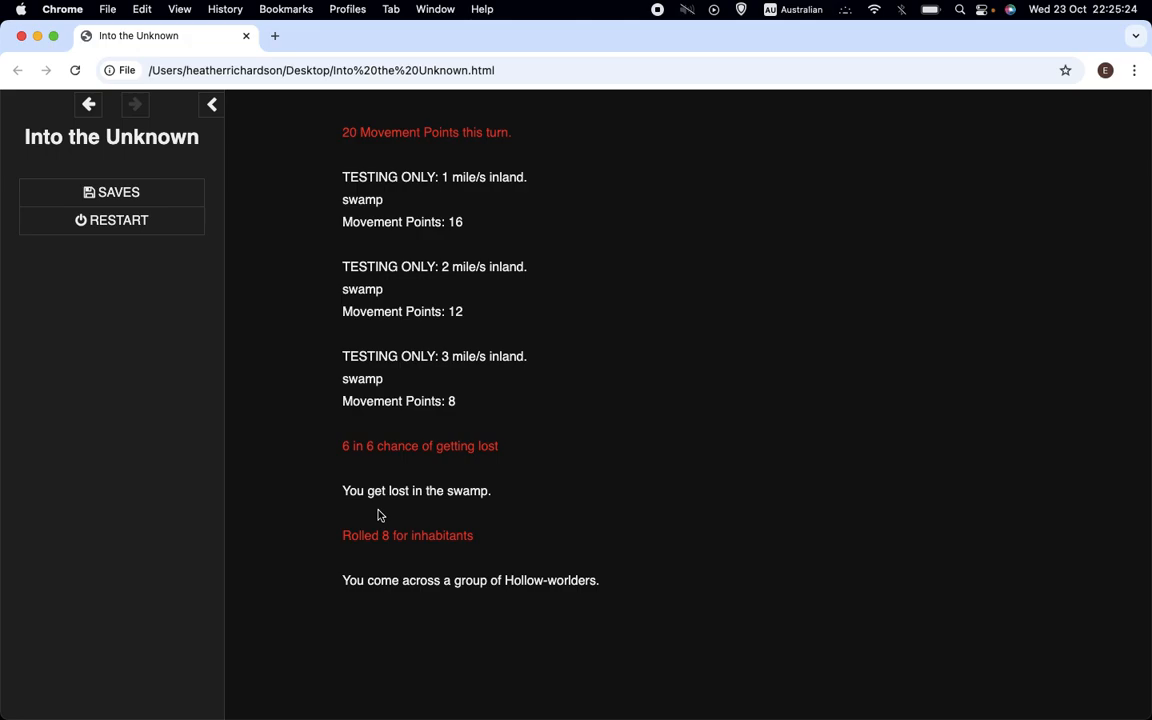
{"action": "mouse_move", "coordinate": [431, 530]}
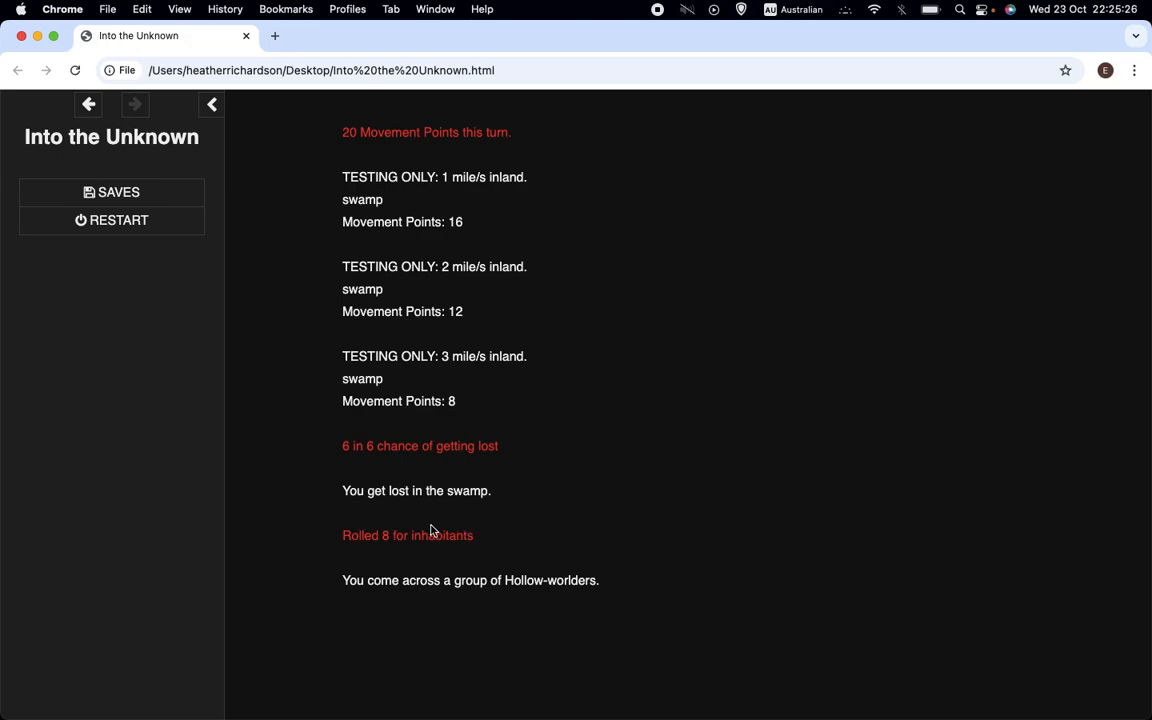
{"action": "mouse_move", "coordinate": [438, 603]}
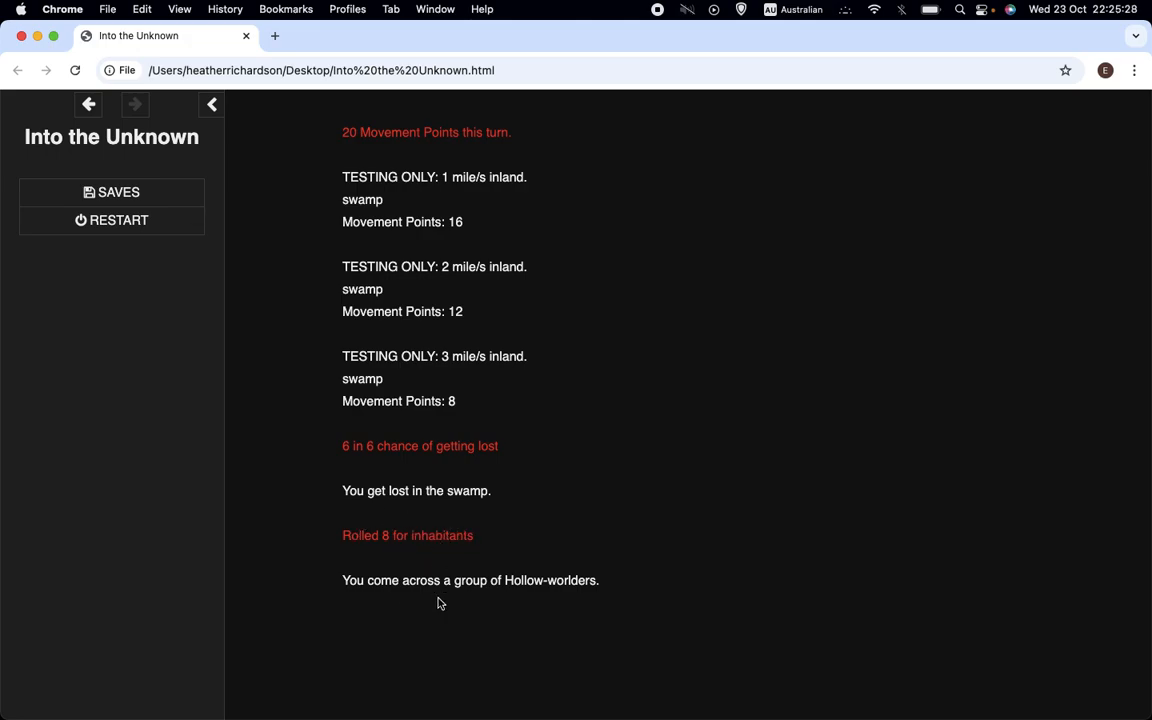
{"action": "mouse_move", "coordinate": [480, 538]}
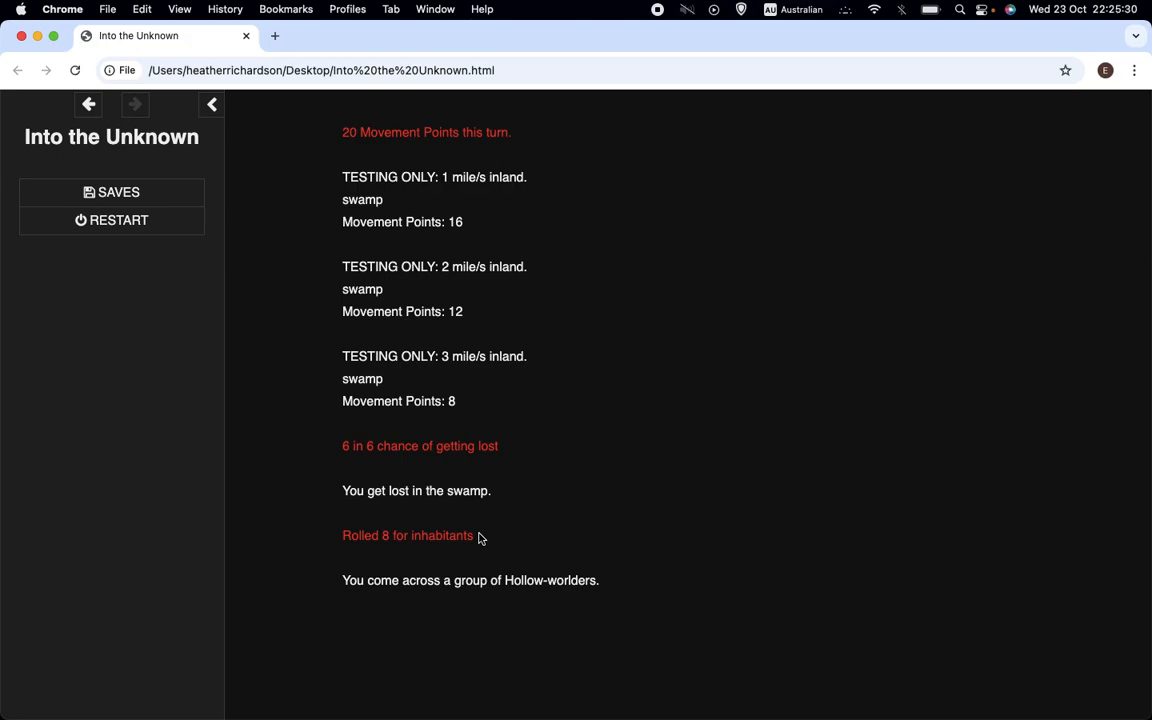
{"action": "mouse_move", "coordinate": [429, 593]}
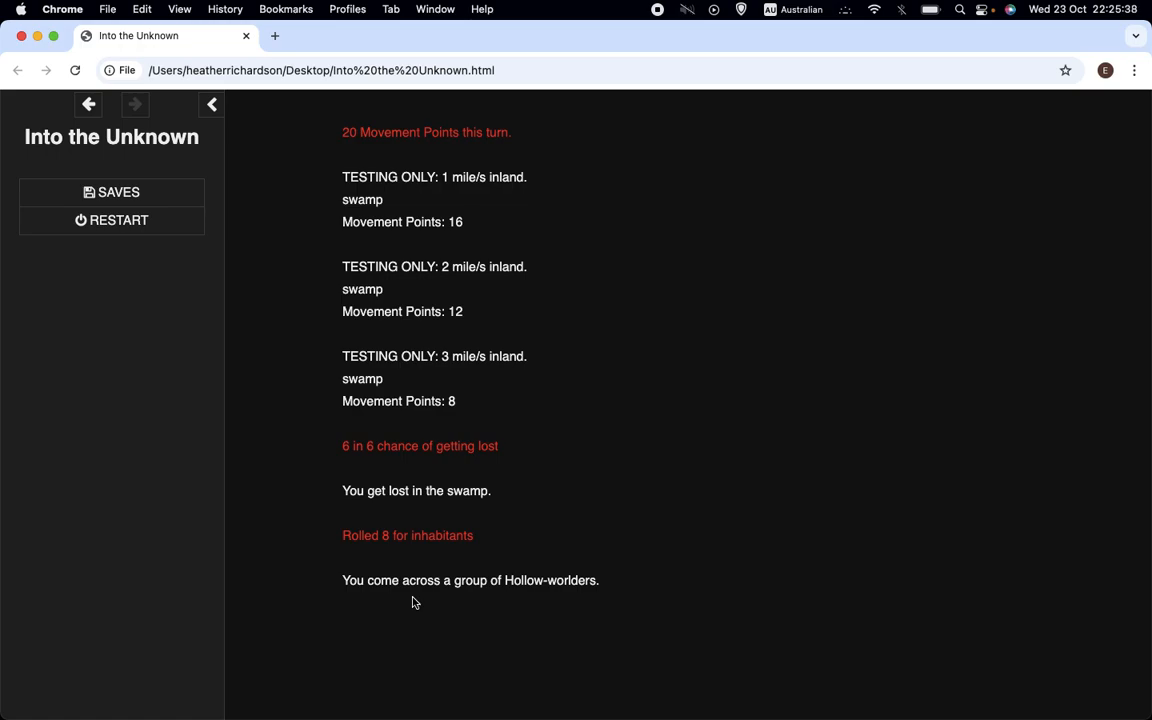
{"action": "mouse_move", "coordinate": [390, 632]}
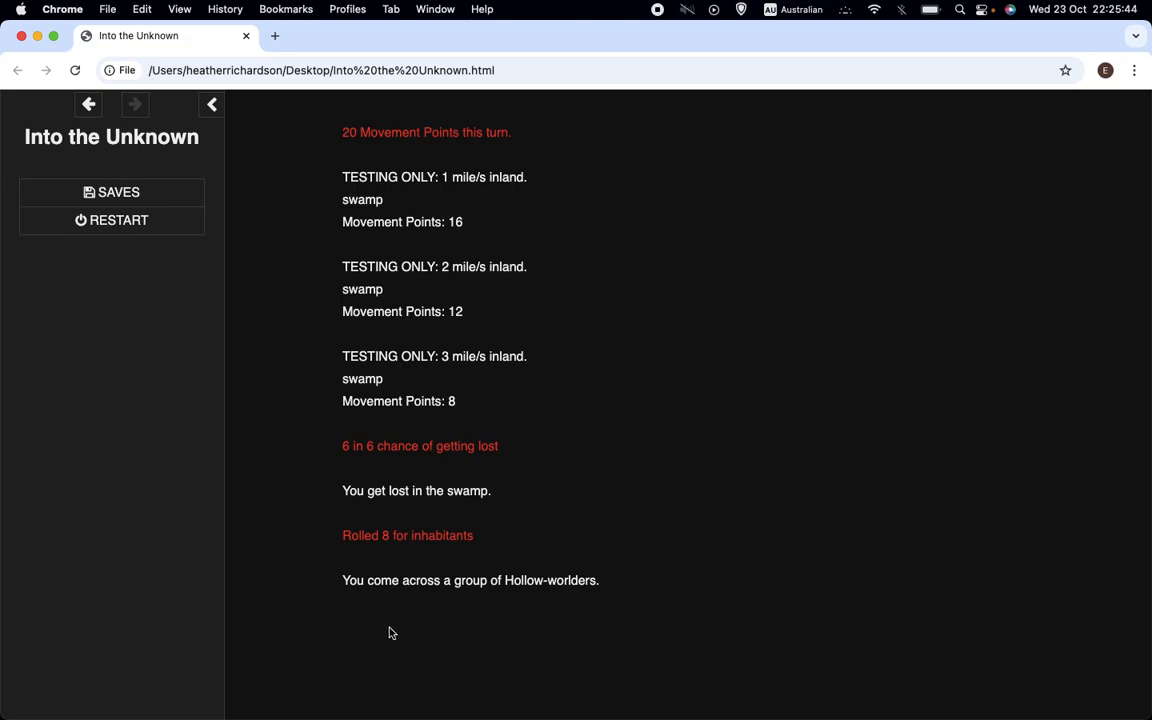
{"action": "mouse_move", "coordinate": [565, 272]}
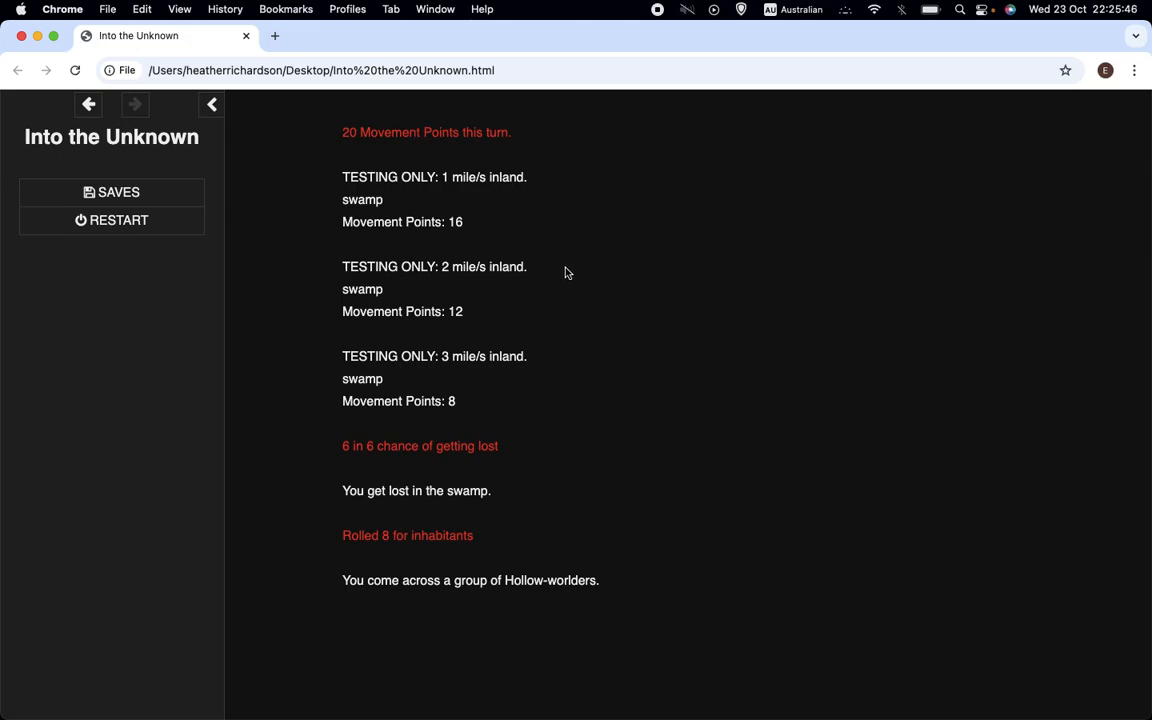
{"action": "mouse_move", "coordinate": [459, 291]}
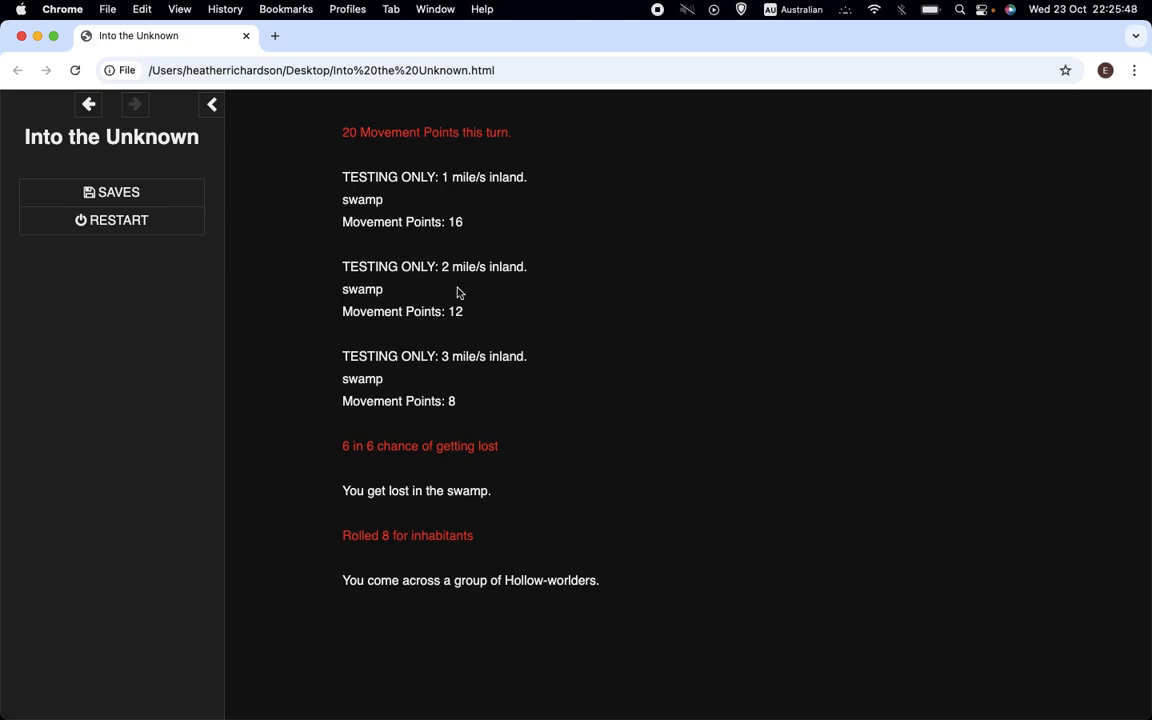
{"action": "mouse_move", "coordinate": [451, 300]}
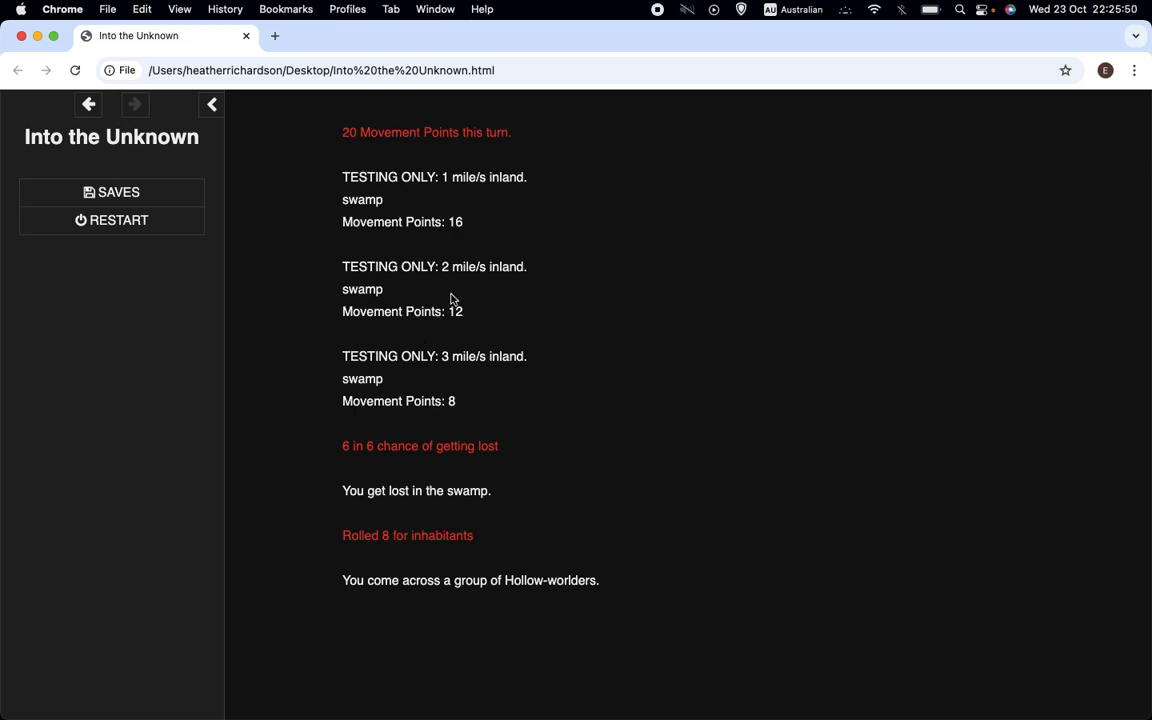
{"action": "mouse_move", "coordinate": [432, 260]}
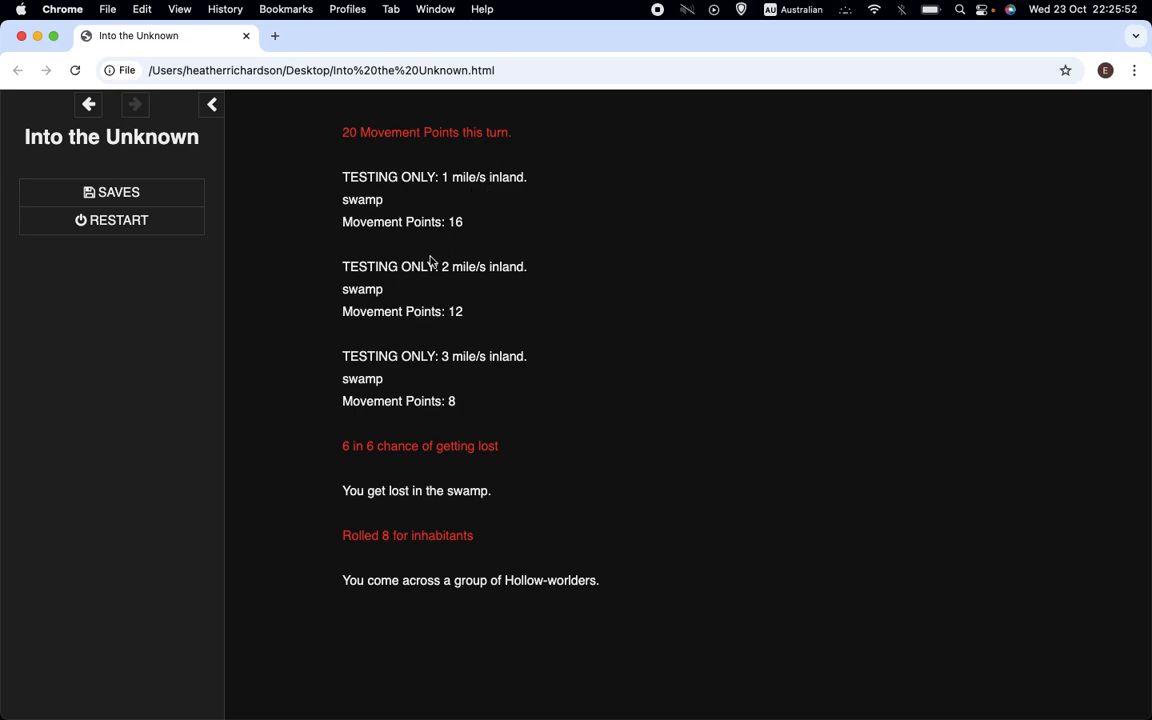
{"action": "mouse_move", "coordinate": [451, 222]}
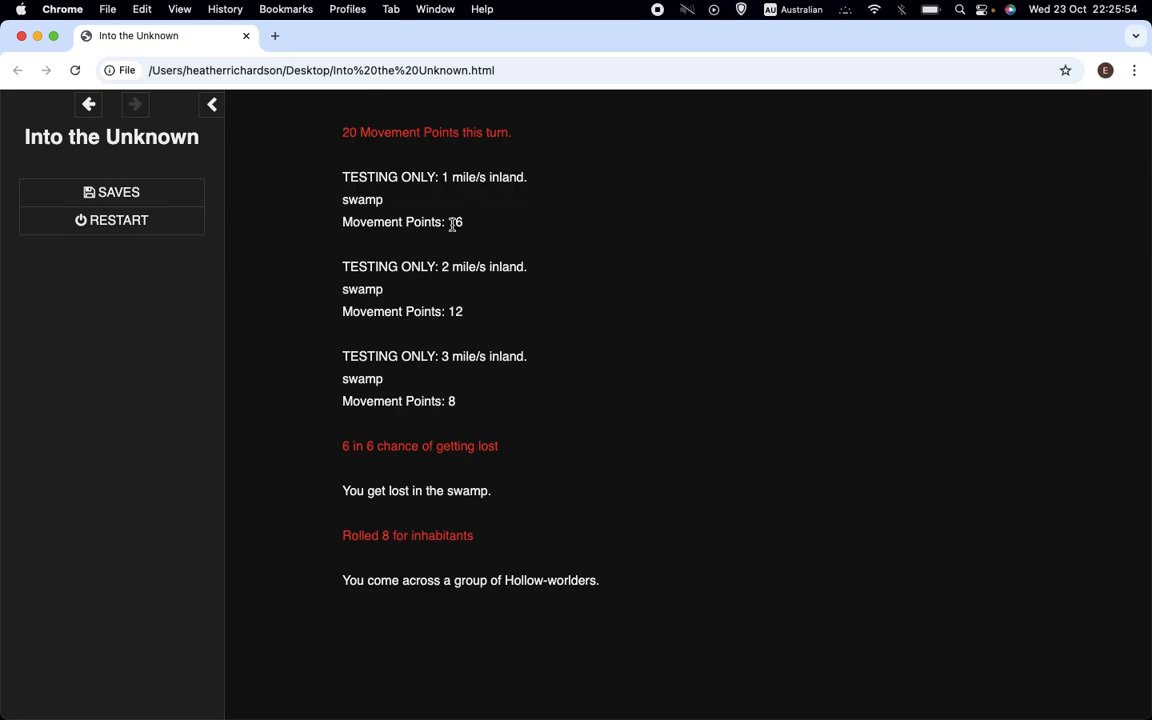
{"action": "mouse_move", "coordinate": [237, 242]}
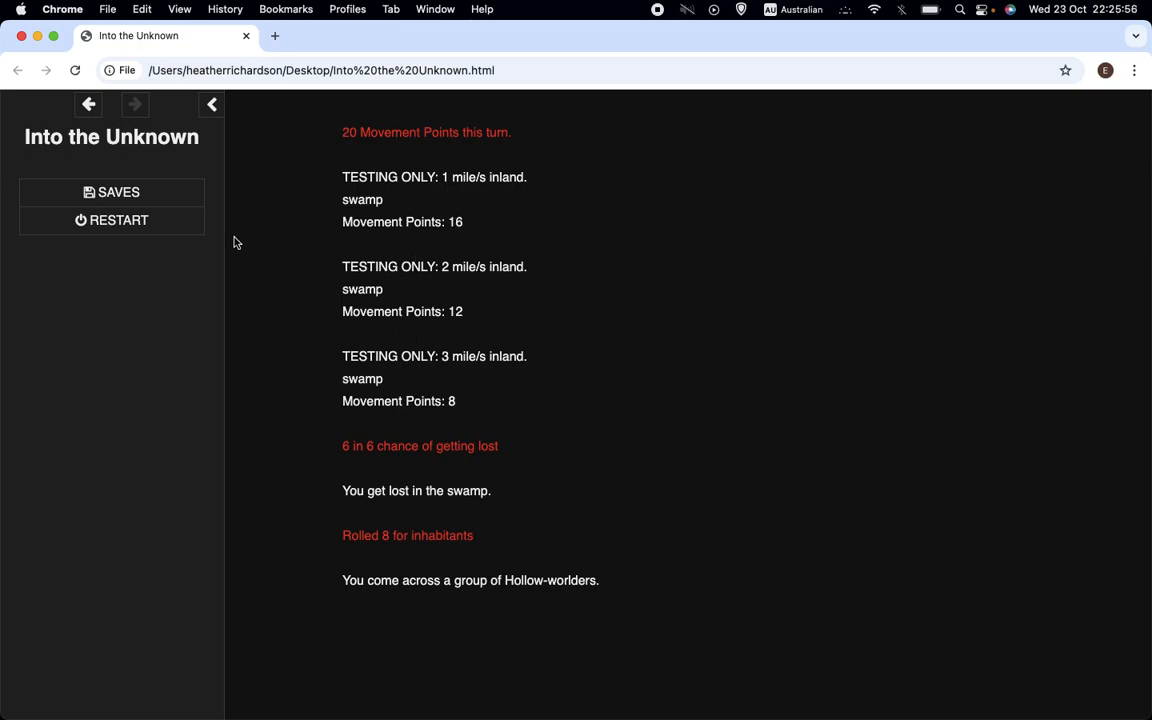
{"action": "mouse_move", "coordinate": [440, 598]}
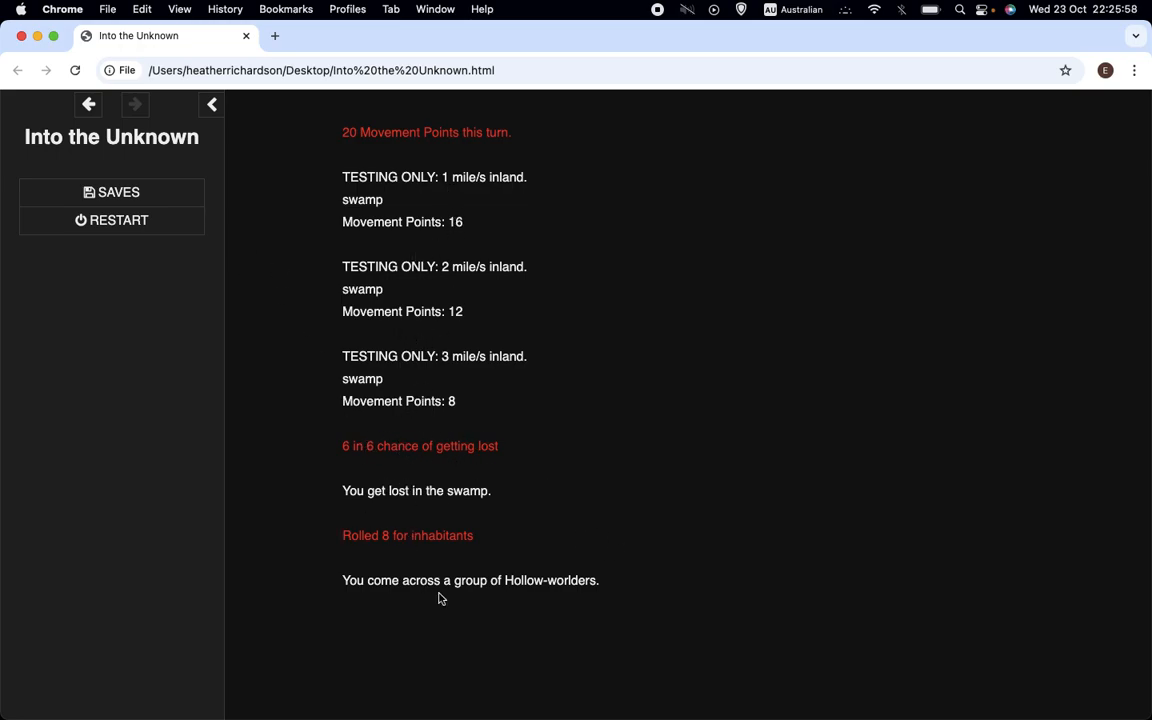
{"action": "mouse_move", "coordinate": [512, 584]}
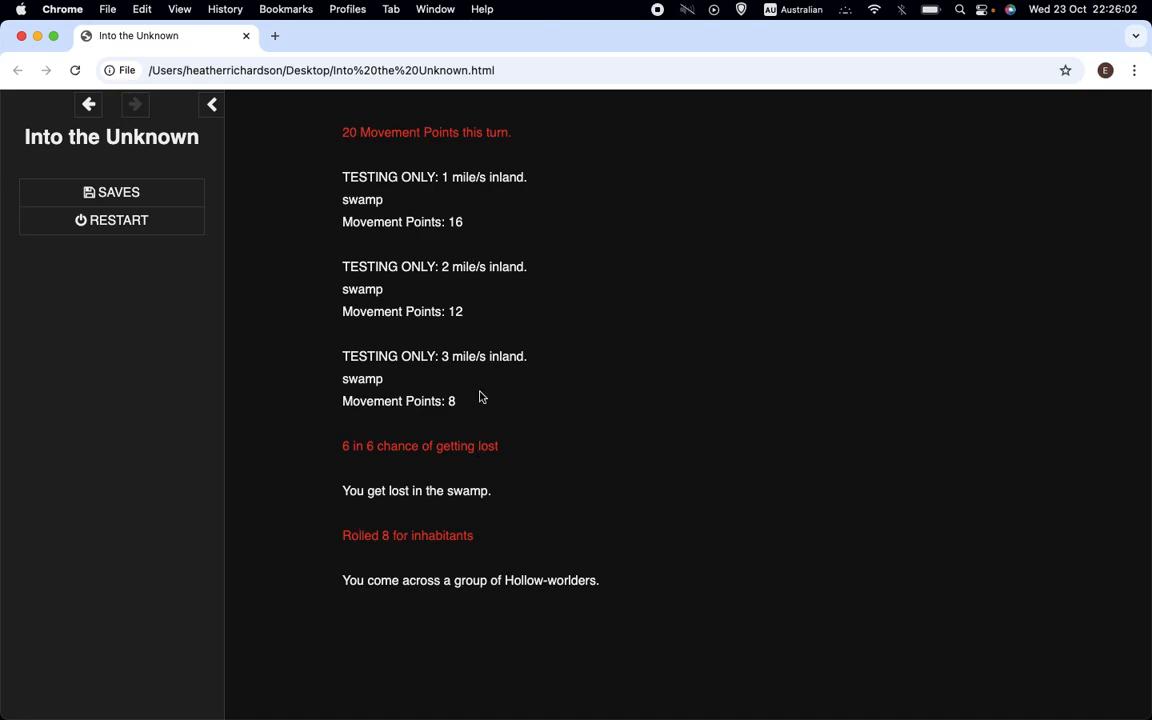
{"action": "mouse_move", "coordinate": [341, 356]}
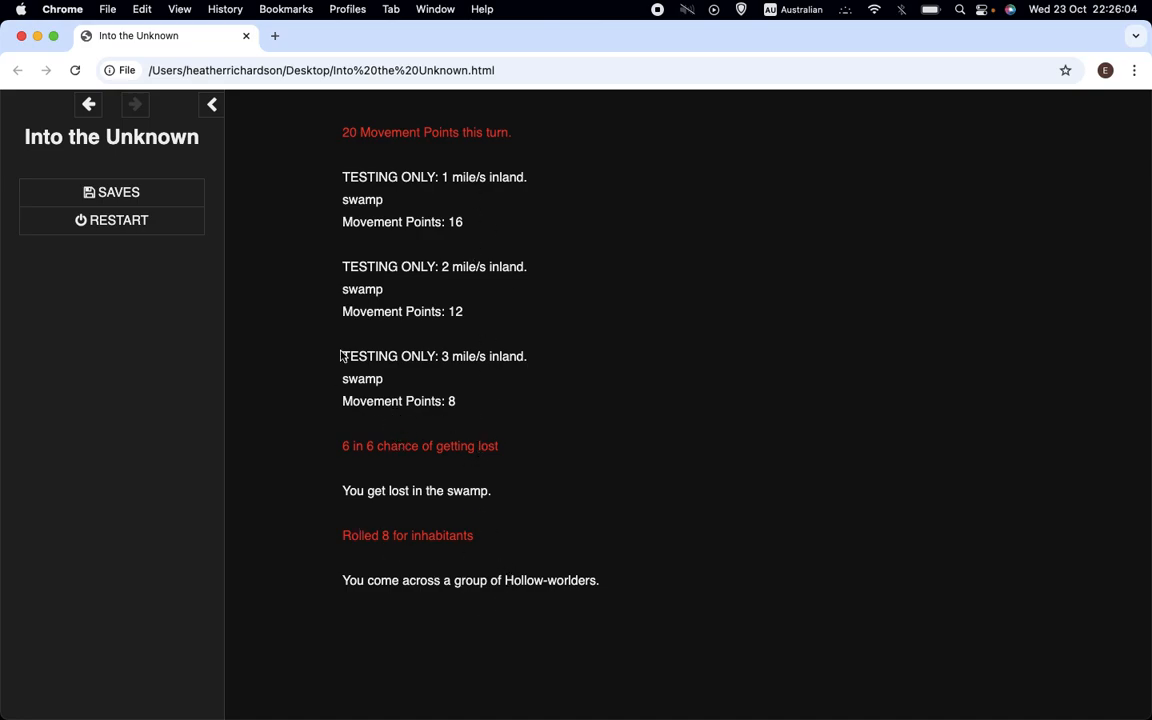
{"action": "mouse_move", "coordinate": [452, 424]}
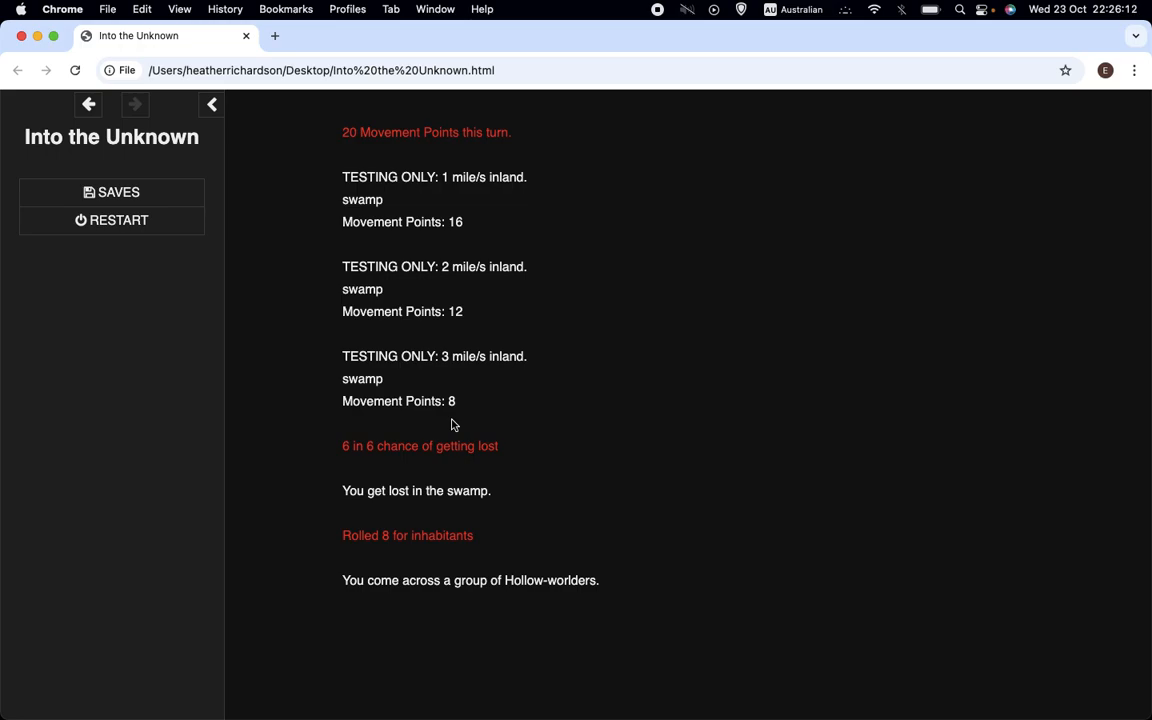
{"action": "mouse_move", "coordinate": [950, 48]}
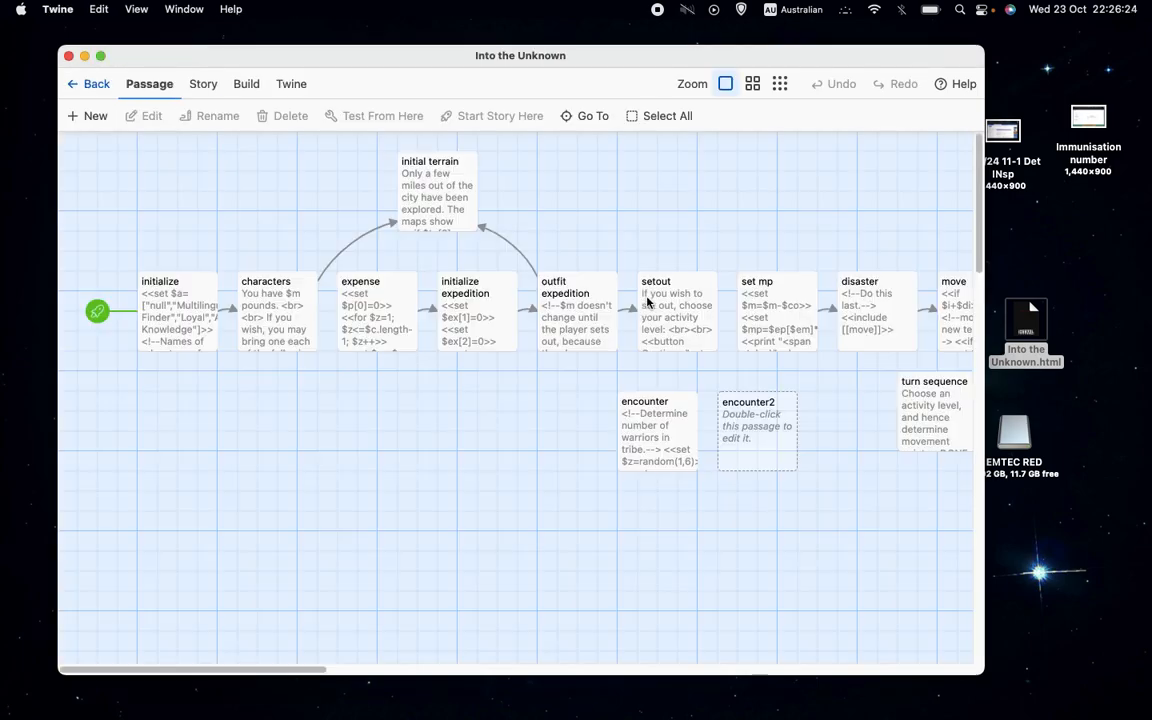
{"action": "mouse_move", "coordinate": [985, 452]}
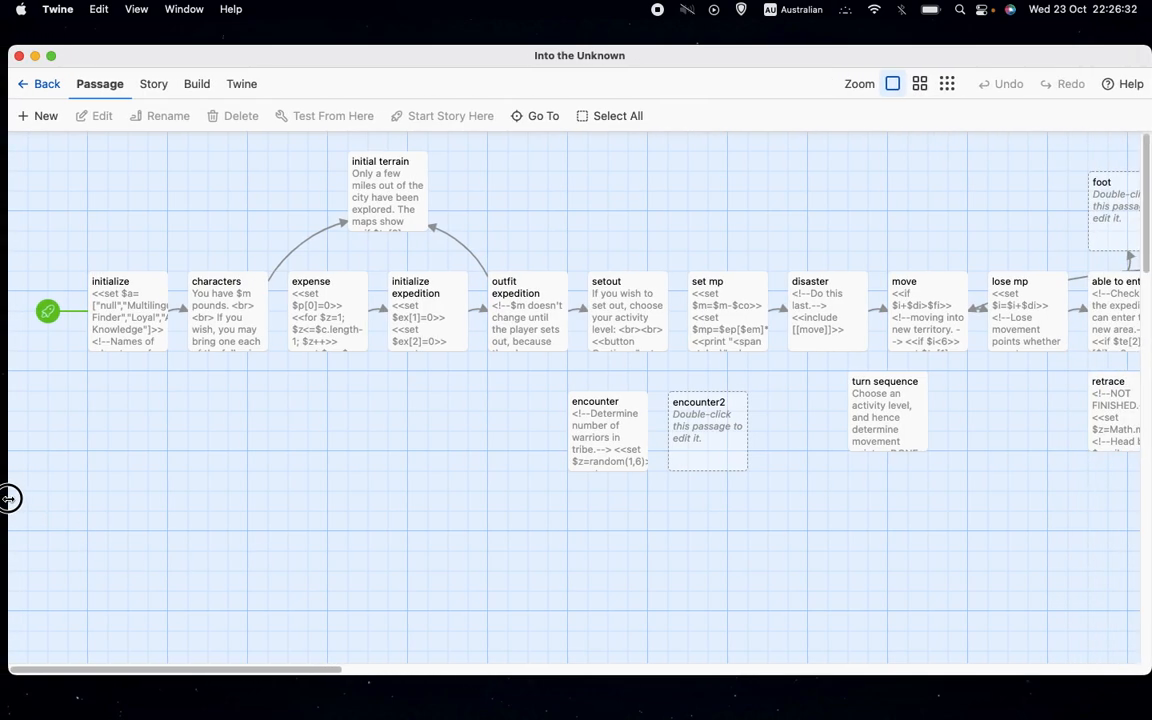
Scroll the story map right to view the passages from setout through move and lose mp
{"action": "scroll", "scroll_direction": "right", "scroll_amount": 3}
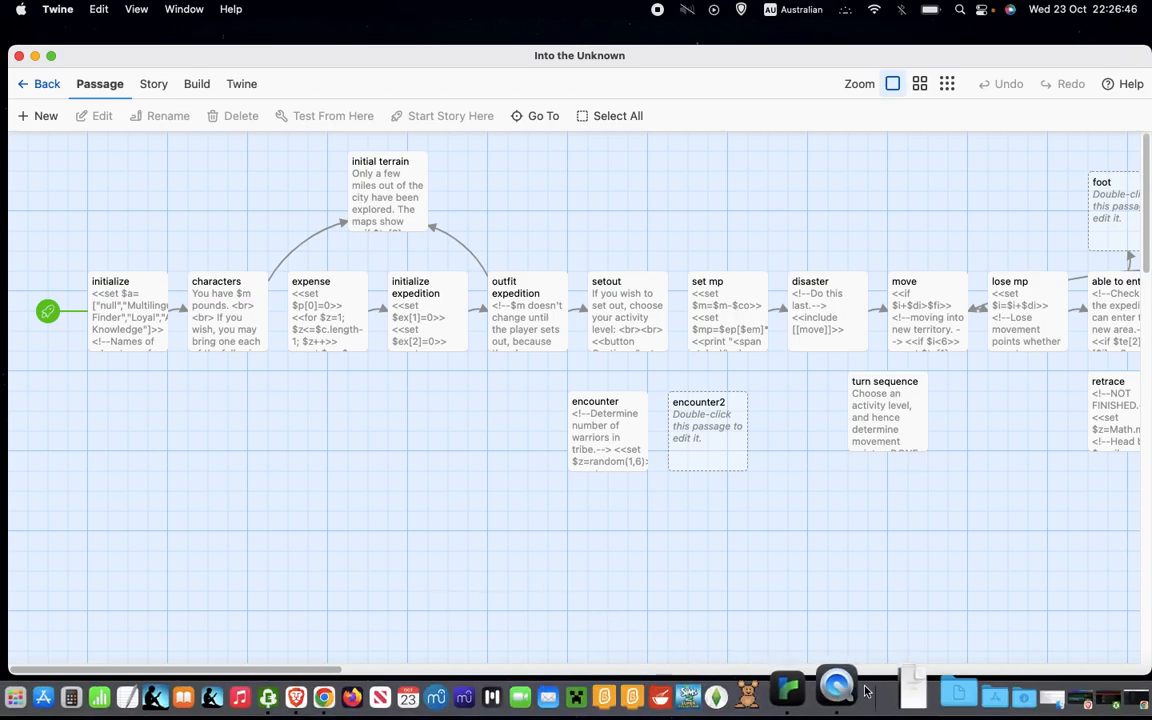
{"action": "mouse_move", "coordinate": [820, 690]}
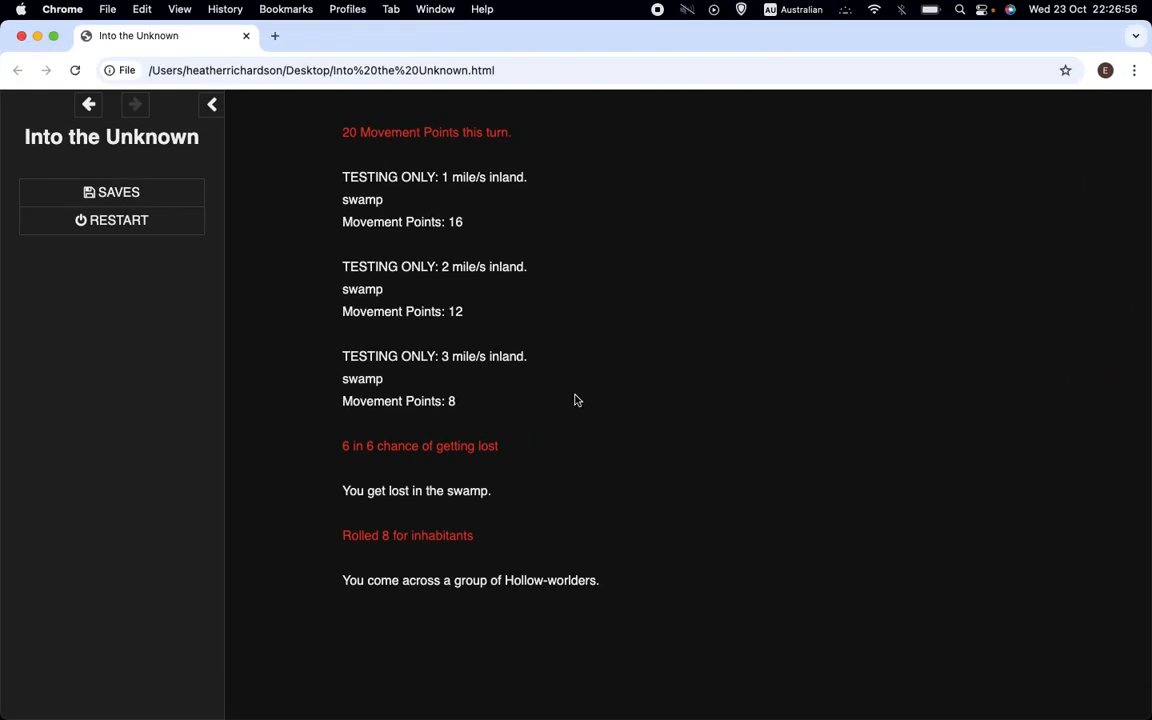
{"action": "mouse_move", "coordinate": [515, 147]}
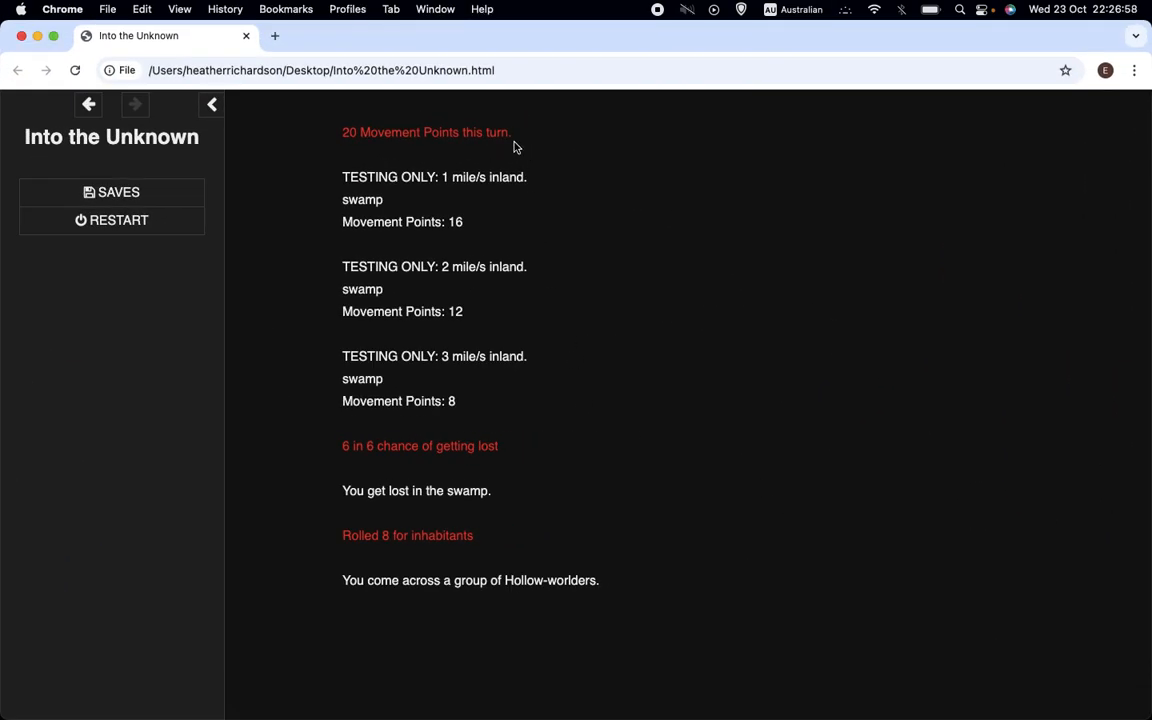
{"action": "mouse_move", "coordinate": [399, 128]}
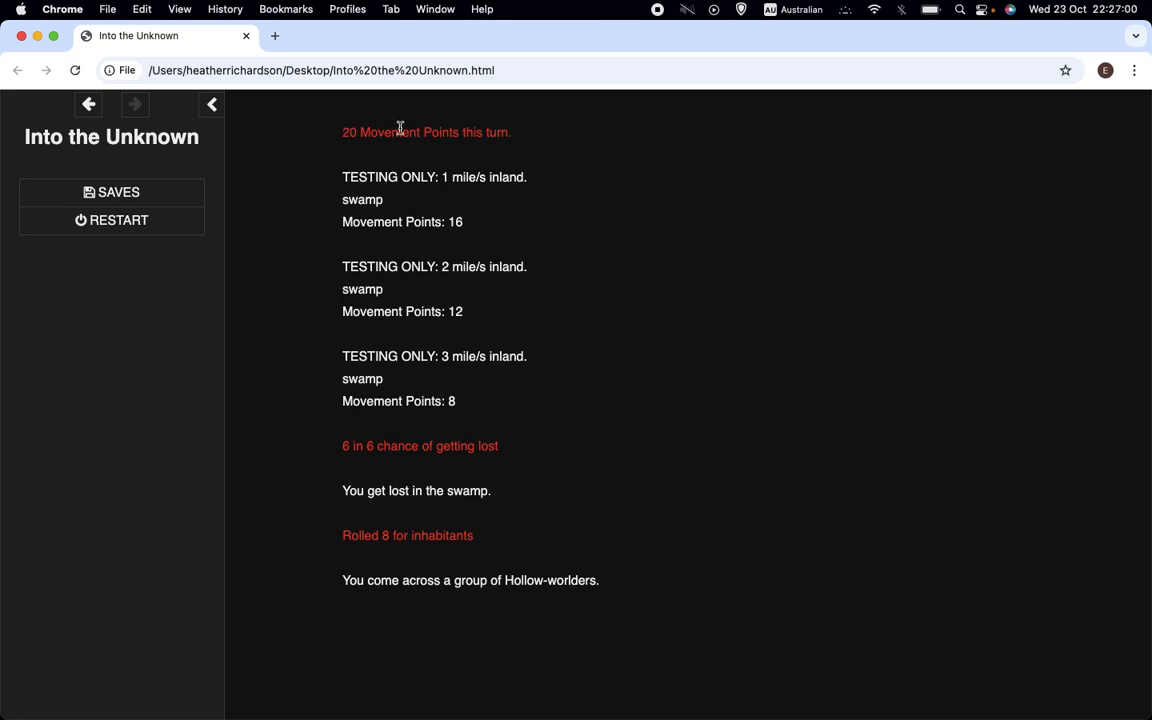
{"action": "mouse_move", "coordinate": [390, 247]}
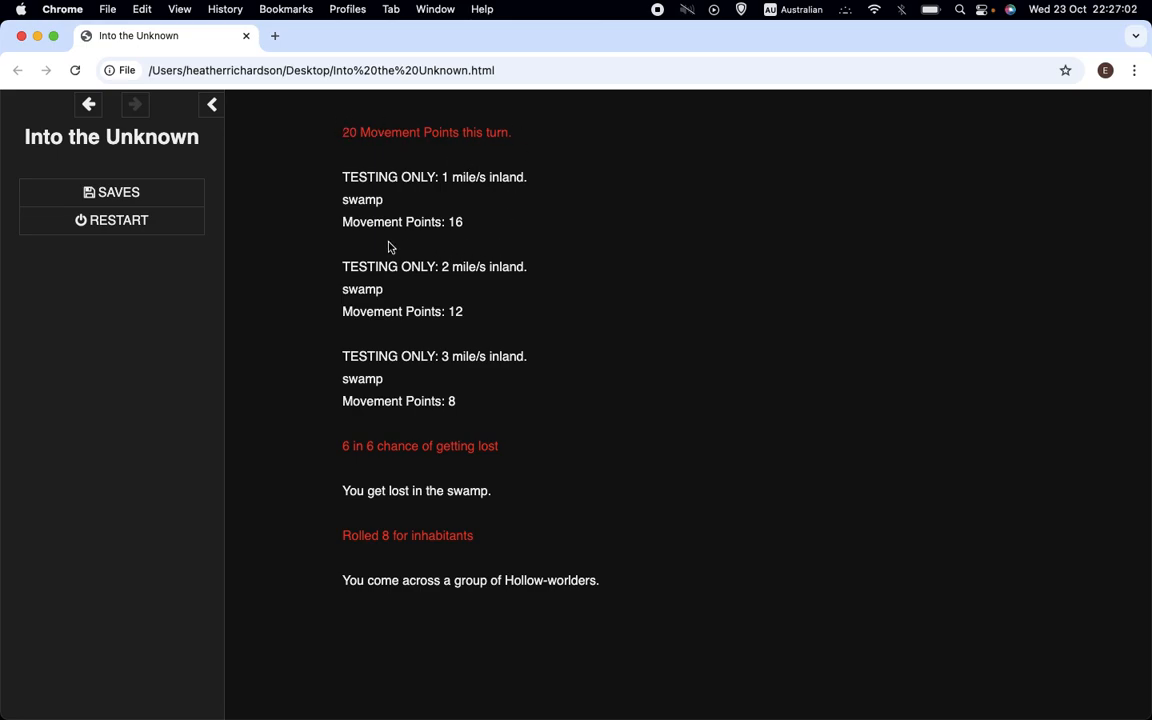
{"action": "mouse_move", "coordinate": [492, 238]}
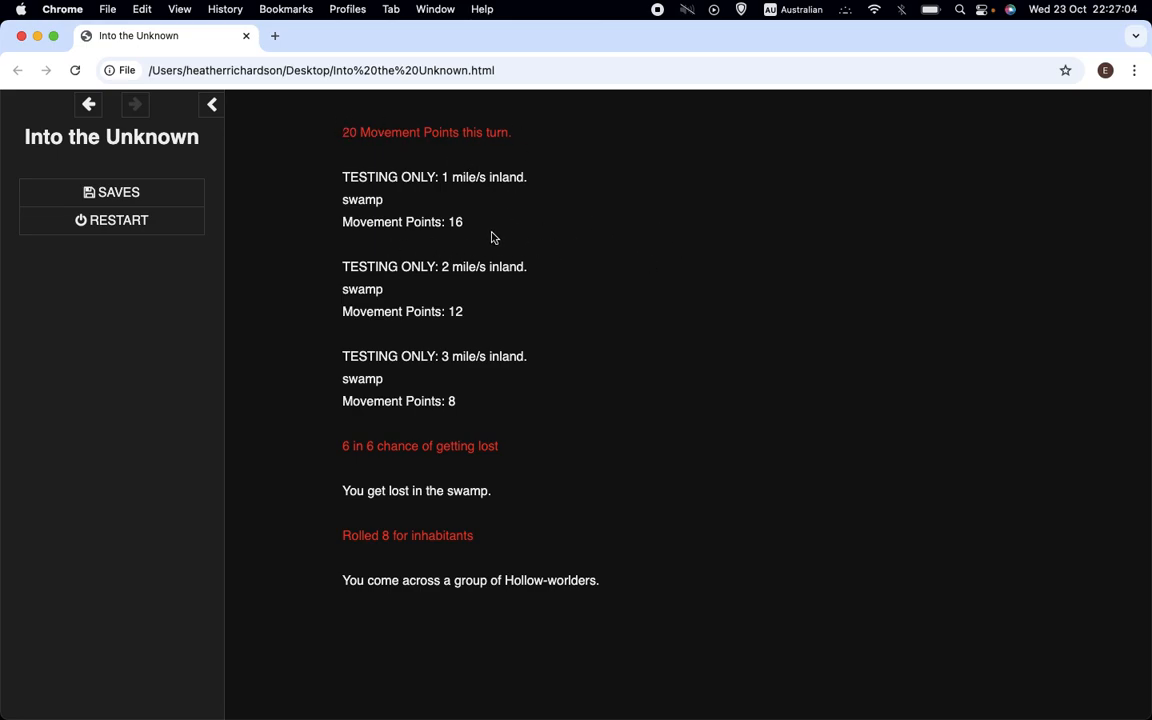
{"action": "mouse_move", "coordinate": [479, 194]}
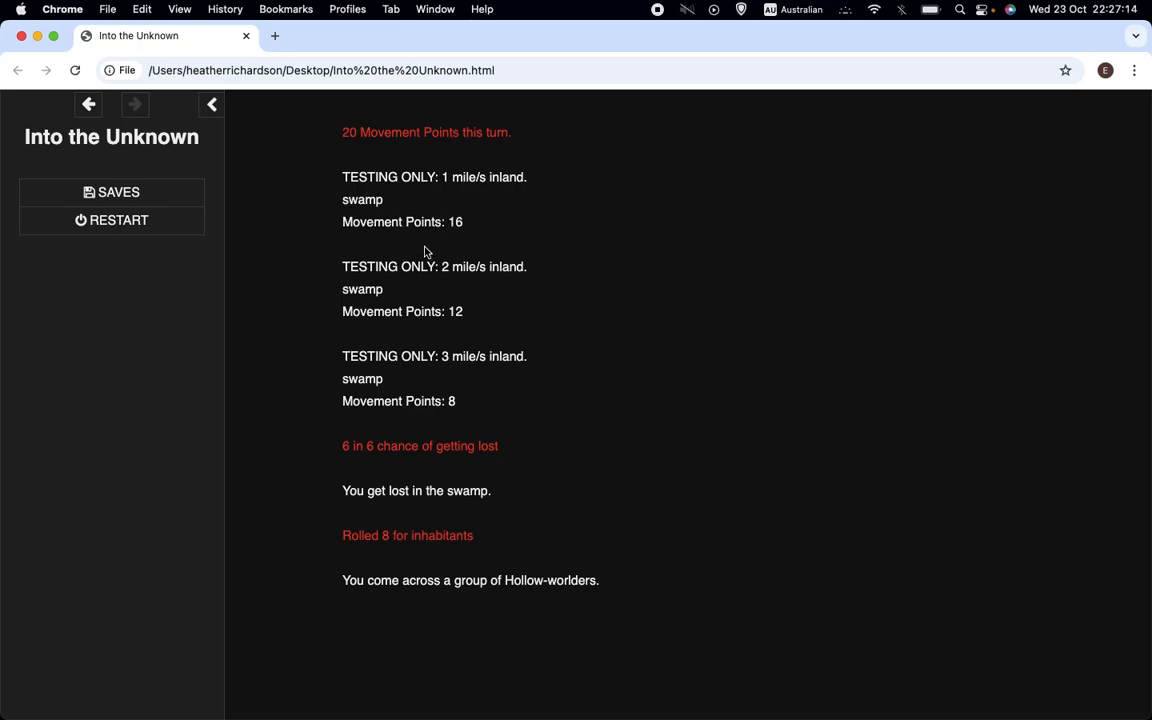
{"action": "mouse_move", "coordinate": [460, 253]}
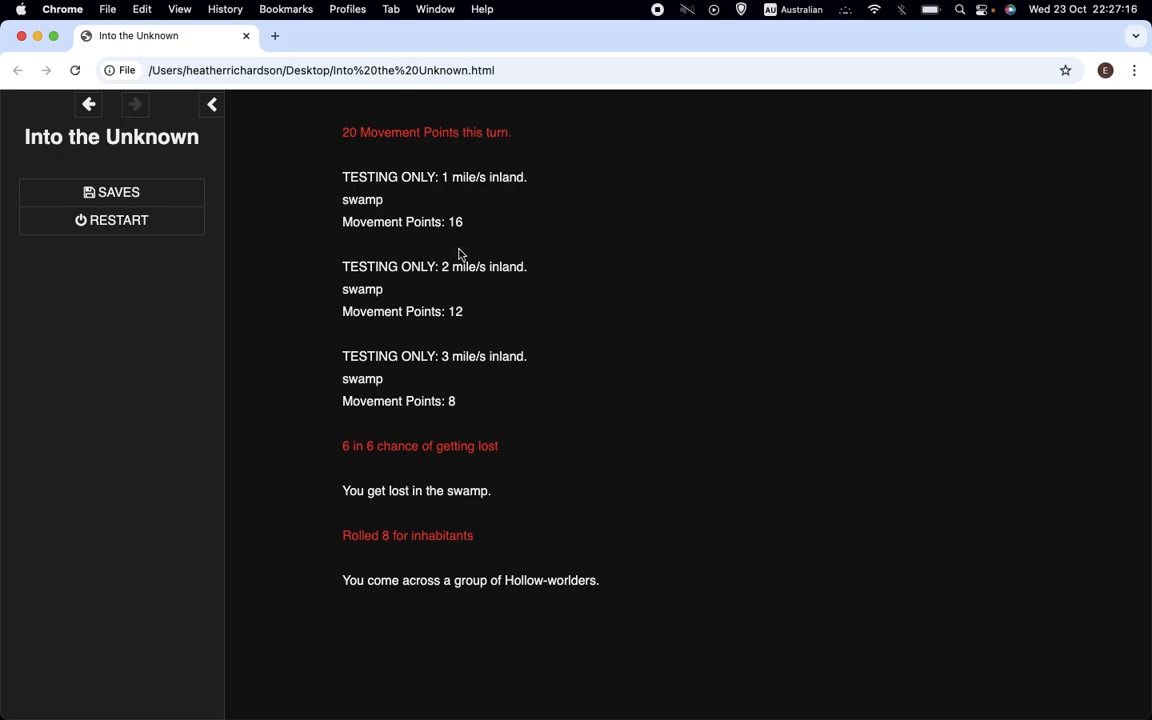
{"action": "mouse_move", "coordinate": [423, 305]}
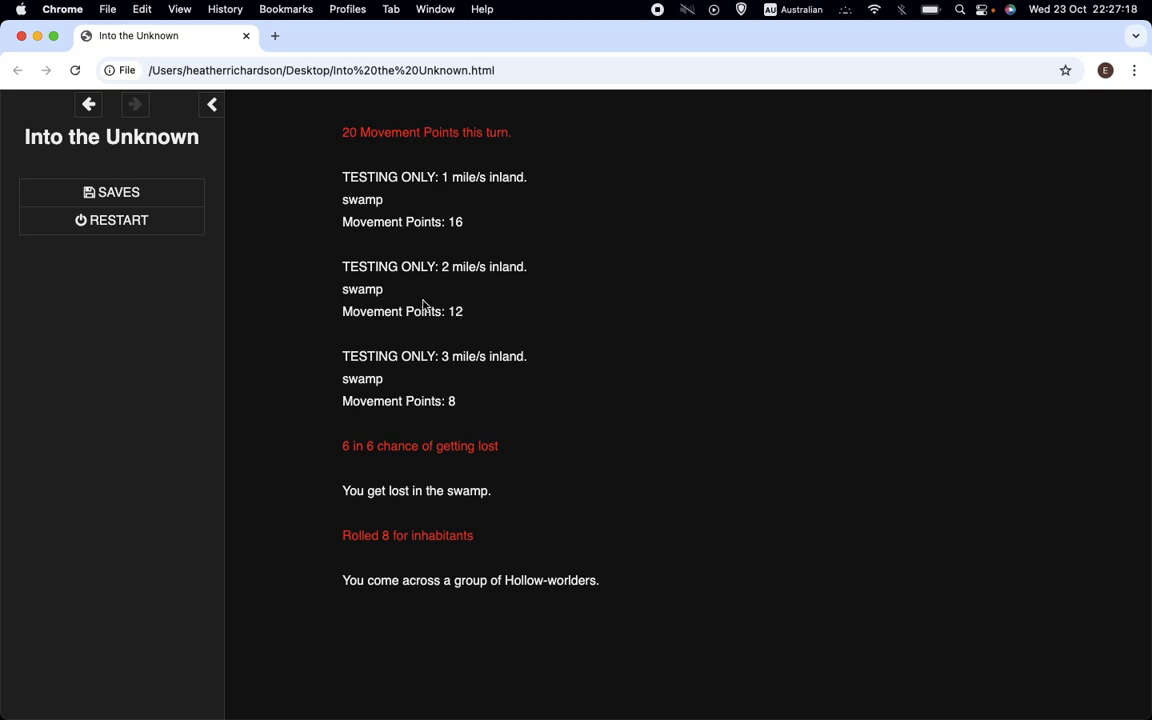
{"action": "mouse_move", "coordinate": [420, 414]}
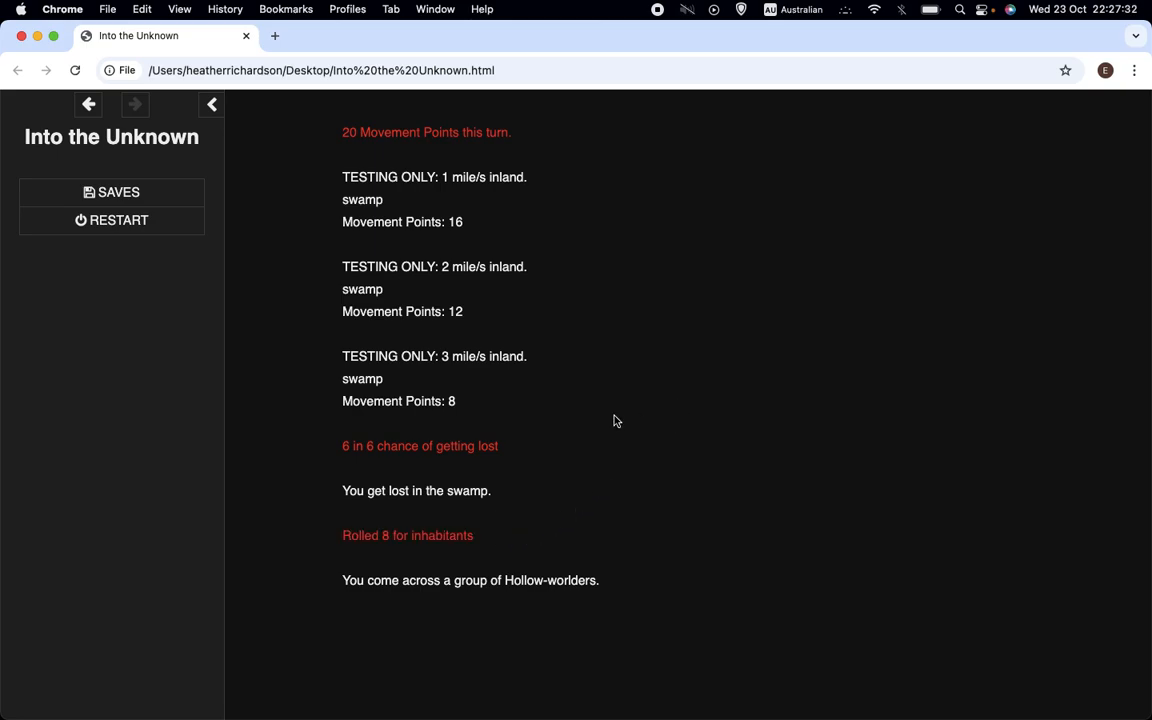
{"action": "mouse_move", "coordinate": [700, 333]}
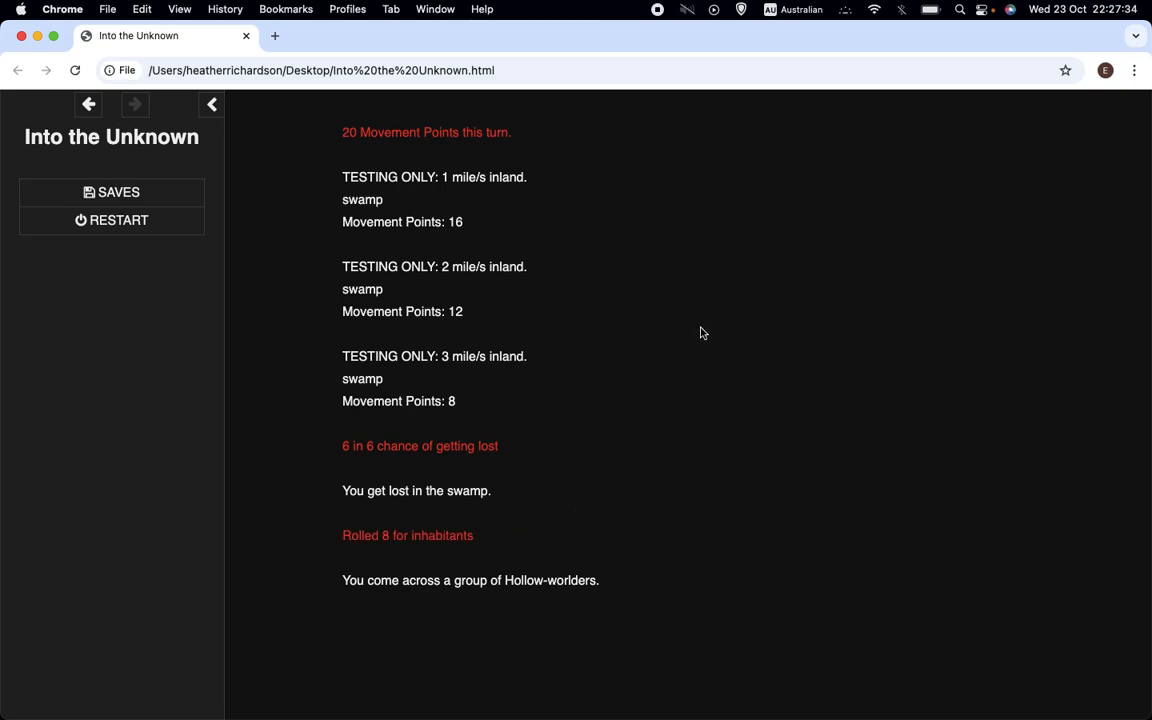
{"action": "mouse_move", "coordinate": [668, 307]}
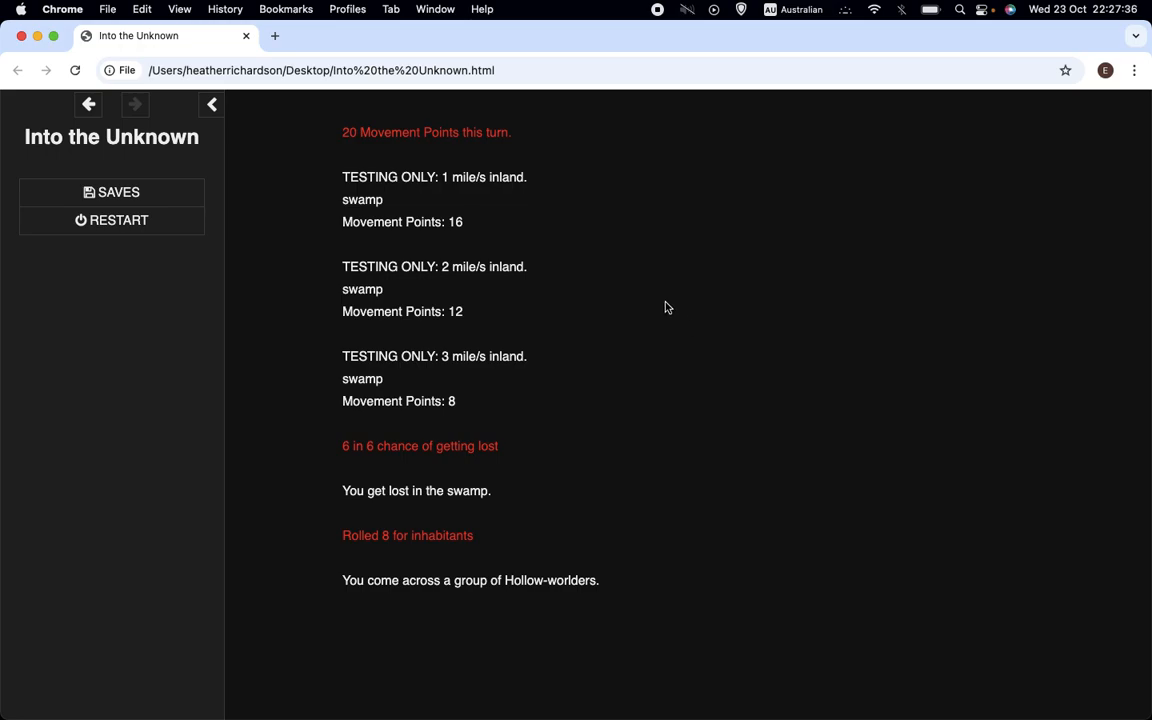
{"action": "mouse_move", "coordinate": [563, 171]}
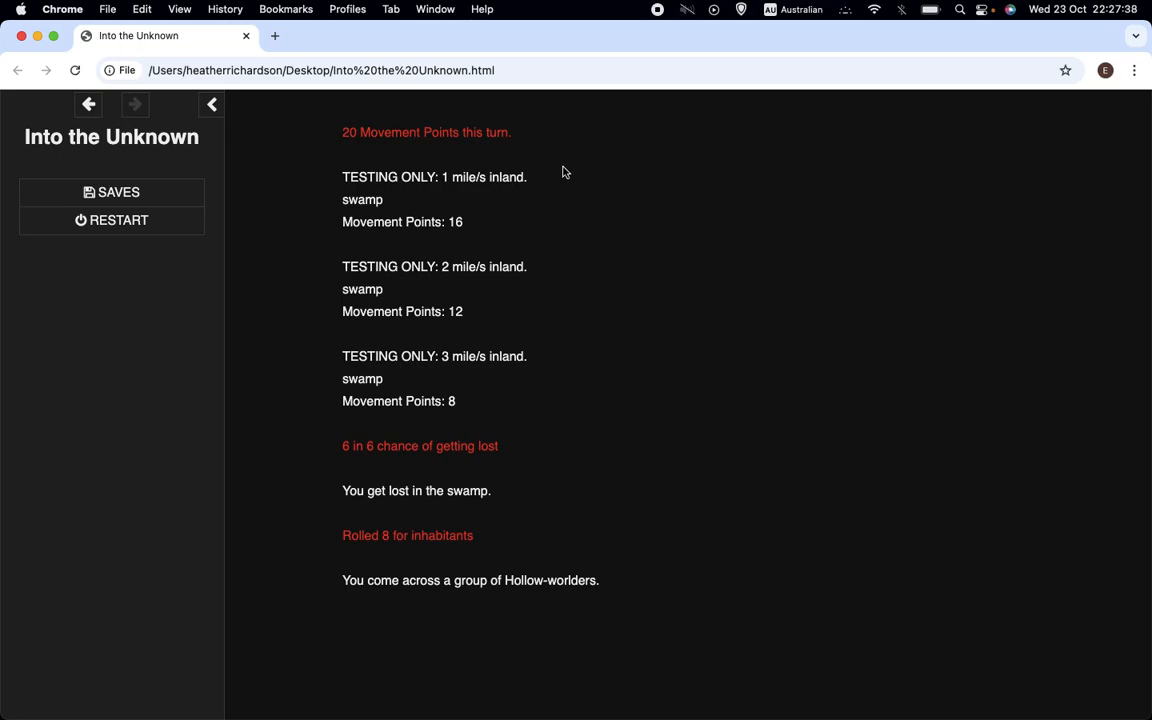
{"action": "mouse_move", "coordinate": [118, 220]}
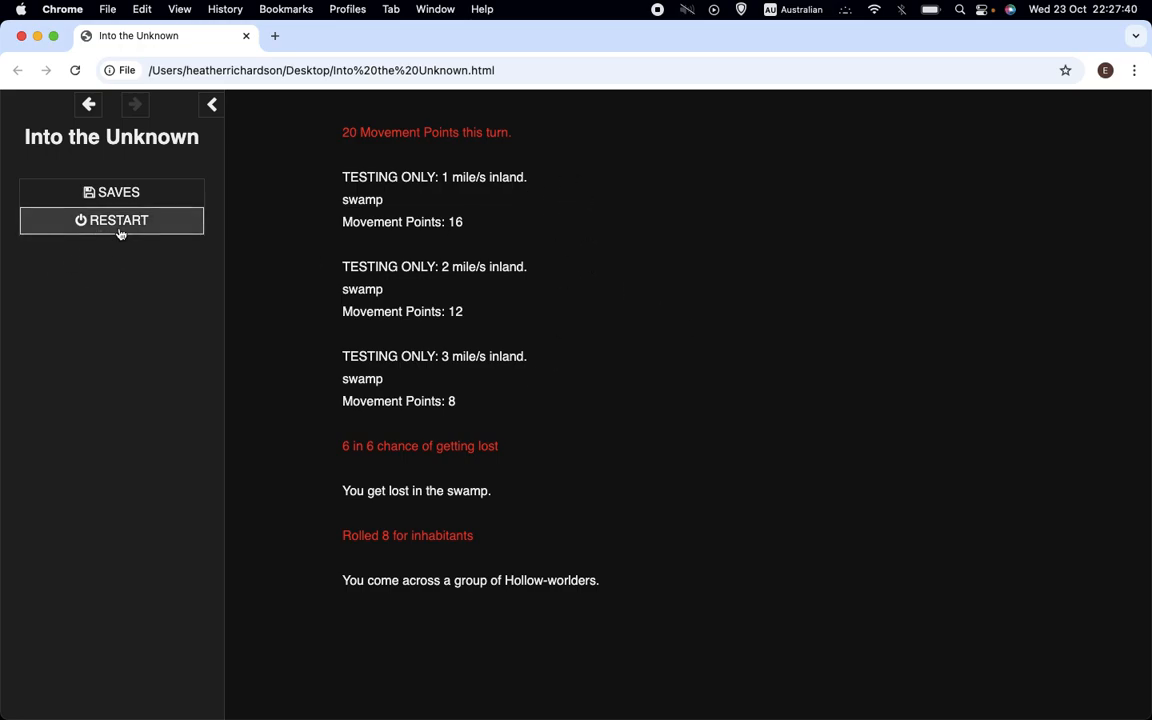
{"action": "mouse_move", "coordinate": [463, 360]}
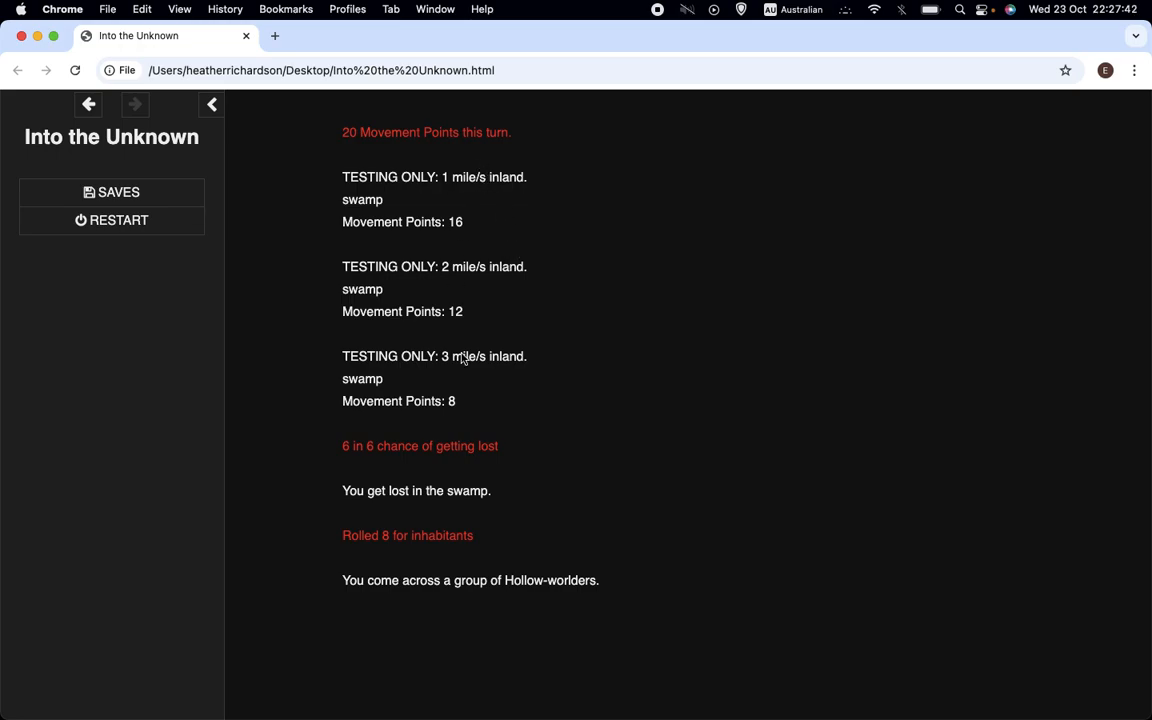
Restart the game, discarding progress, and set out on foot at Normal activity
{"action": "left_click", "coordinate": [111, 220]}
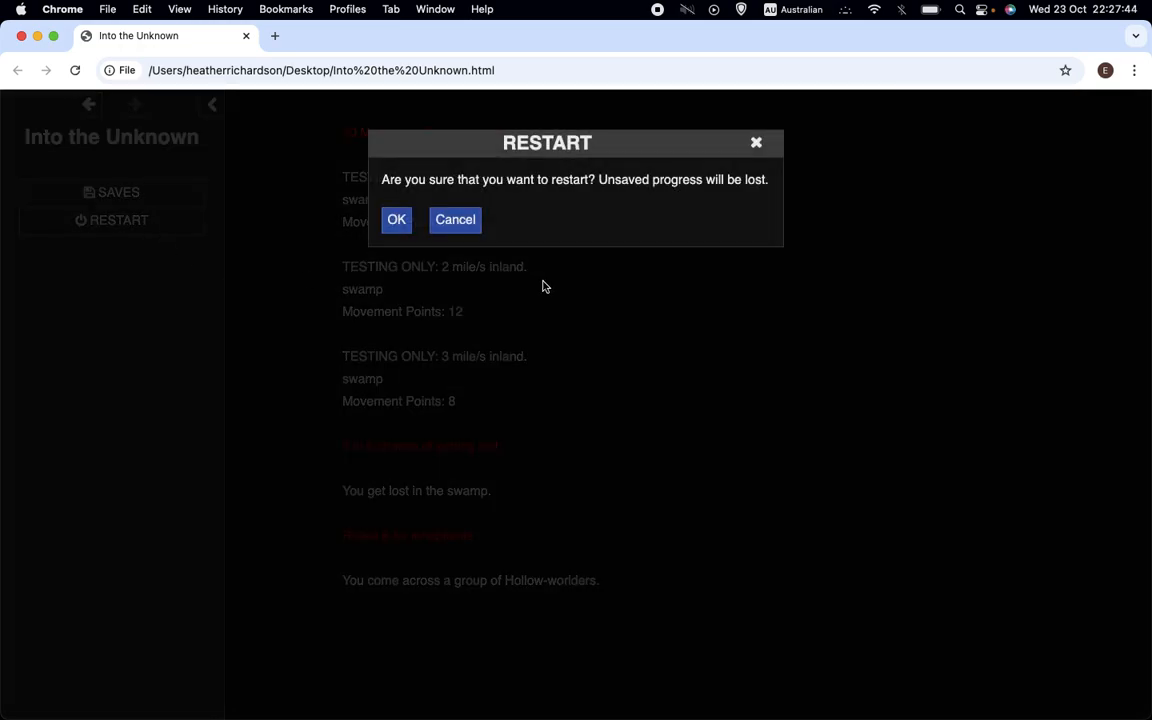
{"action": "left_click", "coordinate": [396, 219]}
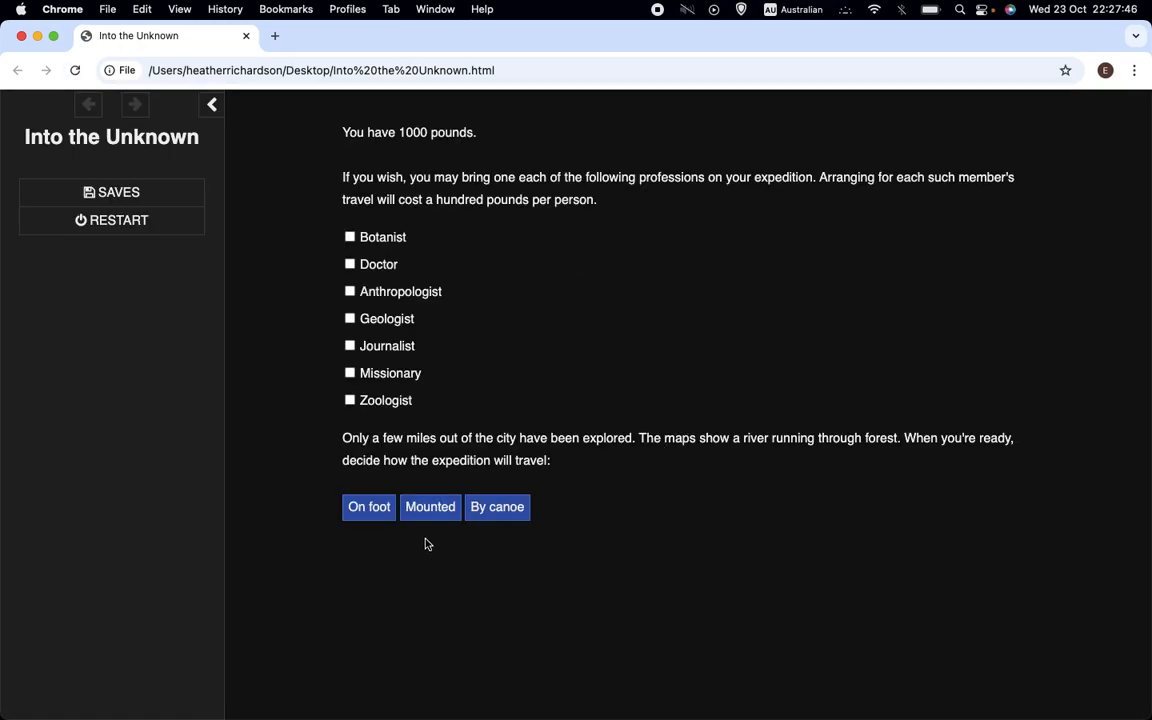
{"action": "left_click", "coordinate": [368, 506]}
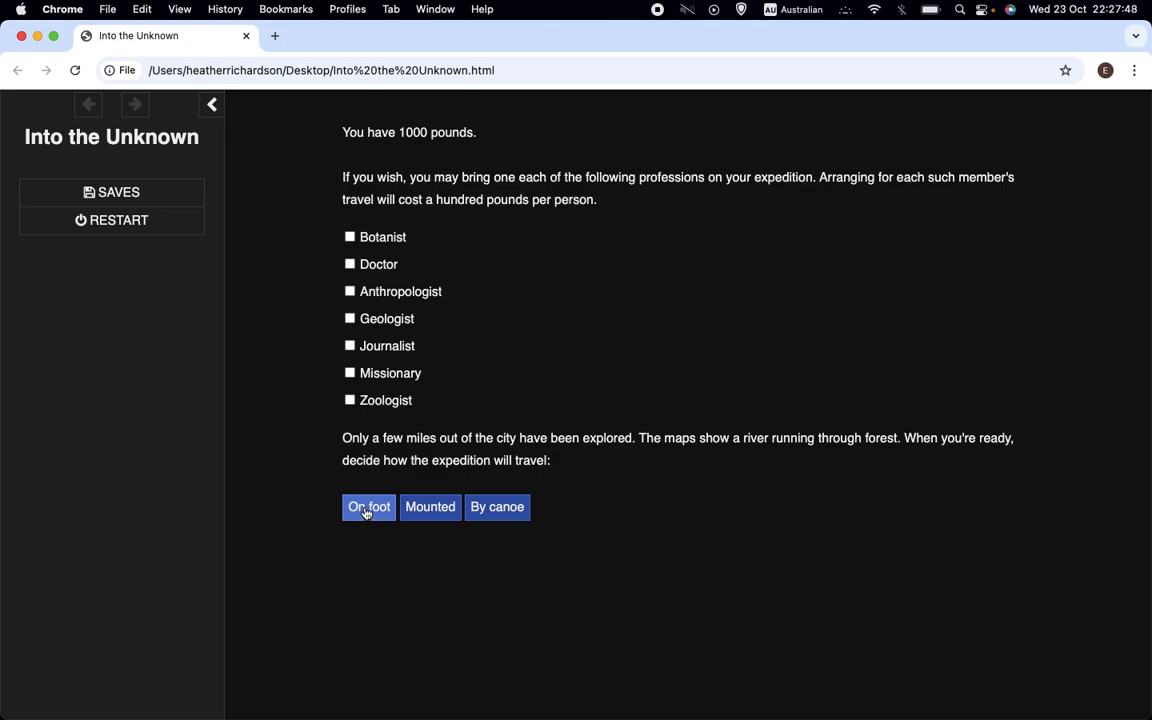
{"action": "left_click", "coordinate": [368, 506]}
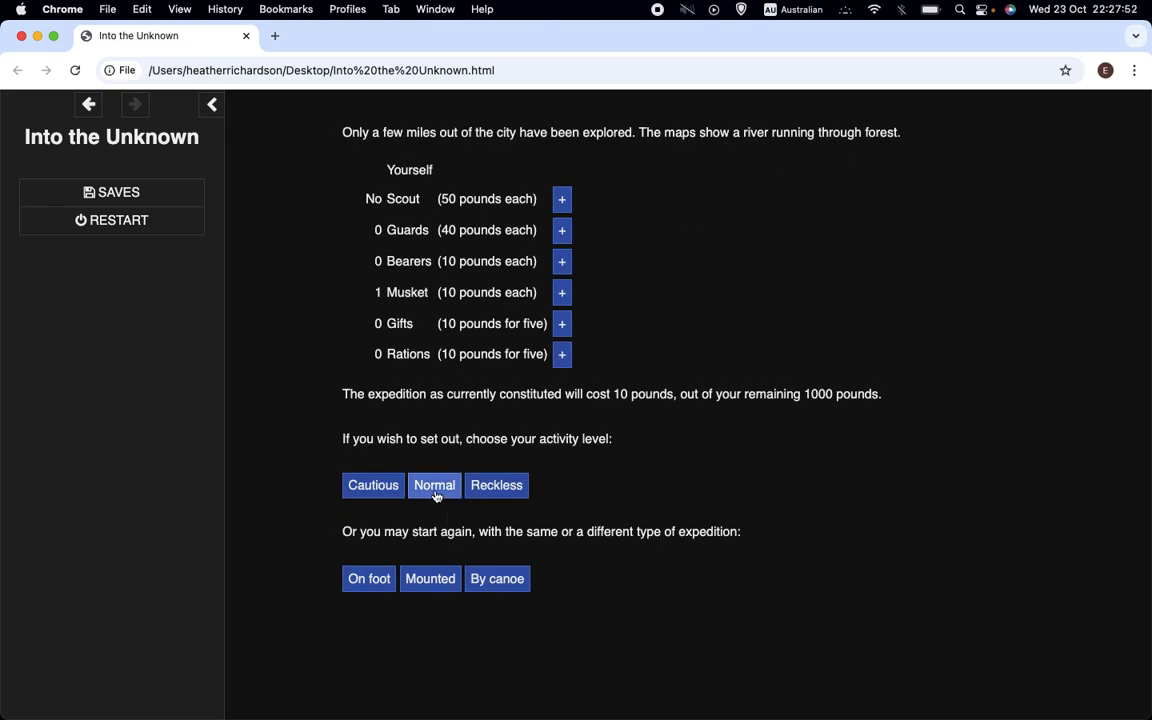
{"action": "left_click", "coordinate": [434, 485]}
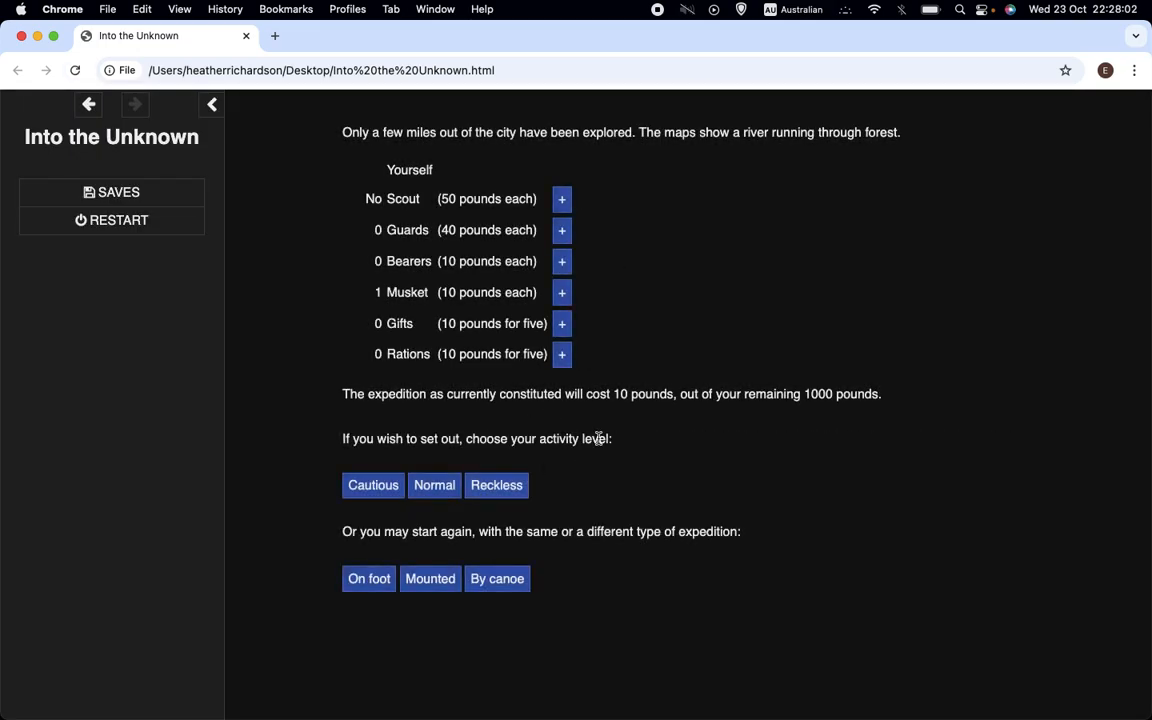
{"action": "mouse_move", "coordinate": [772, 262]}
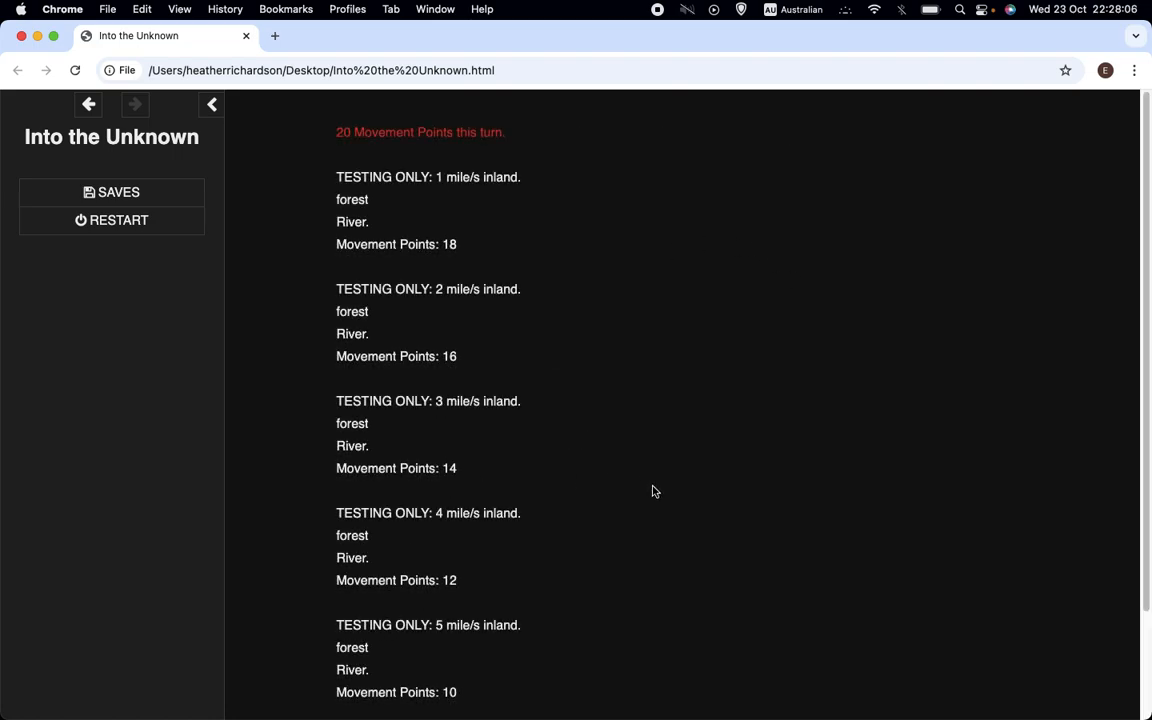
Read the turn log: 20-point forest move, inhabitants roll of 8, Hollow-worlders met
{"action": "scroll", "scroll_direction": "down", "scroll_amount": 3}
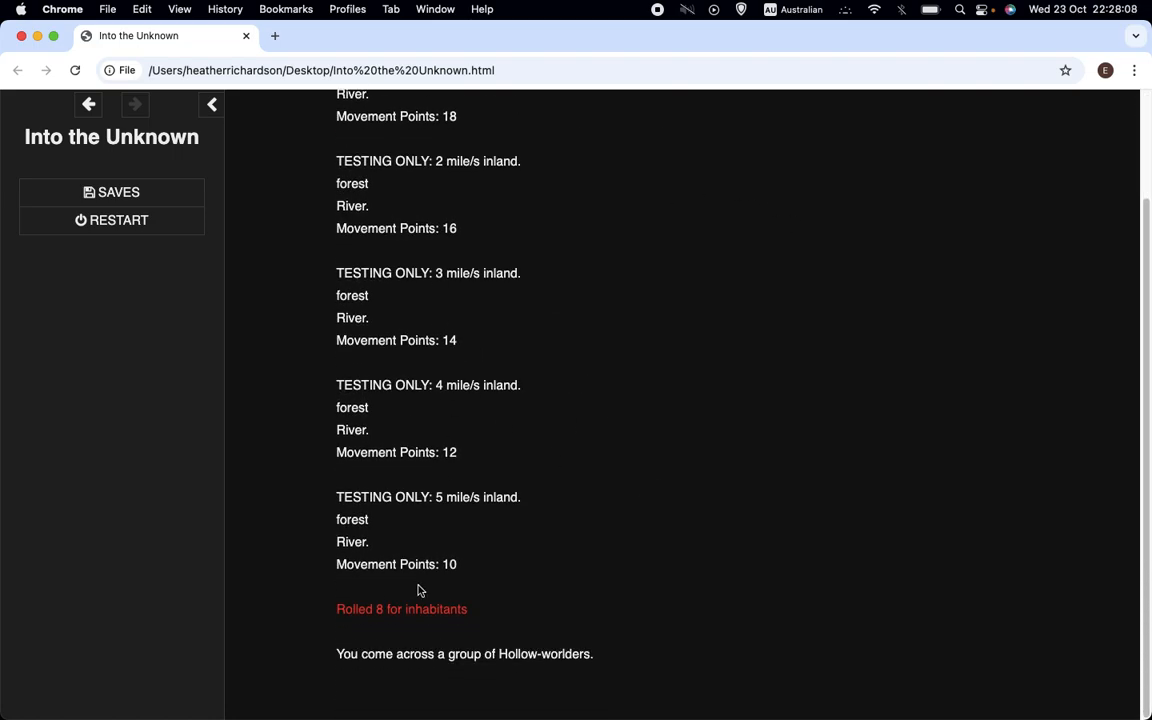
{"action": "mouse_move", "coordinate": [703, 412]}
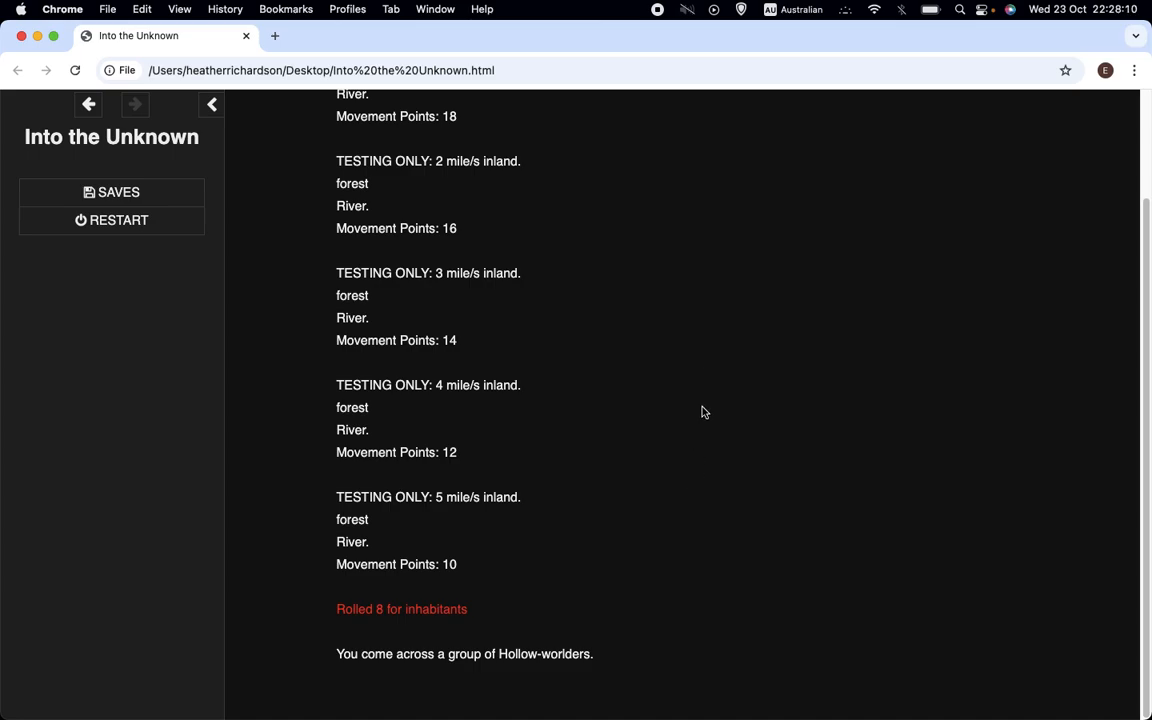
{"action": "scroll", "scroll_direction": "up", "scroll_amount": 3}
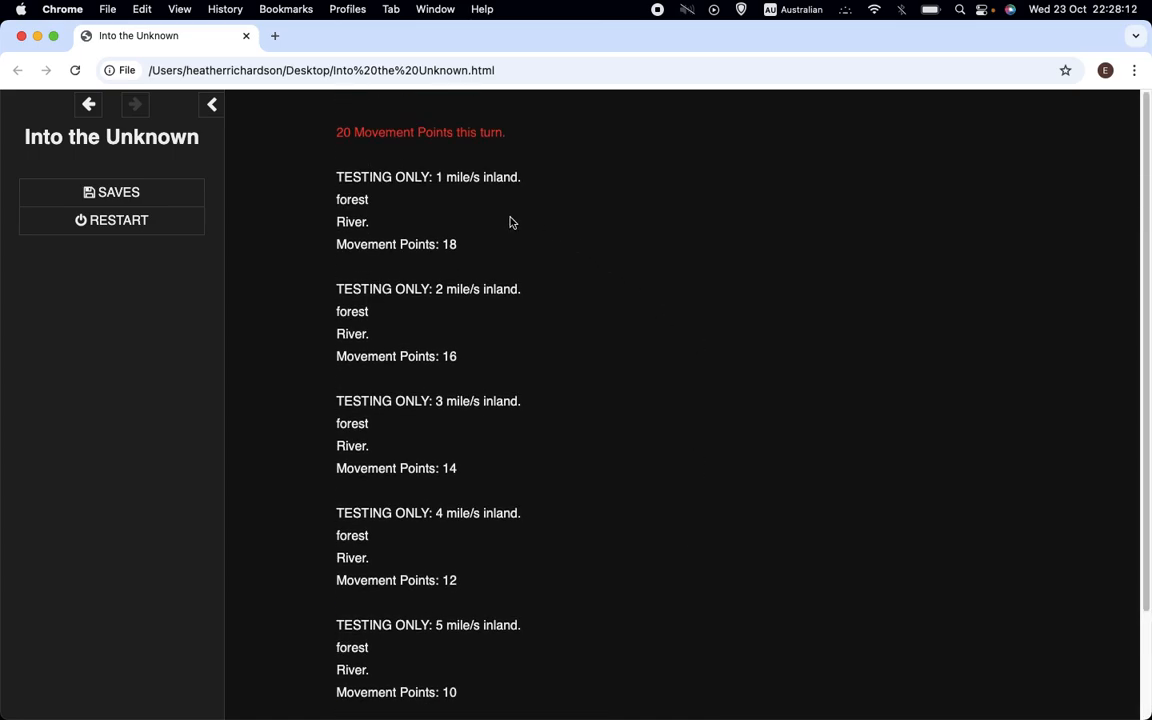
{"action": "mouse_move", "coordinate": [414, 454]}
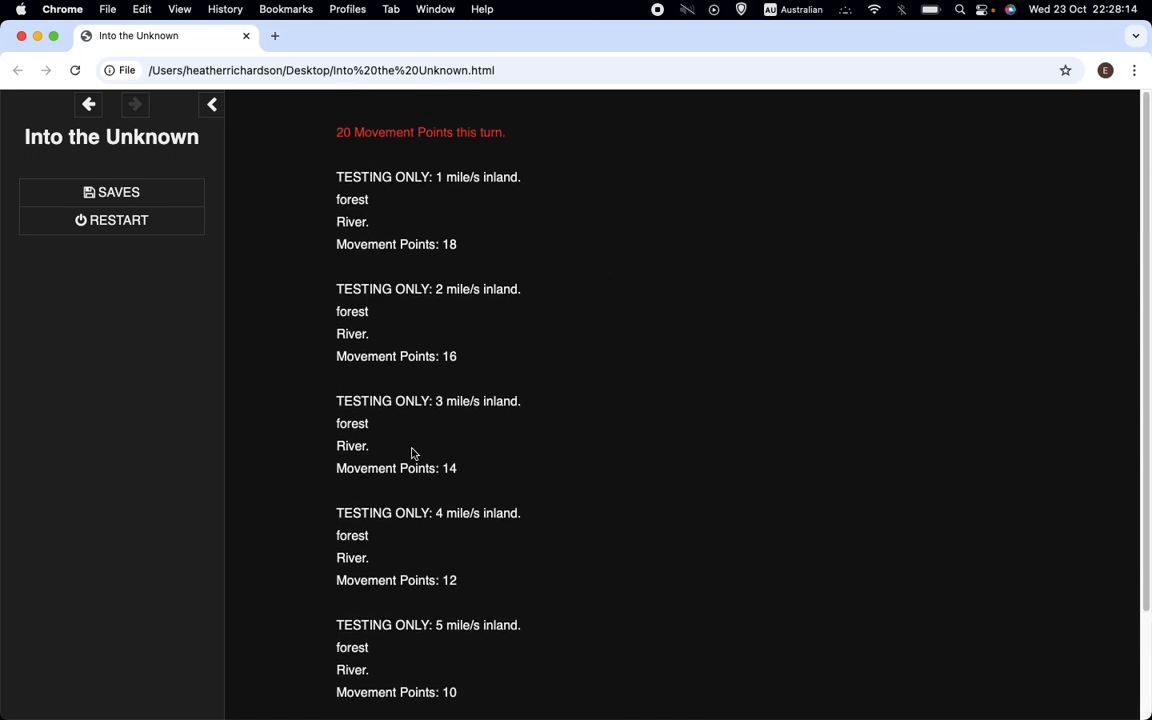
{"action": "scroll", "scroll_direction": "down", "scroll_amount": 3}
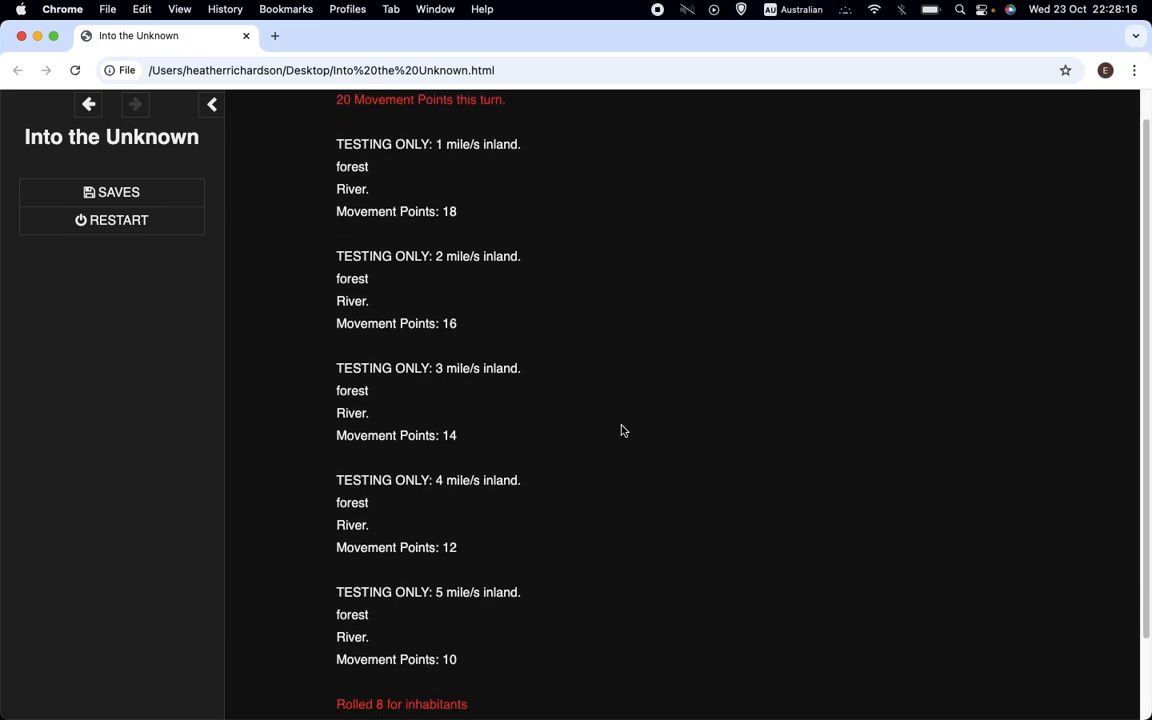
{"action": "scroll", "scroll_direction": "down", "scroll_amount": 3}
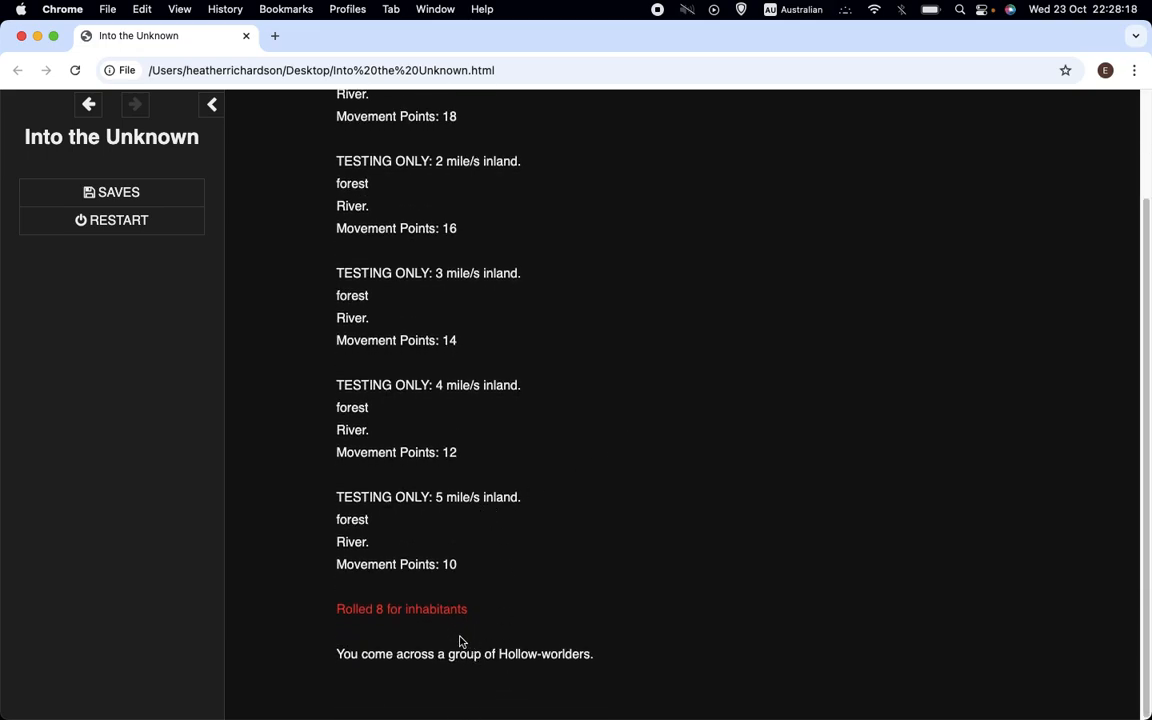
{"action": "mouse_move", "coordinate": [487, 680]}
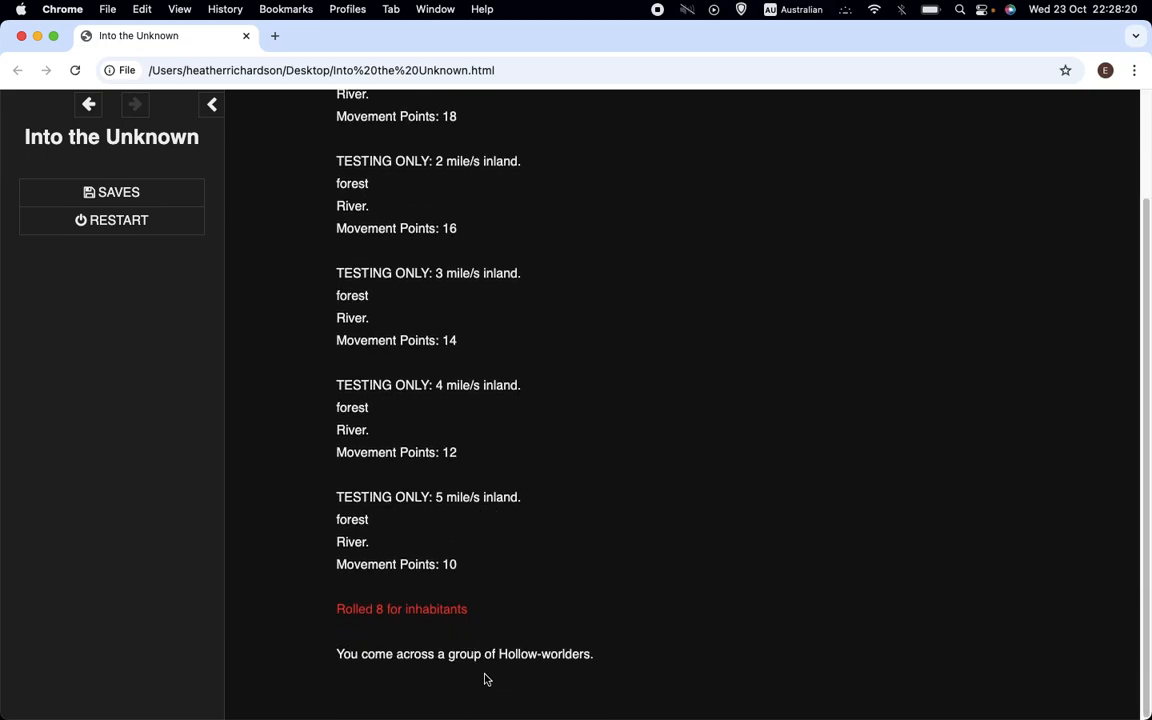
{"action": "mouse_move", "coordinate": [517, 666]}
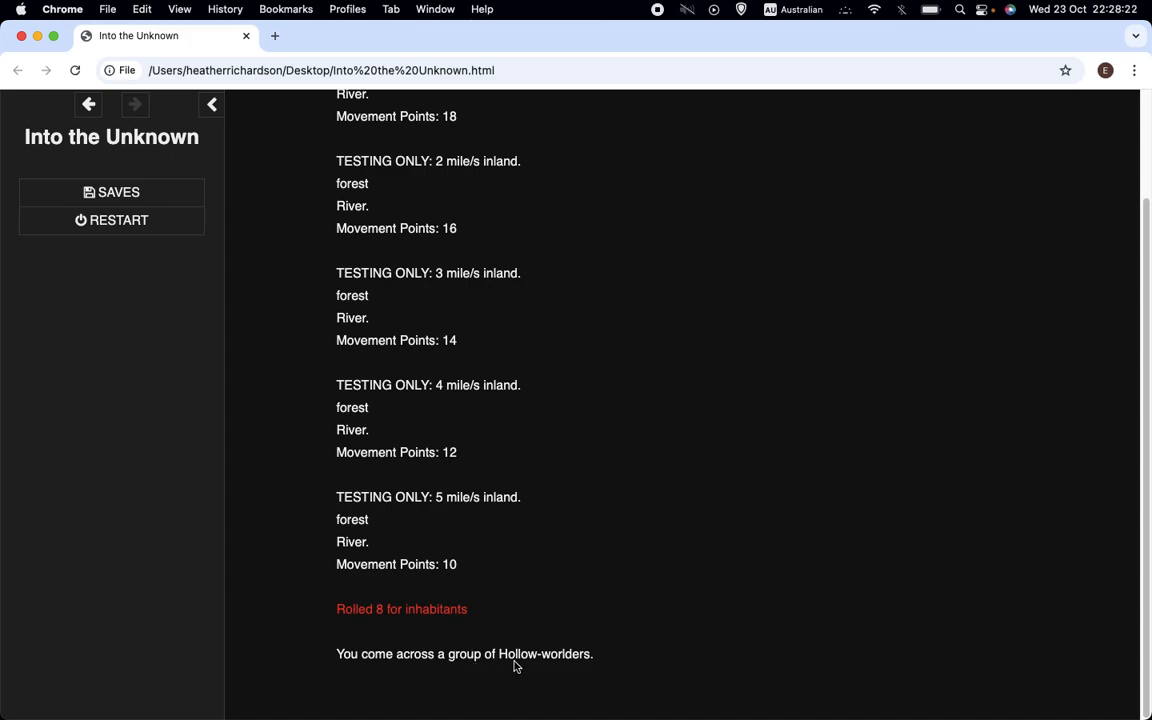
{"action": "scroll", "scroll_direction": "up", "scroll_amount": 3}
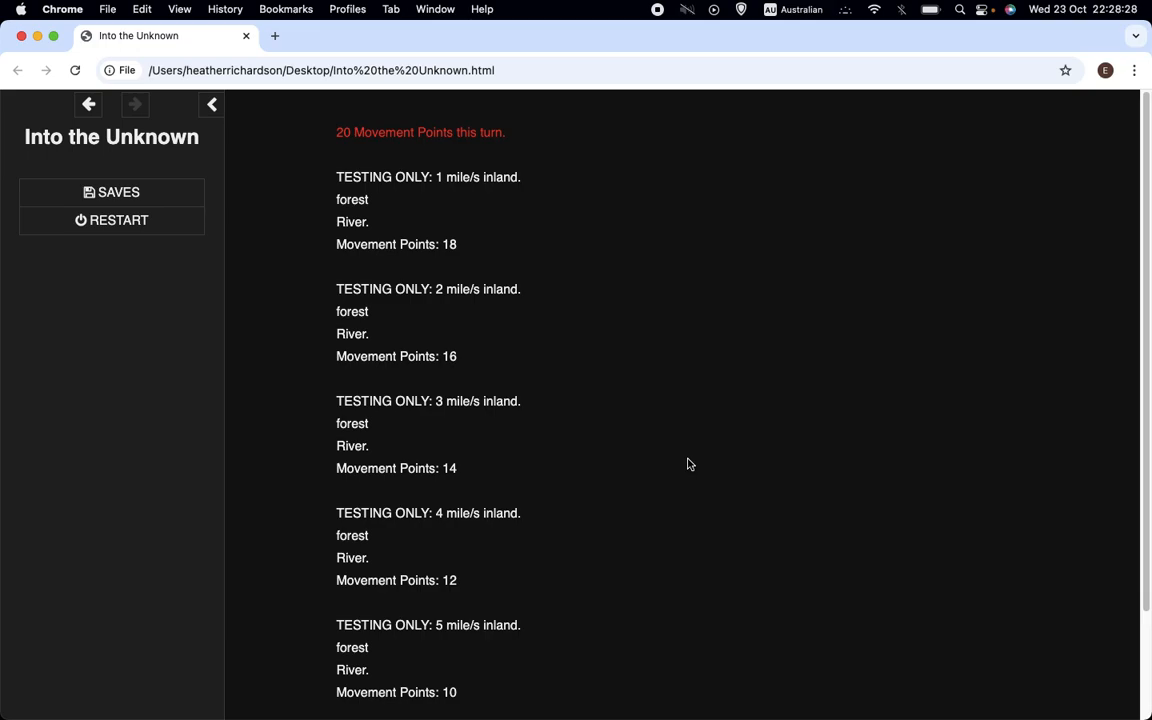
{"action": "mouse_move", "coordinate": [547, 247]}
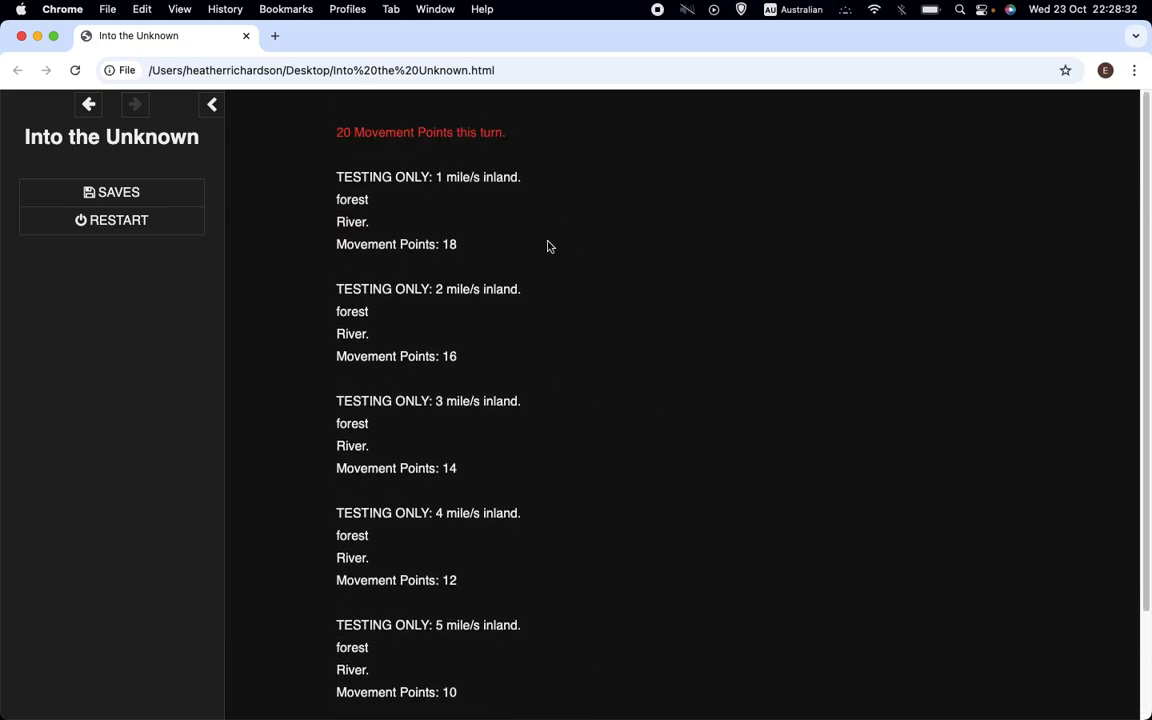
{"action": "mouse_move", "coordinate": [406, 263]}
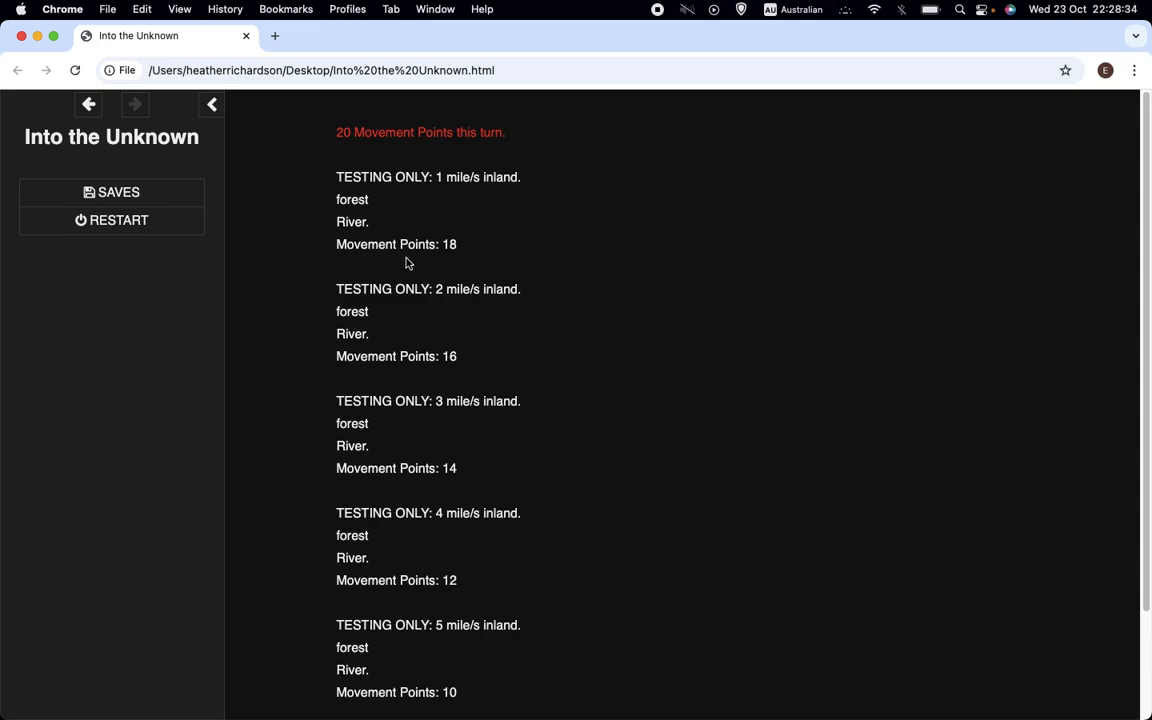
{"action": "mouse_move", "coordinate": [500, 214]}
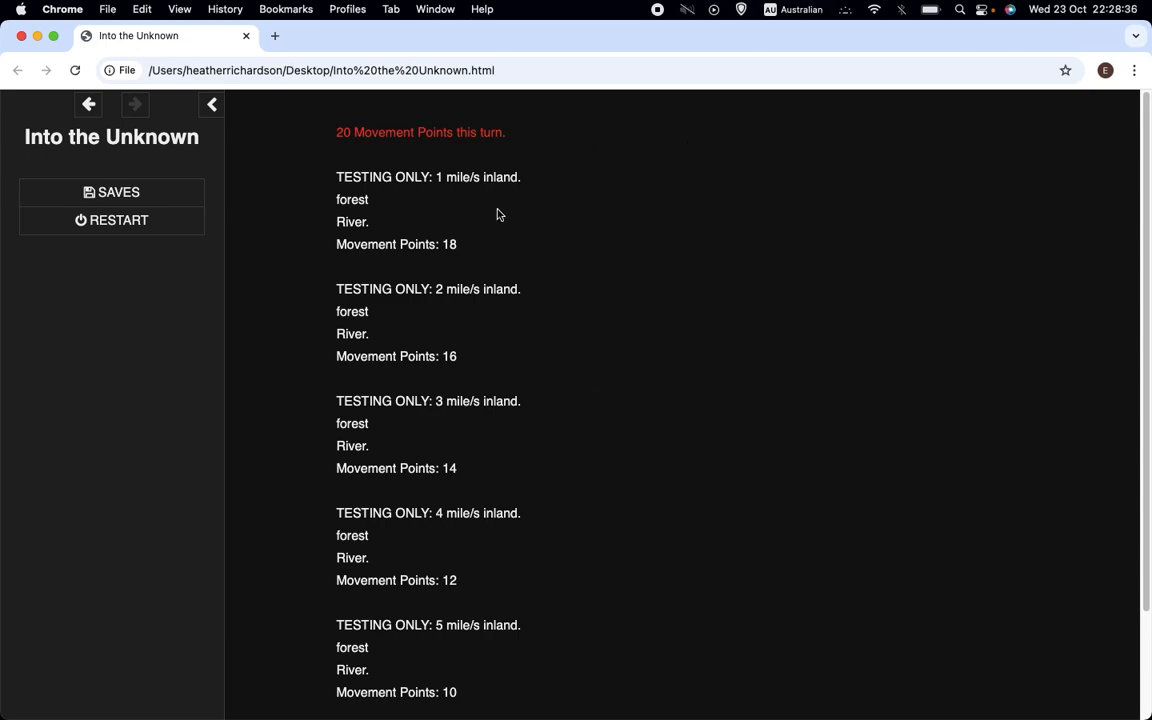
{"action": "left_click_drag", "start_coordinate": [337, 177], "coordinate": [457, 244]}
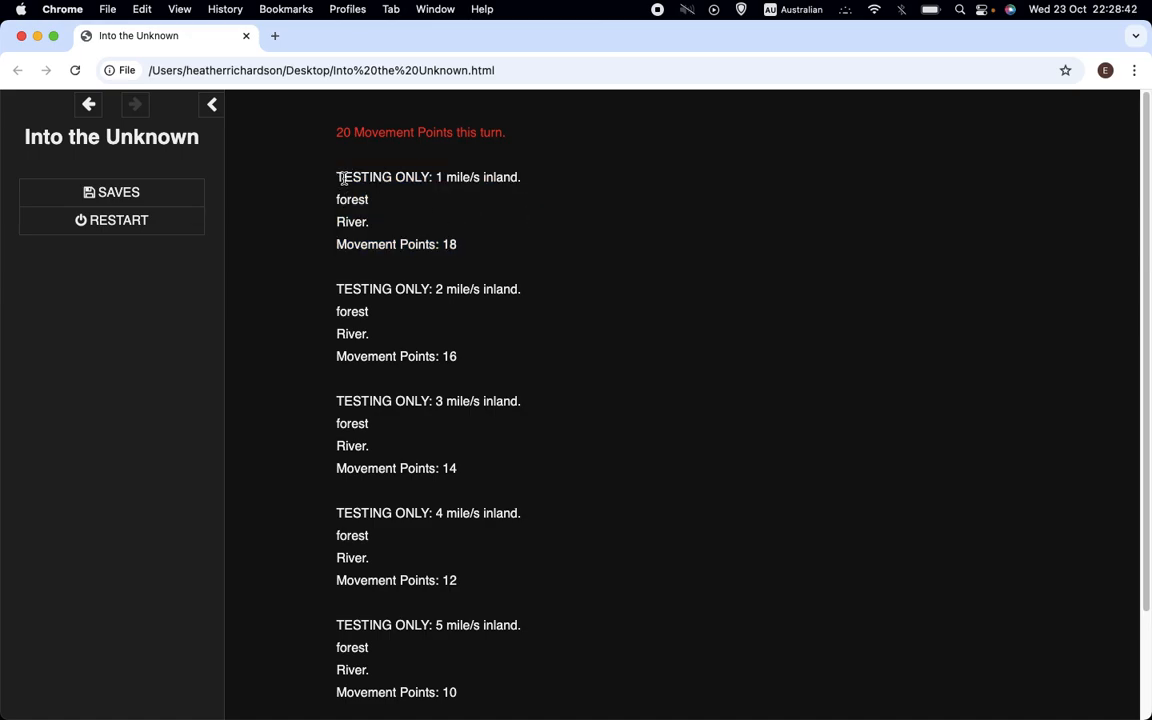
{"action": "mouse_move", "coordinate": [518, 420]}
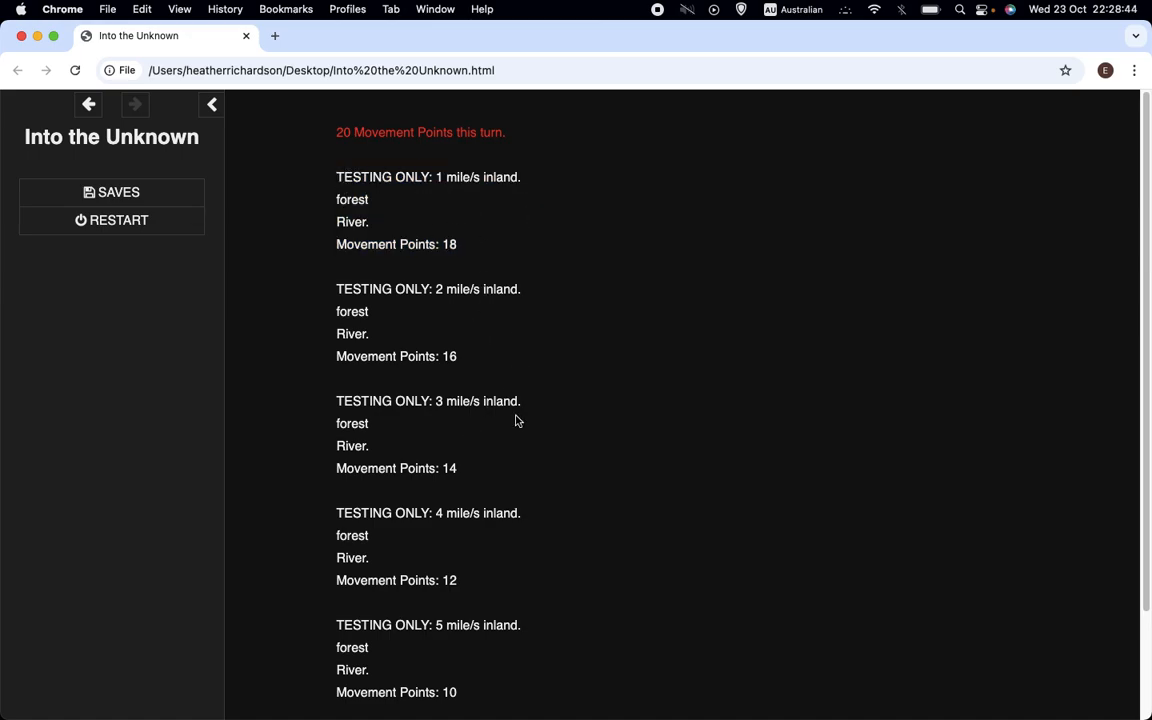
{"action": "scroll", "scroll_direction": "down", "scroll_amount": 3}
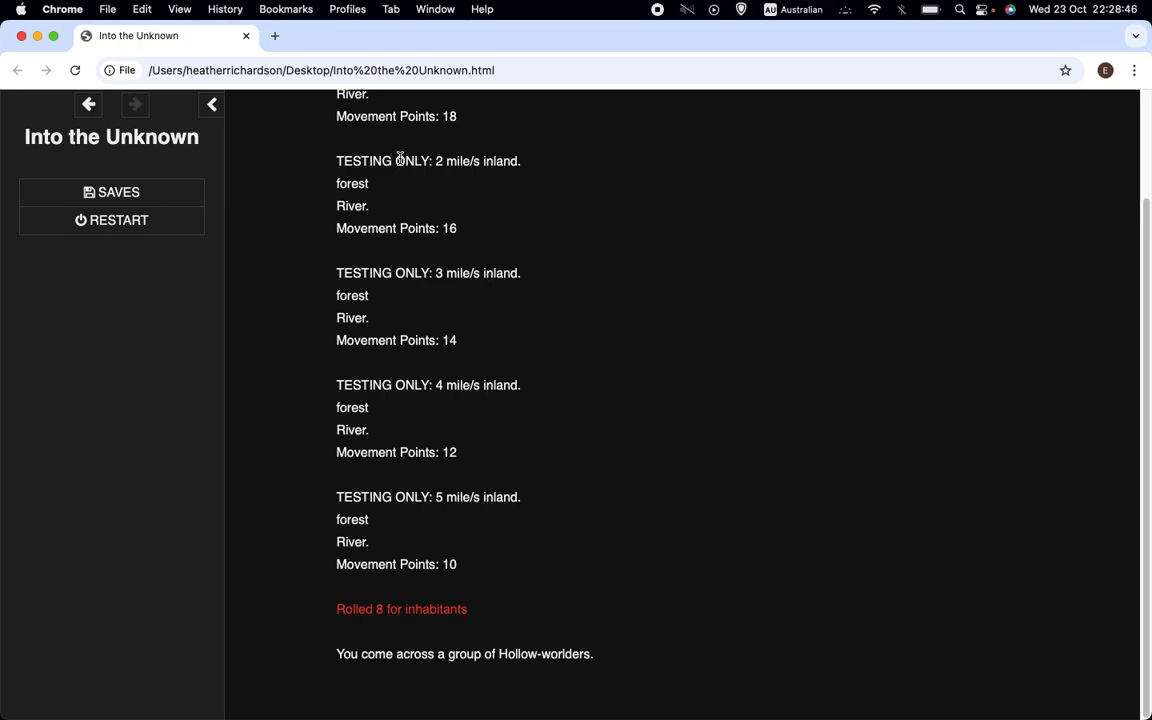
{"action": "mouse_move", "coordinate": [416, 519]}
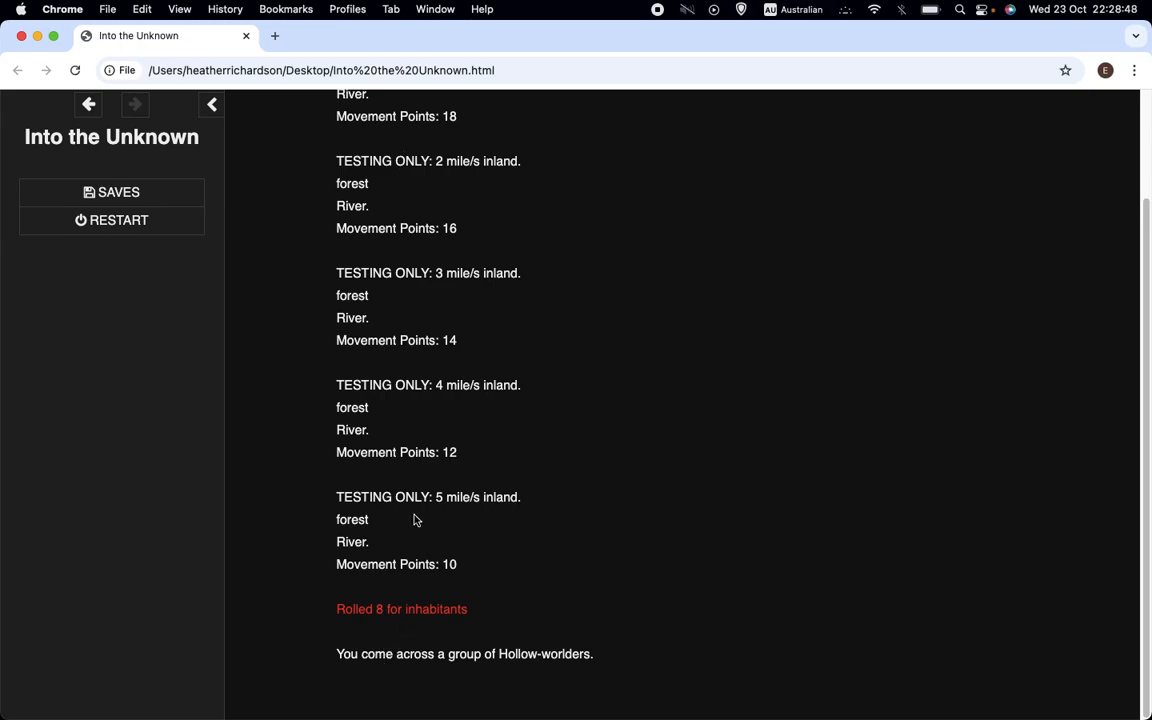
{"action": "mouse_move", "coordinate": [575, 668]}
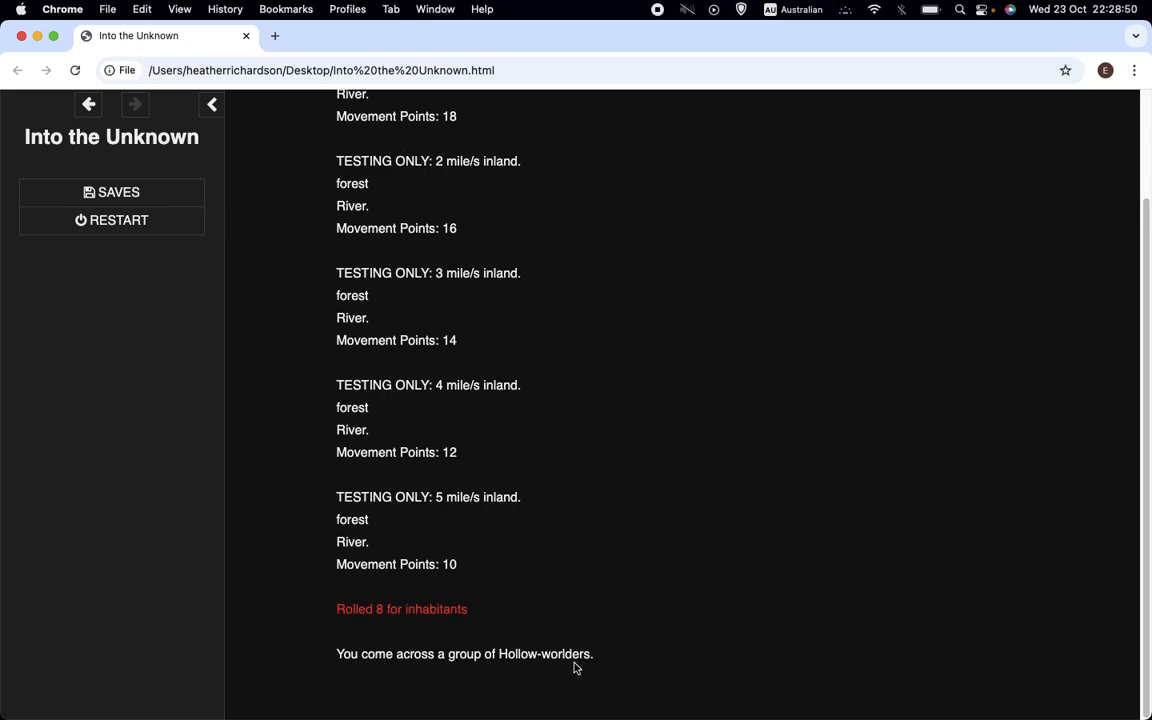
{"action": "mouse_move", "coordinate": [605, 412]}
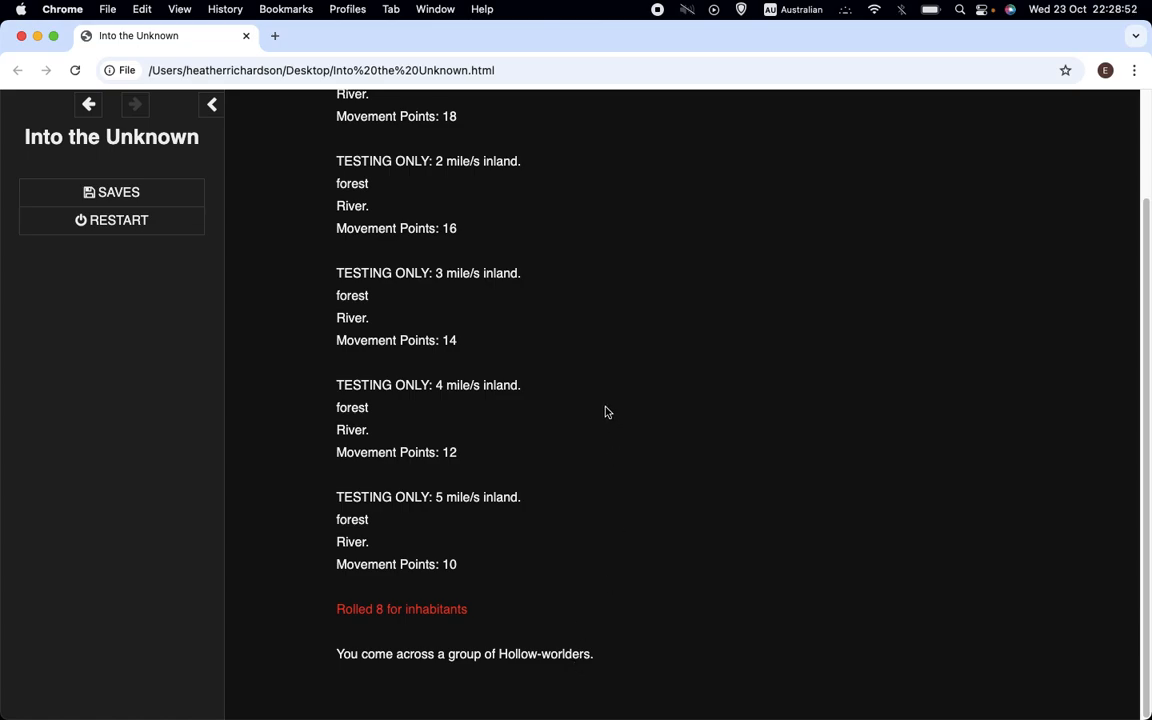
{"action": "scroll", "scroll_direction": "up", "scroll_amount": 3}
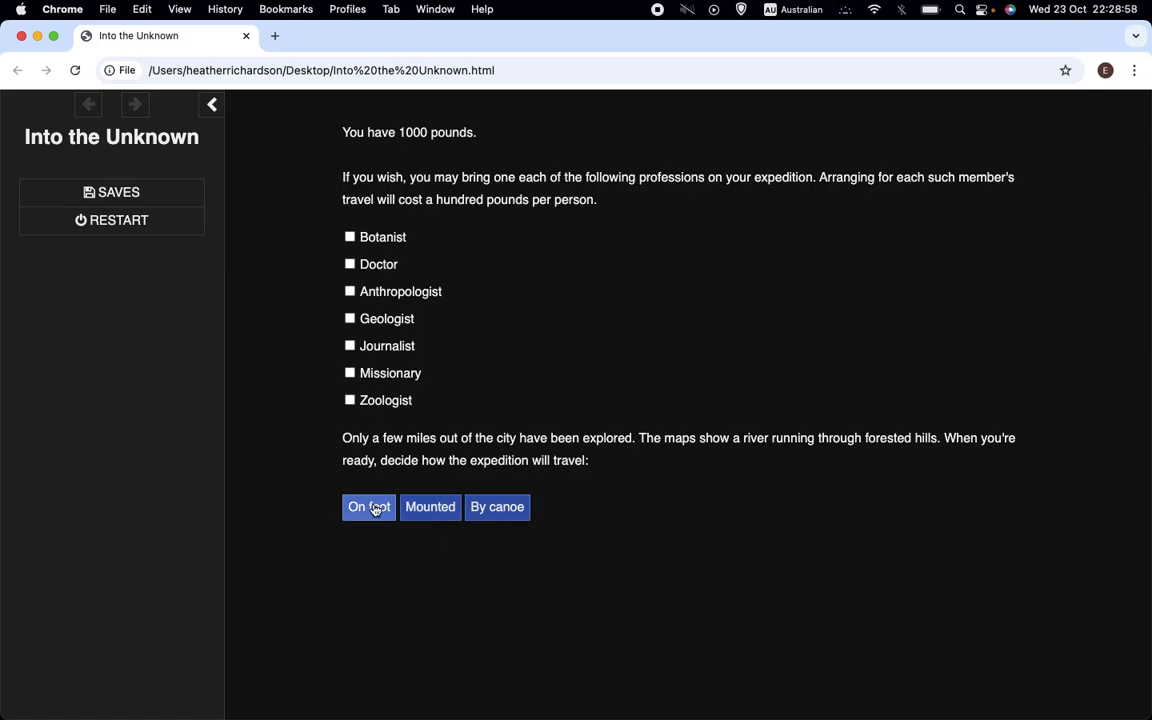
Send the expedition on foot at Reckless activity for a 30-point turn
{"action": "left_click", "coordinate": [368, 506]}
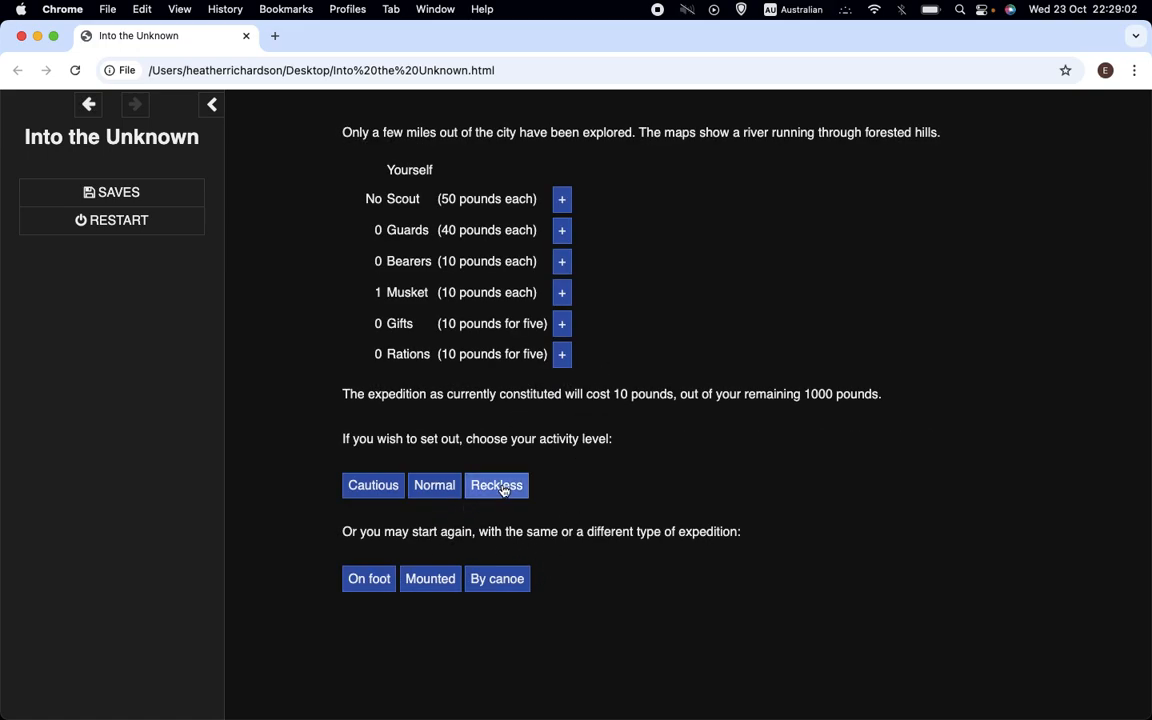
{"action": "left_click", "coordinate": [496, 485]}
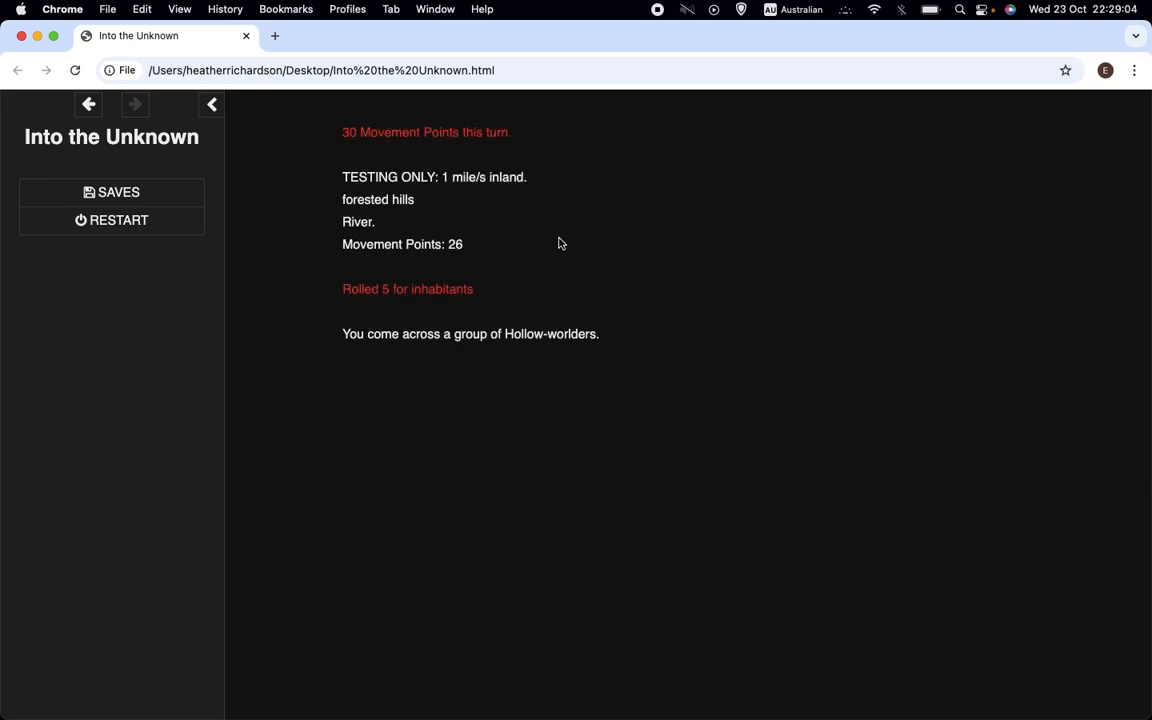
{"action": "mouse_move", "coordinate": [111, 220]}
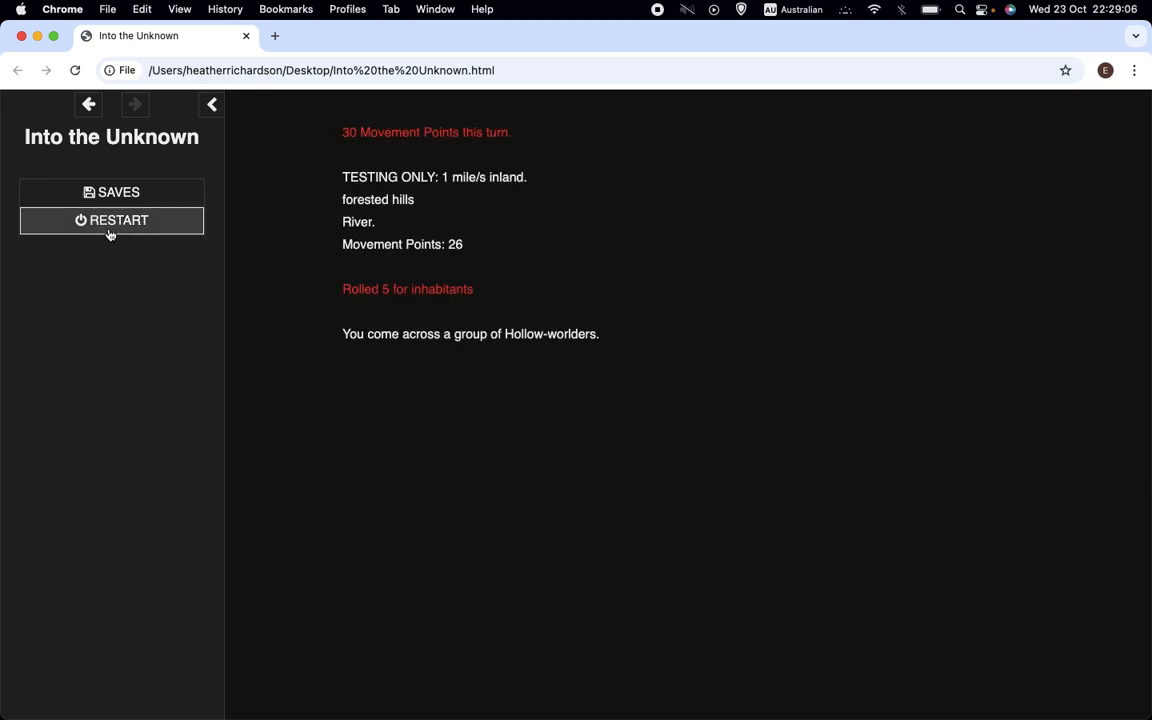
Restart the story and continue past the swamp start page to outfitting
{"action": "left_click", "coordinate": [111, 220]}
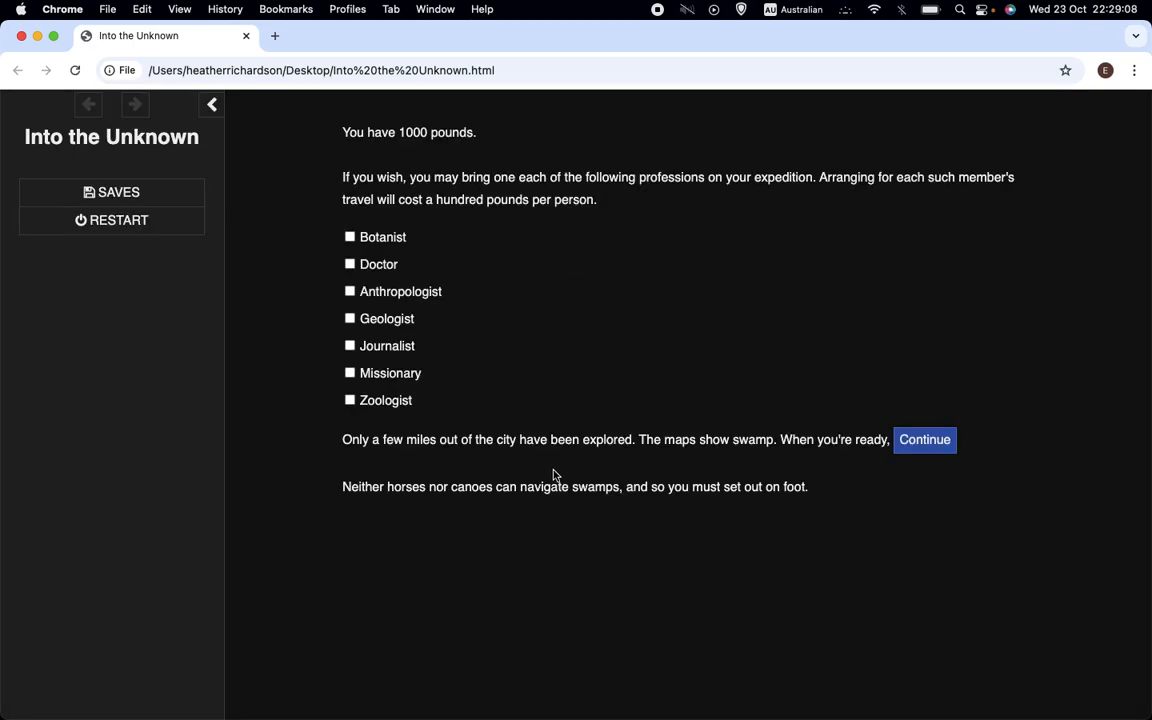
{"action": "left_click", "coordinate": [923, 440]}
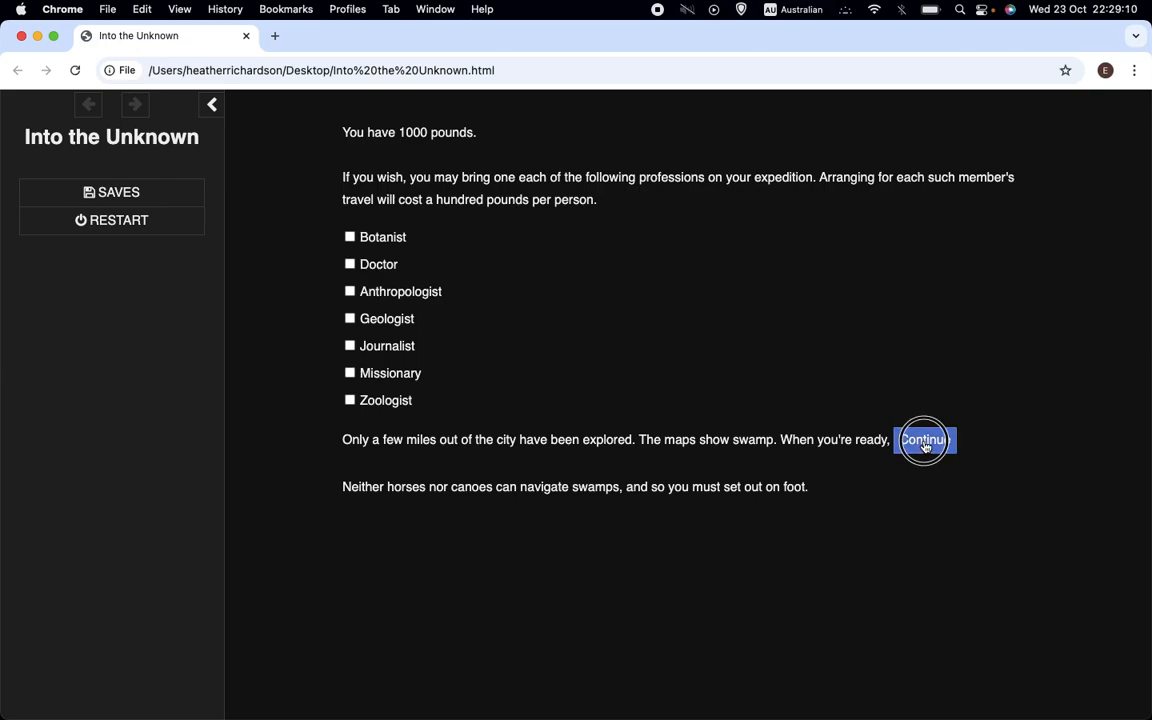
{"action": "left_click", "coordinate": [922, 439]}
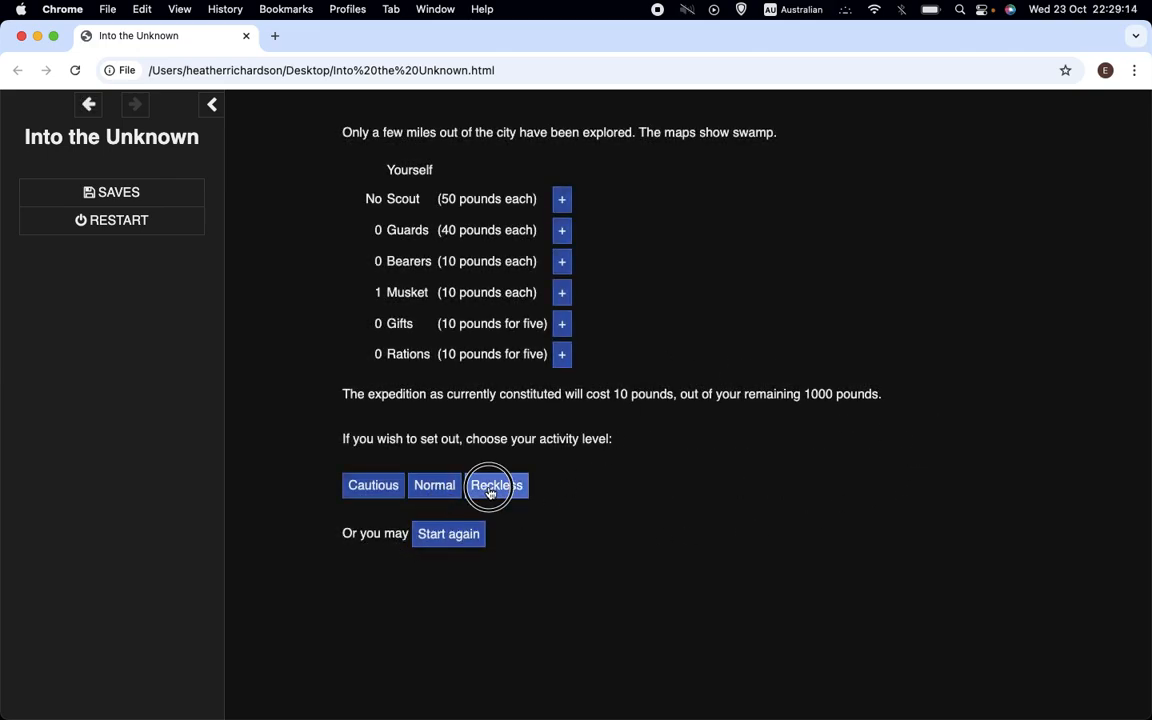
{"action": "left_click", "coordinate": [496, 485]}
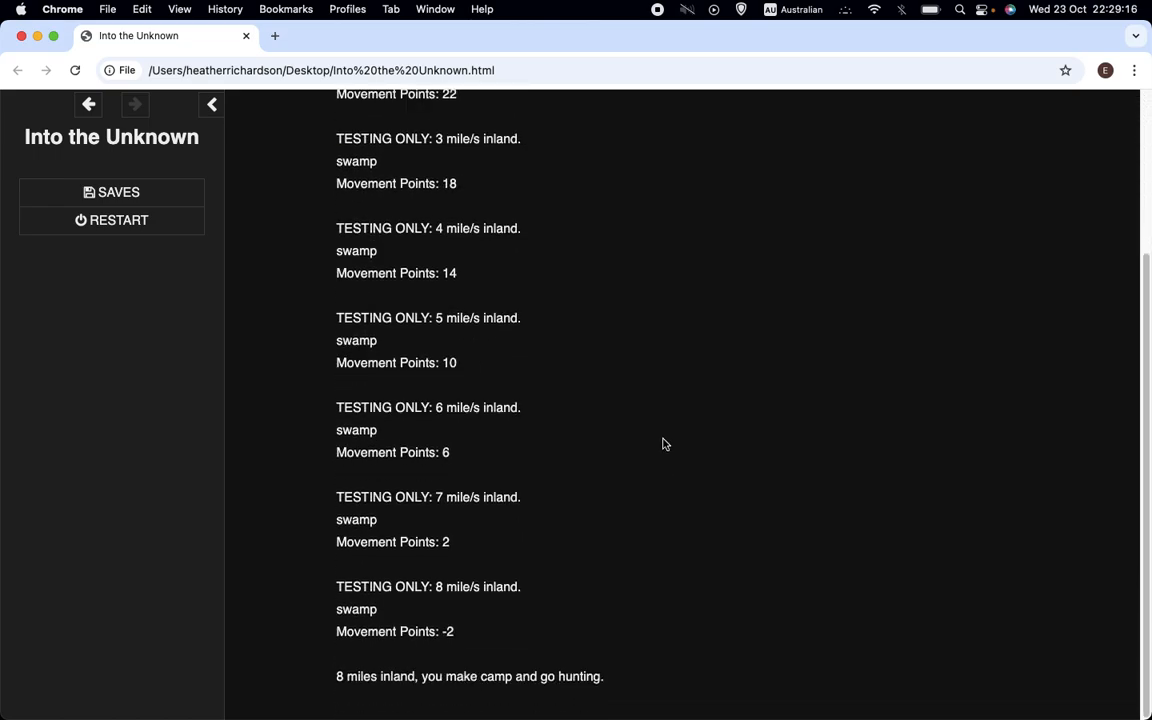
{"action": "scroll", "scroll_direction": "up", "scroll_amount": 3}
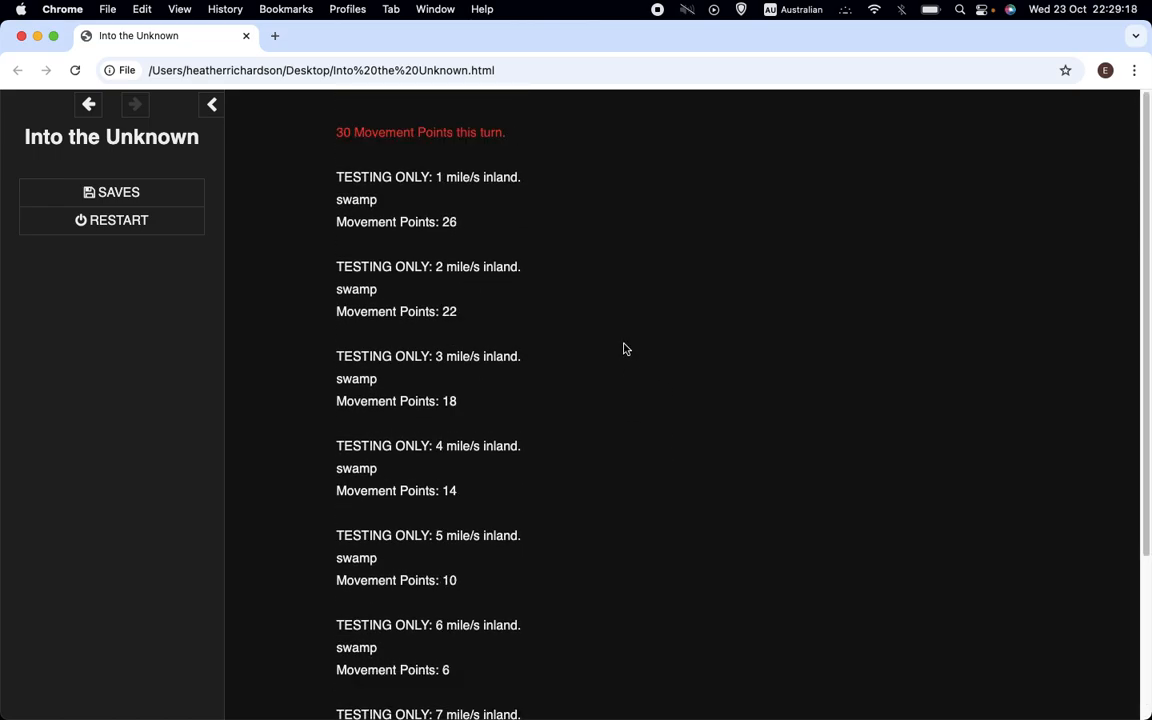
{"action": "mouse_move", "coordinate": [583, 318]}
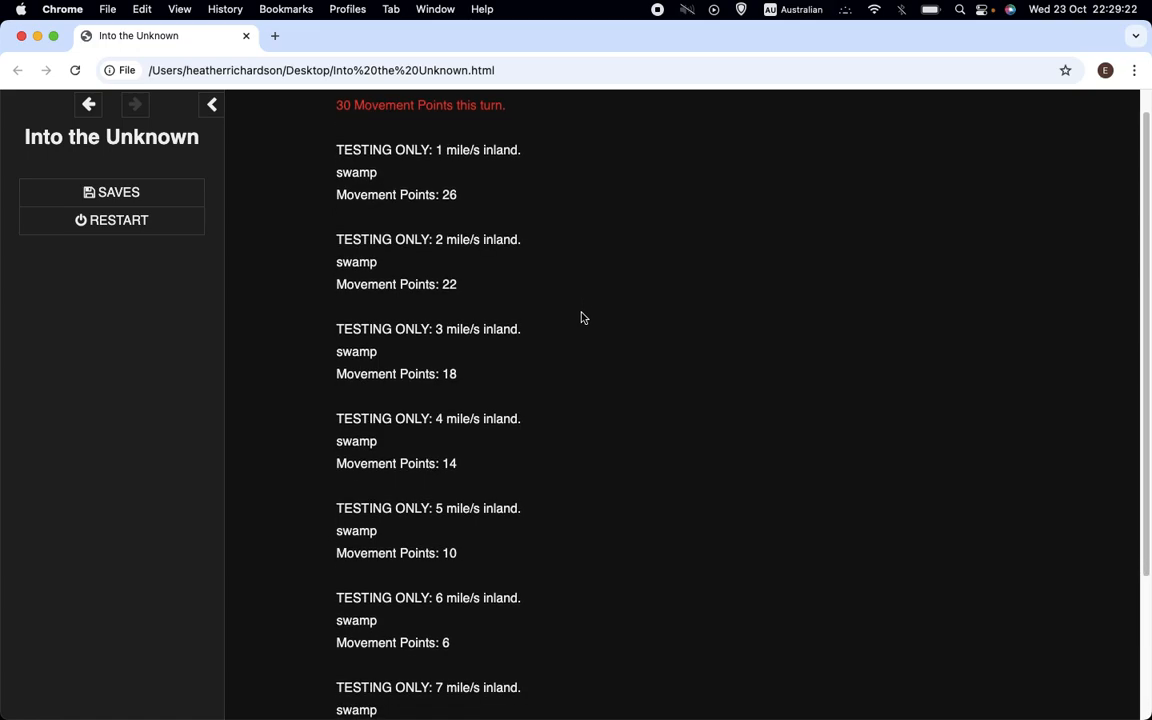
{"action": "scroll", "scroll_direction": "down", "scroll_amount": 3}
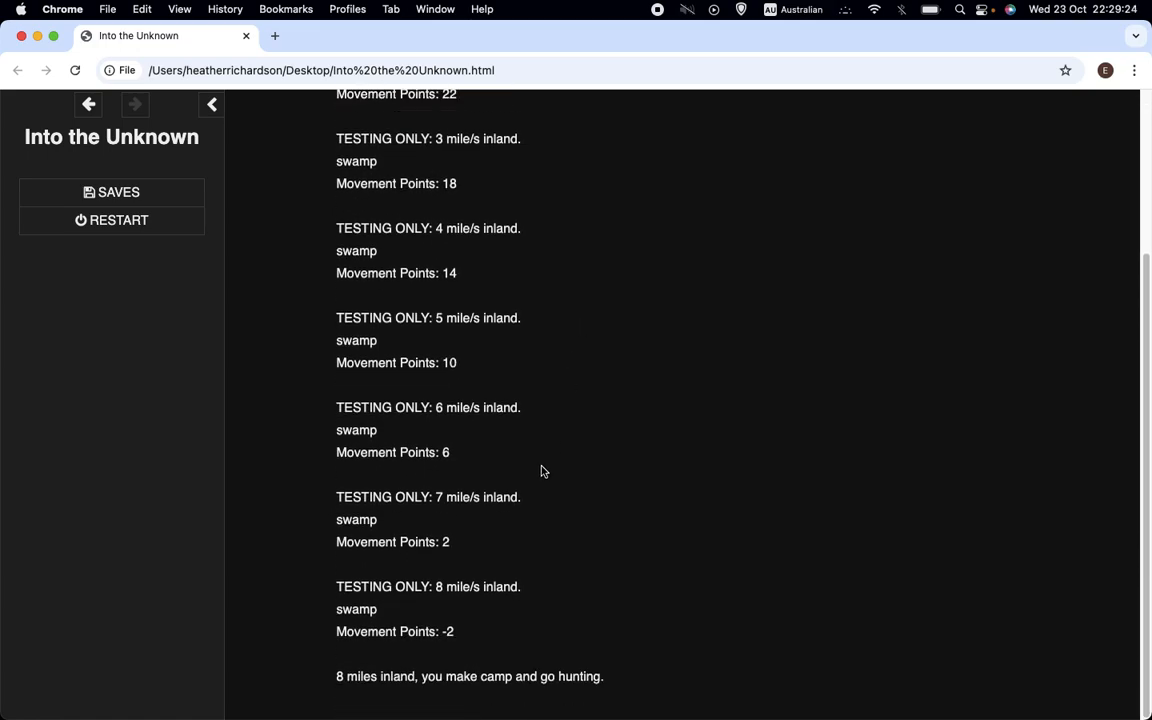
{"action": "mouse_move", "coordinate": [462, 614]}
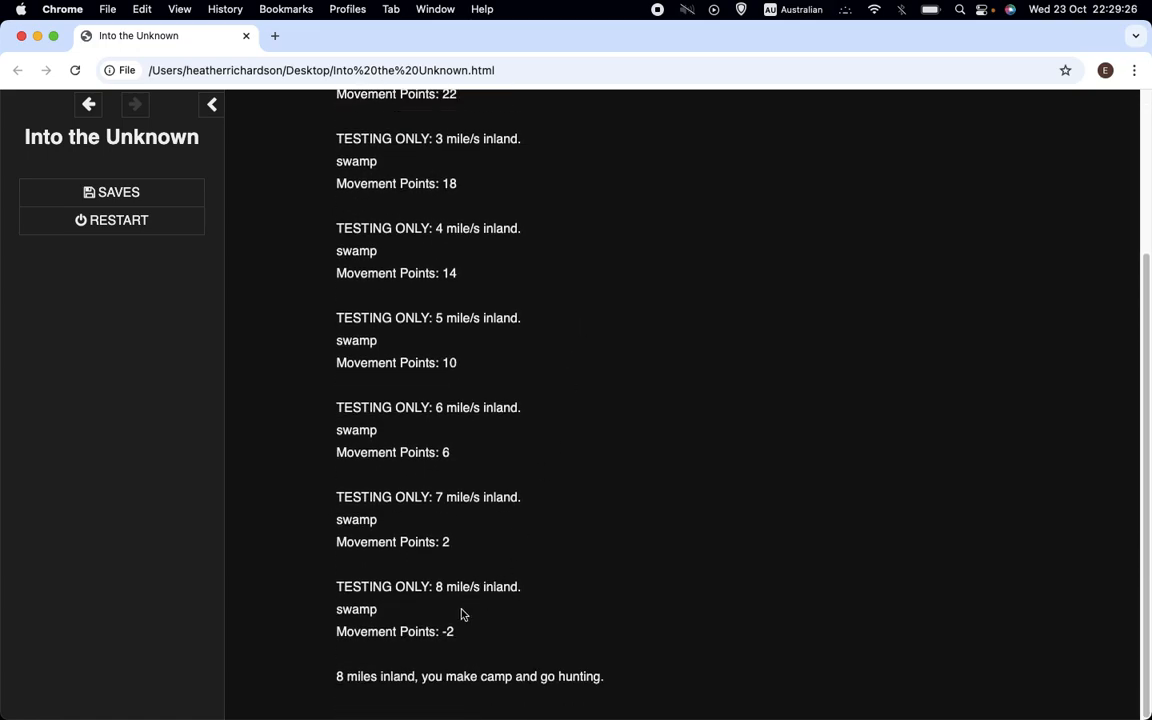
{"action": "scroll", "scroll_direction": "up", "scroll_amount": 3}
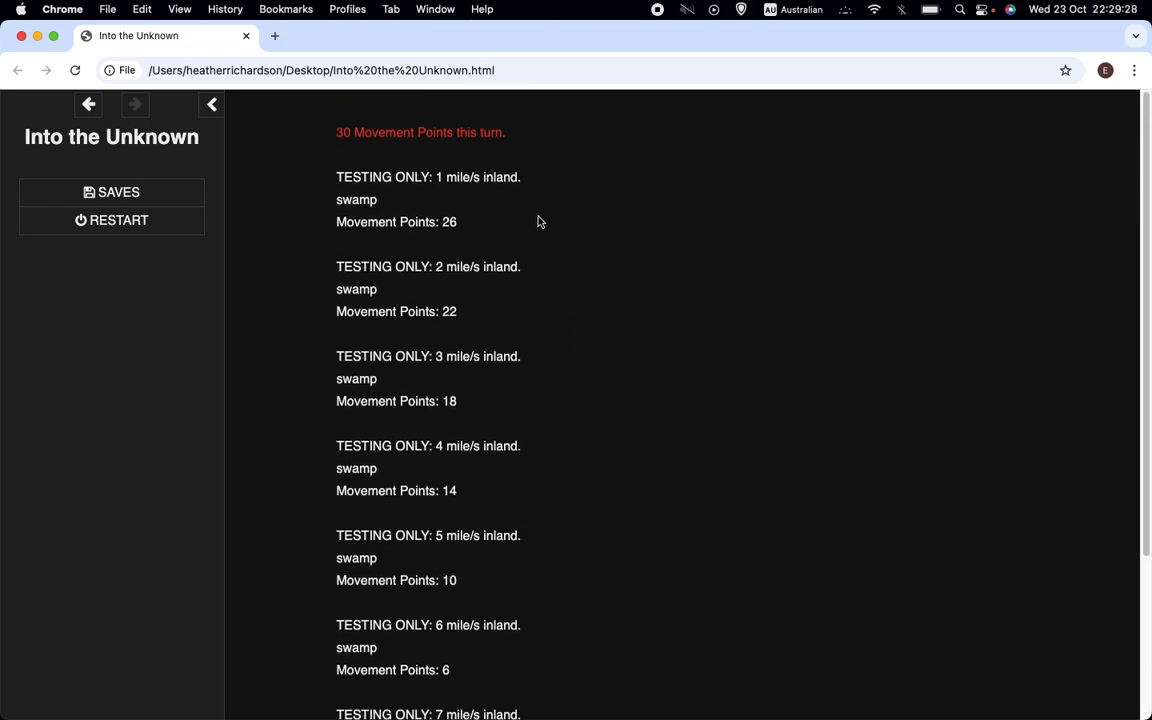
{"action": "mouse_move", "coordinate": [530, 215]}
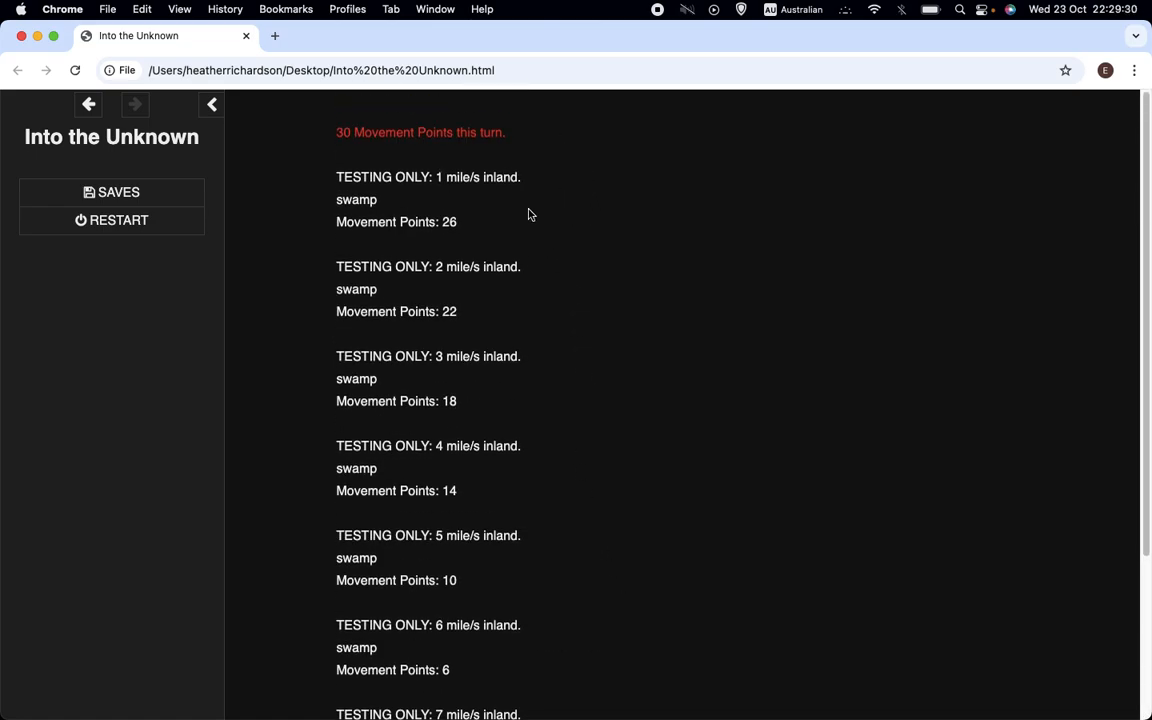
{"action": "mouse_move", "coordinate": [500, 214]}
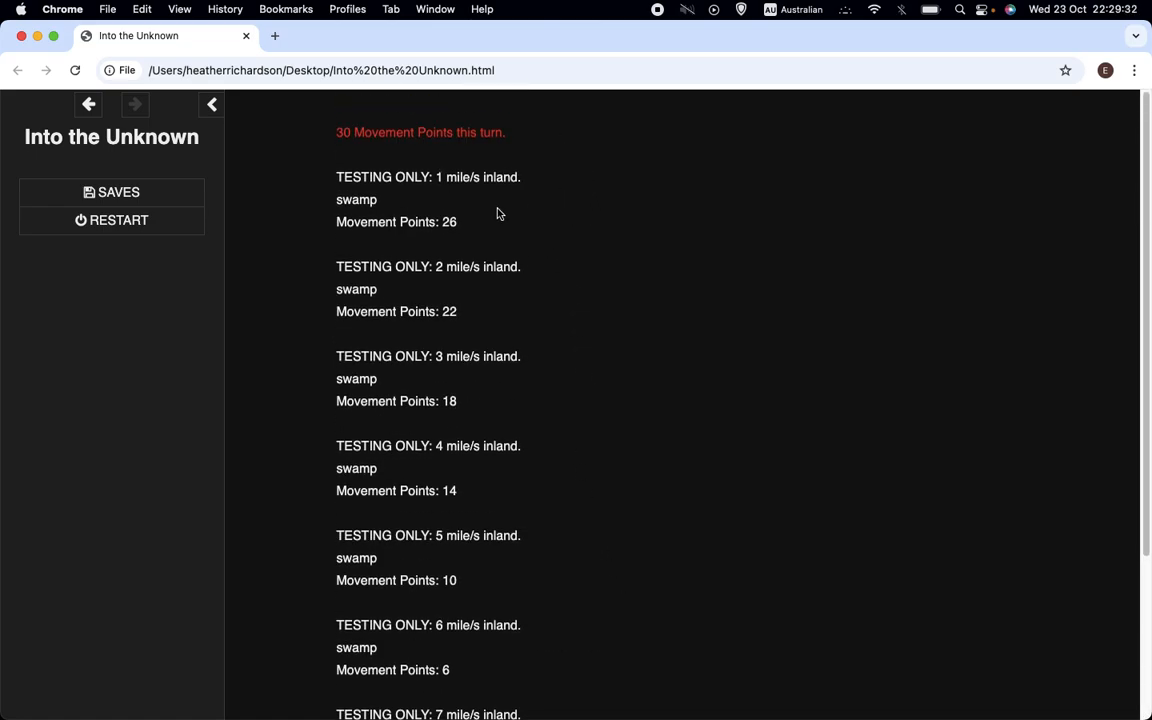
{"action": "mouse_move", "coordinate": [489, 214]}
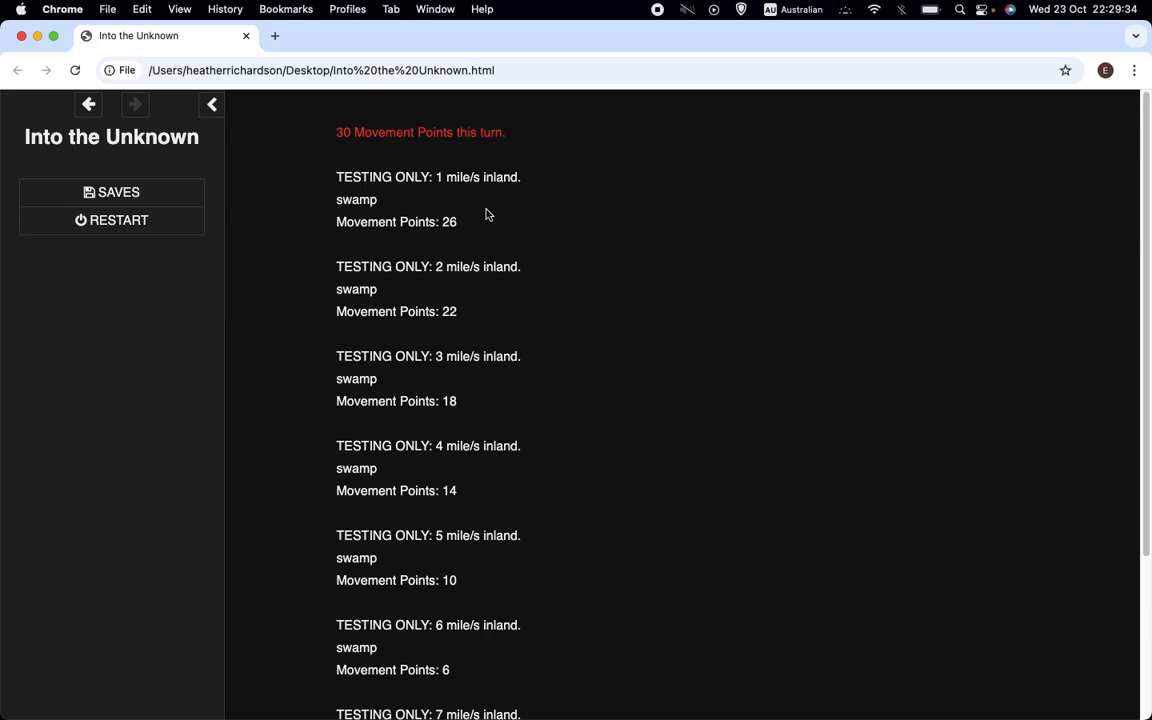
{"action": "mouse_move", "coordinate": [491, 310]}
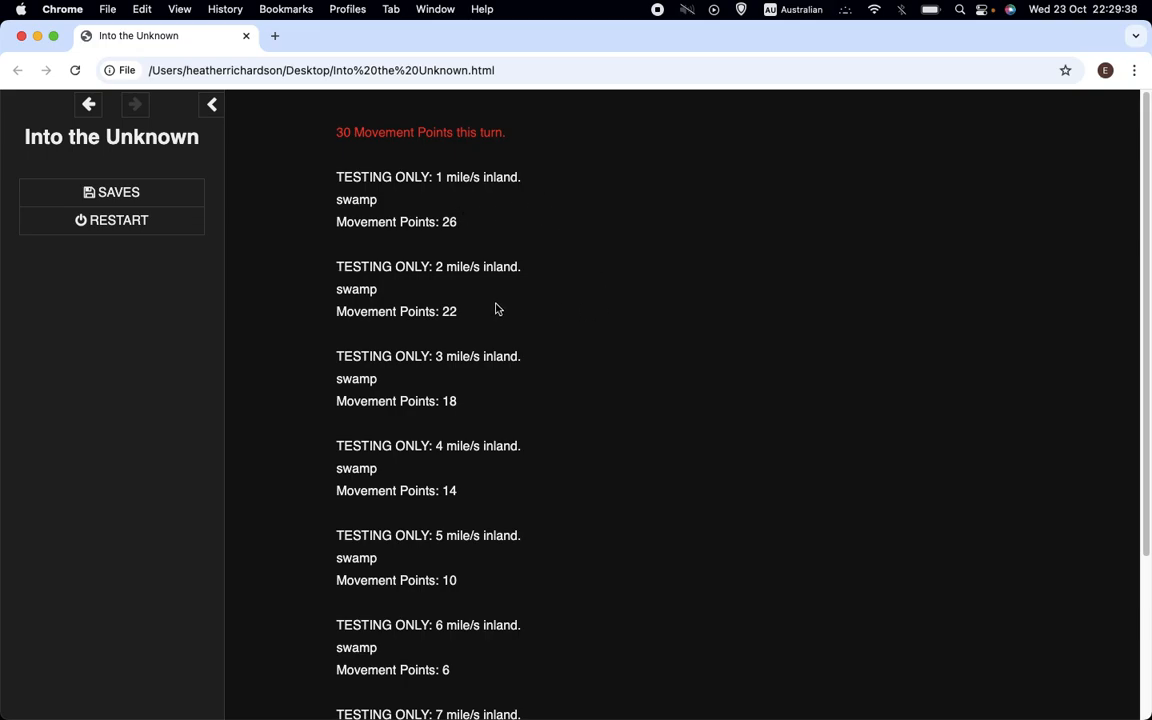
{"action": "mouse_move", "coordinate": [489, 307]}
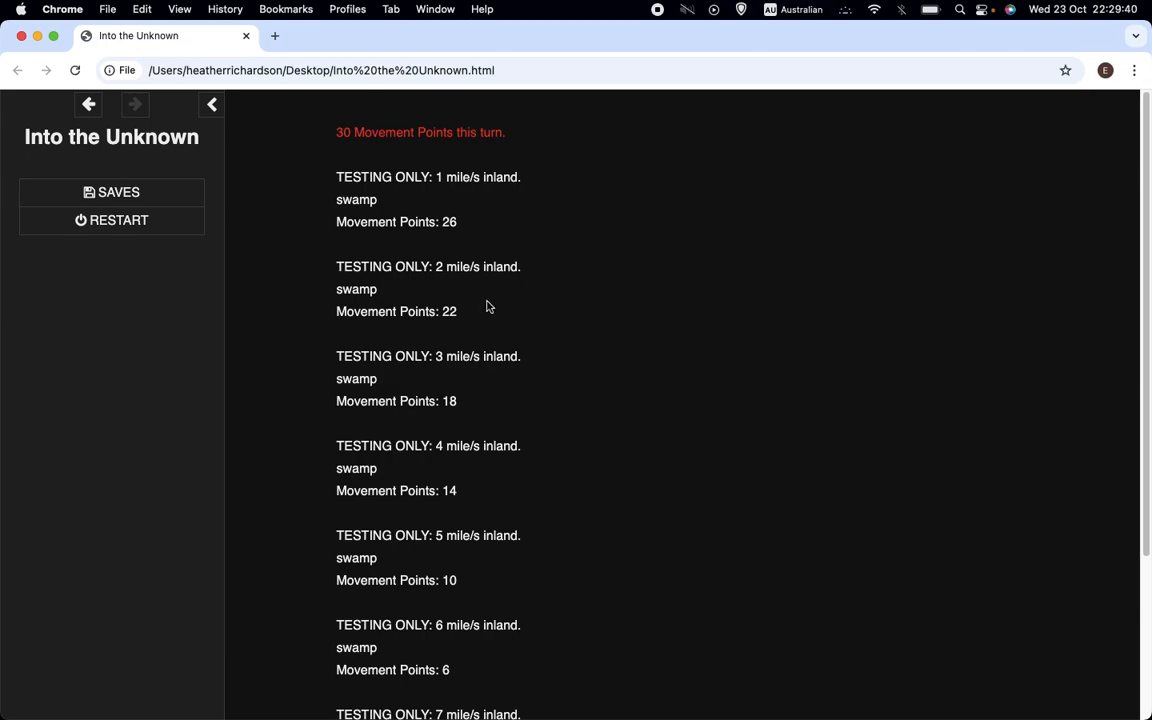
{"action": "mouse_move", "coordinate": [479, 302]}
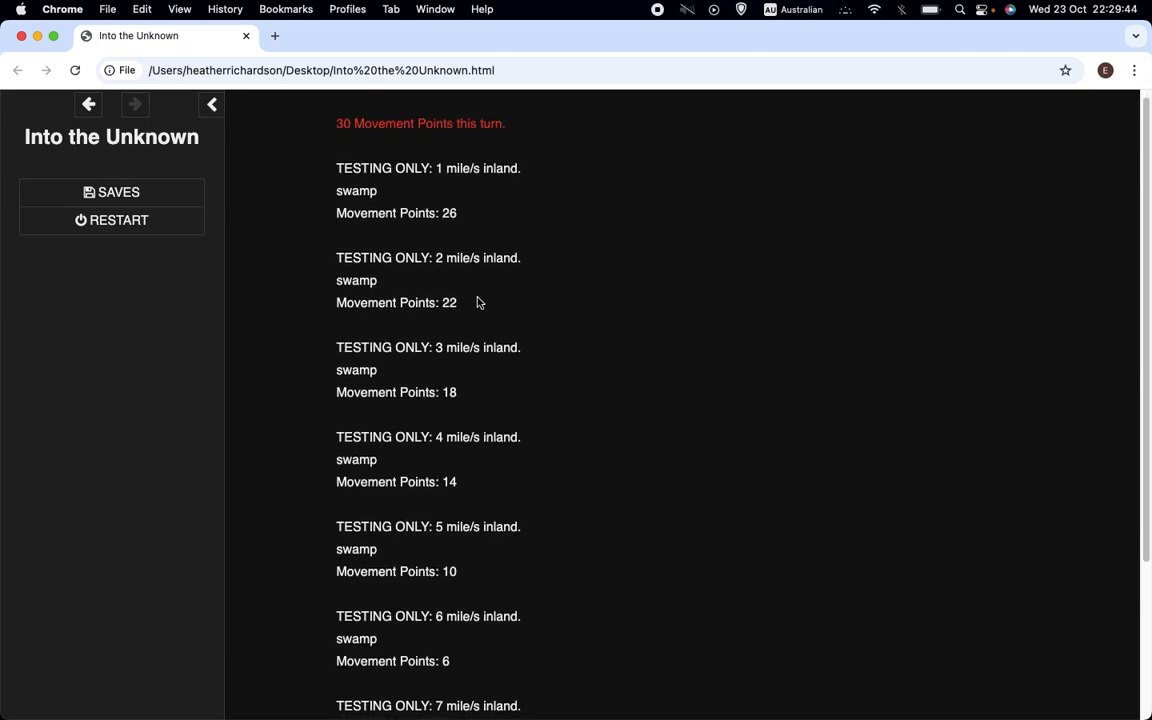
{"action": "scroll", "scroll_direction": "down", "scroll_amount": 3}
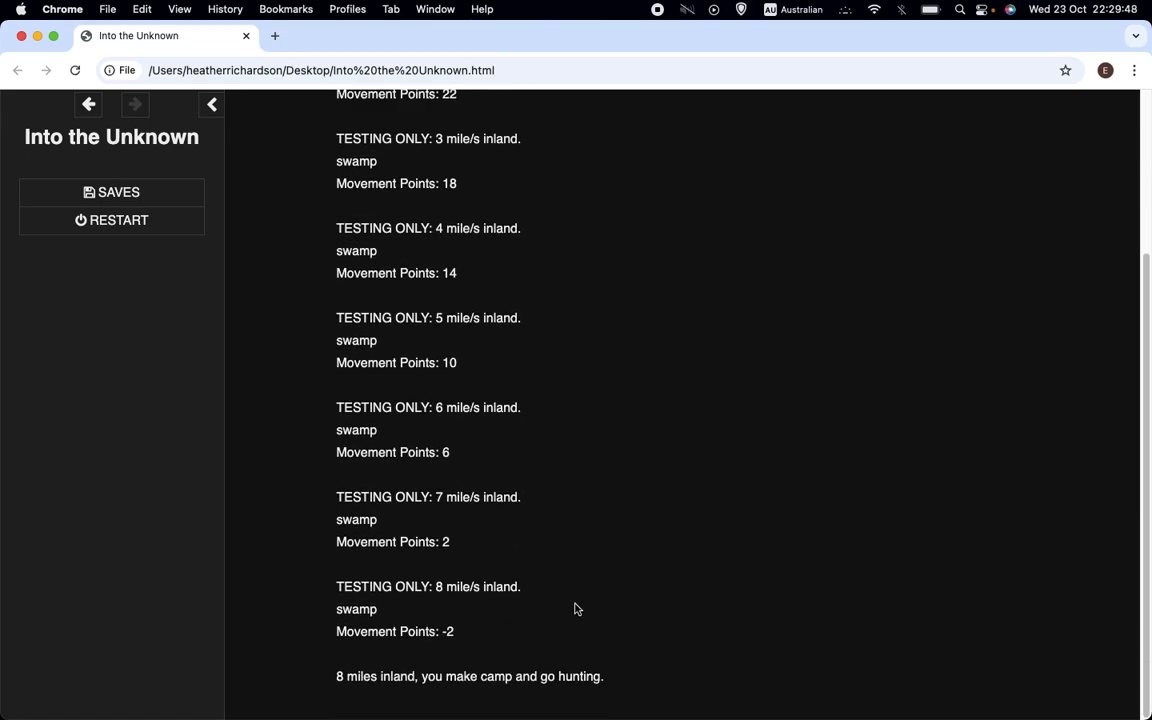
{"action": "mouse_move", "coordinate": [583, 552]}
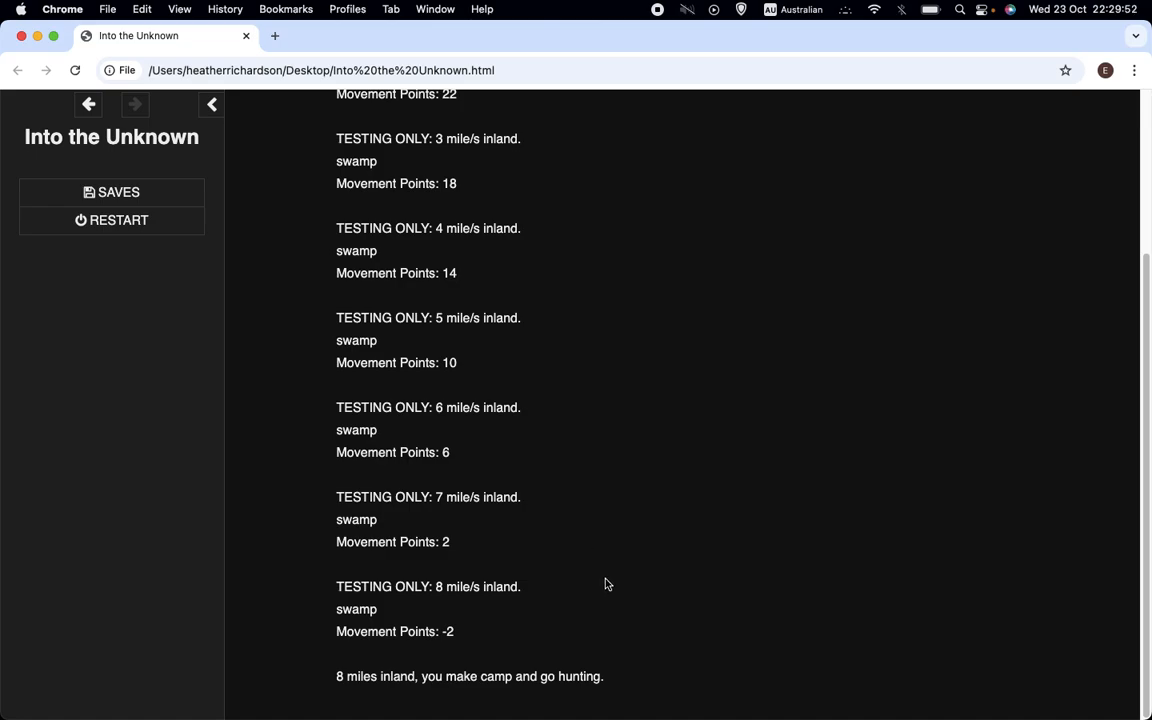
{"action": "scroll", "scroll_direction": "up", "scroll_amount": 3}
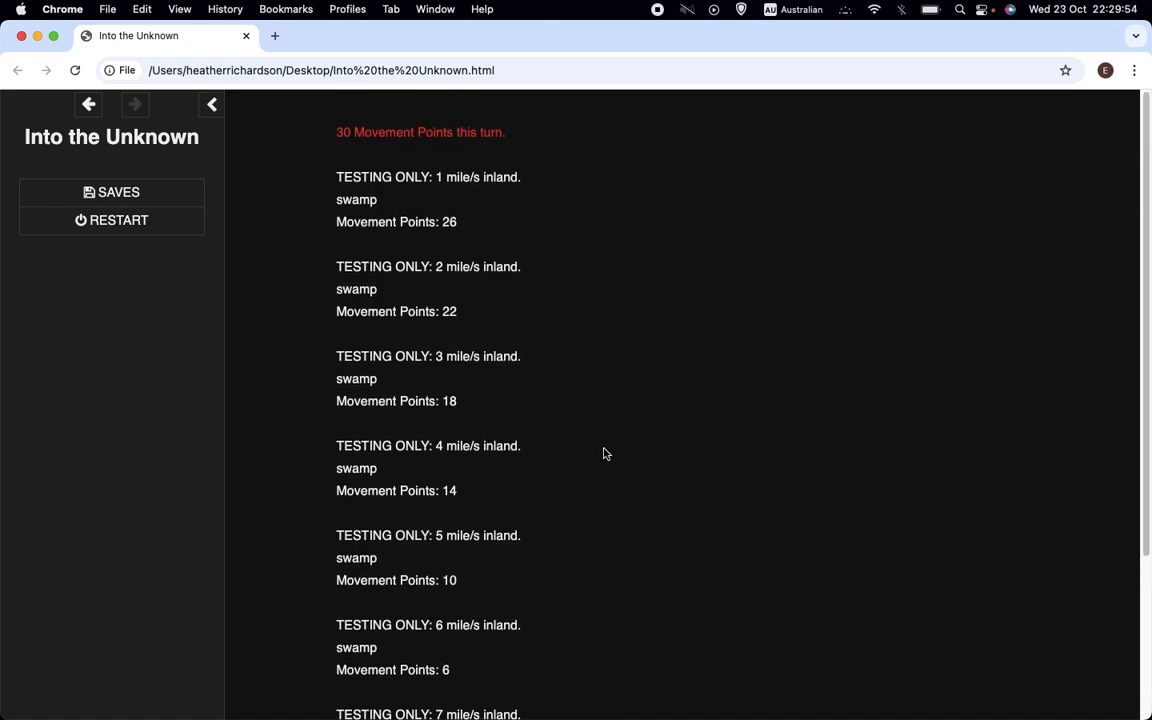
{"action": "scroll", "scroll_direction": "down", "scroll_amount": 3}
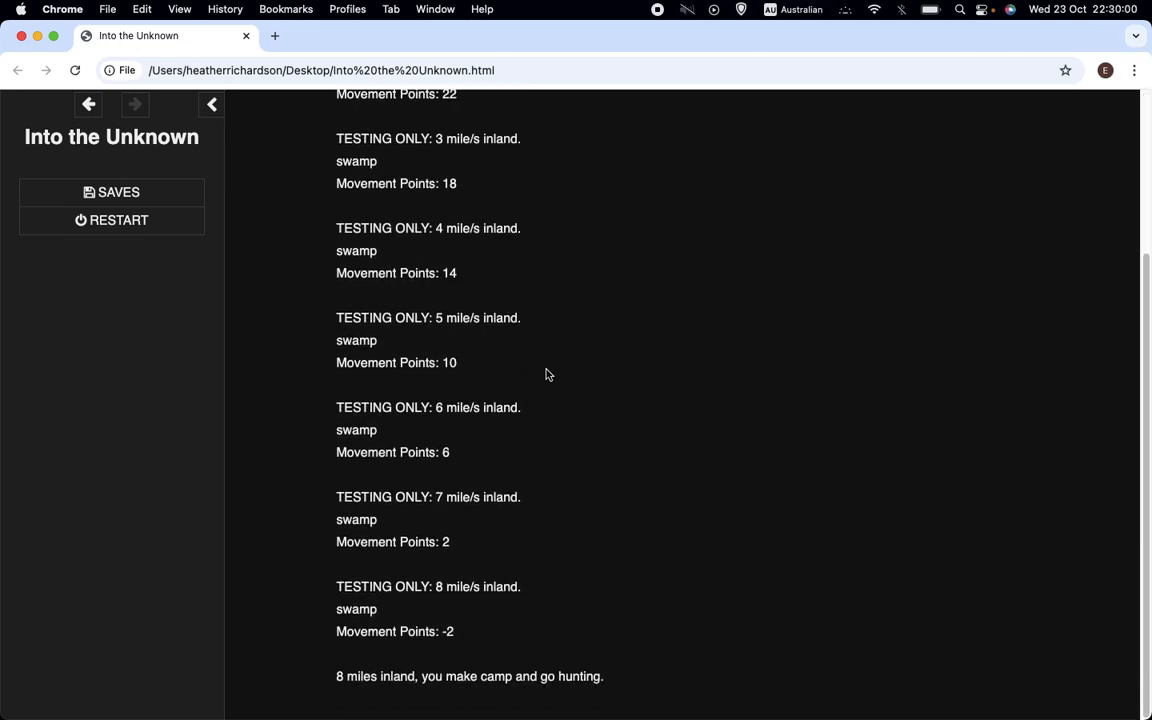
{"action": "scroll", "scroll_direction": "up", "scroll_amount": 3}
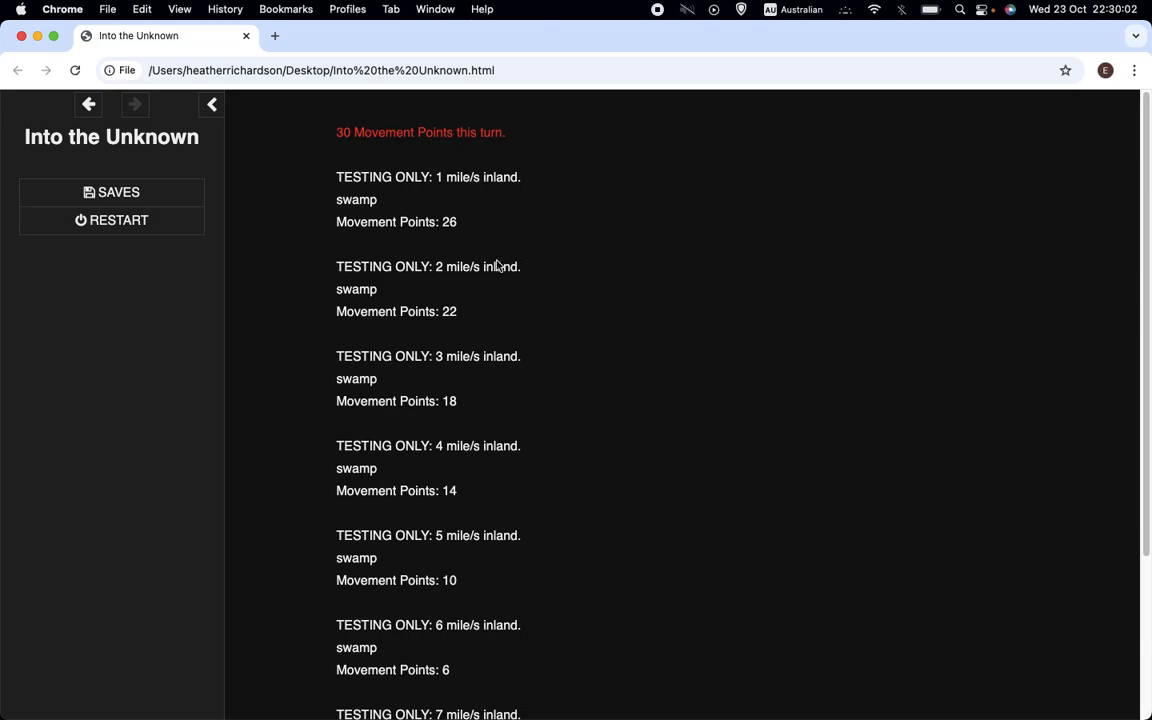
{"action": "scroll", "scroll_direction": "down", "scroll_amount": 3}
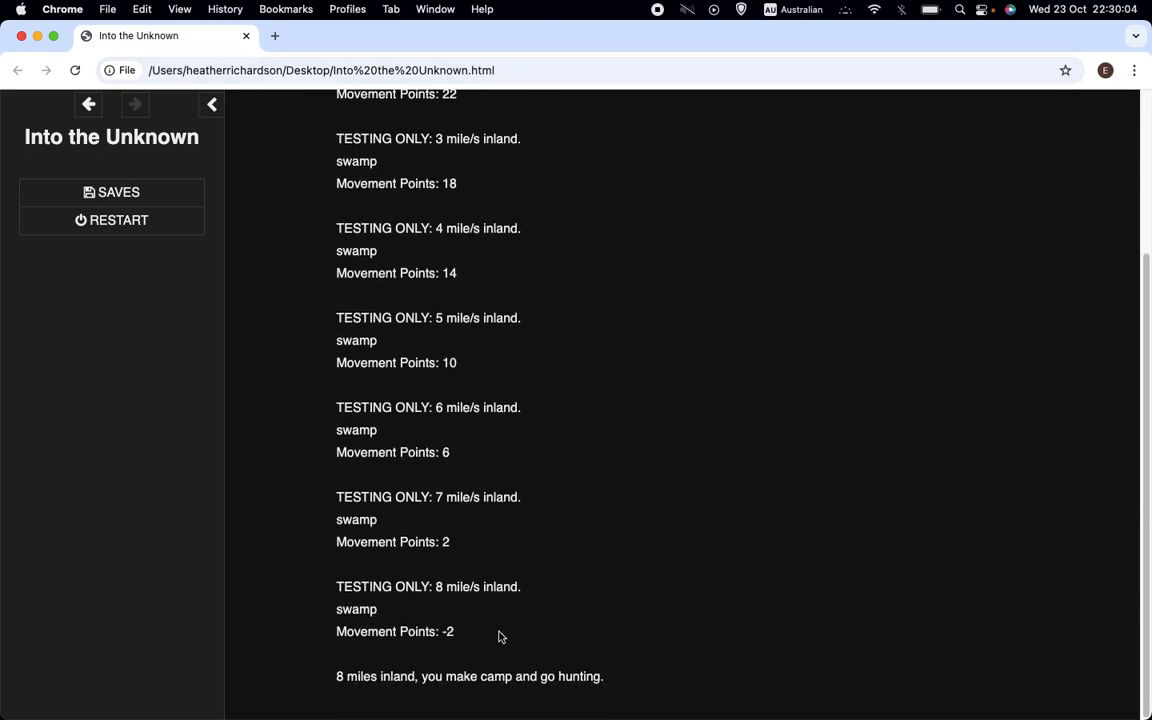
{"action": "mouse_move", "coordinate": [553, 691]}
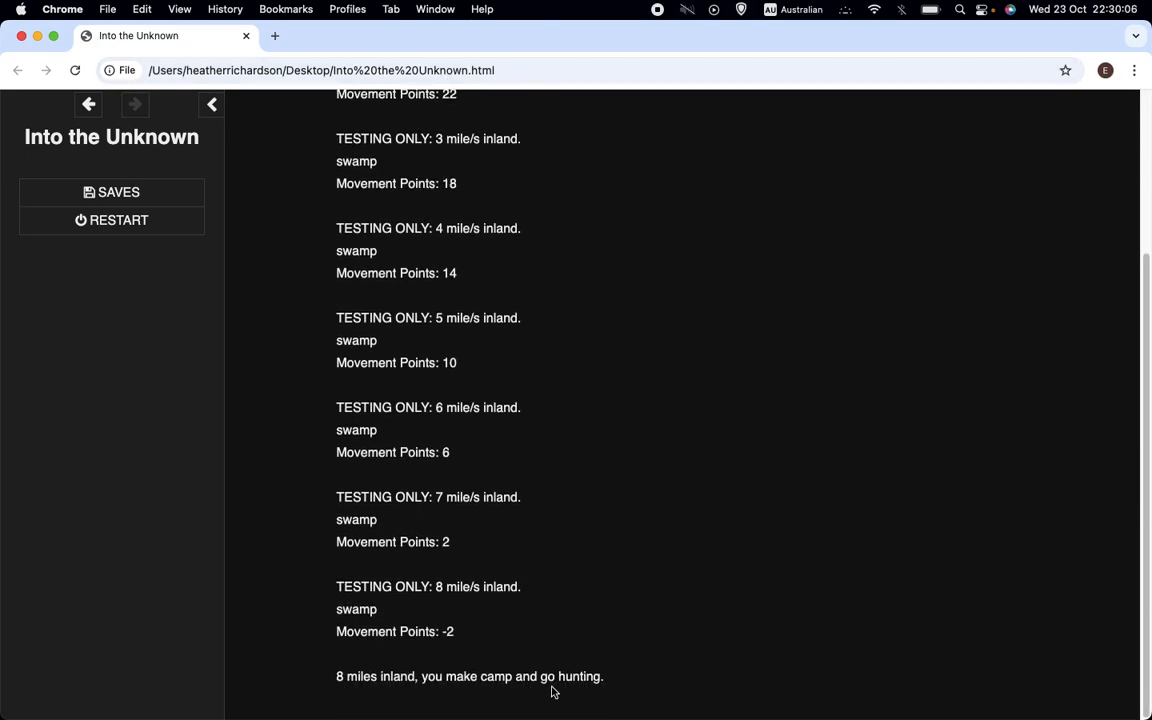
{"action": "mouse_move", "coordinate": [628, 690]}
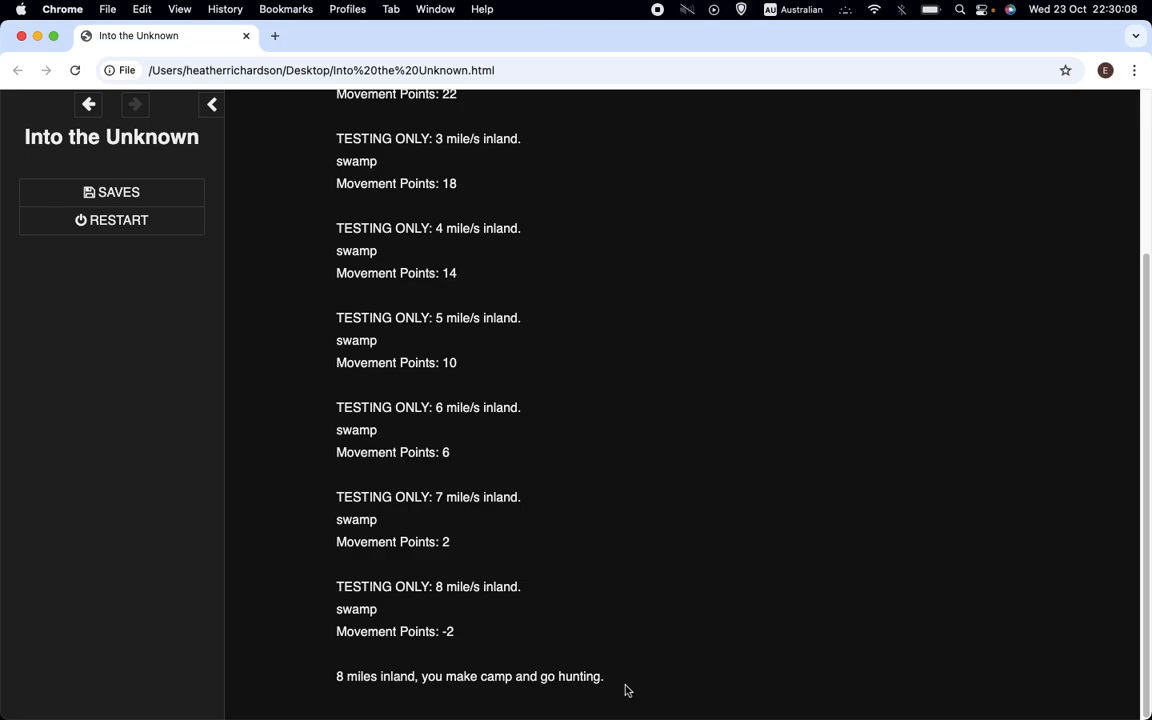
{"action": "mouse_move", "coordinate": [619, 693]}
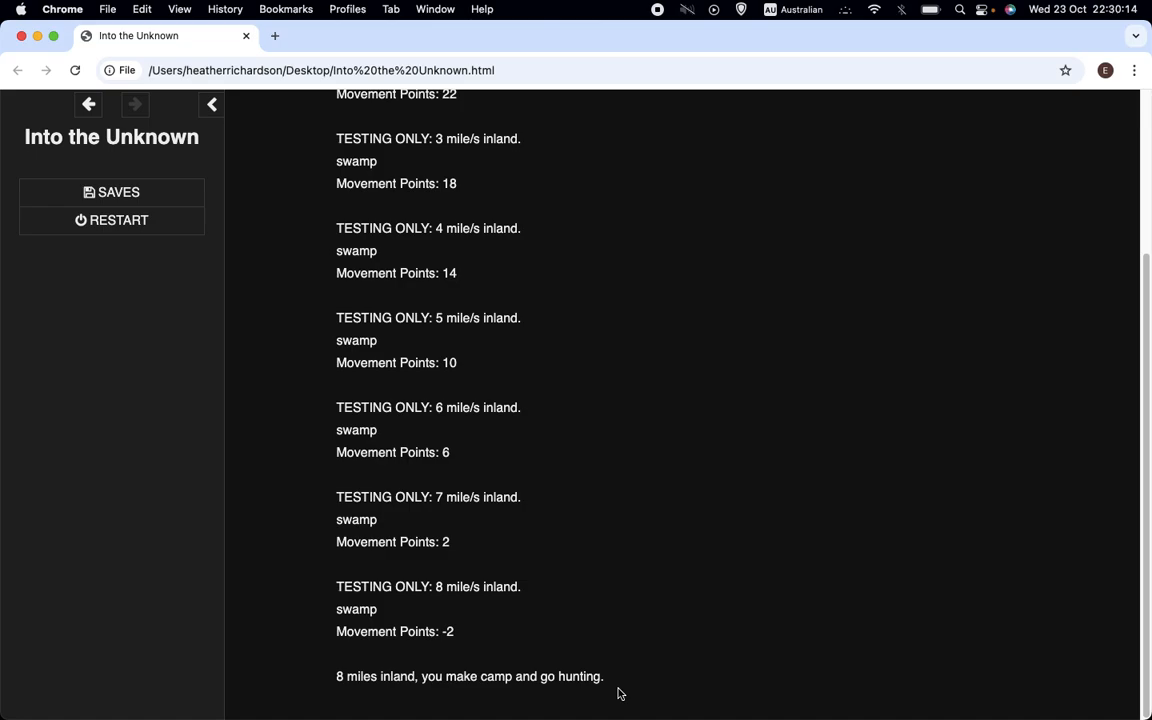
{"action": "mouse_move", "coordinate": [608, 684]}
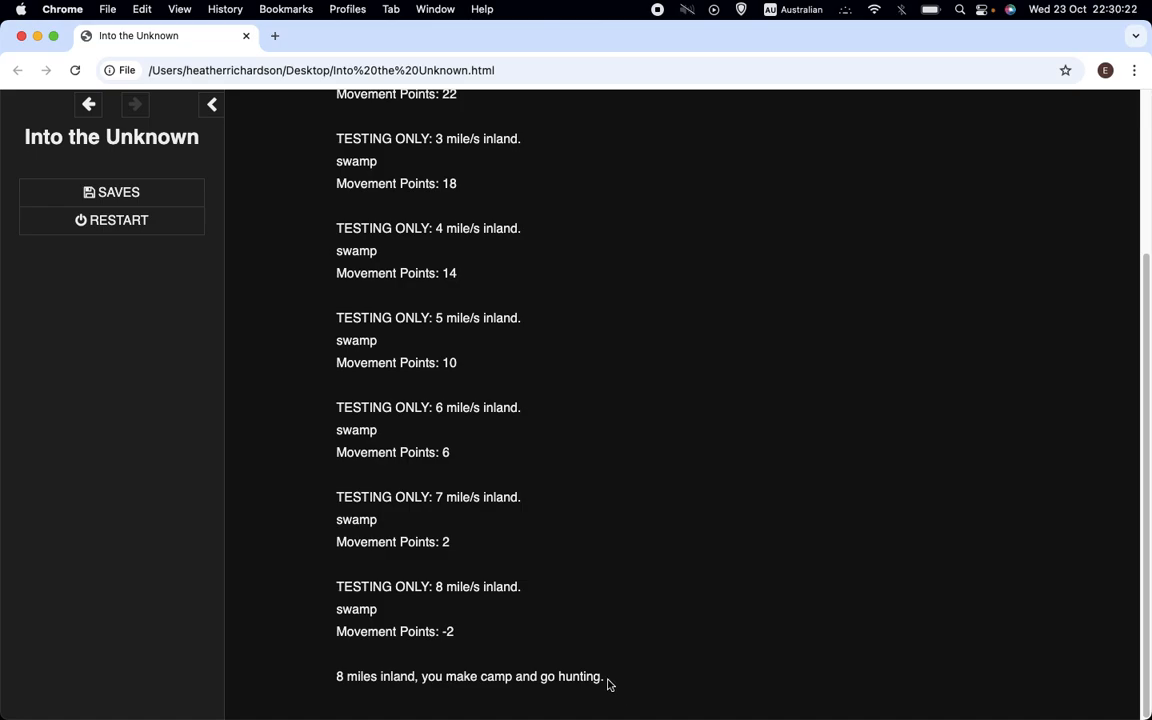
{"action": "scroll", "scroll_direction": "up", "scroll_amount": 3}
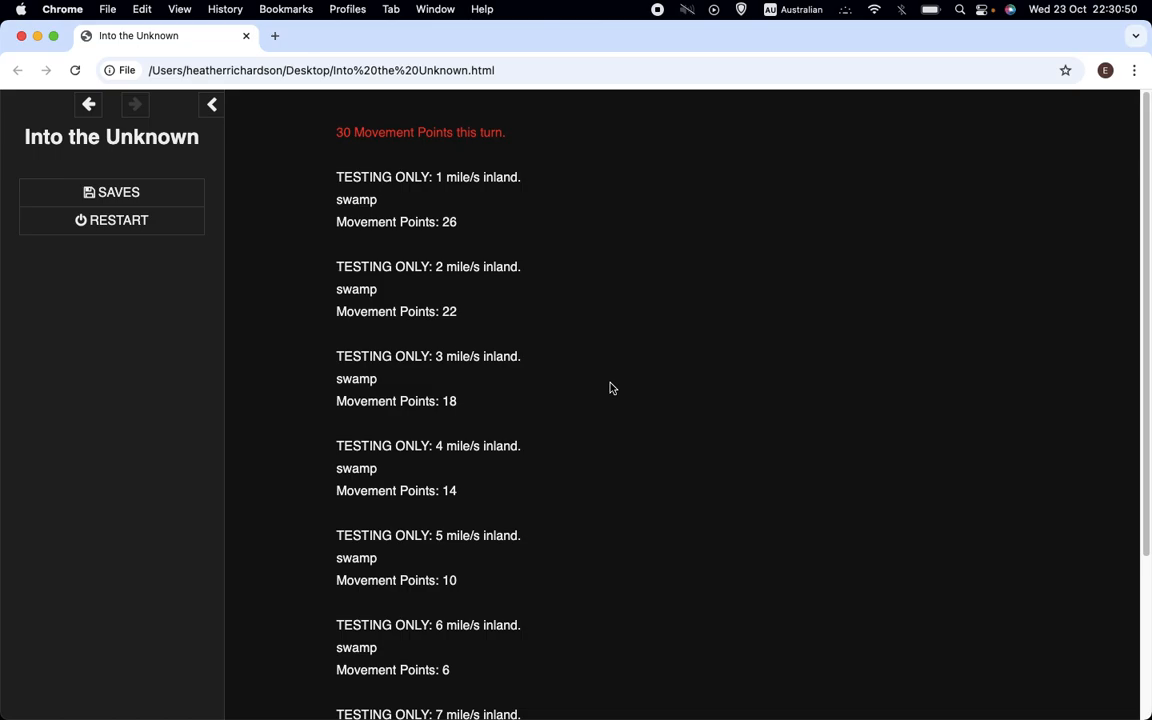
{"action": "mouse_move", "coordinate": [618, 388]}
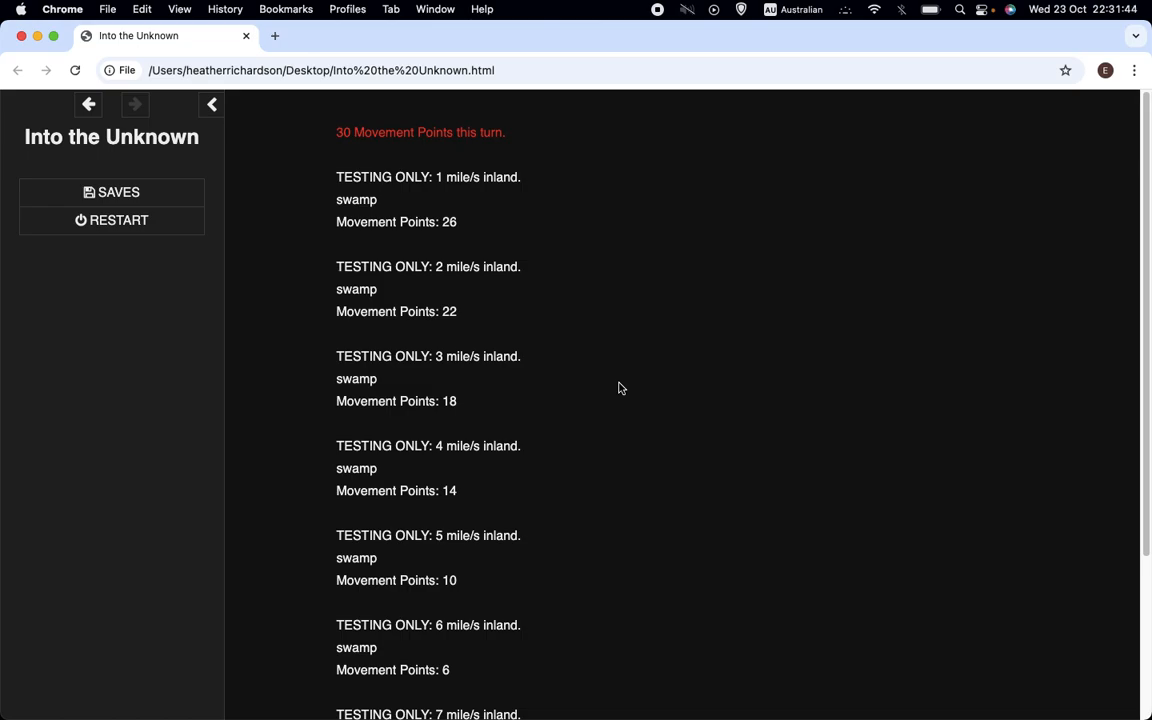
{"action": "mouse_move", "coordinate": [604, 322]}
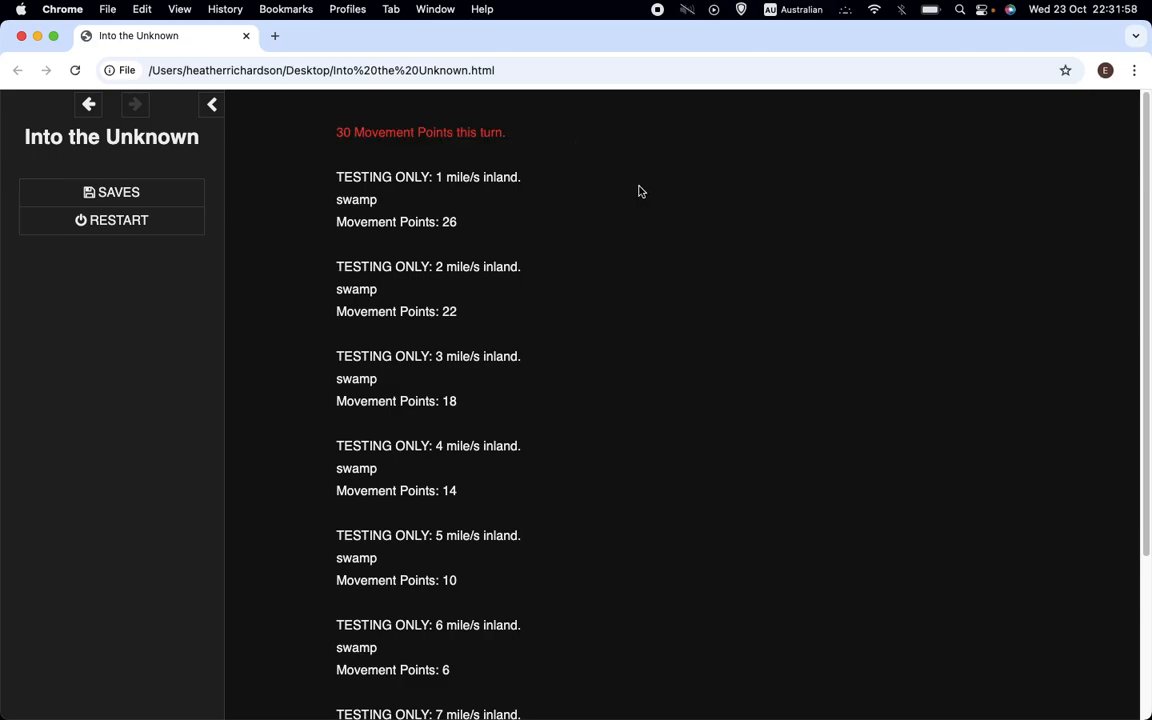
{"action": "mouse_move", "coordinate": [682, 363]}
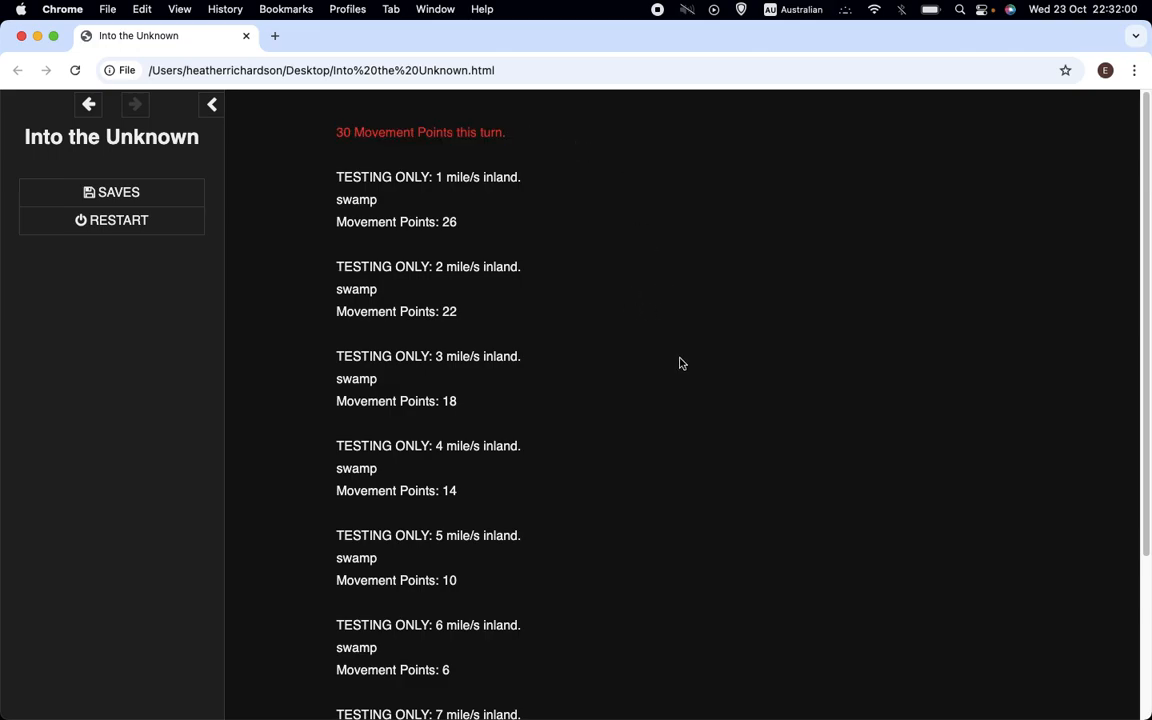
{"action": "mouse_move", "coordinate": [659, 340]}
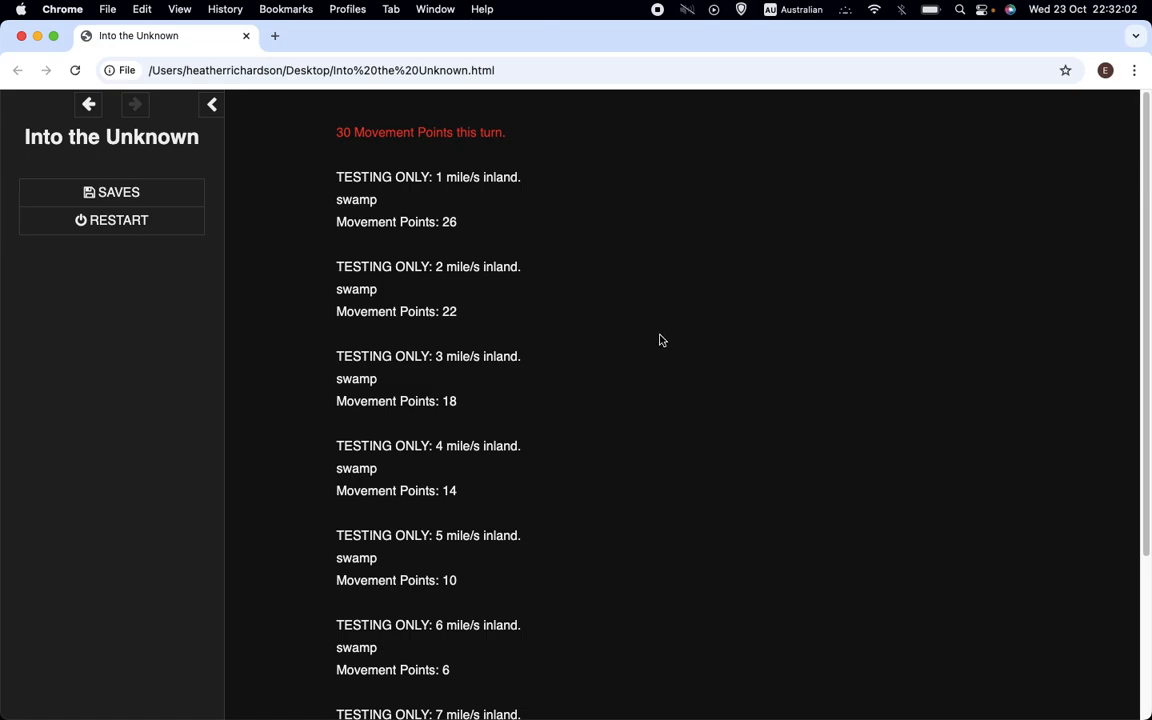
{"action": "mouse_move", "coordinate": [614, 335]}
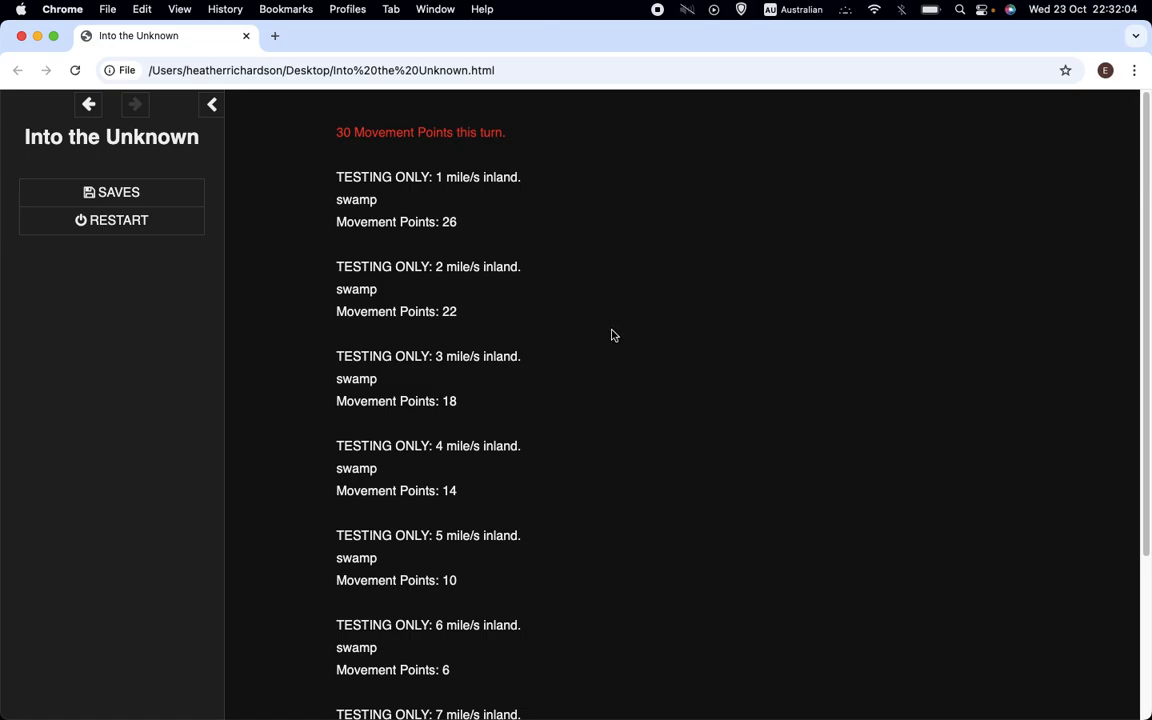
{"action": "mouse_move", "coordinate": [600, 335]}
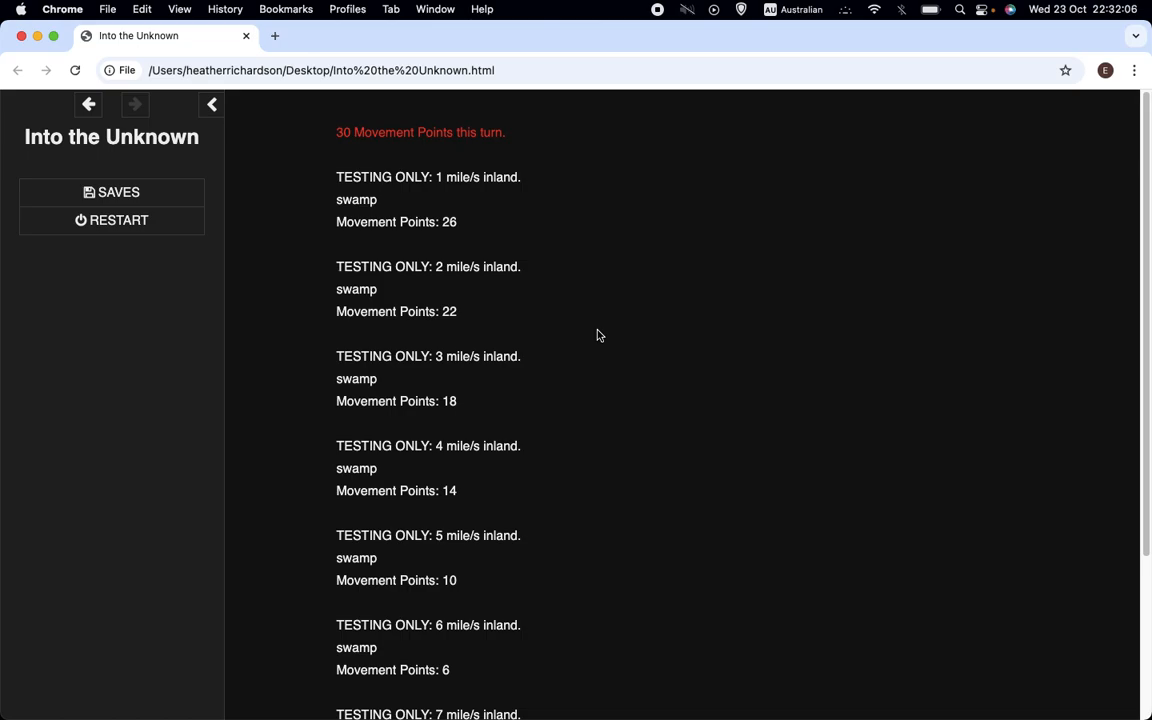
{"action": "mouse_move", "coordinate": [586, 329]}
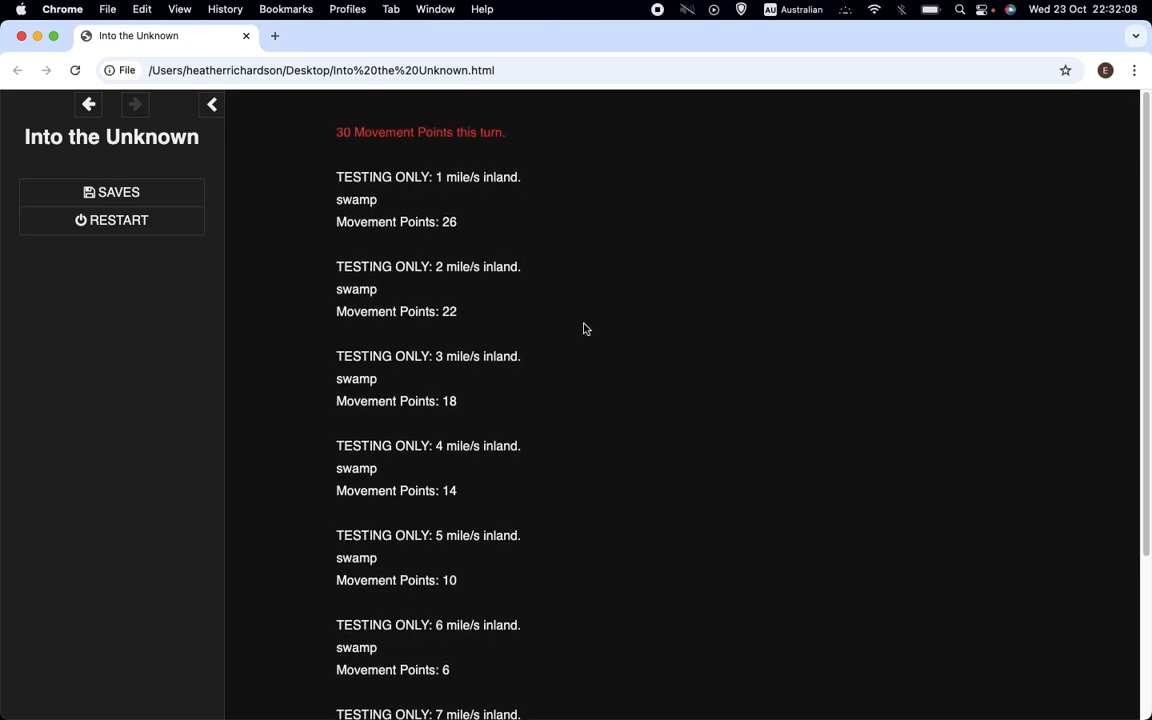
{"action": "mouse_move", "coordinate": [830, 276]}
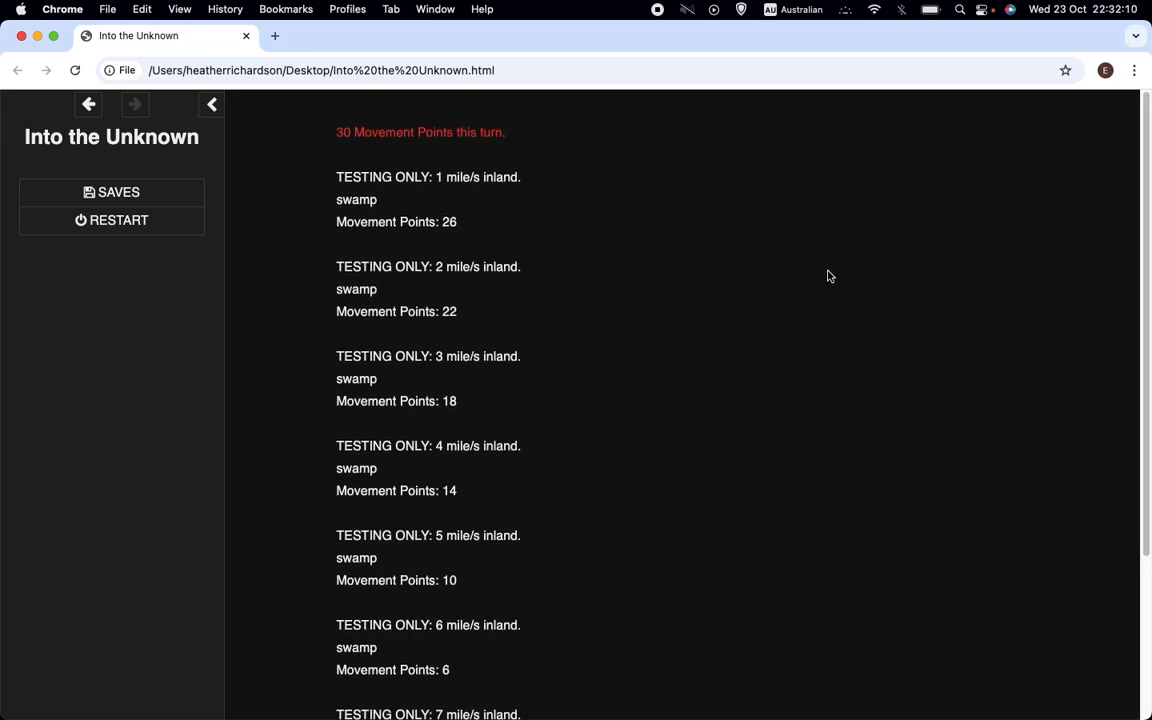
{"action": "mouse_move", "coordinate": [772, 304]}
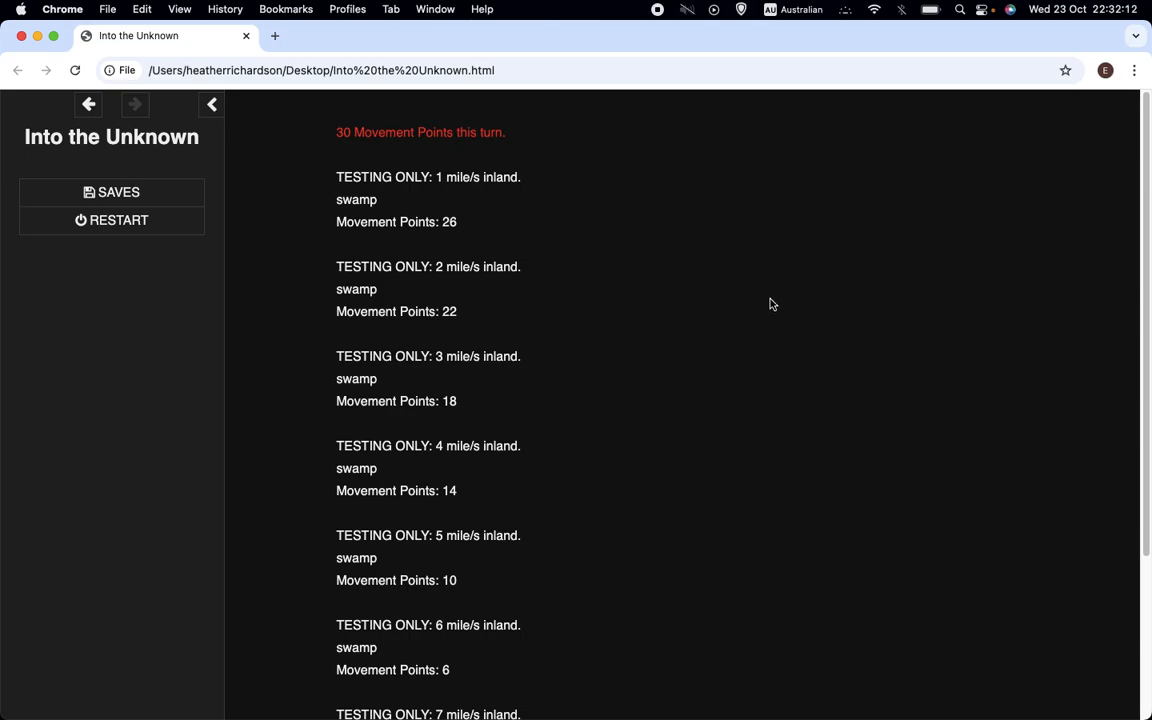
{"action": "mouse_move", "coordinate": [729, 366]}
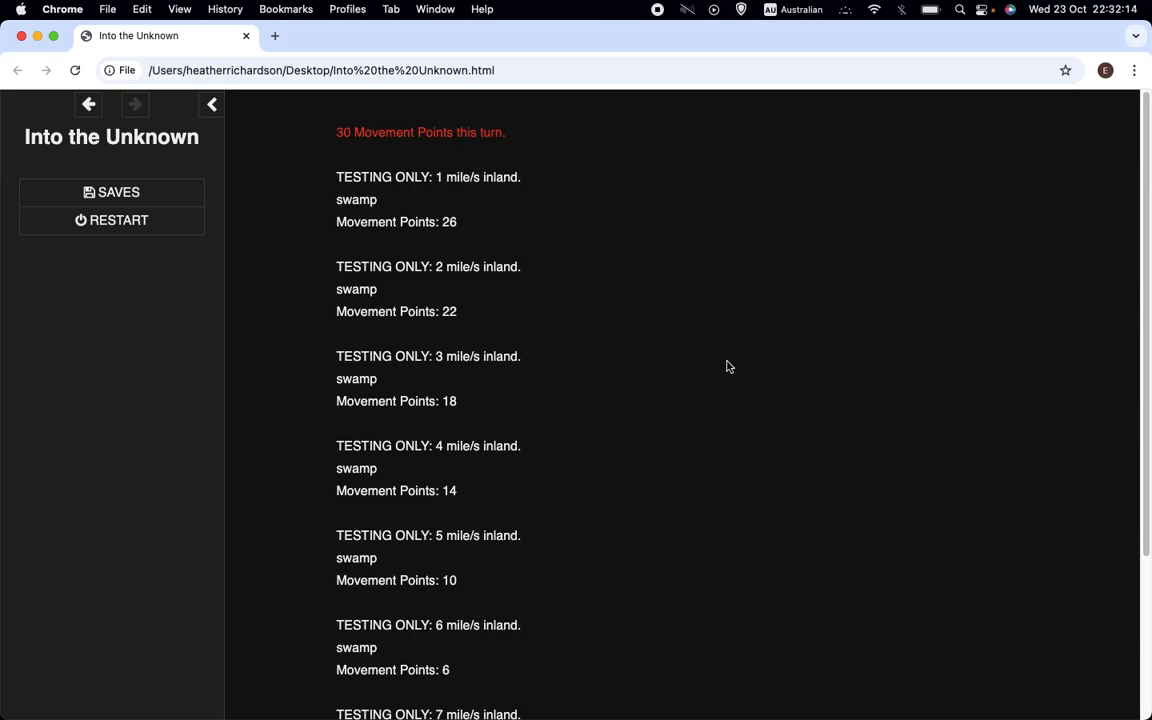
{"action": "mouse_move", "coordinate": [700, 421]}
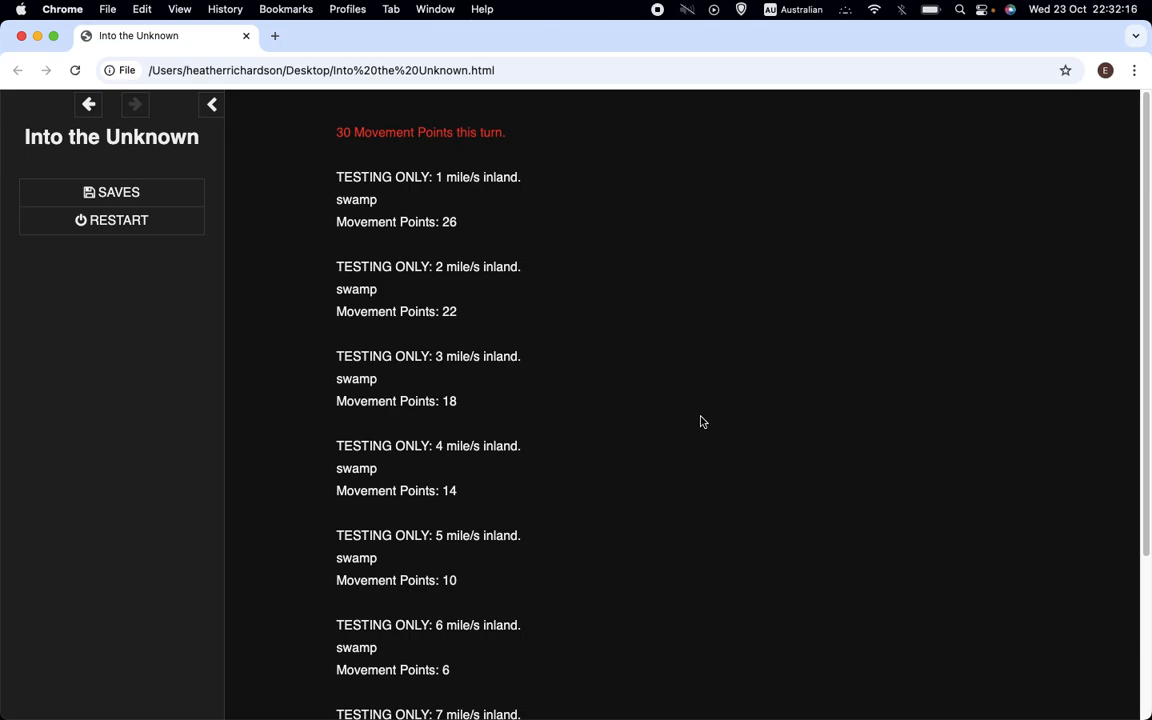
{"action": "scroll", "scroll_direction": "down", "scroll_amount": 3}
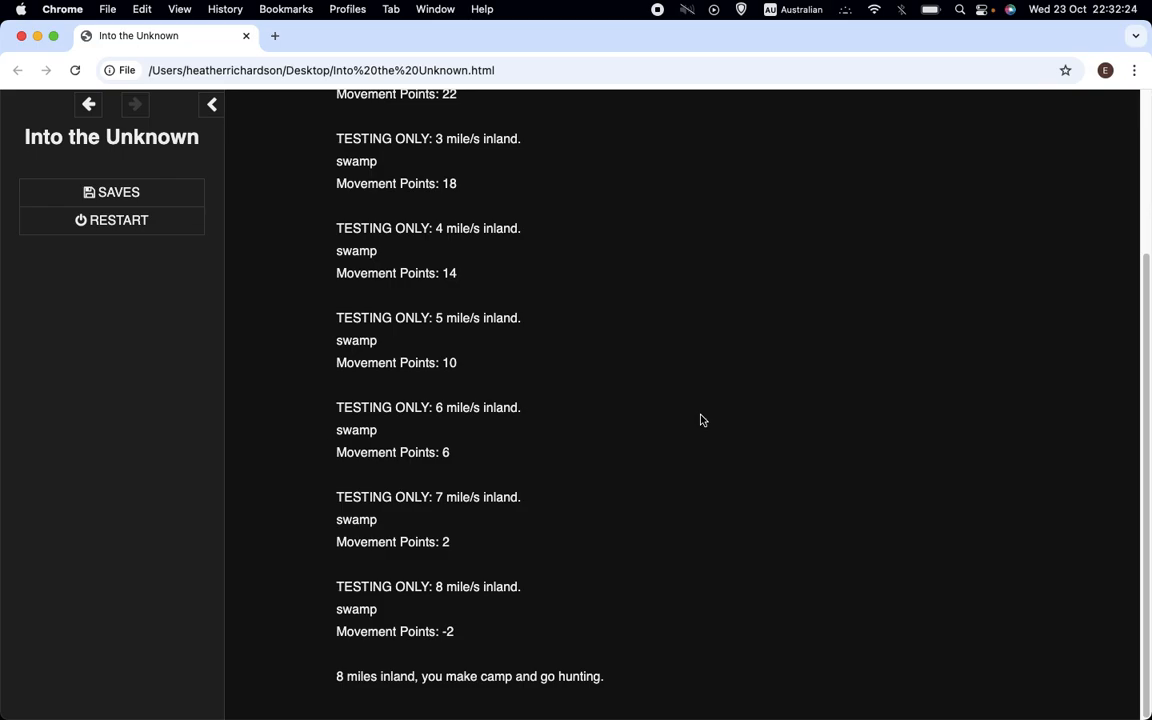
{"action": "mouse_move", "coordinate": [535, 337]}
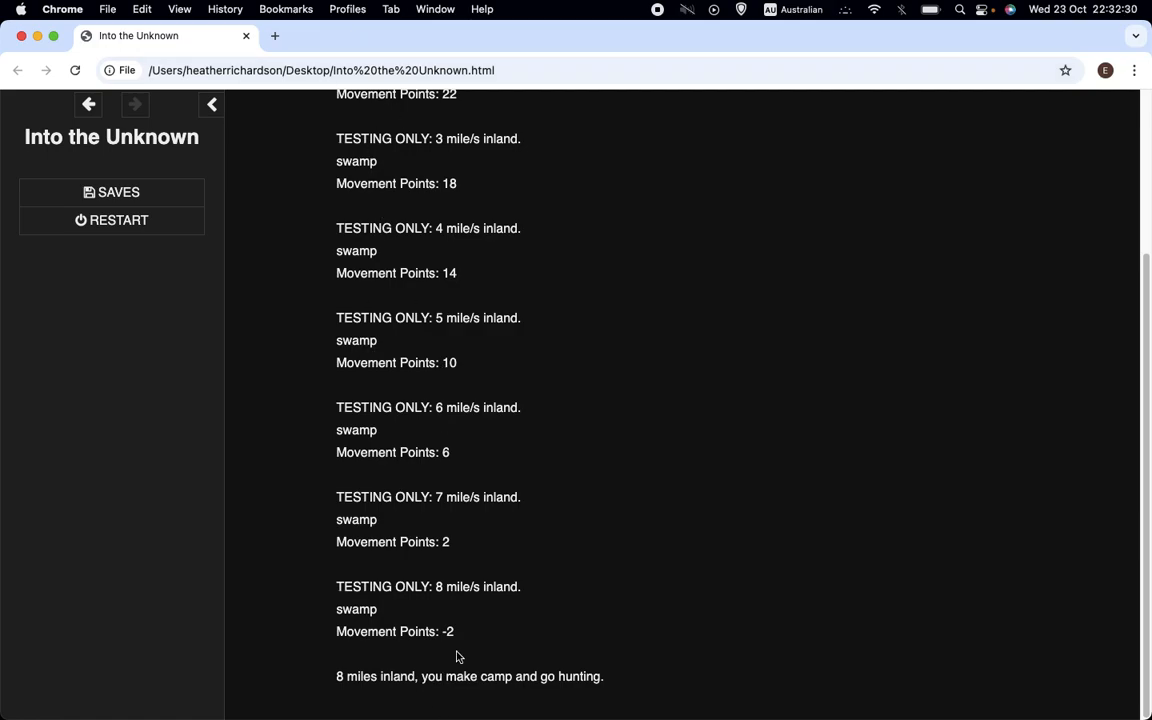
{"action": "scroll", "scroll_direction": "up", "scroll_amount": 3}
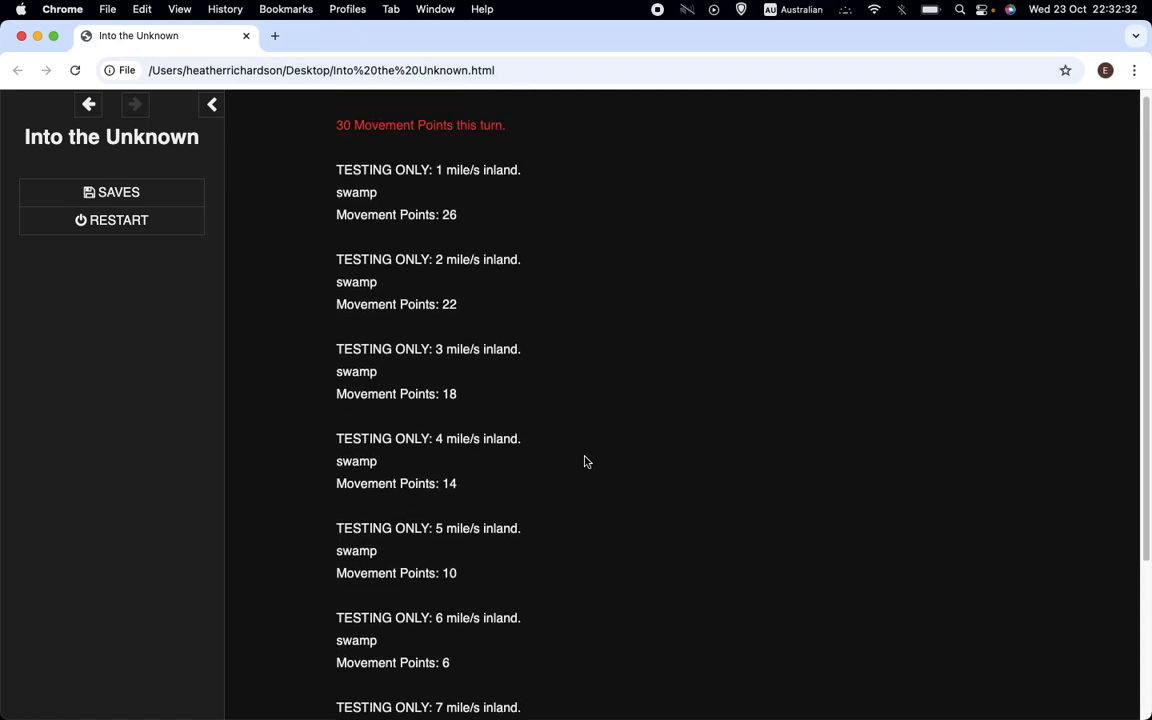
{"action": "scroll", "scroll_direction": "down", "scroll_amount": 3}
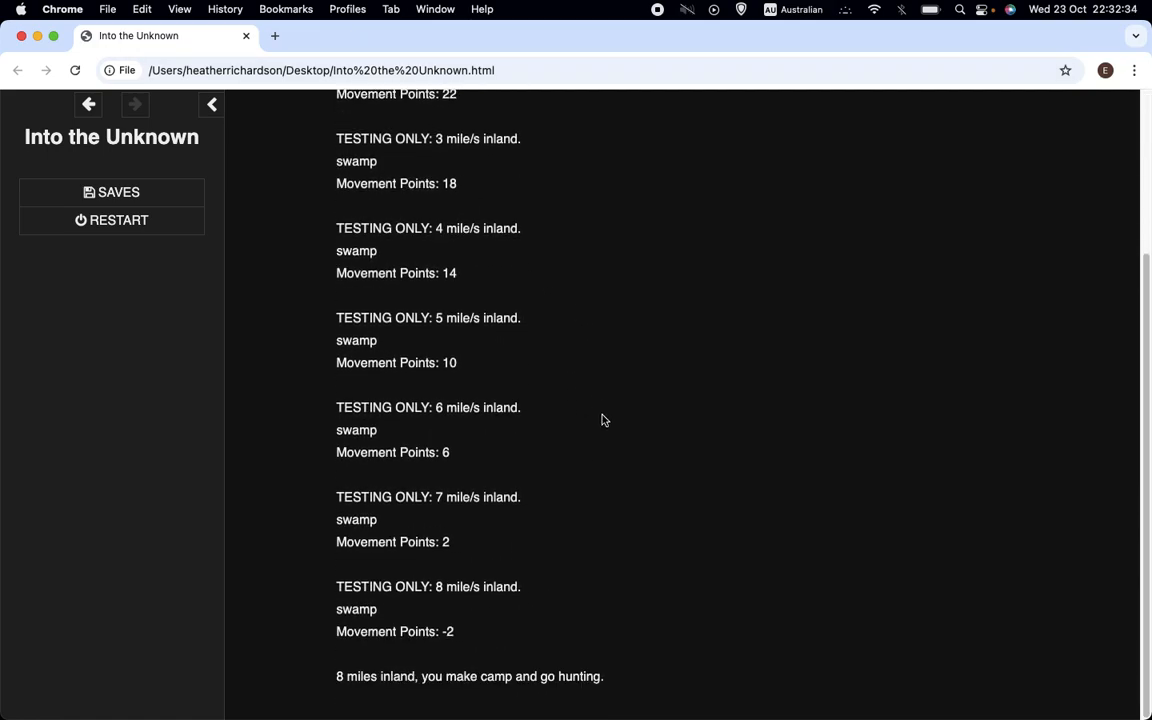
{"action": "mouse_move", "coordinate": [476, 669]}
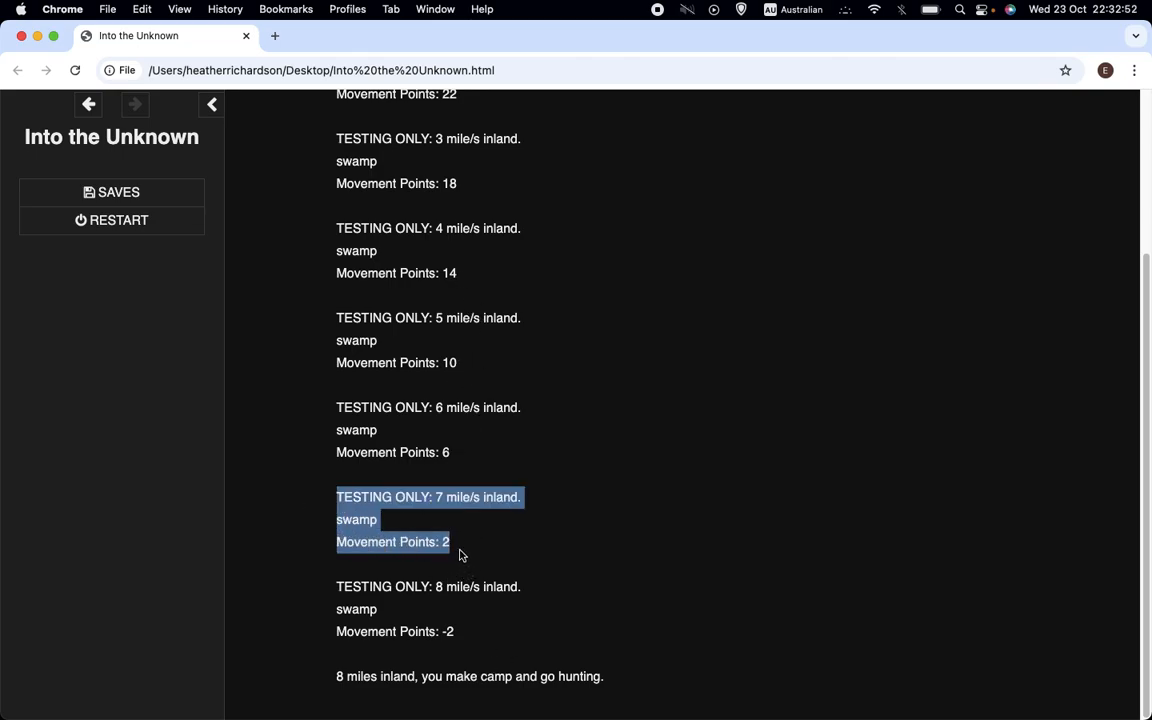
{"action": "mouse_move", "coordinate": [488, 568]}
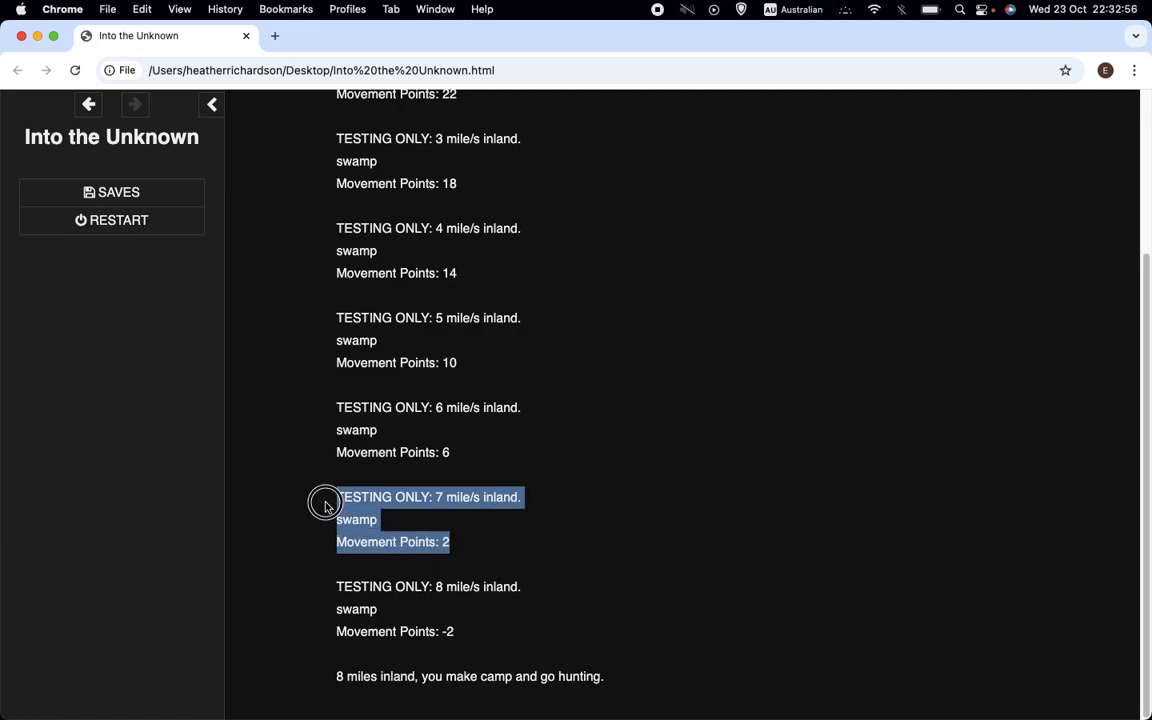
{"action": "mouse_move", "coordinate": [330, 505]}
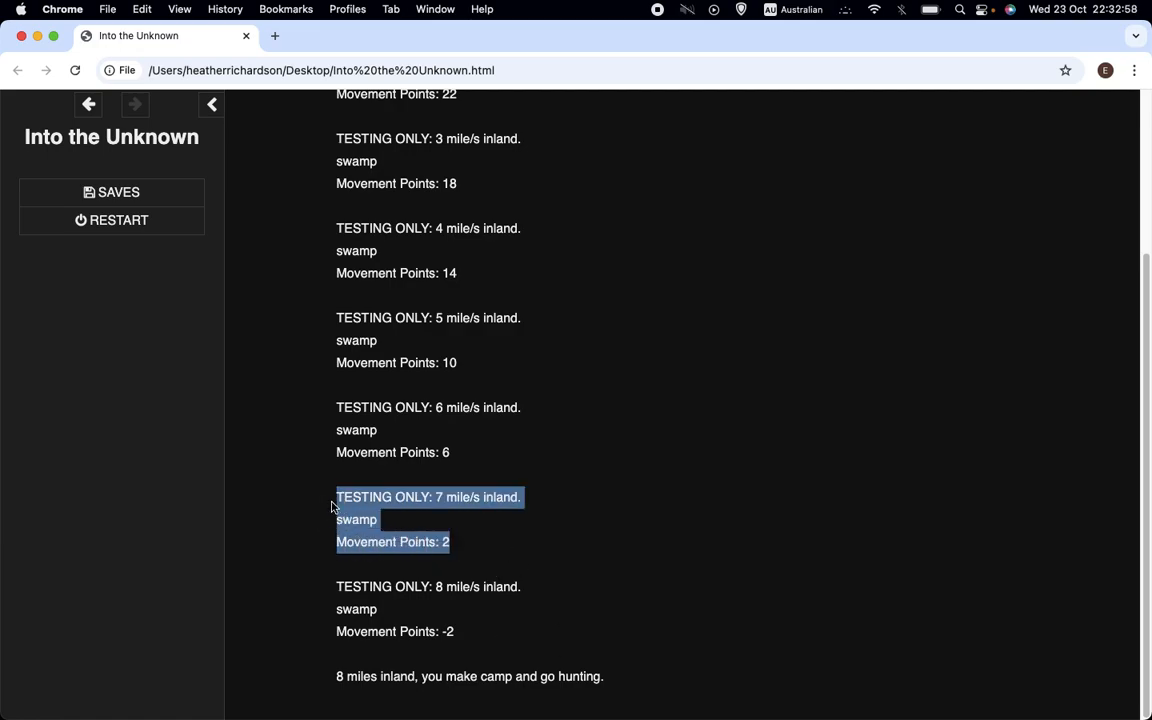
{"action": "mouse_move", "coordinate": [449, 588]}
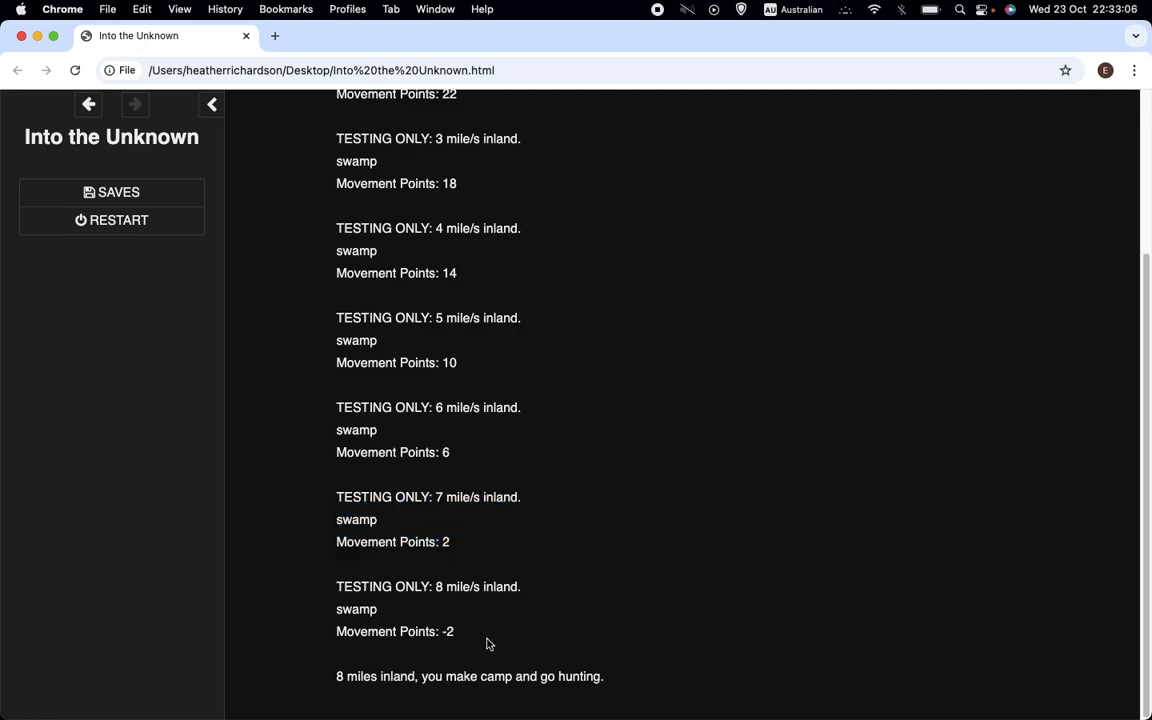
{"action": "mouse_move", "coordinate": [813, 430]}
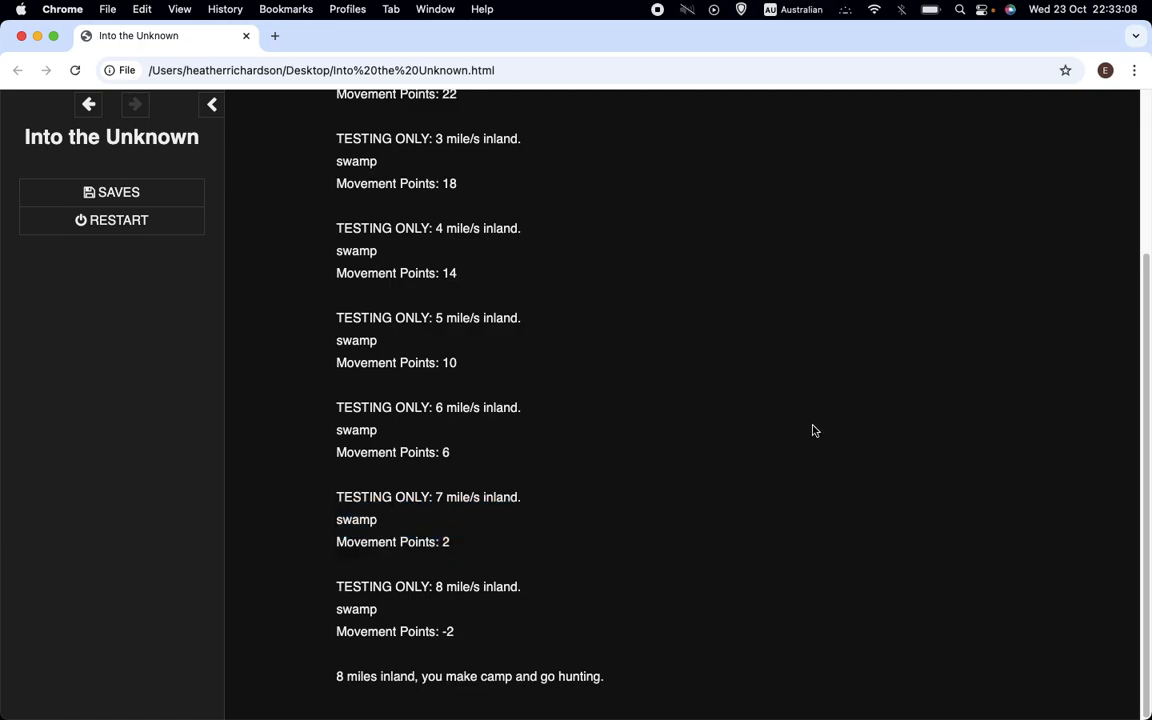
{"action": "mouse_move", "coordinate": [827, 291]}
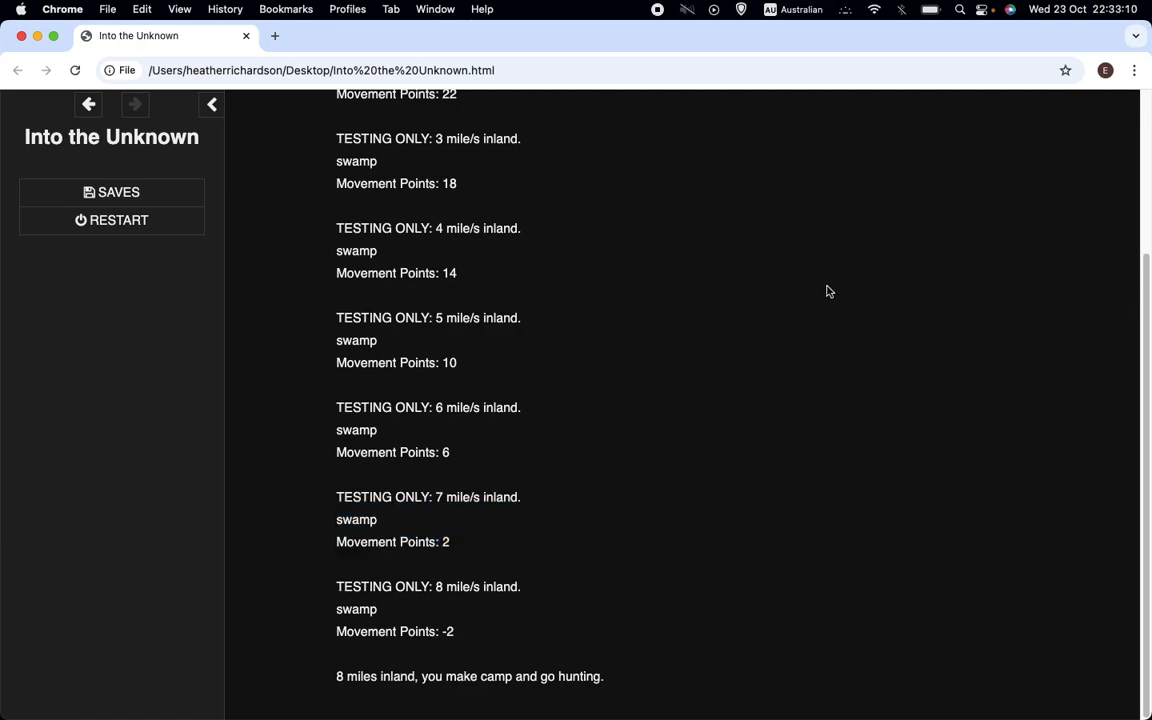
{"action": "mouse_move", "coordinate": [615, 336]}
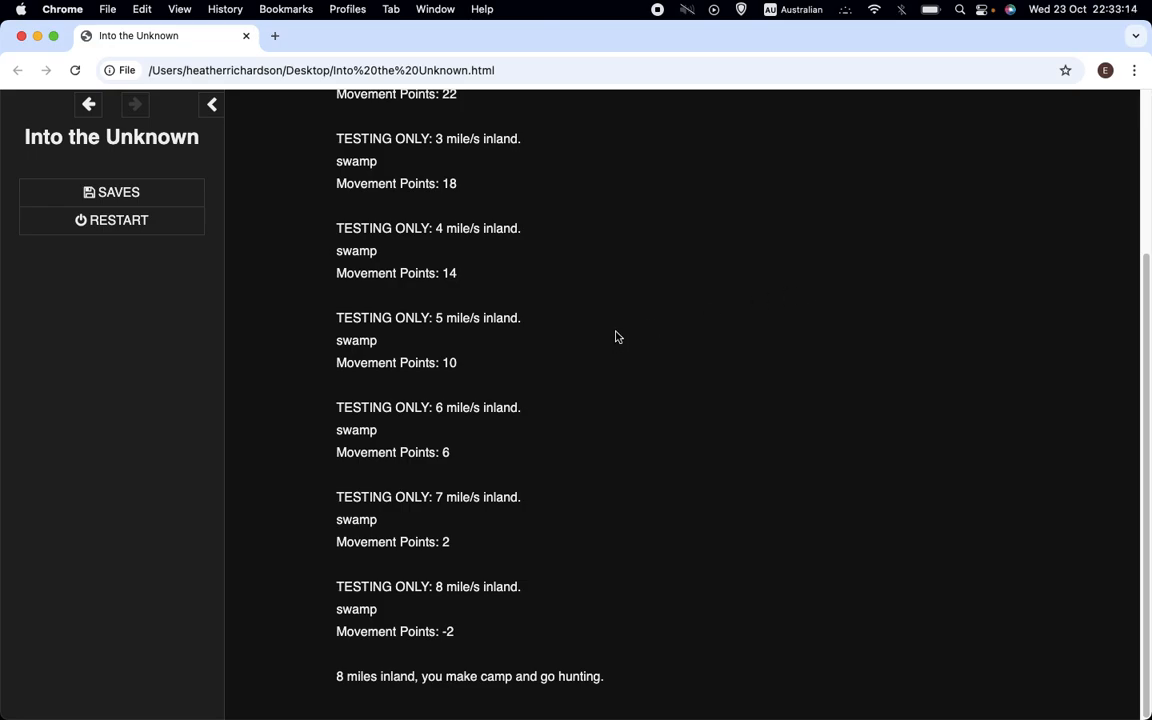
{"action": "mouse_move", "coordinate": [489, 583]}
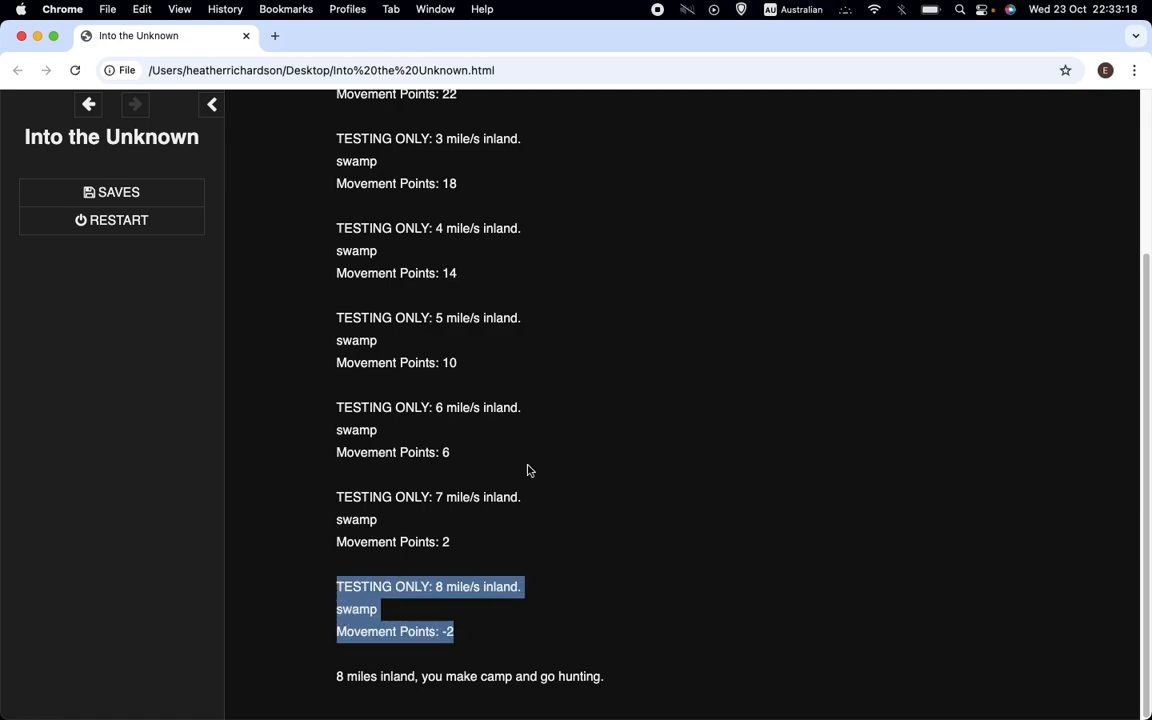
{"action": "mouse_move", "coordinate": [919, 334]}
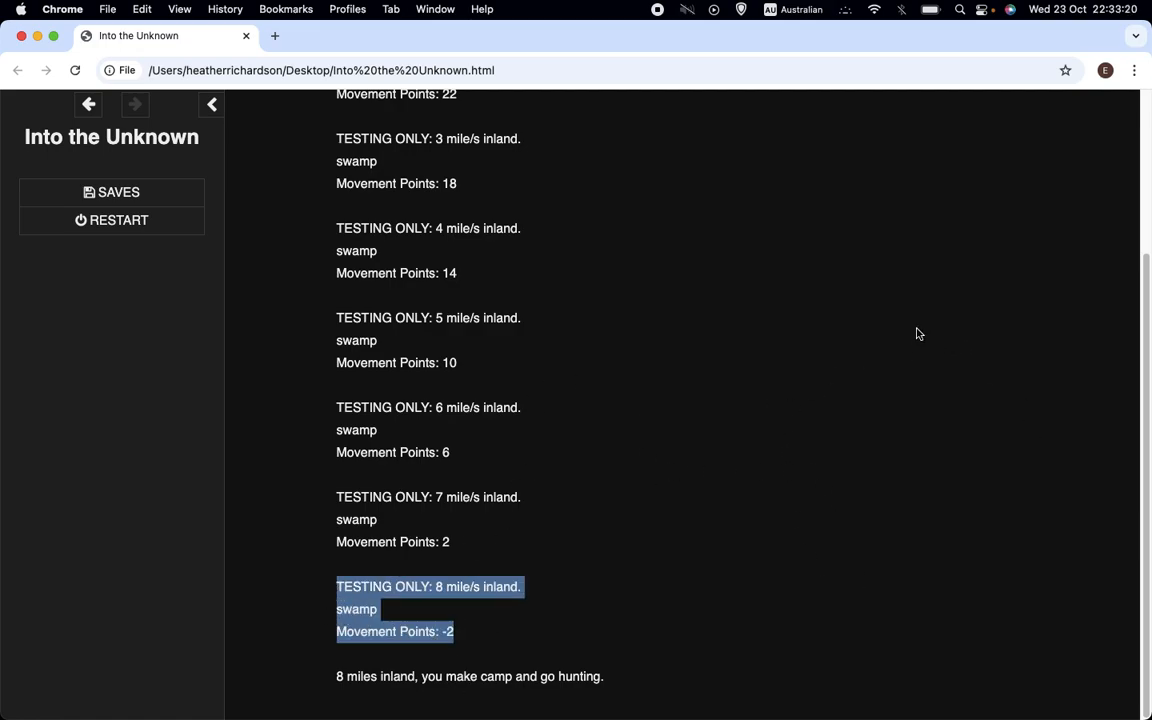
{"action": "left_click", "coordinate": [734, 293]}
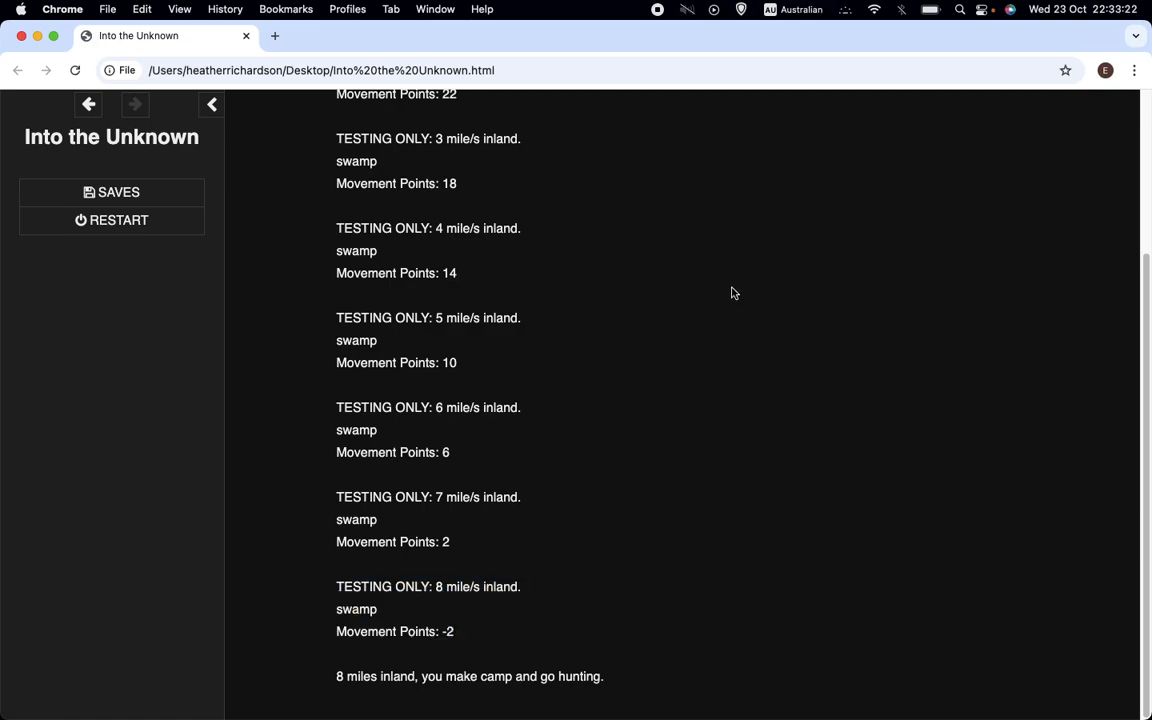
{"action": "scroll", "scroll_direction": "up", "scroll_amount": 3}
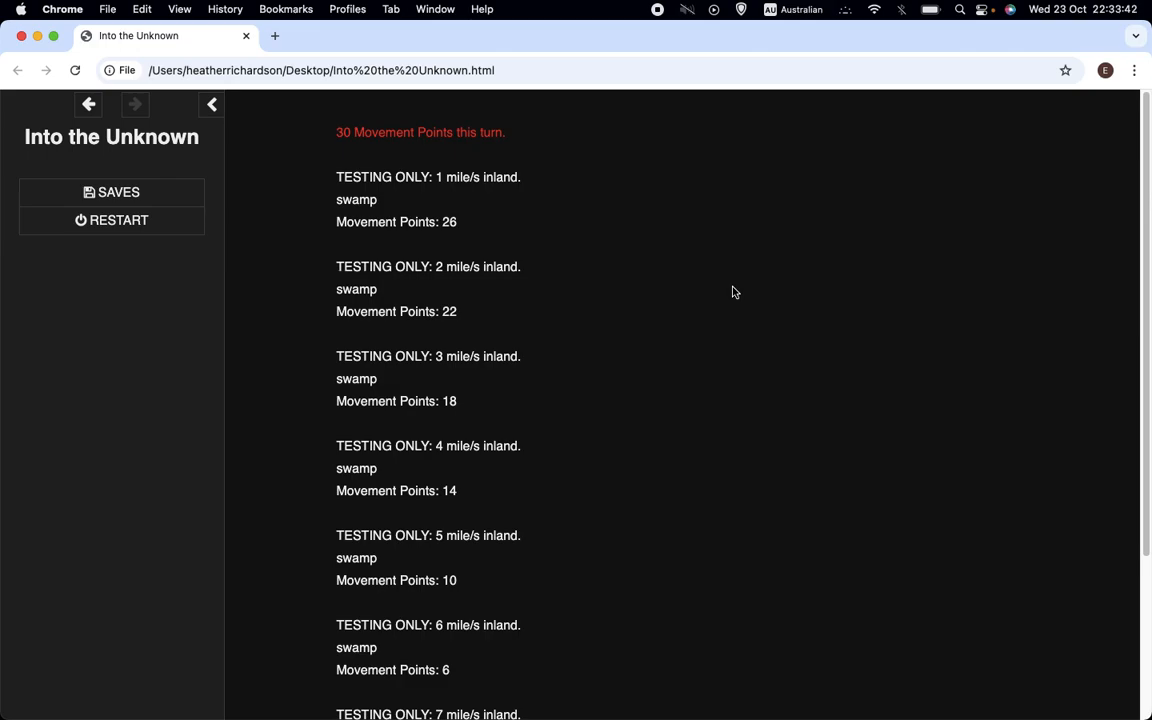
{"action": "scroll", "scroll_direction": "down", "scroll_amount": 3}
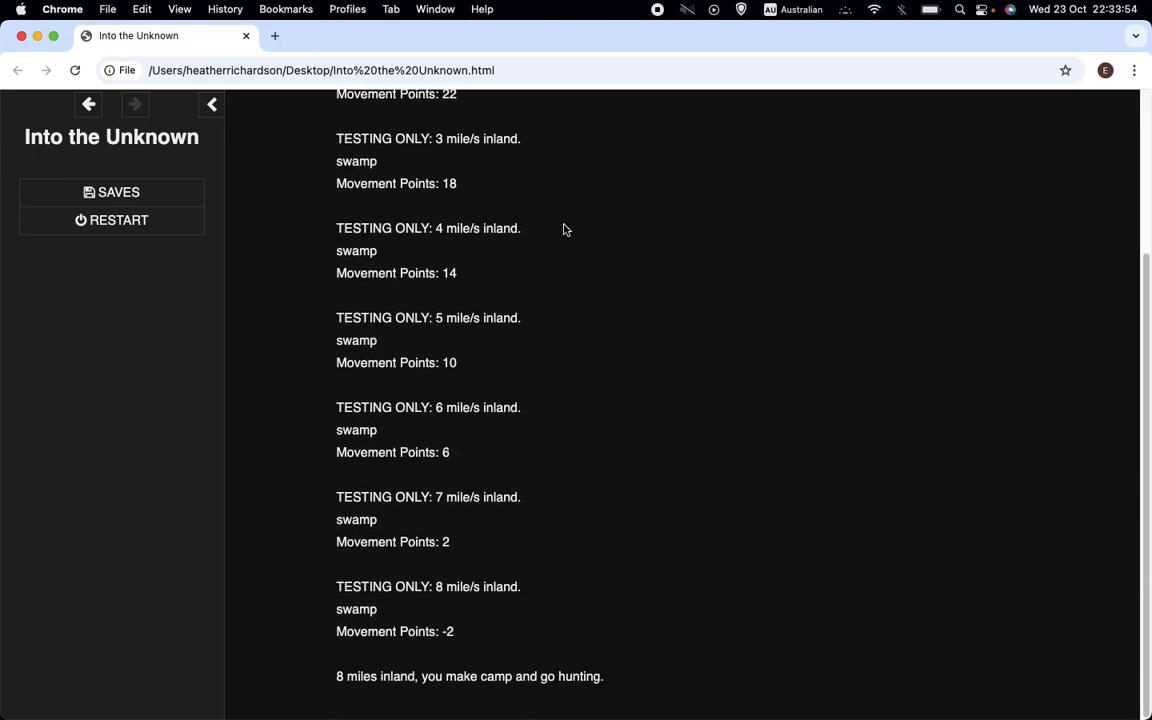
{"action": "mouse_move", "coordinate": [463, 638]}
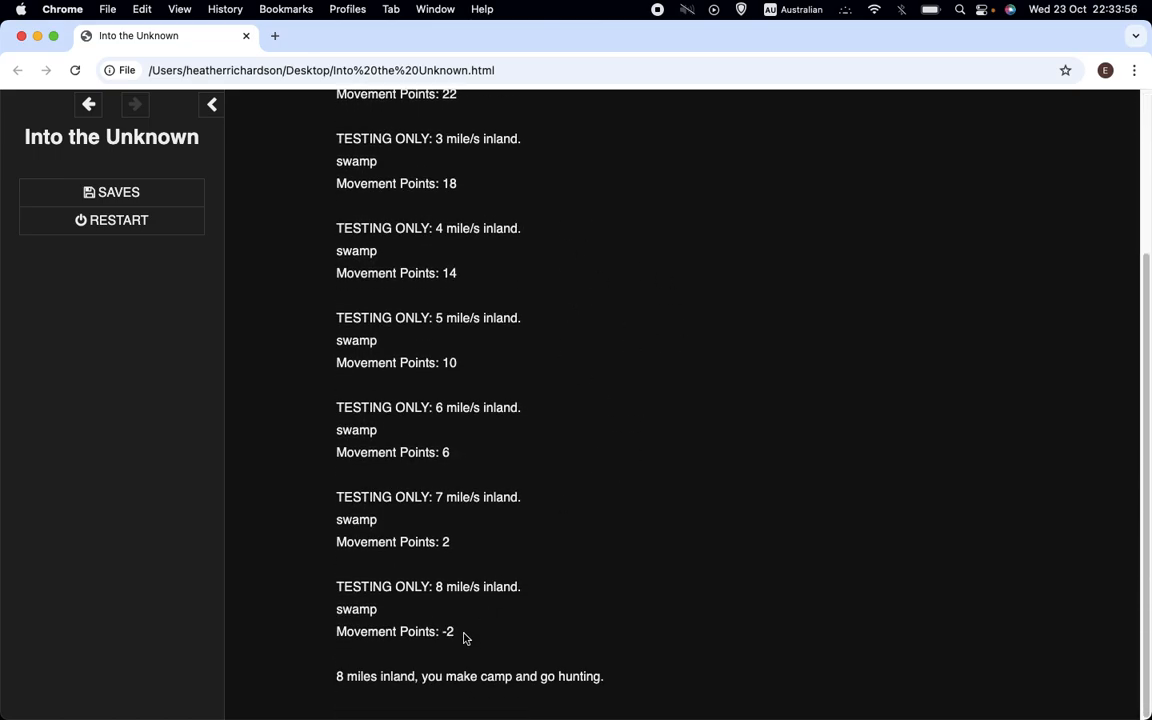
{"action": "mouse_move", "coordinate": [500, 650]}
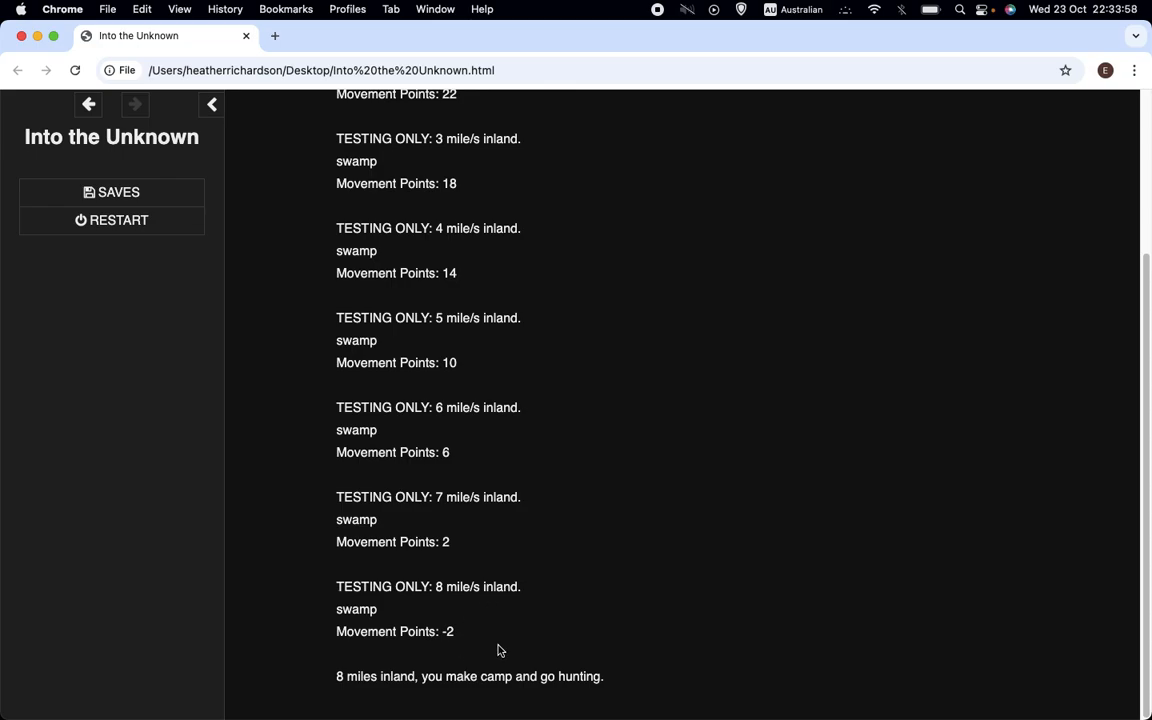
{"action": "scroll", "scroll_direction": "up", "scroll_amount": 3}
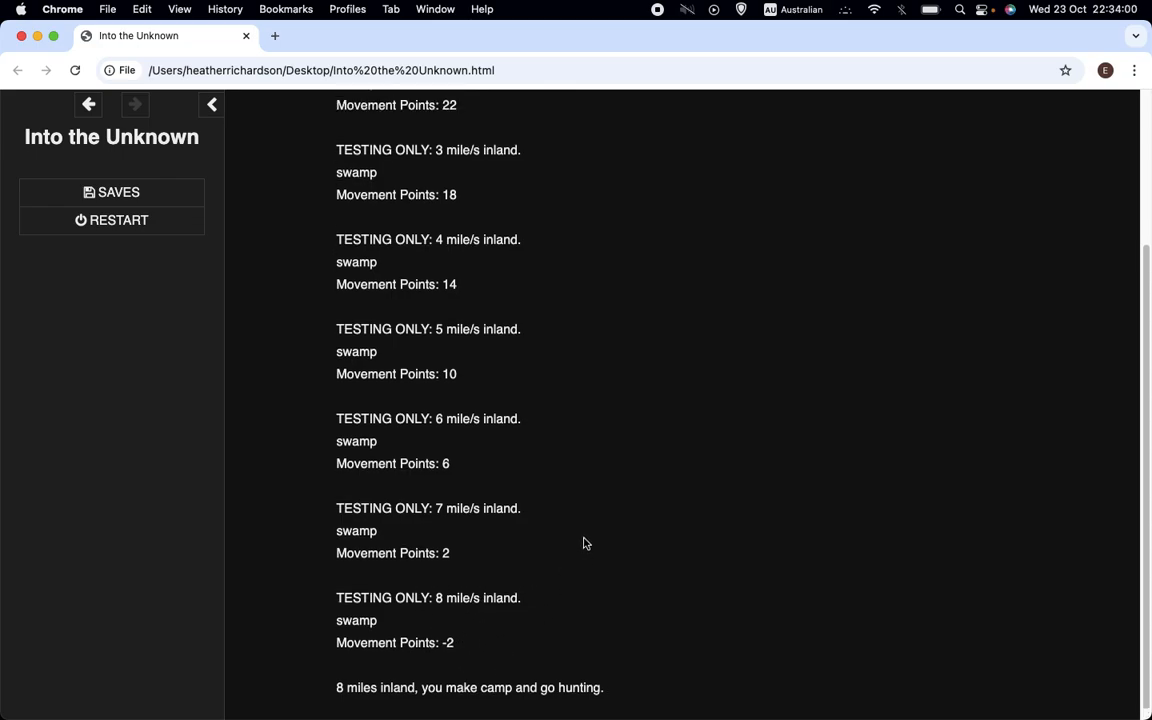
{"action": "scroll", "scroll_direction": "up", "scroll_amount": 3}
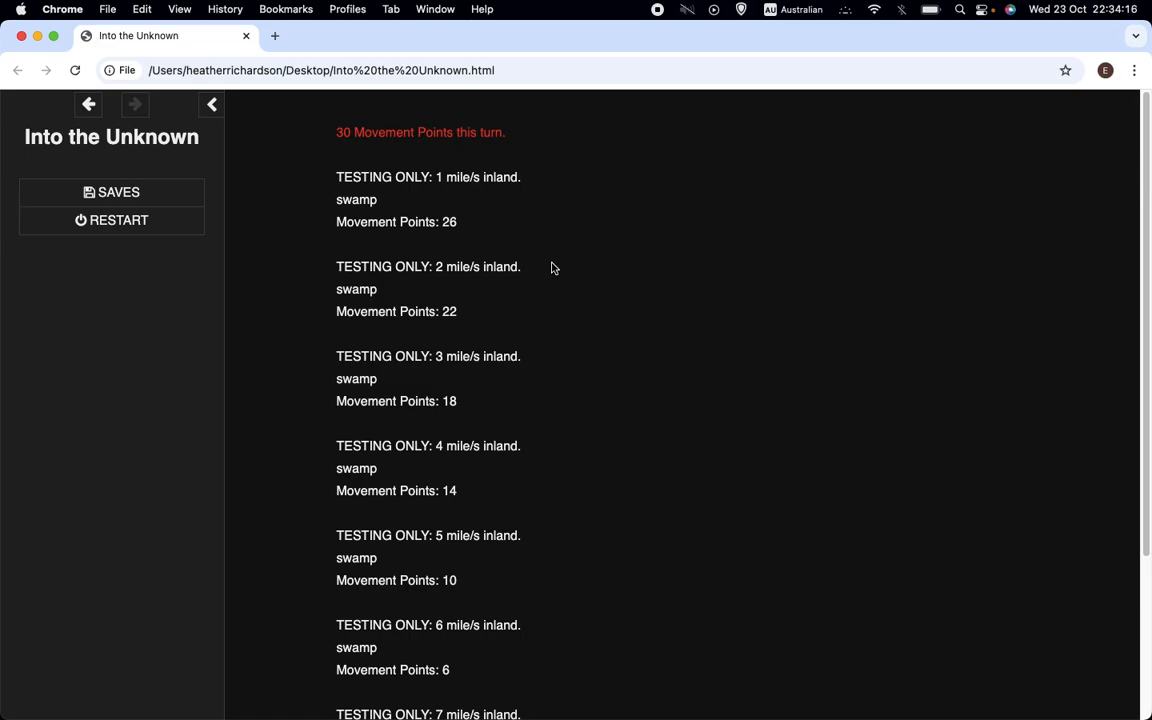
{"action": "scroll", "scroll_direction": "down", "scroll_amount": 3}
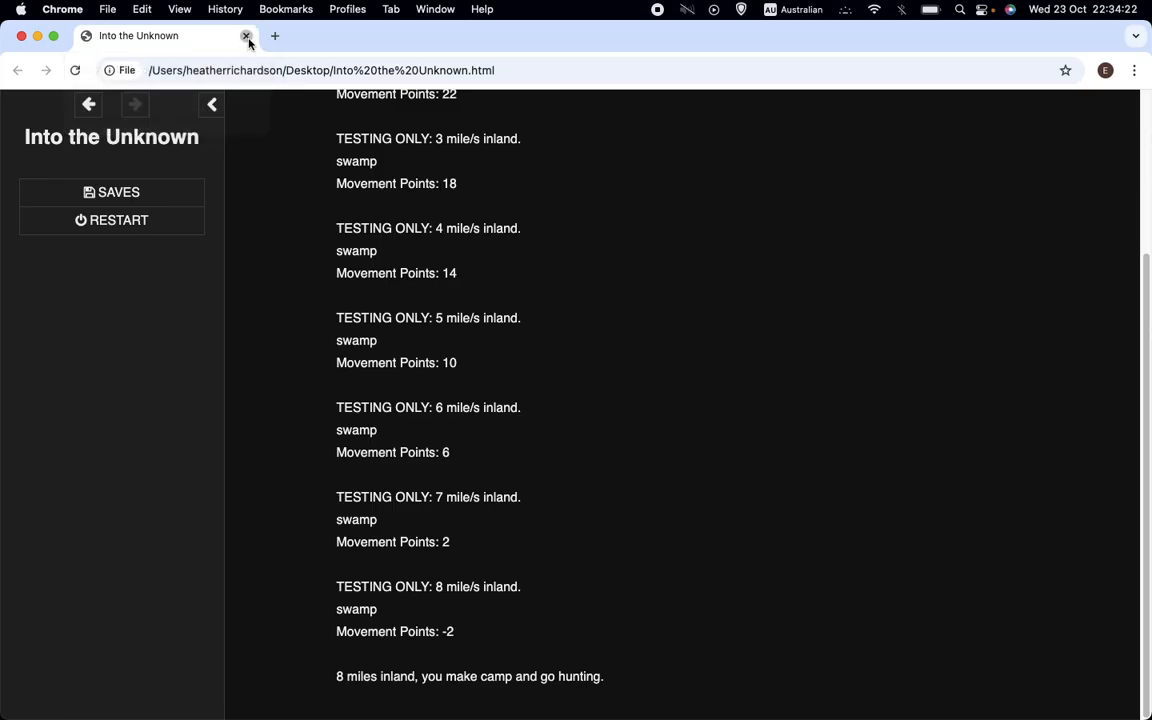
Close the game's Chrome tab to get back to the Twine story map
{"action": "left_click", "coordinate": [246, 35]}
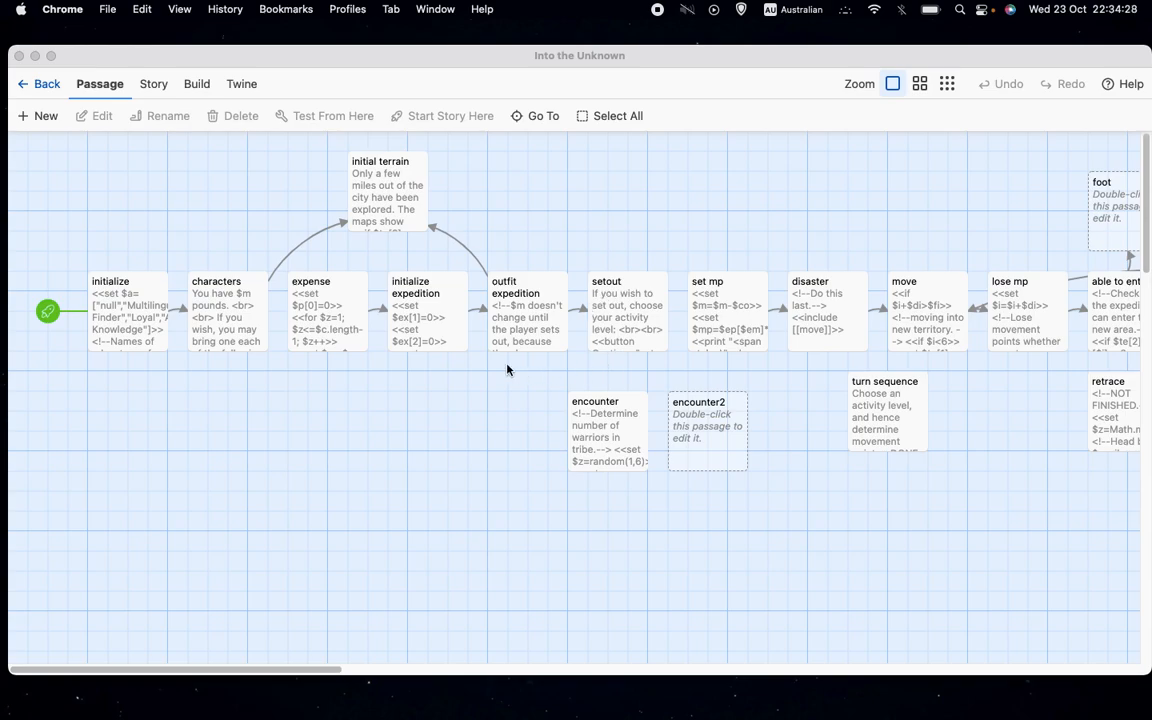
{"action": "mouse_move", "coordinate": [588, 312]}
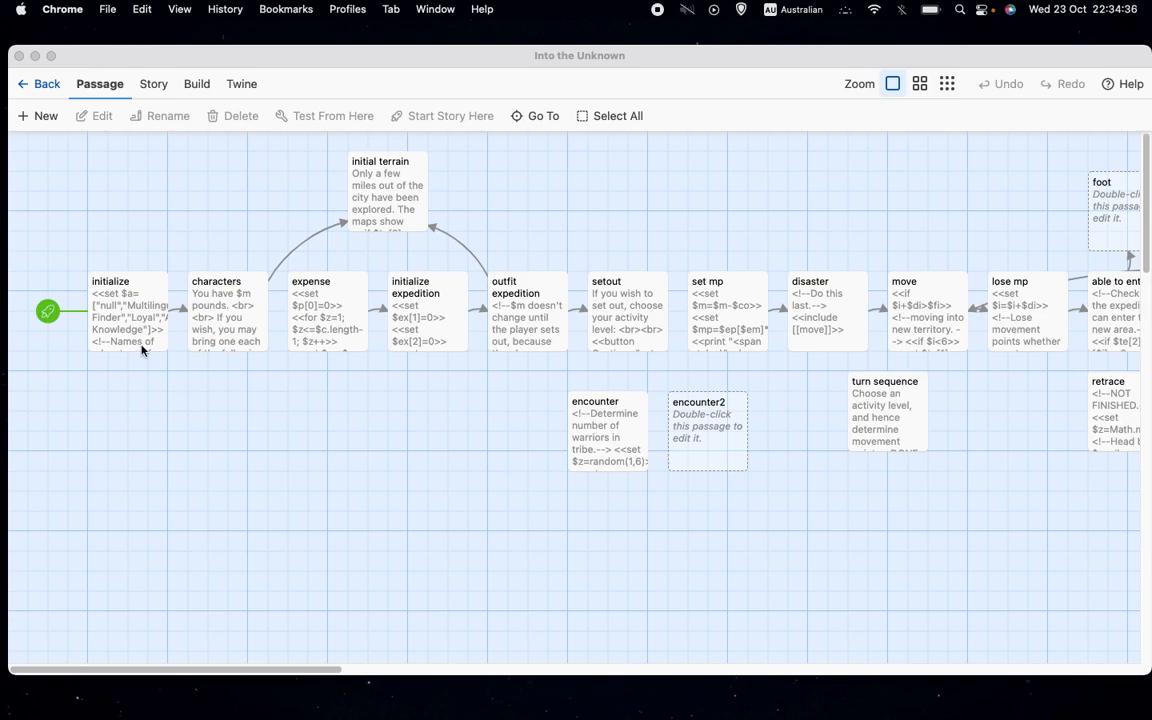
Open the initialize passage and scroll to the $ep movement points per expedition type
{"action": "double_click", "coordinate": [127, 310]}
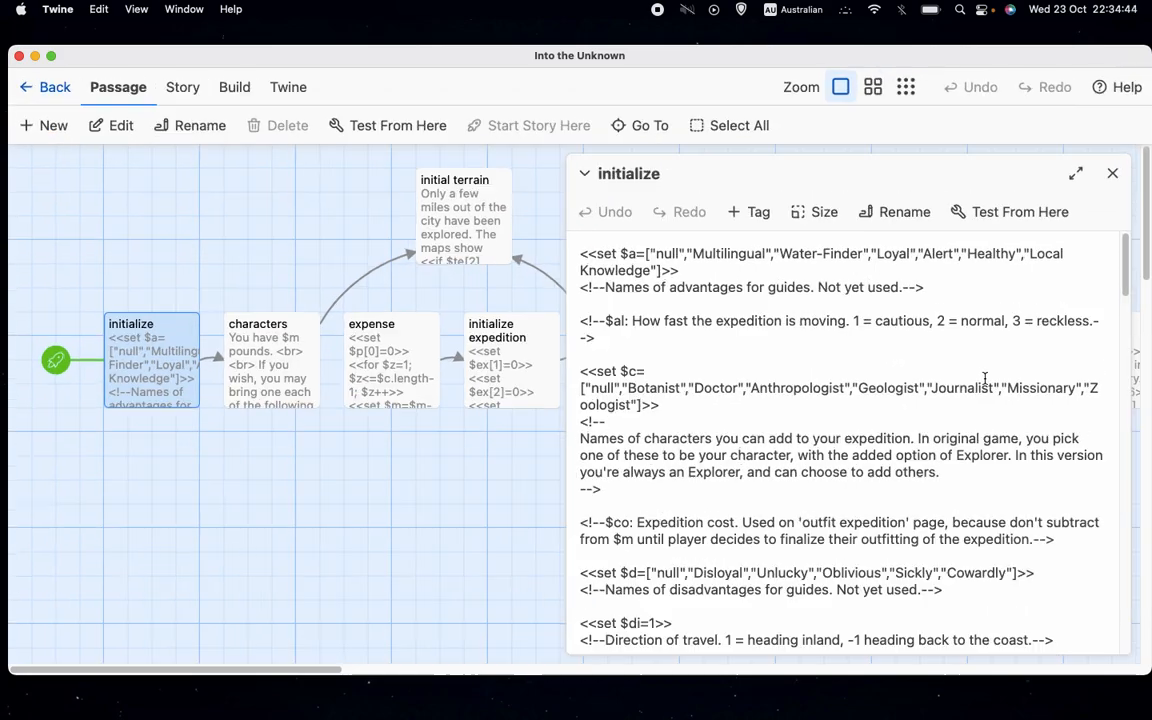
{"action": "scroll", "scroll_direction": "down", "scroll_amount": 3}
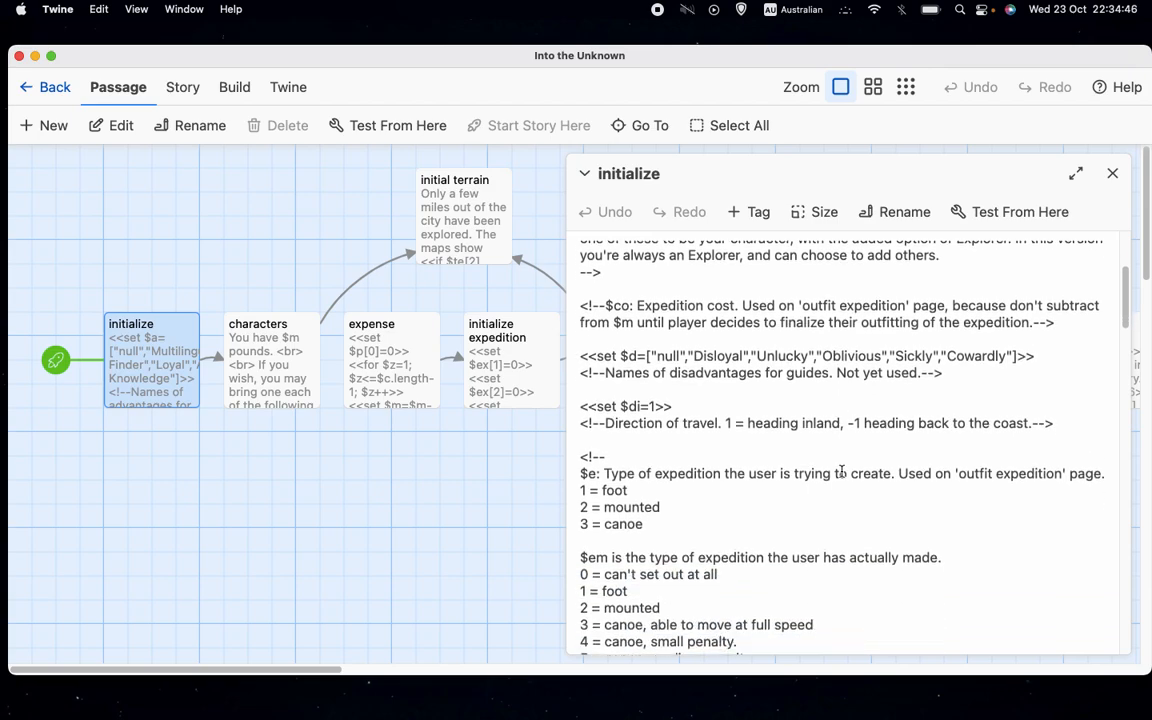
{"action": "scroll", "scroll_direction": "down", "scroll_amount": 3}
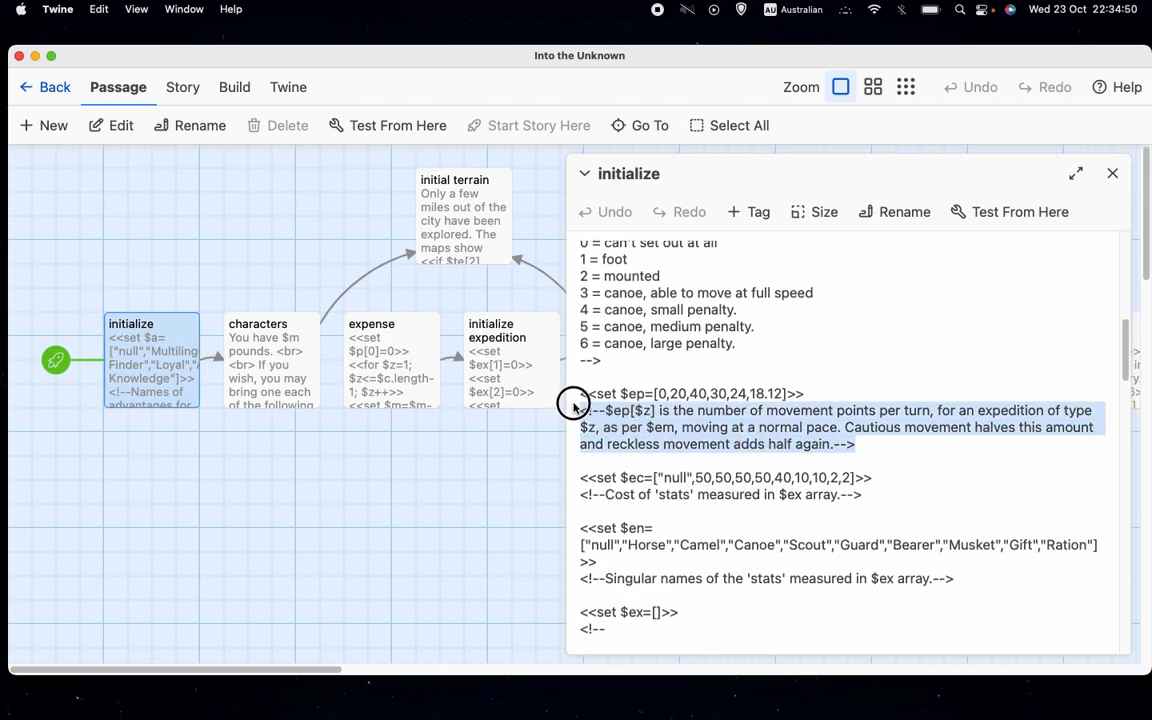
{"action": "scroll", "scroll_direction": "up", "scroll_amount": 3}
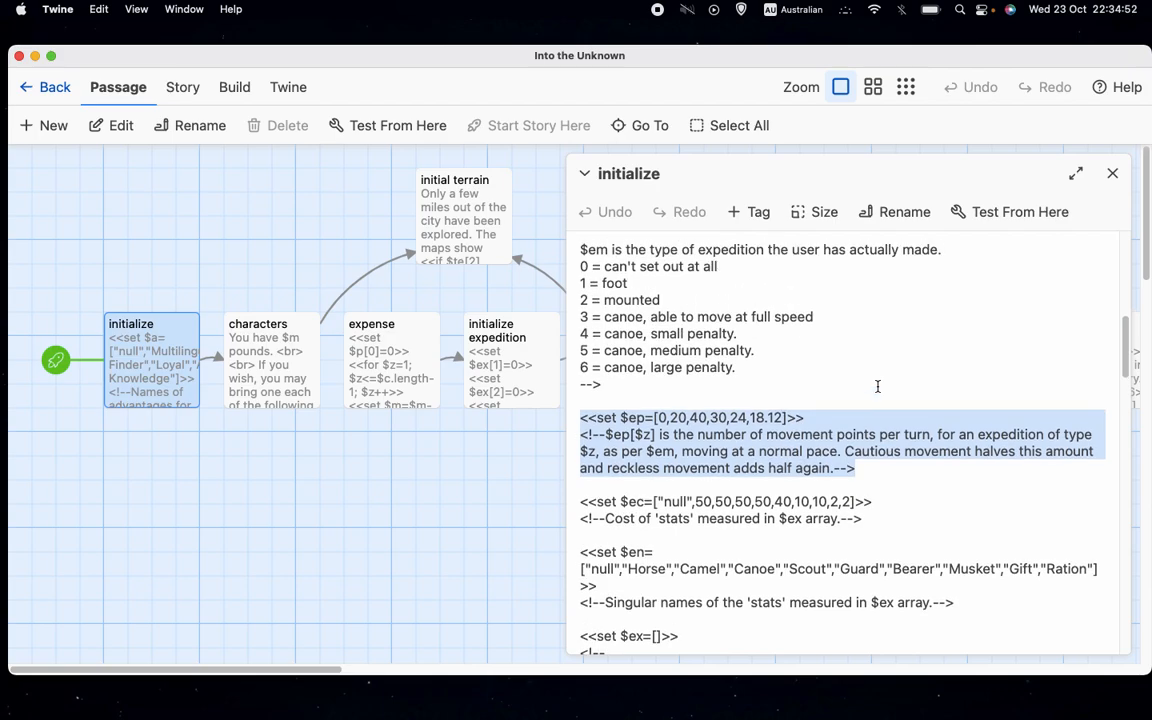
{"action": "scroll", "scroll_direction": "up", "scroll_amount": 3}
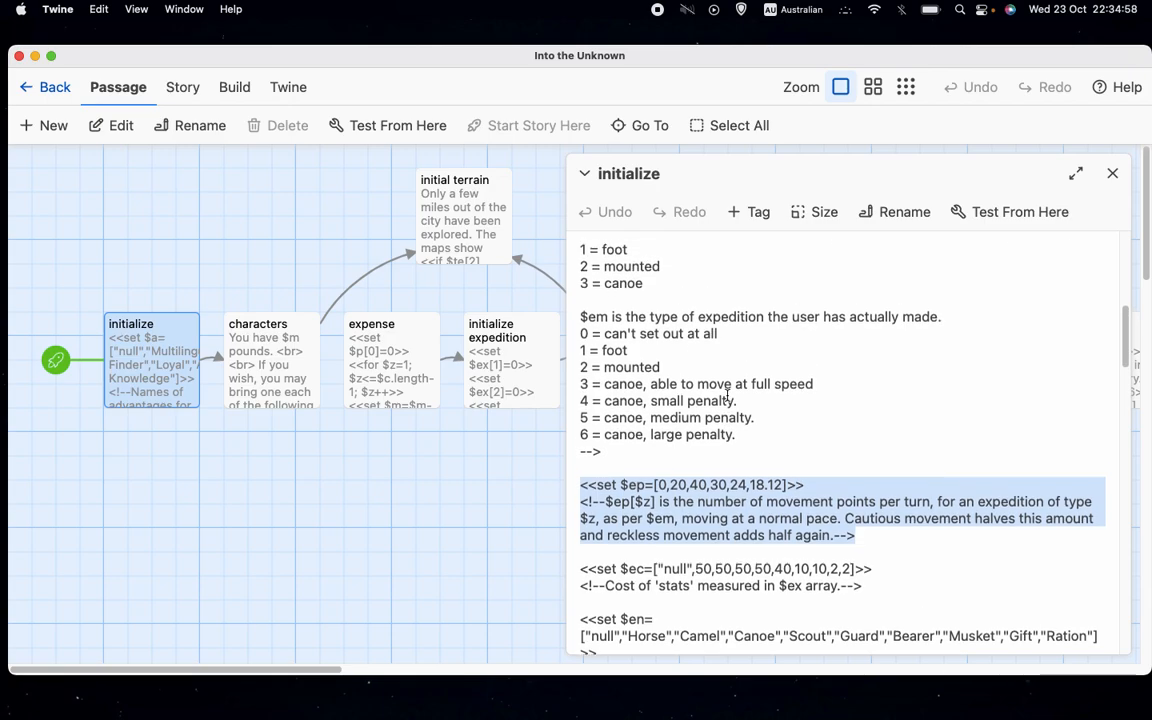
{"action": "scroll", "scroll_direction": "up", "scroll_amount": 3}
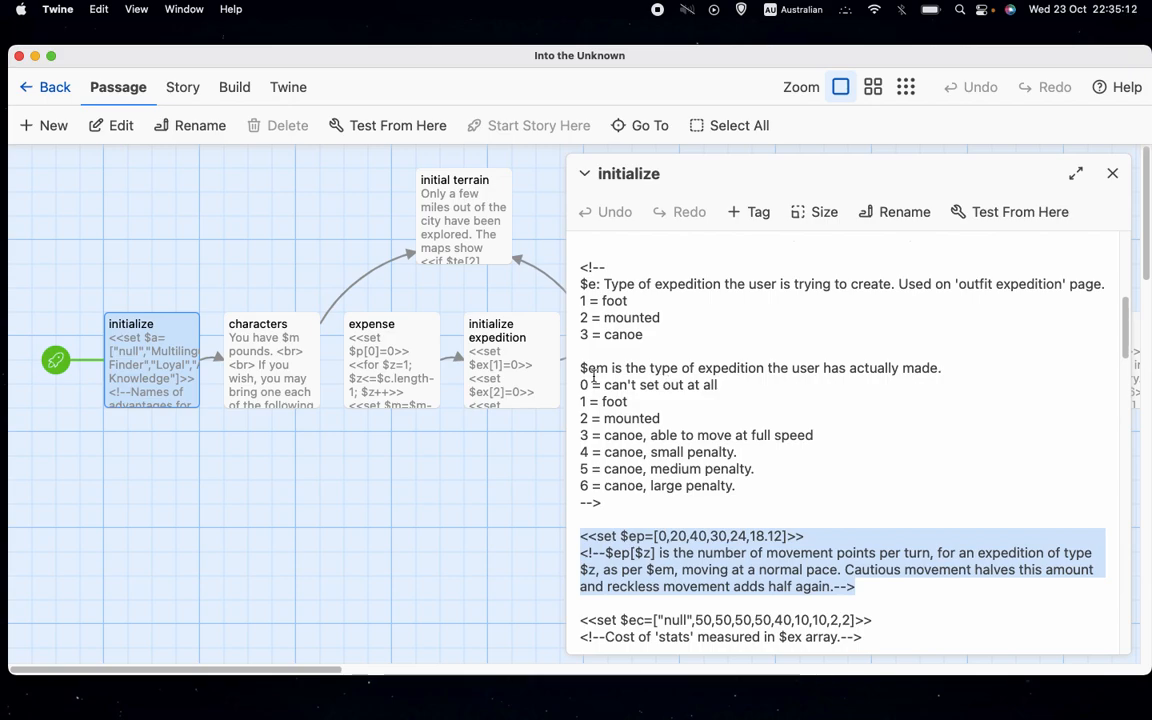
{"action": "mouse_move", "coordinate": [750, 390]}
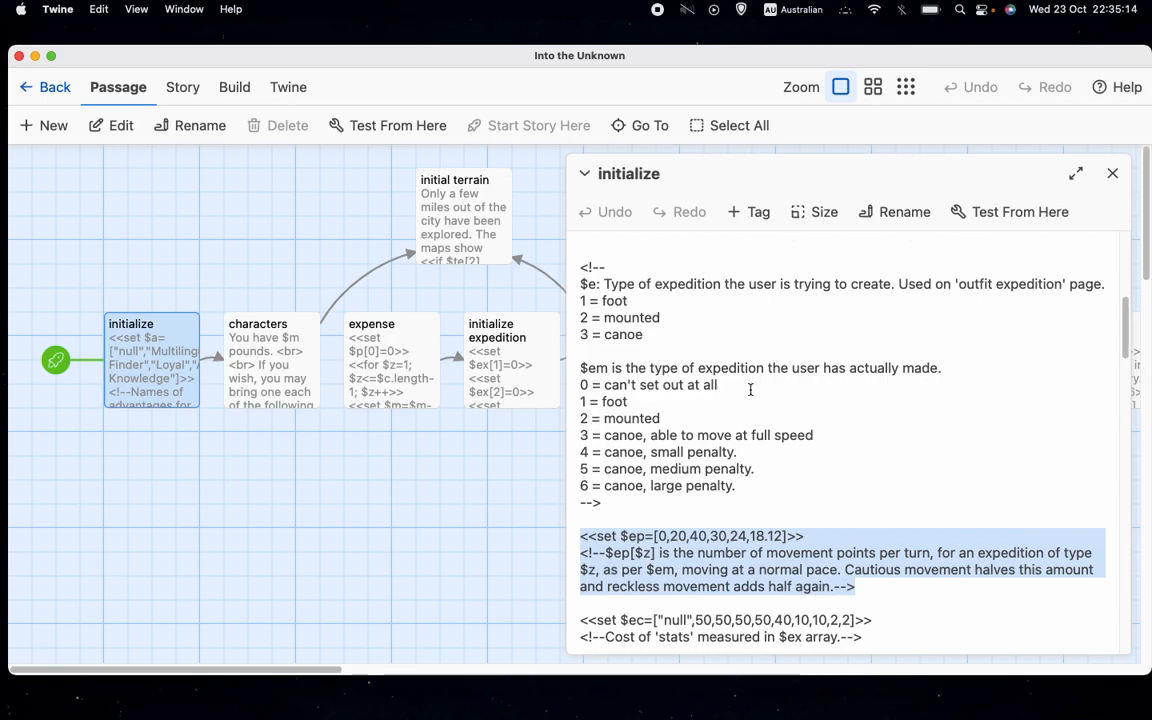
{"action": "mouse_move", "coordinate": [618, 406]}
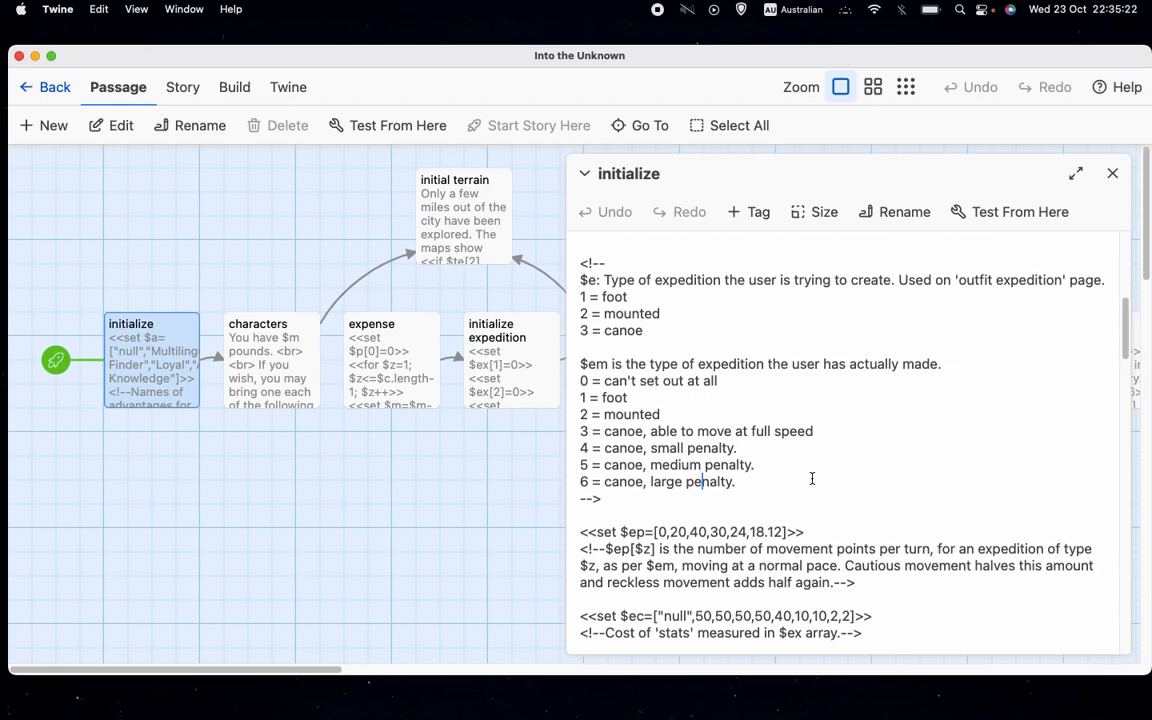
{"action": "scroll", "scroll_direction": "up", "scroll_amount": 3}
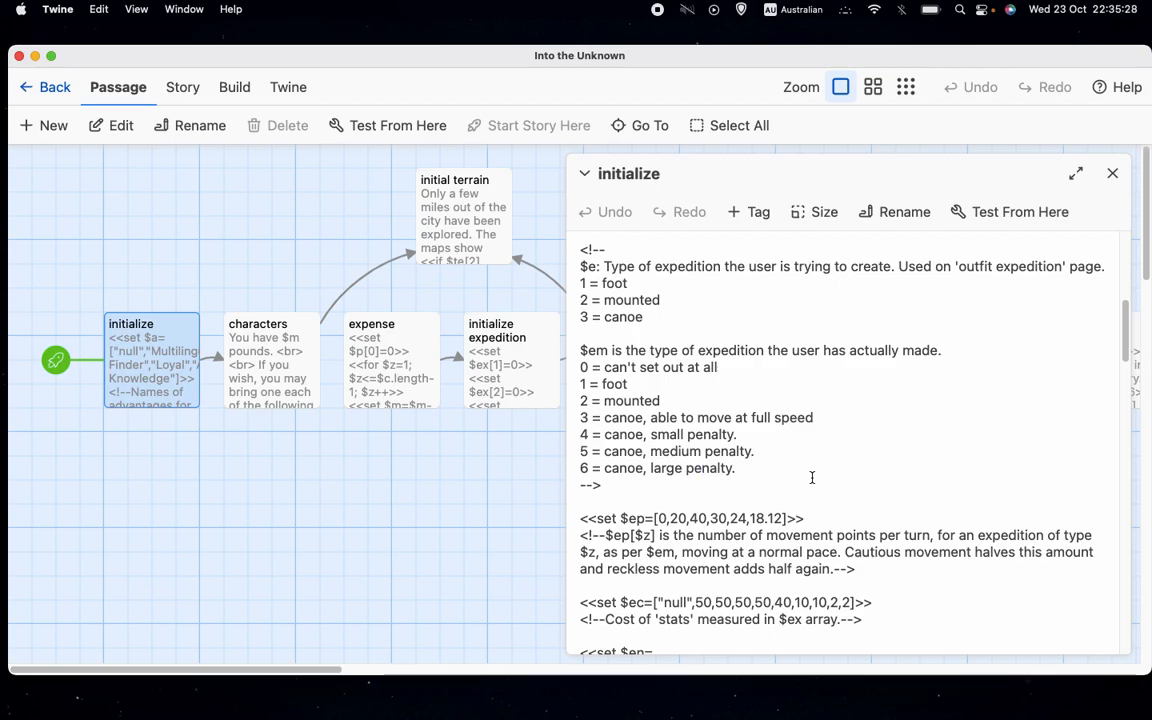
{"action": "scroll", "scroll_direction": "down", "scroll_amount": 3}
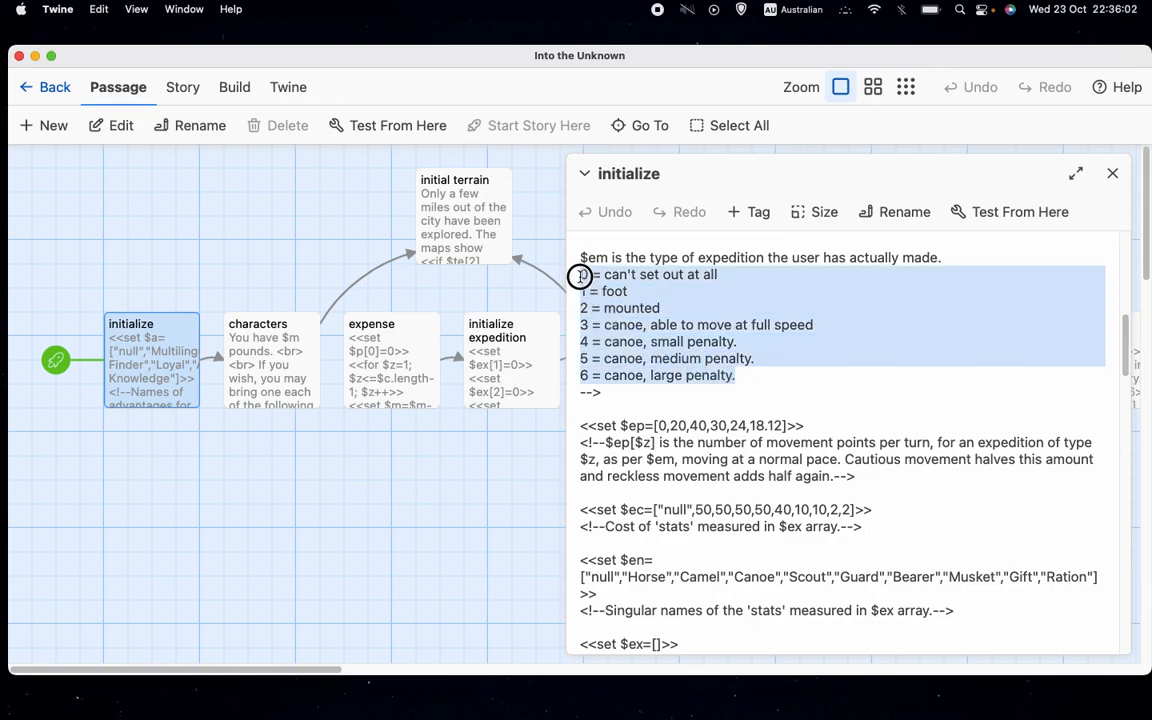
{"action": "left_click", "coordinate": [778, 287]}
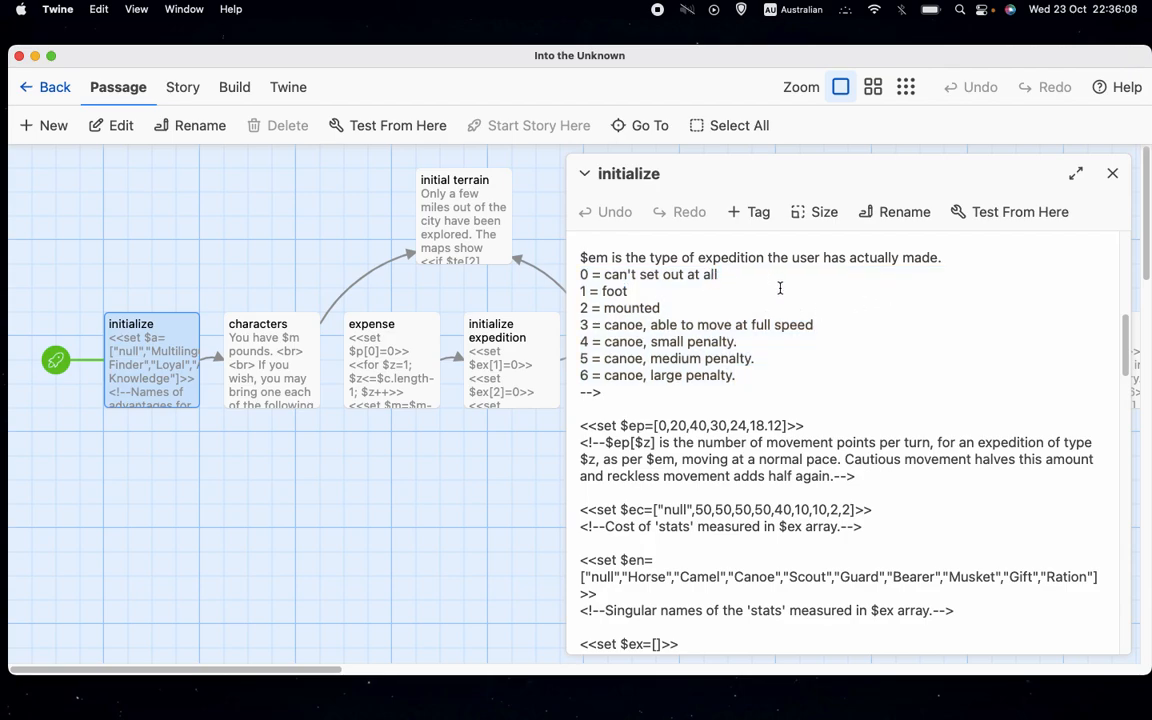
{"action": "mouse_move", "coordinate": [803, 389]}
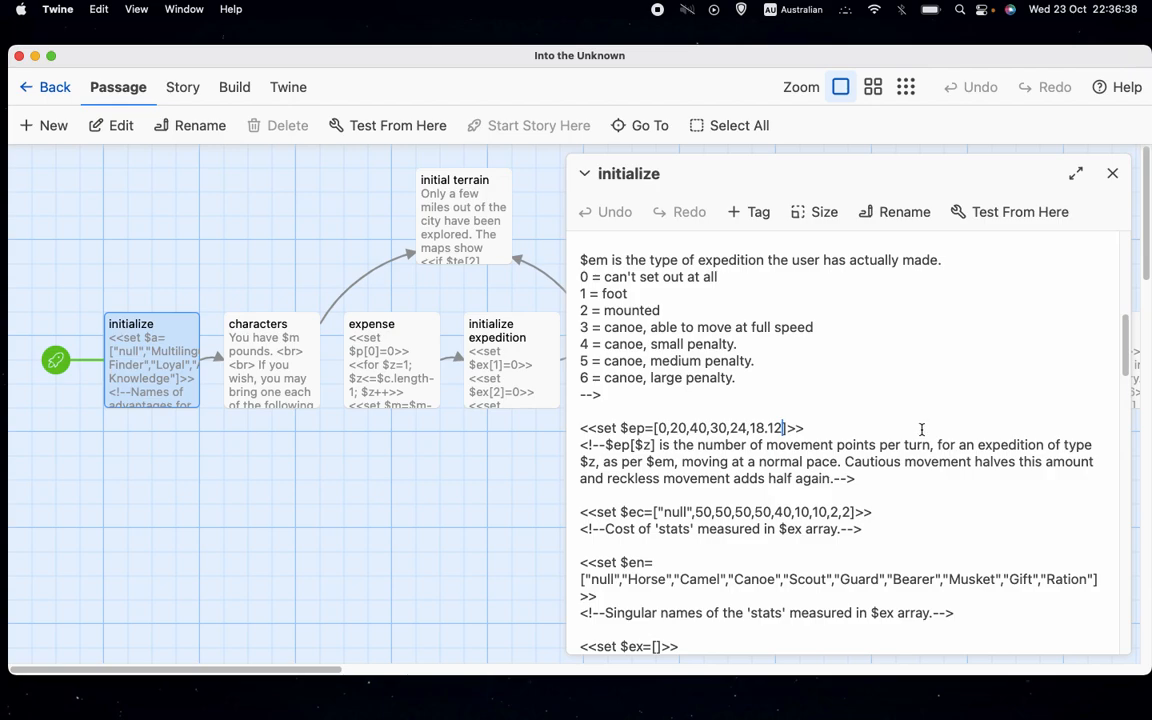
{"action": "scroll", "scroll_direction": "down", "scroll_amount": 3}
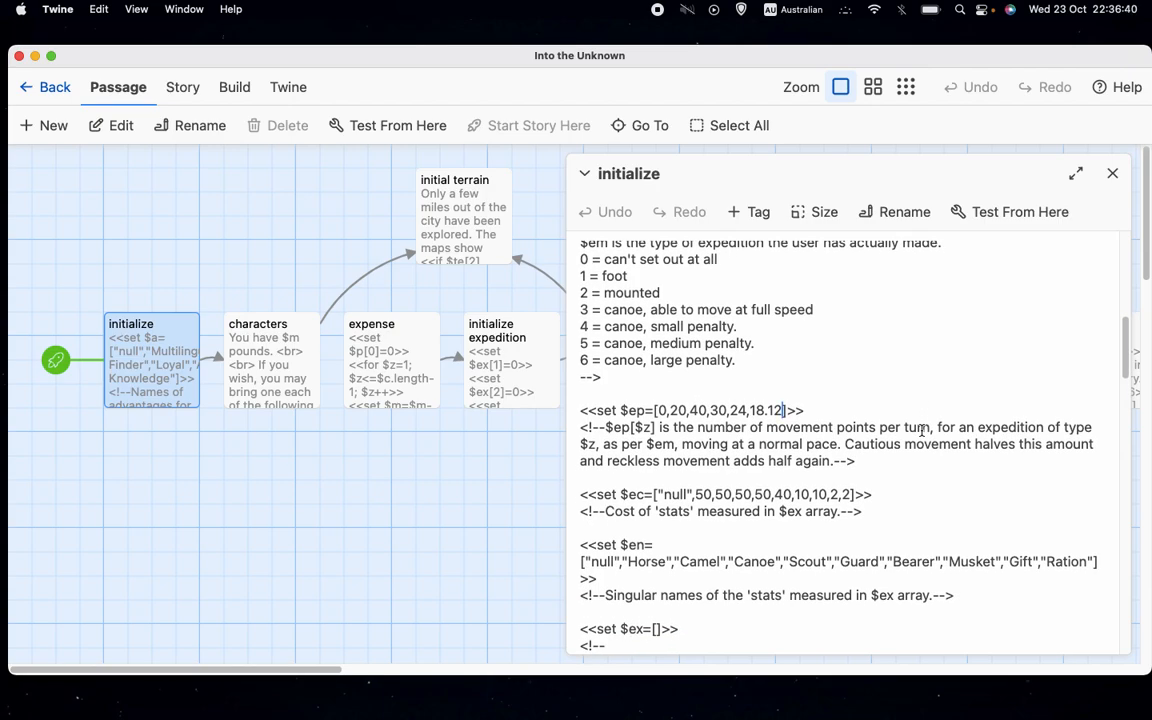
{"action": "scroll", "scroll_direction": "down", "scroll_amount": 3}
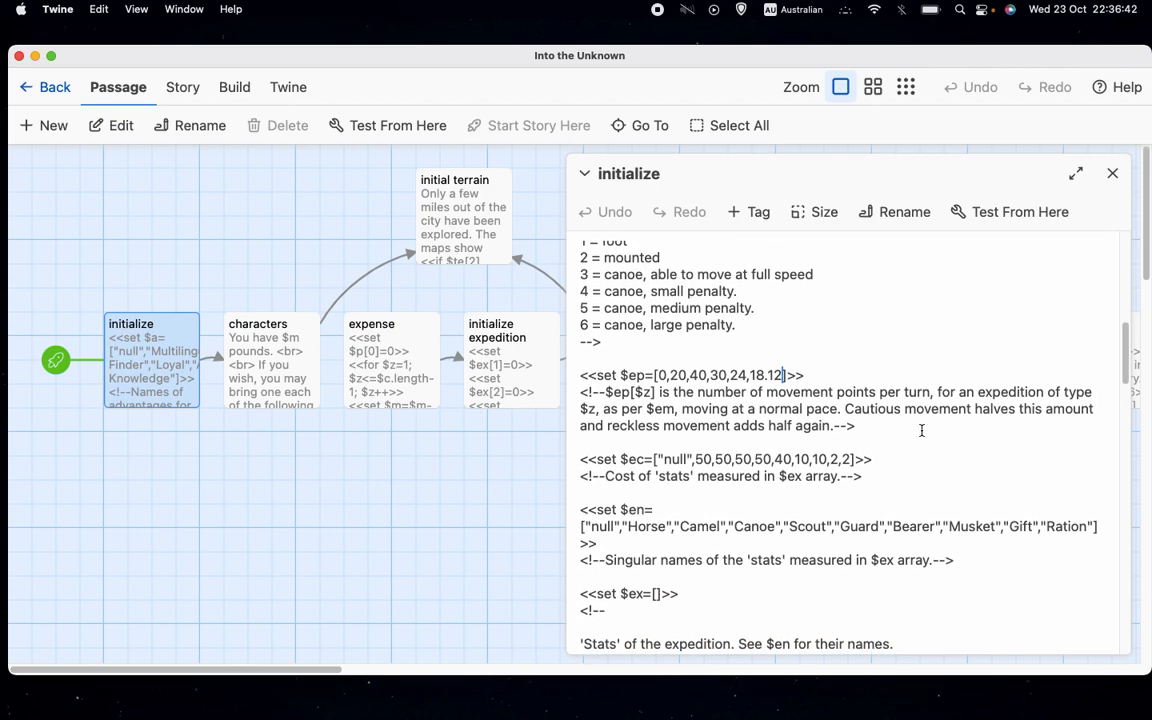
{"action": "scroll", "scroll_direction": "down", "scroll_amount": 3}
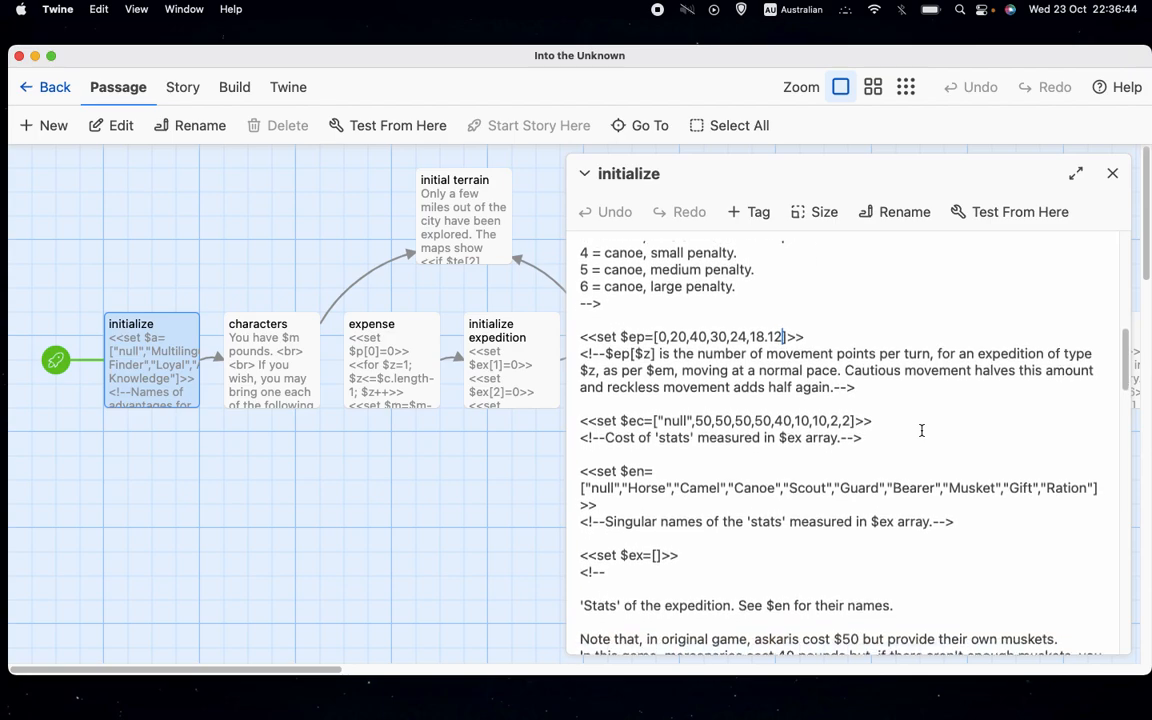
{"action": "scroll", "scroll_direction": "down", "scroll_amount": 3}
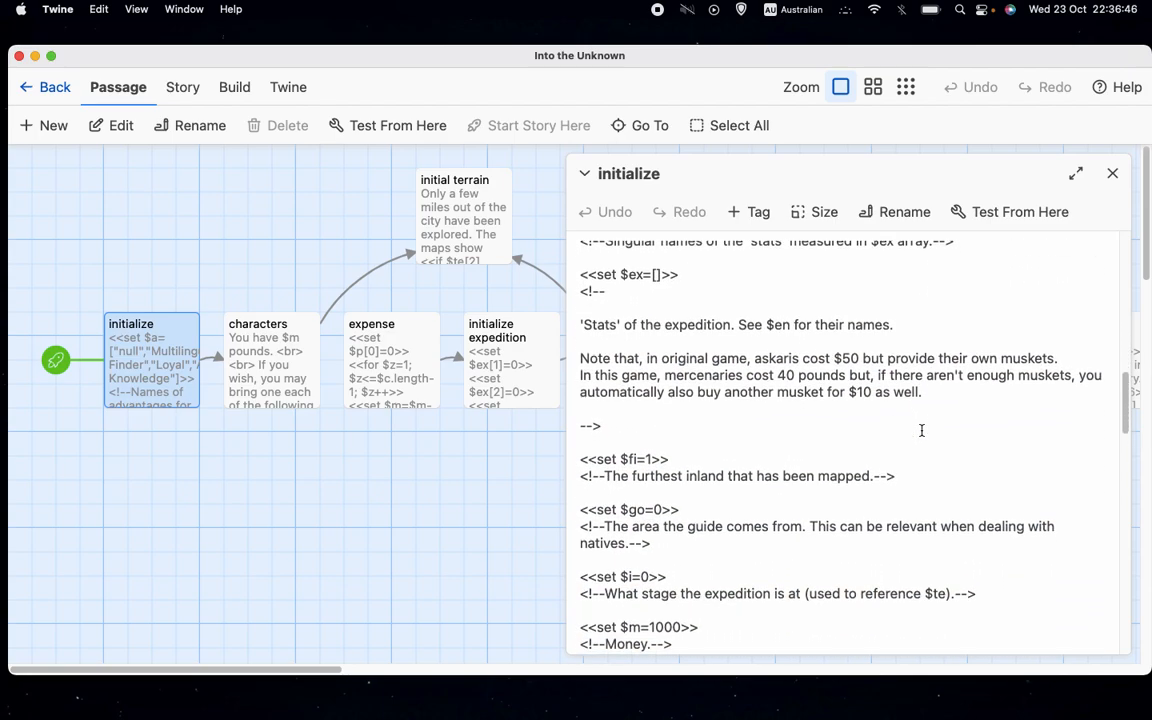
{"action": "scroll", "scroll_direction": "down", "scroll_amount": 3}
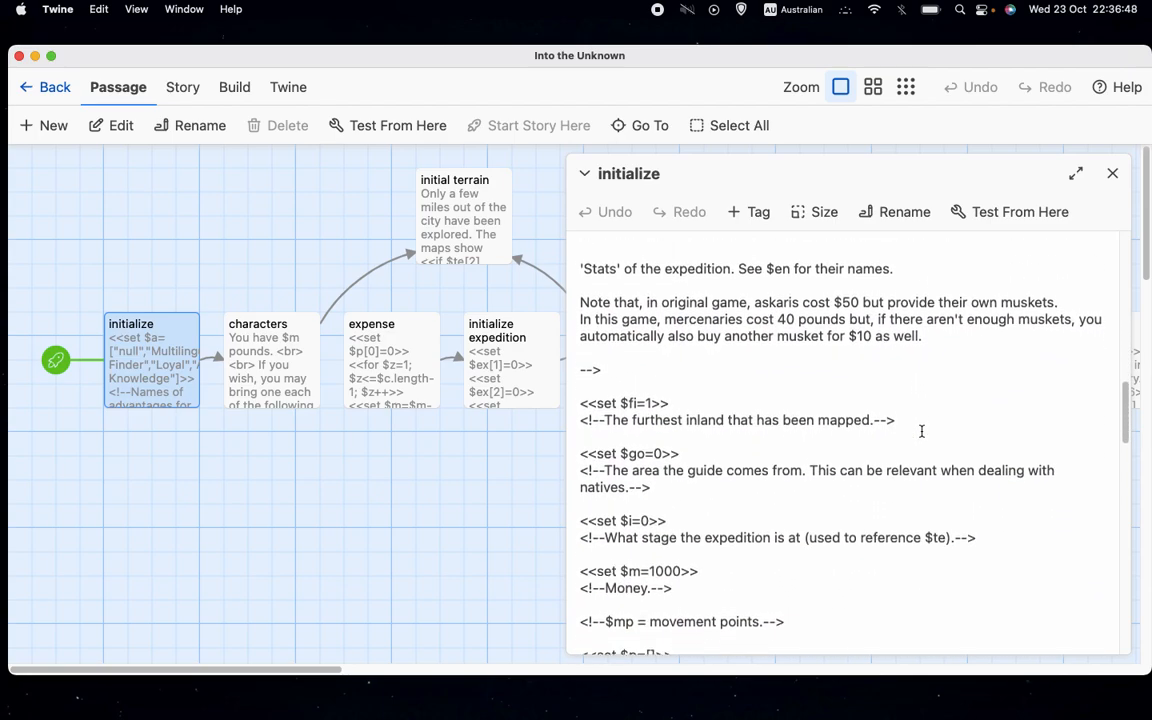
{"action": "scroll", "scroll_direction": "down", "scroll_amount": 3}
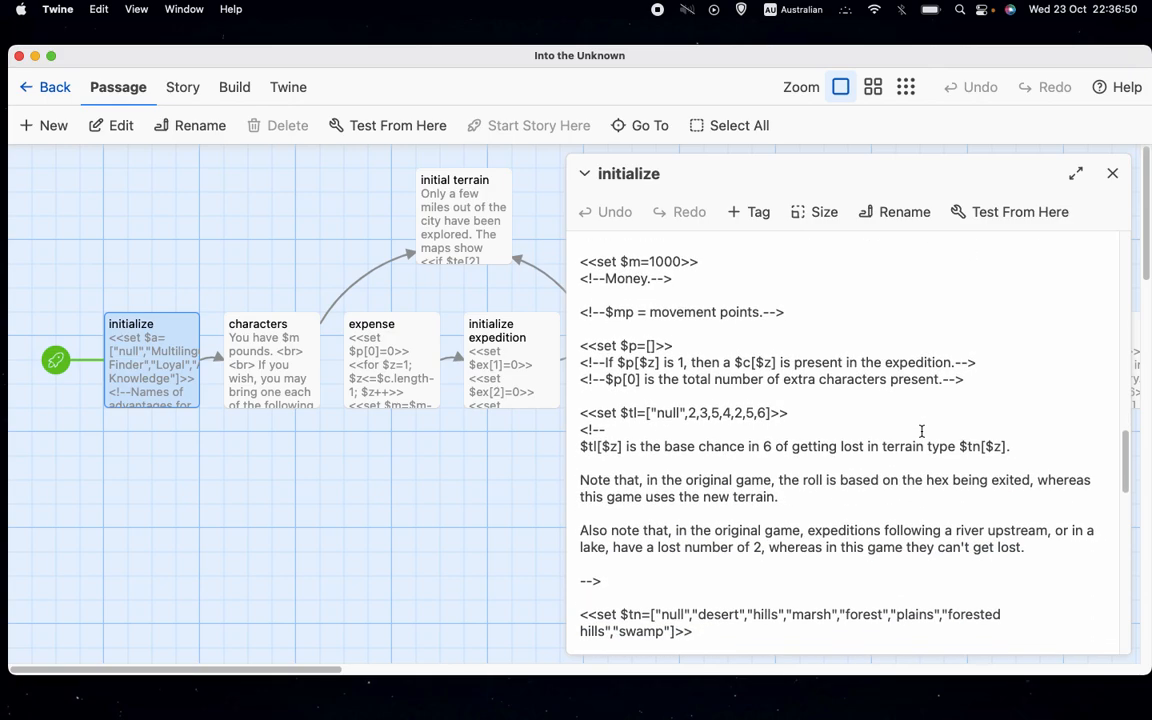
{"action": "scroll", "scroll_direction": "down", "scroll_amount": 3}
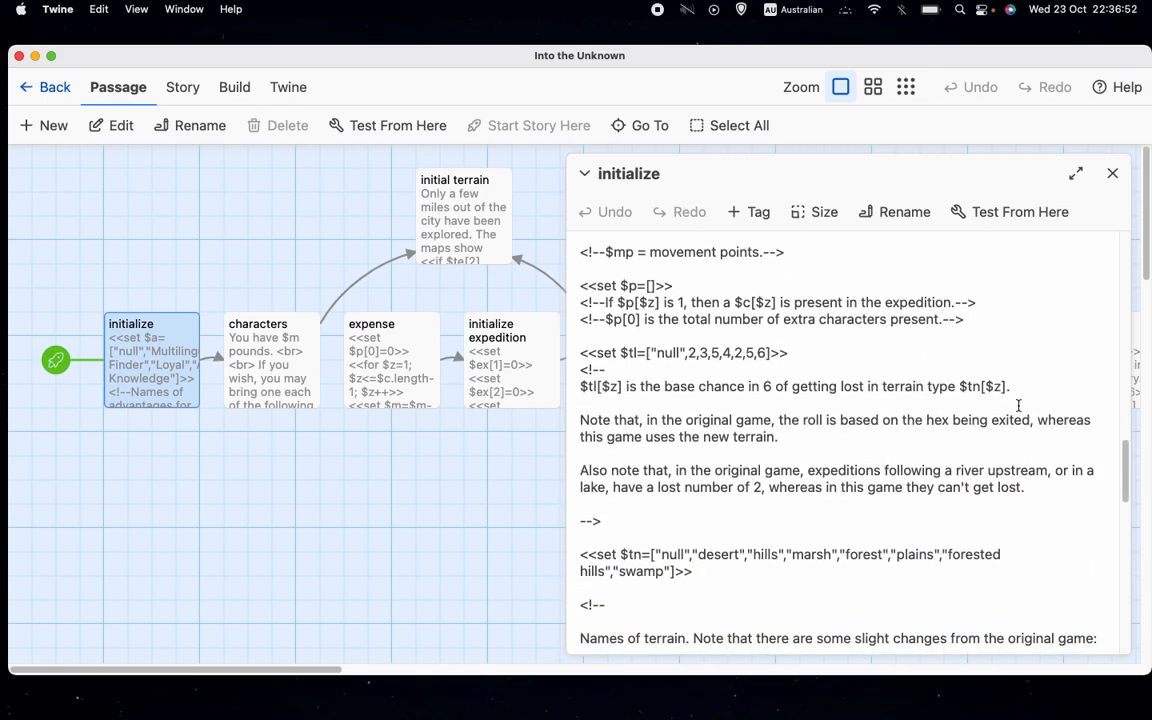
{"action": "scroll", "scroll_direction": "down", "scroll_amount": 3}
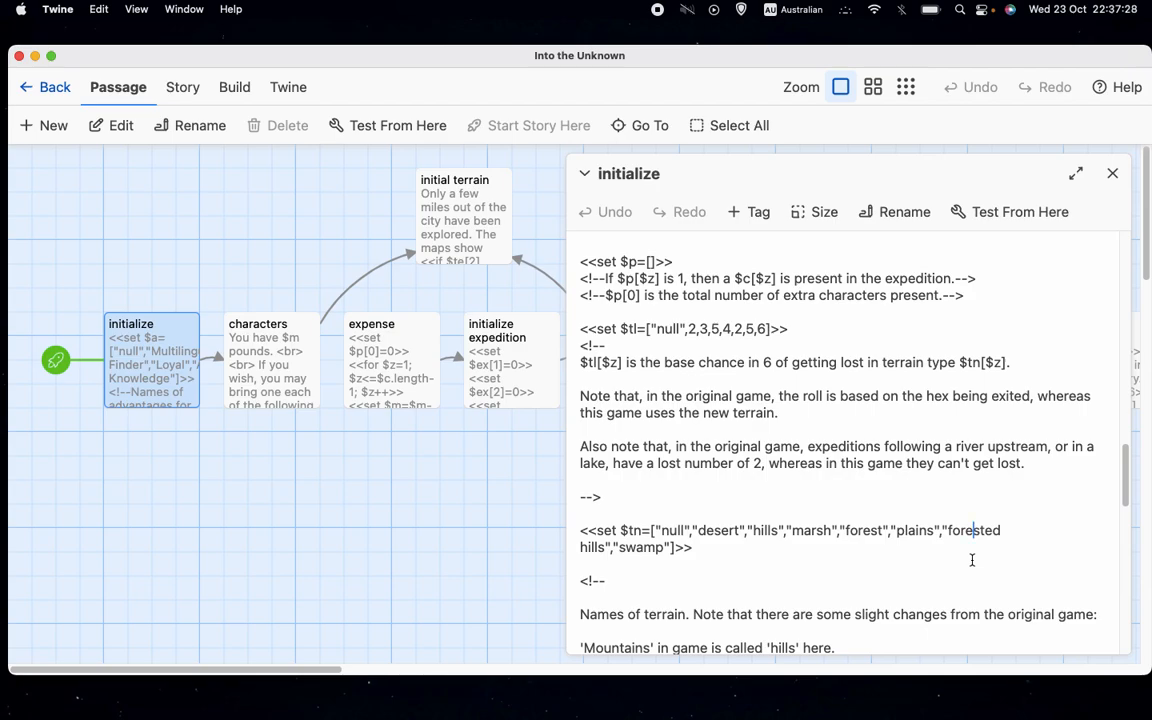
{"action": "mouse_move", "coordinate": [908, 428]}
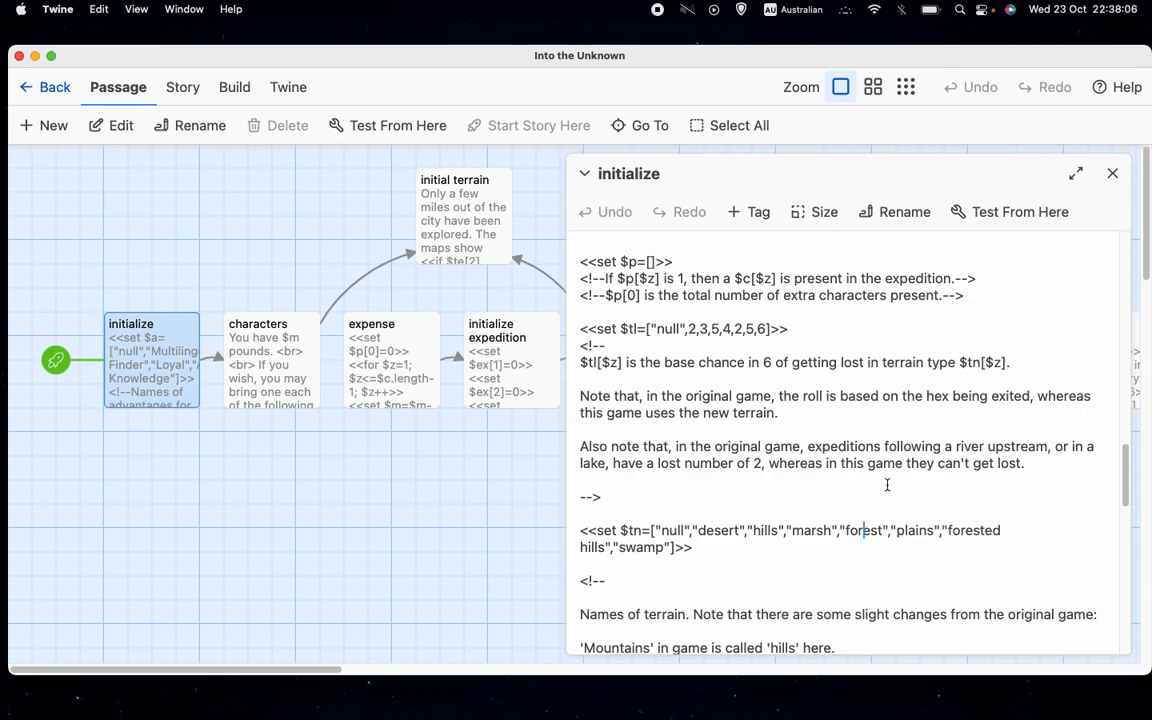
{"action": "scroll", "scroll_direction": "up", "scroll_amount": 3}
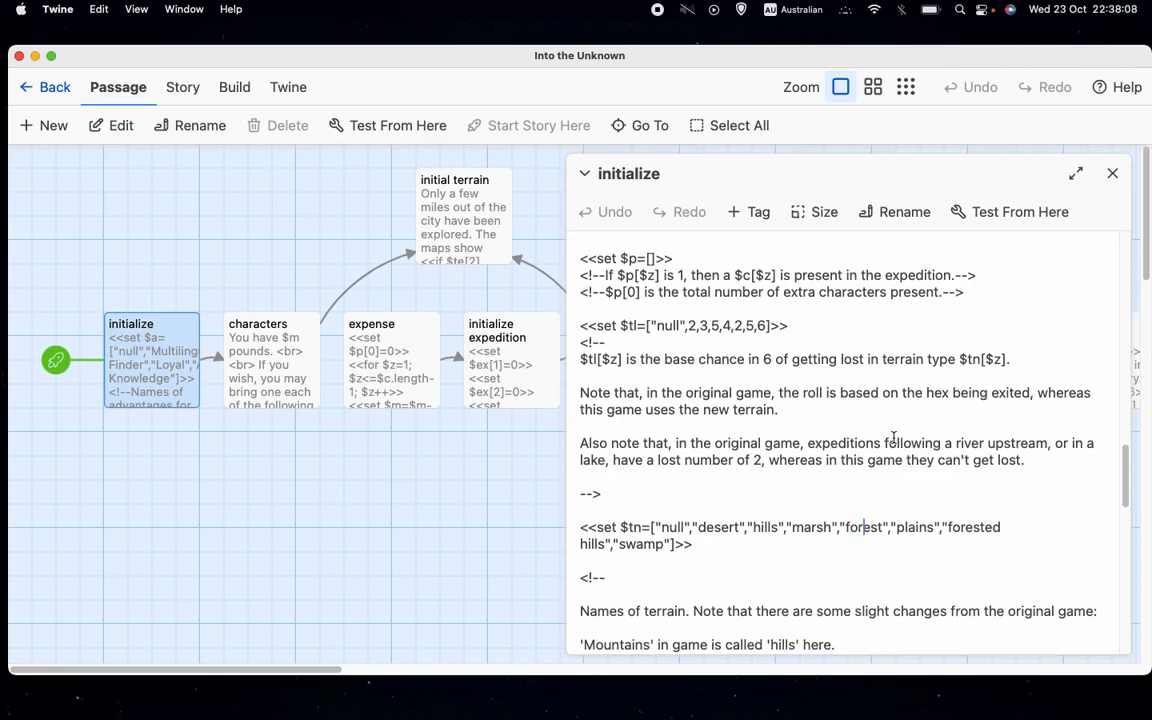
{"action": "mouse_move", "coordinate": [867, 488]}
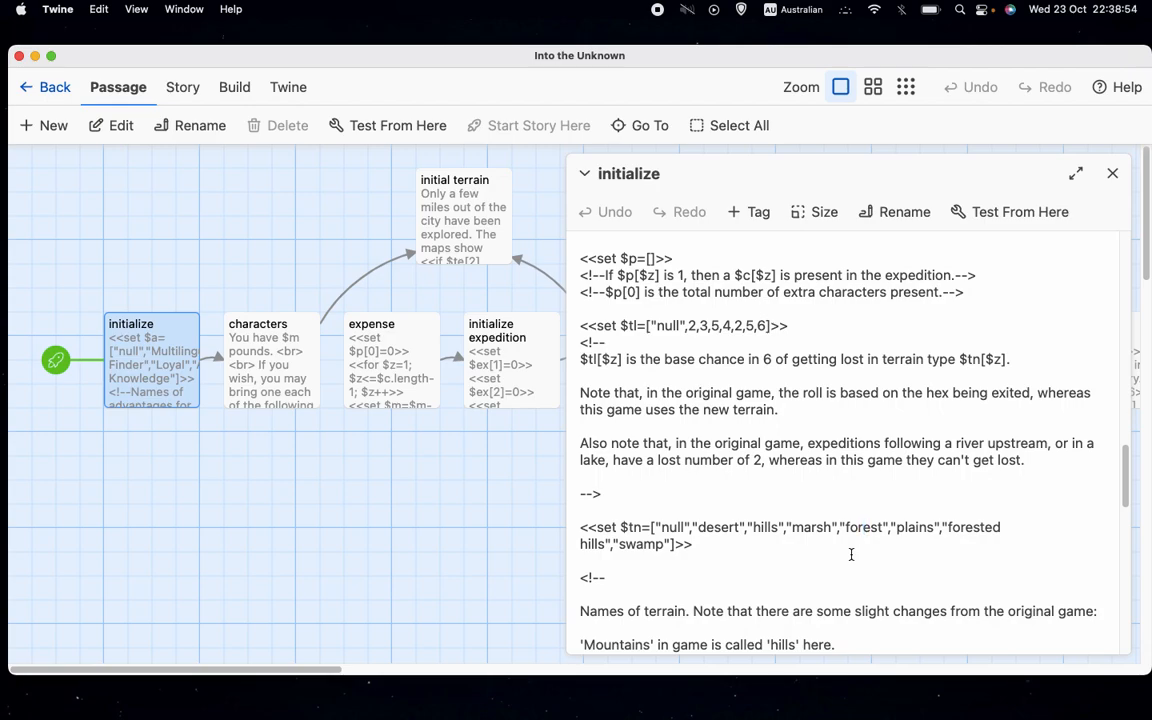
{"action": "mouse_move", "coordinate": [890, 411]}
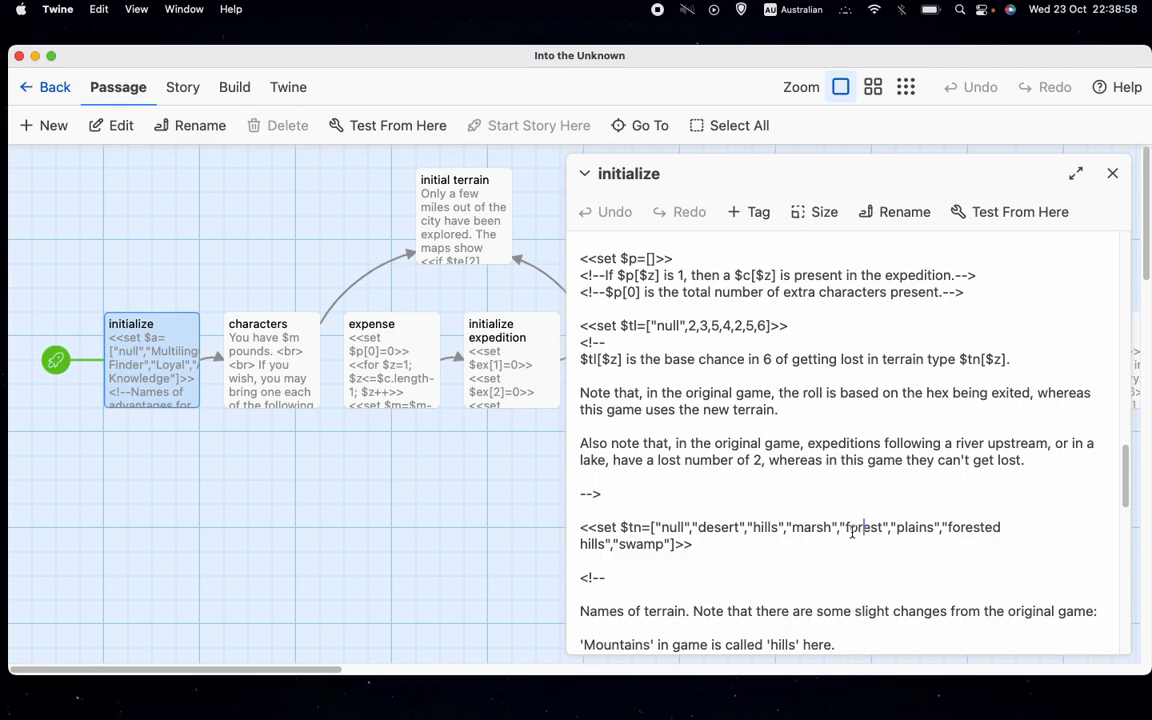
{"action": "double_click", "coordinate": [864, 527]}
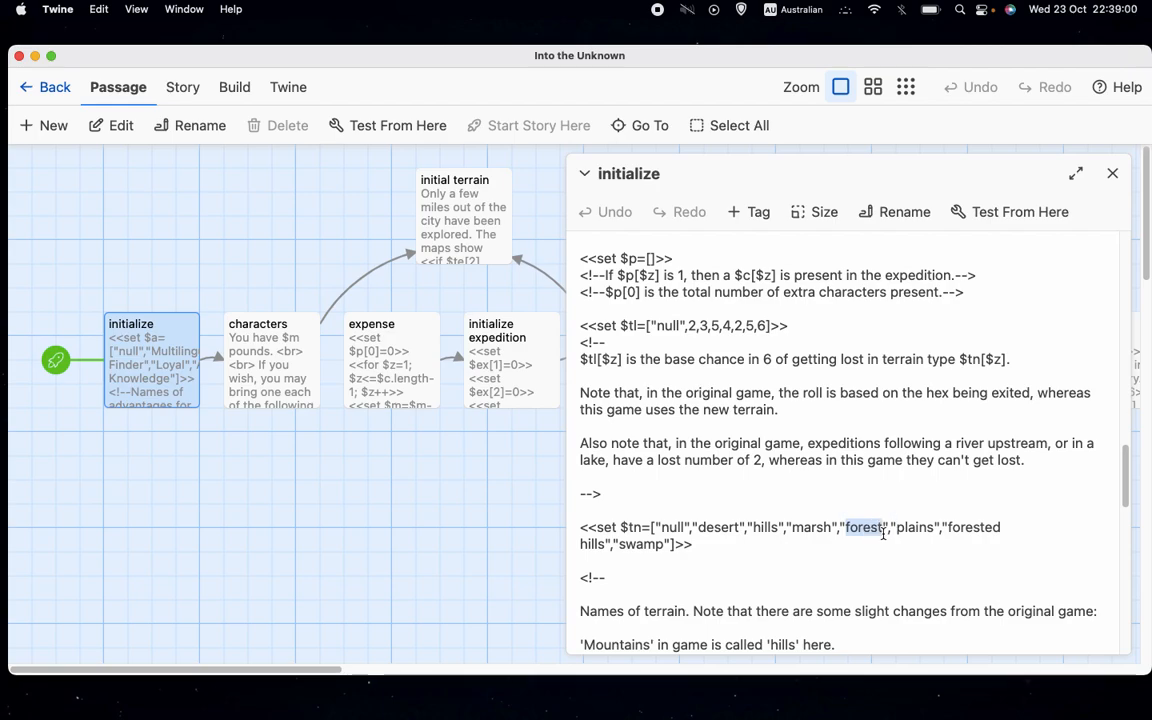
{"action": "mouse_move", "coordinate": [865, 489]}
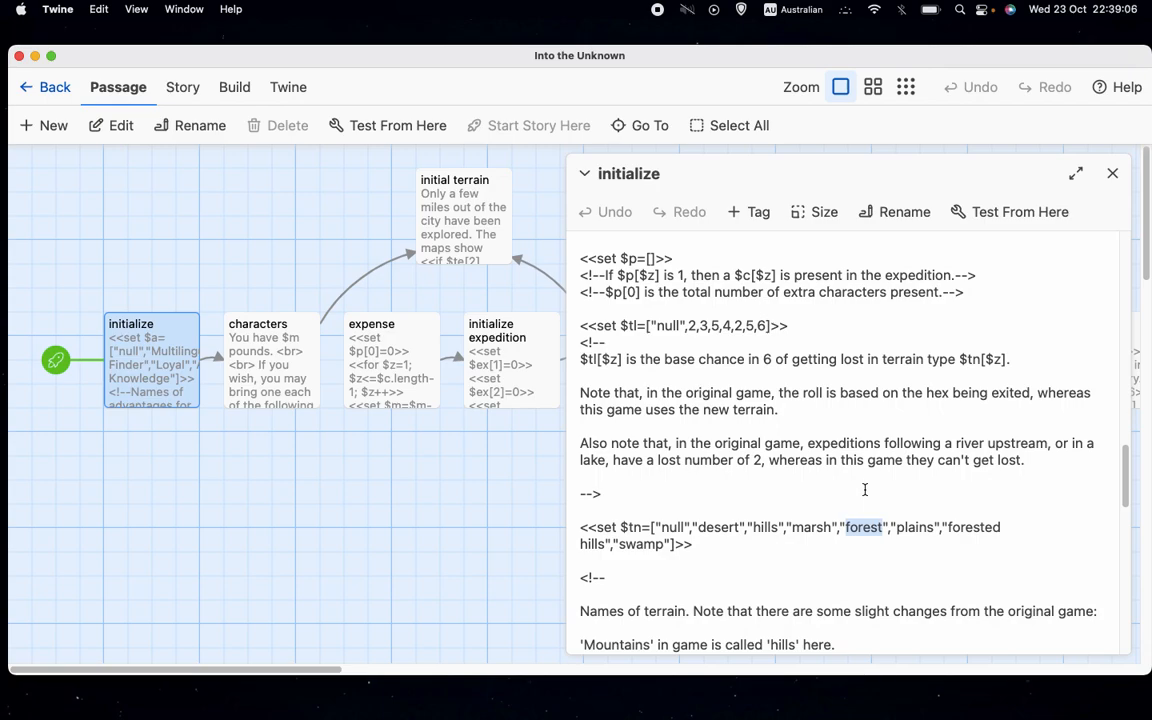
{"action": "mouse_move", "coordinate": [866, 533]}
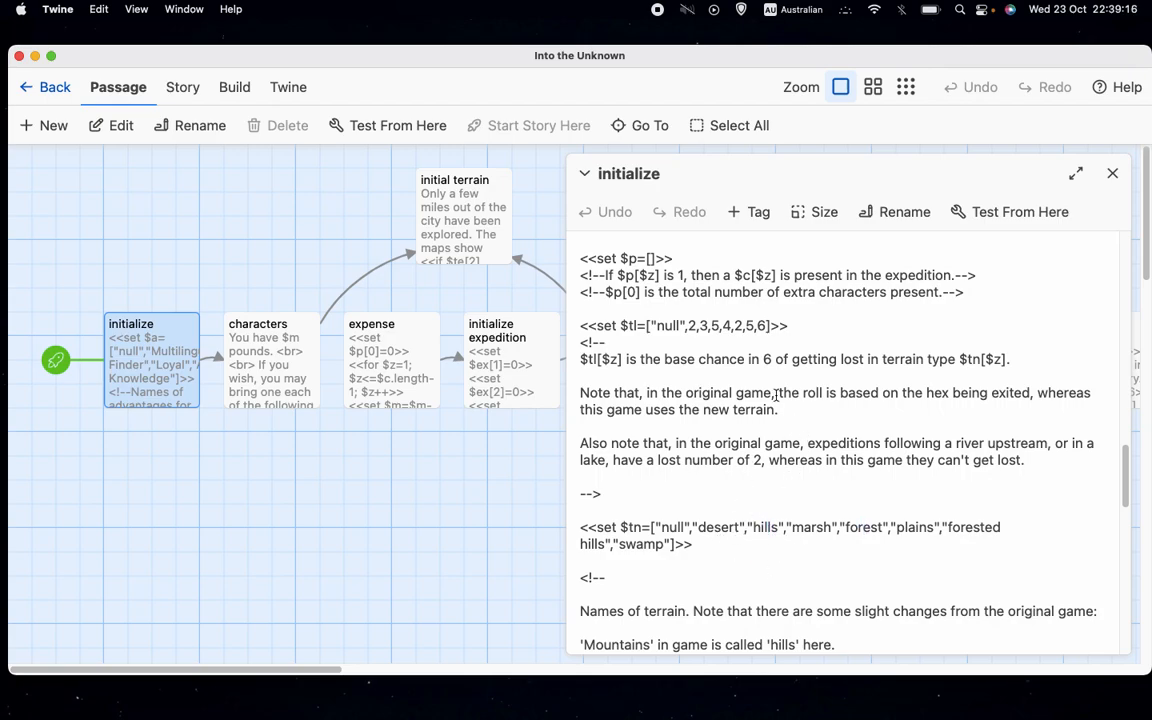
{"action": "scroll", "scroll_direction": "down", "scroll_amount": 3}
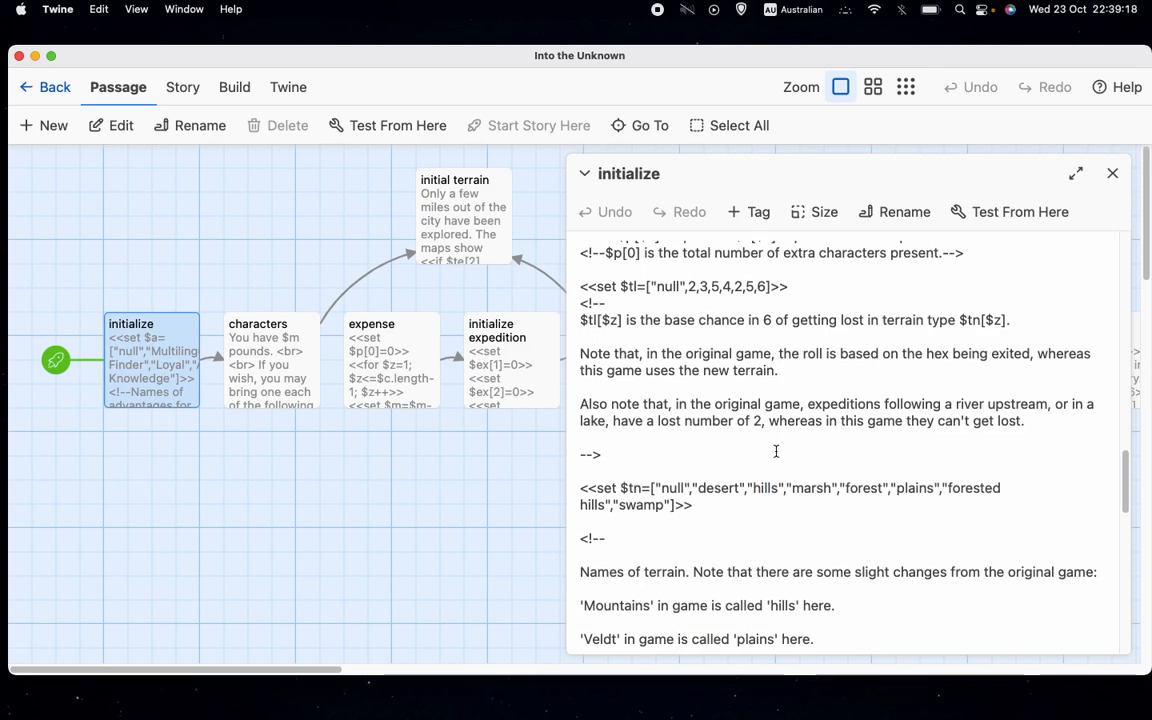
{"action": "scroll", "scroll_direction": "down", "scroll_amount": 3}
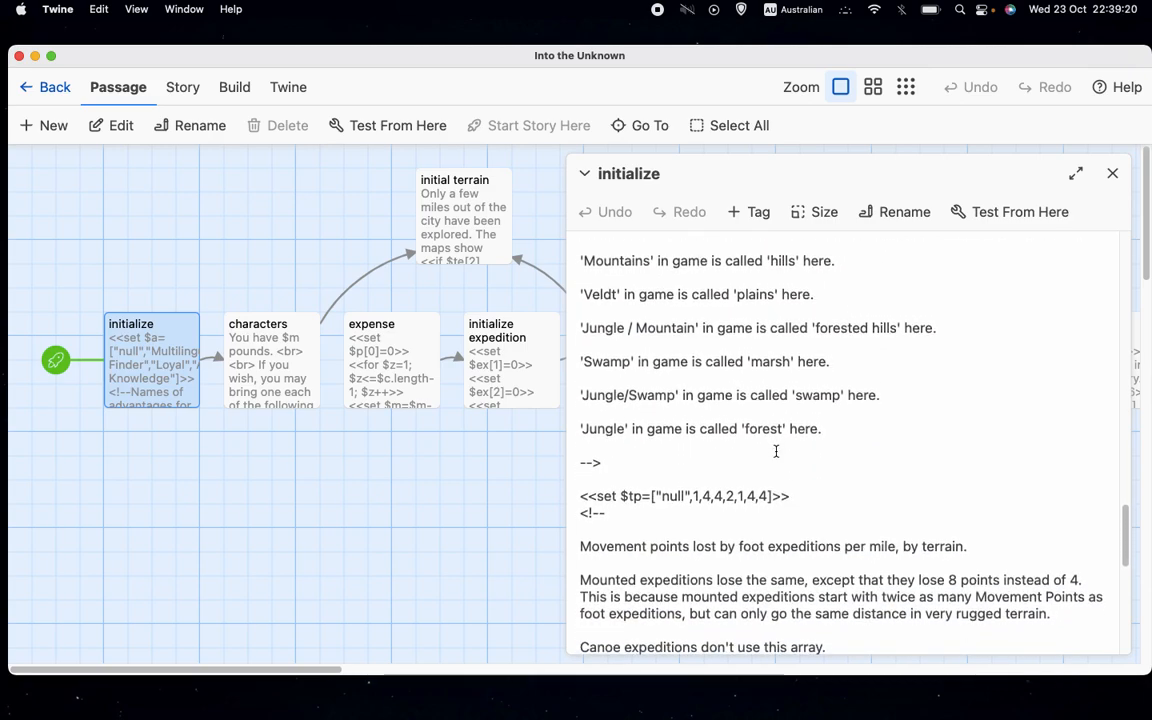
{"action": "scroll", "scroll_direction": "down", "scroll_amount": 3}
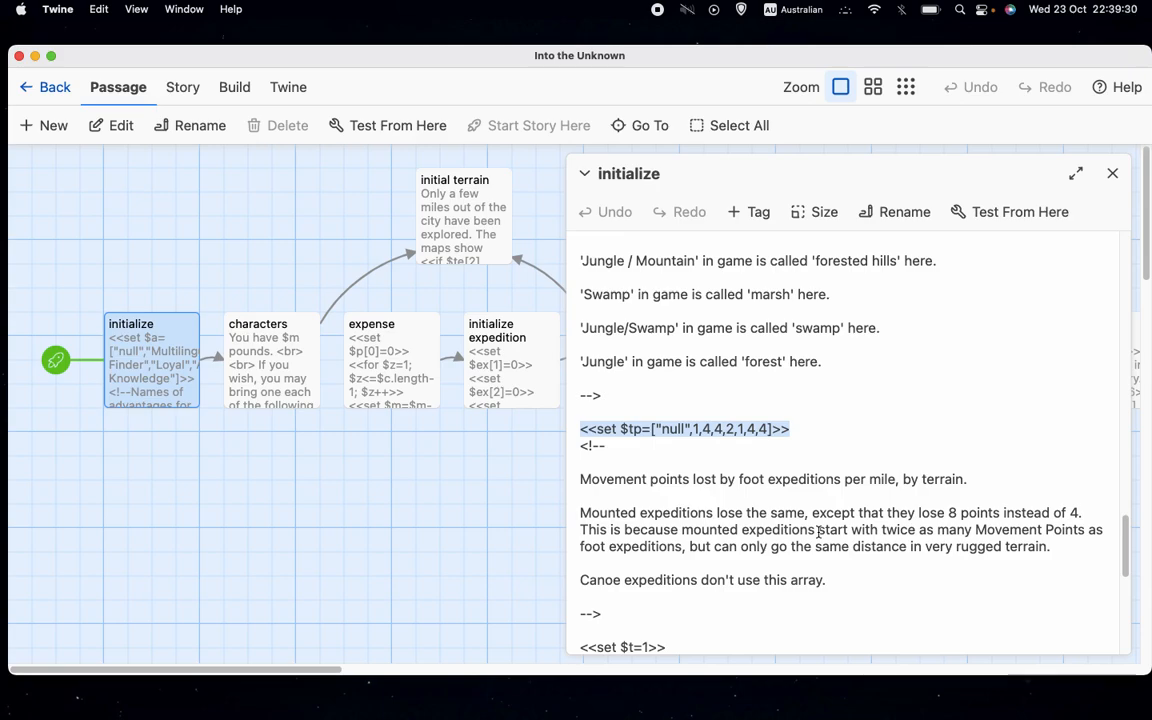
{"action": "mouse_move", "coordinate": [861, 418]}
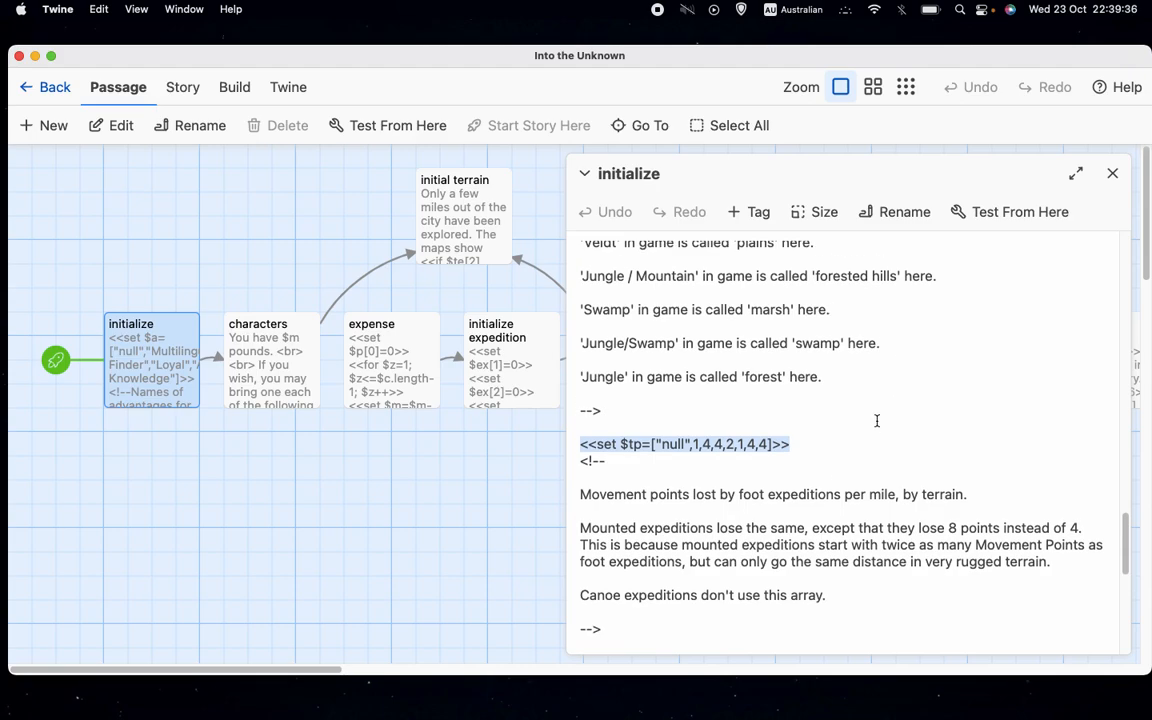
{"action": "scroll", "scroll_direction": "up", "scroll_amount": 3}
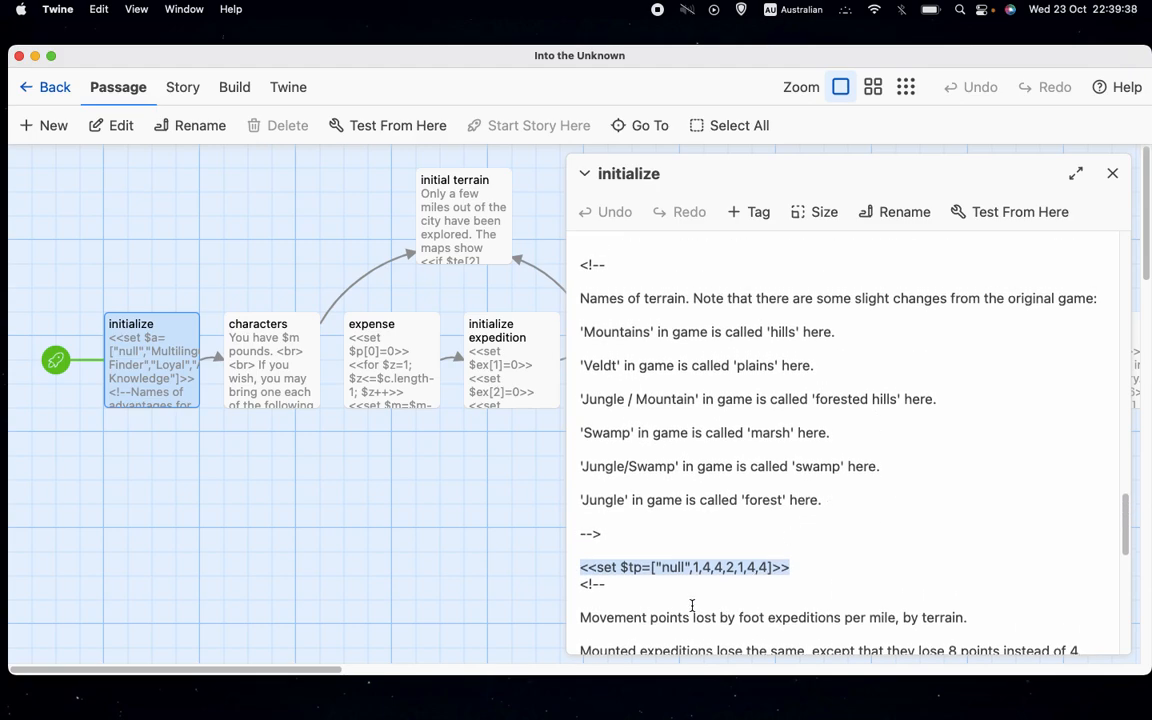
{"action": "scroll", "scroll_direction": "up", "scroll_amount": 3}
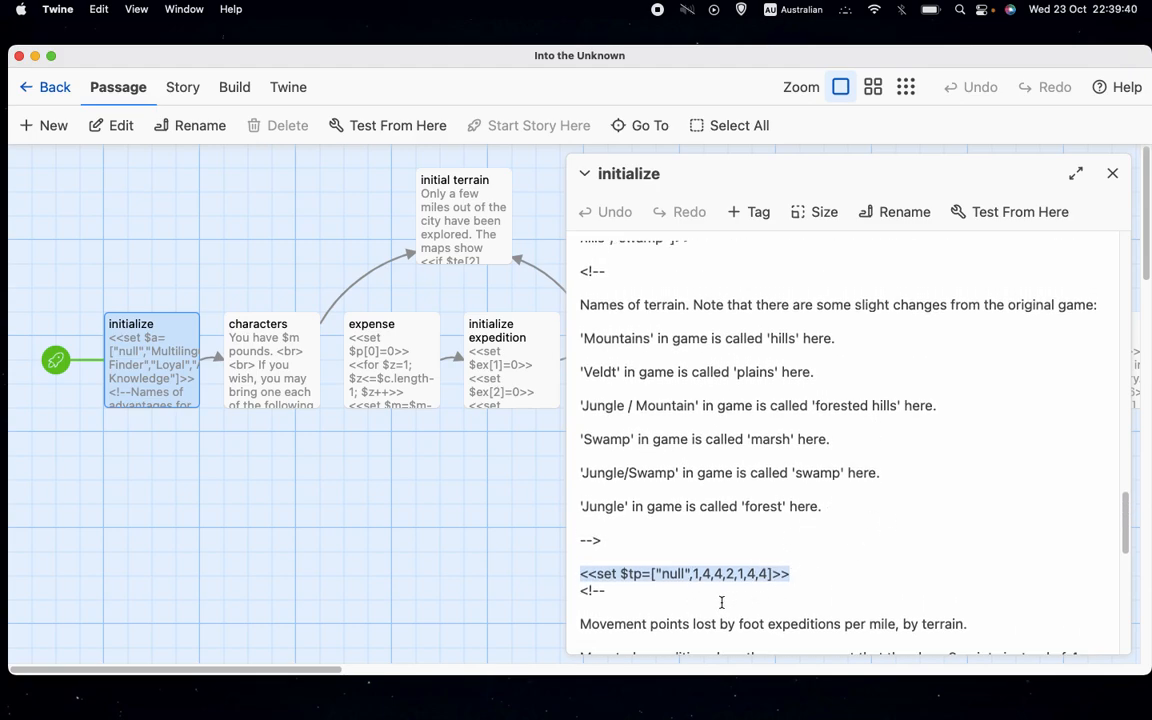
{"action": "scroll", "scroll_direction": "down", "scroll_amount": 3}
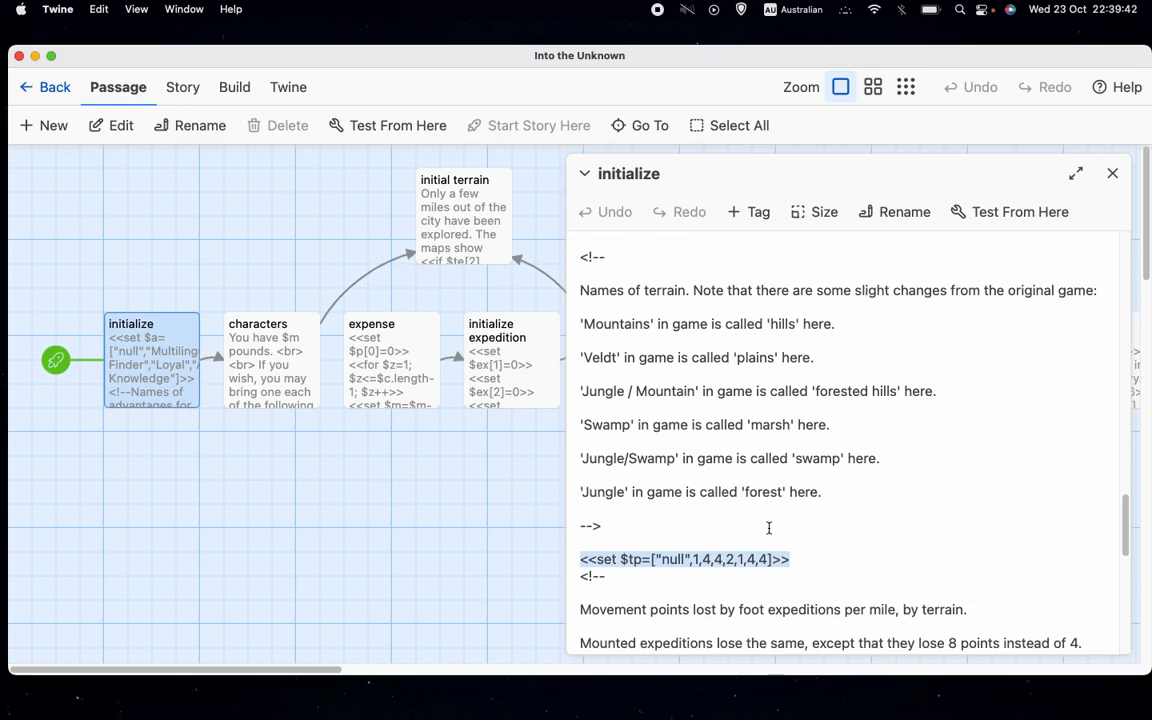
{"action": "scroll", "scroll_direction": "up", "scroll_amount": 3}
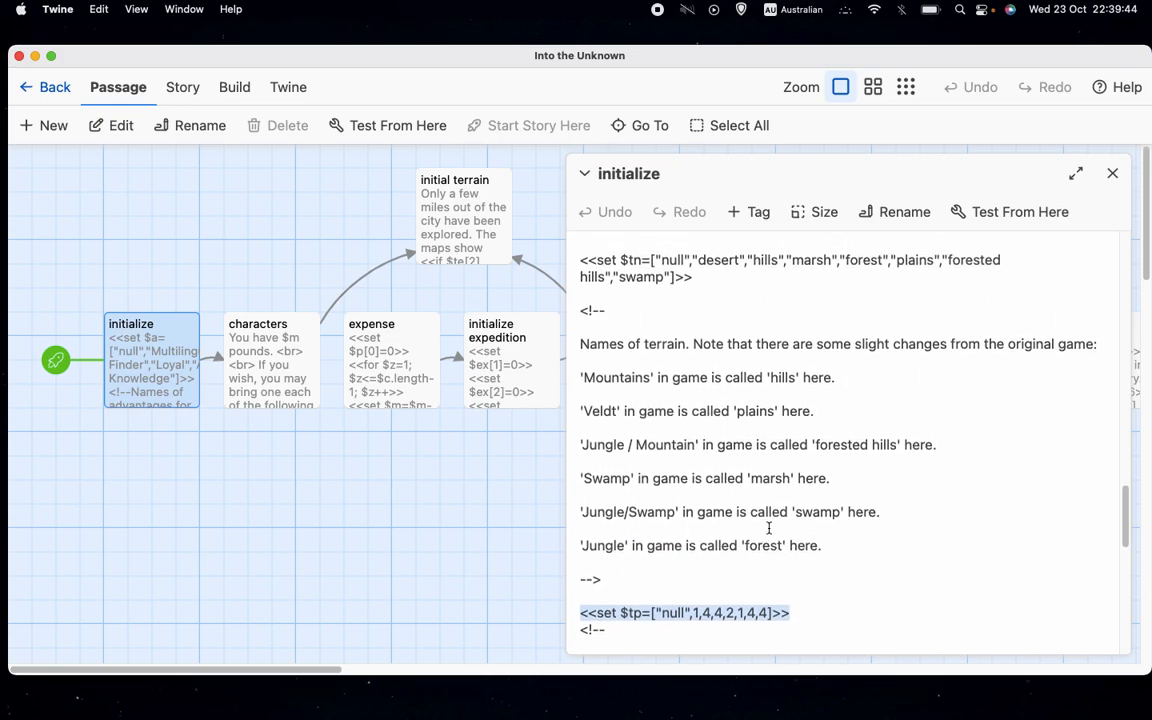
{"action": "scroll", "scroll_direction": "up", "scroll_amount": 3}
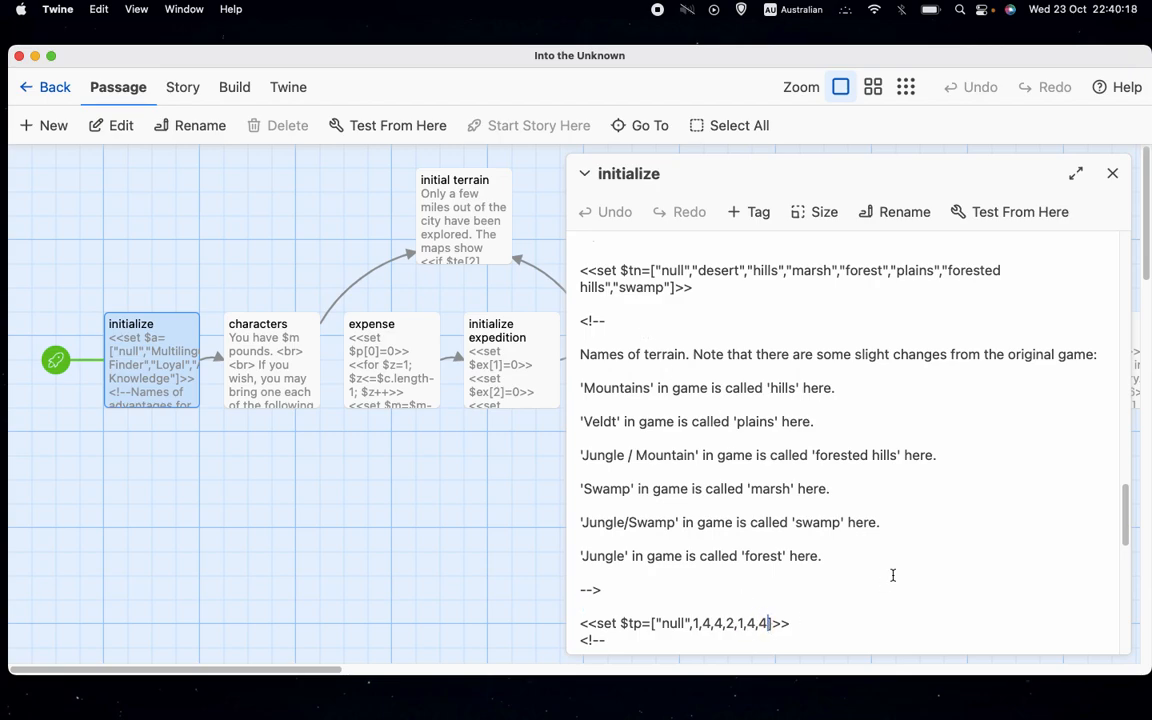
Scroll through the initialize passage's remaining setup code
{"action": "scroll", "scroll_direction": "down", "scroll_amount": 3}
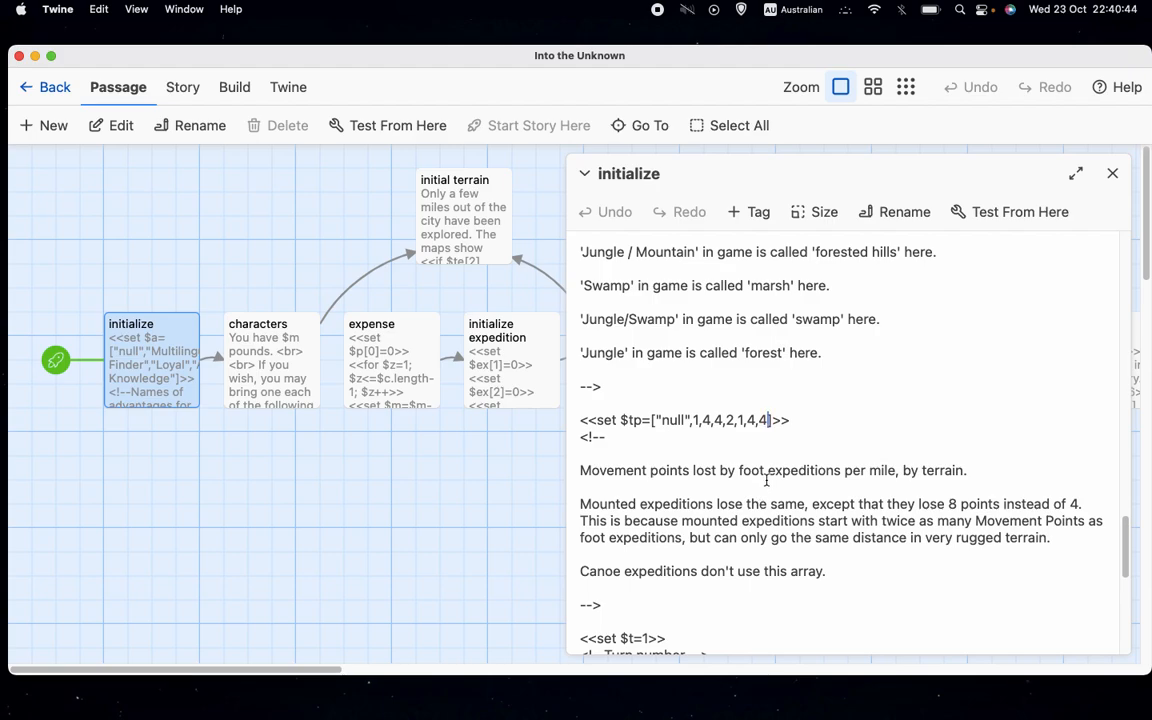
{"action": "scroll", "scroll_direction": "up", "scroll_amount": 3}
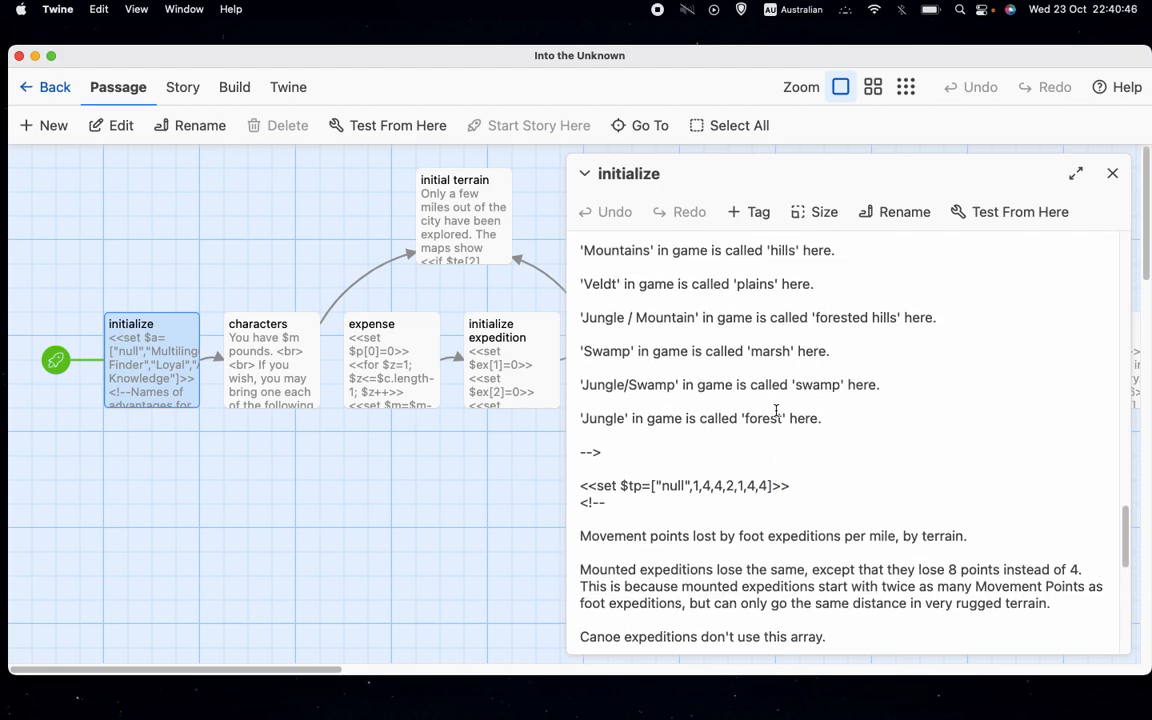
{"action": "scroll", "scroll_direction": "up", "scroll_amount": 3}
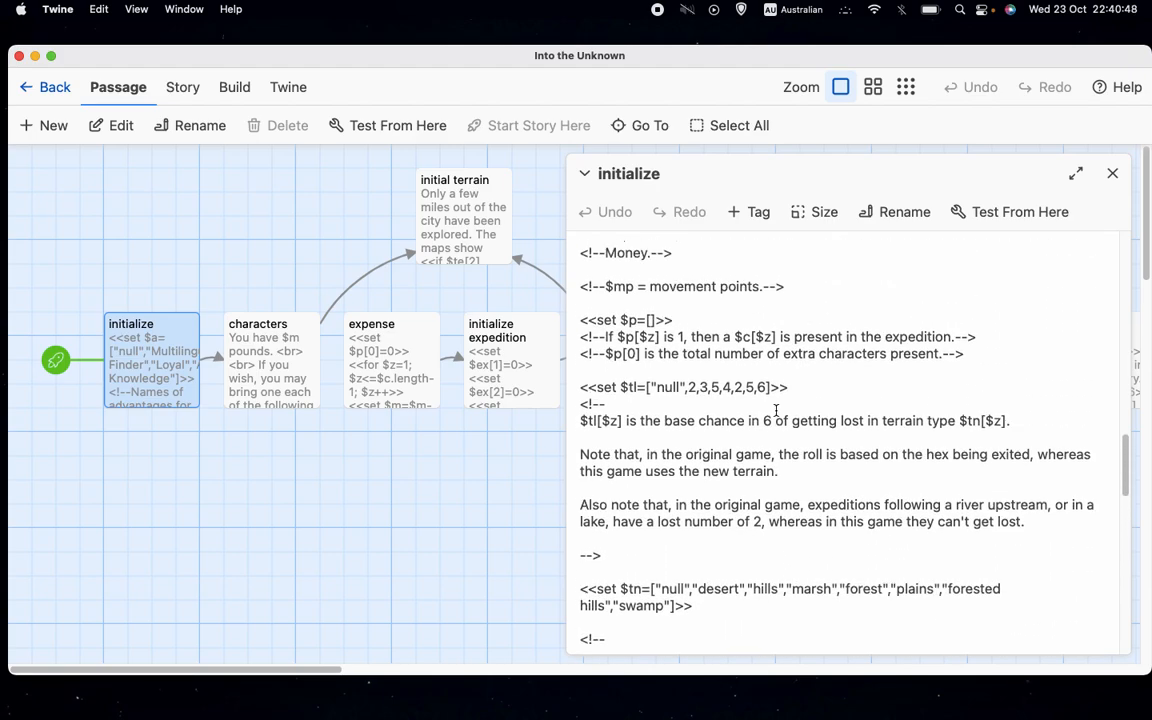
{"action": "scroll", "scroll_direction": "down", "scroll_amount": 3}
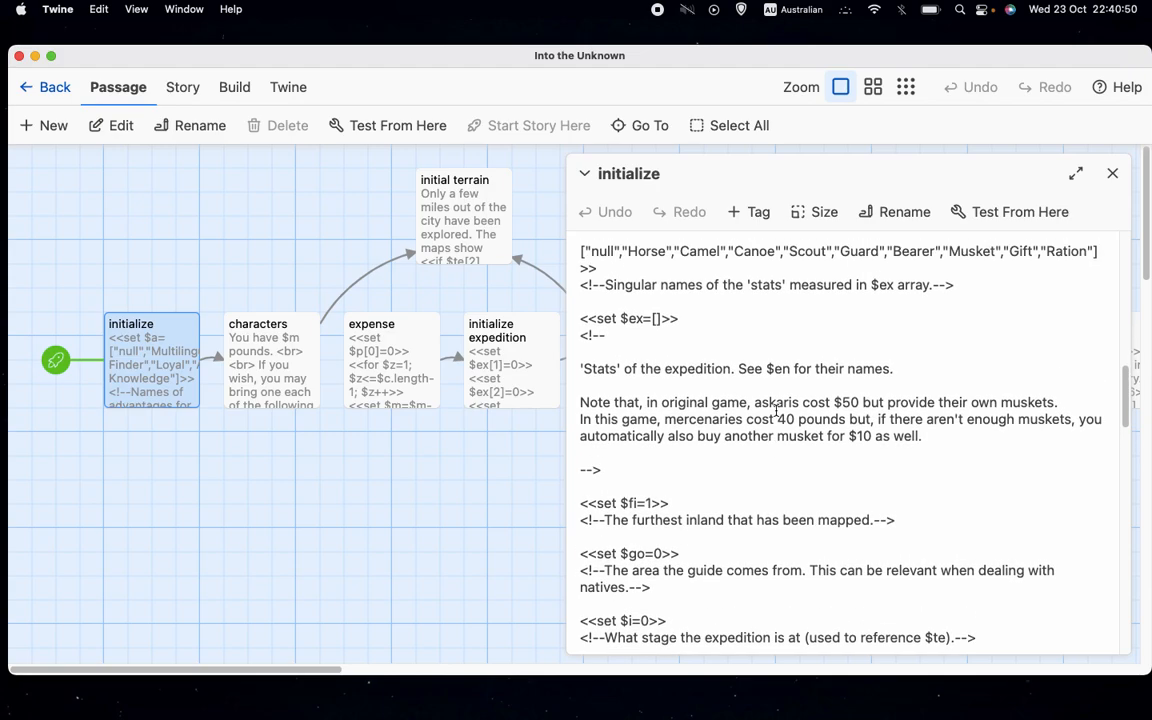
{"action": "scroll", "scroll_direction": "down", "scroll_amount": 3}
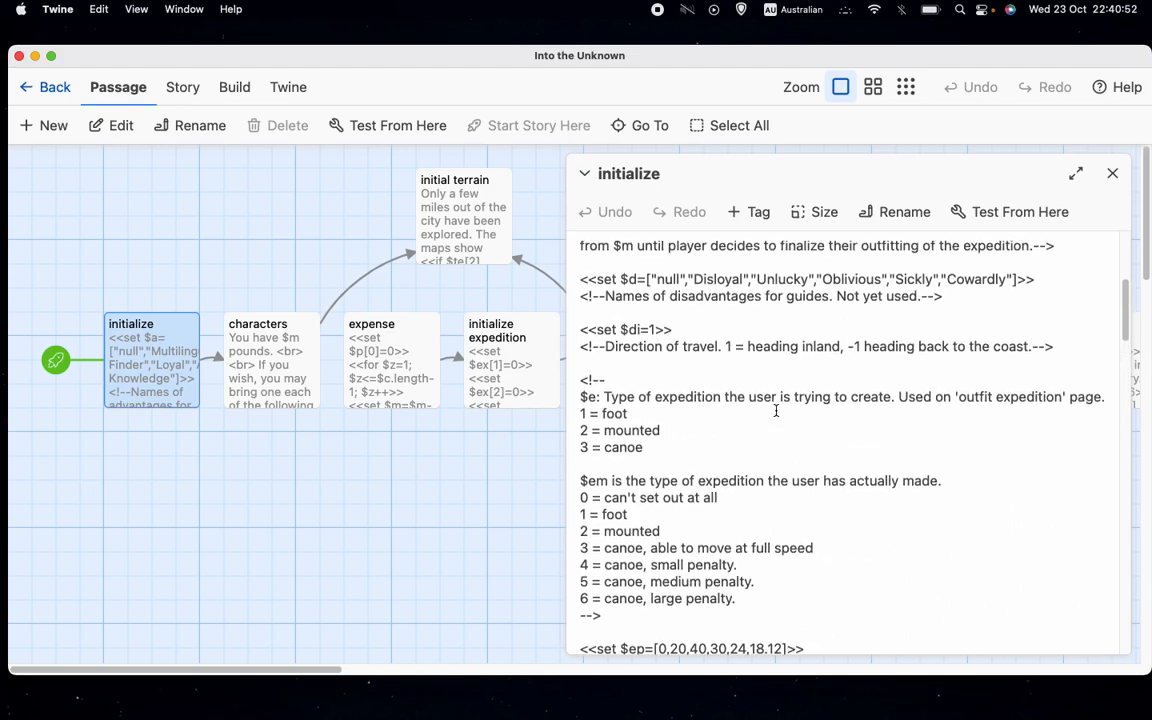
{"action": "scroll", "scroll_direction": "down", "scroll_amount": 3}
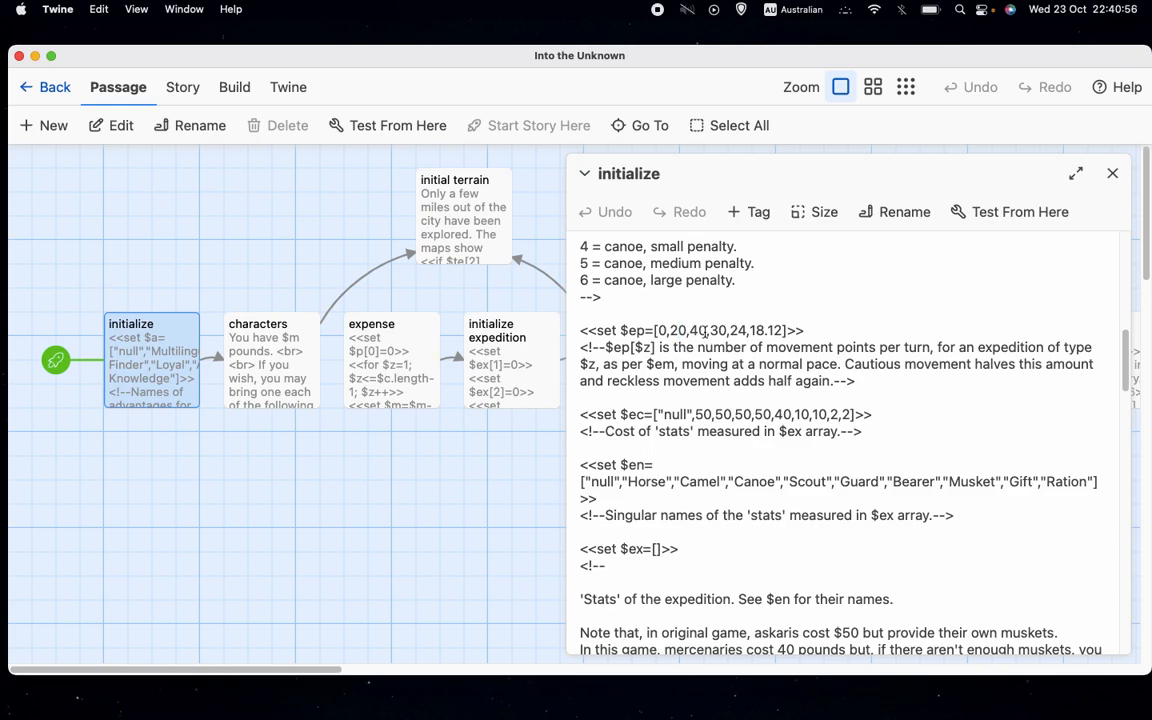
{"action": "scroll", "scroll_direction": "down", "scroll_amount": 3}
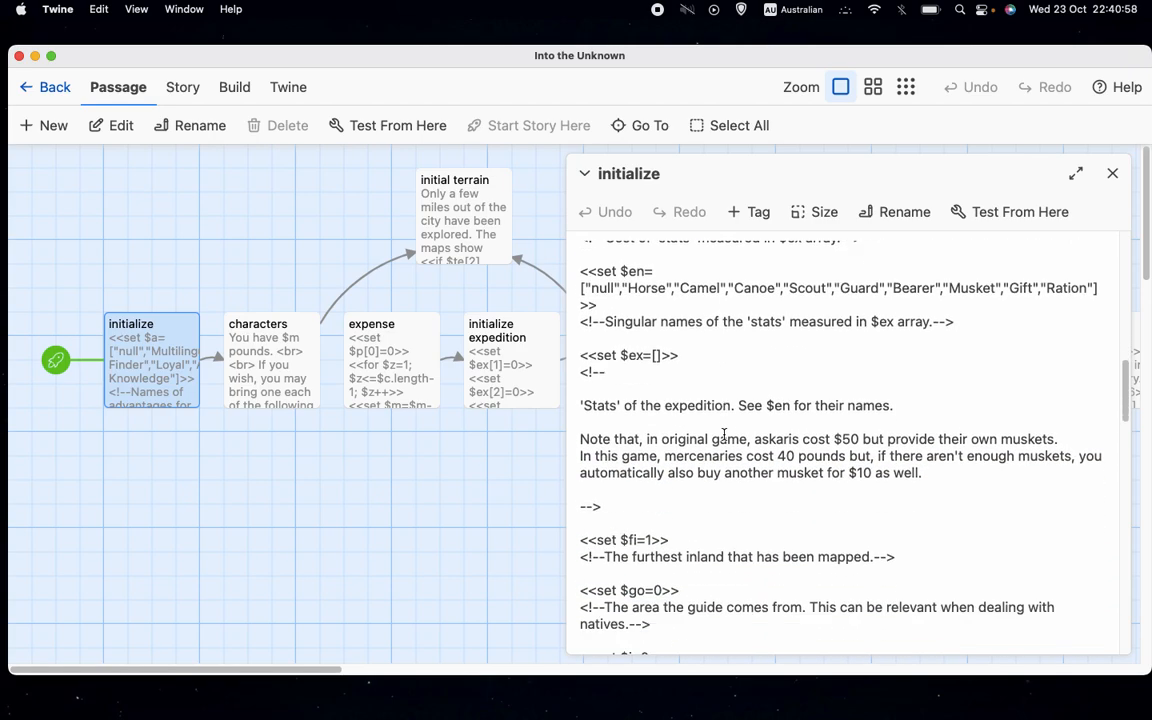
{"action": "scroll", "scroll_direction": "down", "scroll_amount": 3}
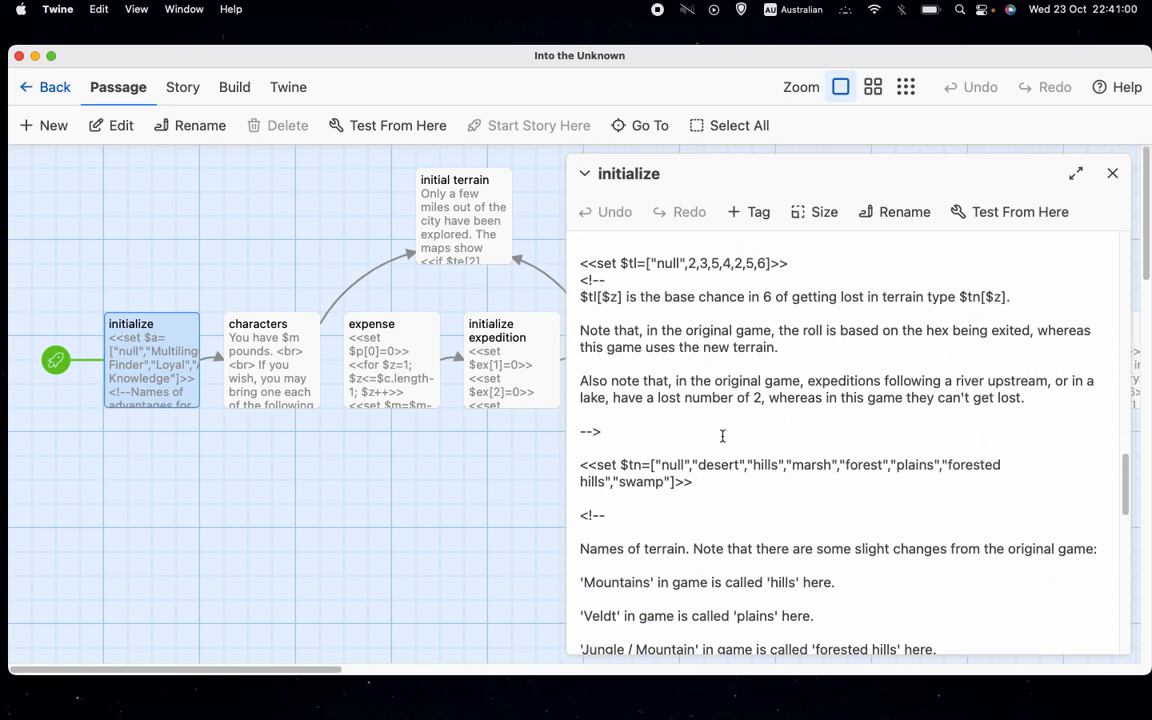
{"action": "scroll", "scroll_direction": "down", "scroll_amount": 3}
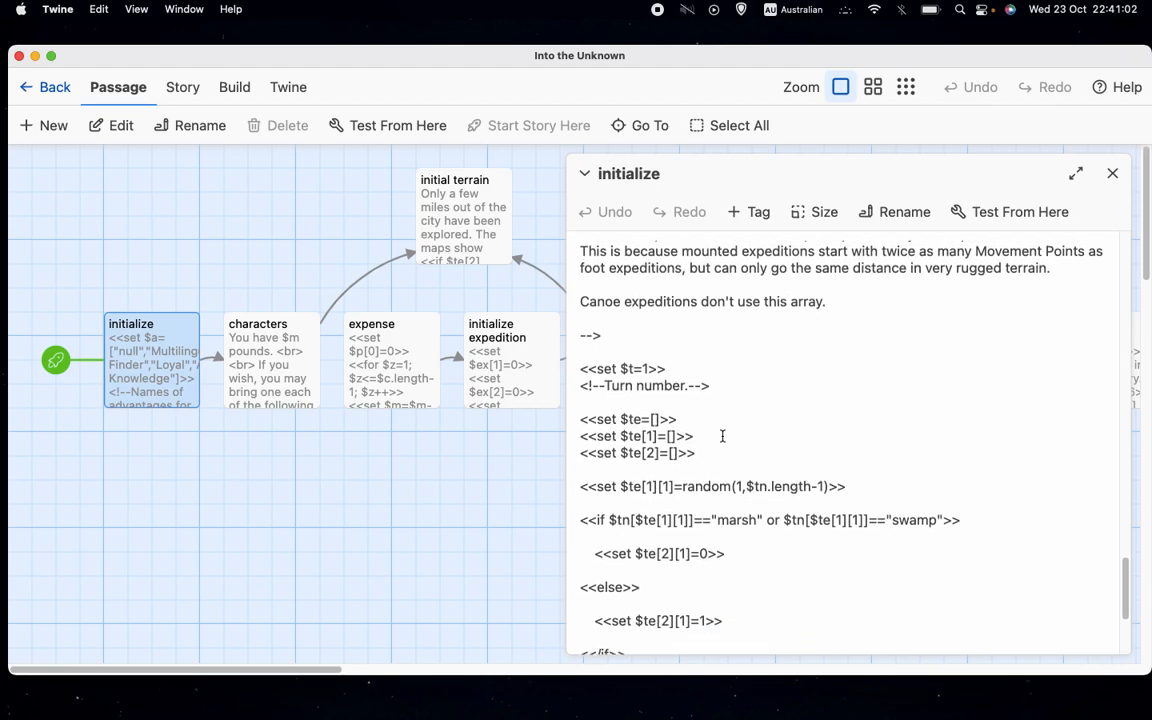
{"action": "scroll", "scroll_direction": "up", "scroll_amount": 3}
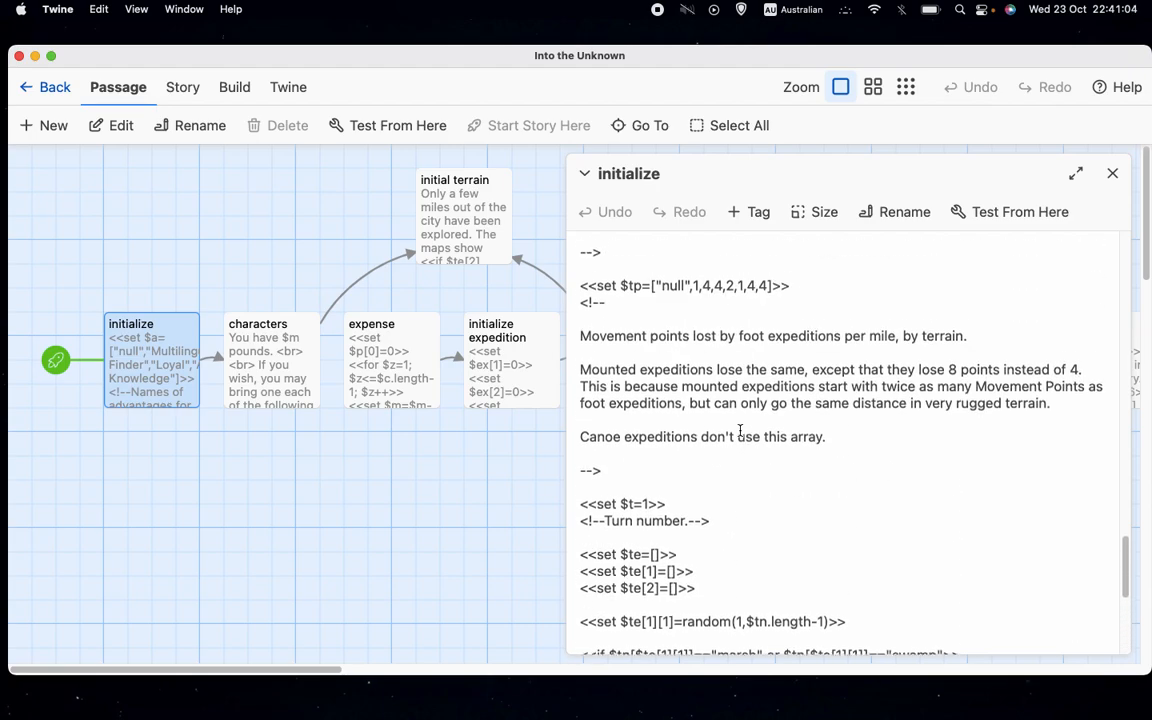
{"action": "scroll", "scroll_direction": "up", "scroll_amount": 3}
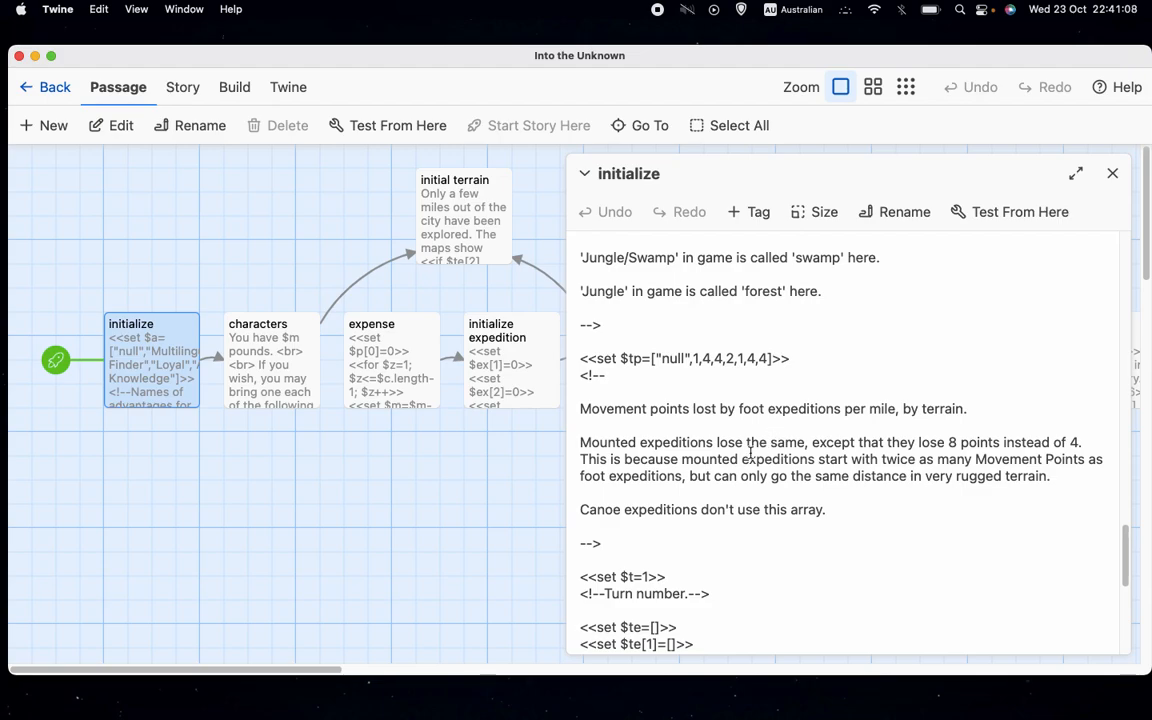
{"action": "mouse_move", "coordinate": [902, 352]}
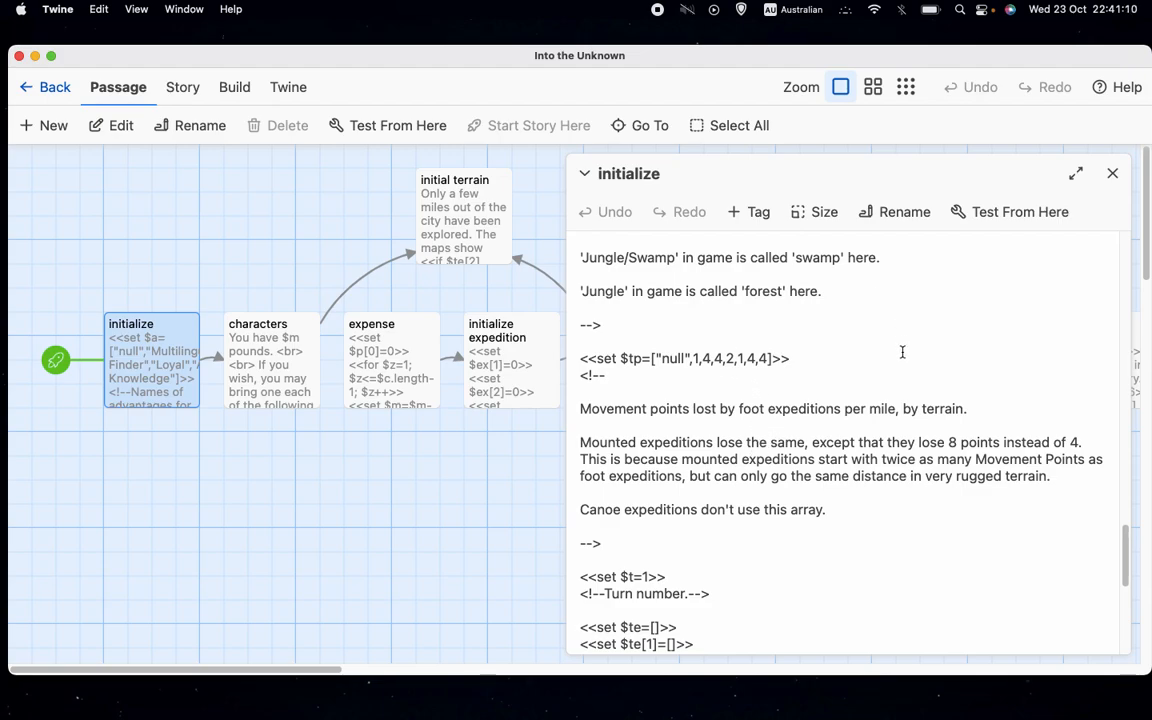
{"action": "mouse_move", "coordinate": [847, 357]}
{"action": "type", "text": "1"}
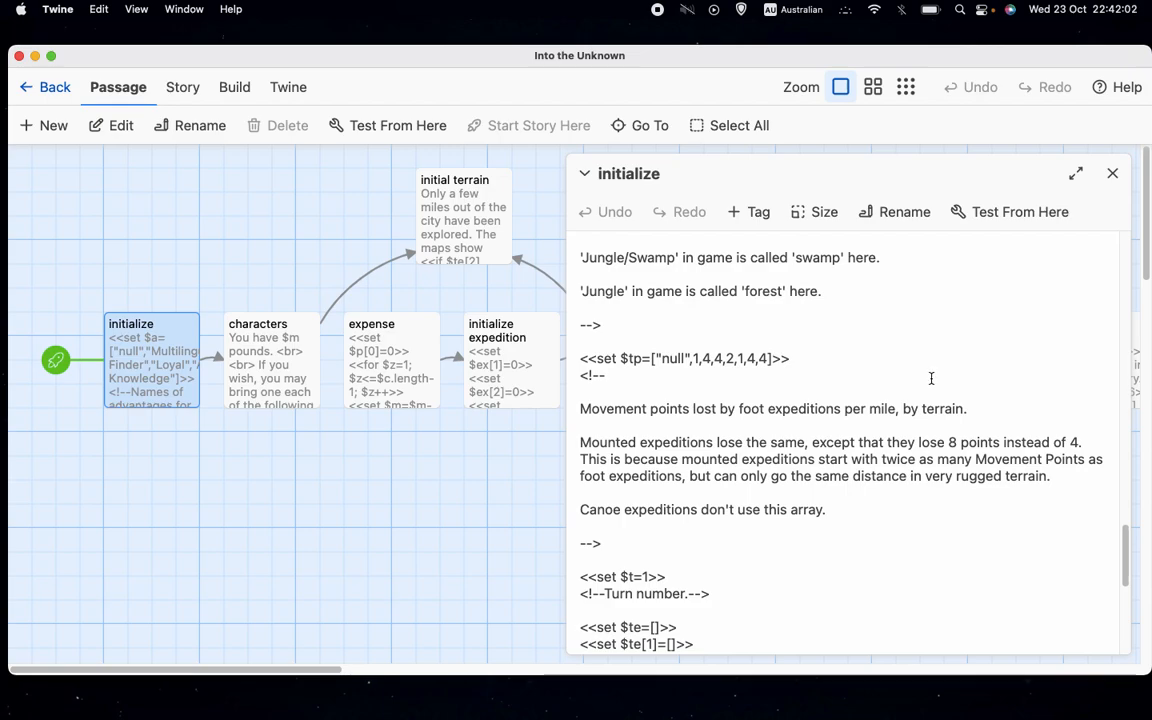
Reread the setup code down to the passage's end, then close the editor
{"action": "scroll", "scroll_direction": "up", "scroll_amount": 3}
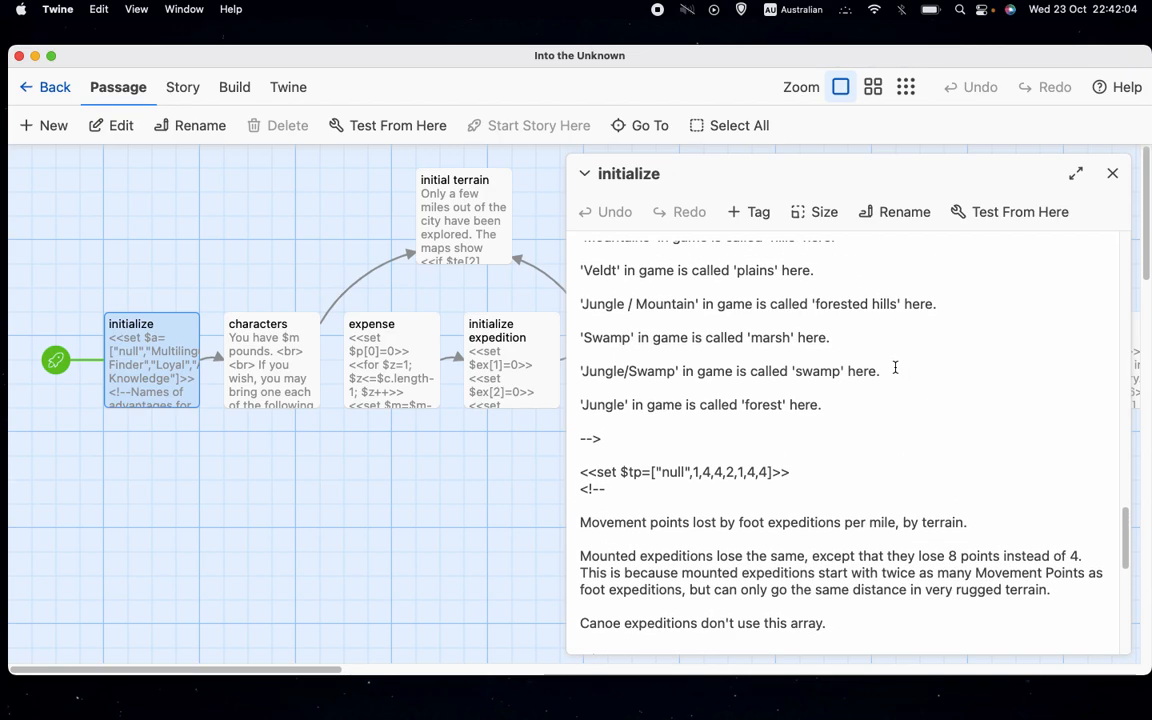
{"action": "scroll", "scroll_direction": "up", "scroll_amount": 3}
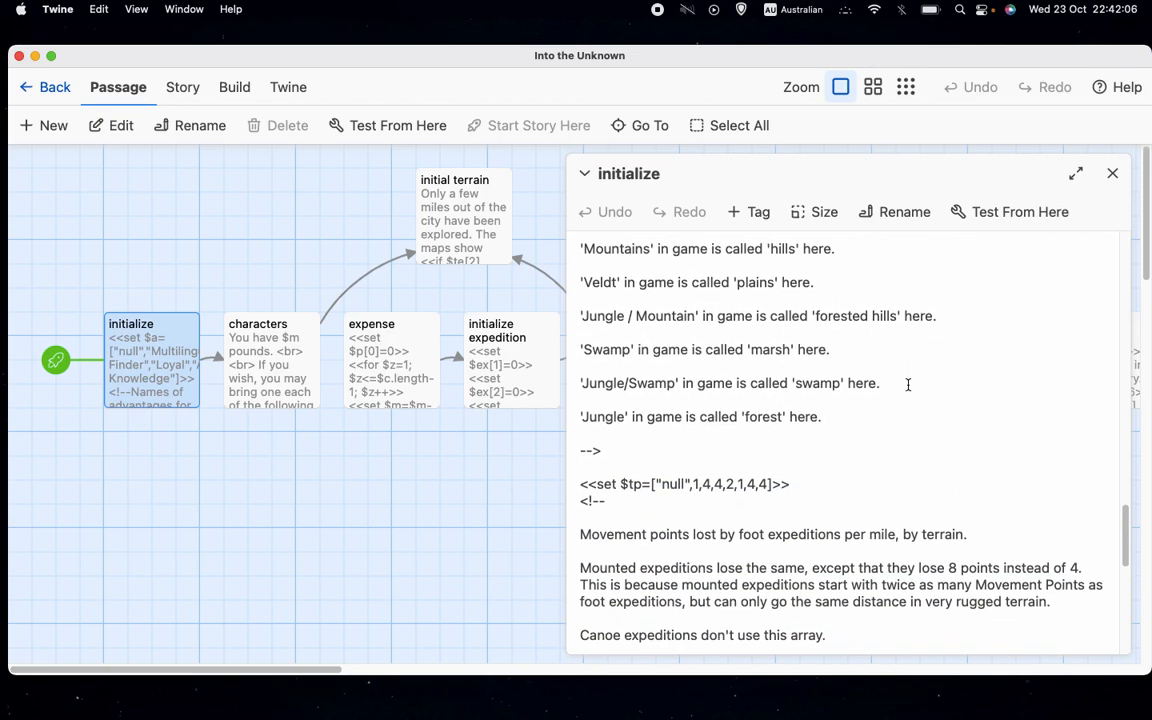
{"action": "scroll", "scroll_direction": "up", "scroll_amount": 3}
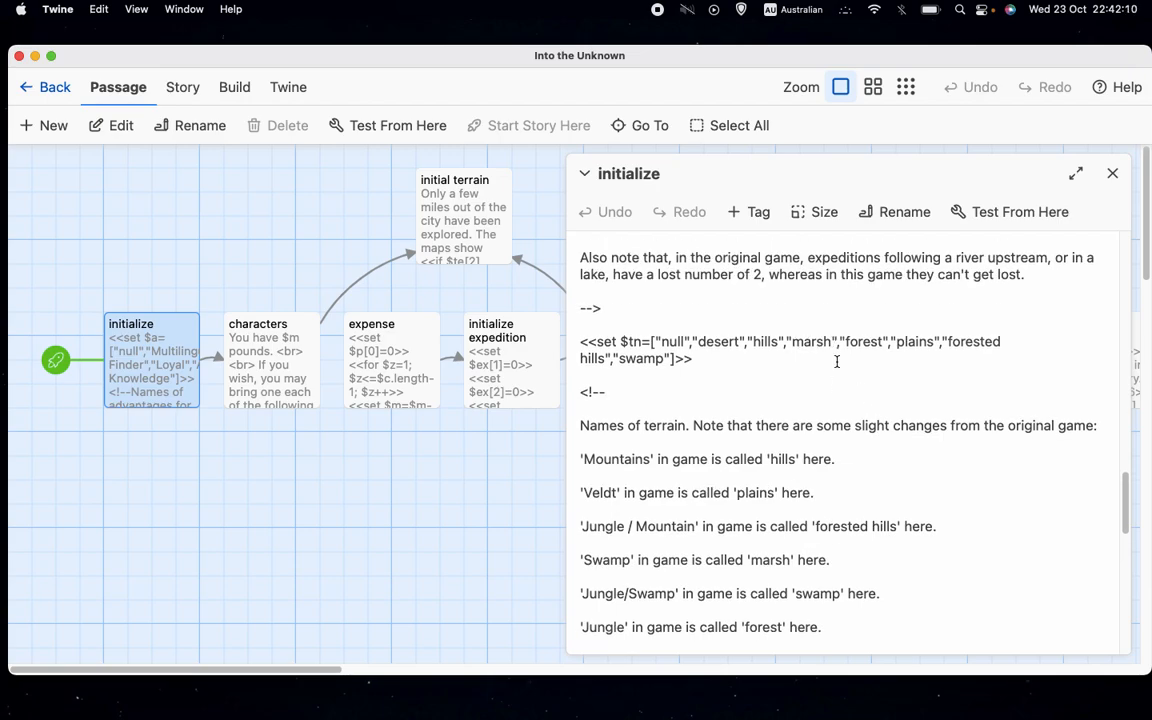
{"action": "scroll", "scroll_direction": "down", "scroll_amount": 3}
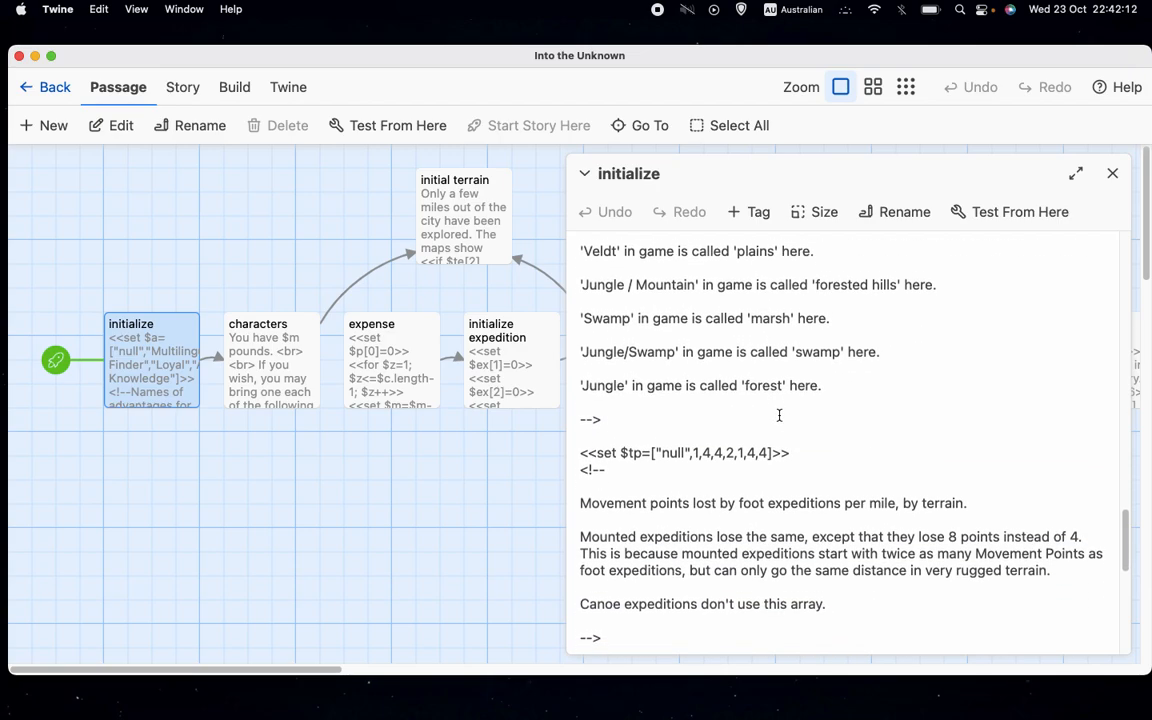
{"action": "scroll", "scroll_direction": "down", "scroll_amount": 3}
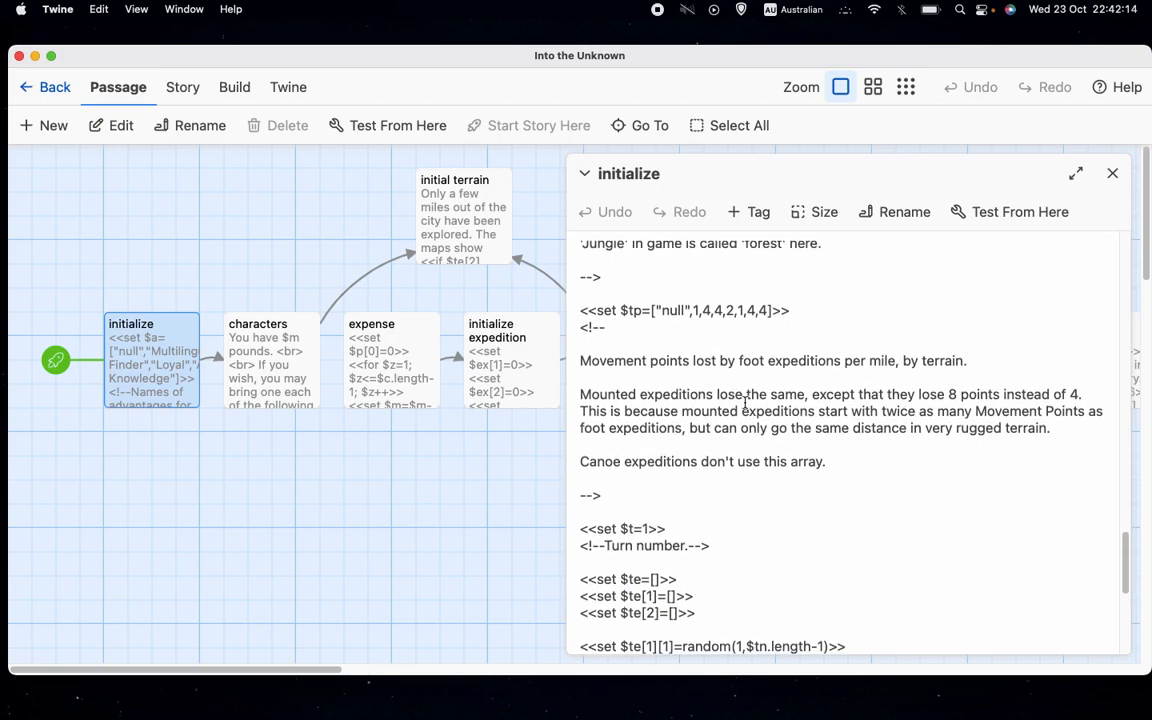
{"action": "scroll", "scroll_direction": "down", "scroll_amount": 3}
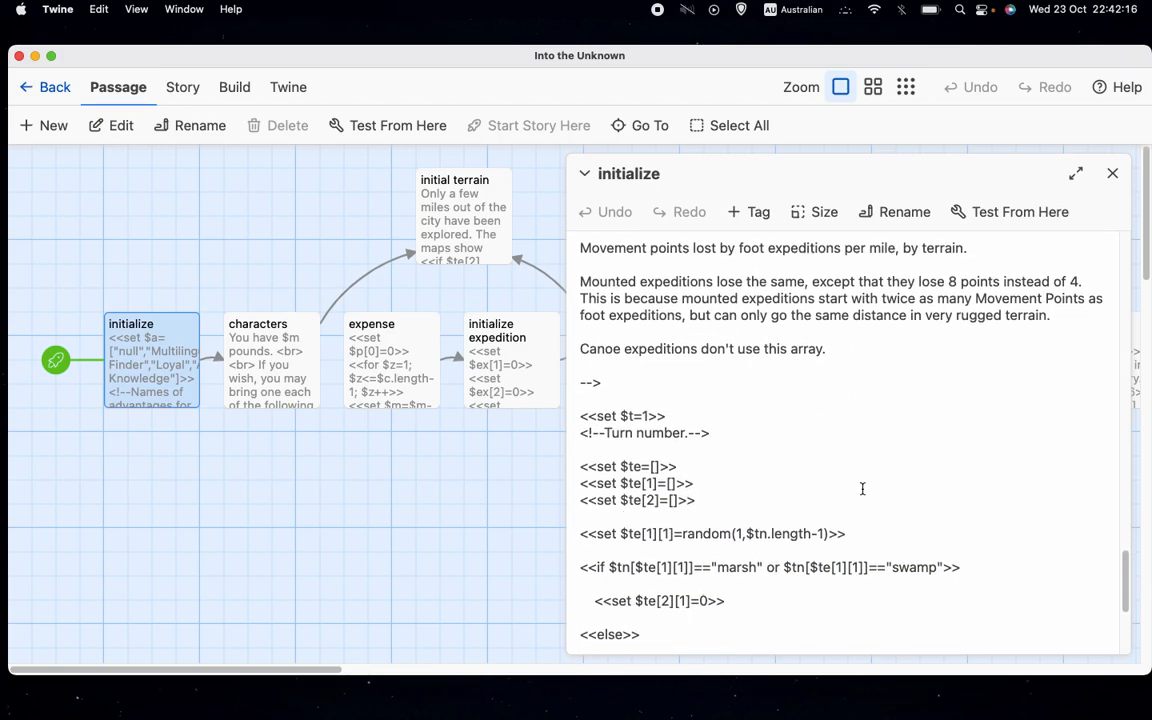
{"action": "scroll", "scroll_direction": "down", "scroll_amount": 3}
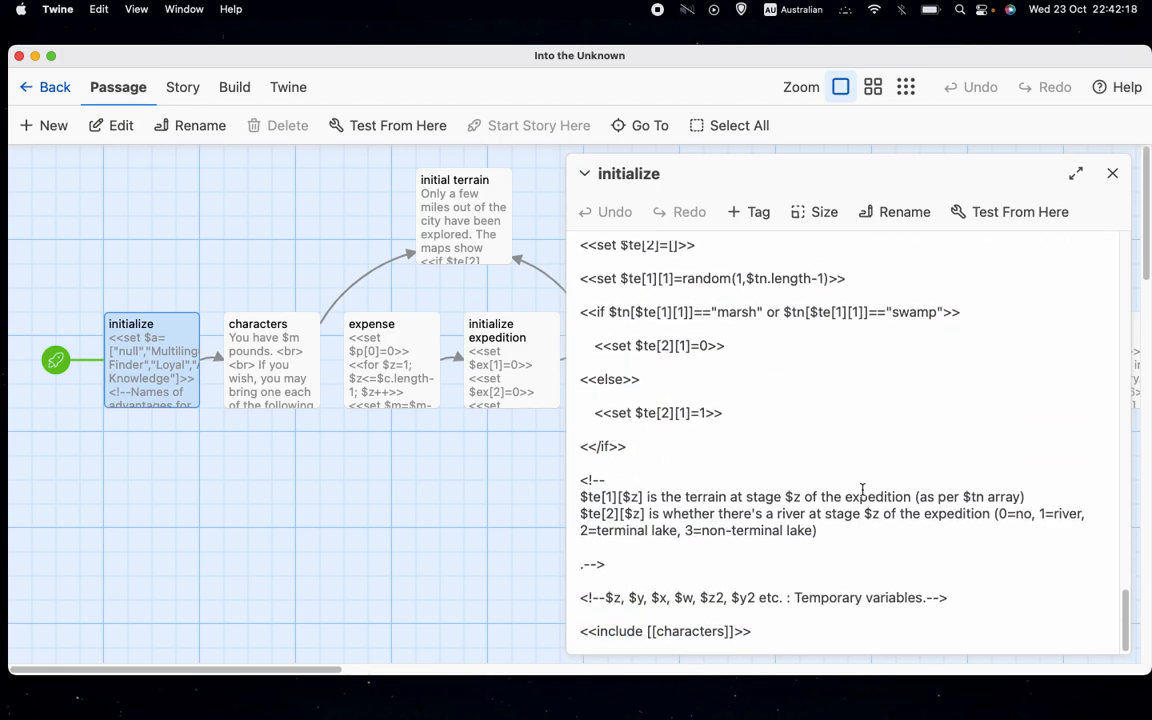
{"action": "left_click", "coordinate": [1111, 173]}
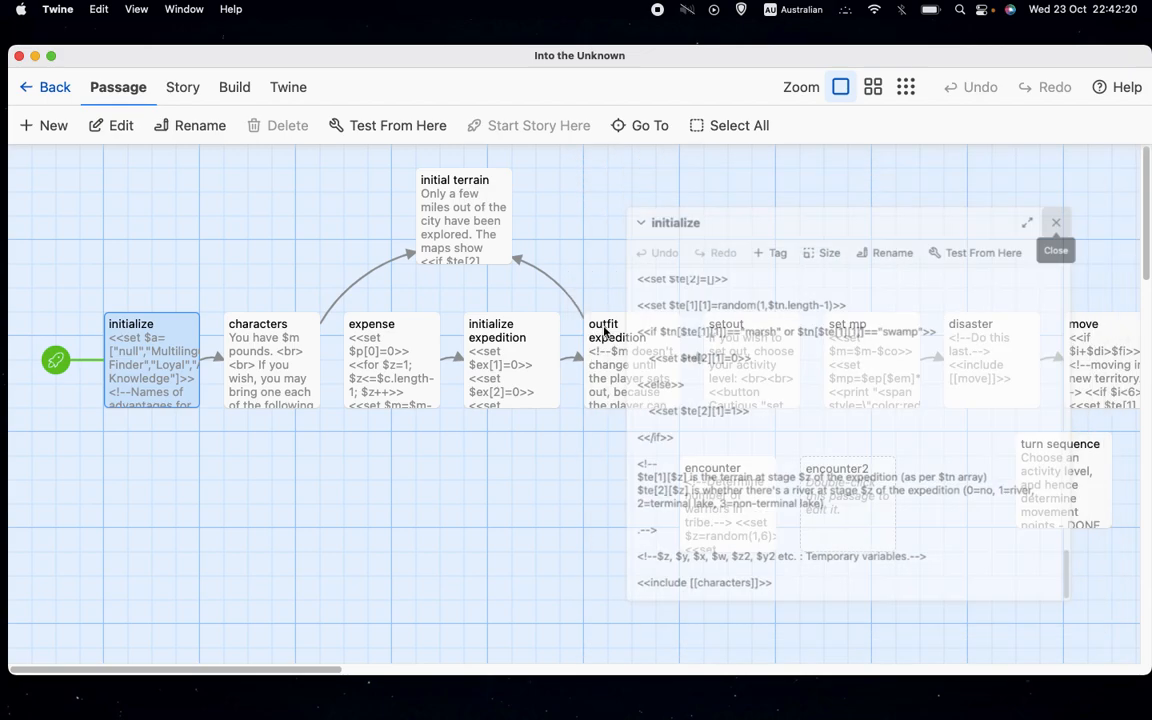
{"action": "left_click", "coordinate": [1055, 222]}
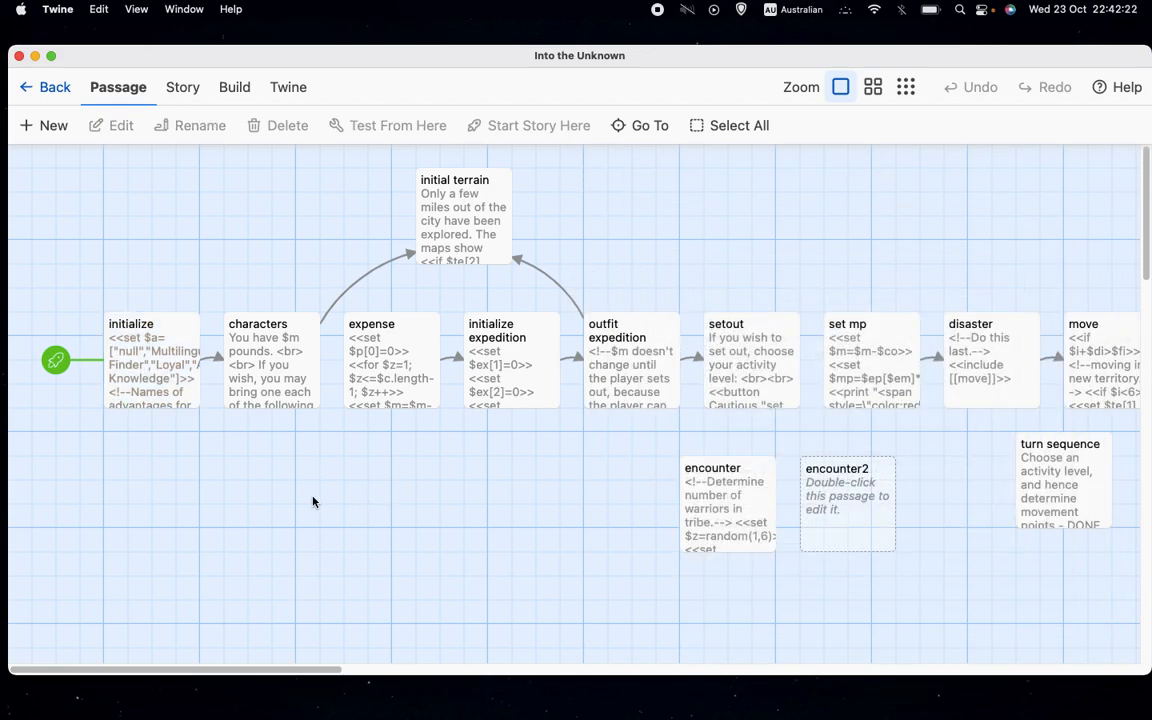
{"action": "mouse_move", "coordinate": [398, 500]}
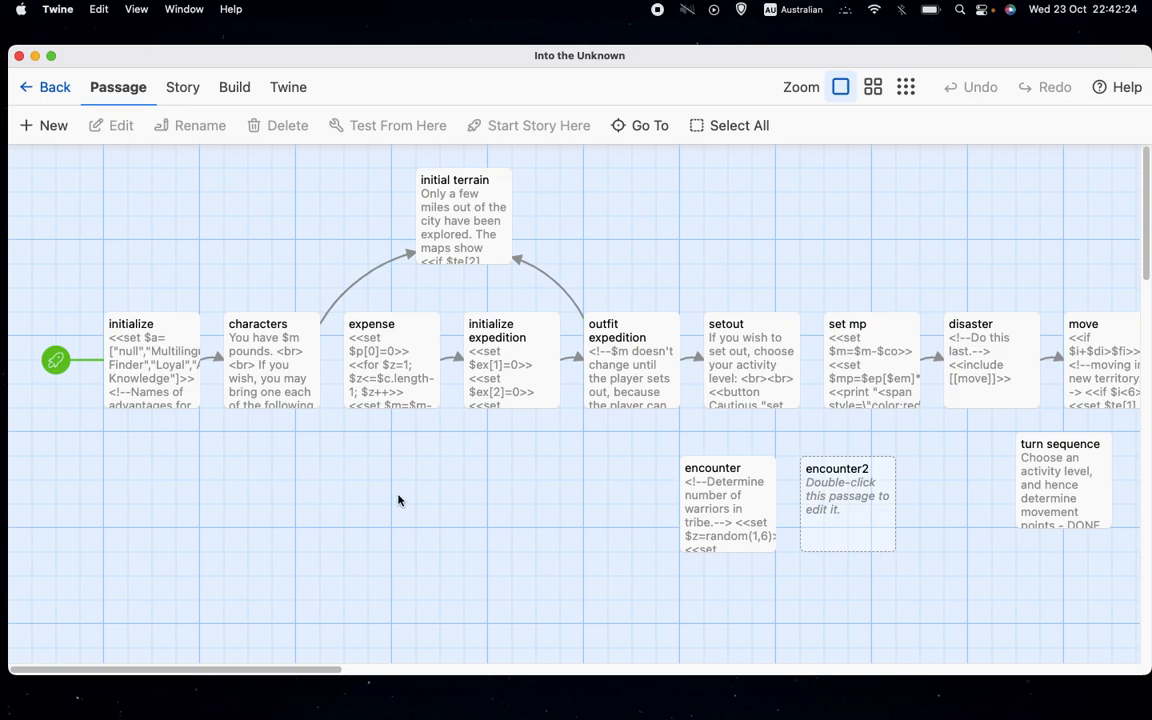
{"action": "mouse_move", "coordinate": [346, 225]}
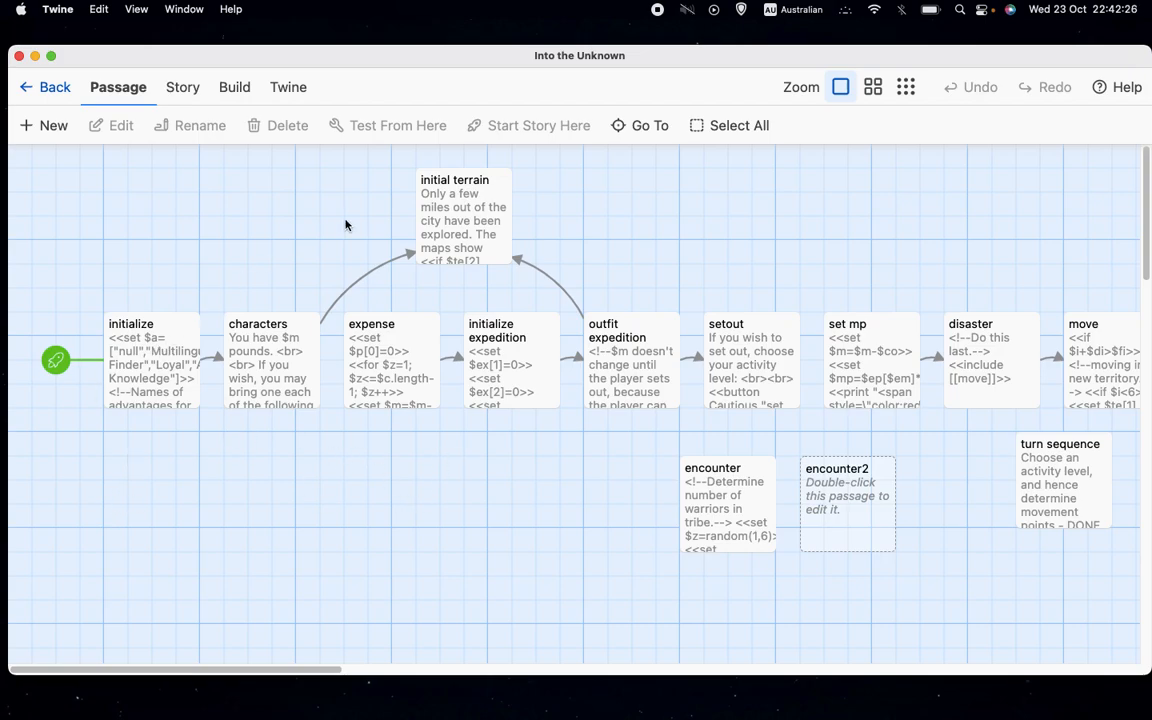
{"action": "mouse_move", "coordinate": [485, 240]}
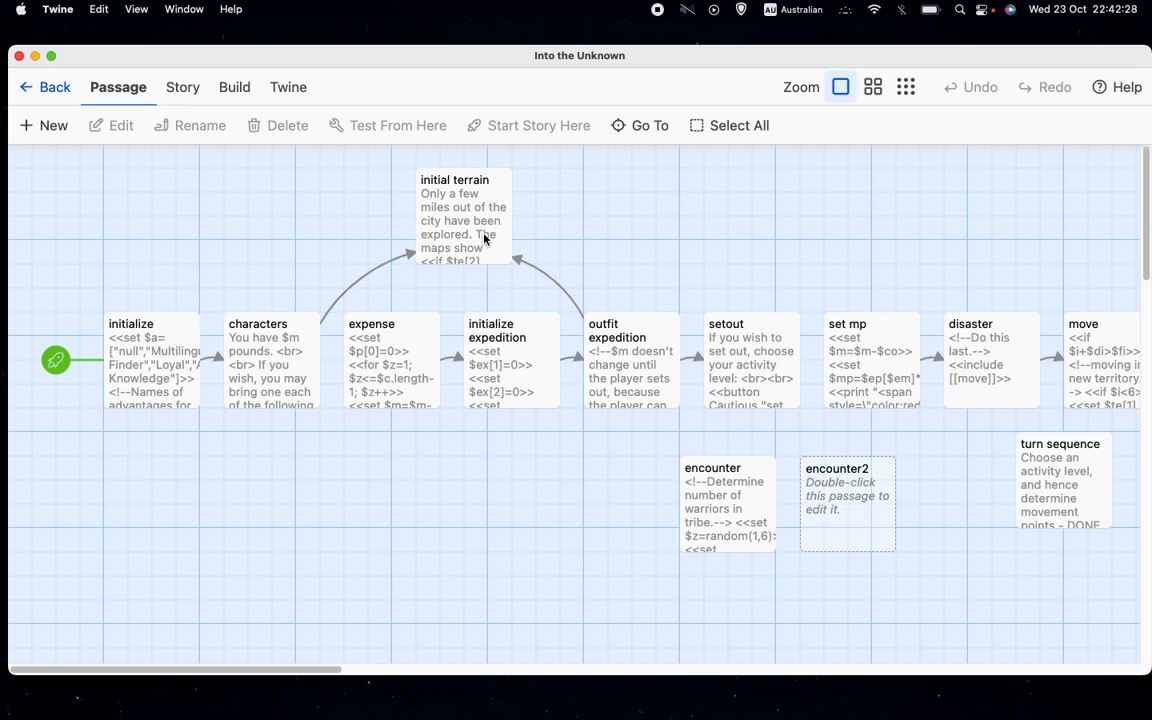
{"action": "mouse_move", "coordinate": [387, 338]}
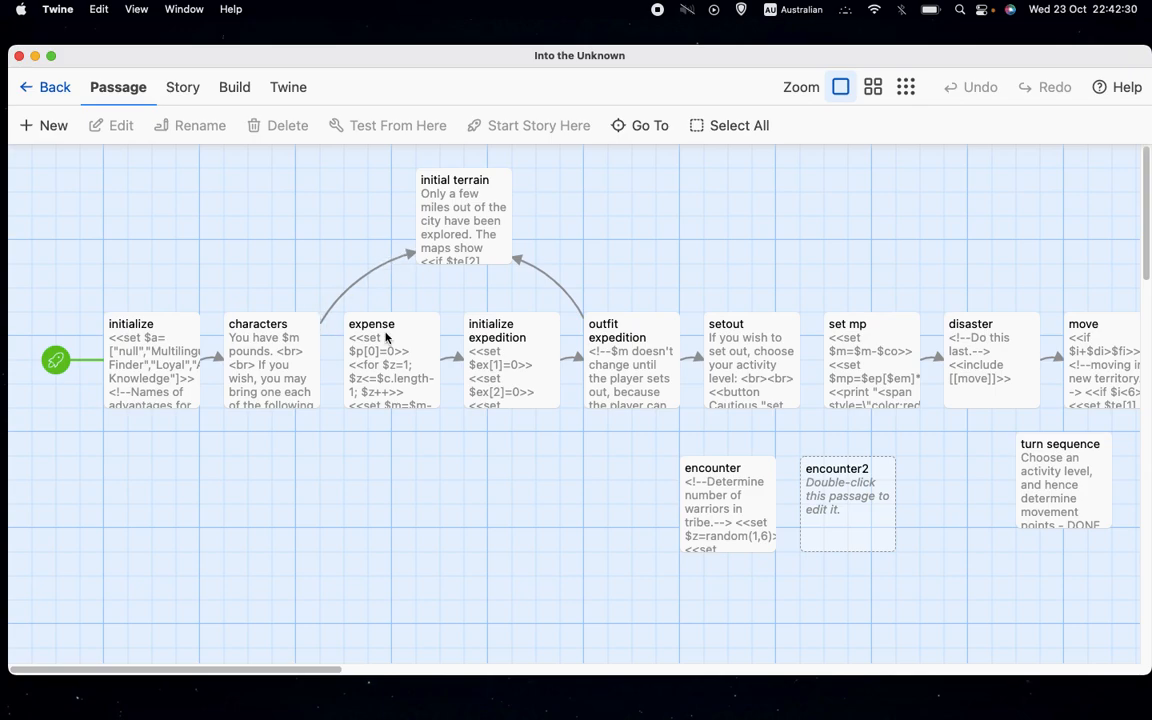
{"action": "left_click", "coordinate": [463, 215]}
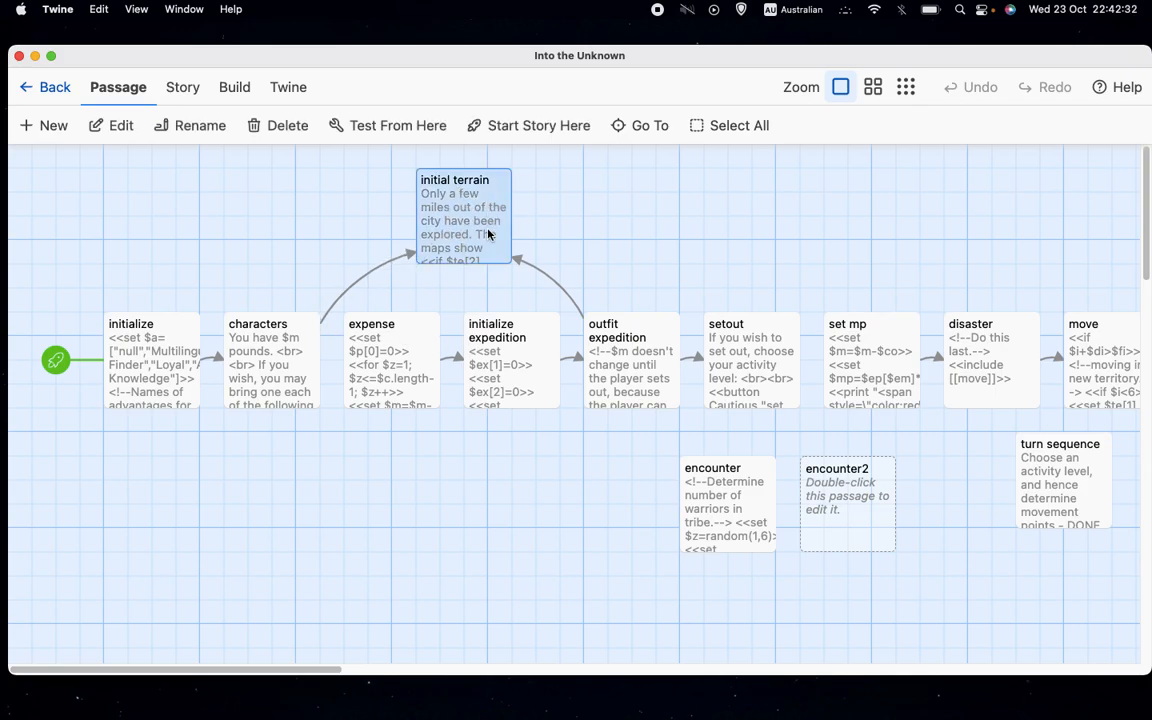
{"action": "mouse_move", "coordinate": [277, 378]}
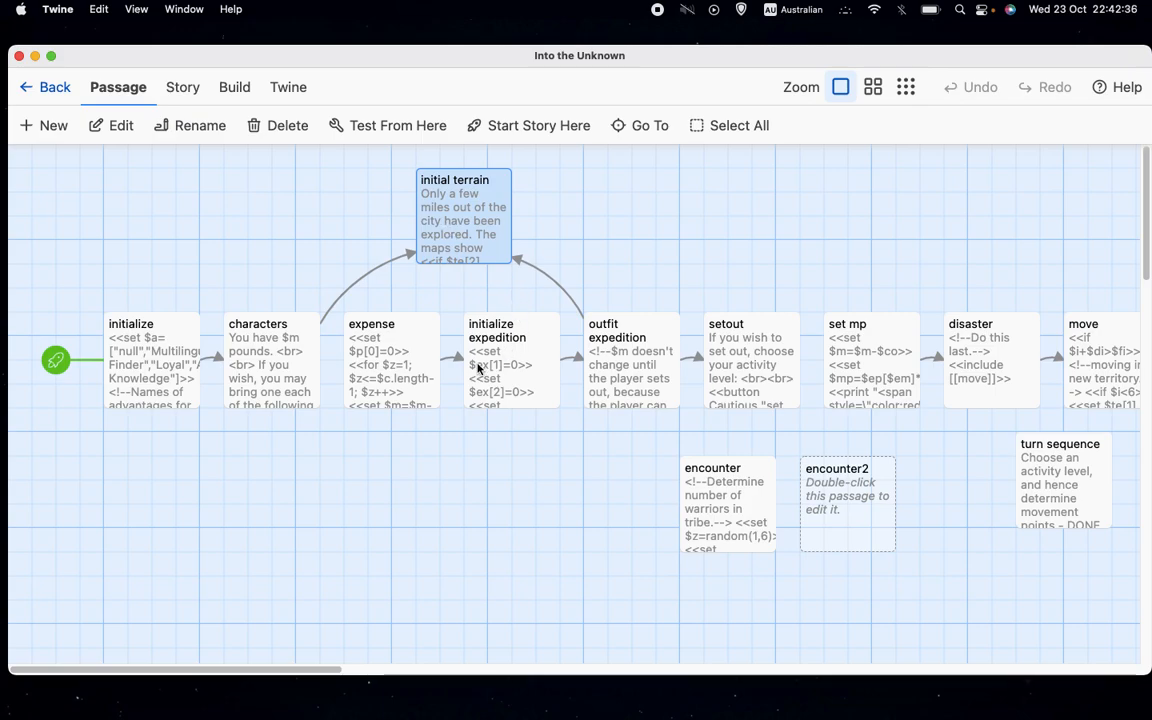
{"action": "left_click", "coordinate": [270, 360]}
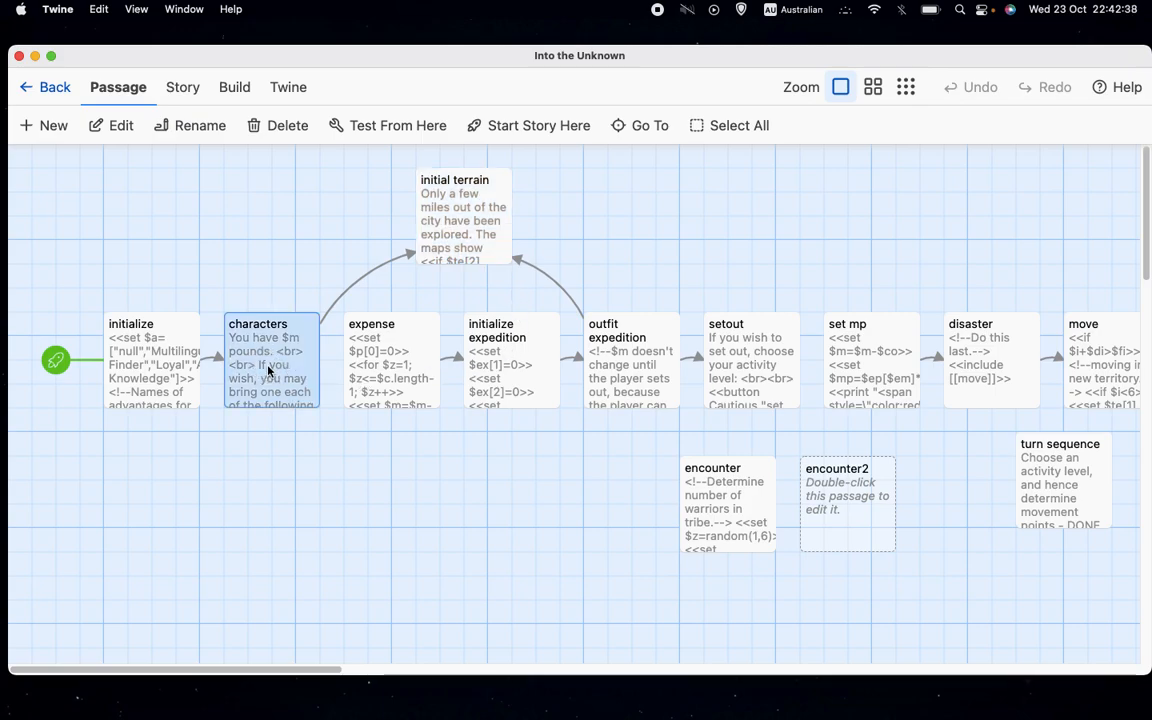
{"action": "left_click", "coordinate": [630, 360]}
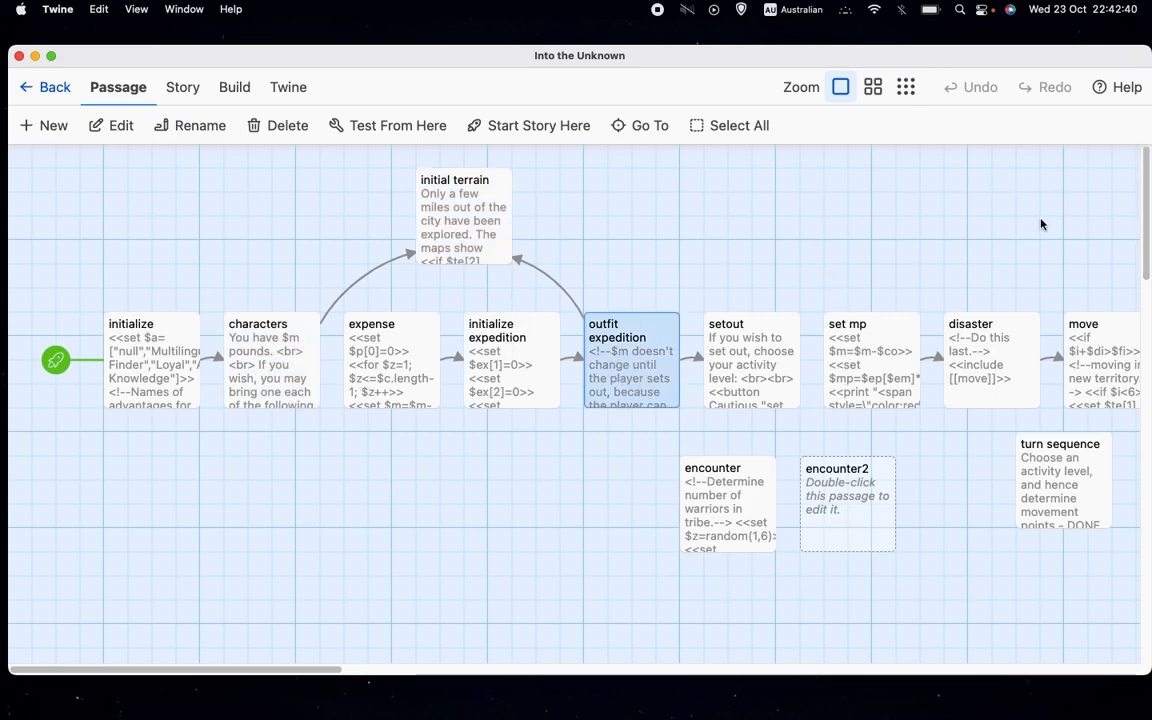
{"action": "mouse_move", "coordinate": [1031, 239]}
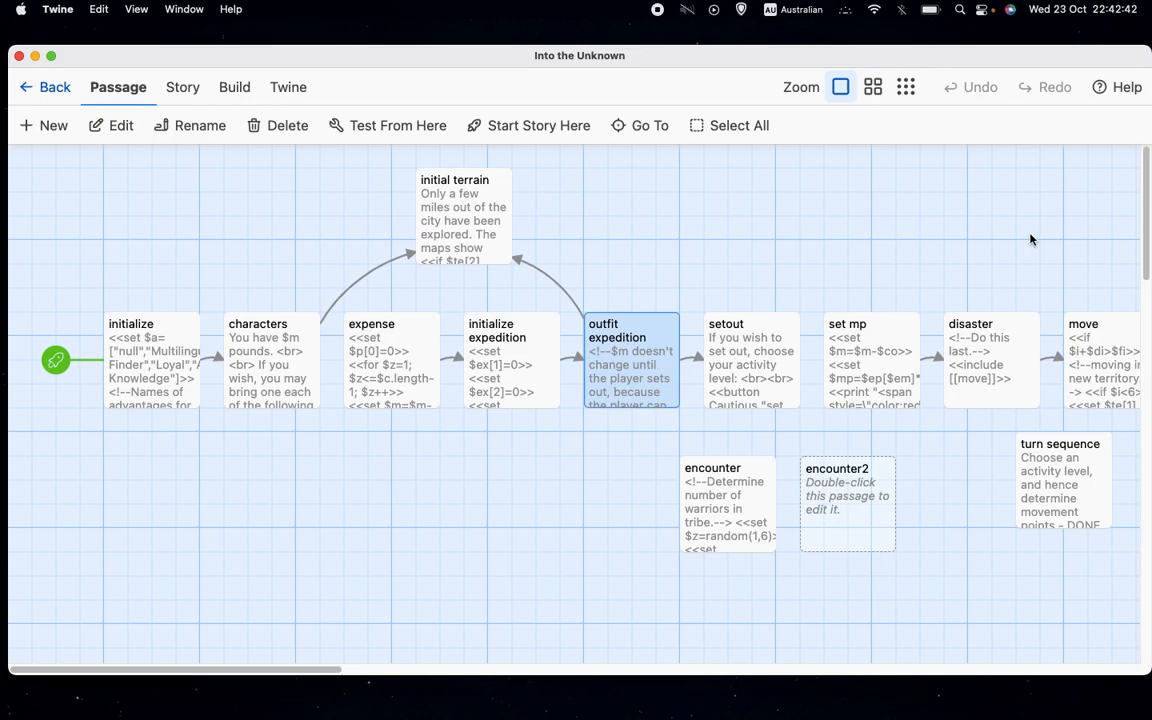
{"action": "mouse_move", "coordinate": [996, 197]}
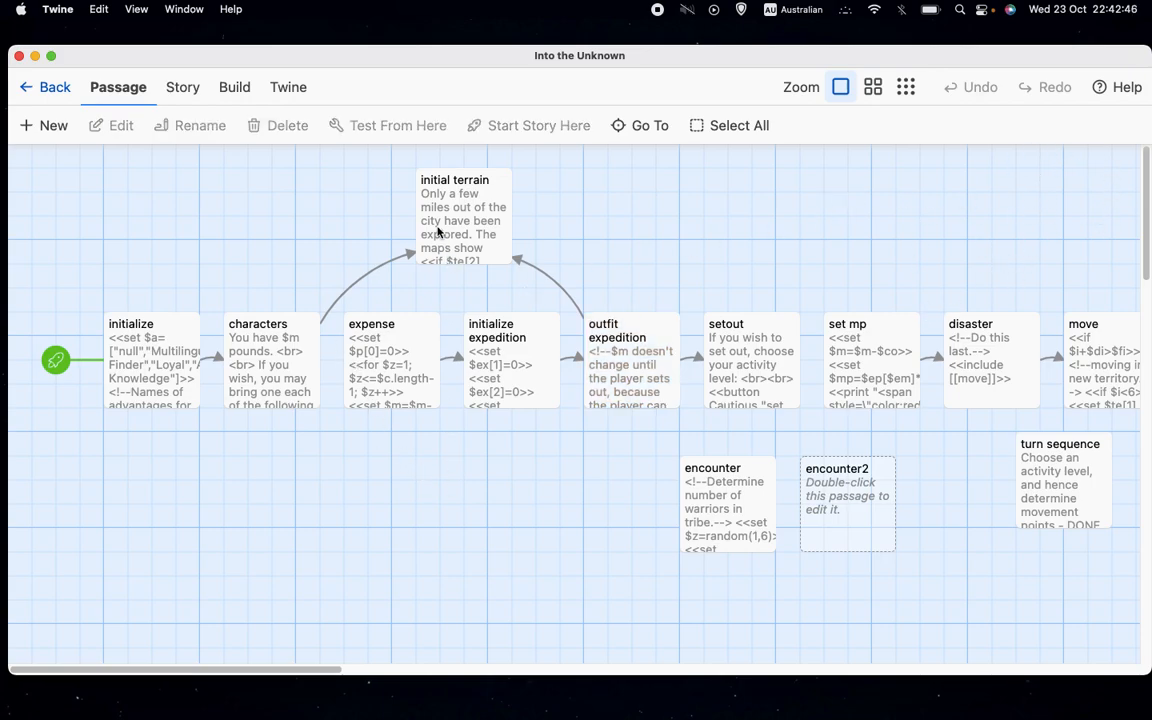
{"action": "mouse_move", "coordinate": [517, 467]}
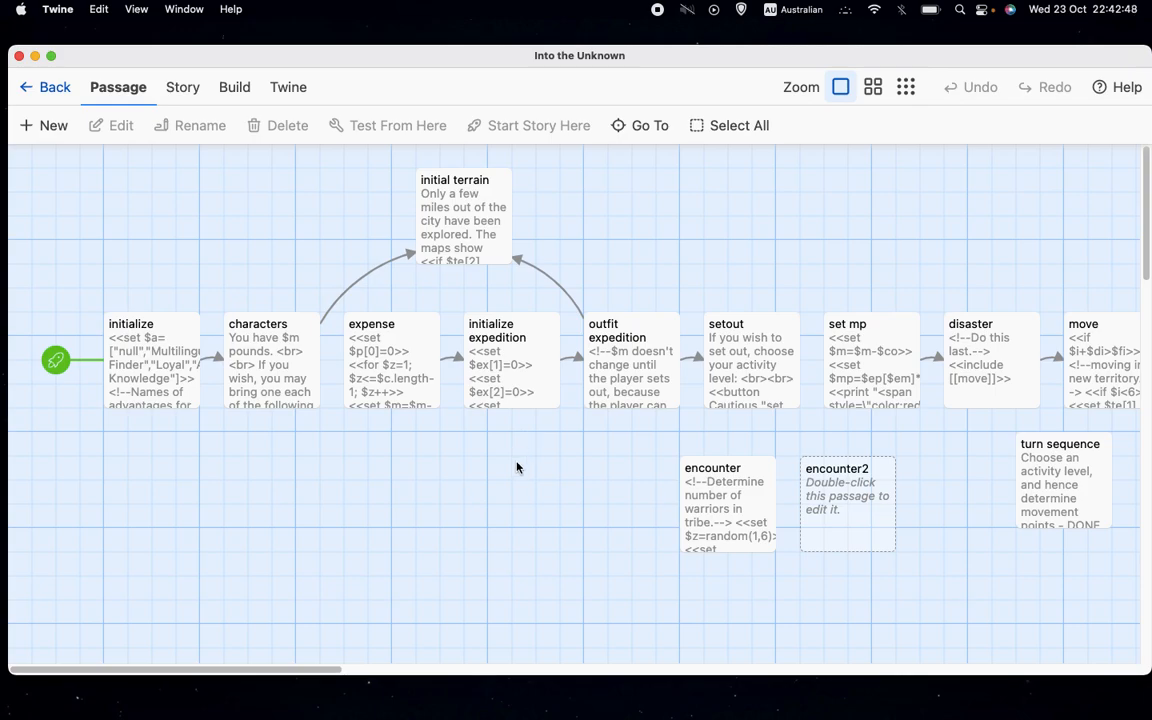
{"action": "mouse_move", "coordinate": [493, 358]}
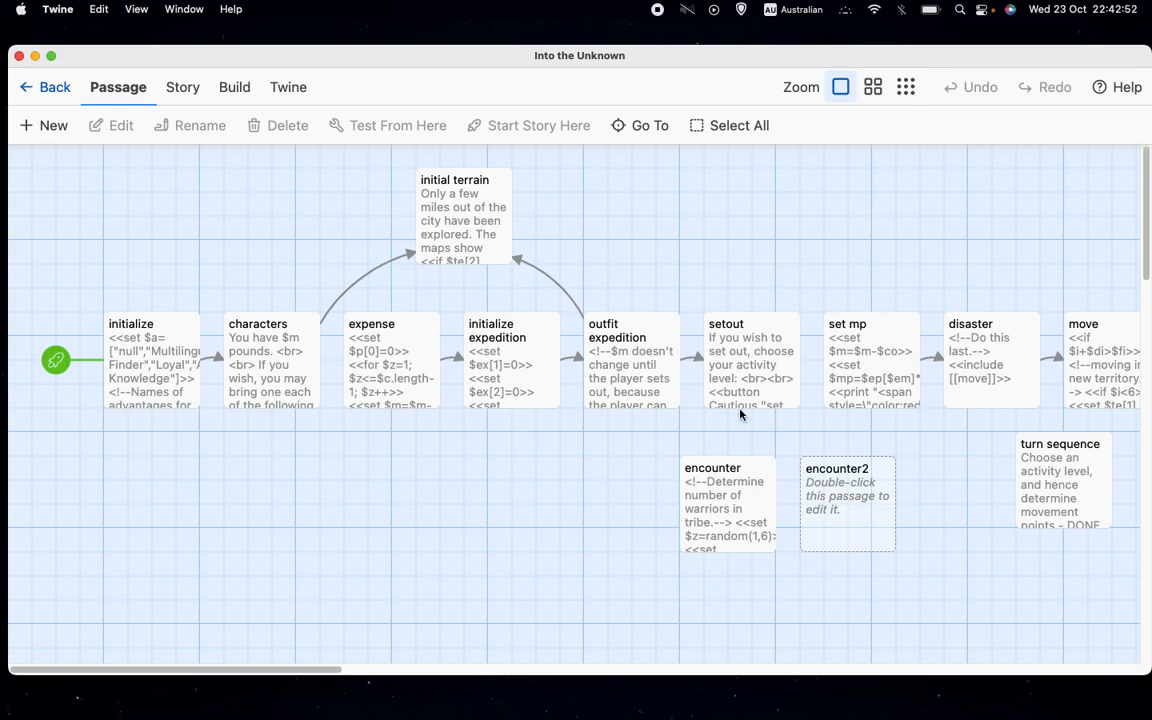
Open the setout passage, review its Cautious, Normal and Reckless buttons, then close it
{"action": "double_click", "coordinate": [751, 360]}
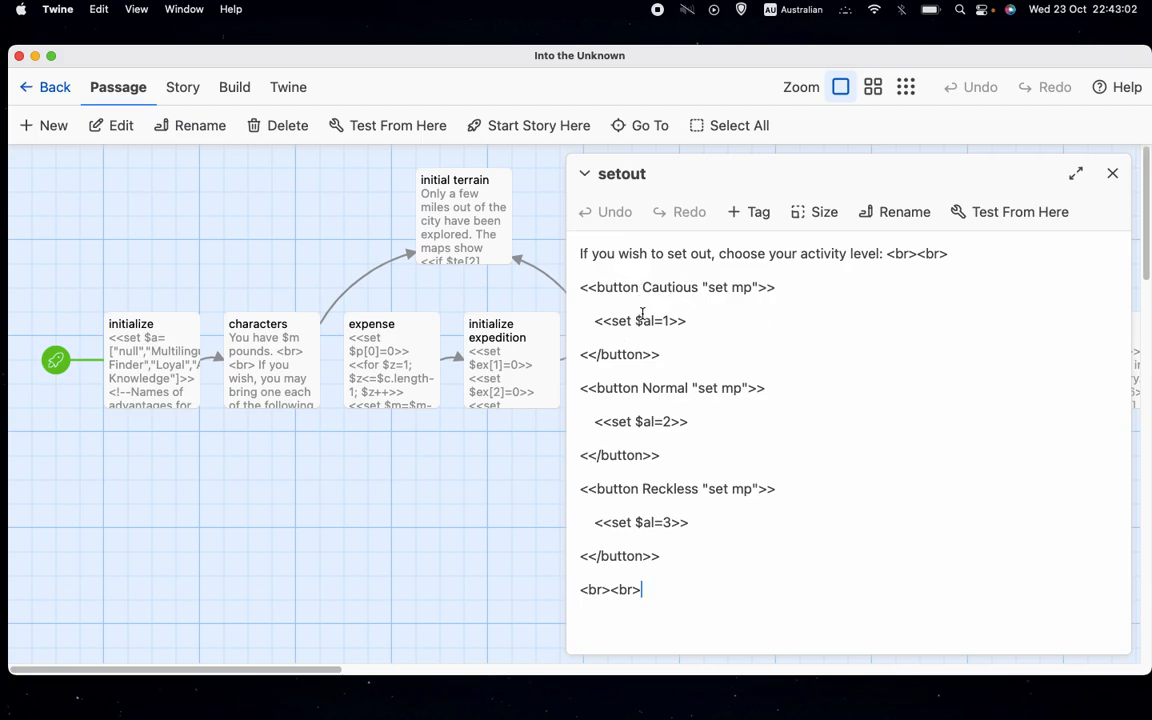
{"action": "mouse_move", "coordinate": [640, 357]}
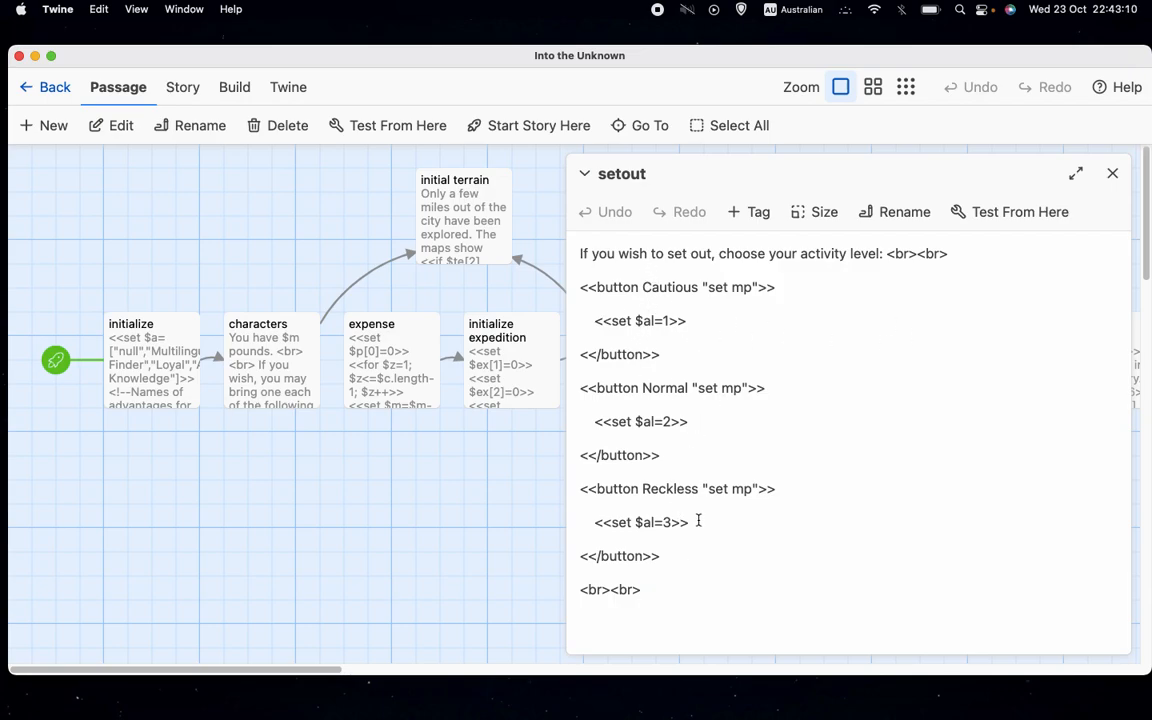
{"action": "left_click", "coordinate": [1112, 173]}
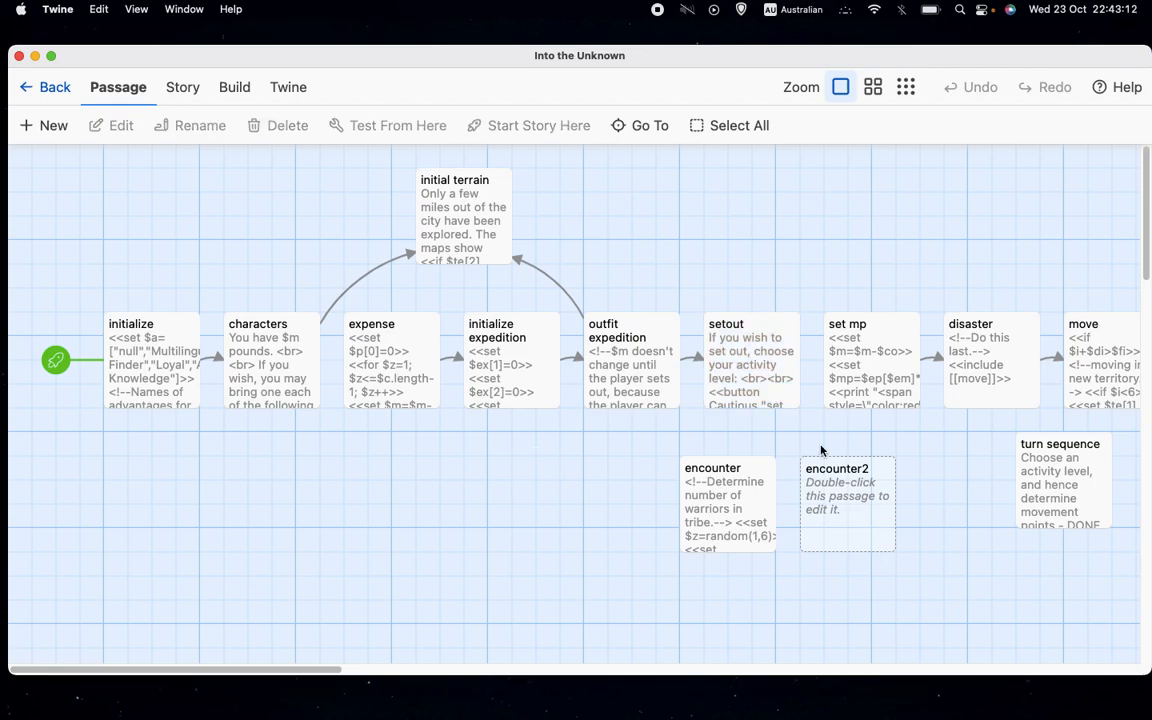
{"action": "mouse_move", "coordinate": [285, 696]}
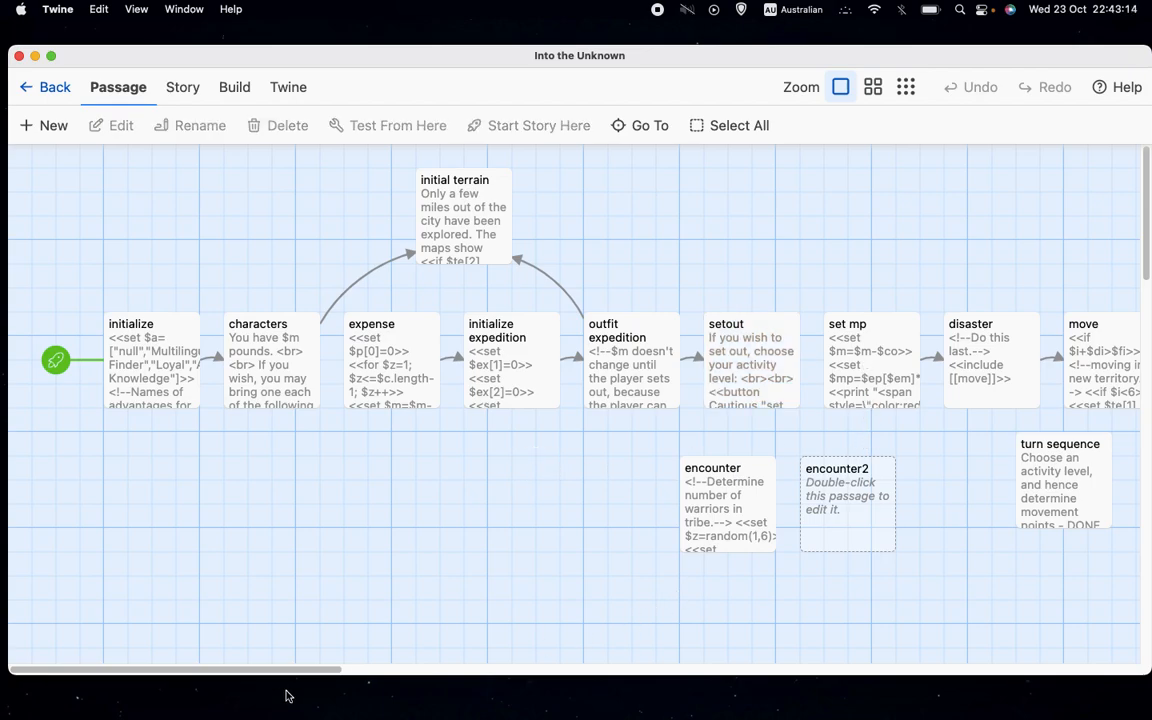
{"action": "mouse_move", "coordinate": [856, 671]}
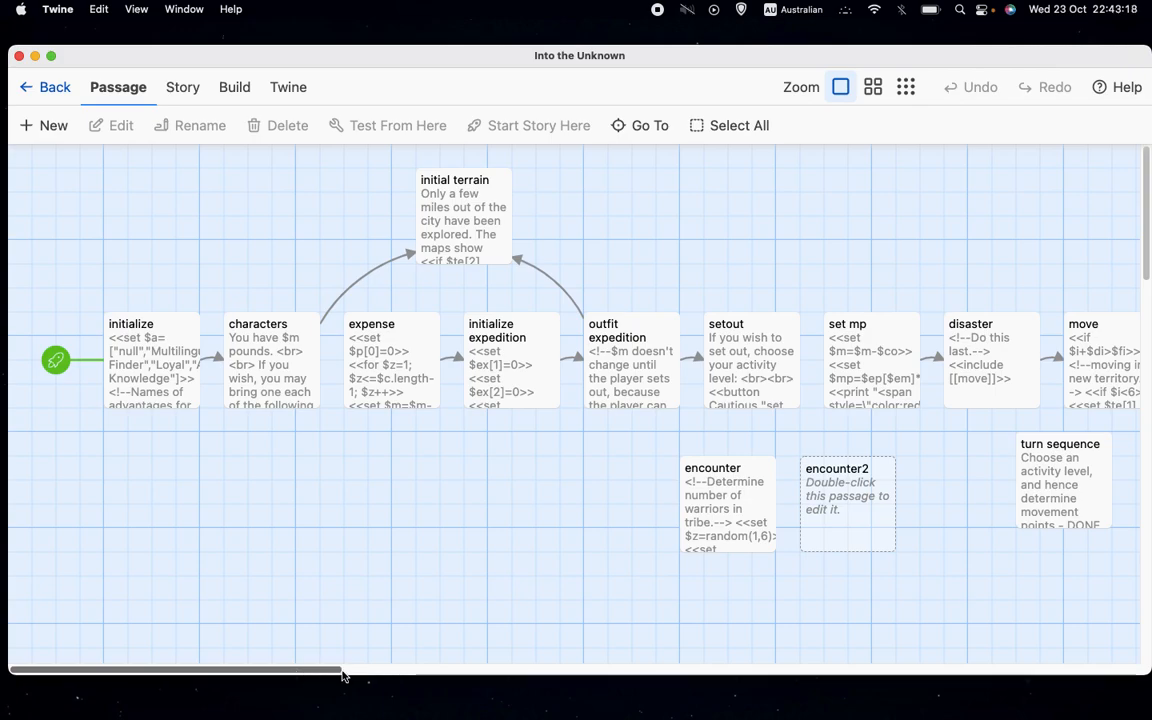
{"action": "mouse_move", "coordinate": [875, 507]}
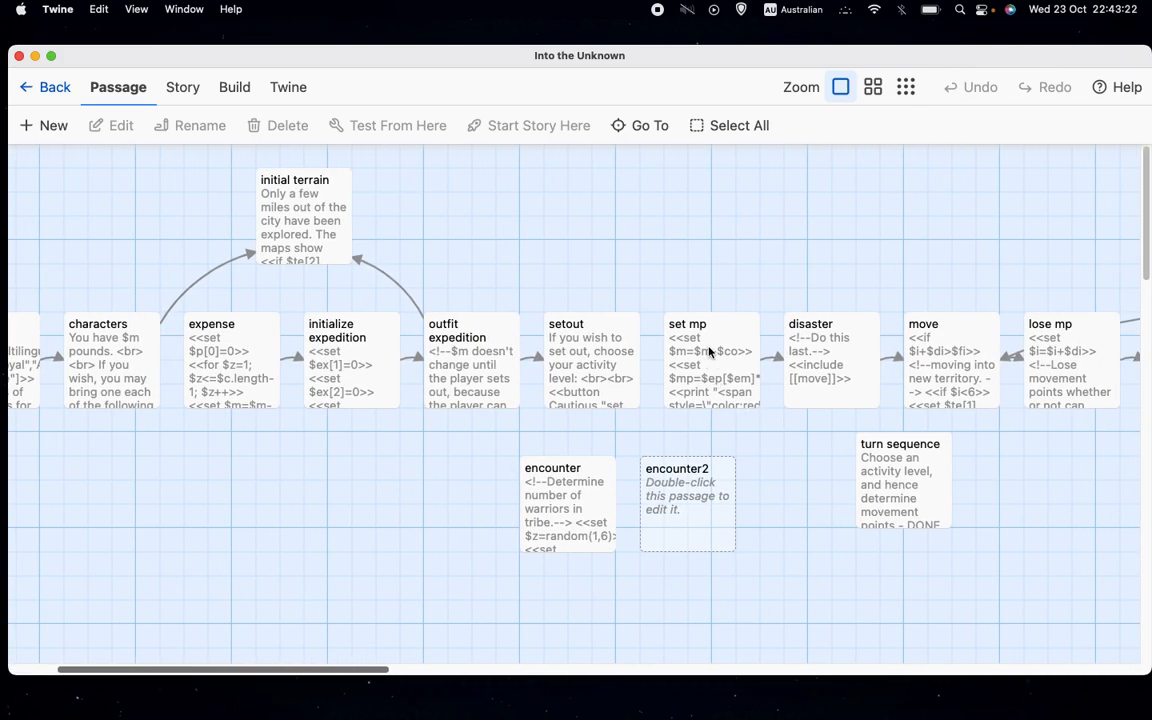
Open set mp, highlight its cost deduction and activity-halving formula lines, then close it
{"action": "double_click", "coordinate": [711, 360]}
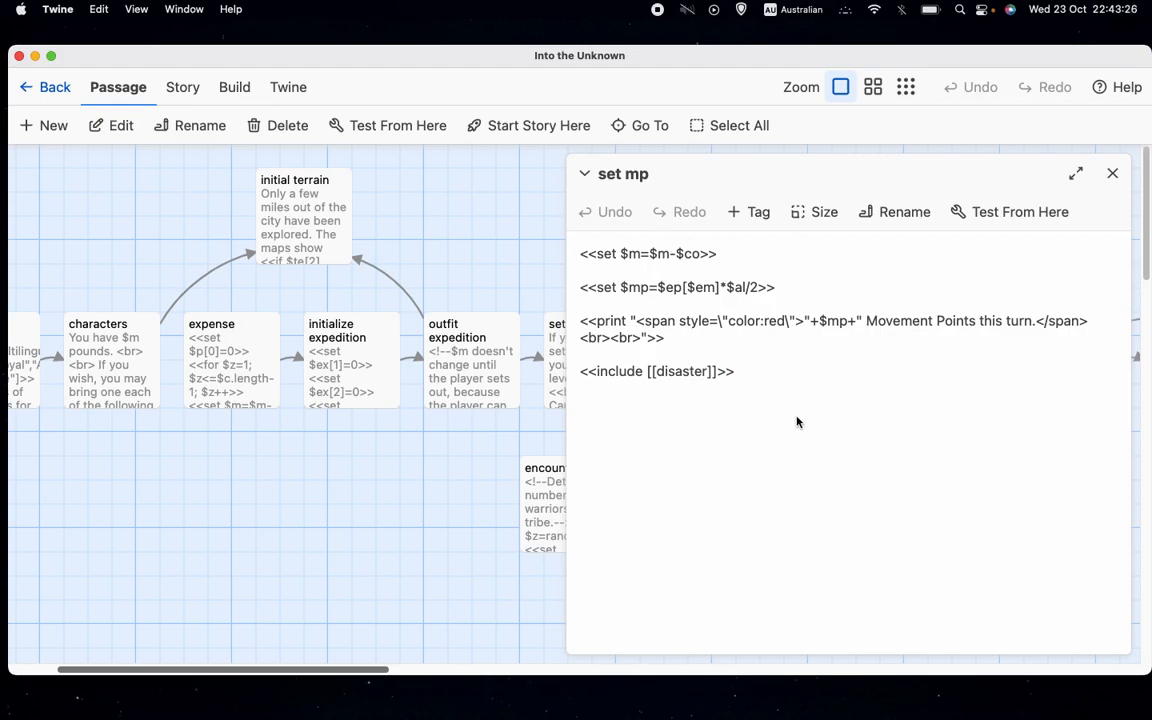
{"action": "left_click", "coordinate": [630, 253]}
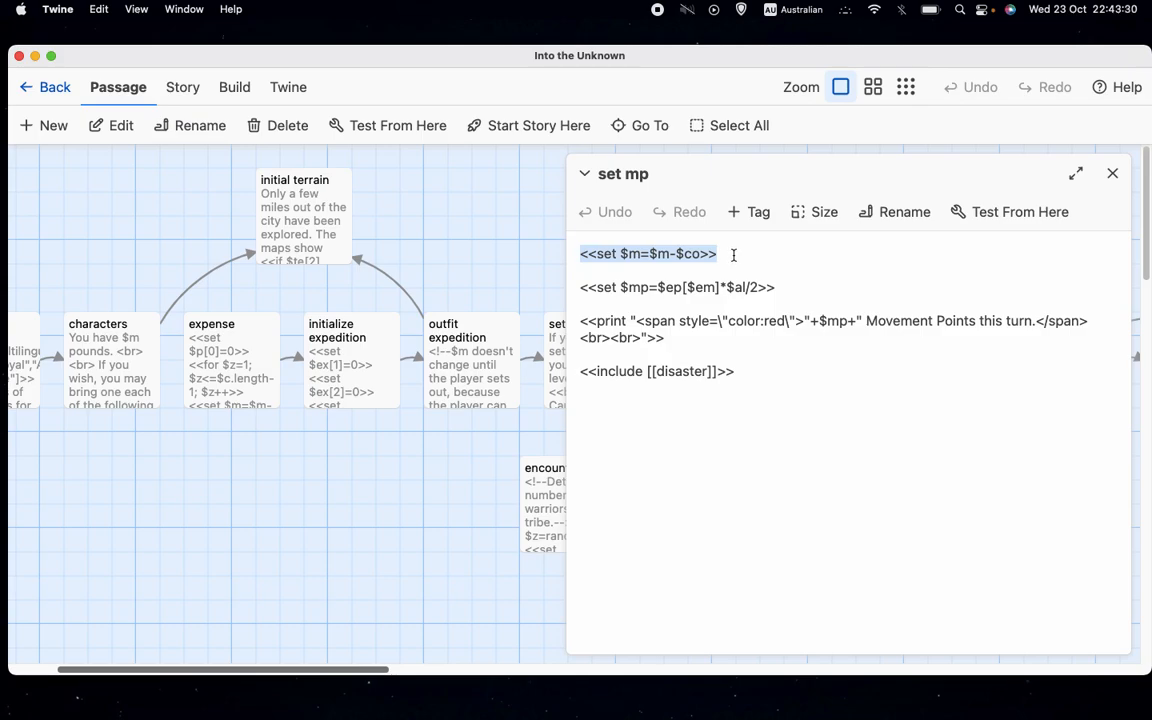
{"action": "left_click", "coordinate": [775, 287]}
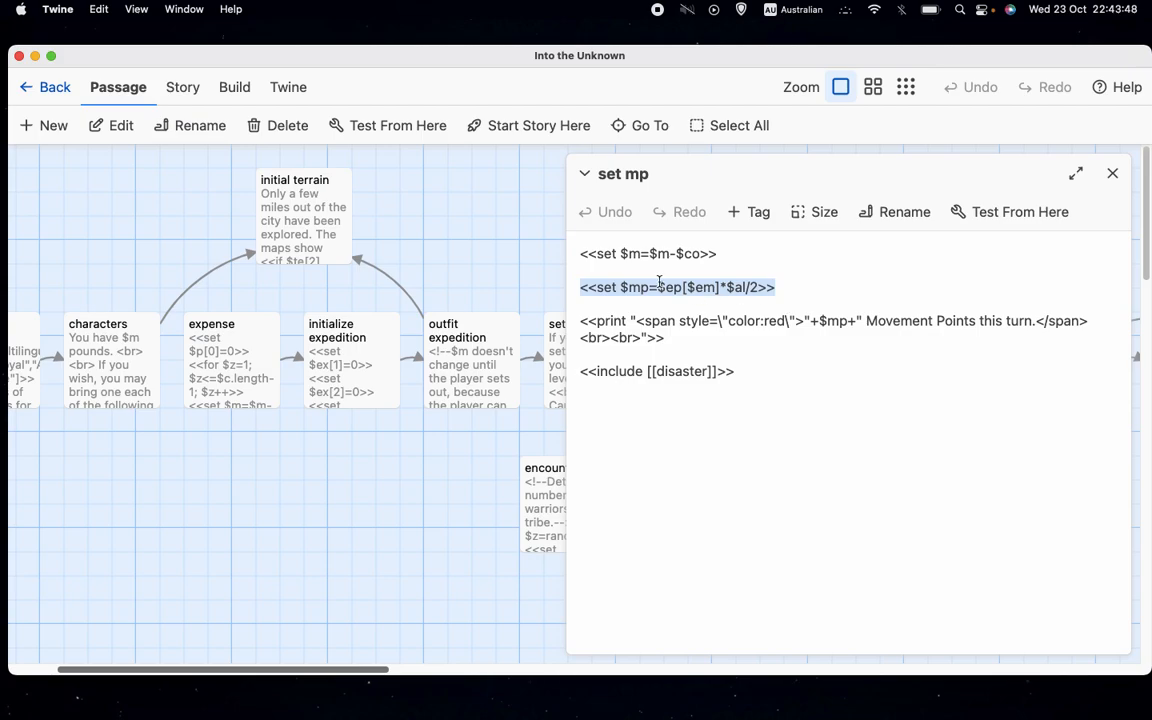
{"action": "left_click", "coordinate": [673, 287]}
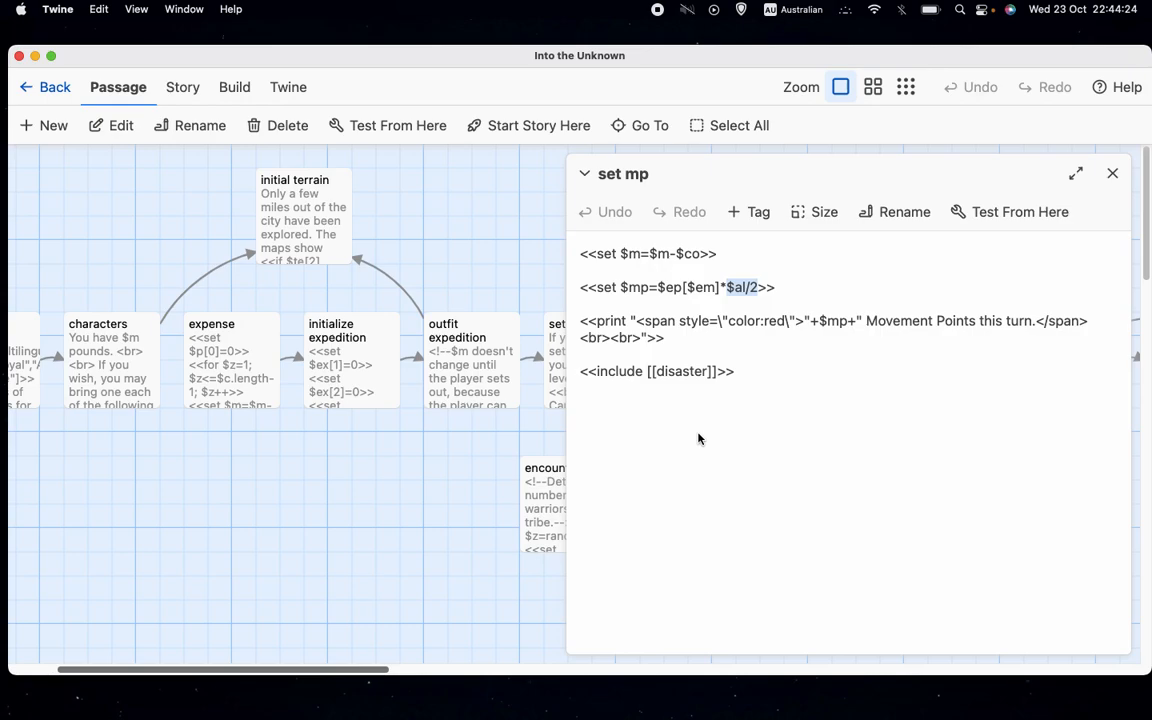
{"action": "left_click", "coordinate": [737, 371]}
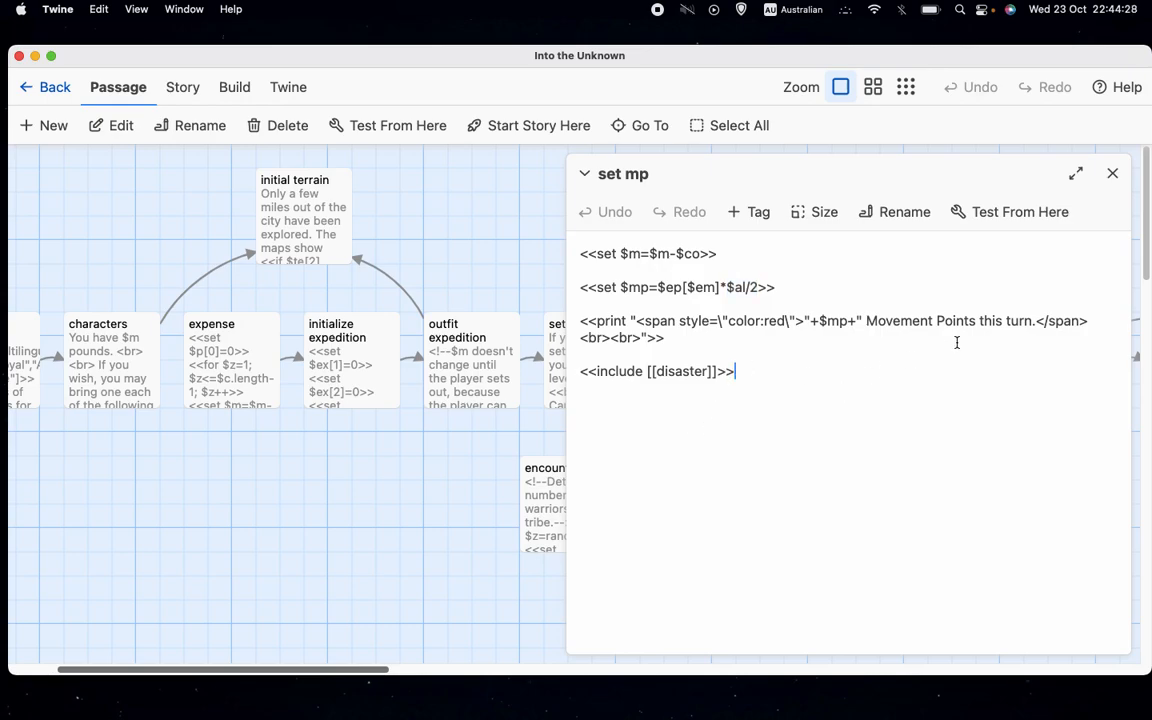
{"action": "mouse_move", "coordinate": [1112, 173]}
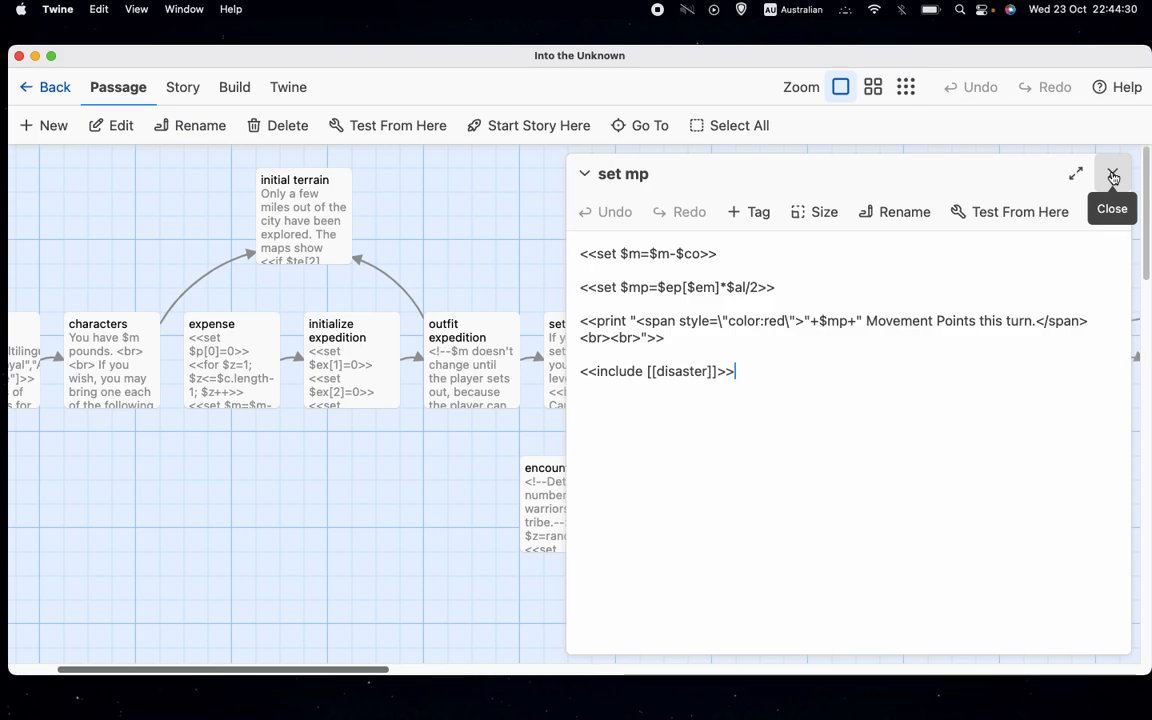
{"action": "left_click", "coordinate": [1112, 174]}
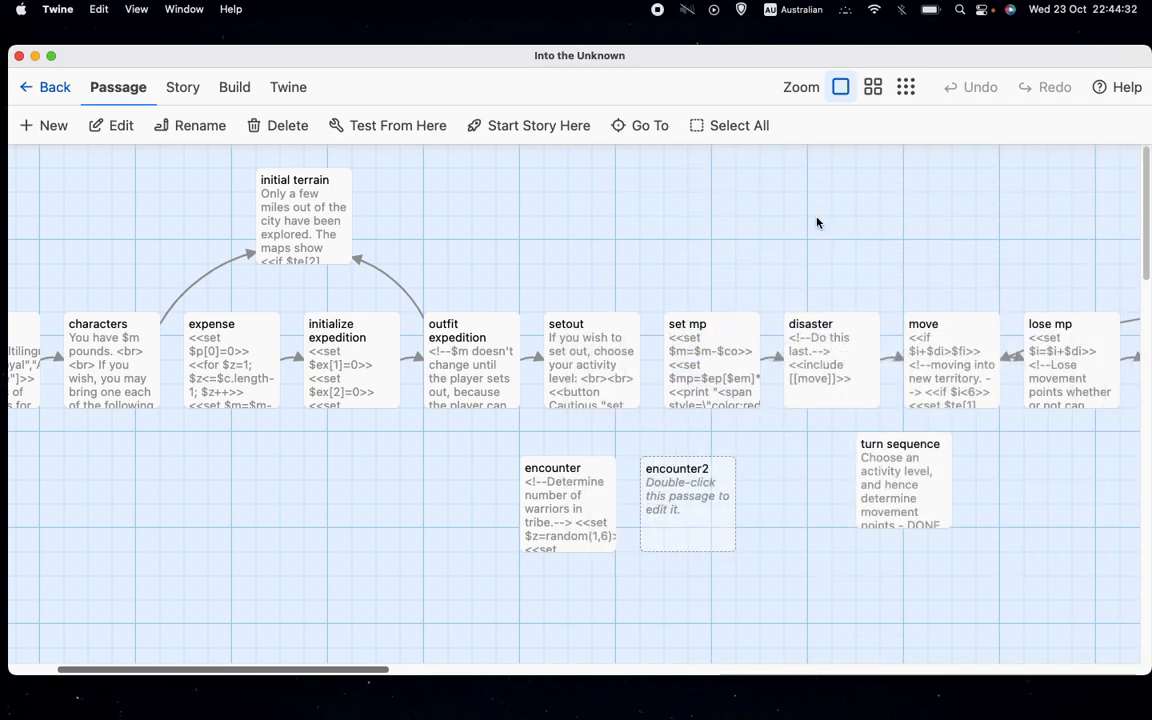
Open the move passage and read its new-territory terrain rules and river, lake and marsh comments
{"action": "double_click", "coordinate": [923, 360]}
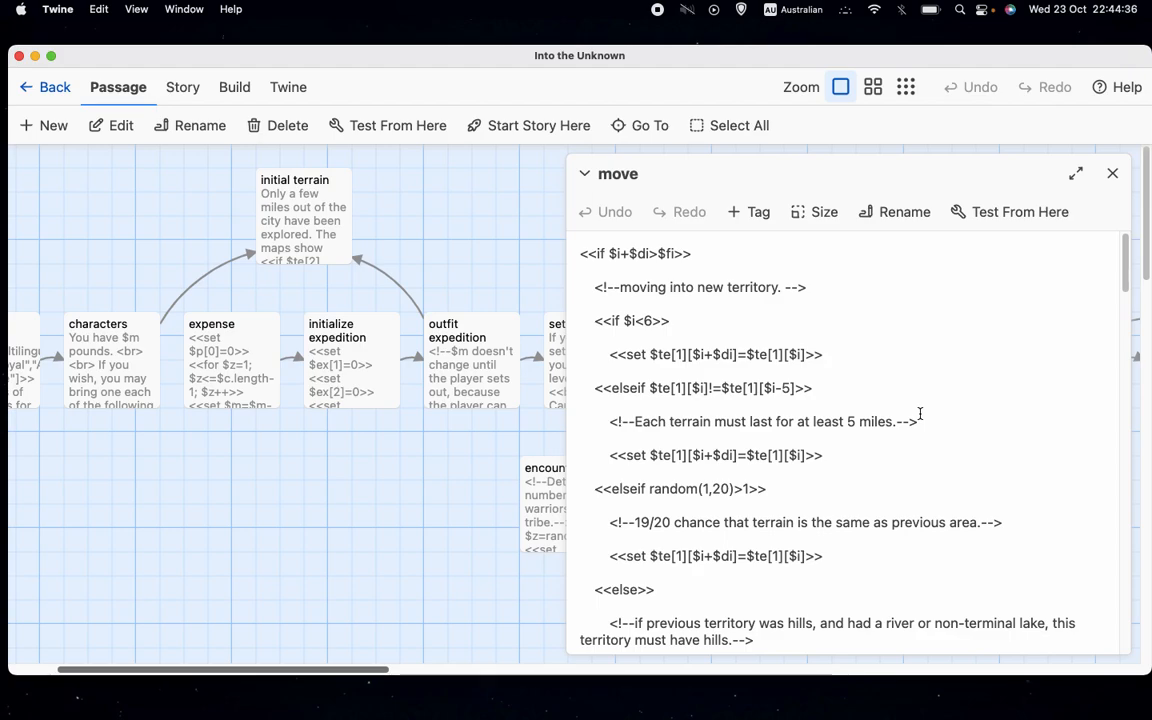
{"action": "scroll", "scroll_direction": "down", "scroll_amount": 3}
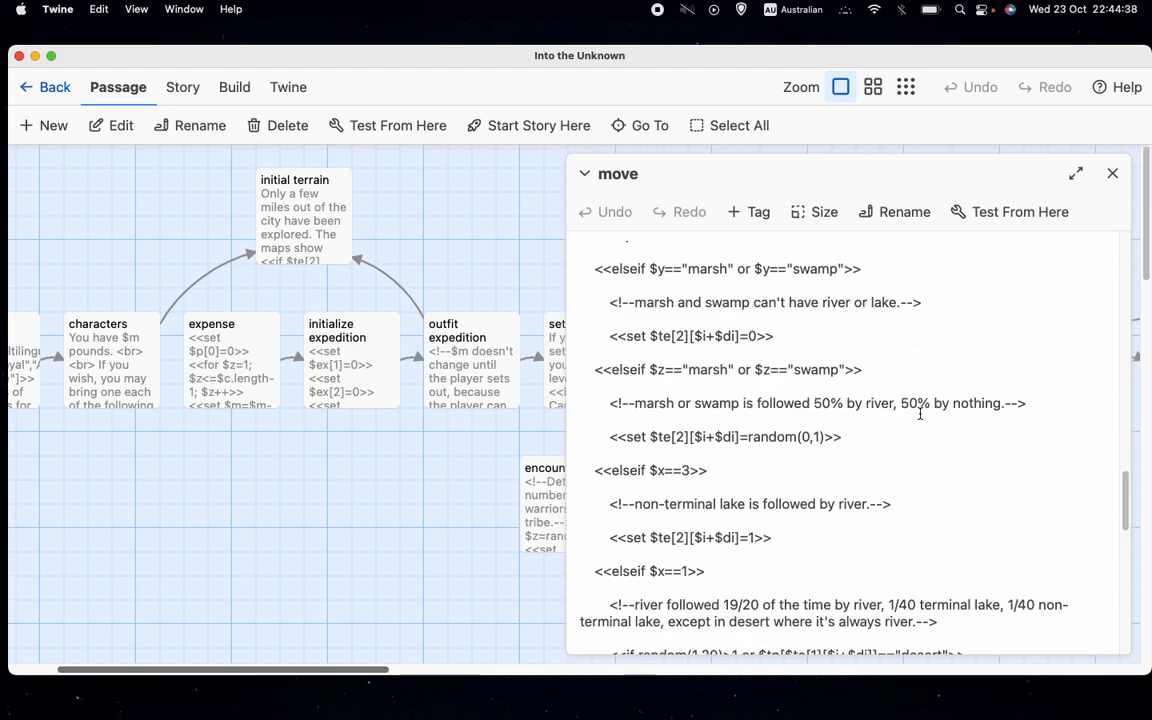
{"action": "scroll", "scroll_direction": "down", "scroll_amount": 3}
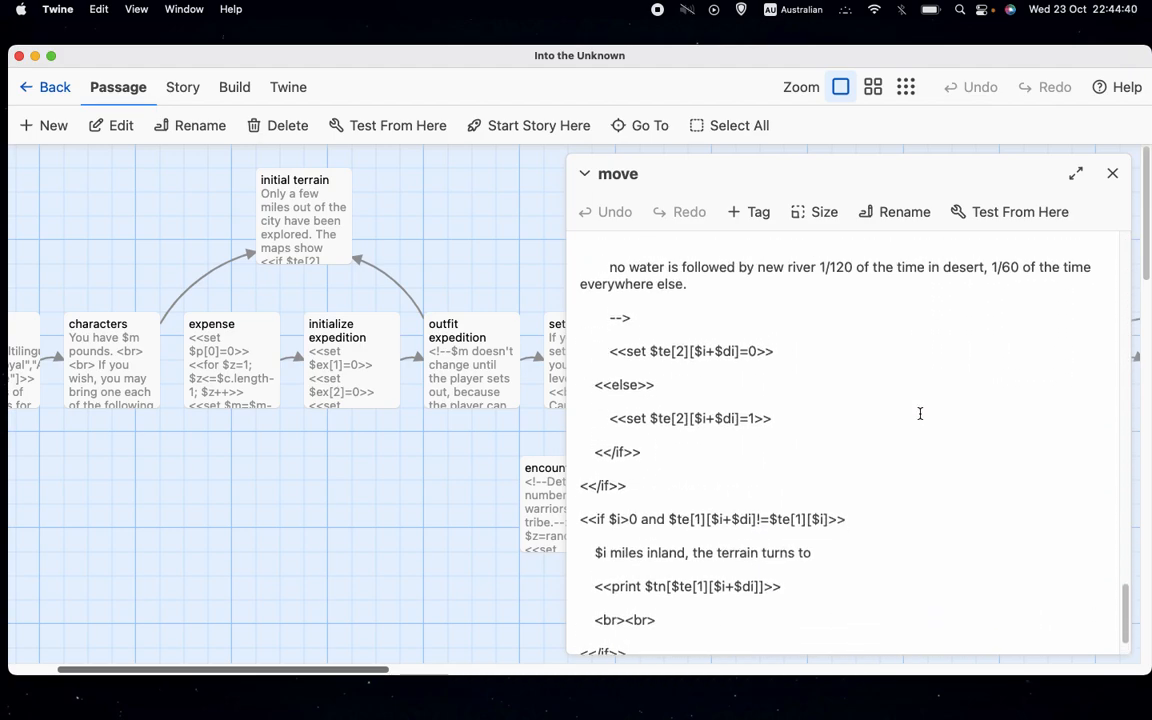
{"action": "scroll", "scroll_direction": "up", "scroll_amount": 3}
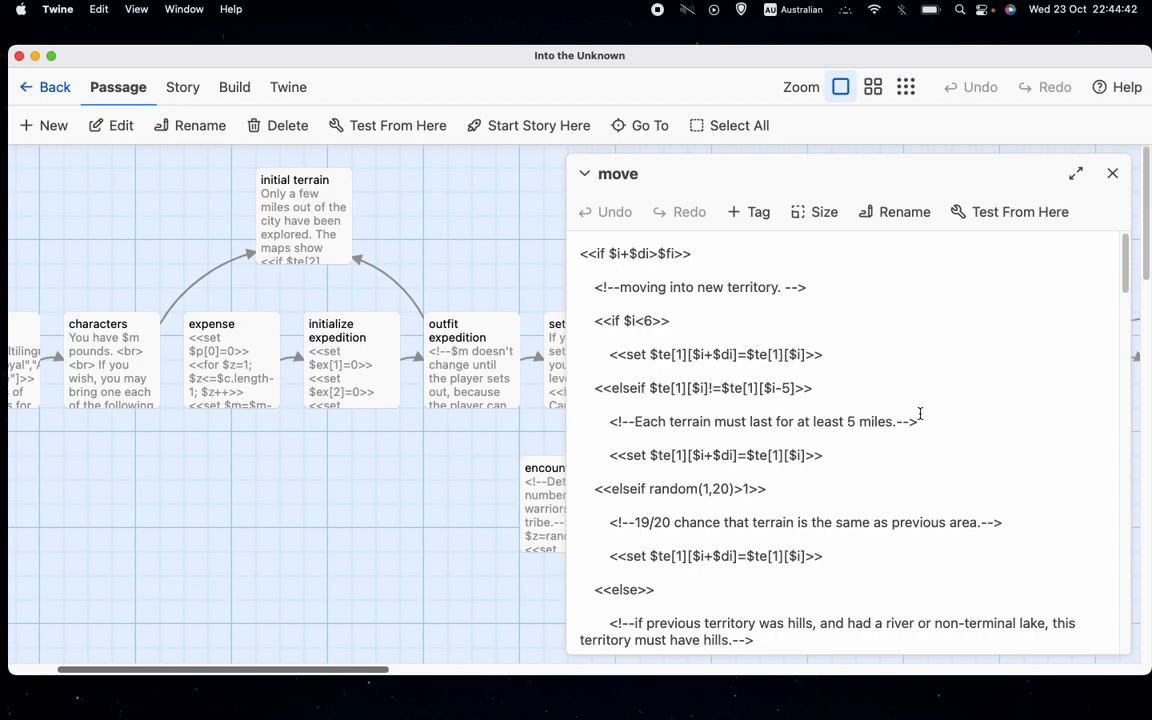
{"action": "mouse_move", "coordinate": [877, 344]}
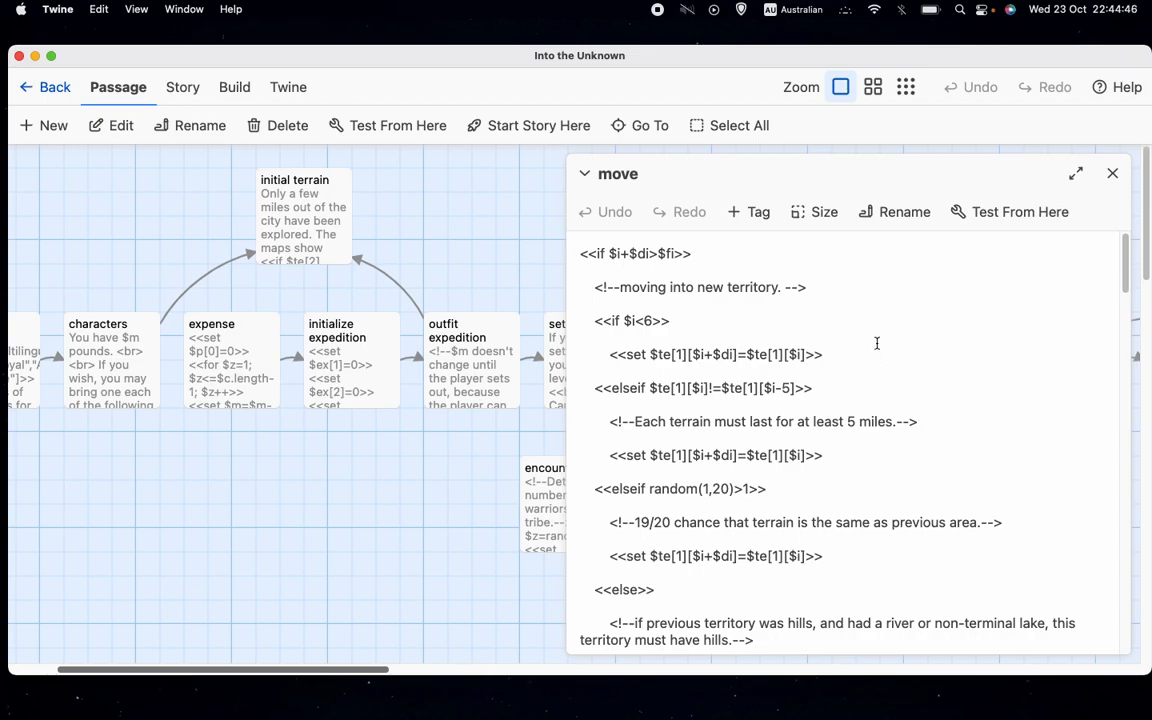
{"action": "mouse_move", "coordinate": [743, 344]}
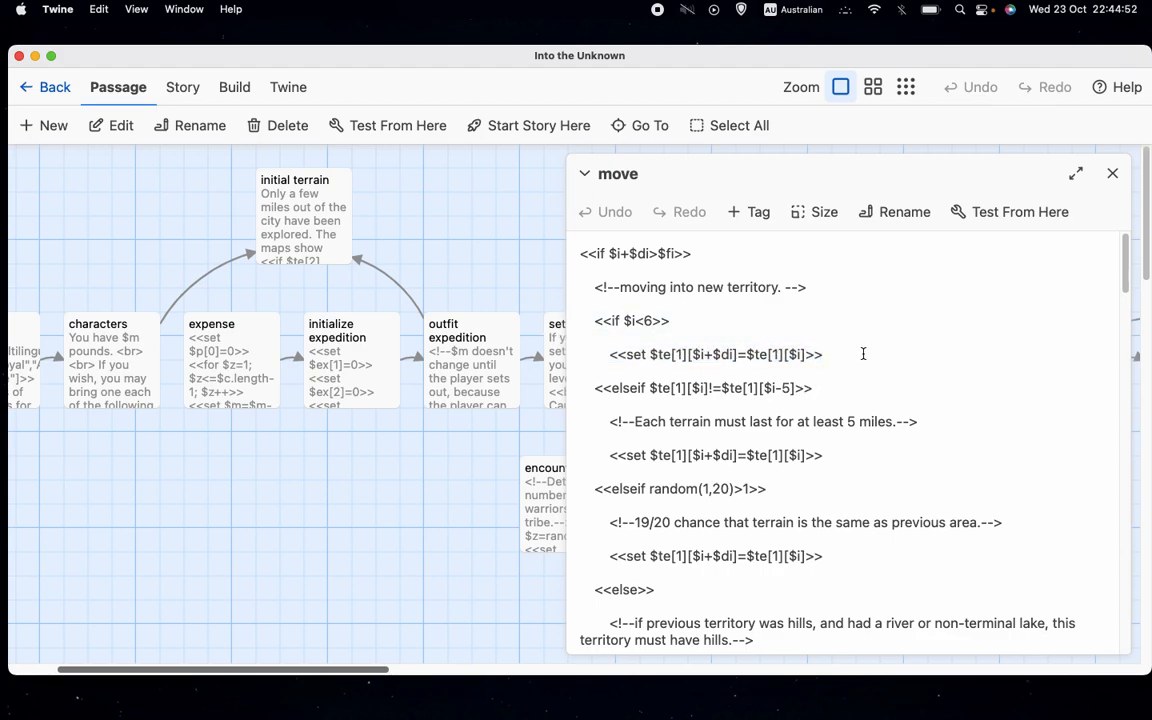
{"action": "left_click", "coordinate": [835, 354]}
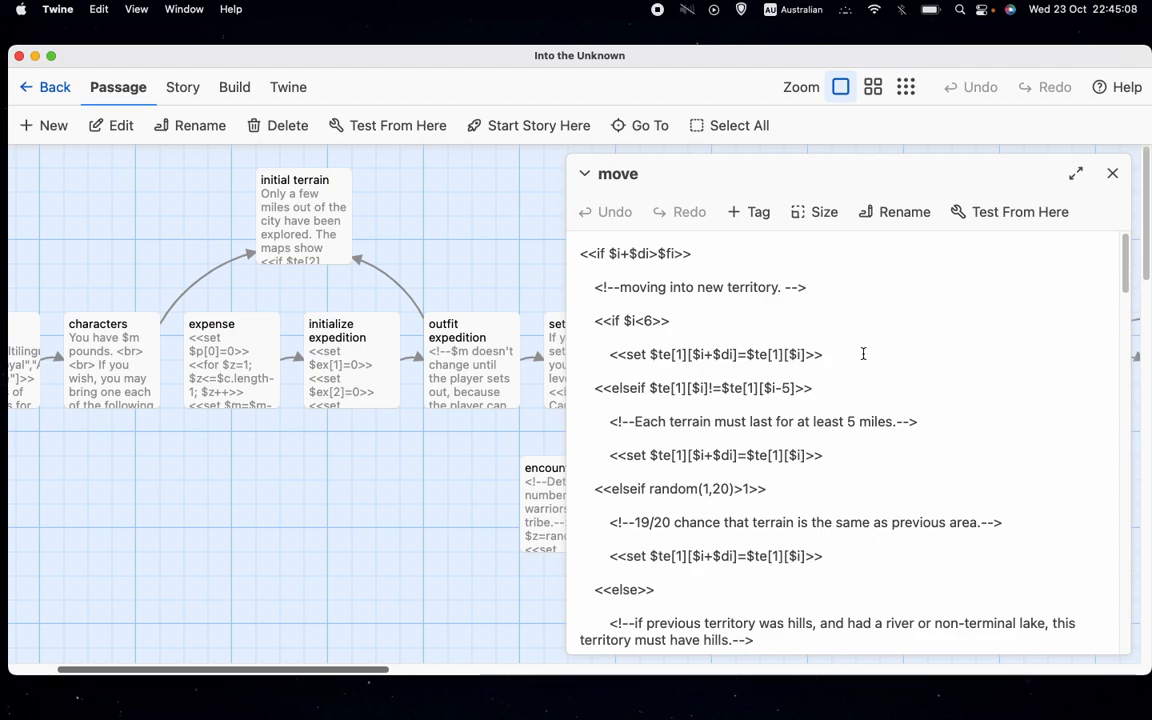
{"action": "left_click", "coordinate": [830, 354]}
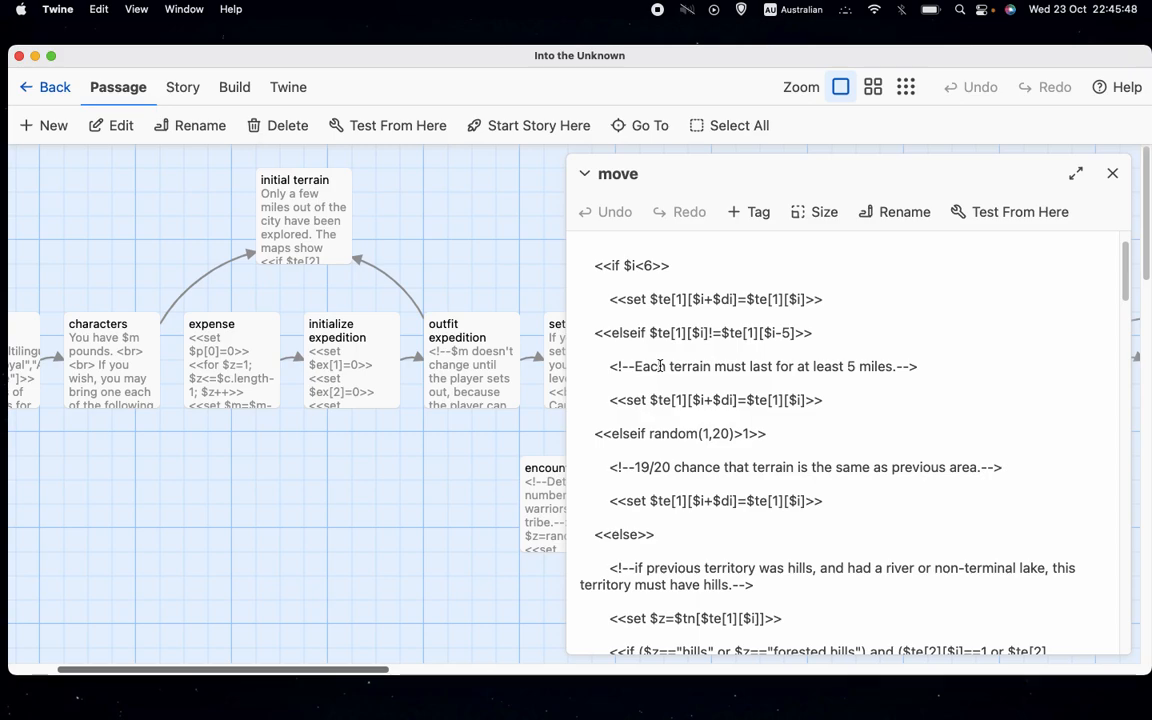
{"action": "mouse_move", "coordinate": [1029, 291]}
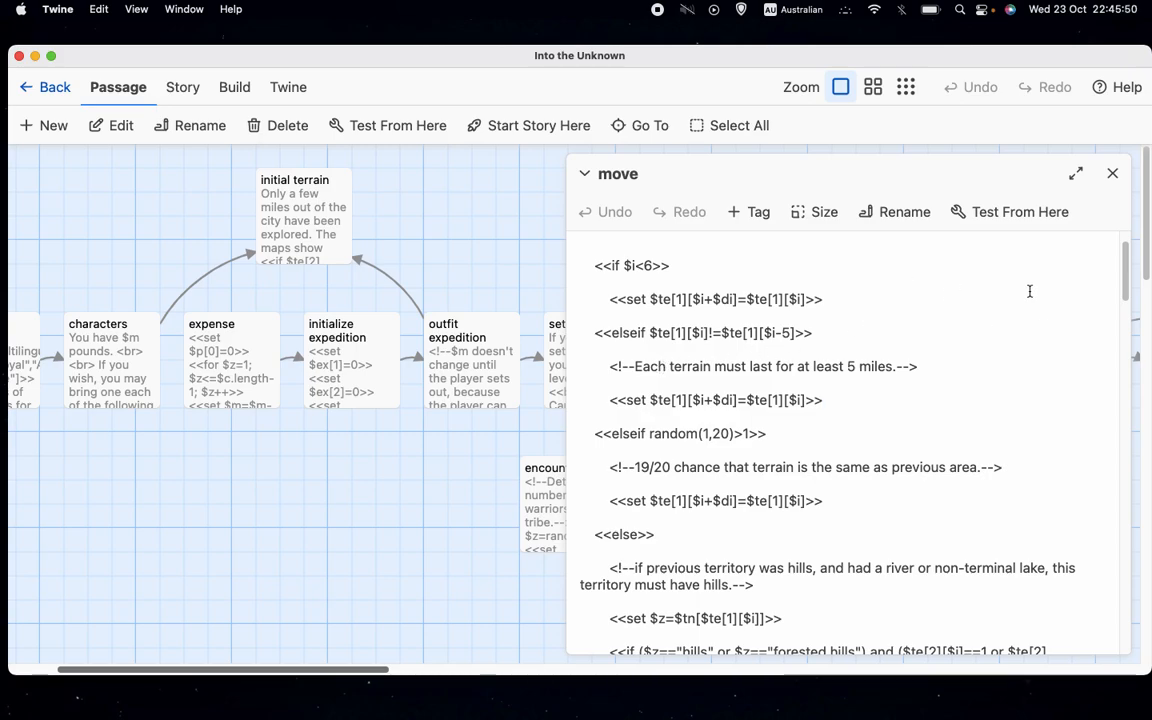
{"action": "mouse_move", "coordinate": [996, 321]}
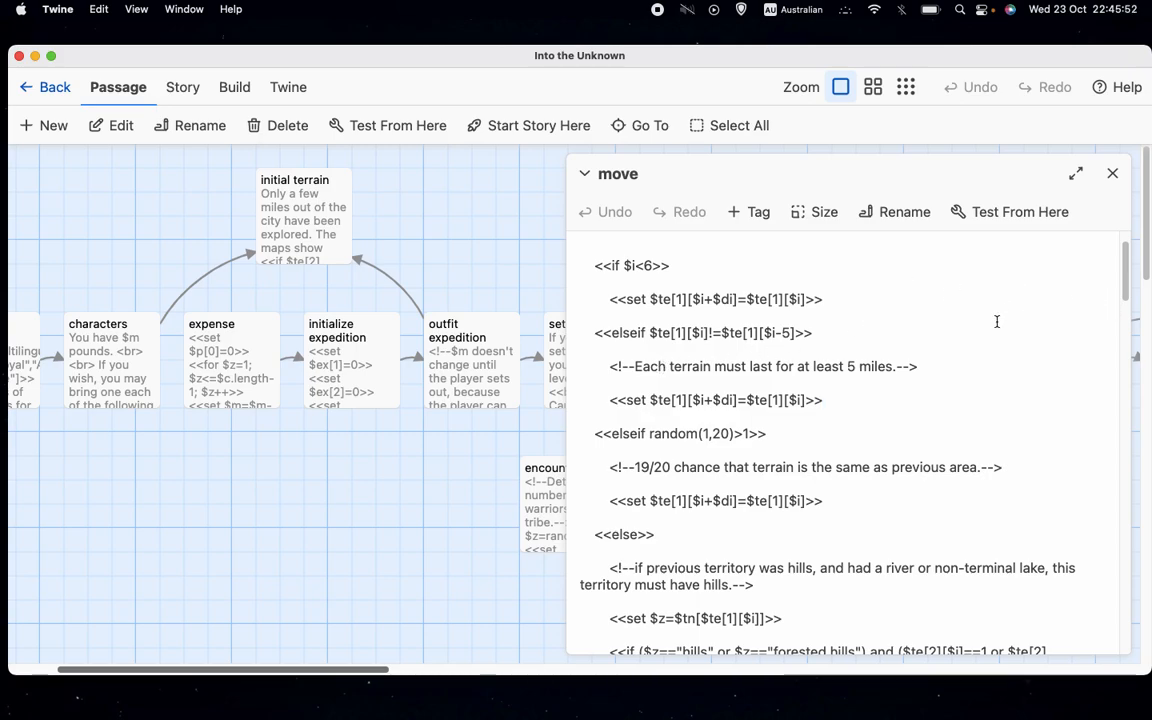
{"action": "mouse_move", "coordinate": [986, 343]}
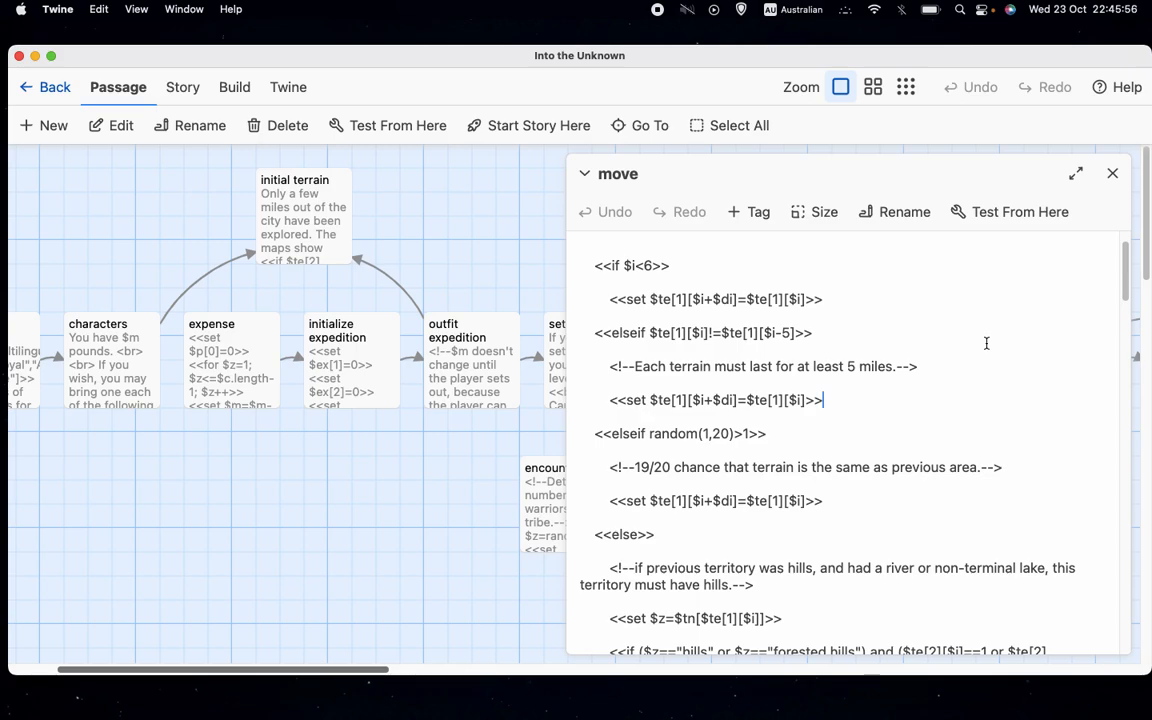
{"action": "scroll", "scroll_direction": "down", "scroll_amount": 3}
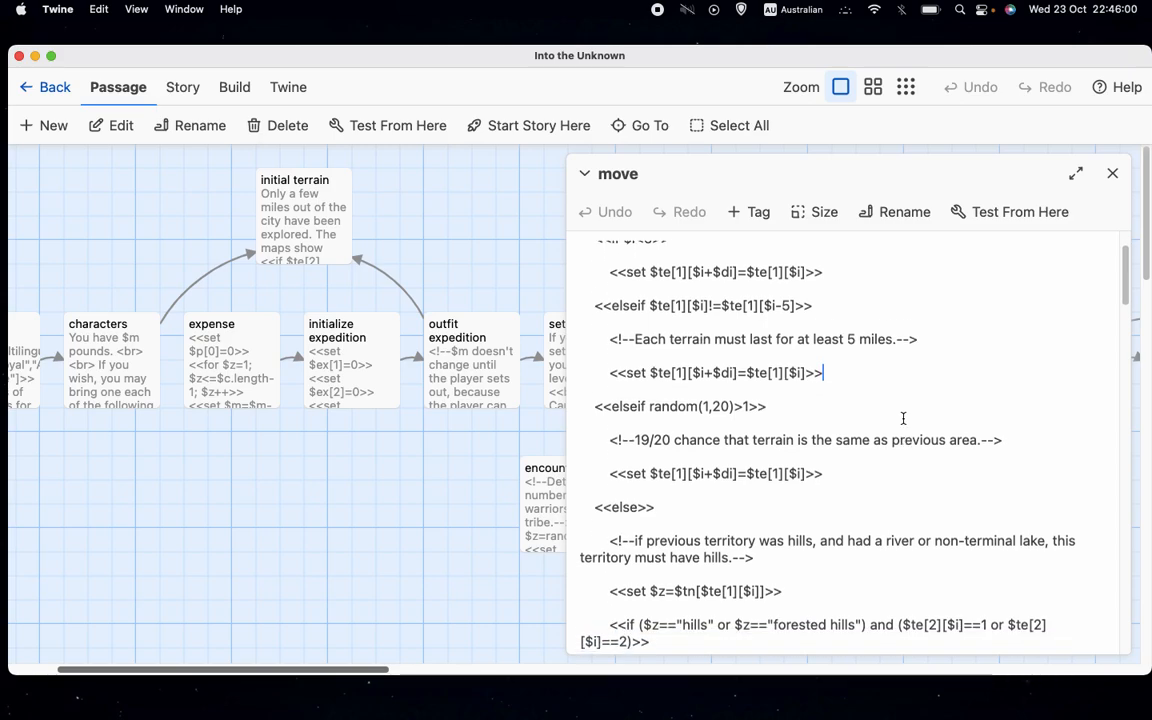
{"action": "scroll", "scroll_direction": "down", "scroll_amount": 3}
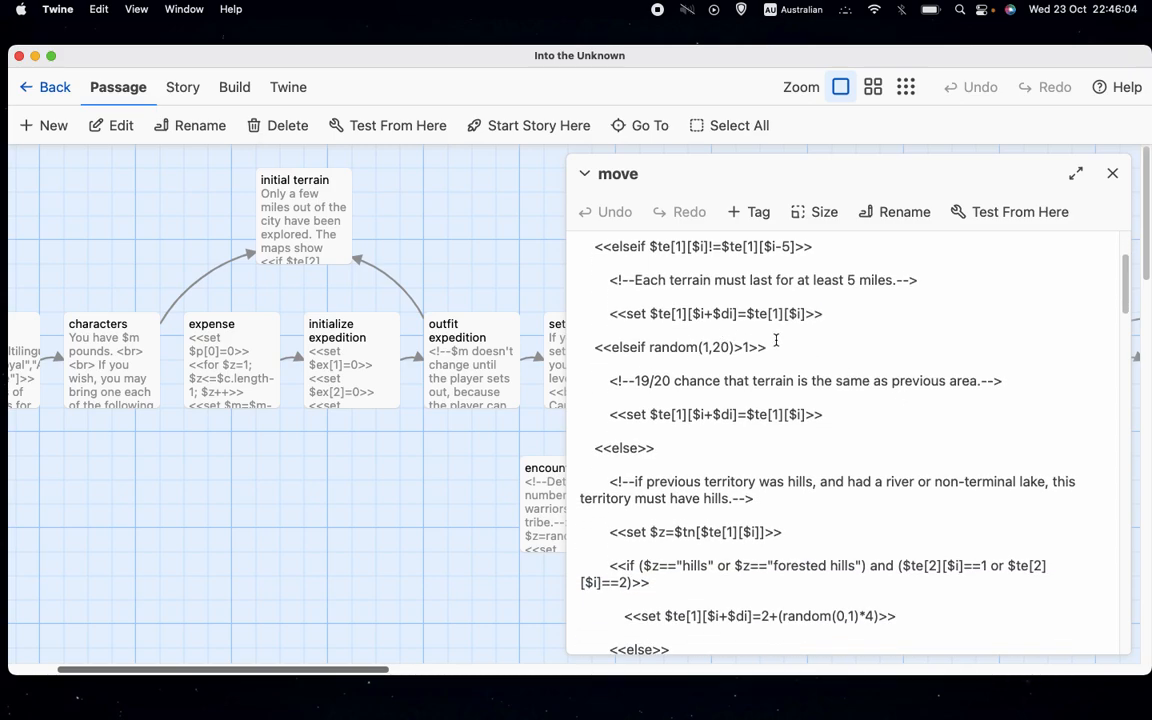
{"action": "mouse_move", "coordinate": [713, 360]}
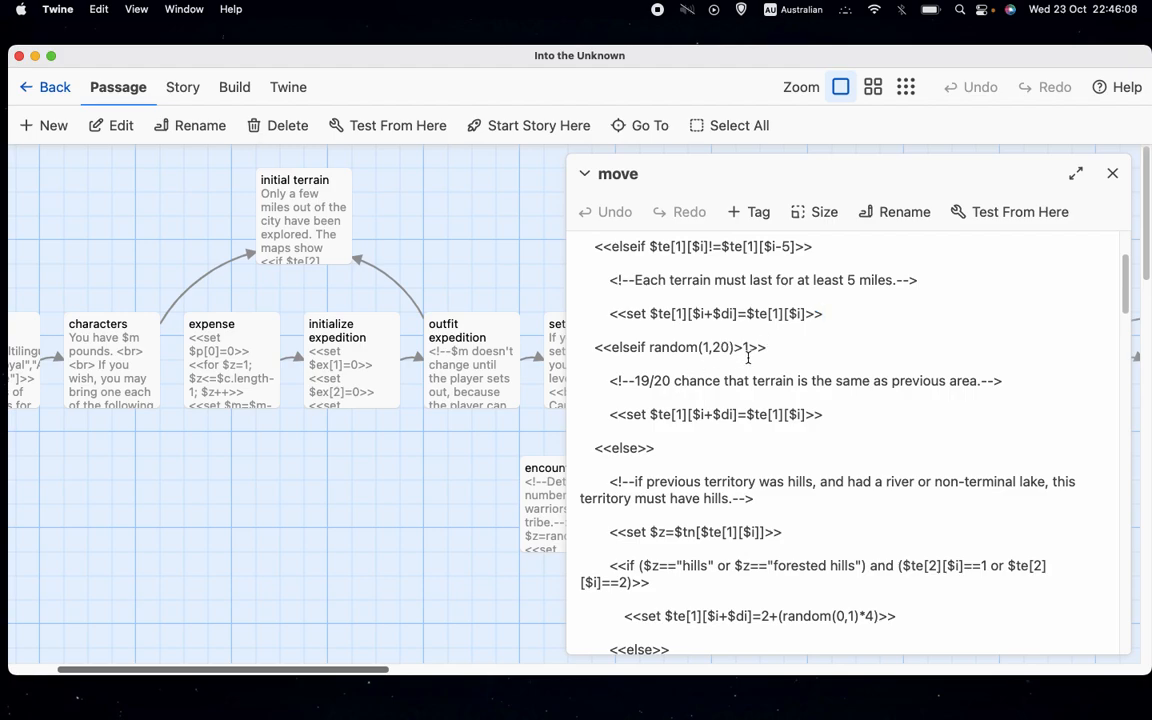
{"action": "mouse_move", "coordinate": [692, 394]}
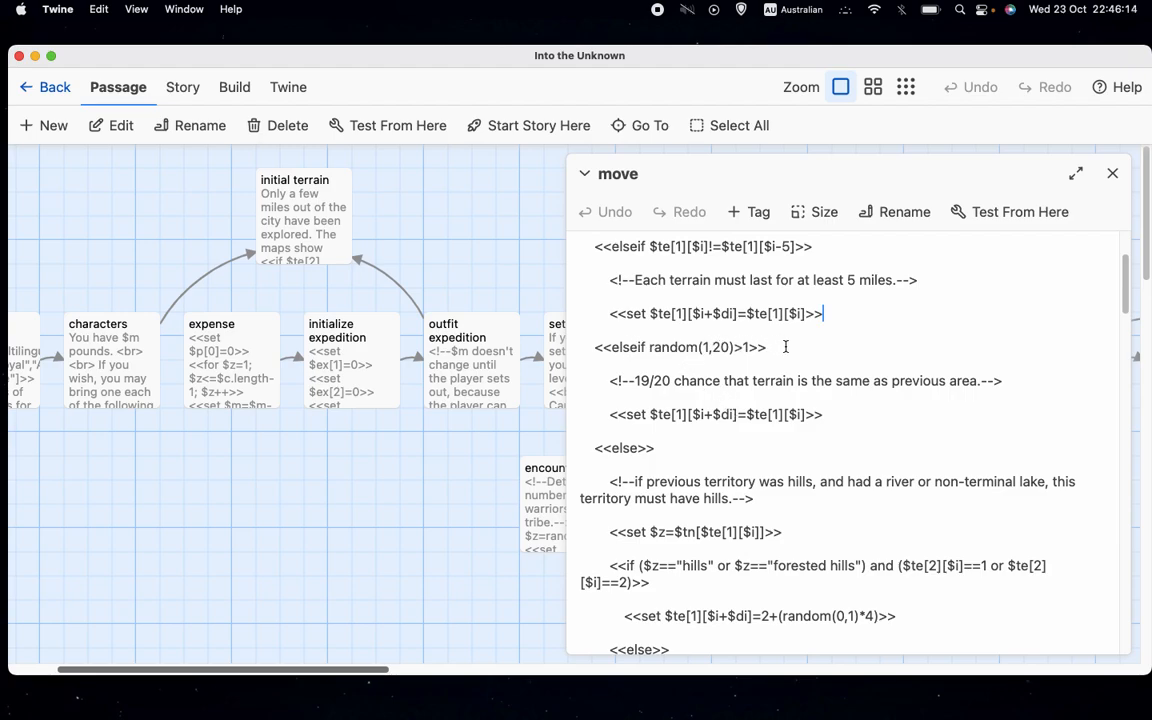
{"action": "mouse_move", "coordinate": [887, 348]}
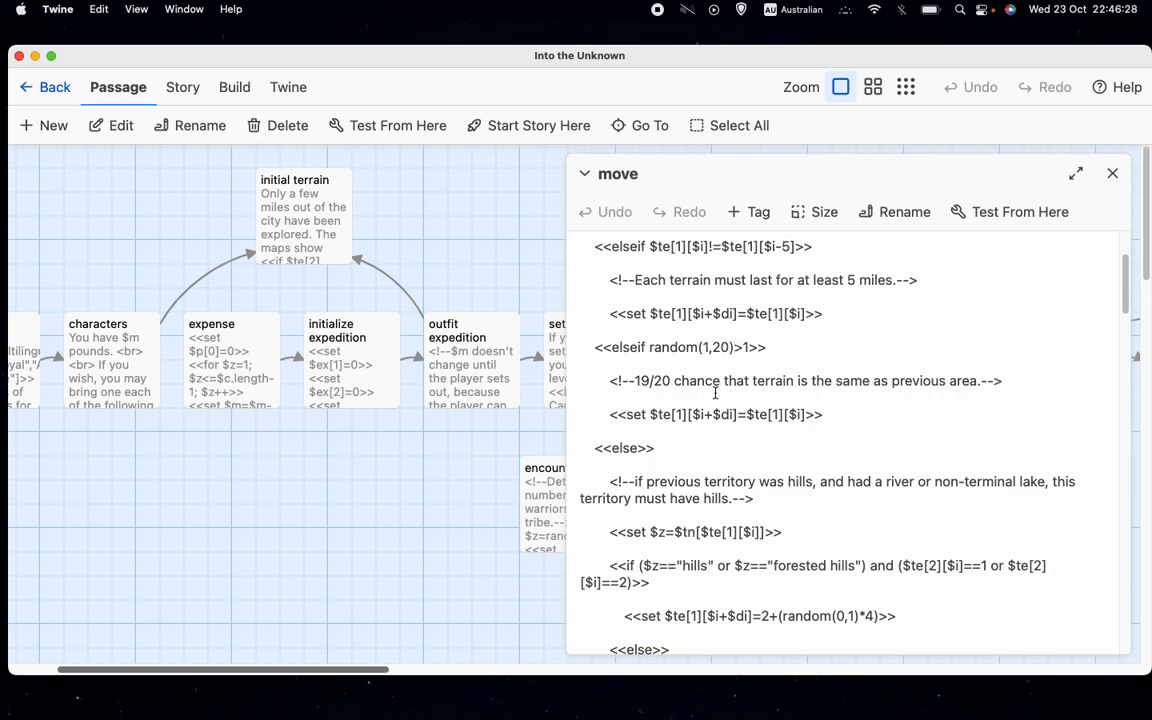
{"action": "left_click", "coordinate": [823, 313]}
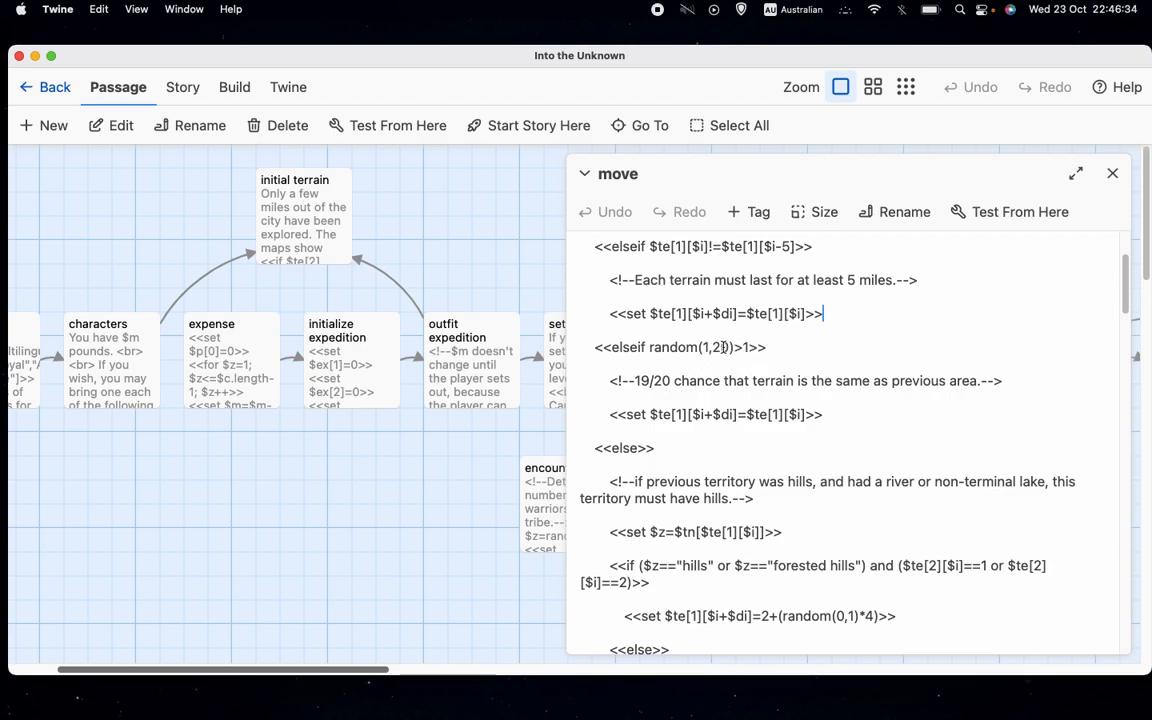
{"action": "type", "text": "0"}
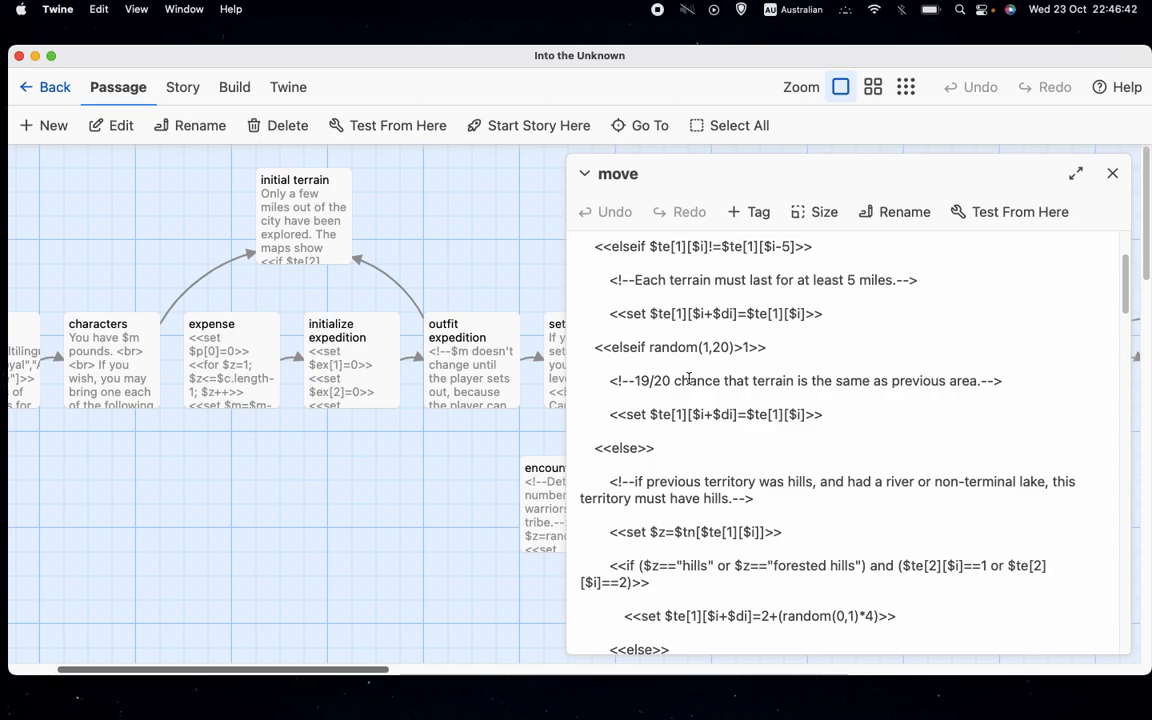
{"action": "scroll", "scroll_direction": "up", "scroll_amount": 3}
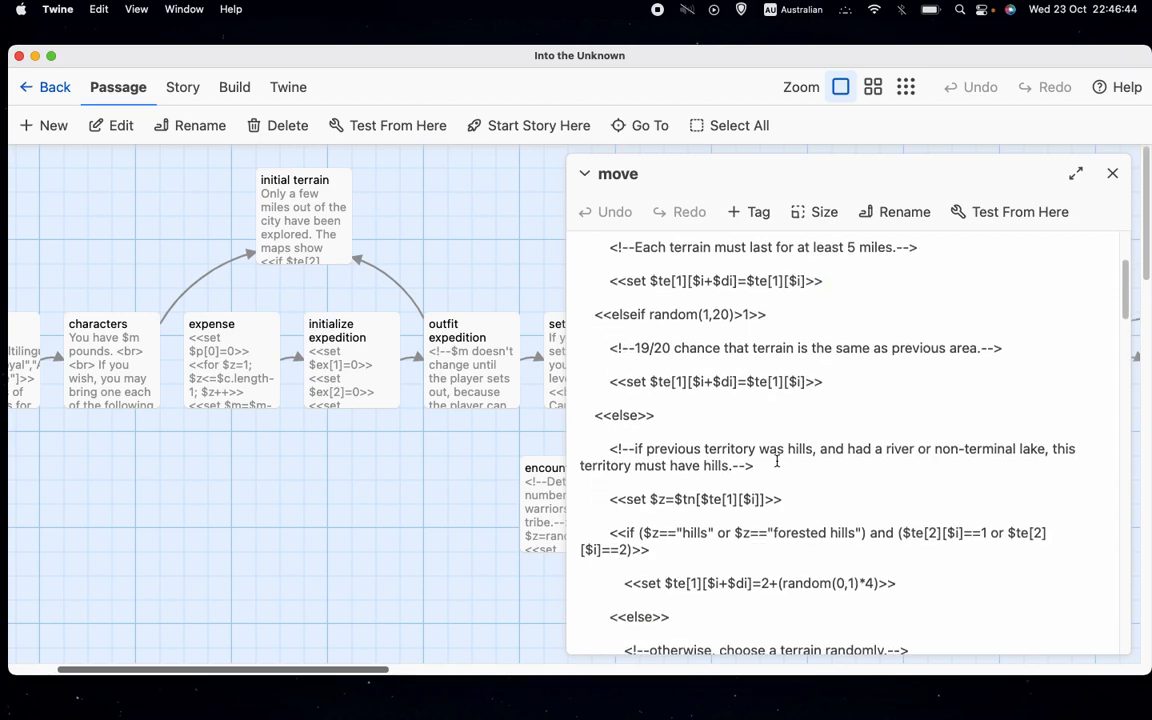
{"action": "scroll", "scroll_direction": "down", "scroll_amount": 3}
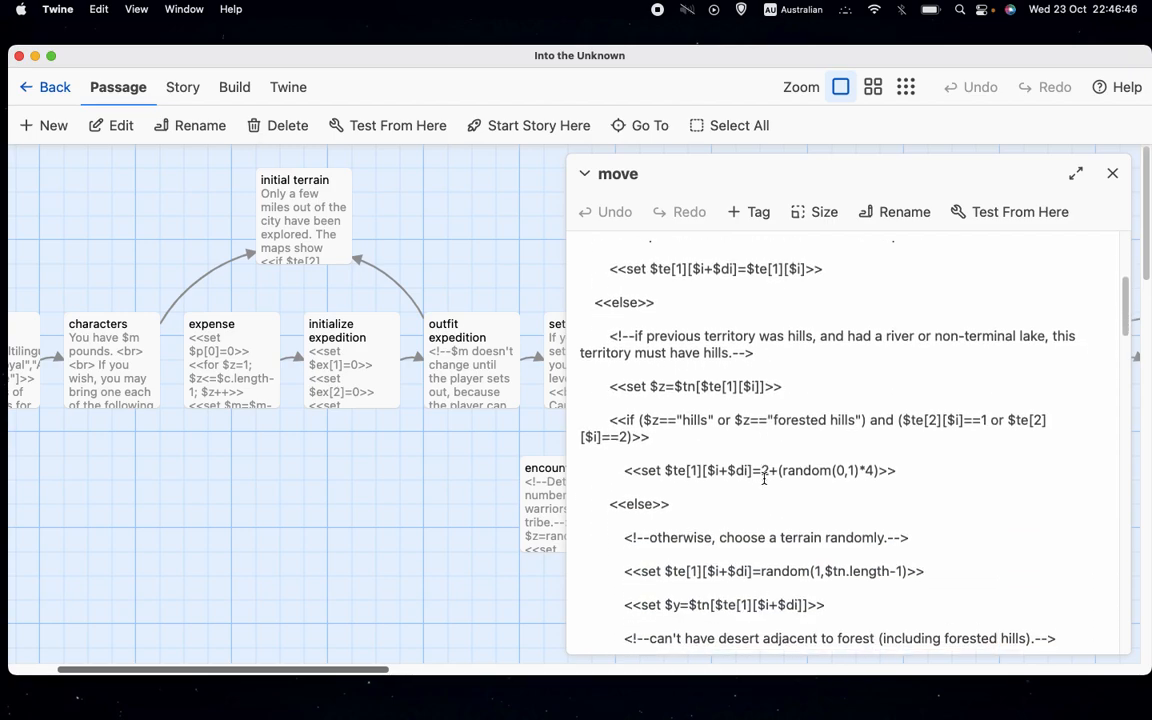
{"action": "scroll", "scroll_direction": "down", "scroll_amount": 3}
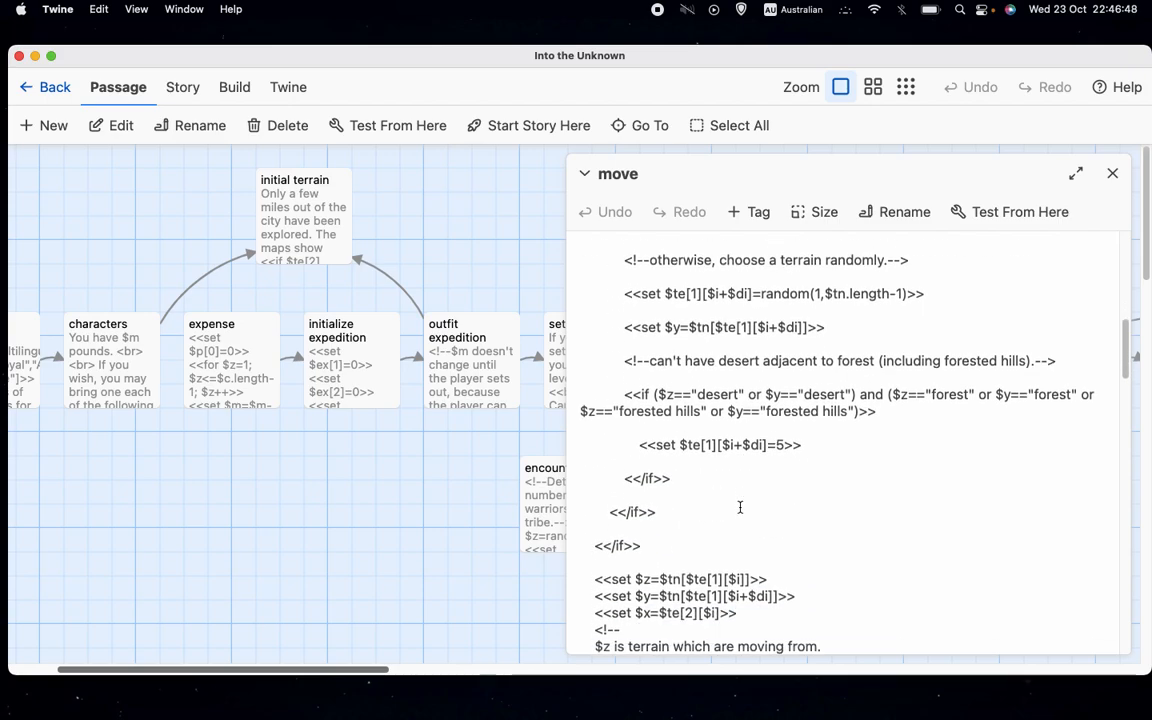
{"action": "scroll", "scroll_direction": "down", "scroll_amount": 3}
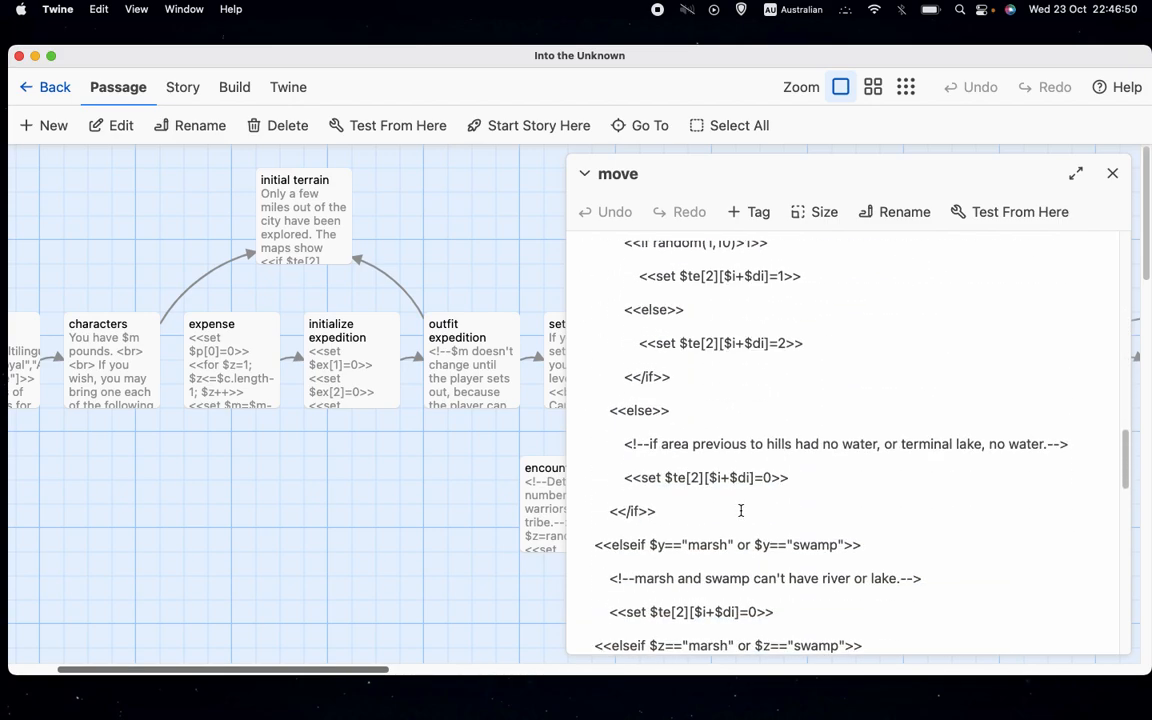
{"action": "scroll", "scroll_direction": "down", "scroll_amount": 3}
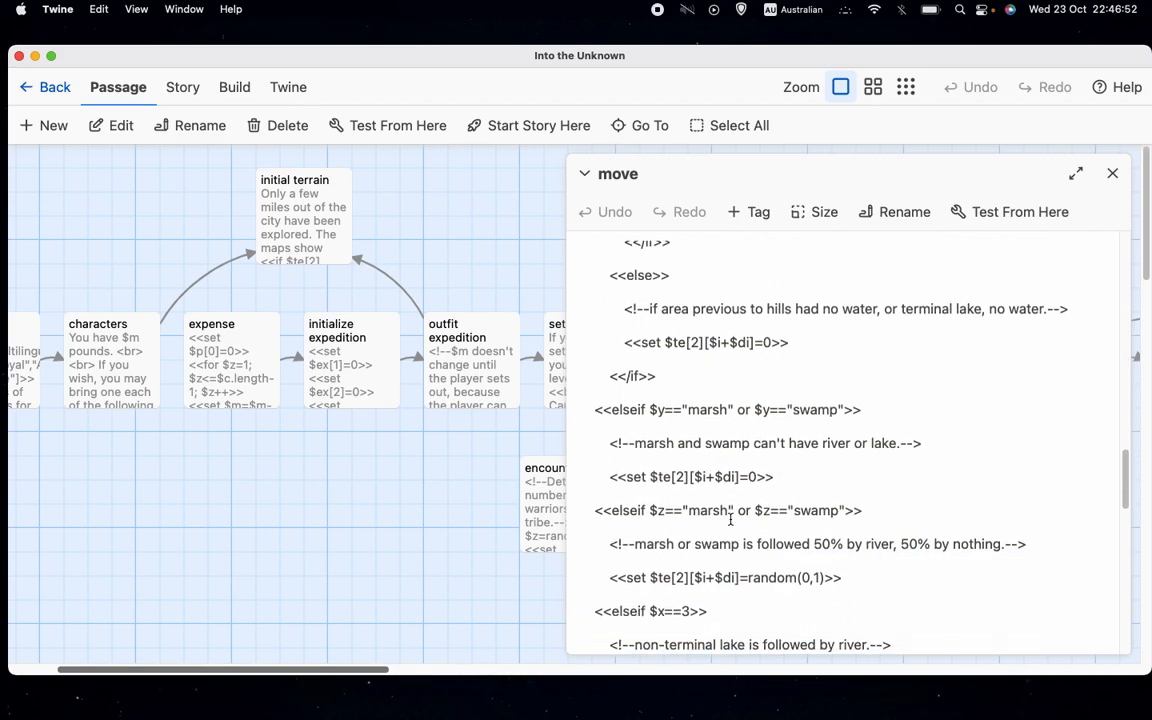
{"action": "scroll", "scroll_direction": "down", "scroll_amount": 3}
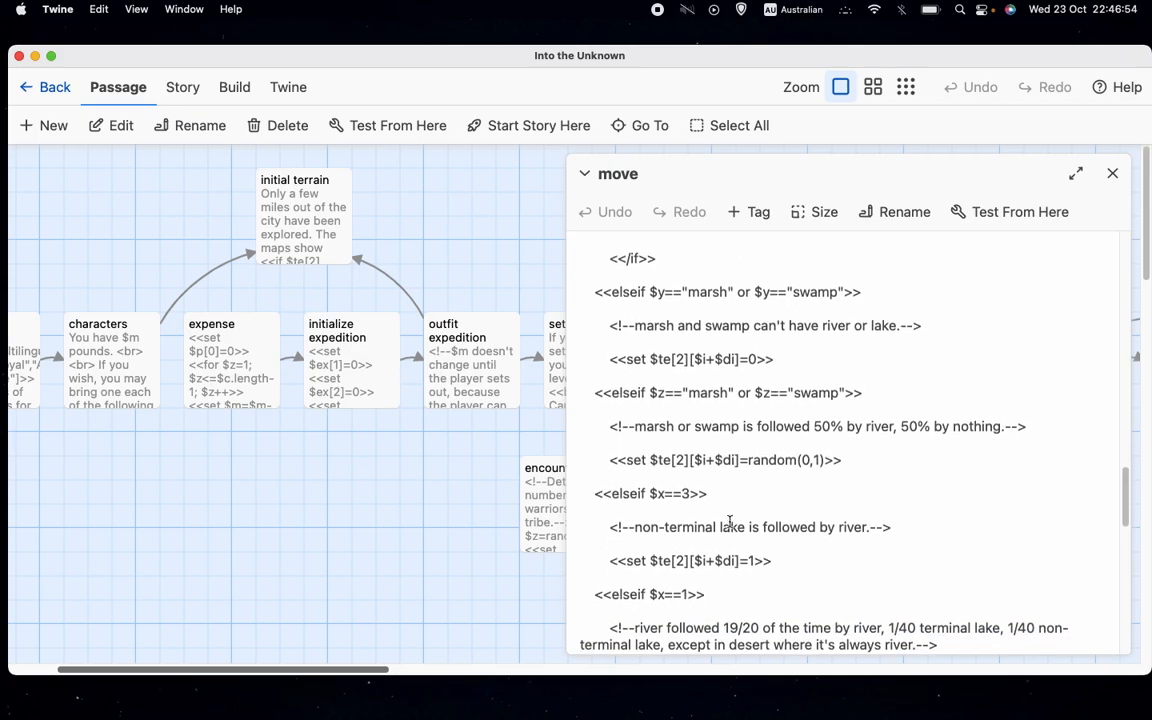
{"action": "scroll", "scroll_direction": "down", "scroll_amount": 3}
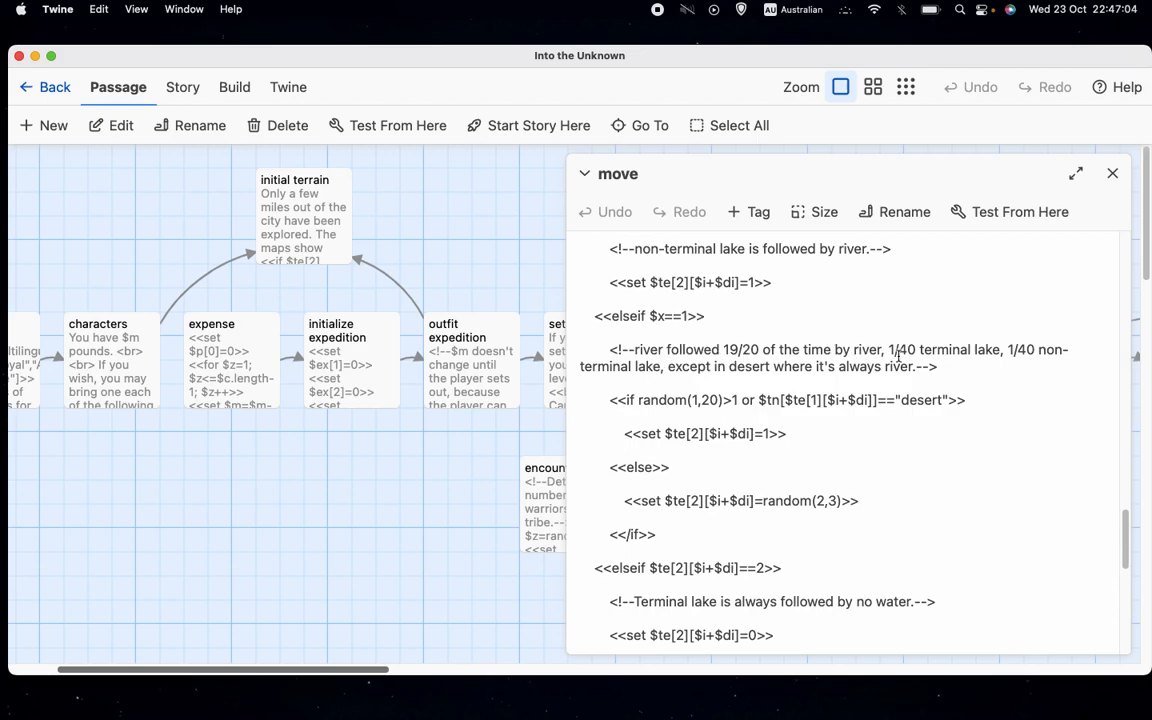
{"action": "mouse_move", "coordinate": [849, 286]}
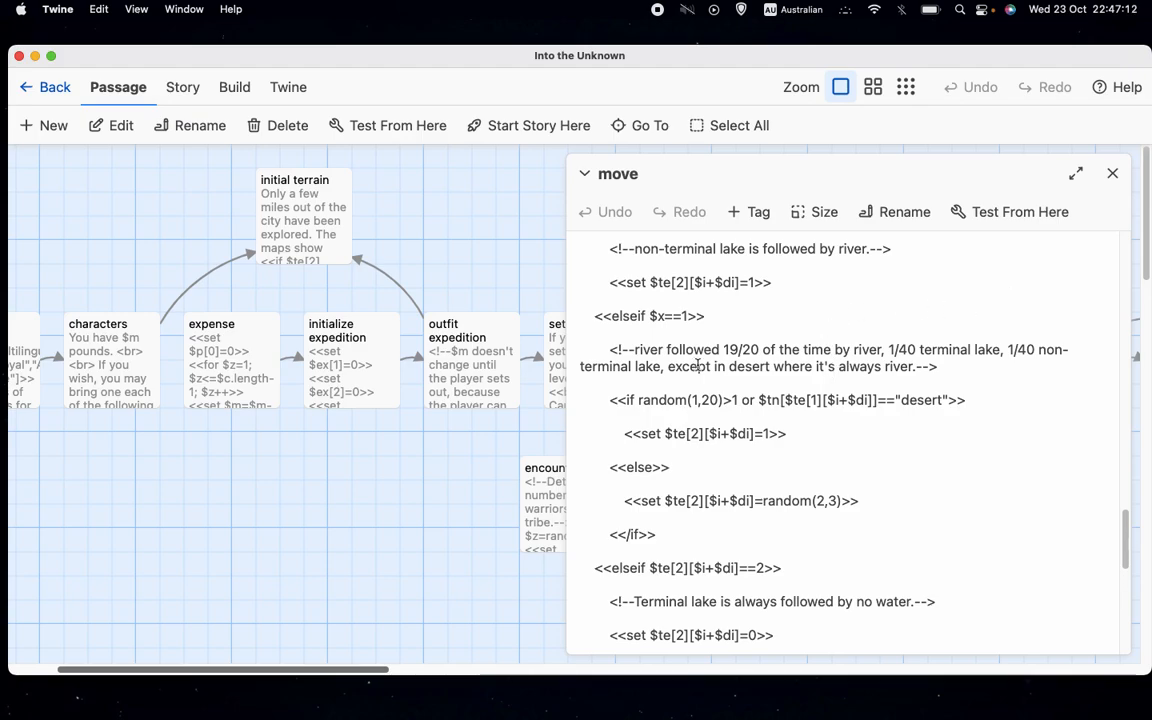
{"action": "scroll", "scroll_direction": "up", "scroll_amount": 3}
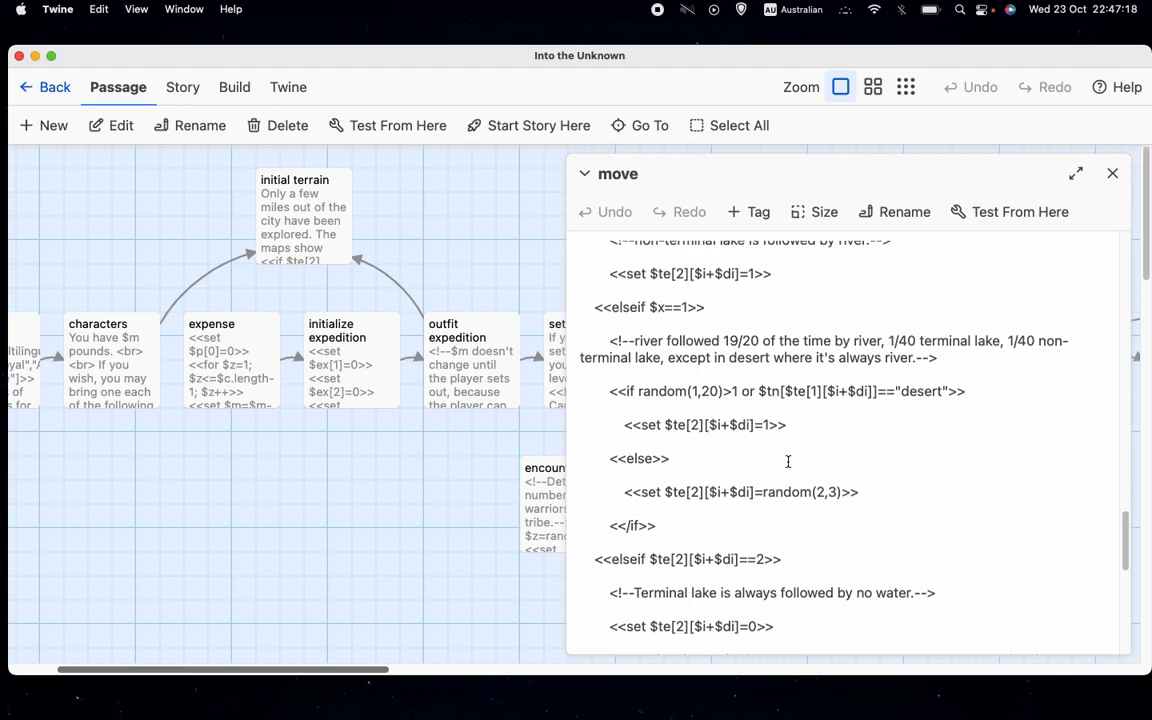
{"action": "scroll", "scroll_direction": "down", "scroll_amount": 3}
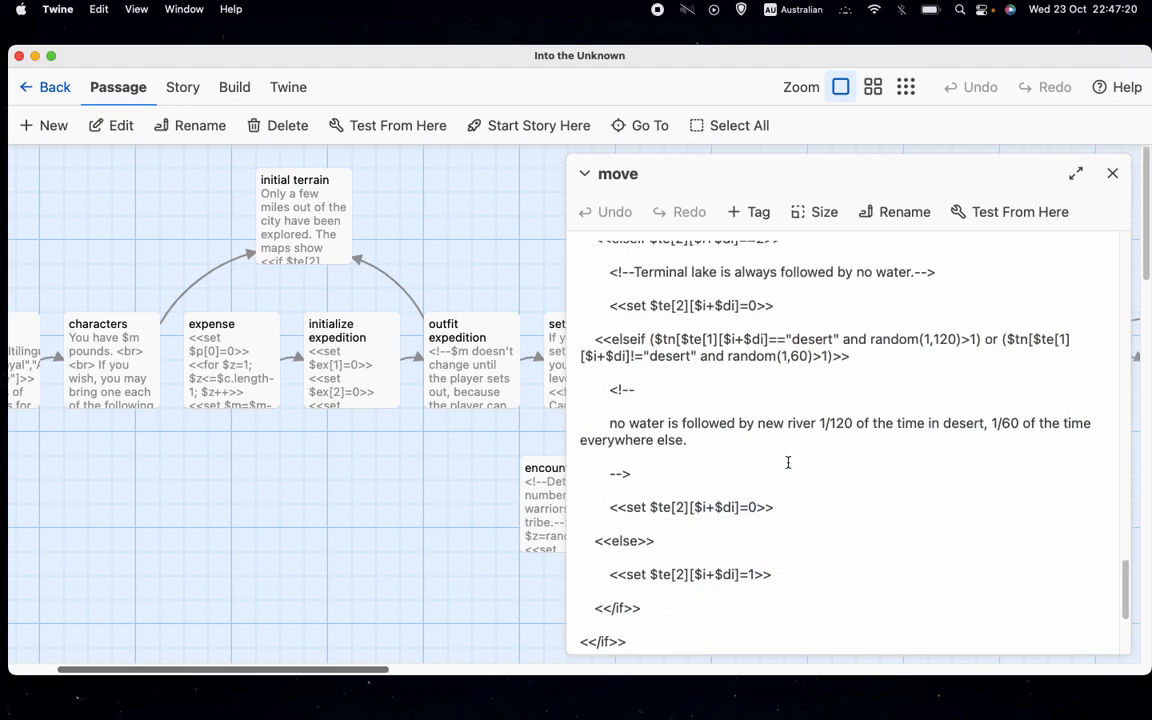
{"action": "scroll", "scroll_direction": "down", "scroll_amount": 3}
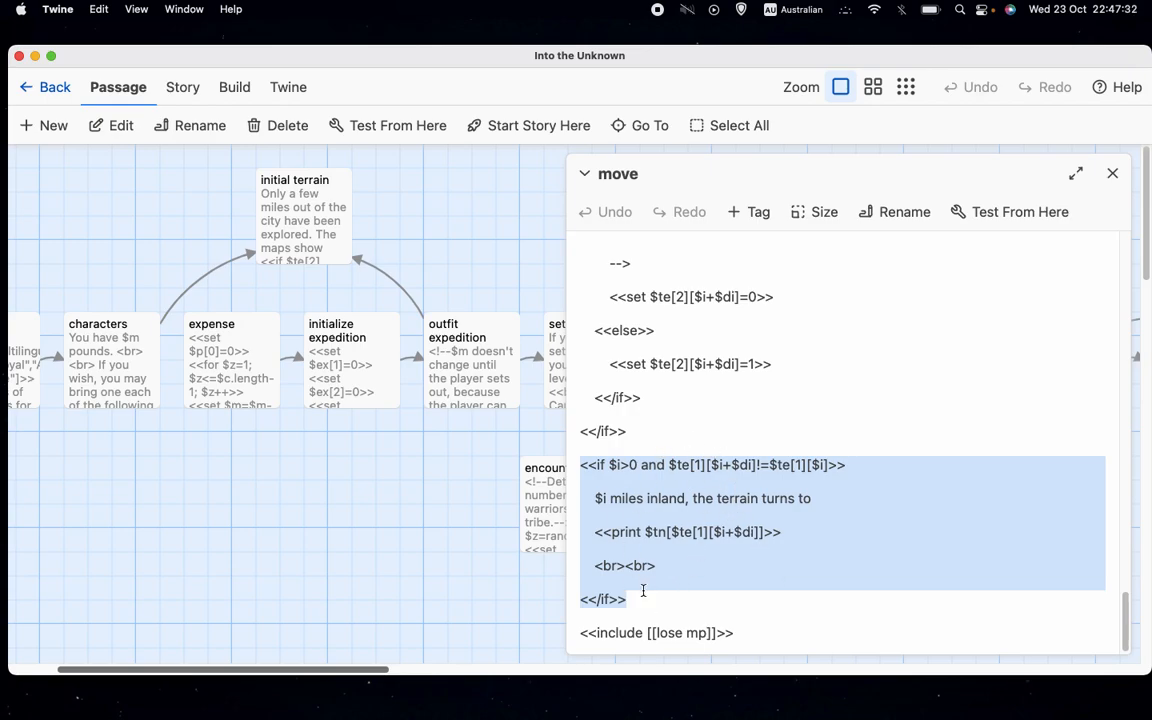
{"action": "left_click", "coordinate": [643, 589]}
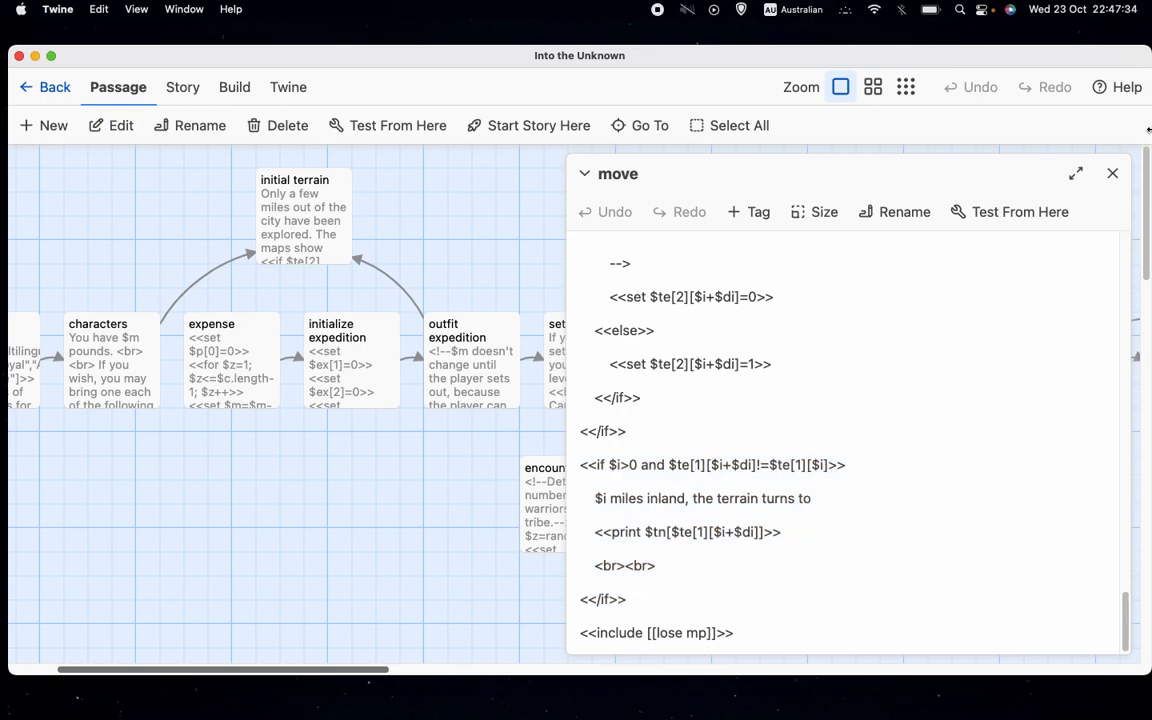
Close the move passage and open lose mp in the passage editor
{"action": "left_click", "coordinate": [1112, 173]}
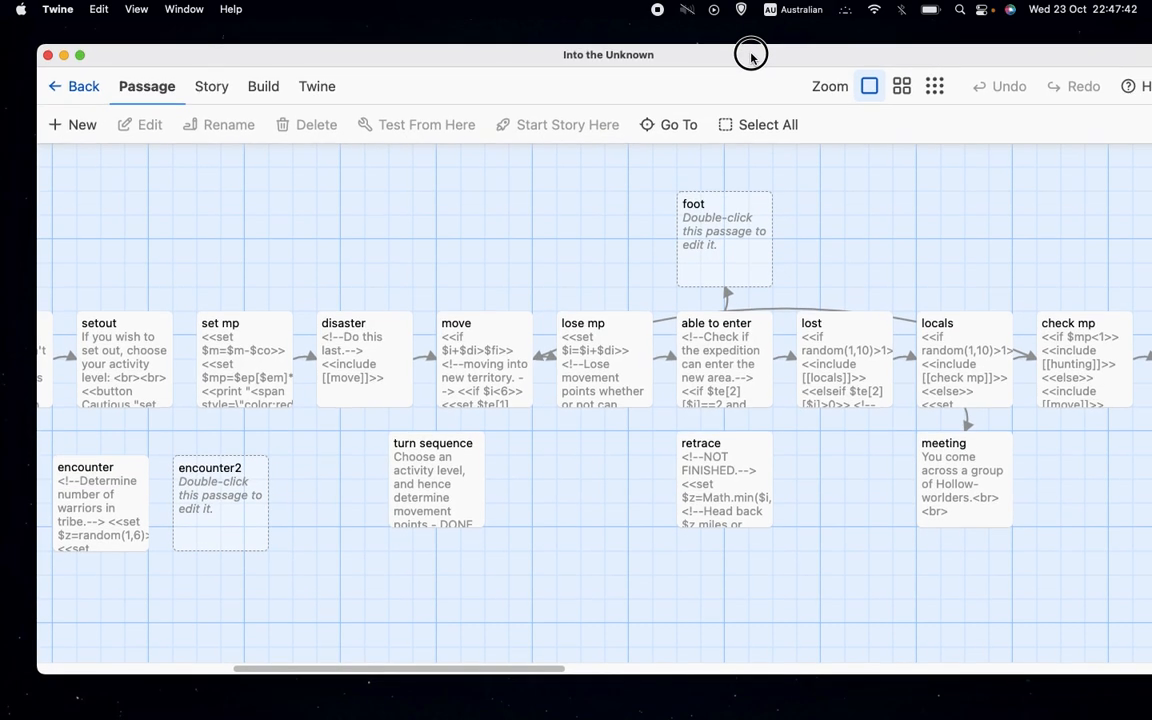
{"action": "mouse_move", "coordinate": [637, 397]}
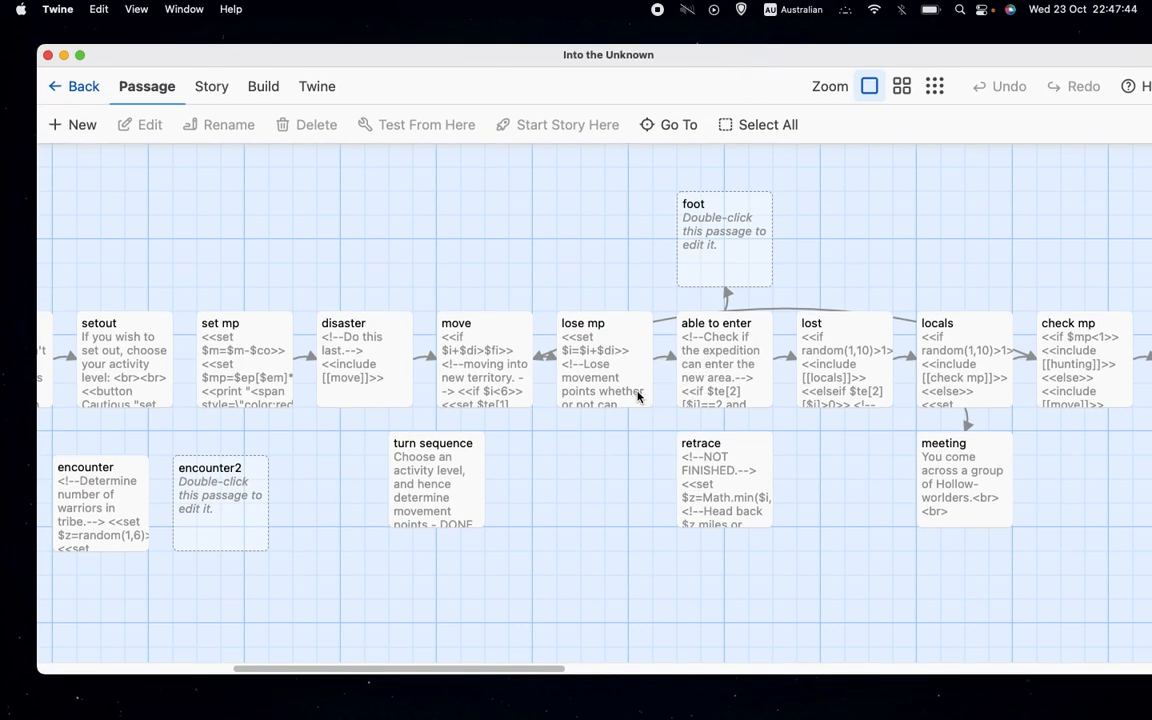
{"action": "left_click", "coordinate": [602, 360]}
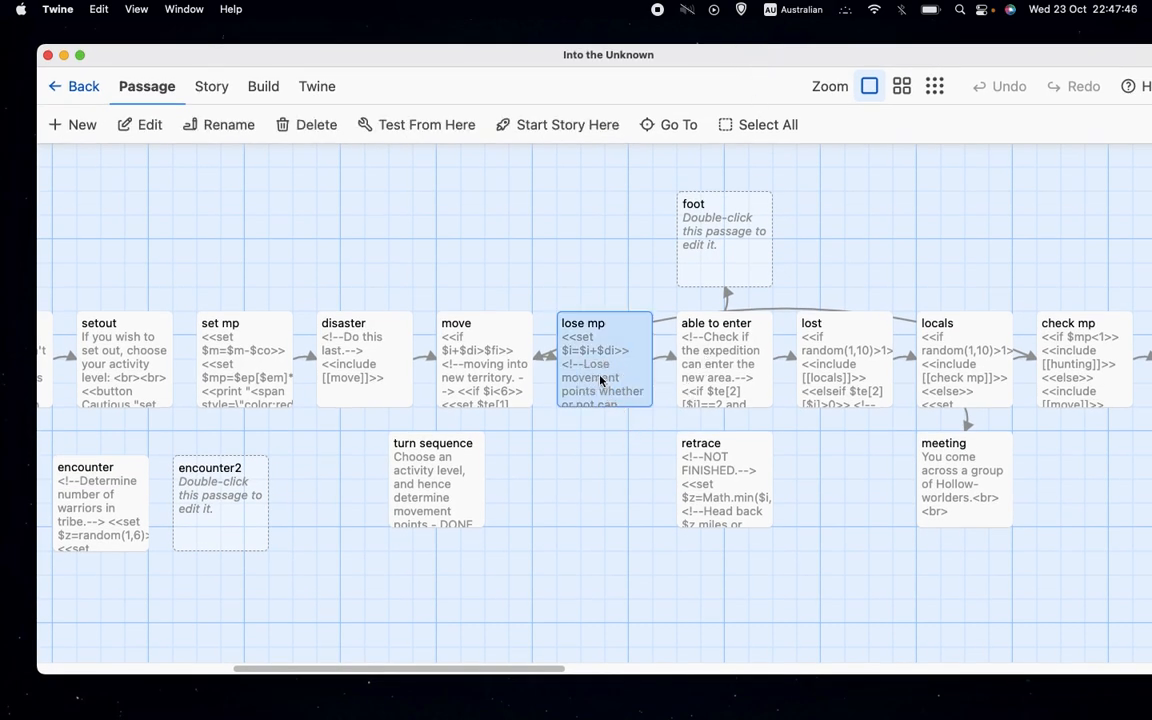
{"action": "double_click", "coordinate": [603, 360]}
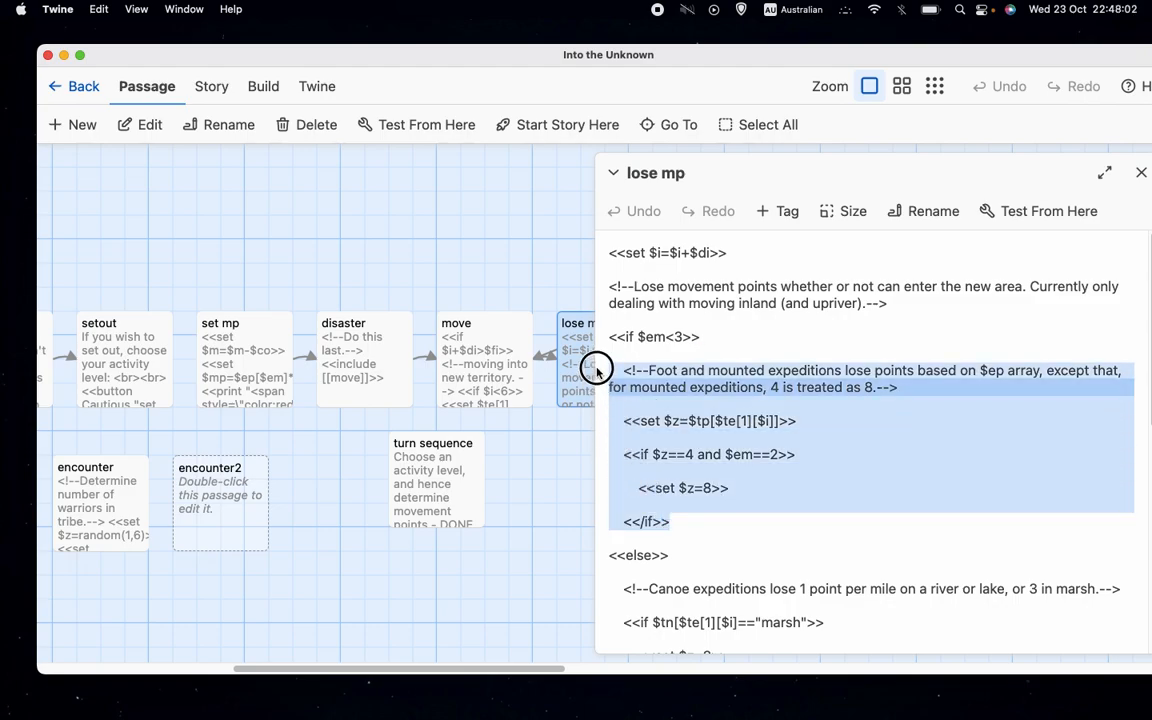
Change 'ep' to 'tp' in the lose mp comment and scroll to the canoe costs
{"action": "left_click", "coordinate": [722, 465]}
{"action": "type", "text": "t"}
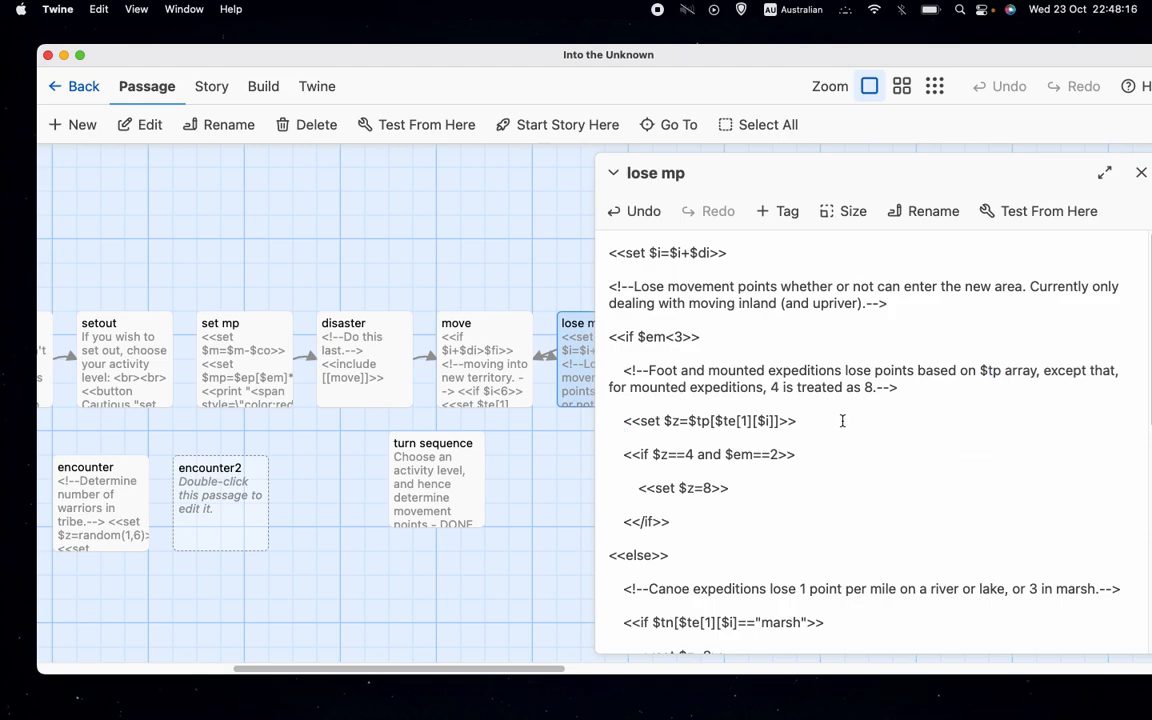
{"action": "mouse_move", "coordinate": [953, 422]}
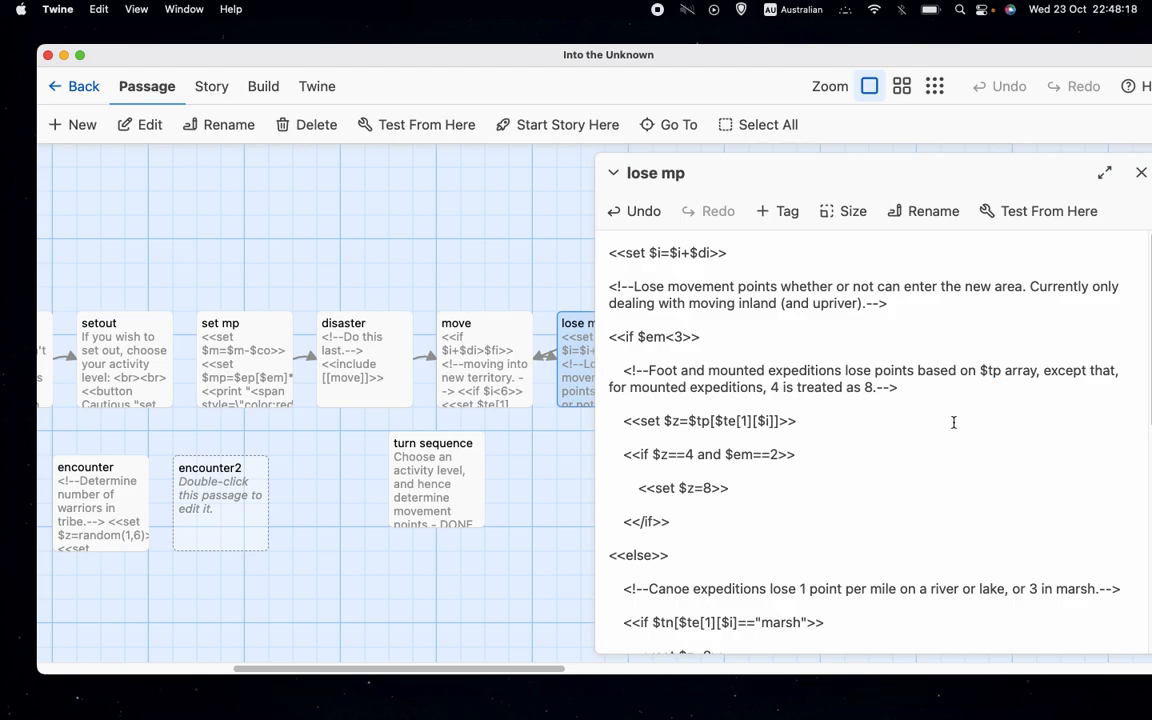
{"action": "mouse_move", "coordinate": [788, 406]}
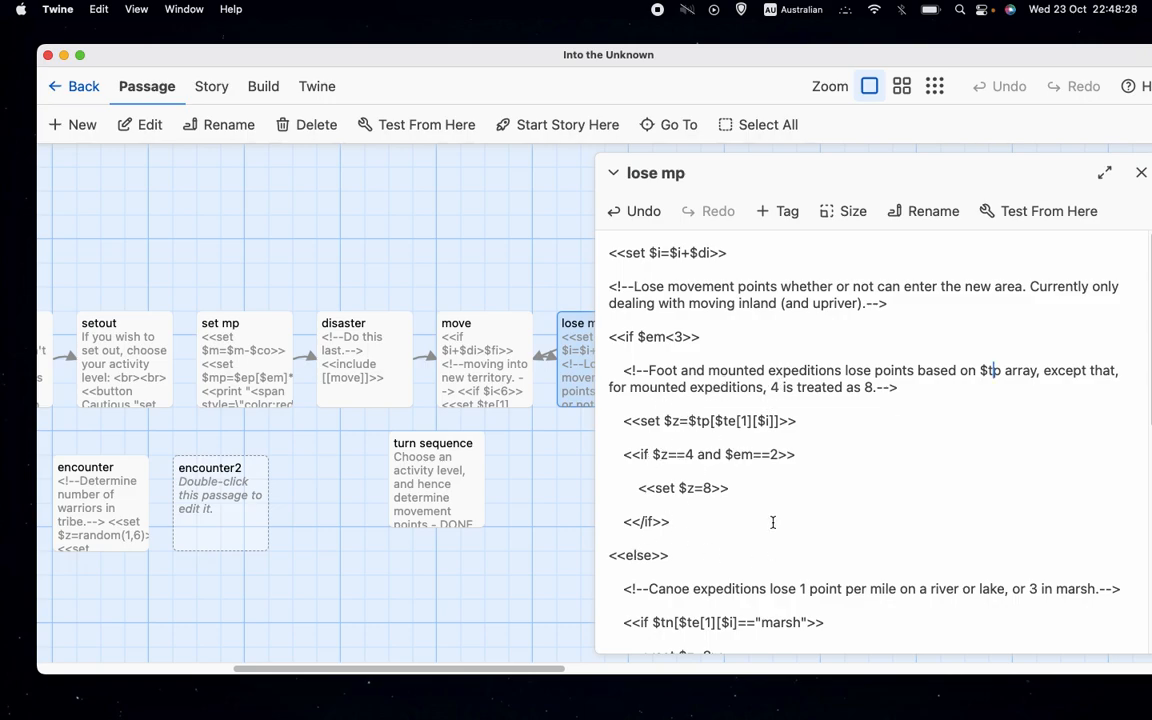
{"action": "scroll", "scroll_direction": "down", "scroll_amount": 3}
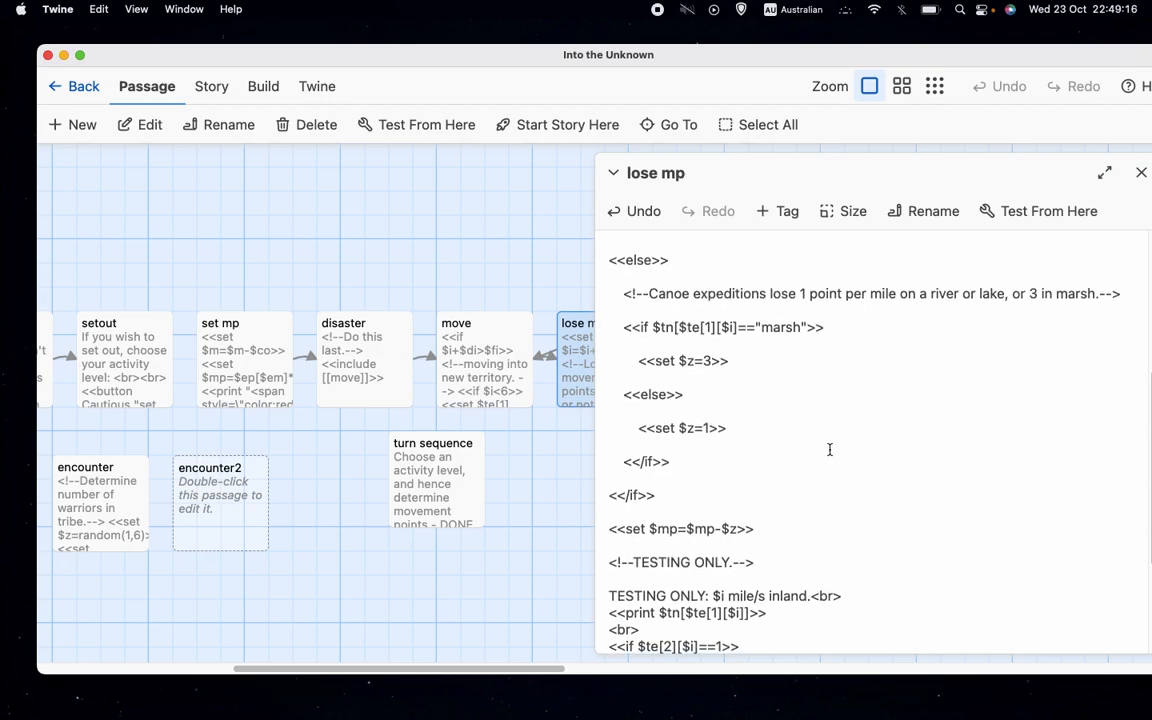
{"action": "scroll", "scroll_direction": "up", "scroll_amount": 3}
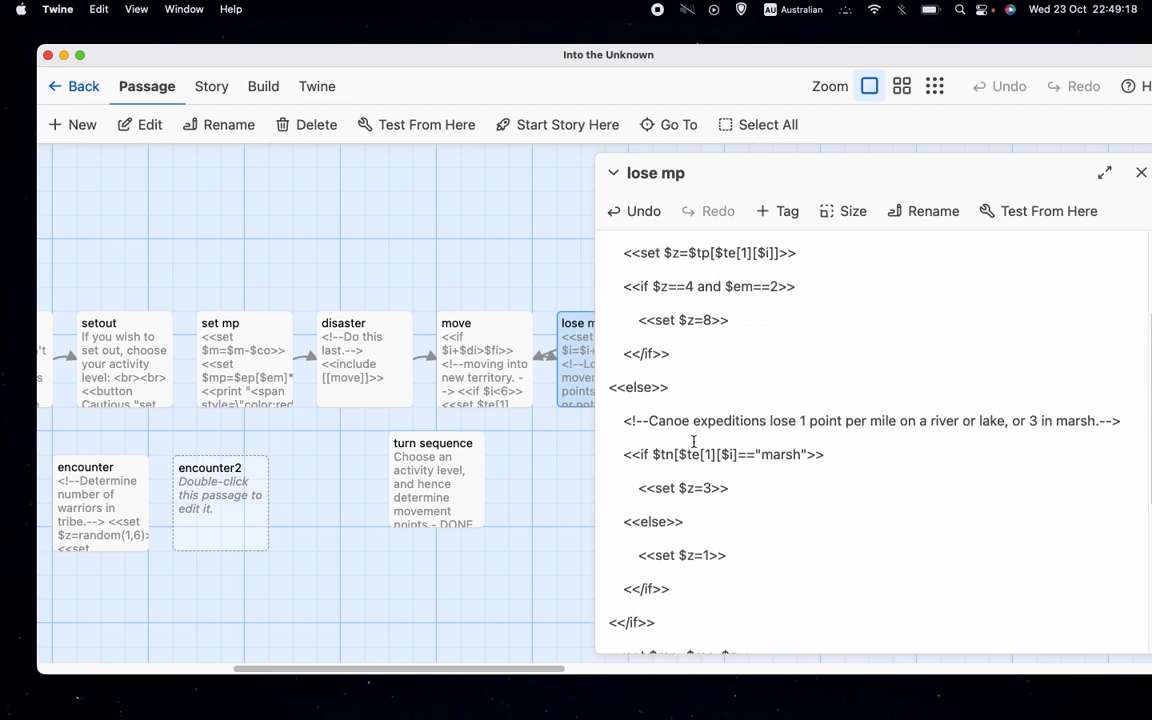
{"action": "scroll", "scroll_direction": "down", "scroll_amount": 3}
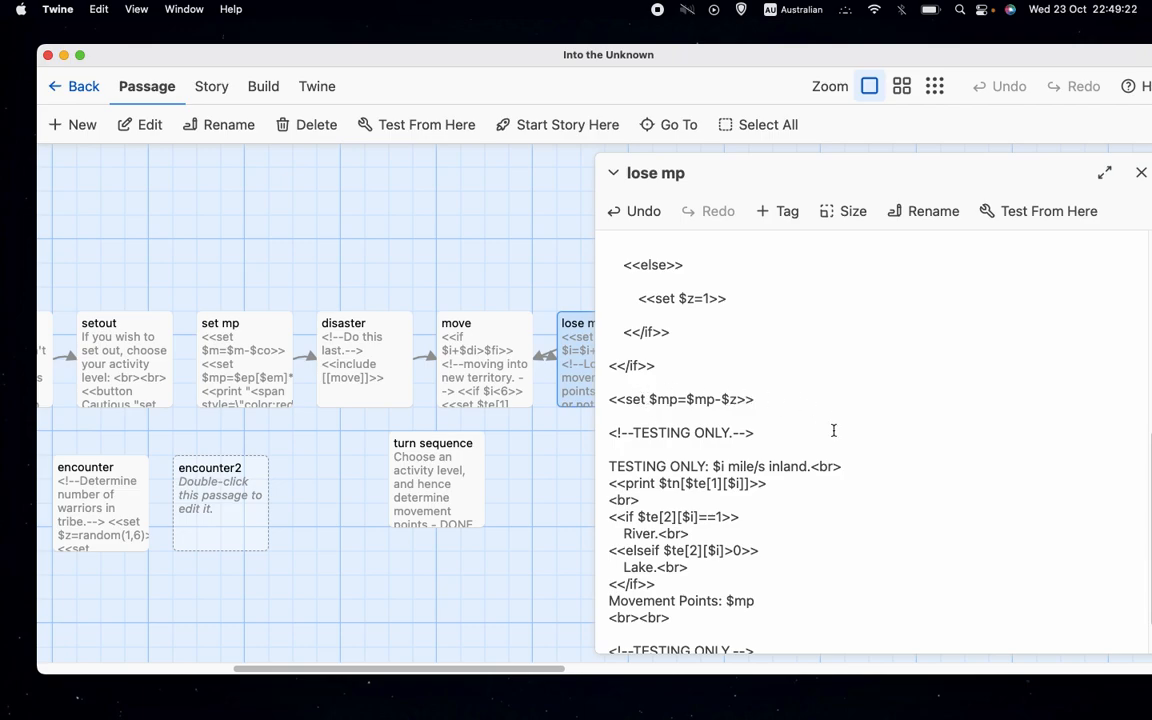
{"action": "scroll", "scroll_direction": "down", "scroll_amount": 3}
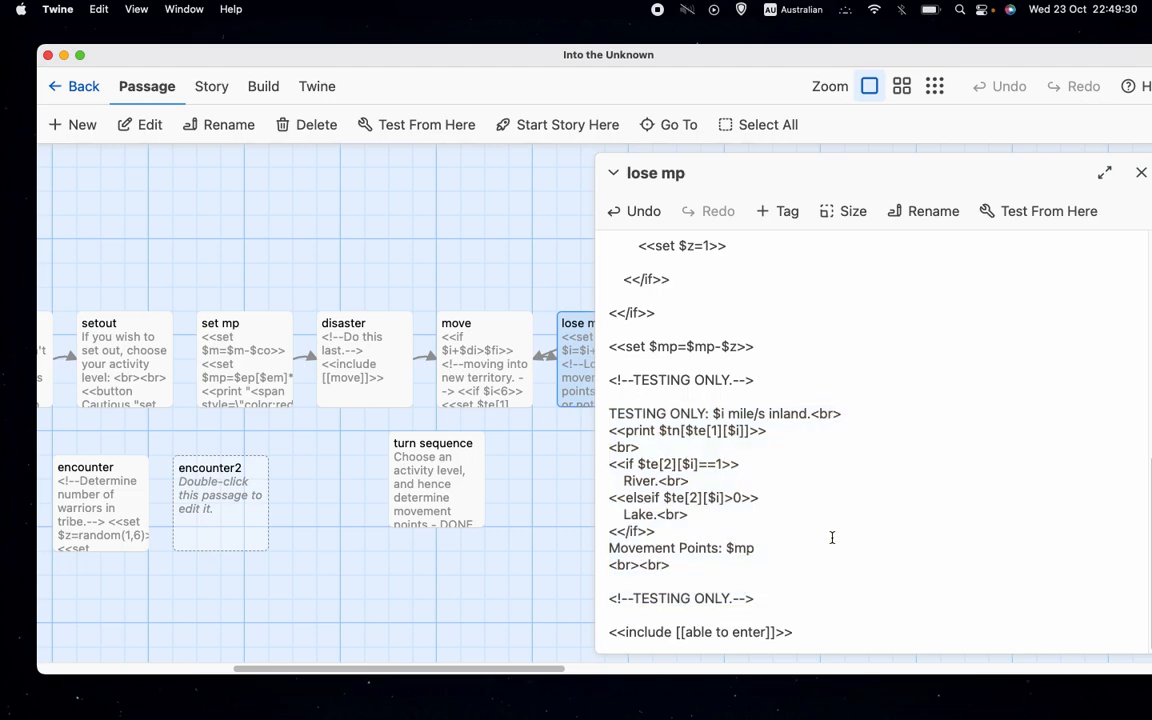
{"action": "mouse_move", "coordinate": [1011, 356]}
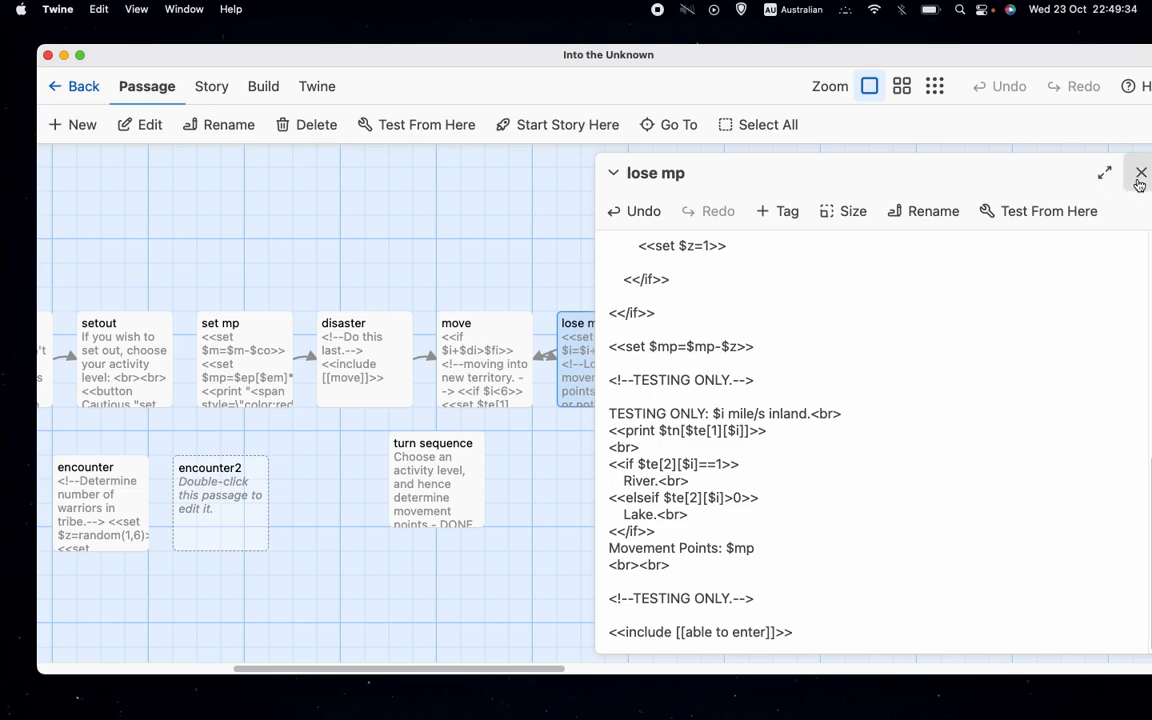
Close lose mp, then open and read the lost passage before closing it
{"action": "left_click", "coordinate": [1139, 173]}
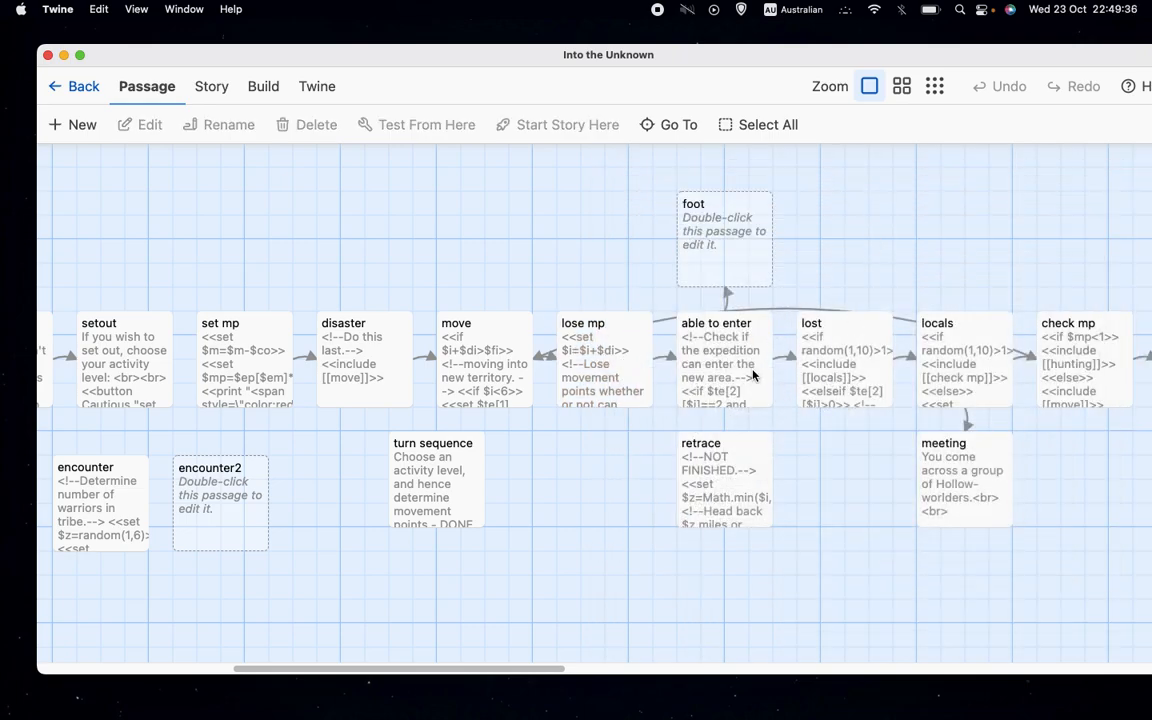
{"action": "left_click", "coordinate": [843, 358]}
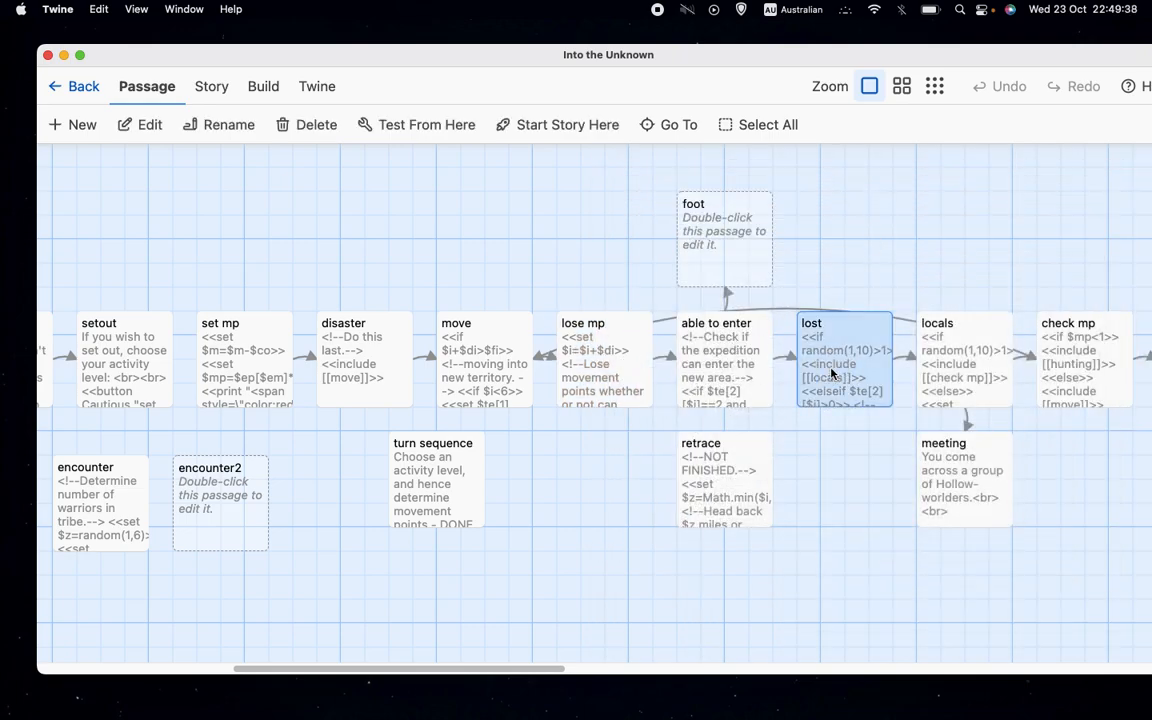
{"action": "double_click", "coordinate": [843, 360]}
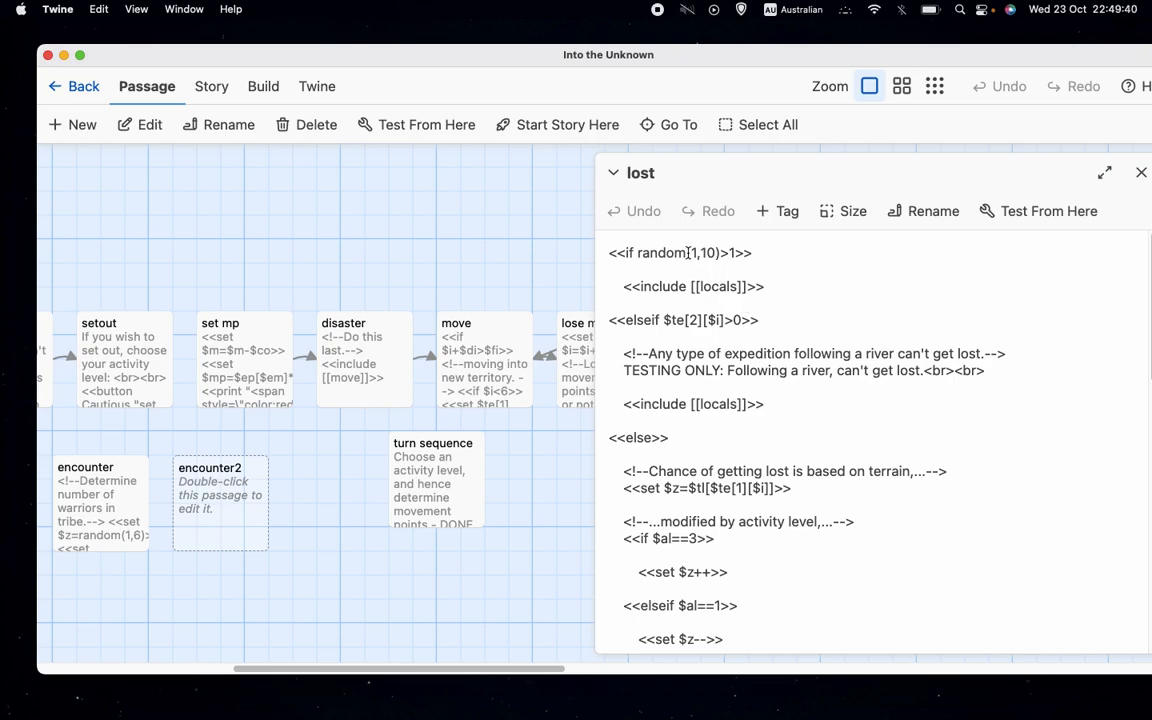
{"action": "scroll", "scroll_direction": "down", "scroll_amount": 3}
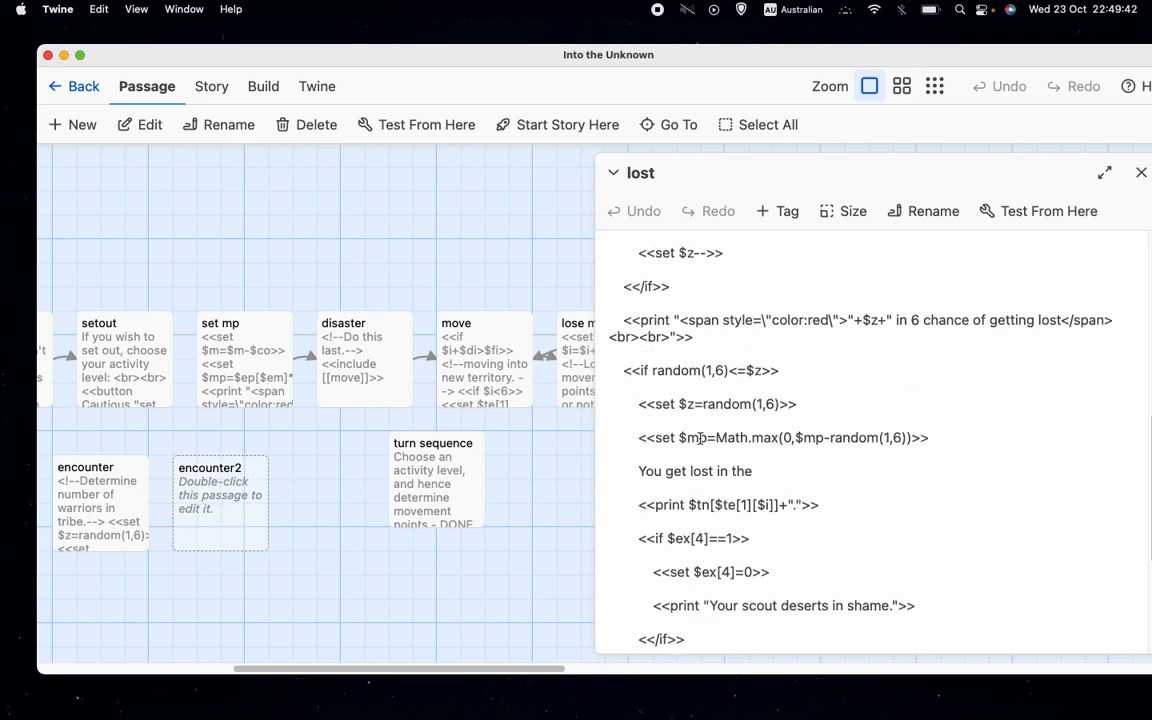
{"action": "scroll", "scroll_direction": "up", "scroll_amount": 3}
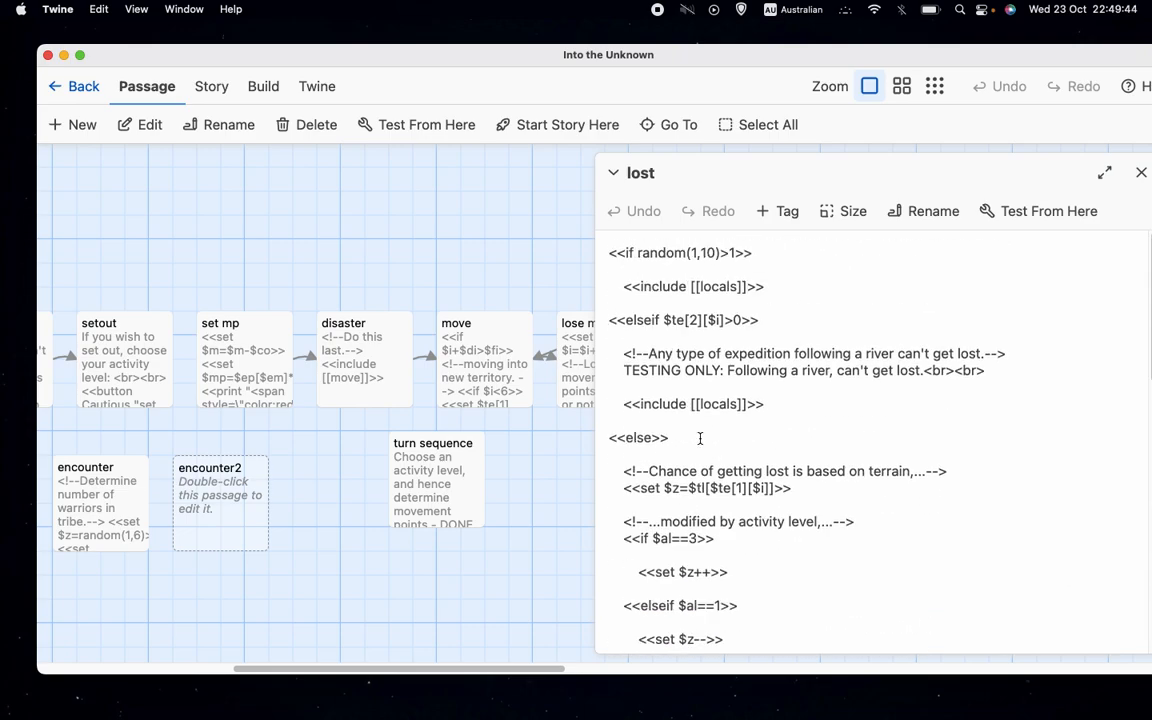
{"action": "mouse_move", "coordinate": [665, 300]}
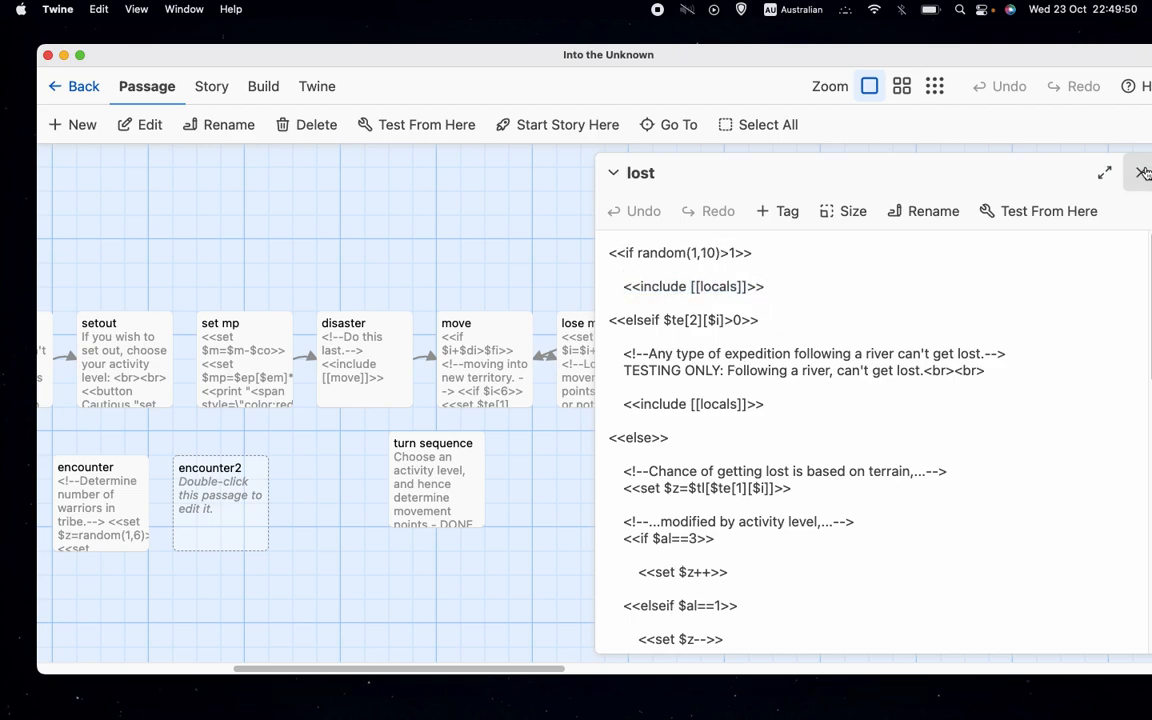
{"action": "left_click", "coordinate": [1143, 172]}
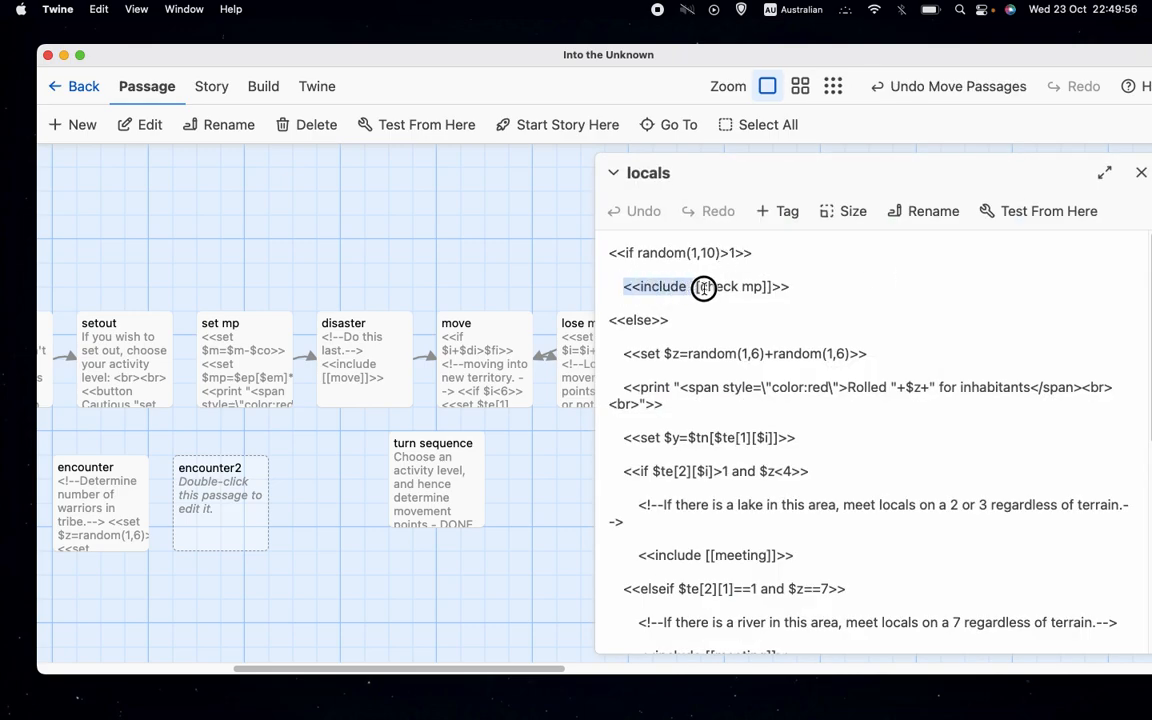
{"action": "left_click", "coordinate": [1140, 172]}
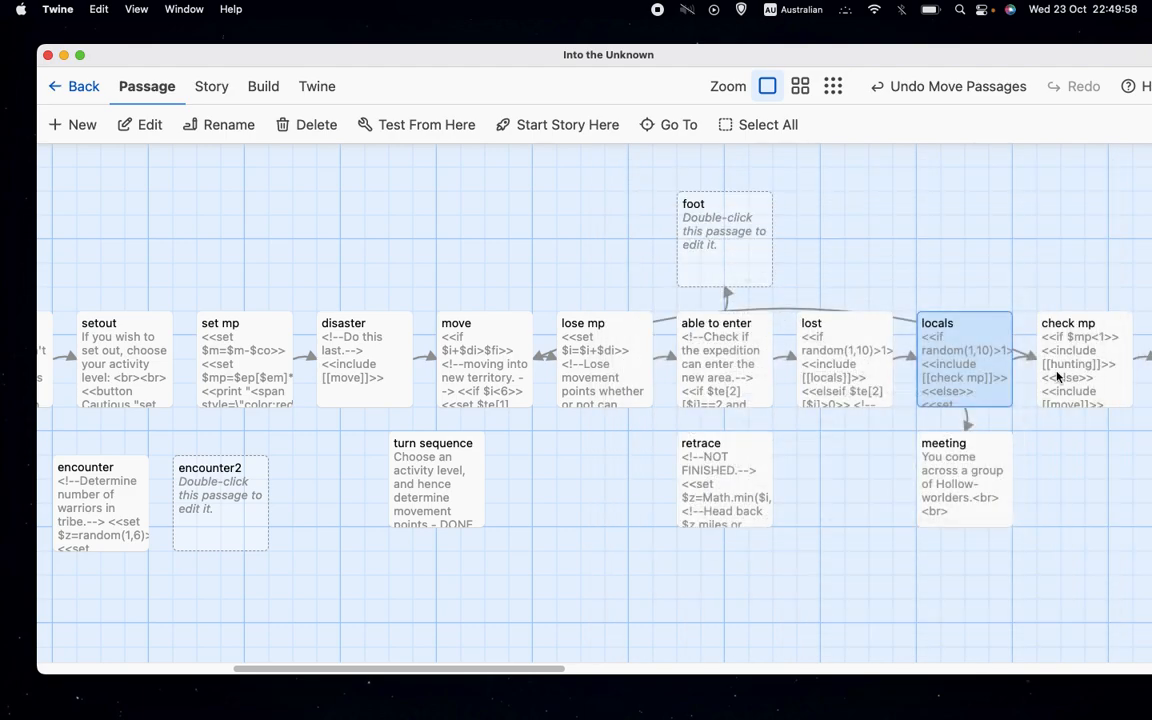
{"action": "left_click", "coordinate": [828, 363]}
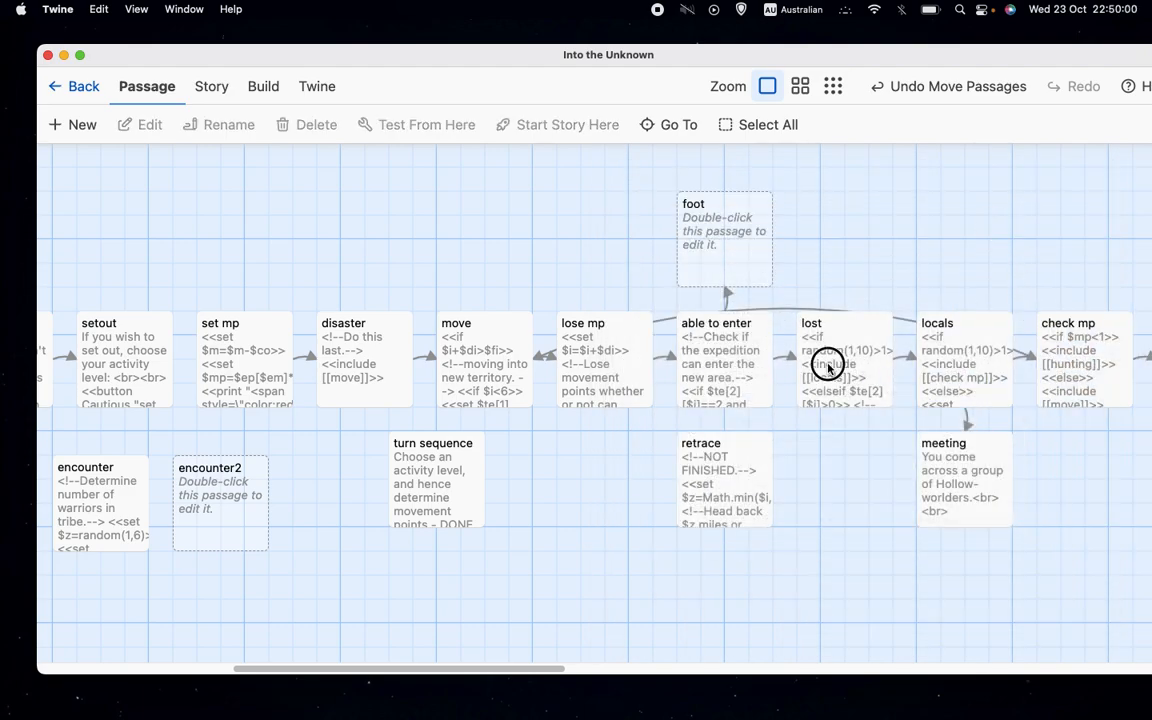
{"action": "double_click", "coordinate": [842, 360]}
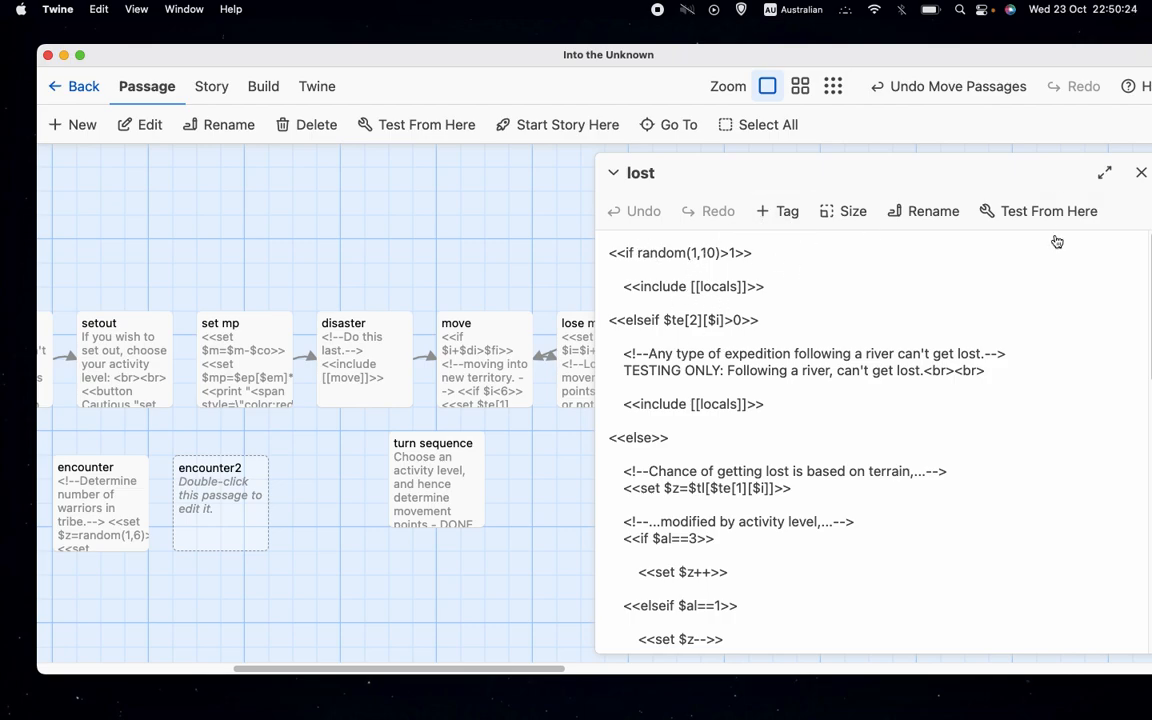
{"action": "mouse_move", "coordinate": [1140, 173]}
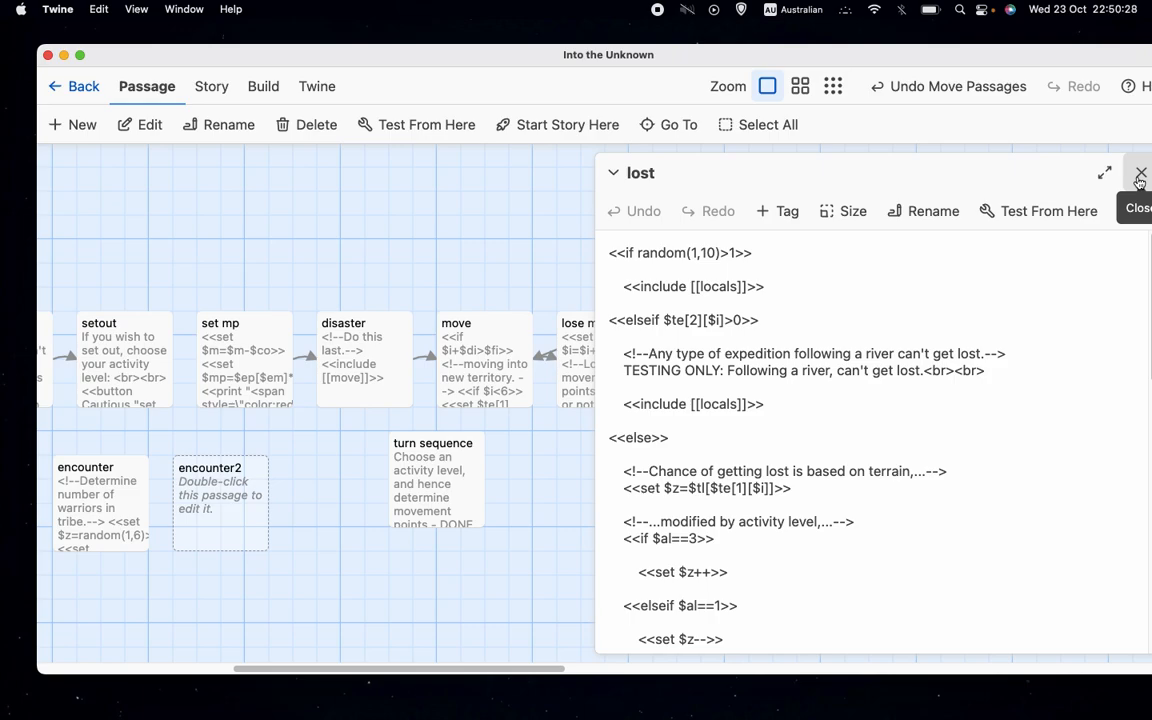
{"action": "left_click", "coordinate": [1139, 172]}
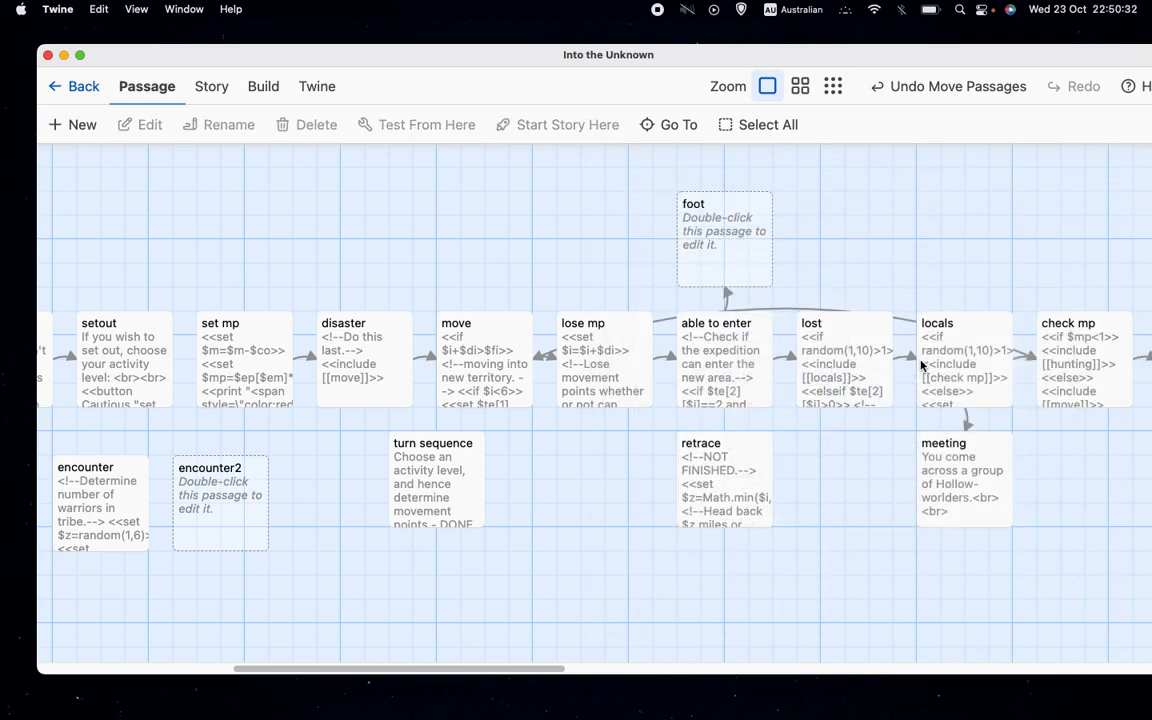
{"action": "mouse_move", "coordinate": [851, 258]}
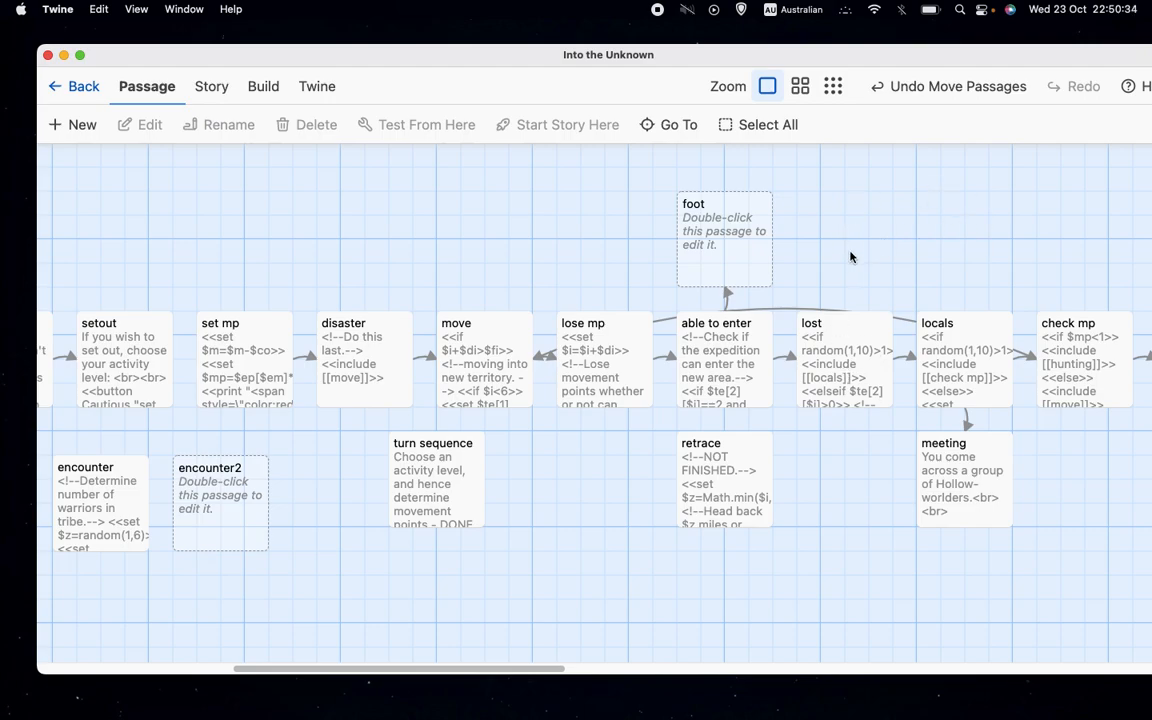
{"action": "mouse_move", "coordinate": [951, 248]}
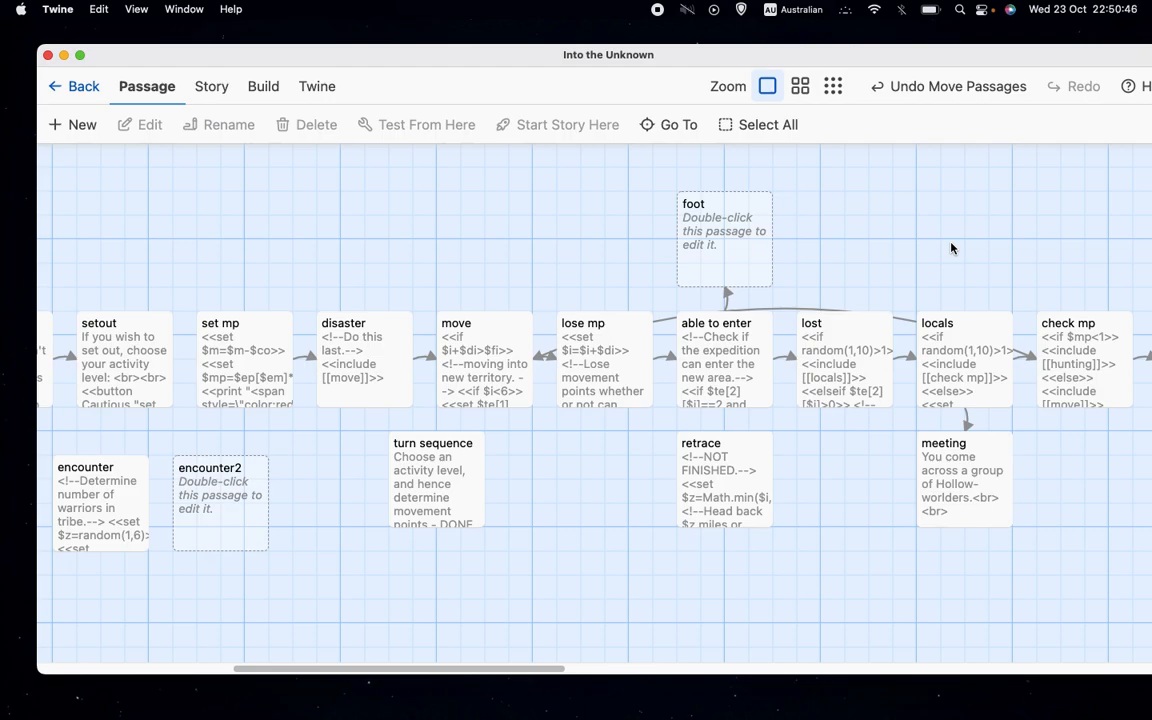
{"action": "mouse_move", "coordinate": [961, 242]}
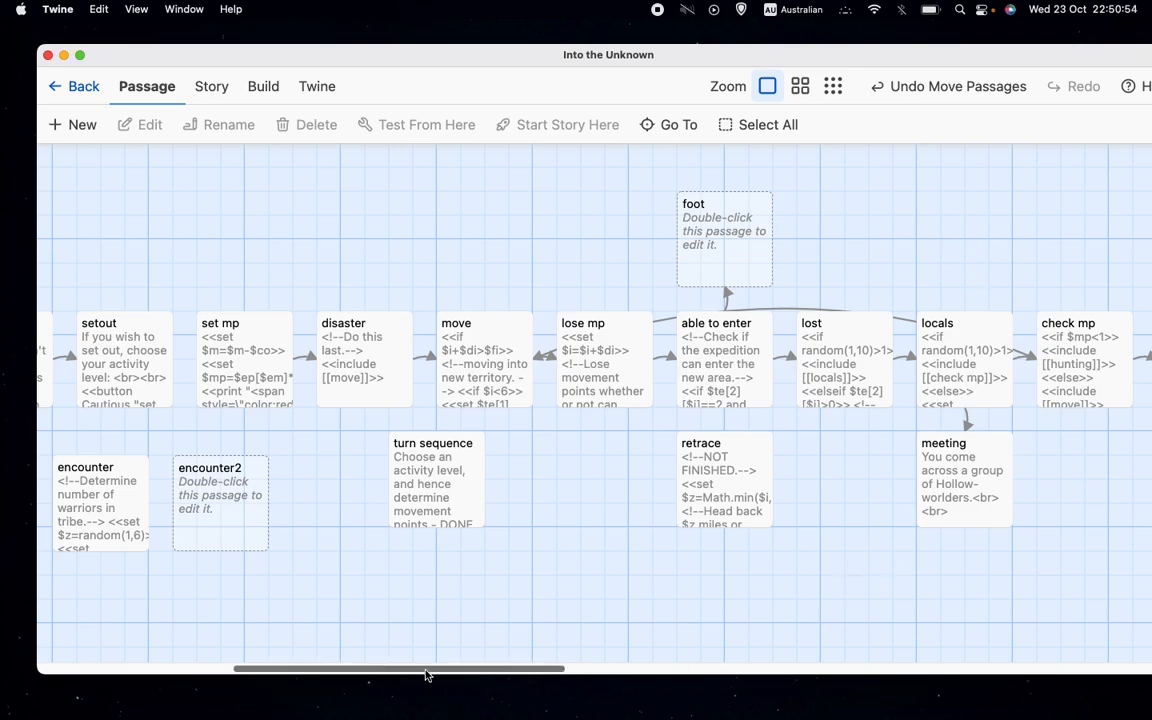
Reopen the lost passage, scroll to its end without changes, and close it
{"action": "scroll", "scroll_direction": "right", "scroll_amount": 3}
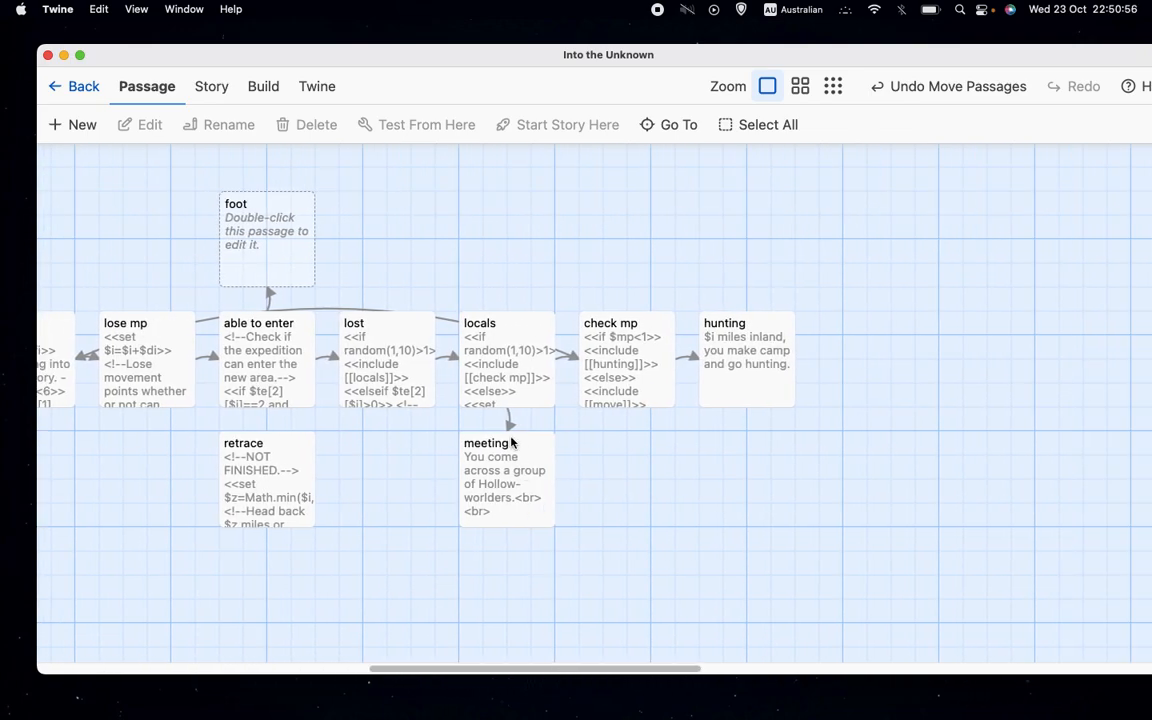
{"action": "left_click", "coordinate": [387, 360]}
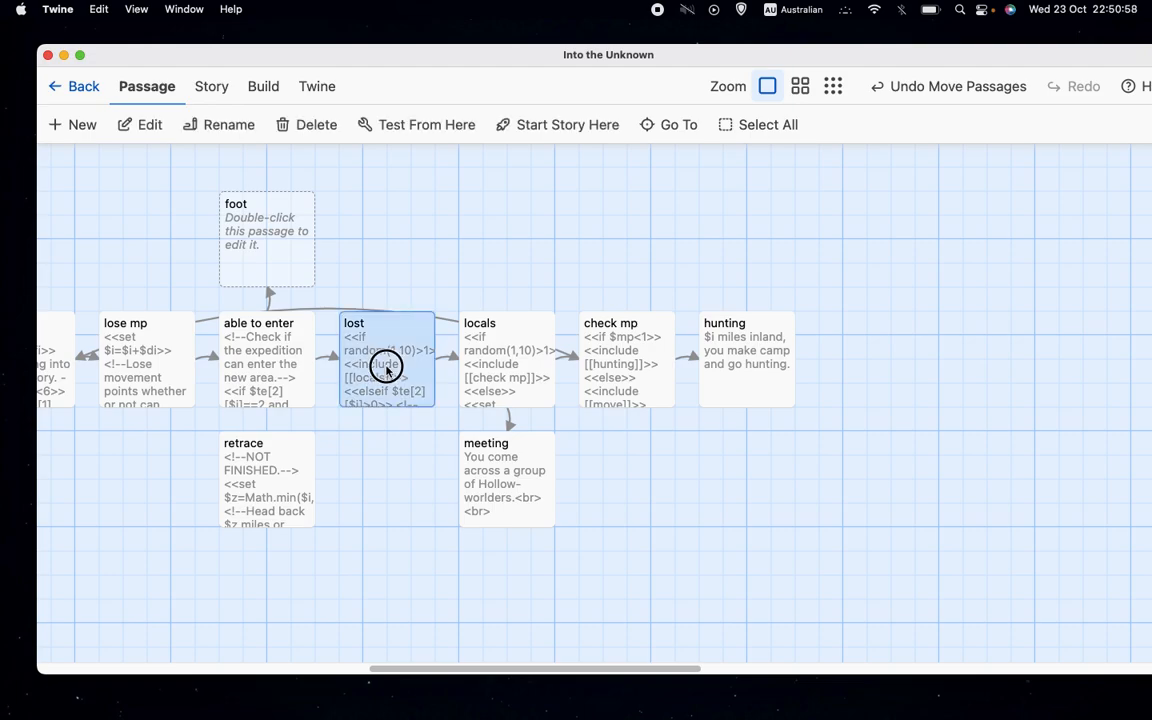
{"action": "double_click", "coordinate": [386, 365]}
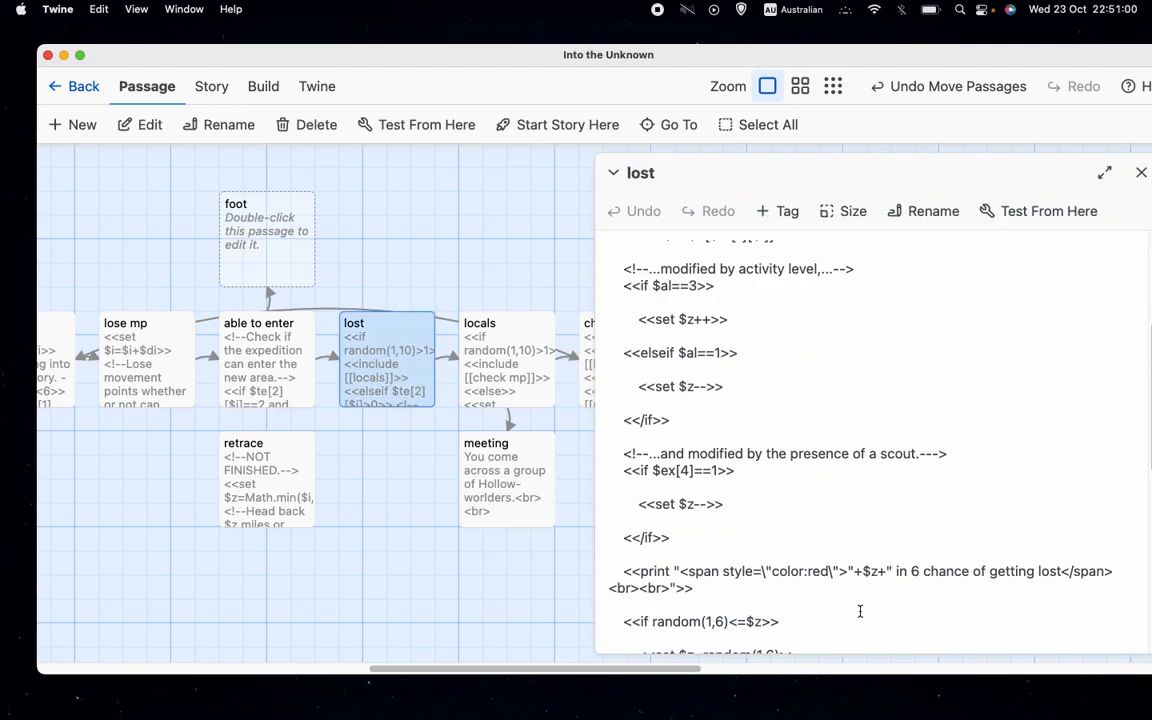
{"action": "scroll", "scroll_direction": "down", "scroll_amount": 3}
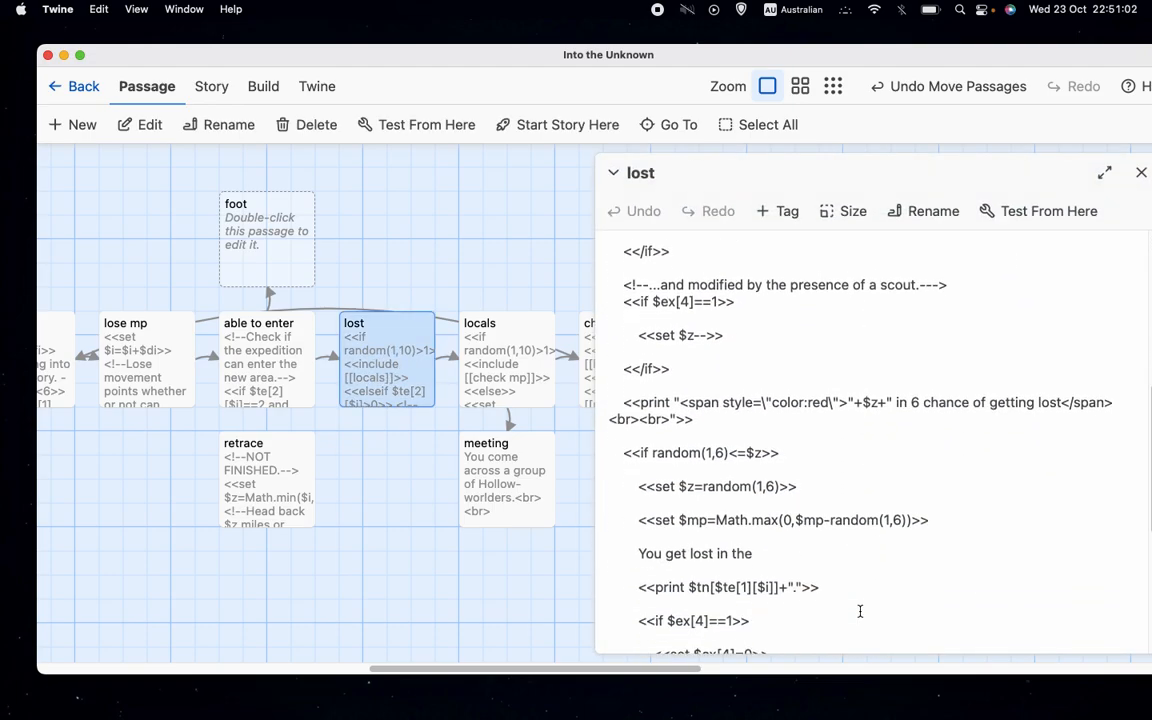
{"action": "scroll", "scroll_direction": "down", "scroll_amount": 3}
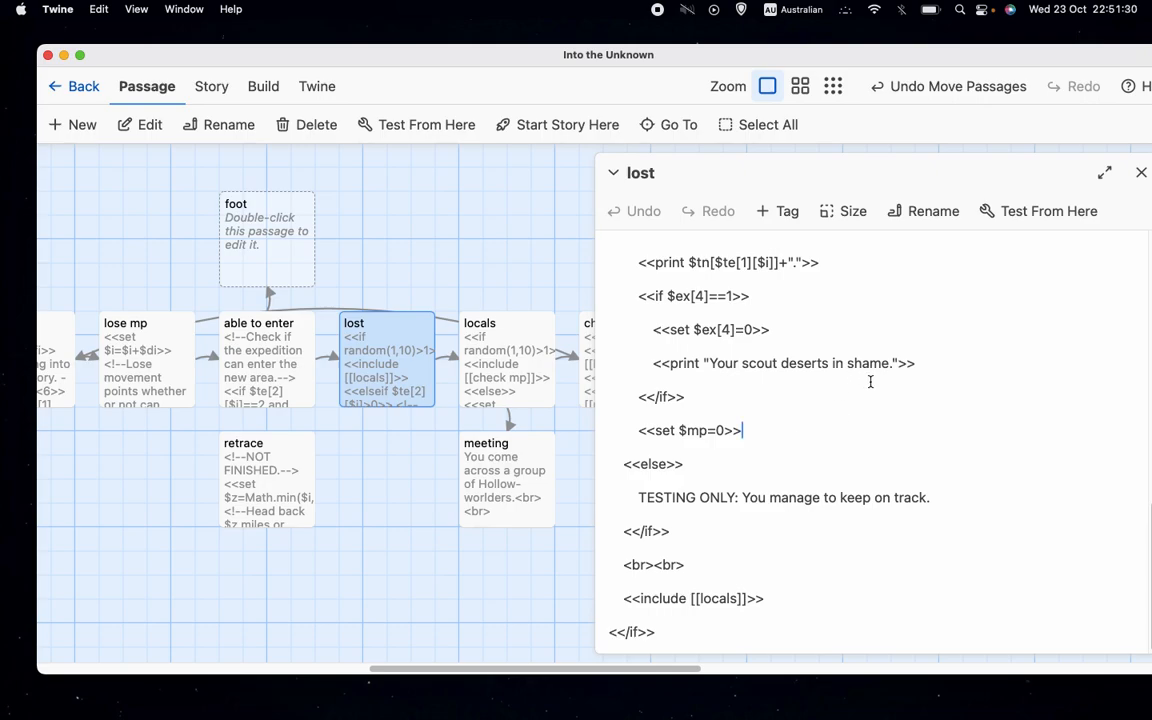
{"action": "mouse_move", "coordinate": [985, 374]}
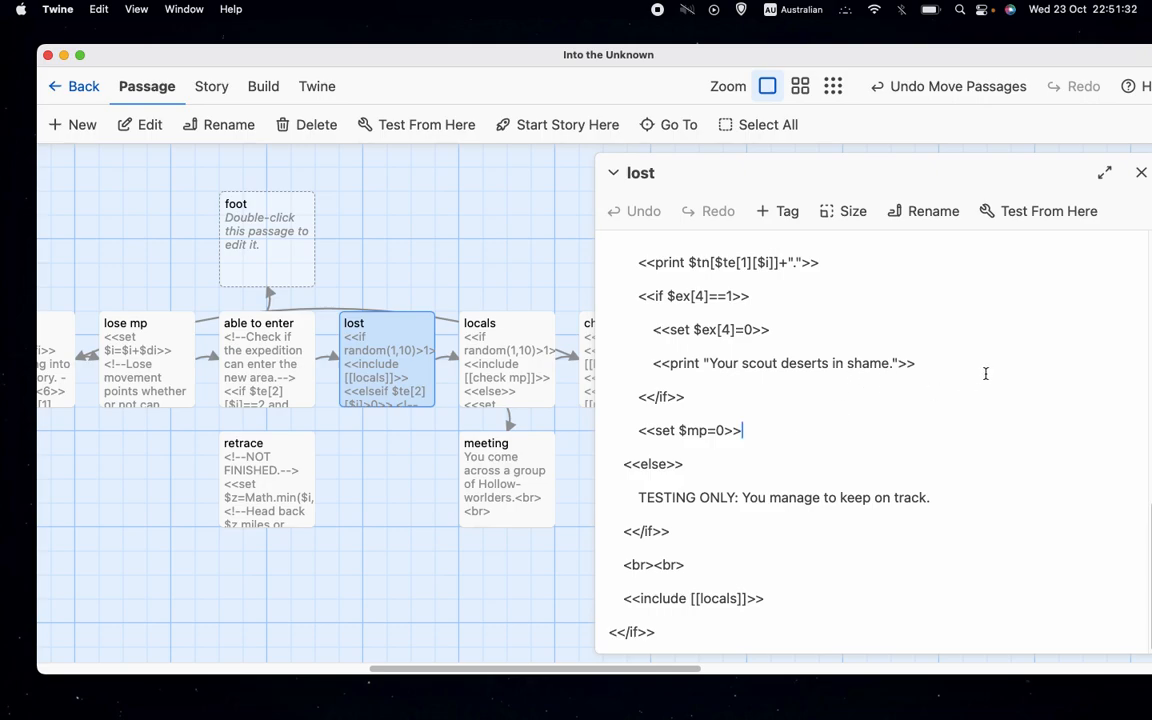
{"action": "mouse_move", "coordinate": [1141, 172]}
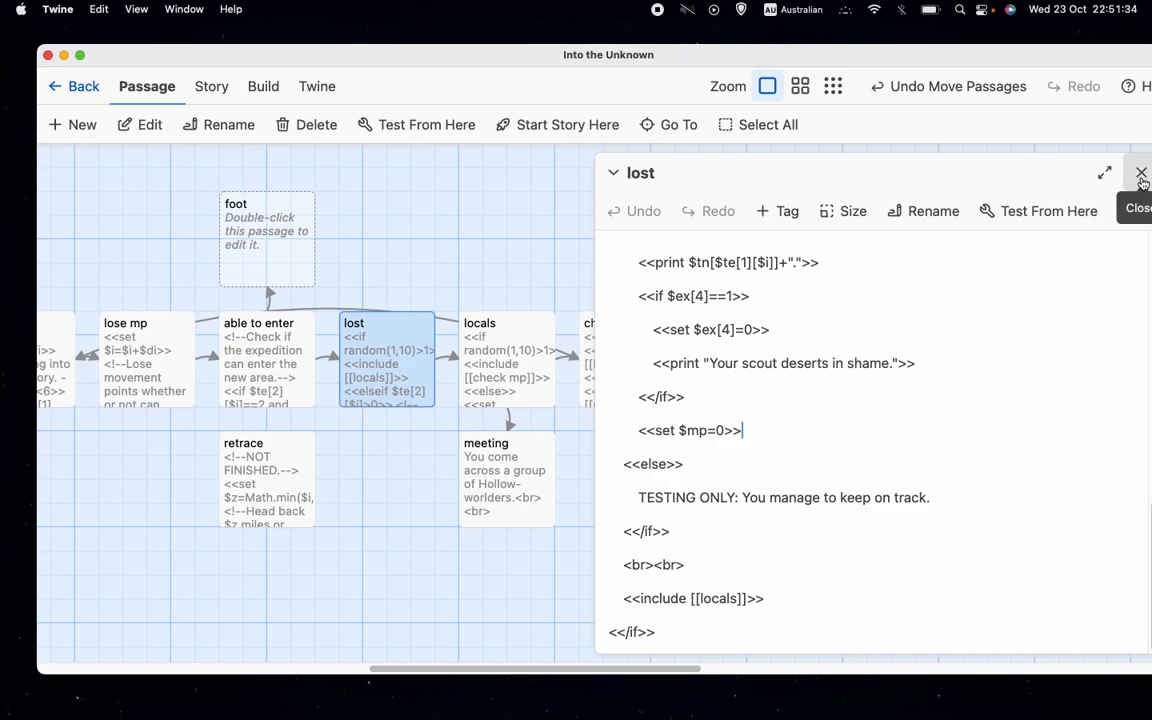
{"action": "left_click", "coordinate": [1139, 172]}
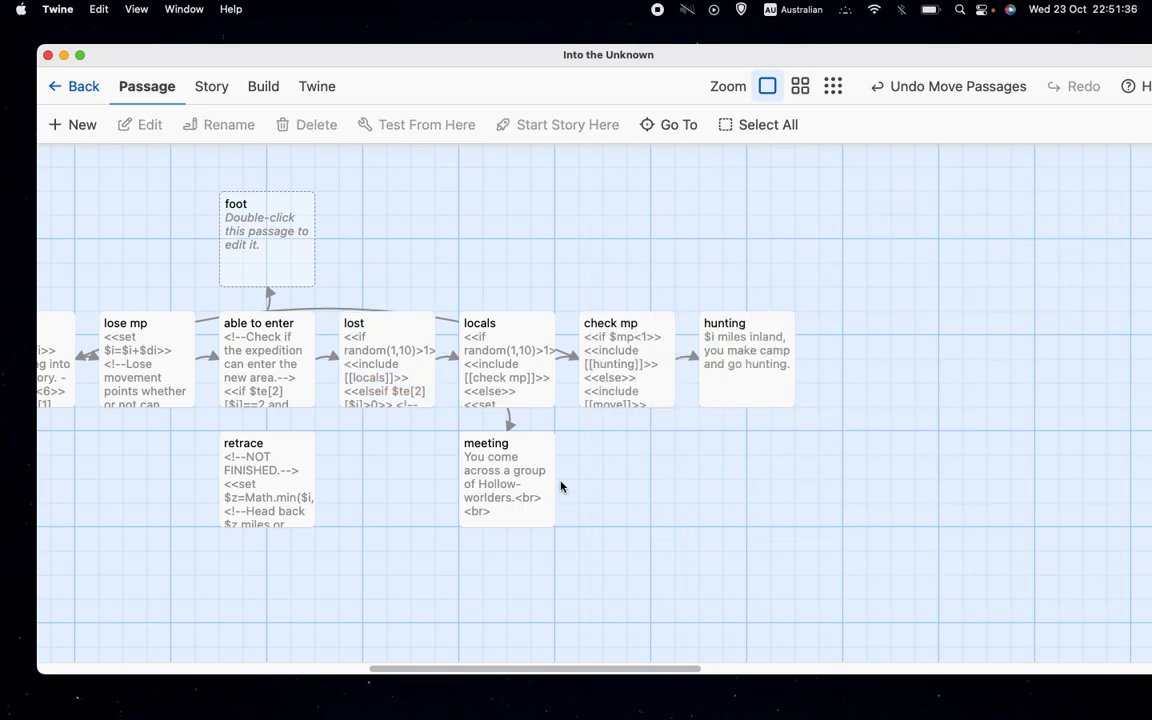
{"action": "double_click", "coordinate": [506, 360]}
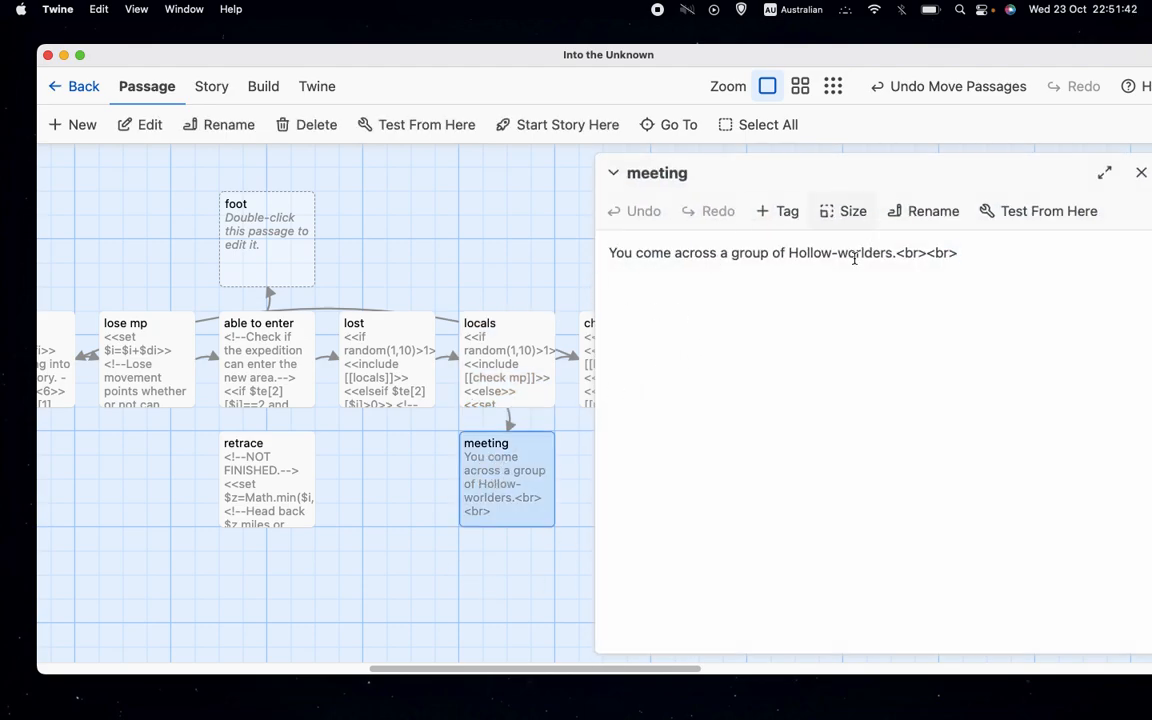
{"action": "mouse_move", "coordinate": [1139, 175]}
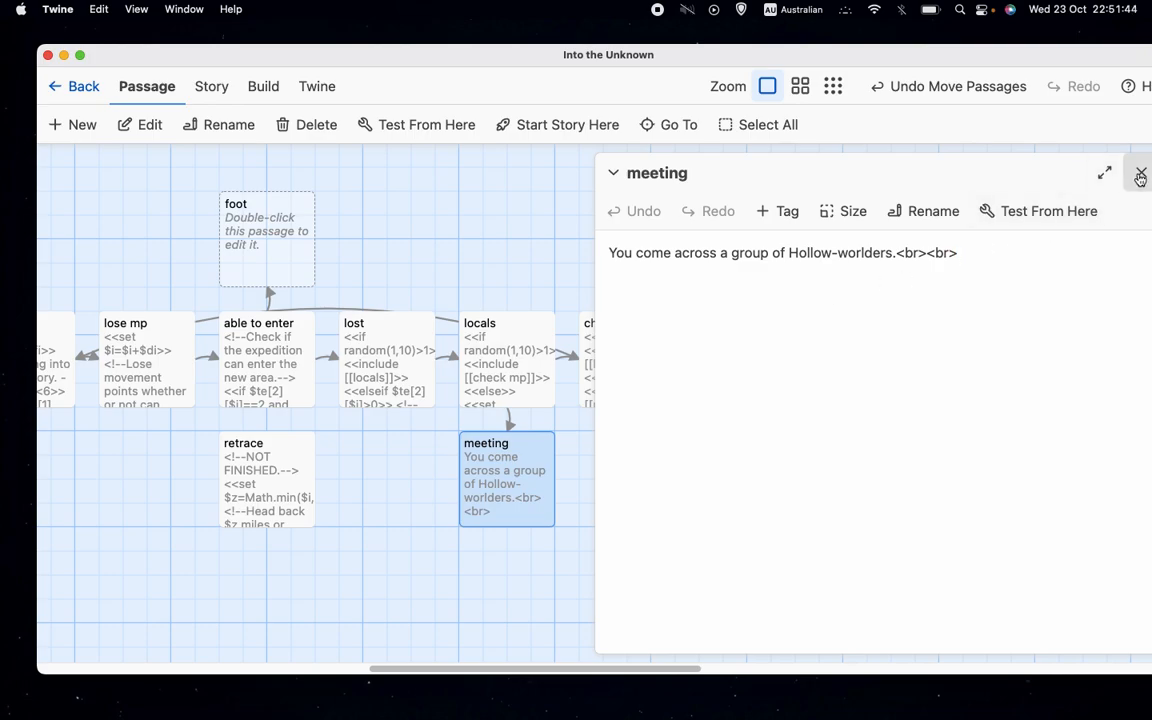
{"action": "left_click", "coordinate": [1139, 176]}
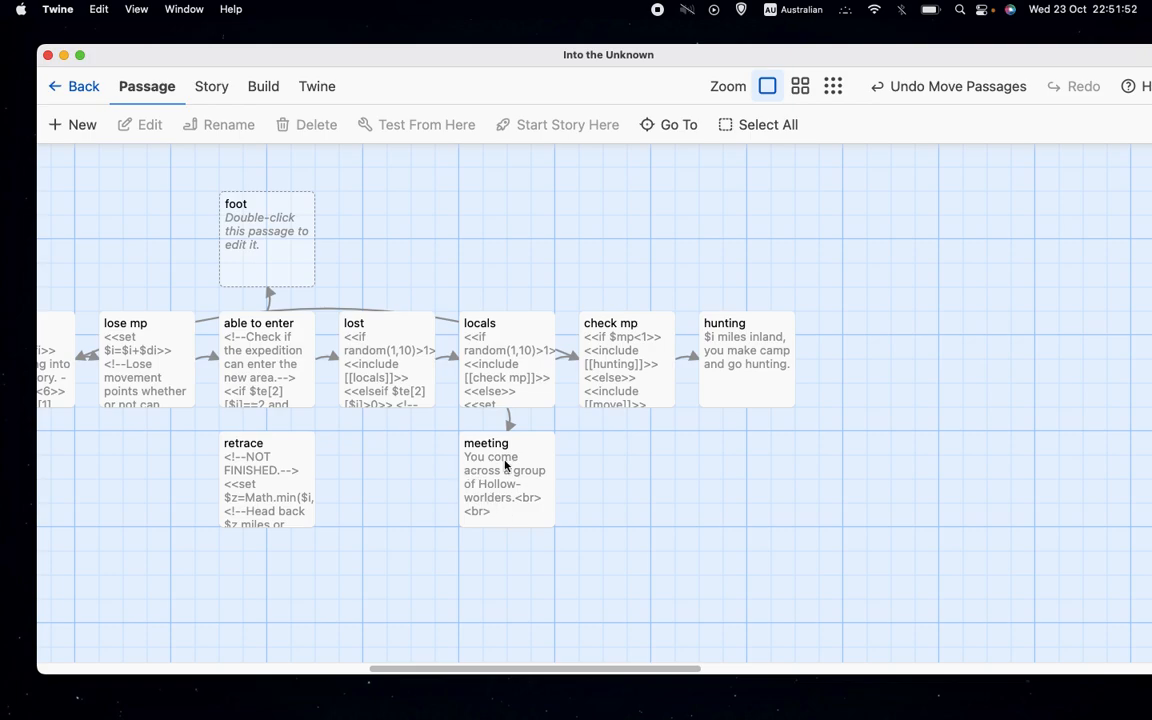
{"action": "left_click", "coordinate": [506, 478]}
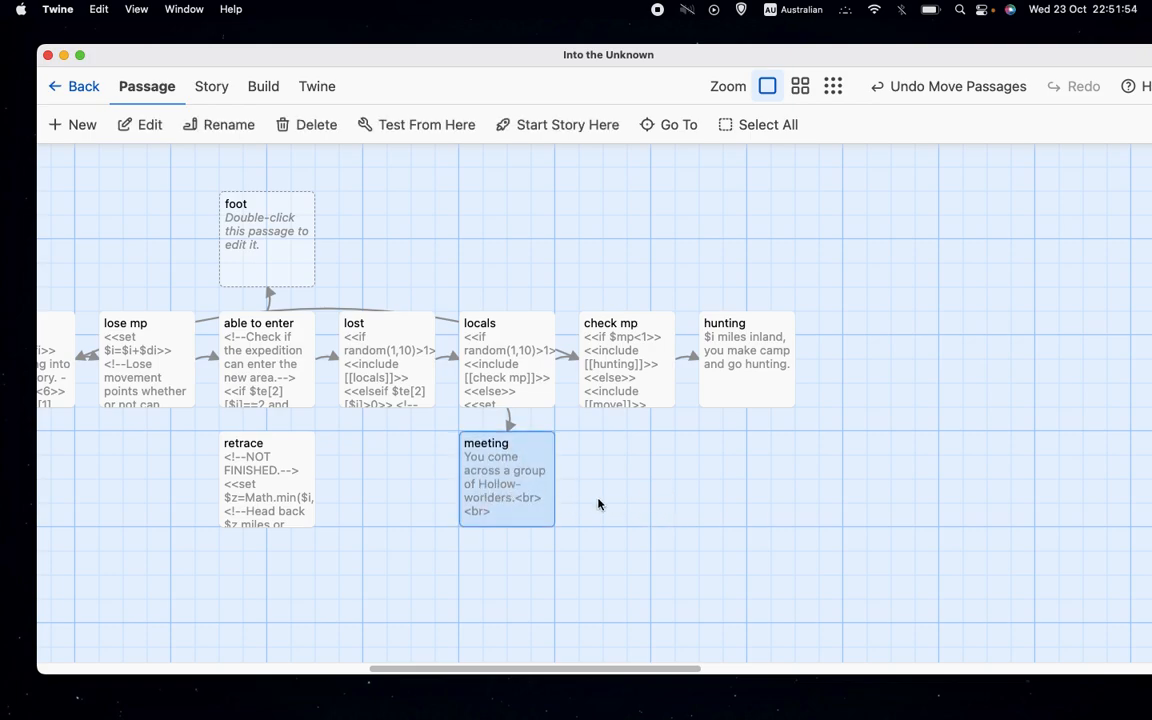
{"action": "mouse_move", "coordinate": [670, 500]}
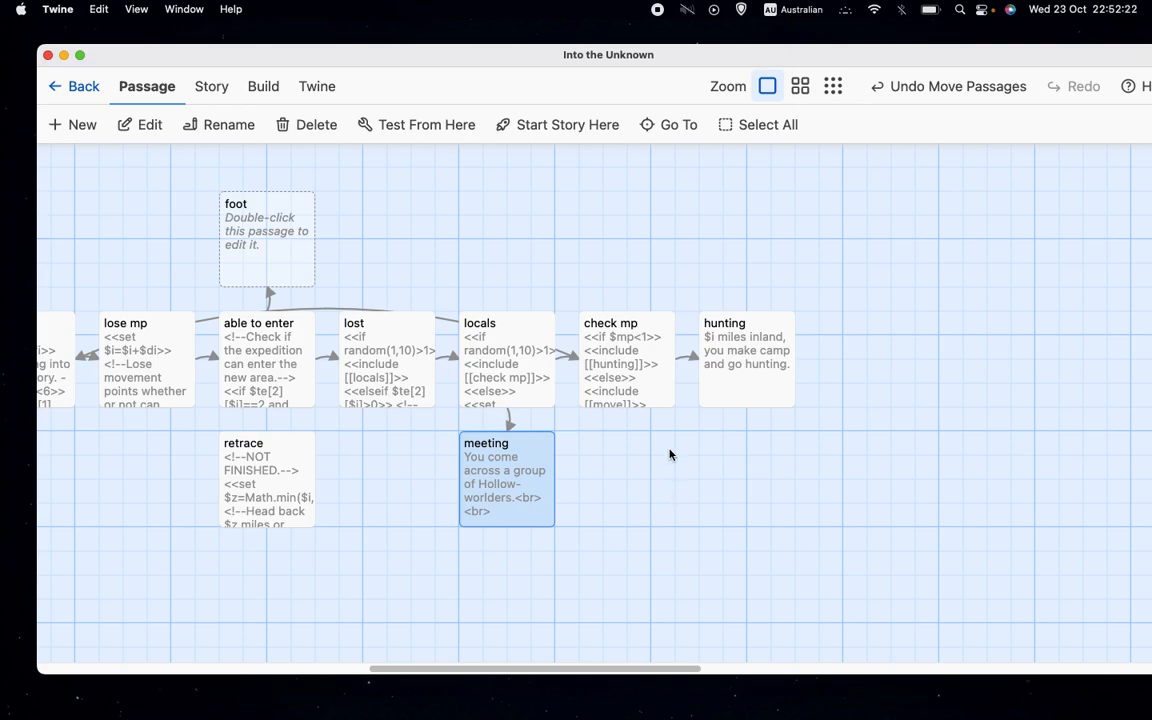
{"action": "mouse_move", "coordinate": [632, 490]}
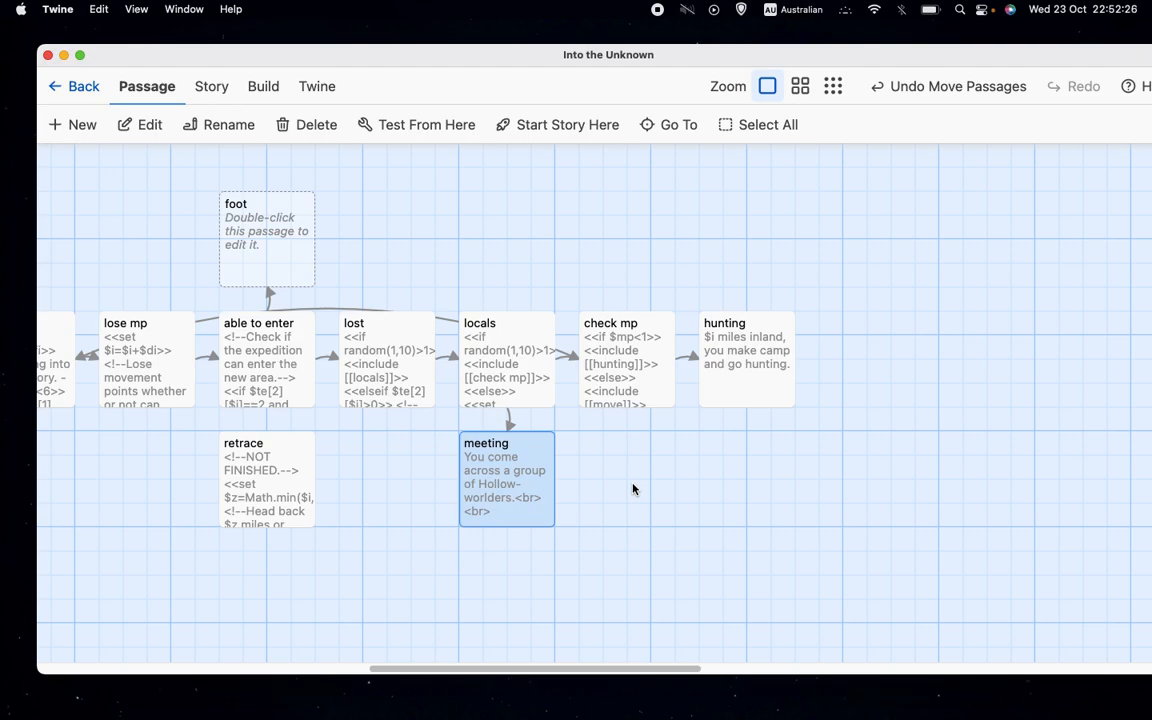
{"action": "mouse_move", "coordinate": [764, 240]}
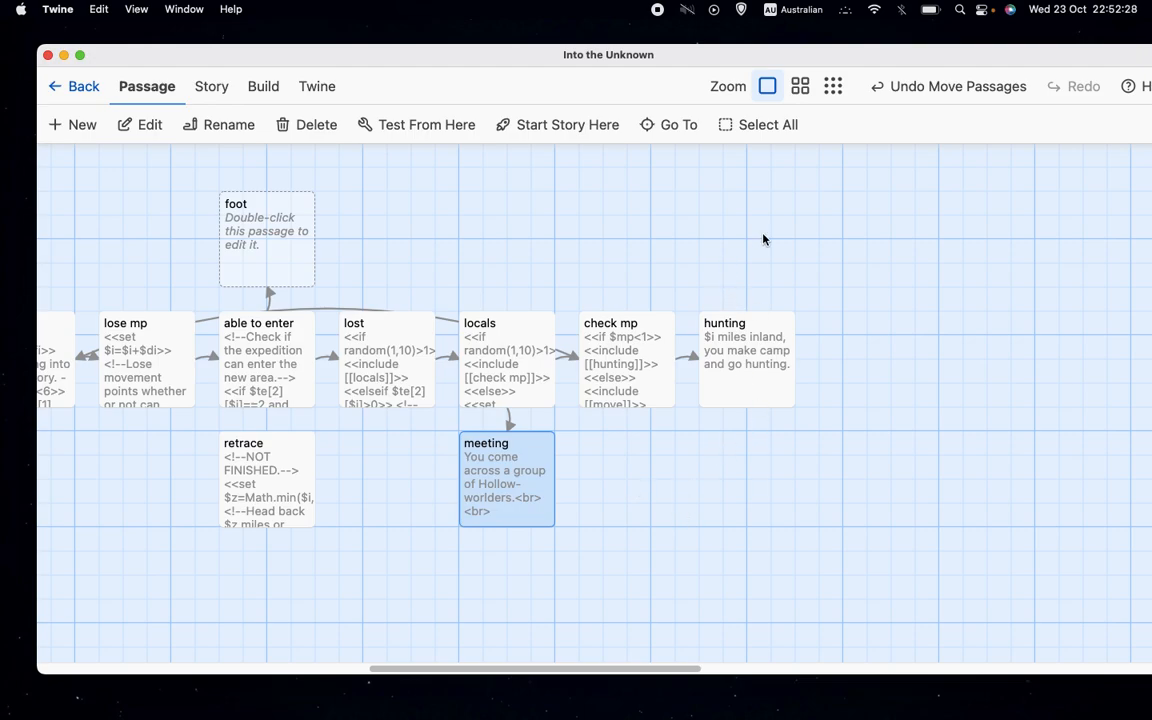
{"action": "mouse_move", "coordinate": [737, 538]}
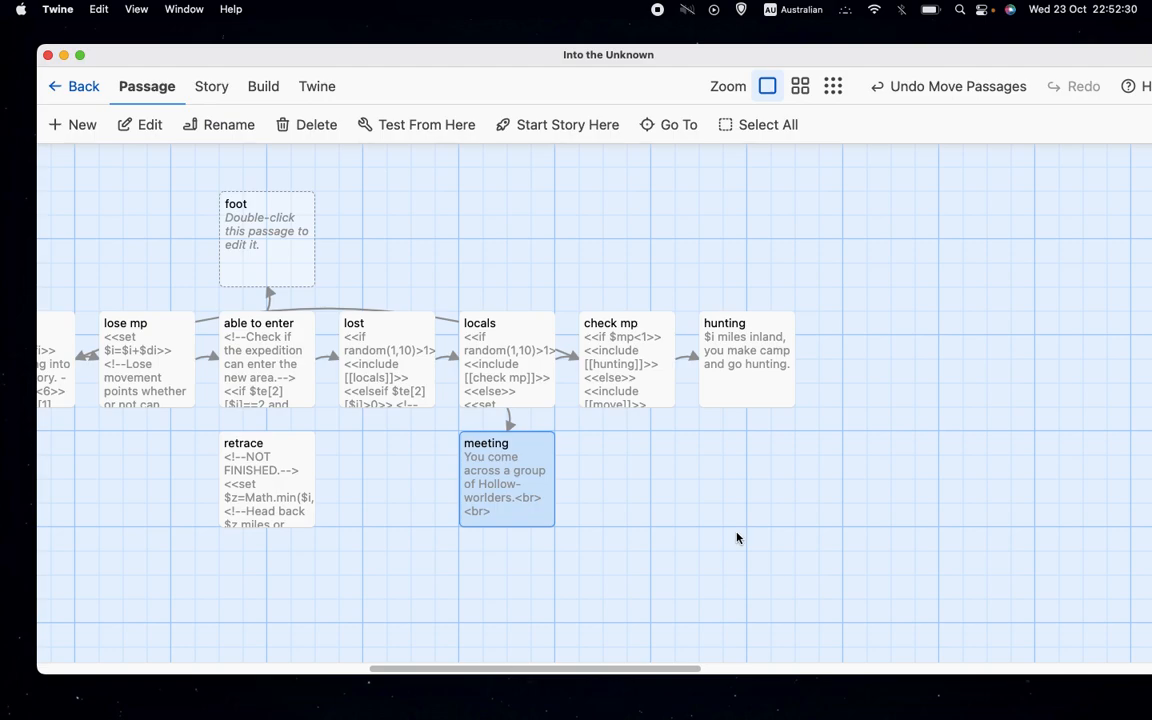
{"action": "mouse_move", "coordinate": [1007, 538]}
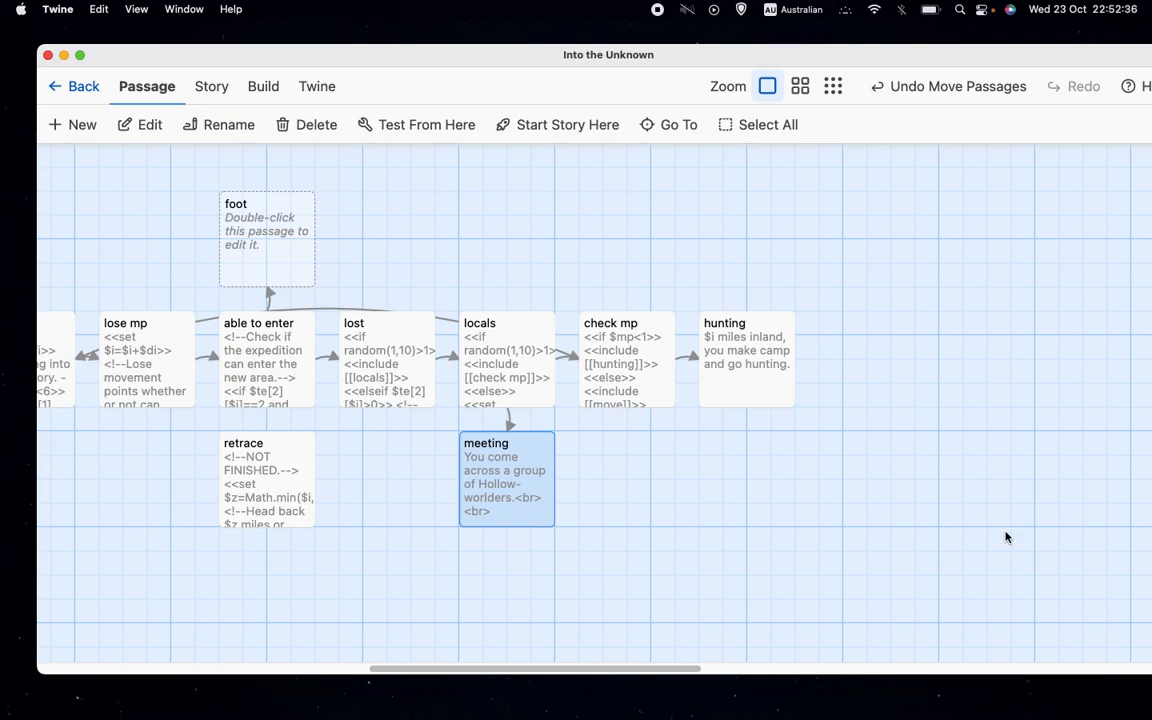
{"action": "mouse_move", "coordinate": [904, 267]}
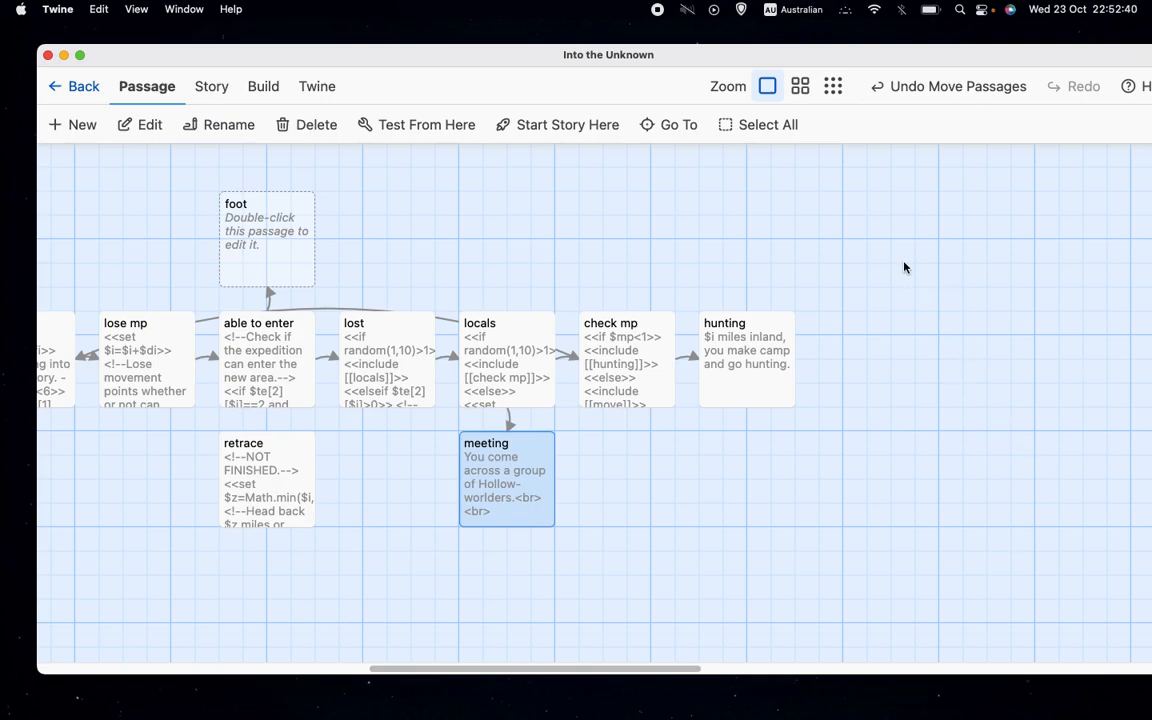
{"action": "left_click", "coordinate": [866, 318]}
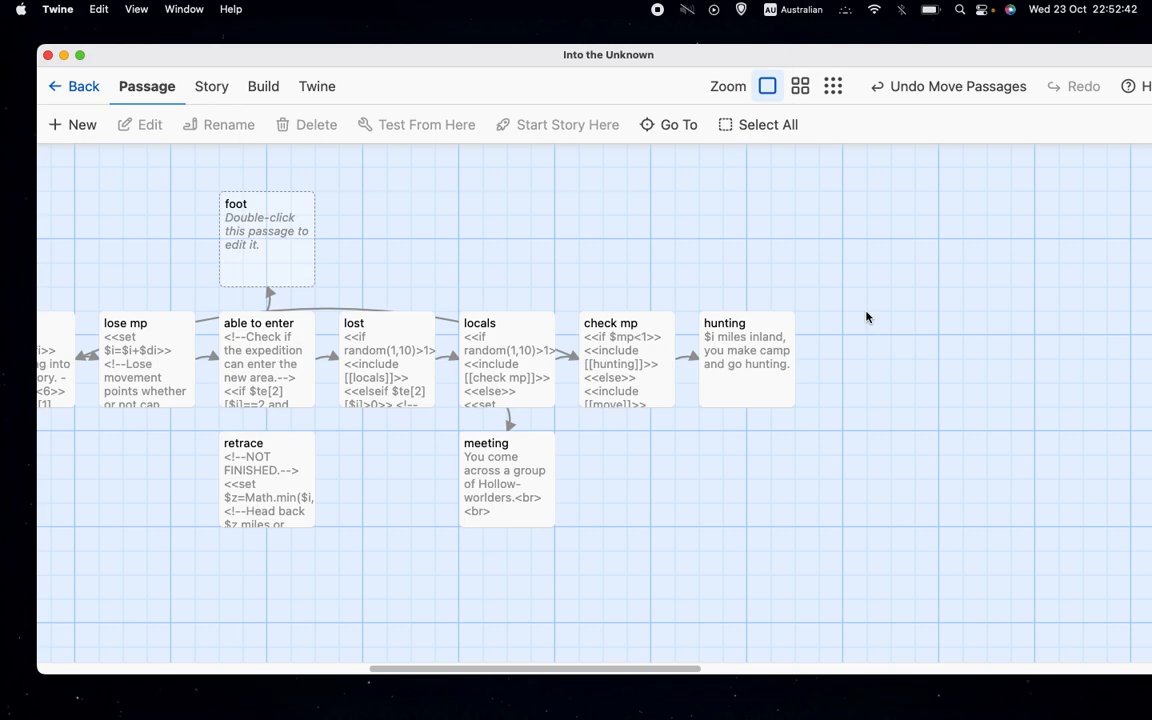
{"action": "mouse_move", "coordinate": [563, 313]}
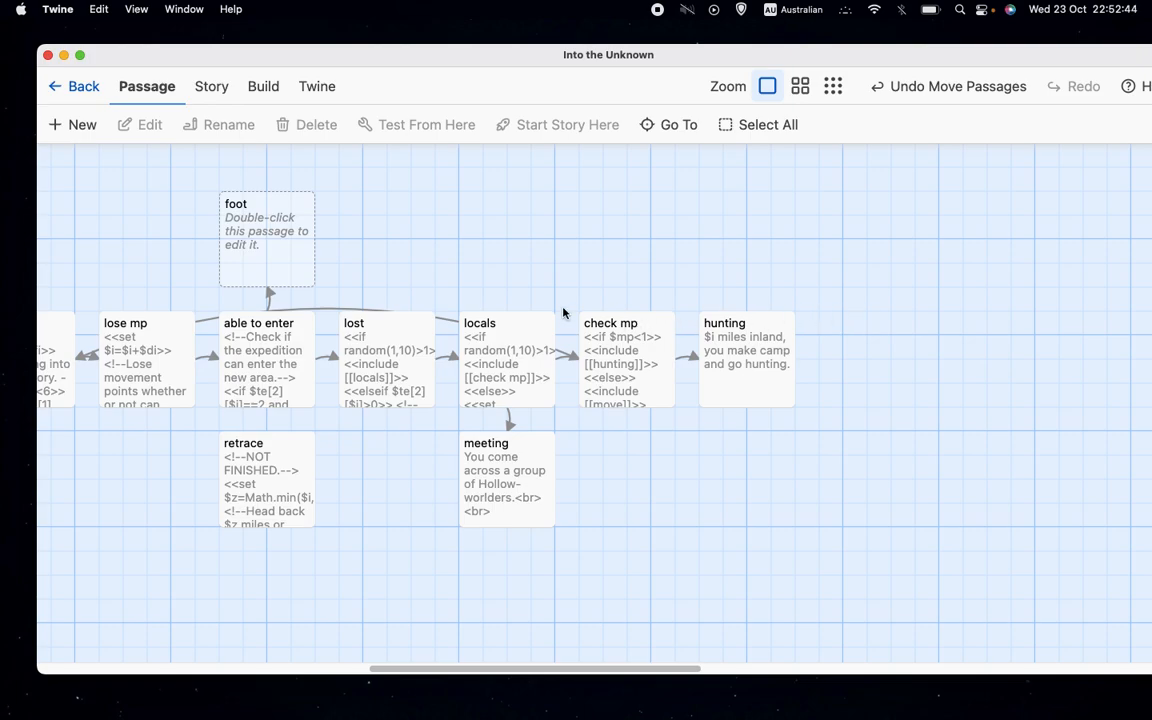
{"action": "mouse_move", "coordinate": [601, 235]}
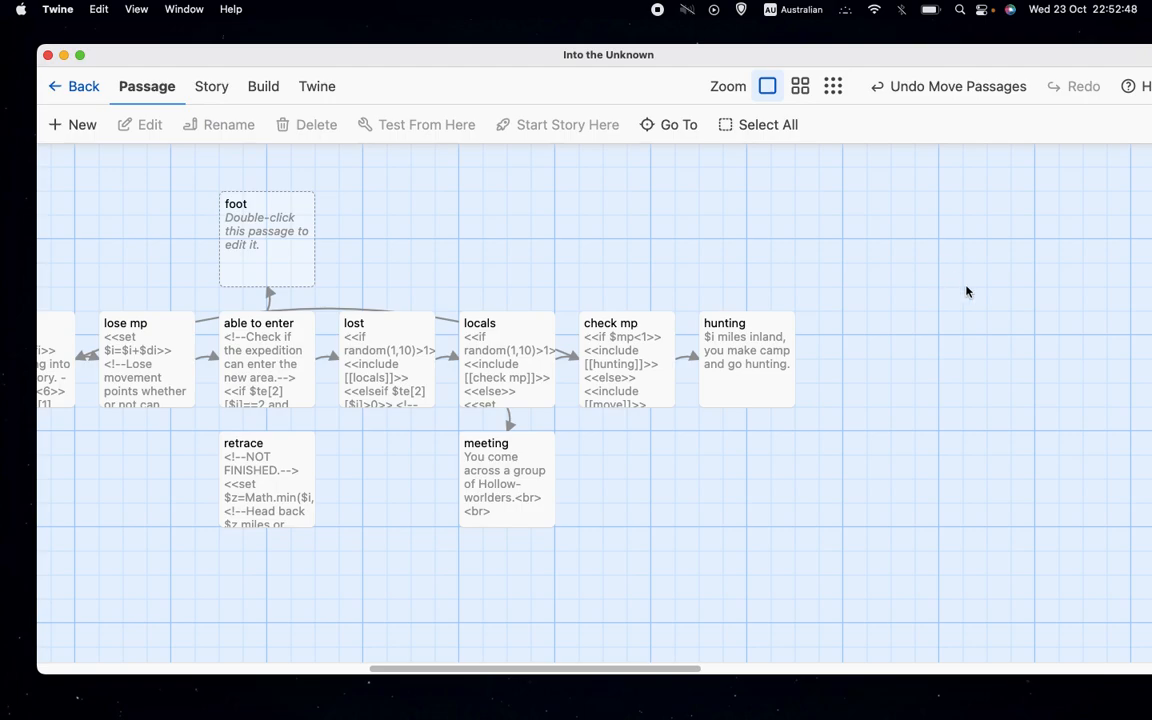
{"action": "mouse_move", "coordinate": [955, 307]}
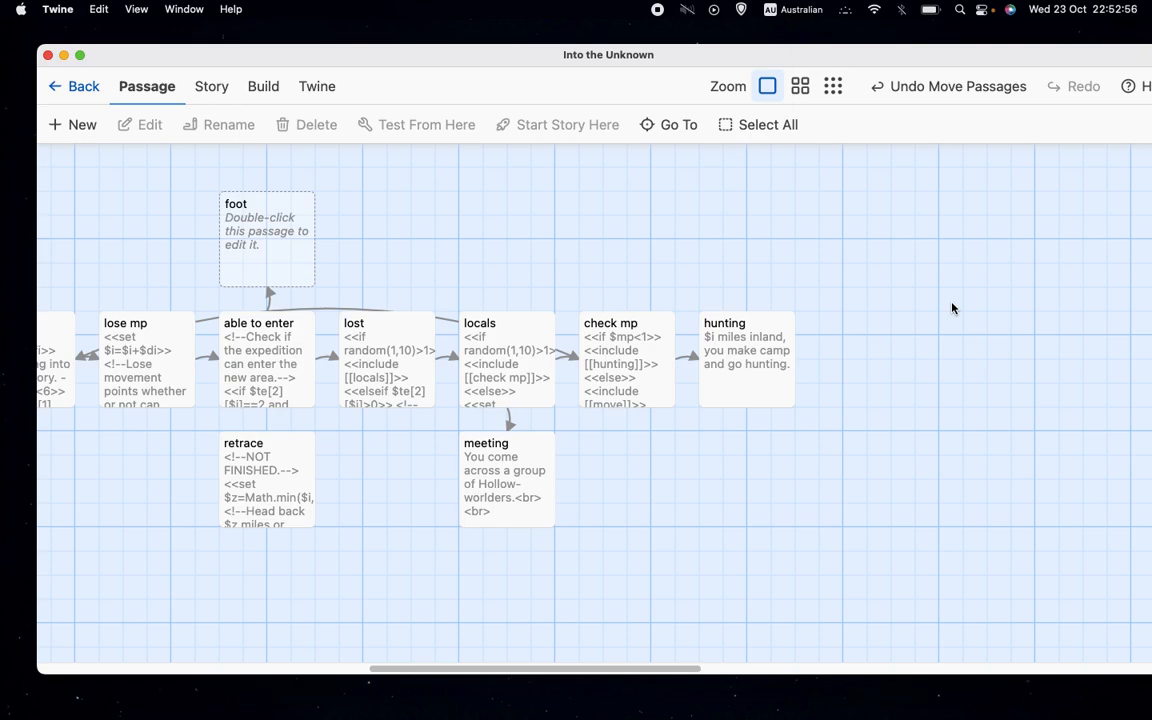
{"action": "mouse_move", "coordinate": [1040, 270]}
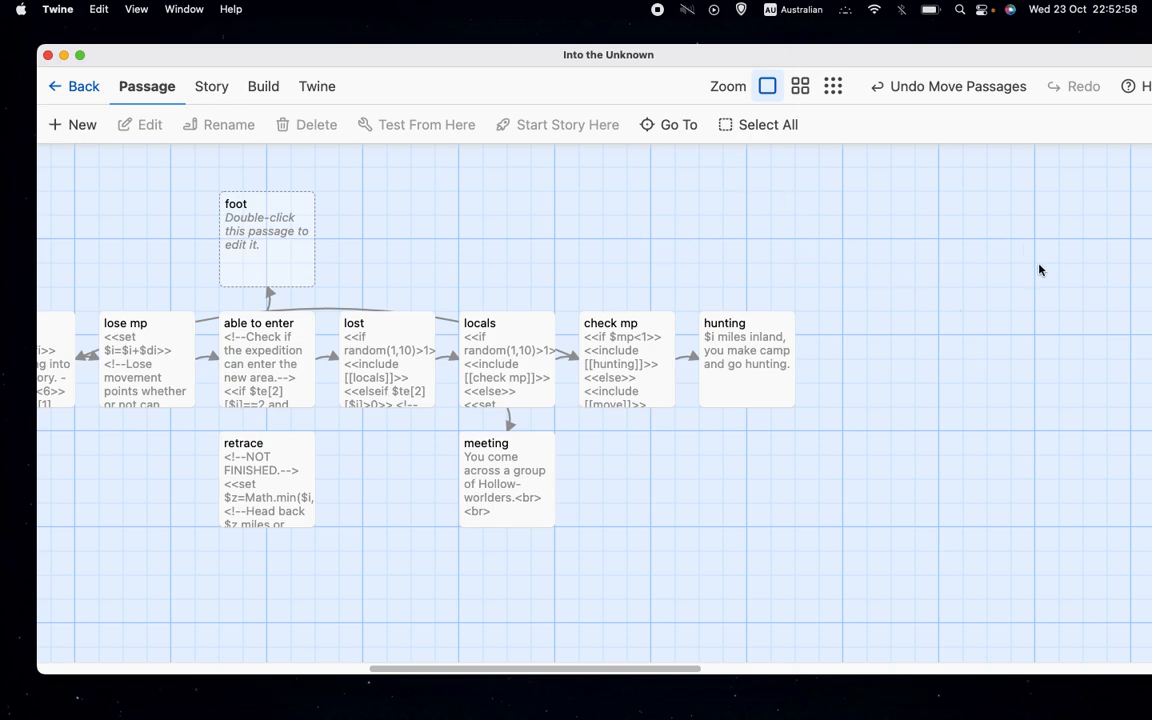
{"action": "mouse_move", "coordinate": [642, 267]}
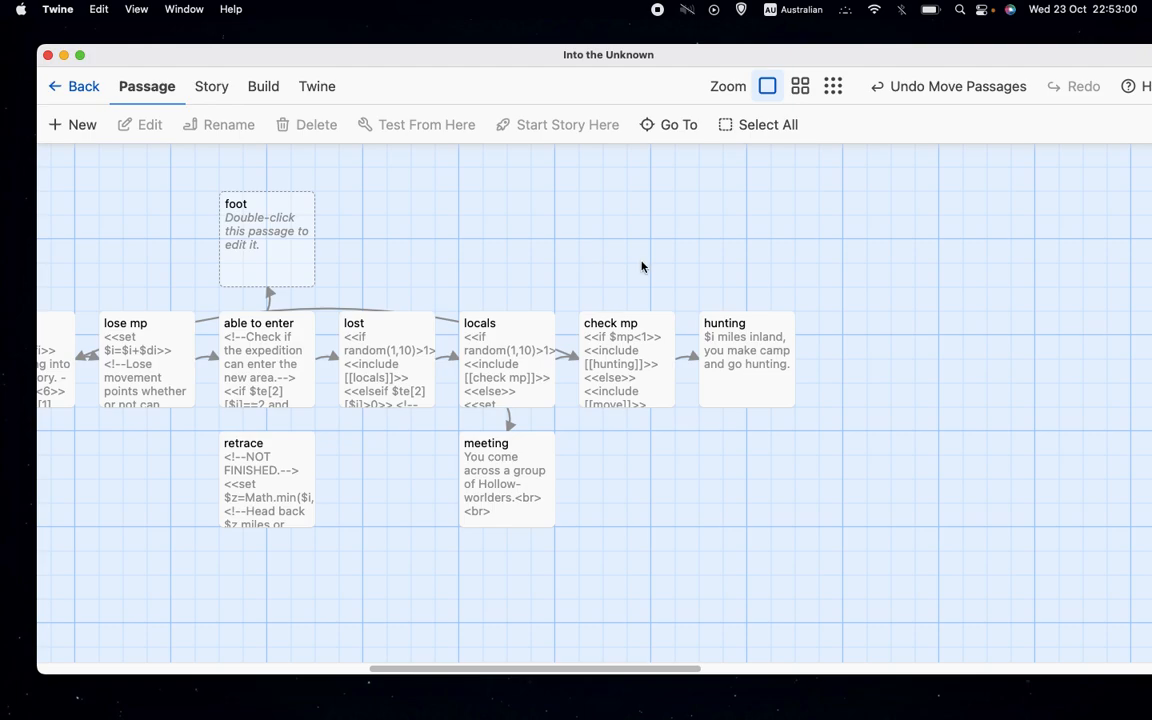
{"action": "mouse_move", "coordinate": [831, 264]}
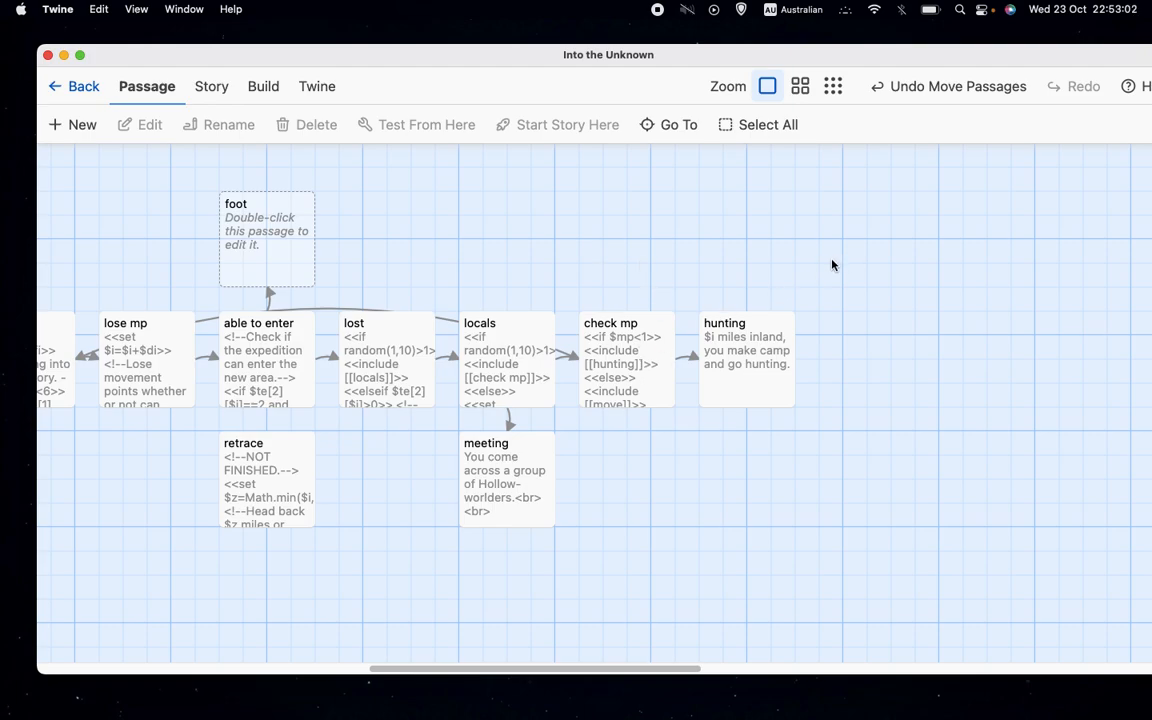
{"action": "mouse_move", "coordinate": [601, 639]}
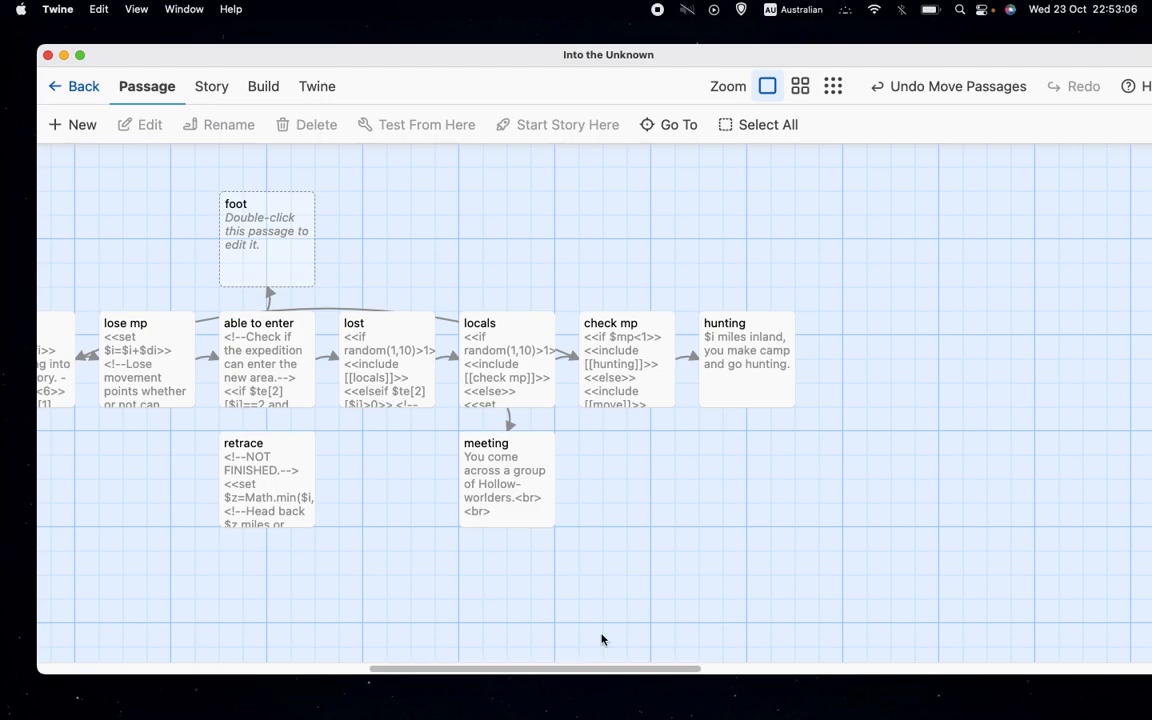
{"action": "mouse_move", "coordinate": [933, 540]}
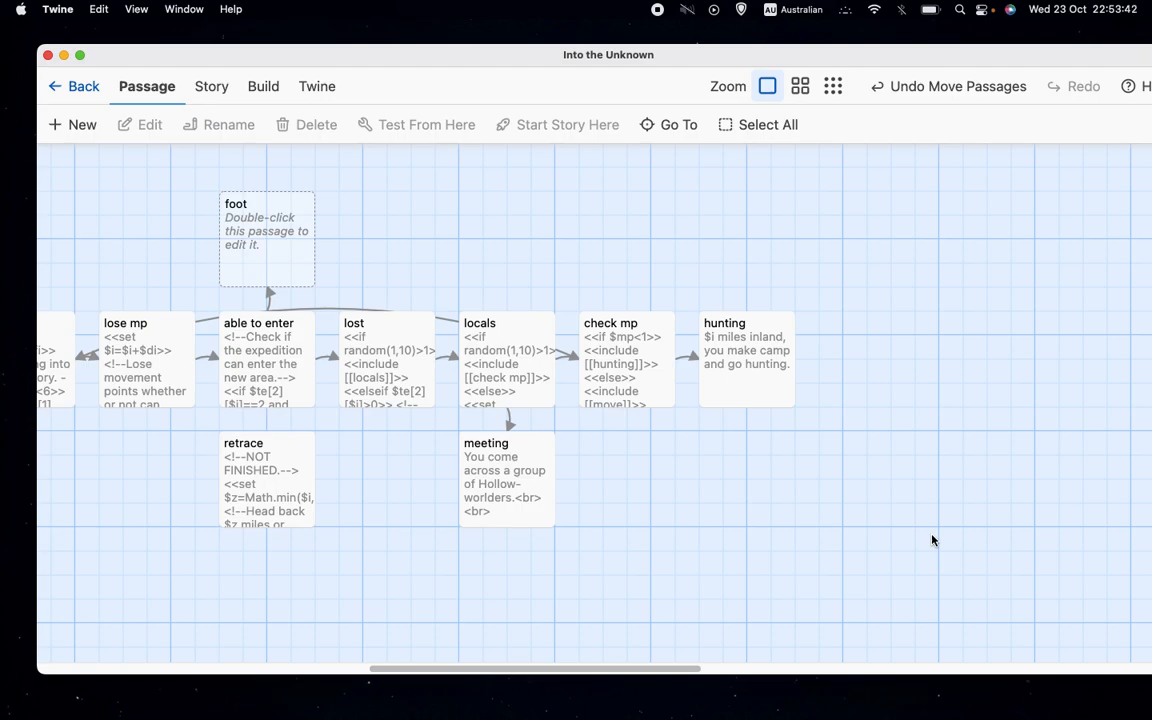
{"action": "mouse_move", "coordinate": [718, 274]}
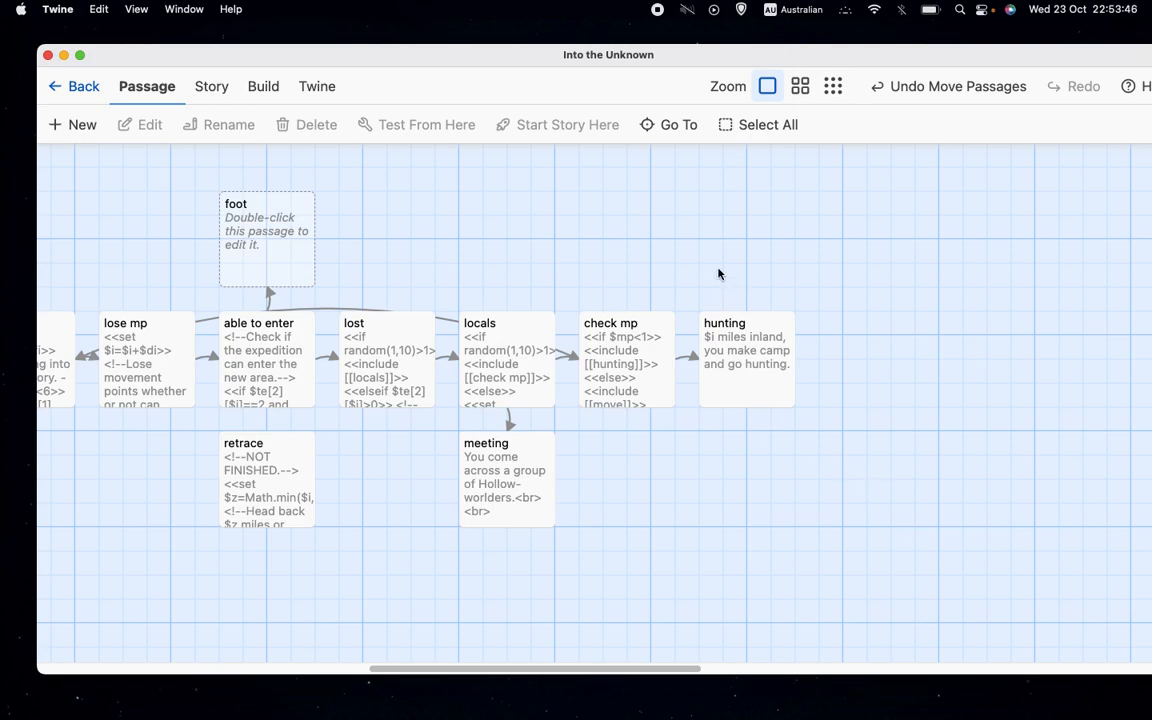
{"action": "mouse_move", "coordinate": [700, 250]}
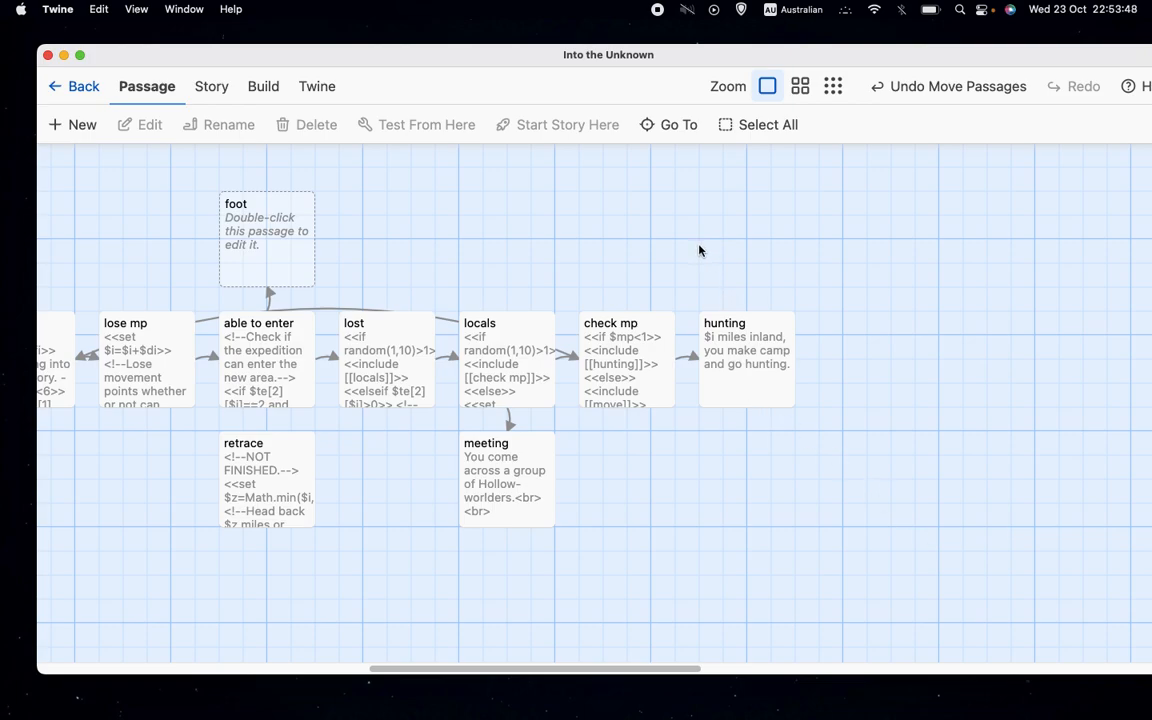
{"action": "mouse_move", "coordinate": [671, 224]}
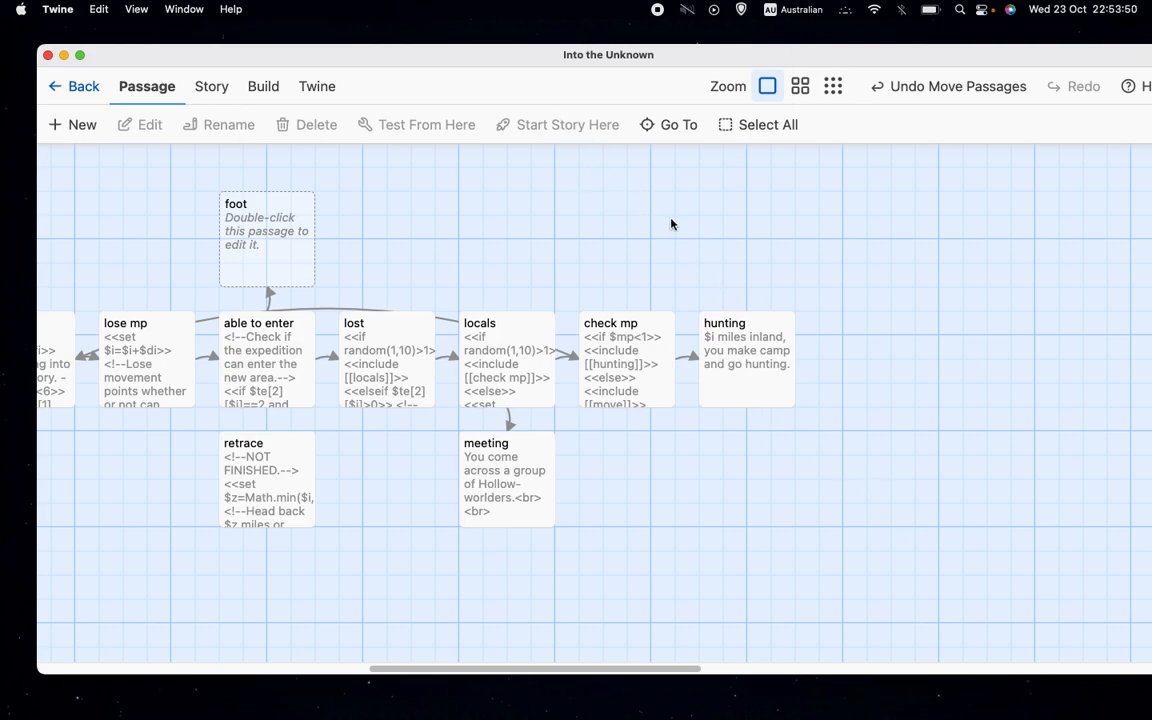